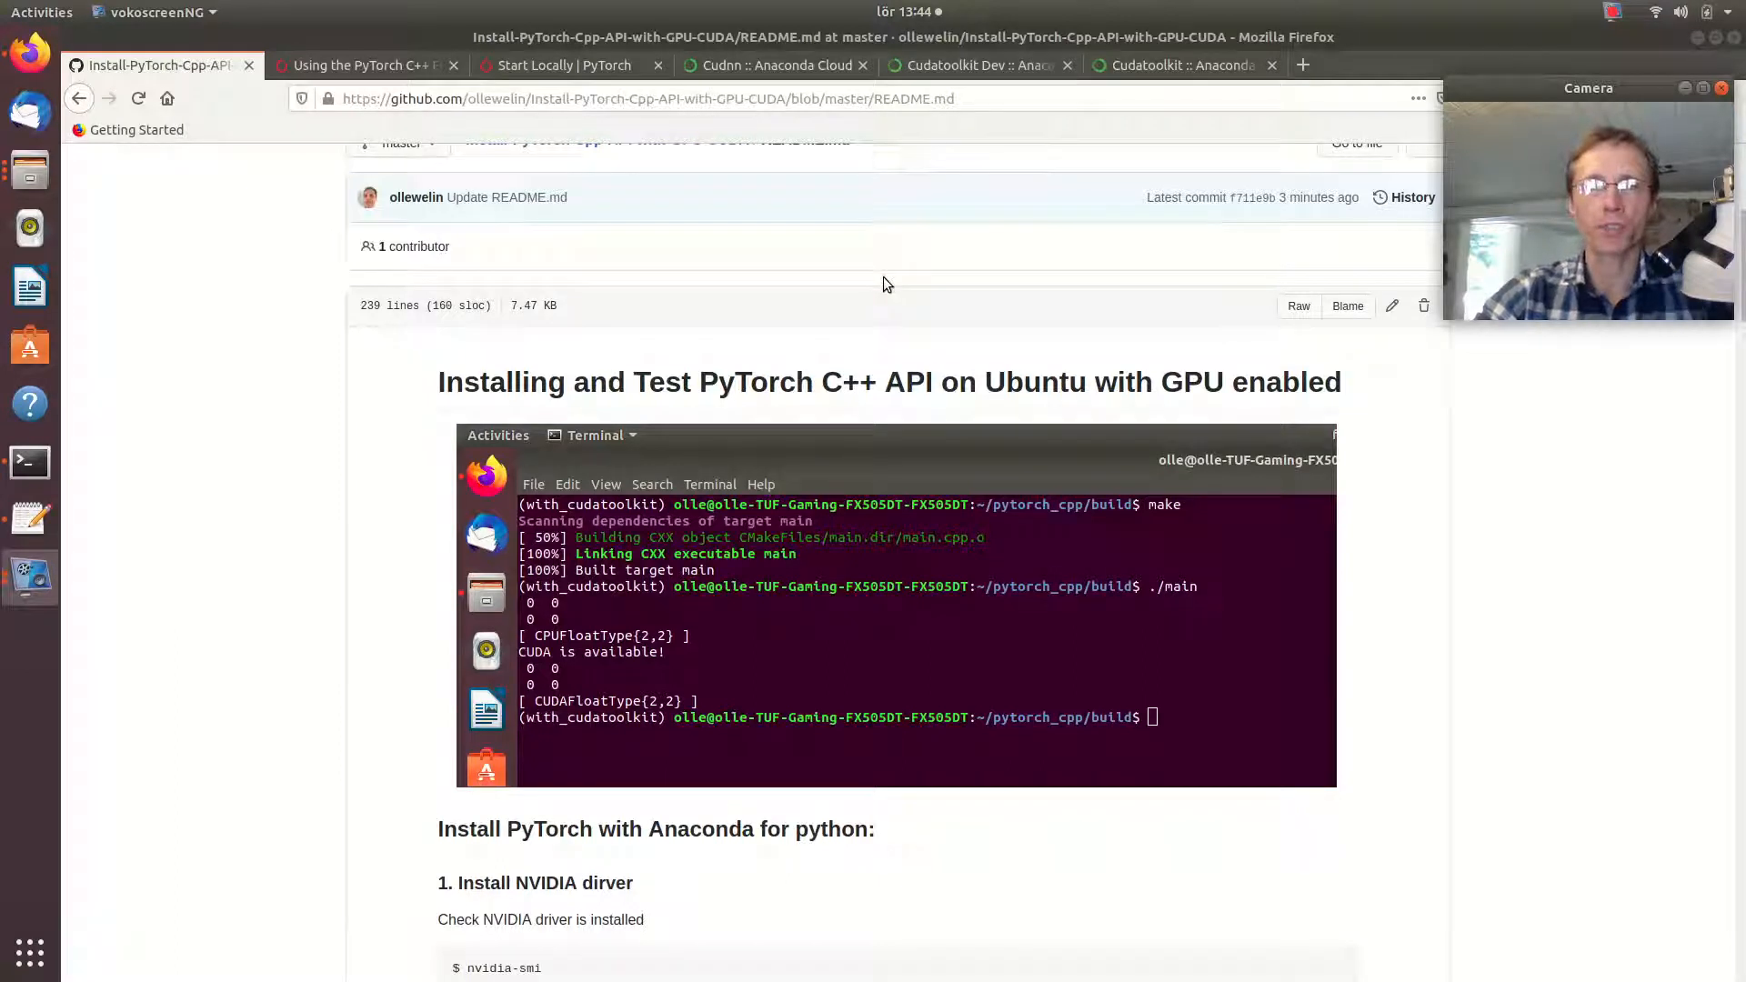
pyautogui.moveTo(946, 382)
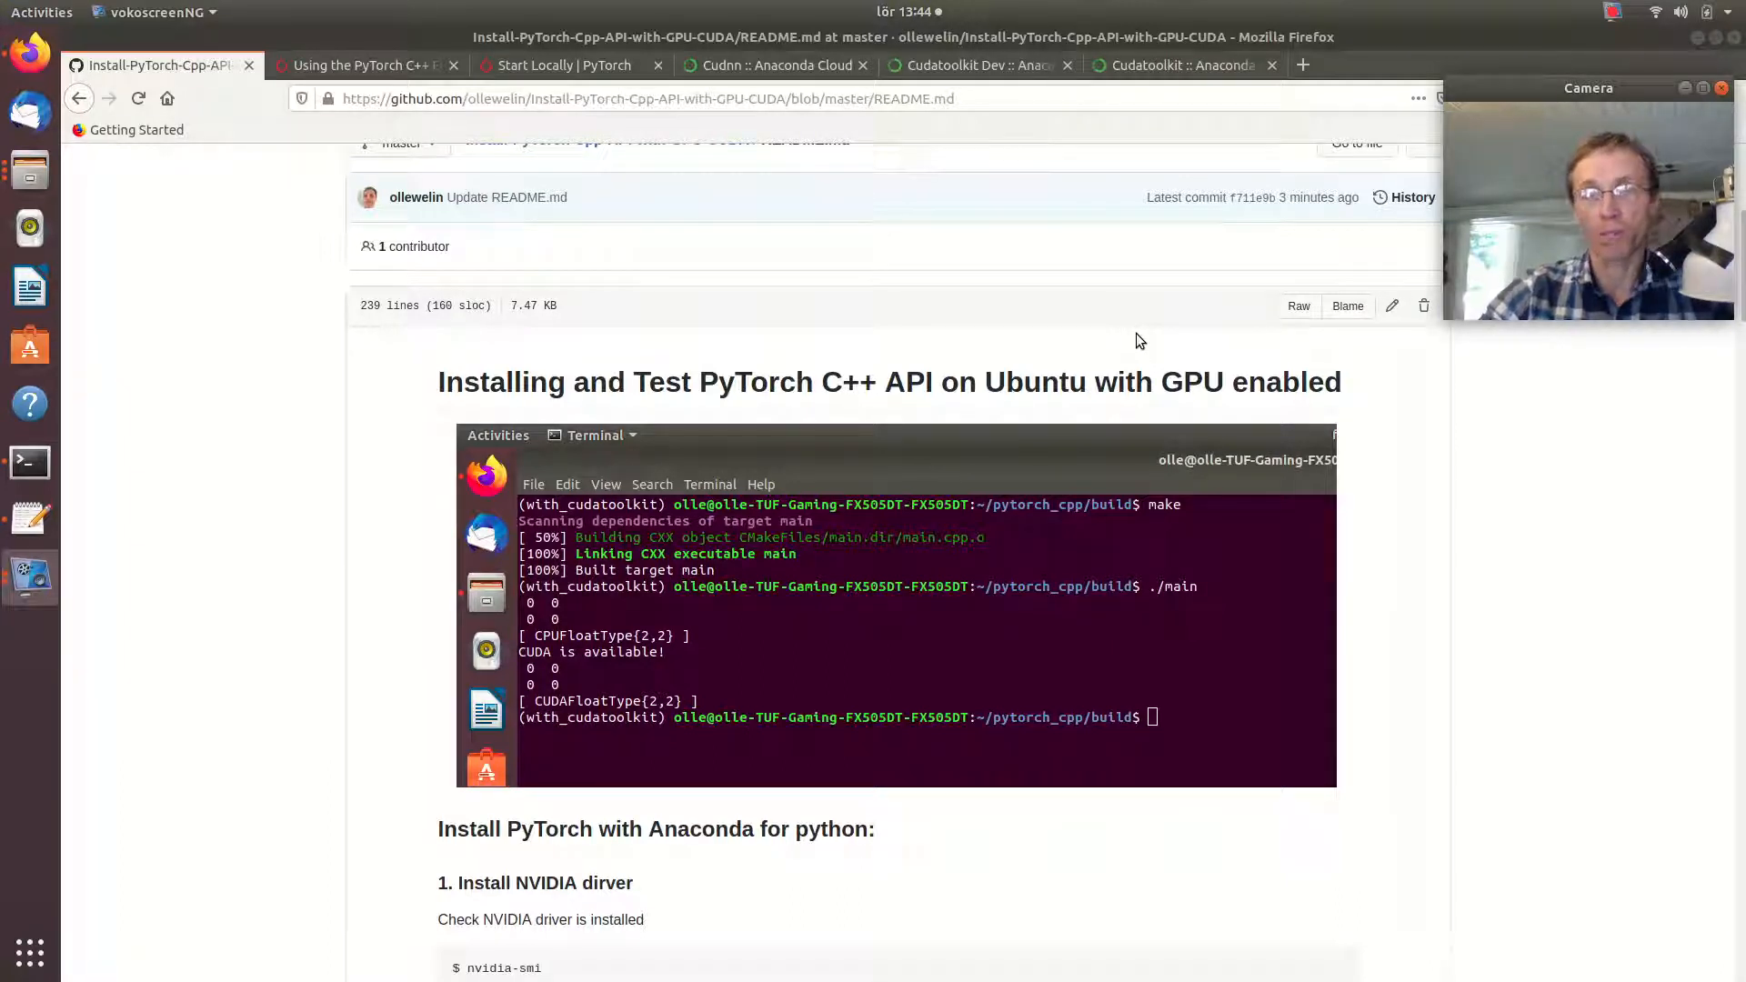
pyautogui.moveTo(1306, 196)
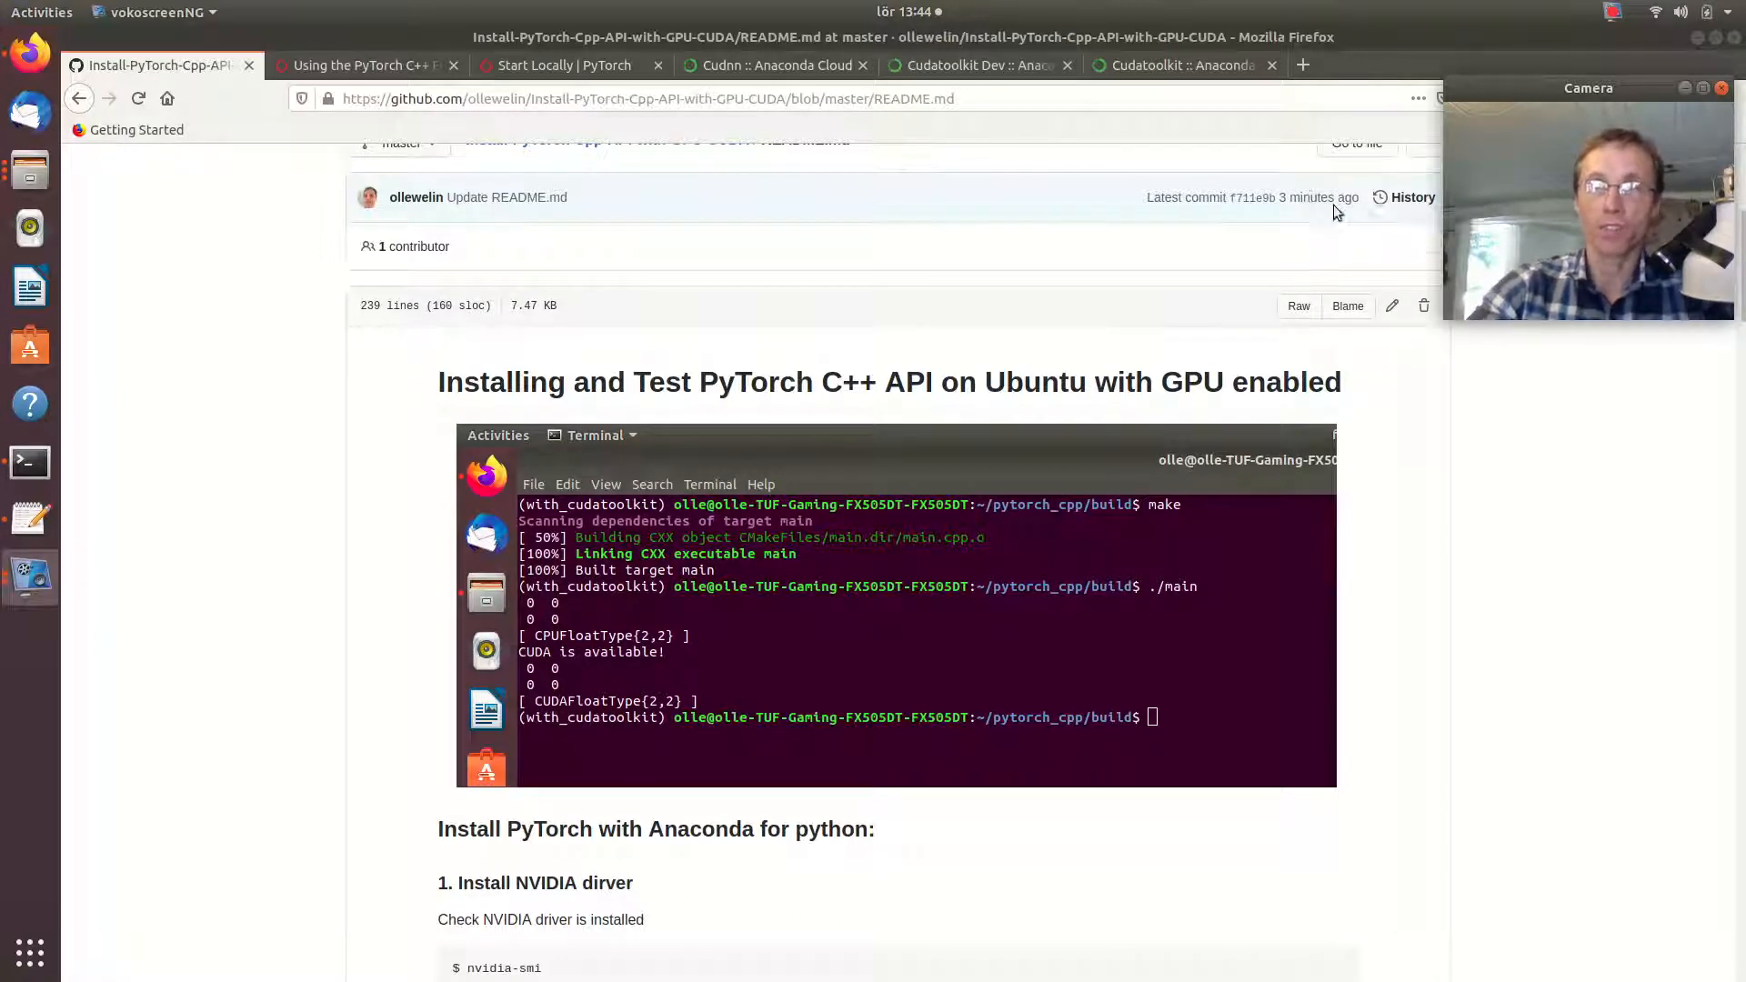
pyautogui.moveTo(1302, 248)
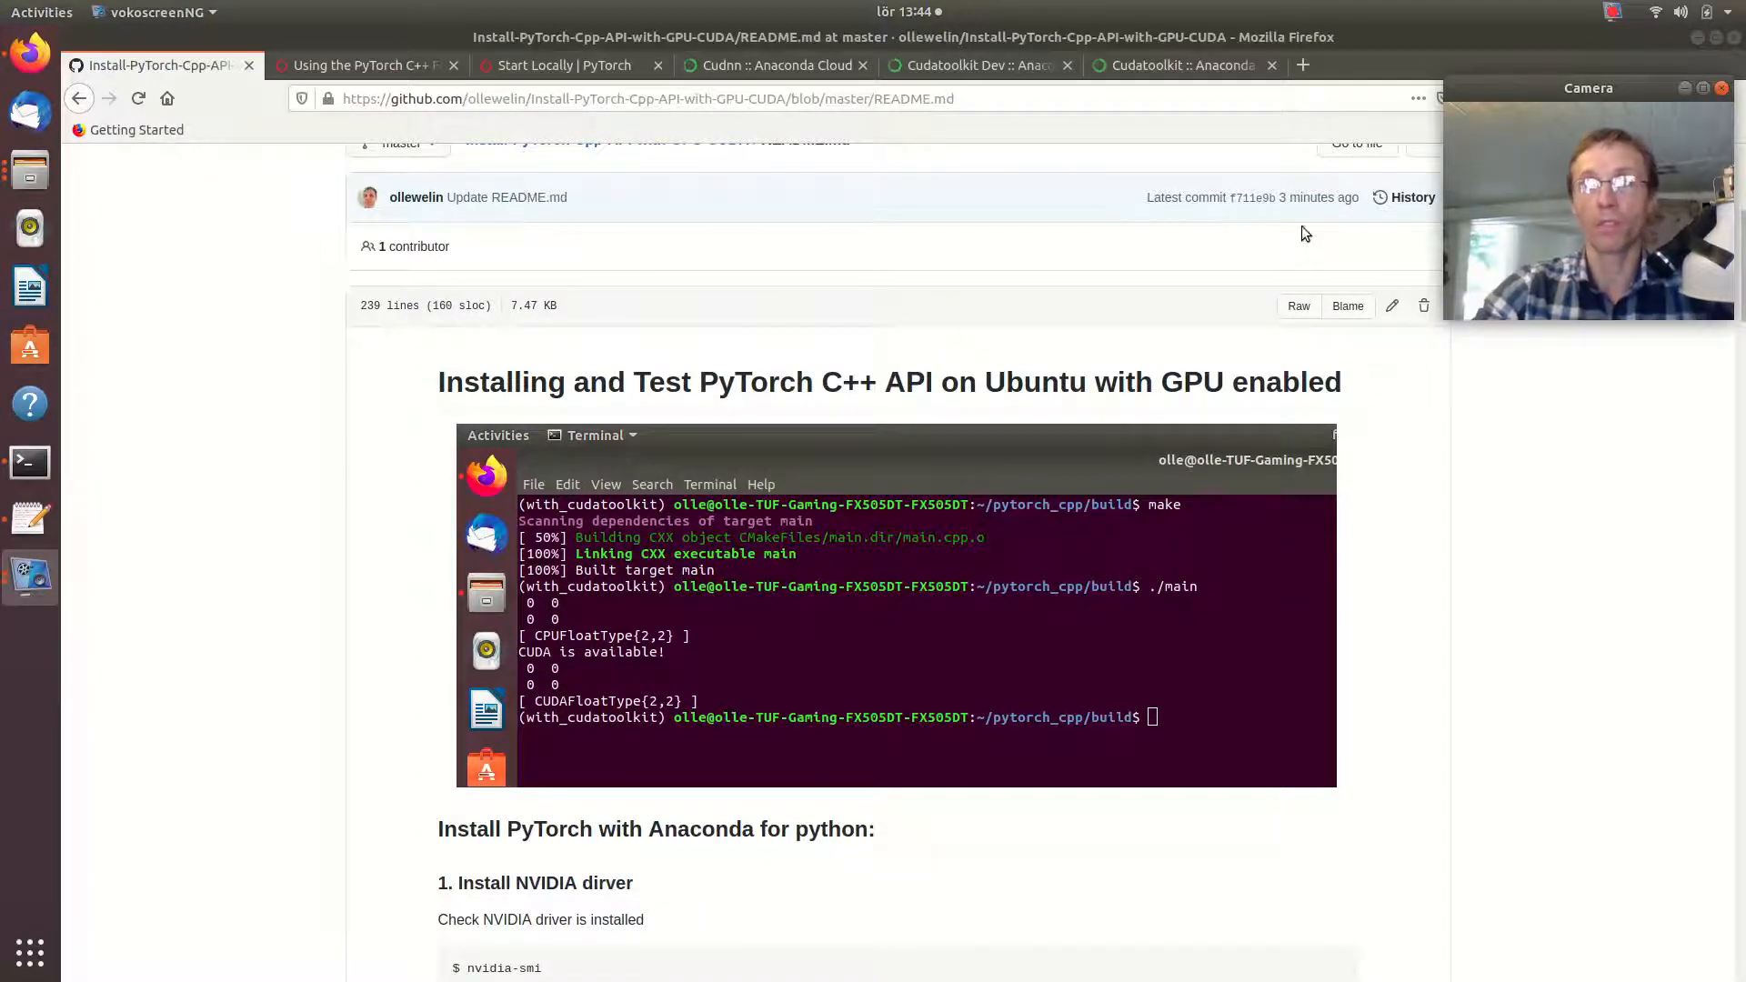
pyautogui.moveTo(1228, 231)
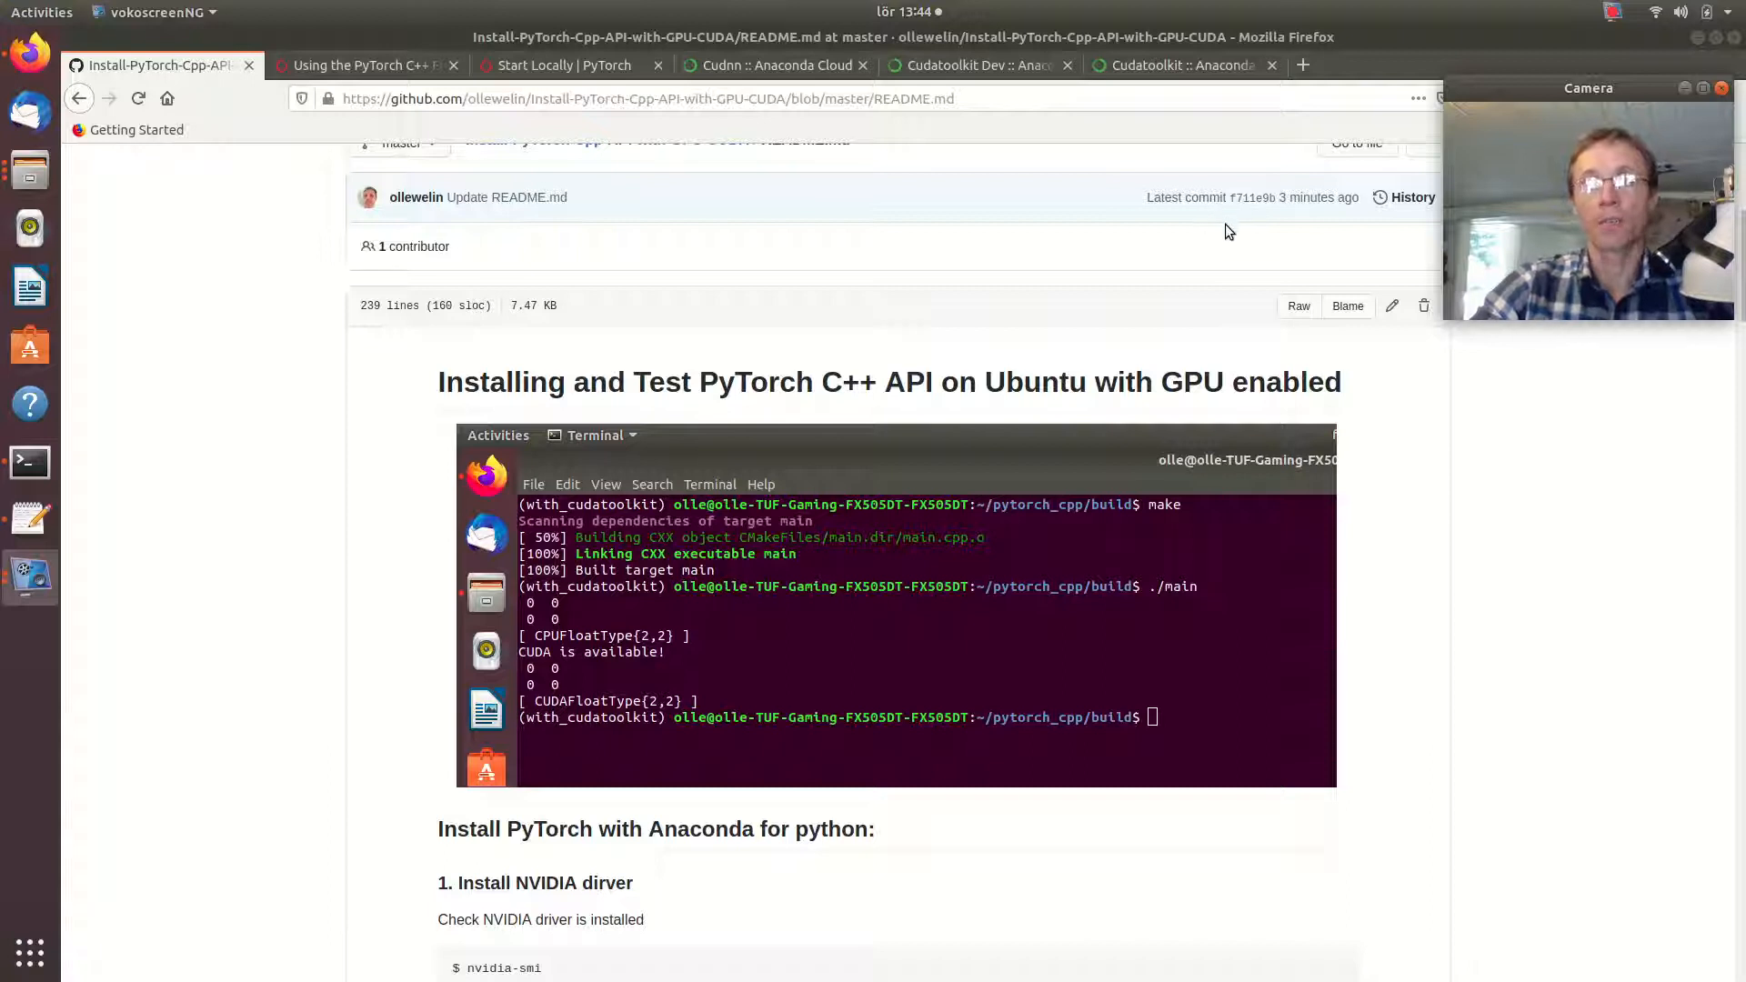
pyautogui.moveTo(29, 462)
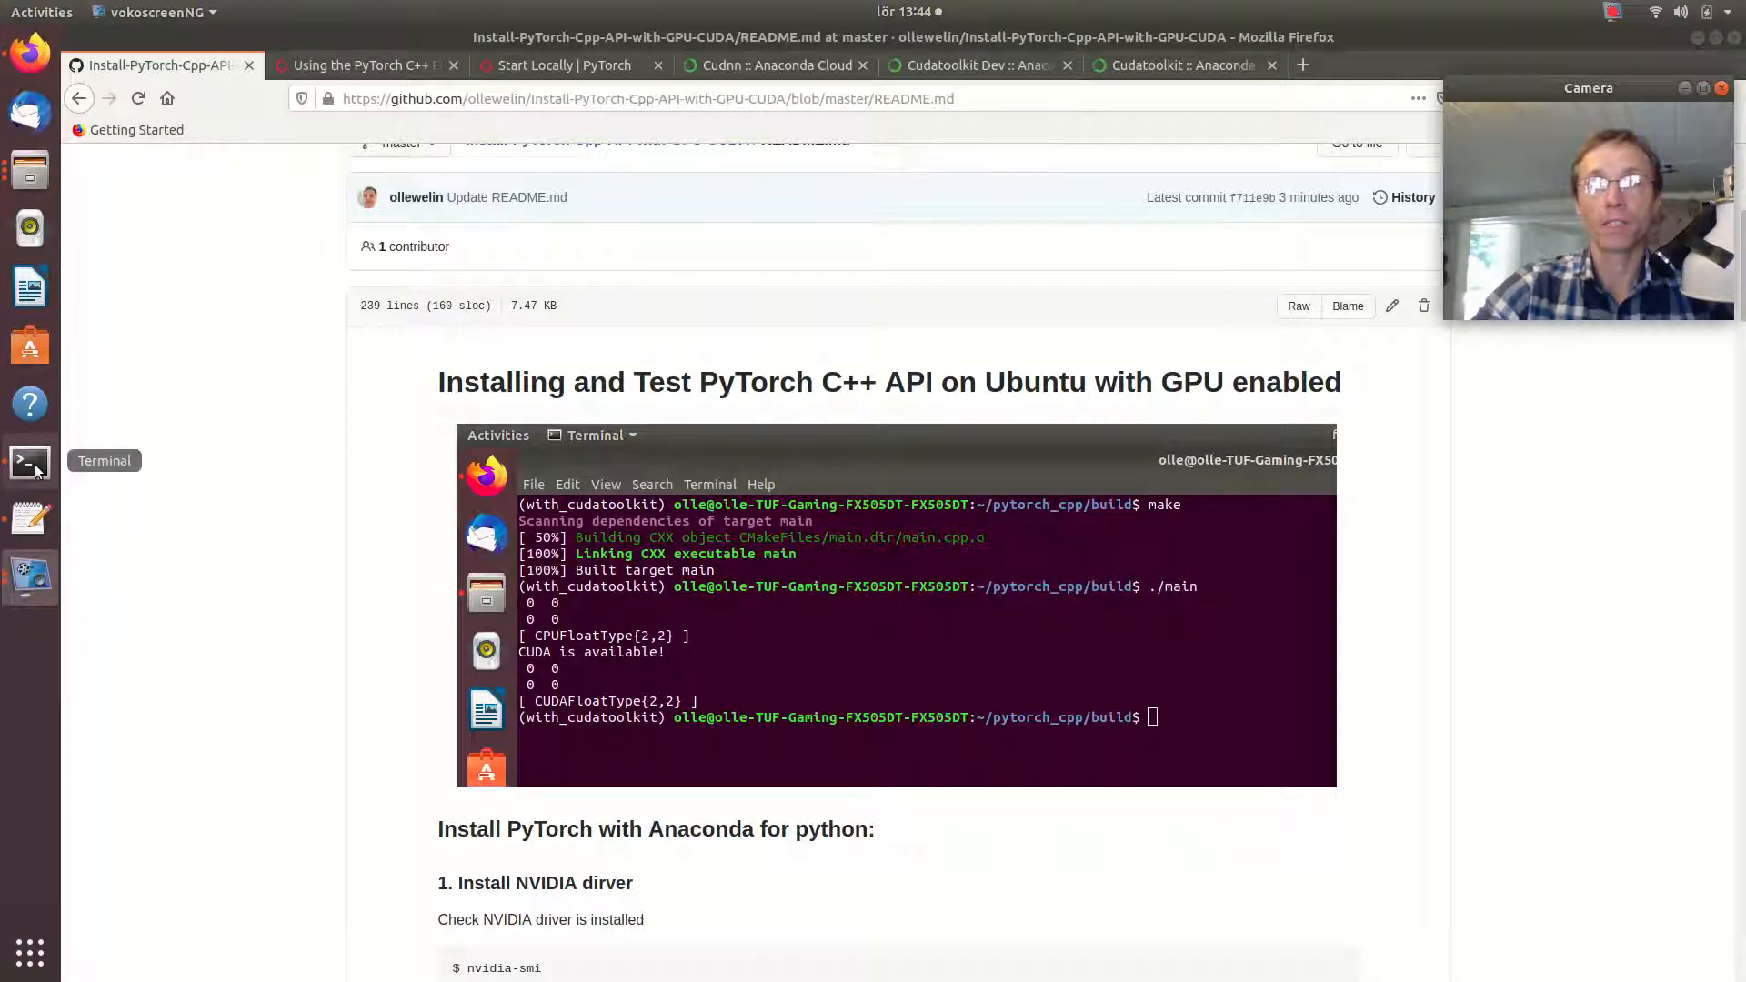
pyautogui.moveTo(875, 638)
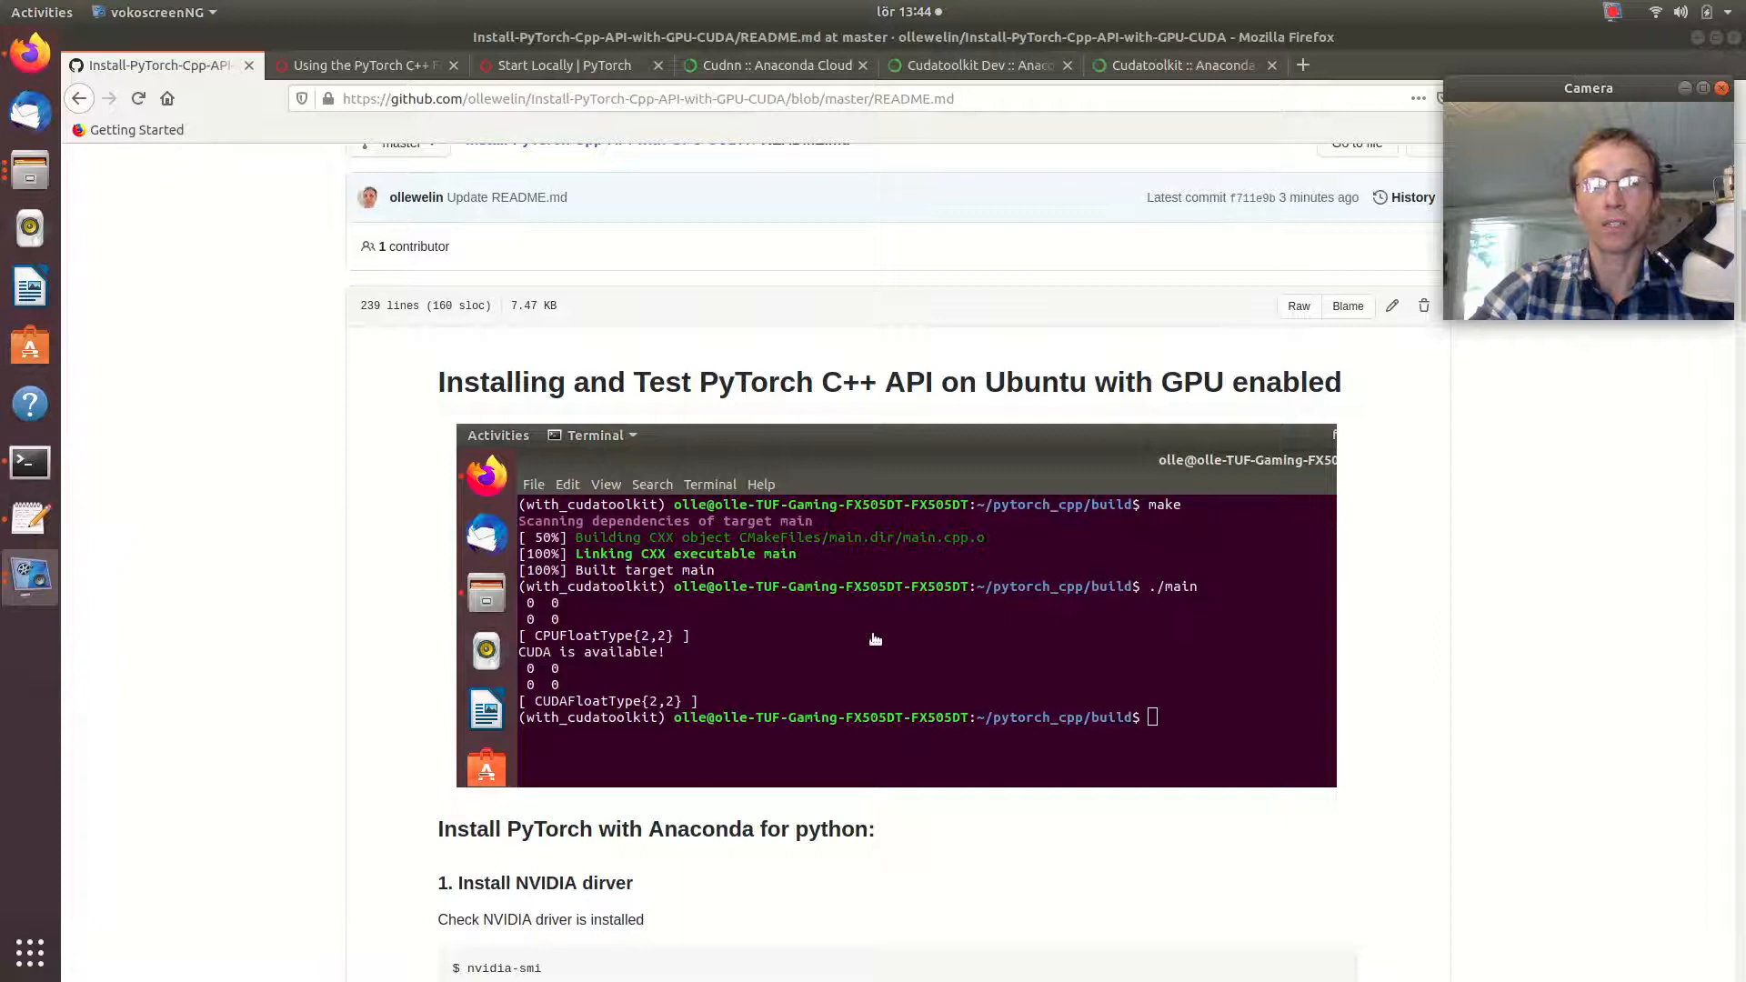
# - Deactivate the base conda environment in a freshly opened terminal
pyautogui.scroll(-3)
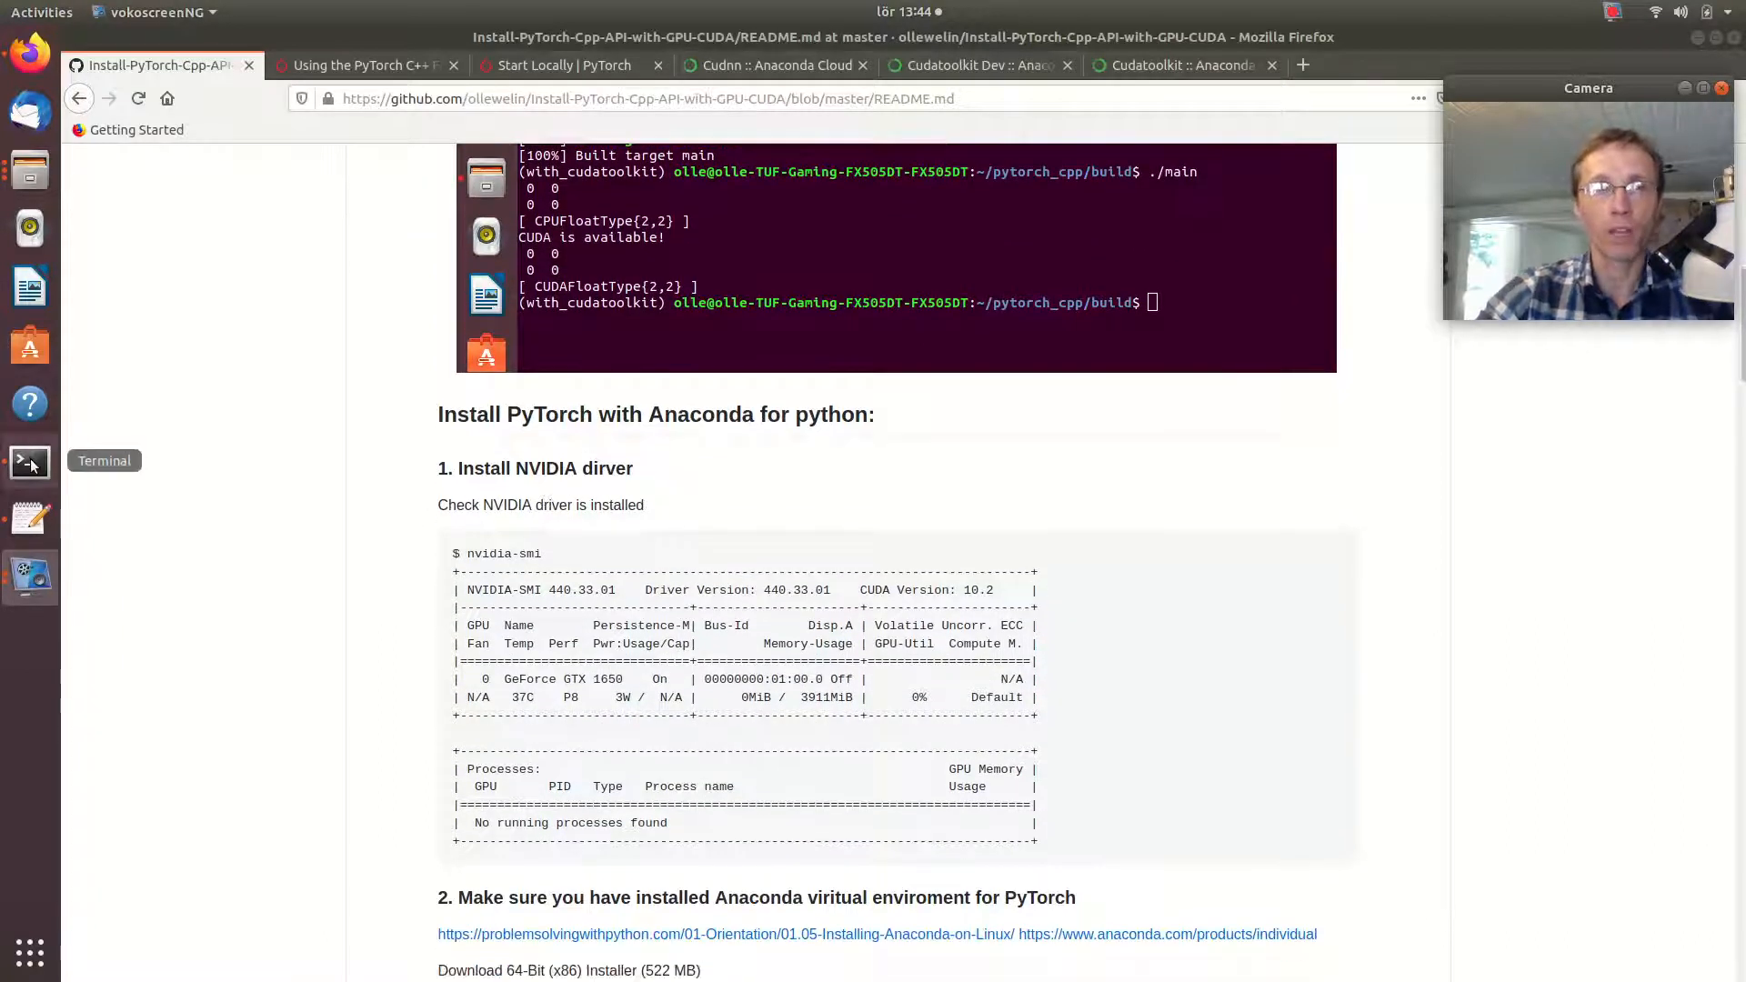
pyautogui.click(29, 460)
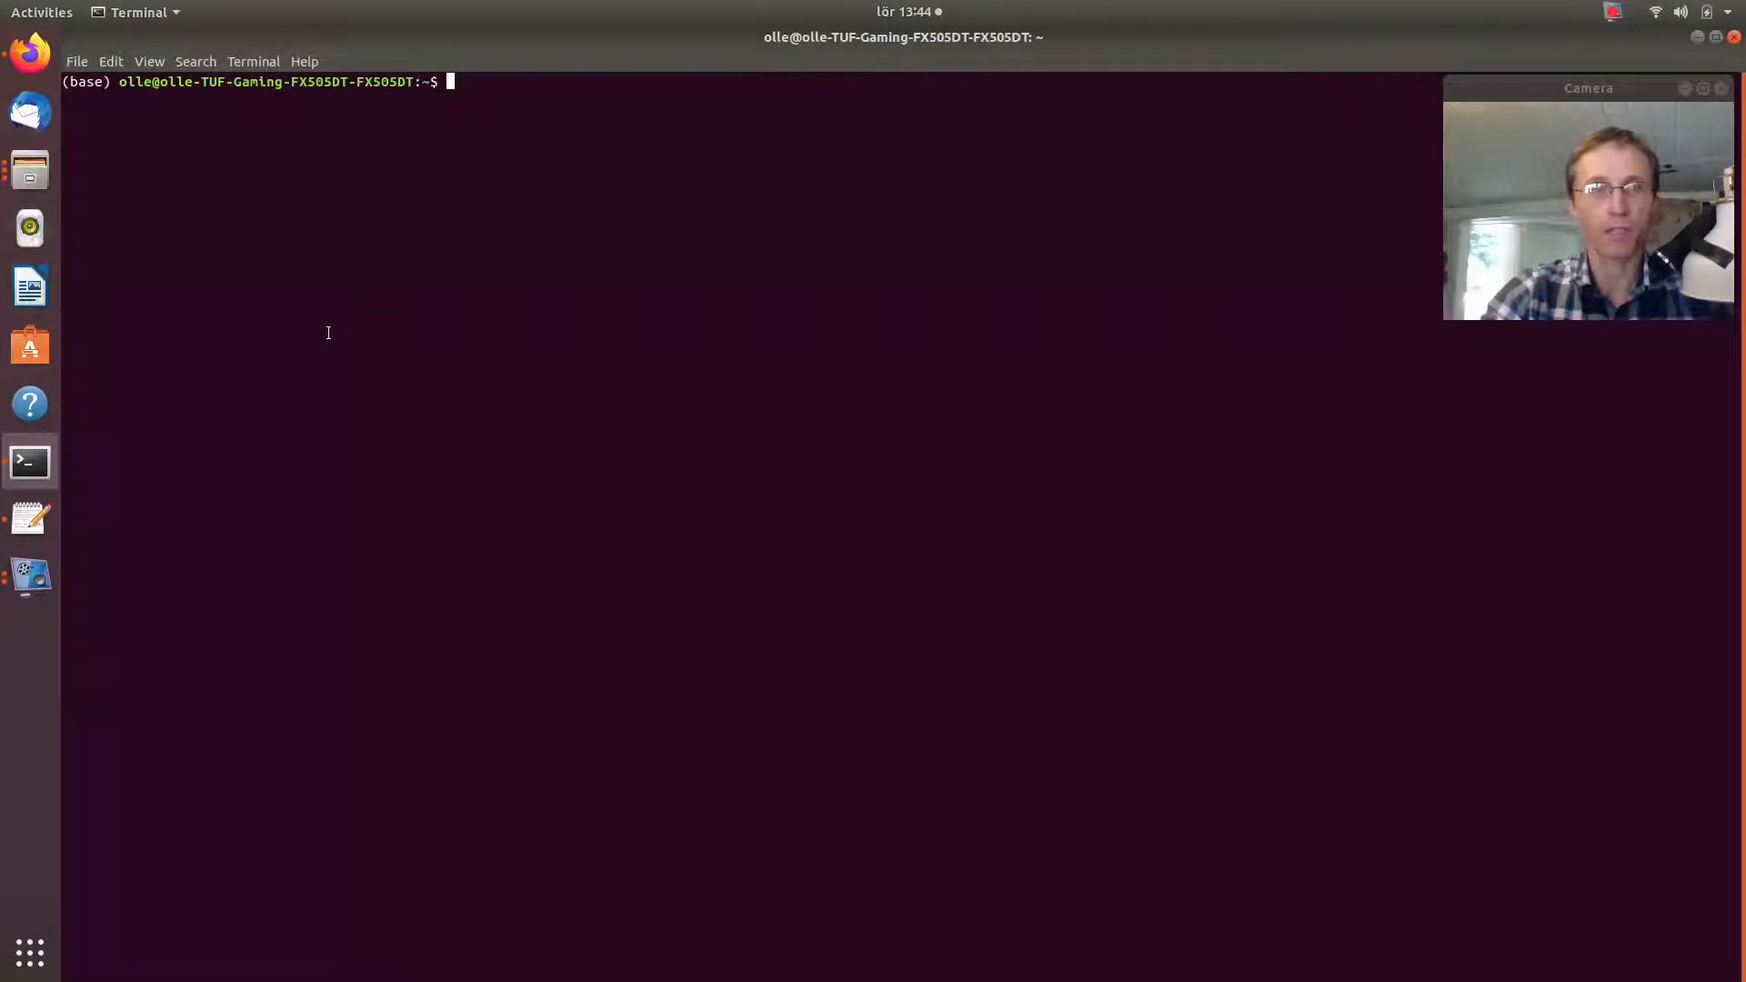
pyautogui.write('conda deactivate')
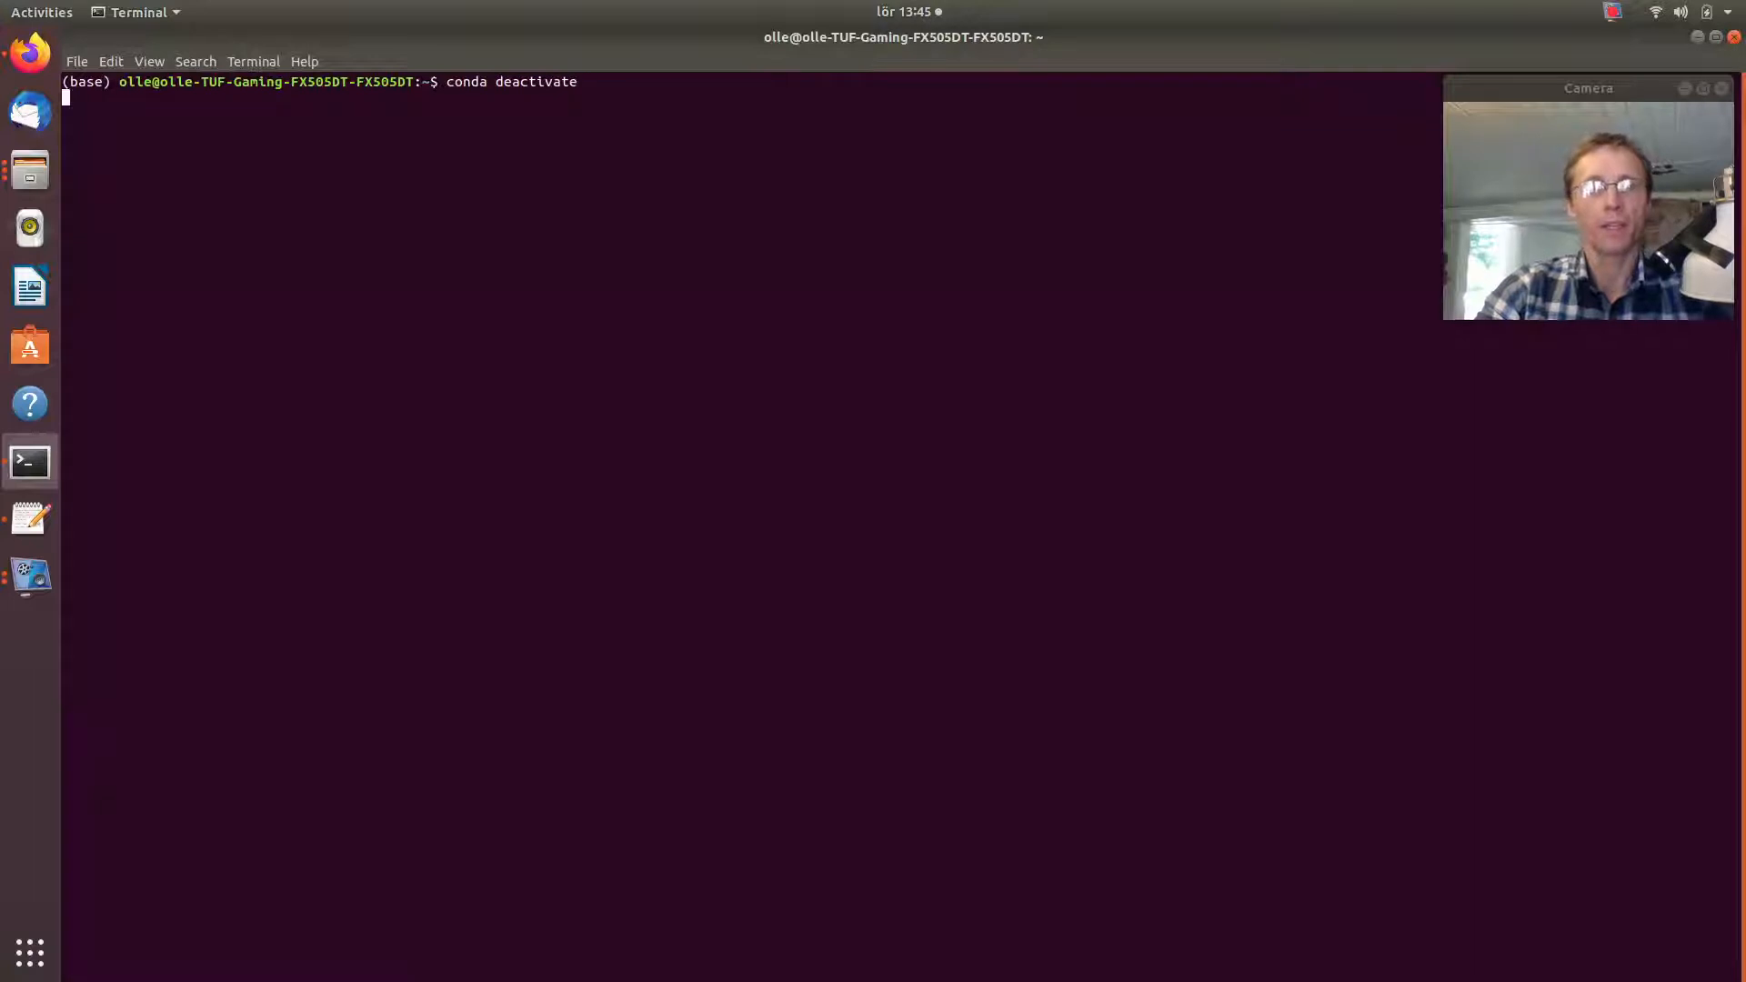
pyautogui.press('Return')
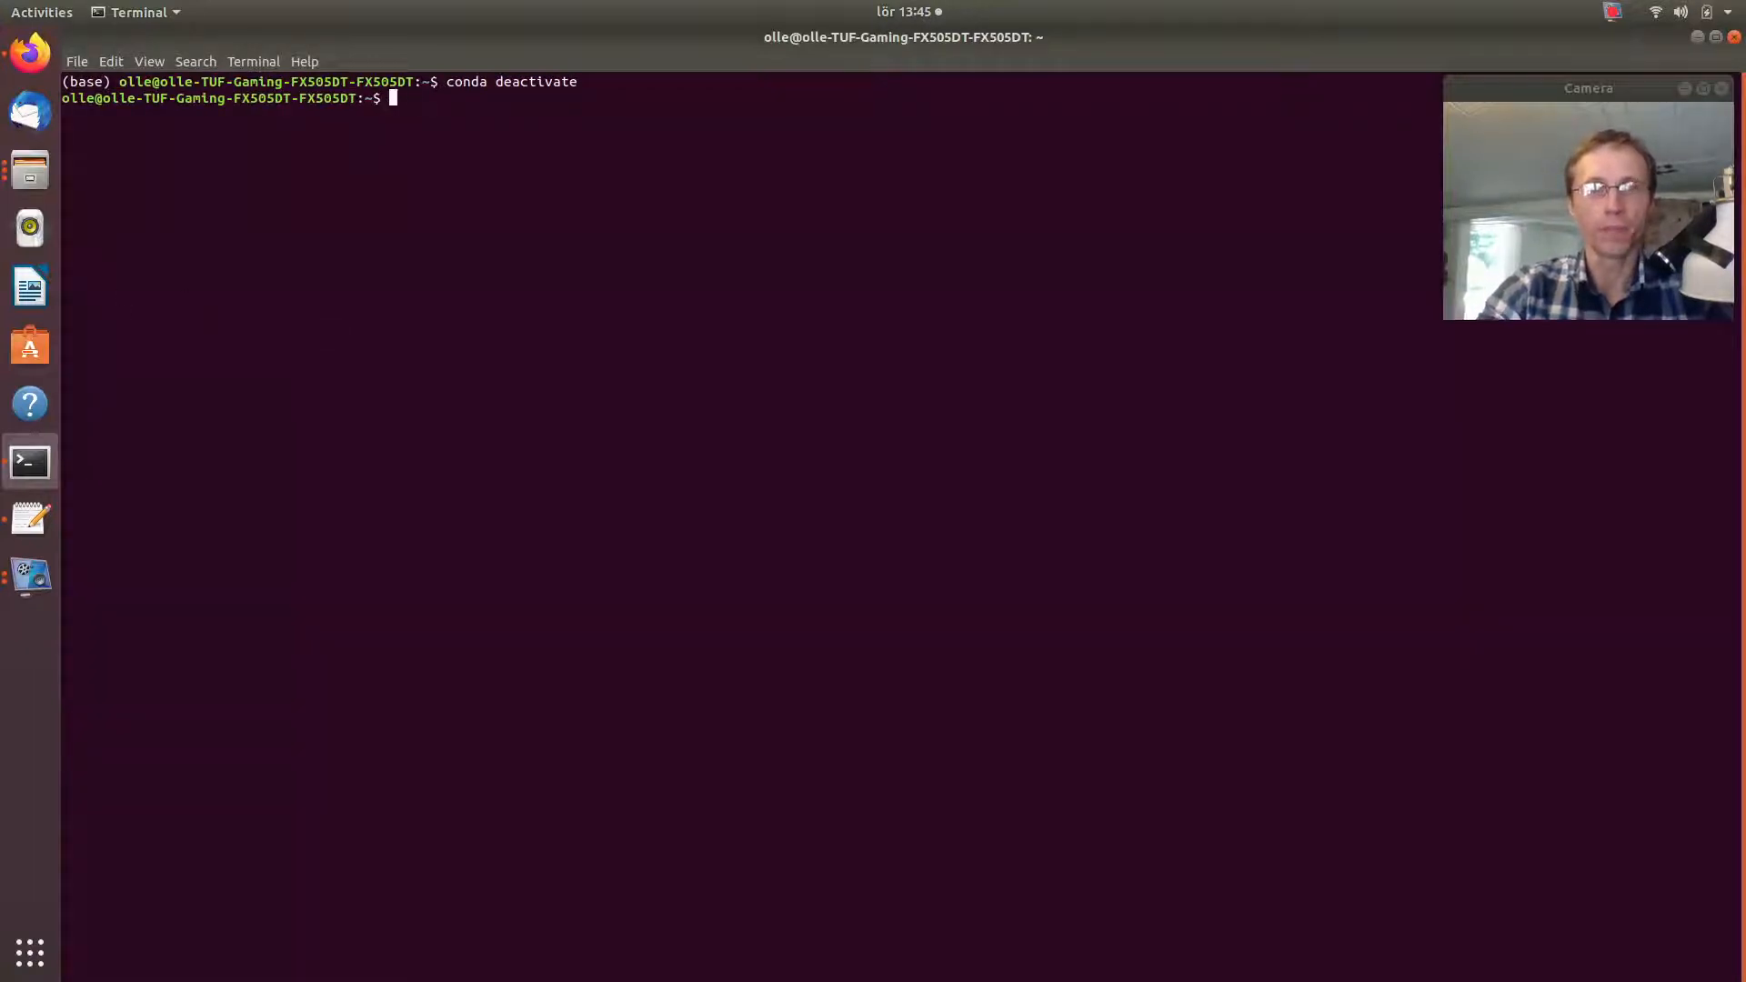
# - Run nvidia-smi to check the NVIDIA driver installation
pyautogui.write('nvida')
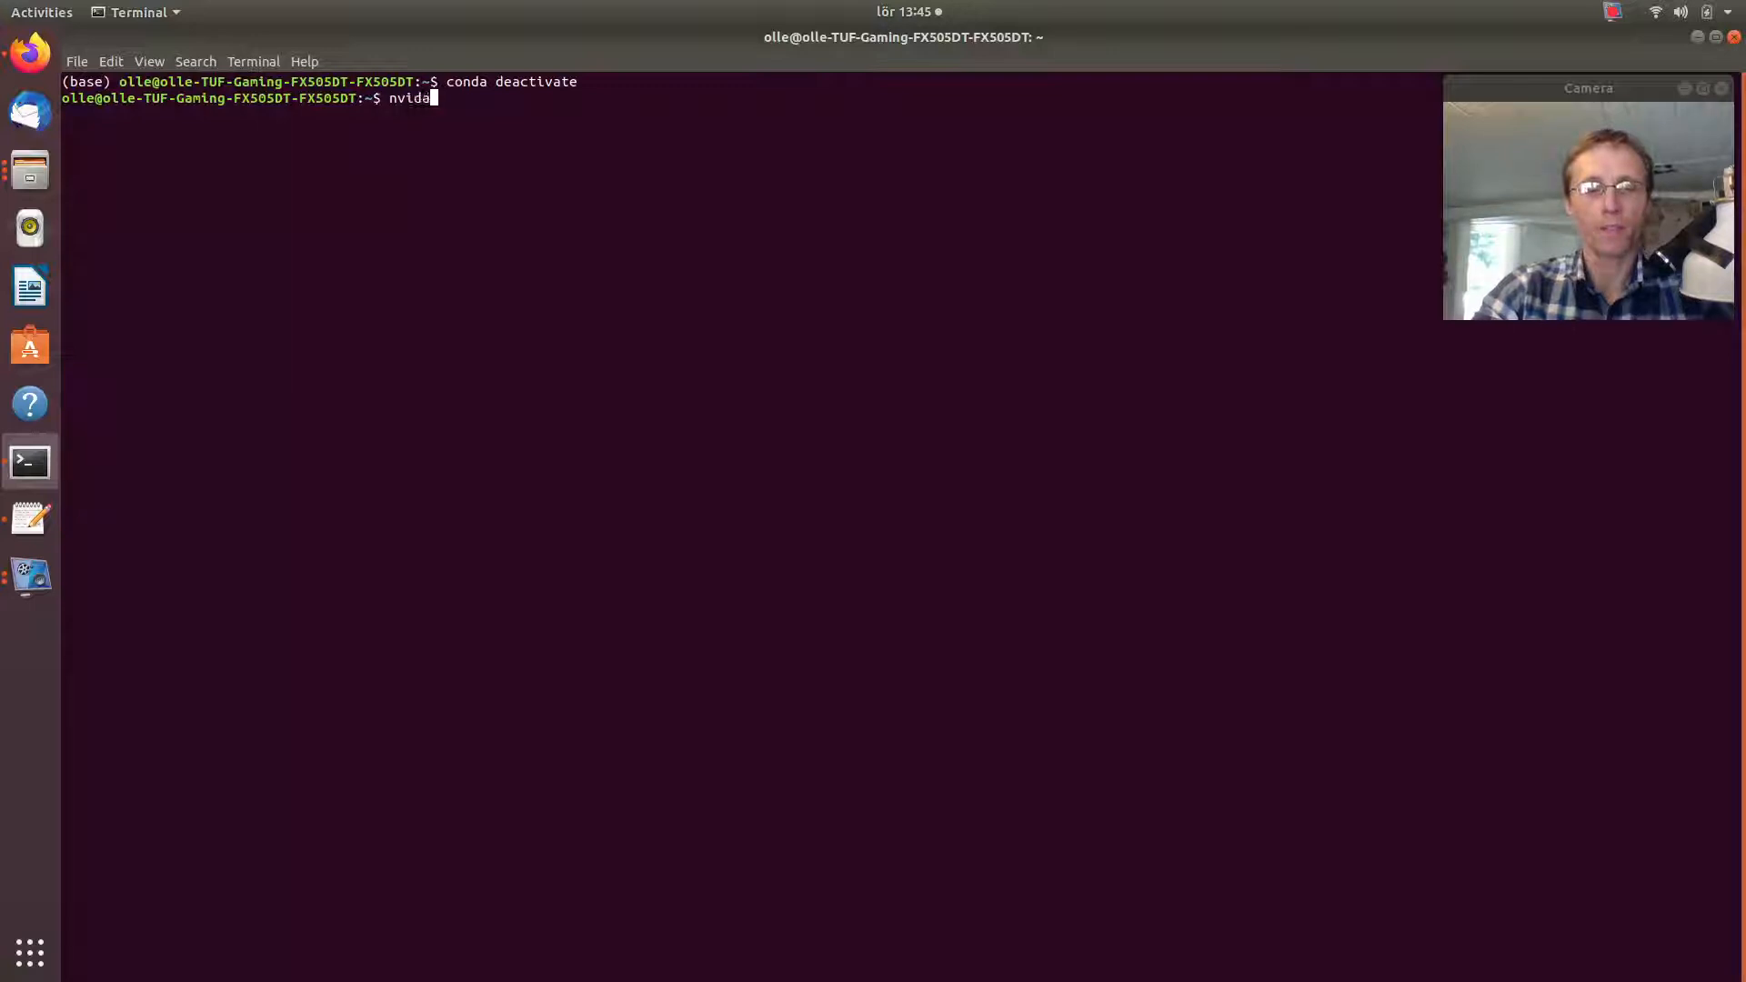
pyautogui.press('Backspace')
pyautogui.write('ia-se')
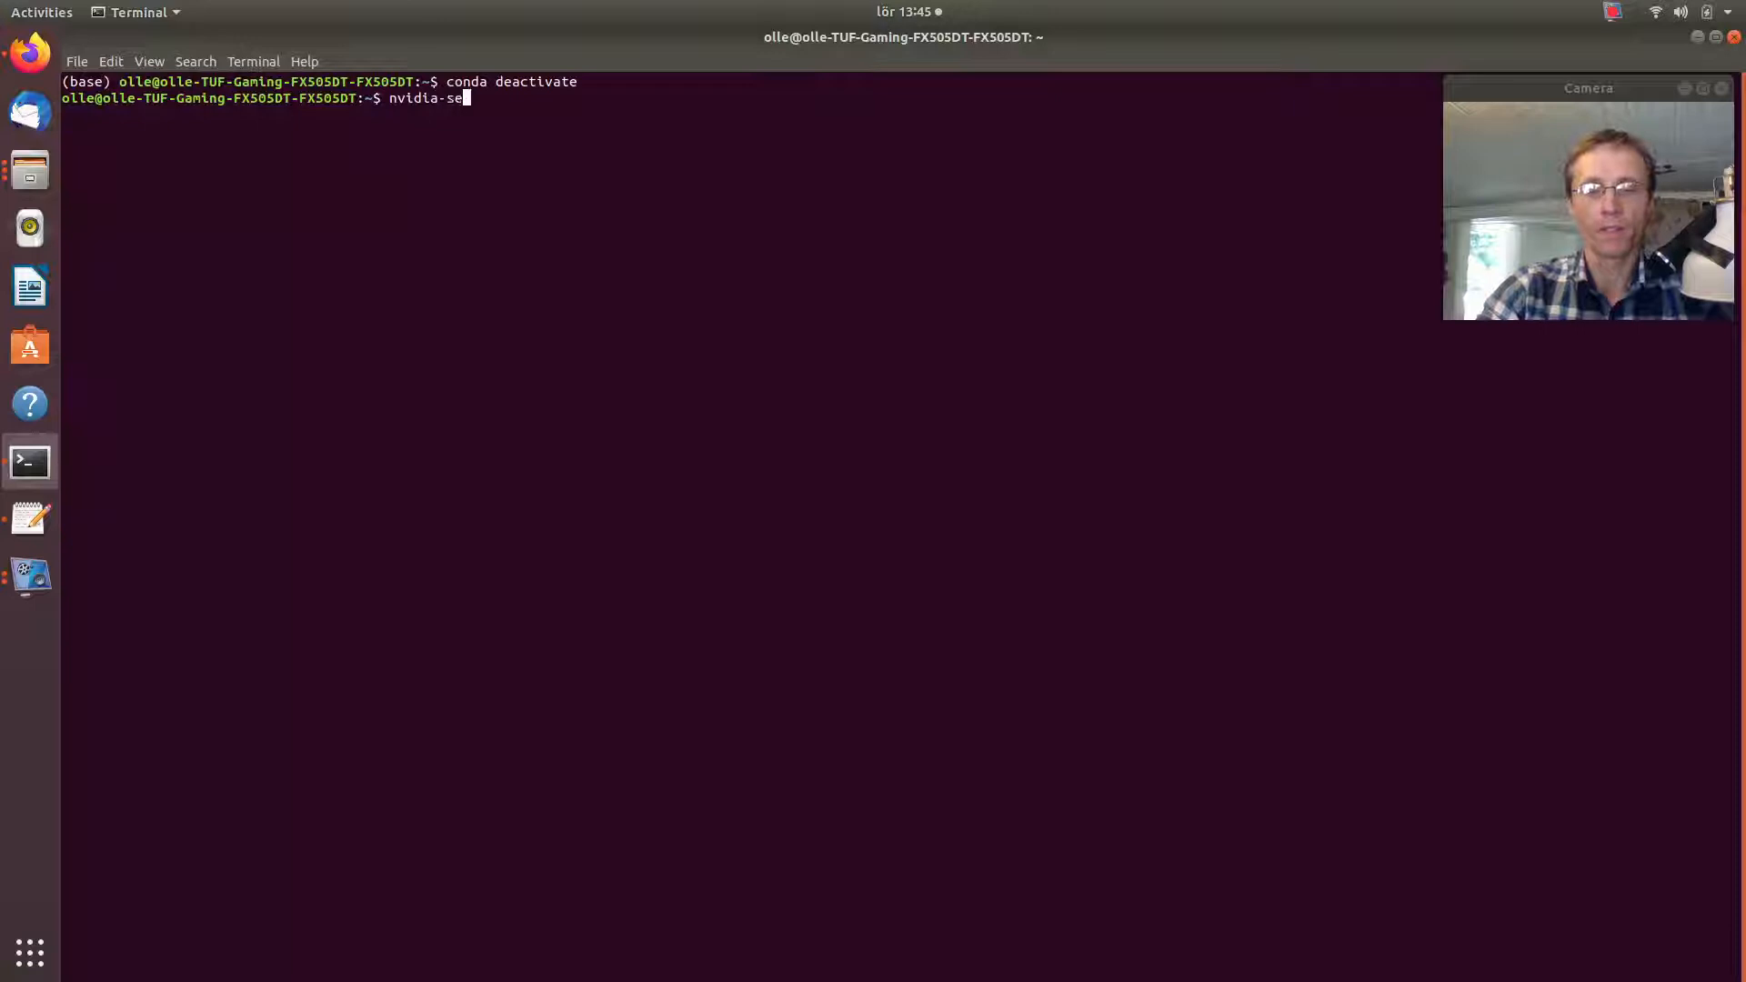
pyautogui.press('Return')
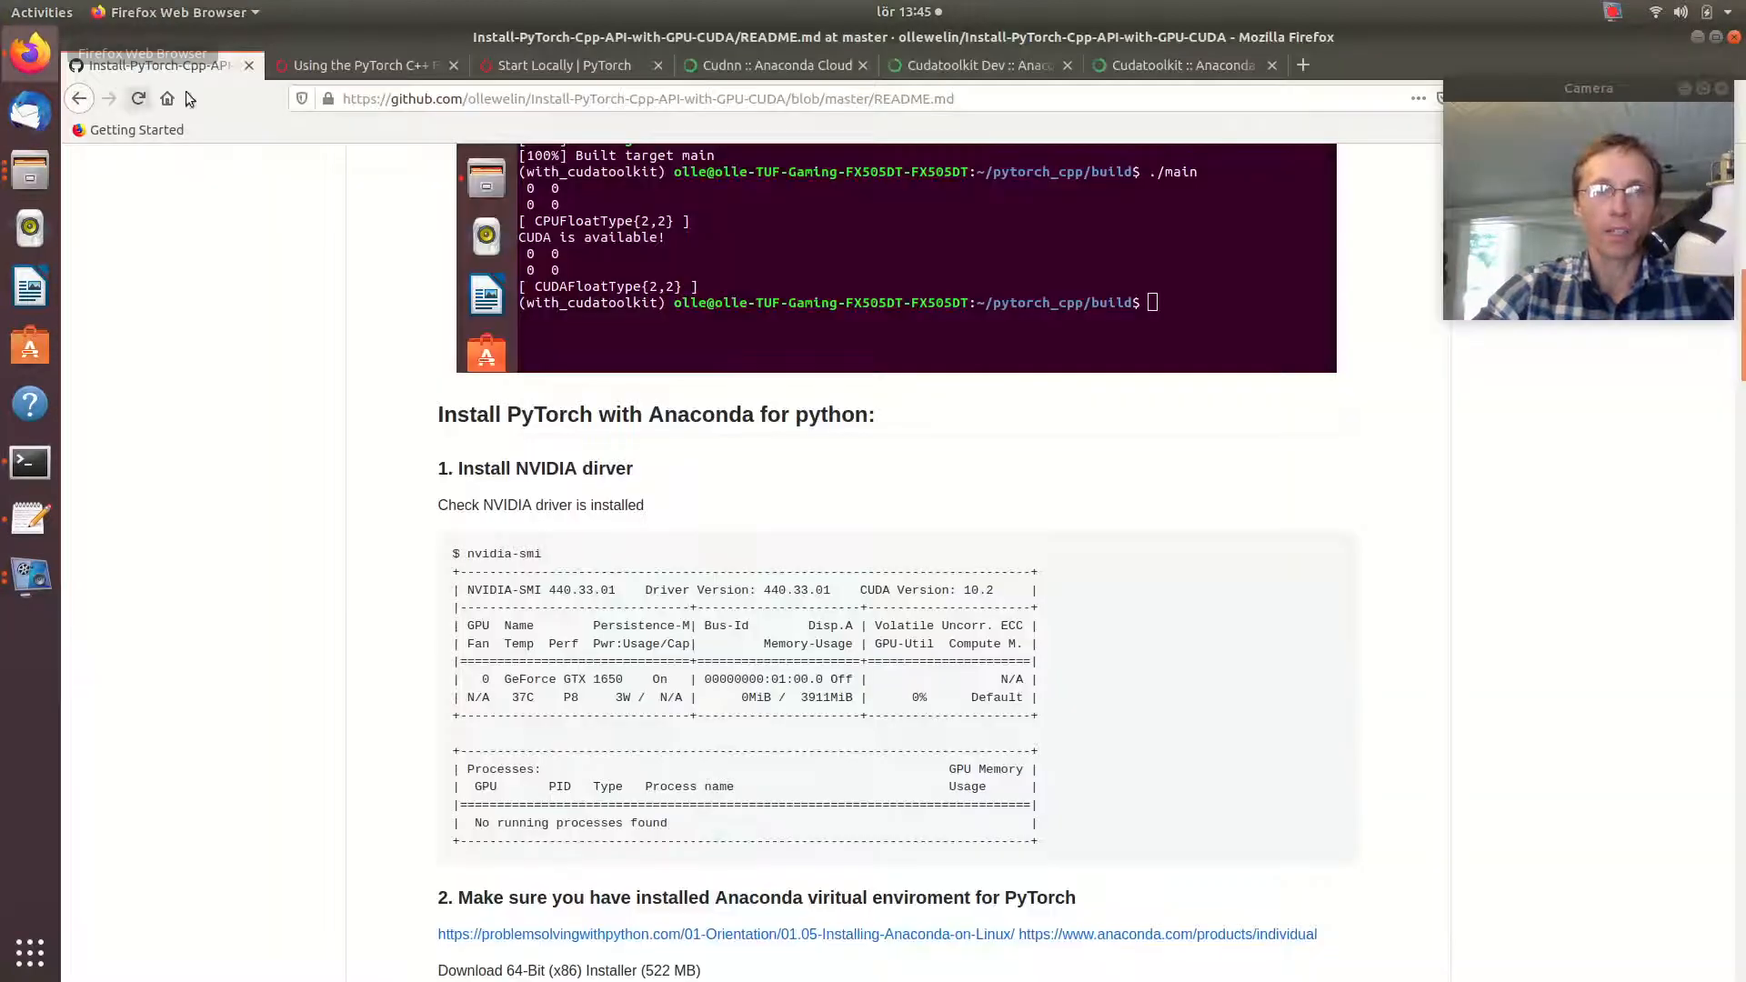
pyautogui.scroll(-3)
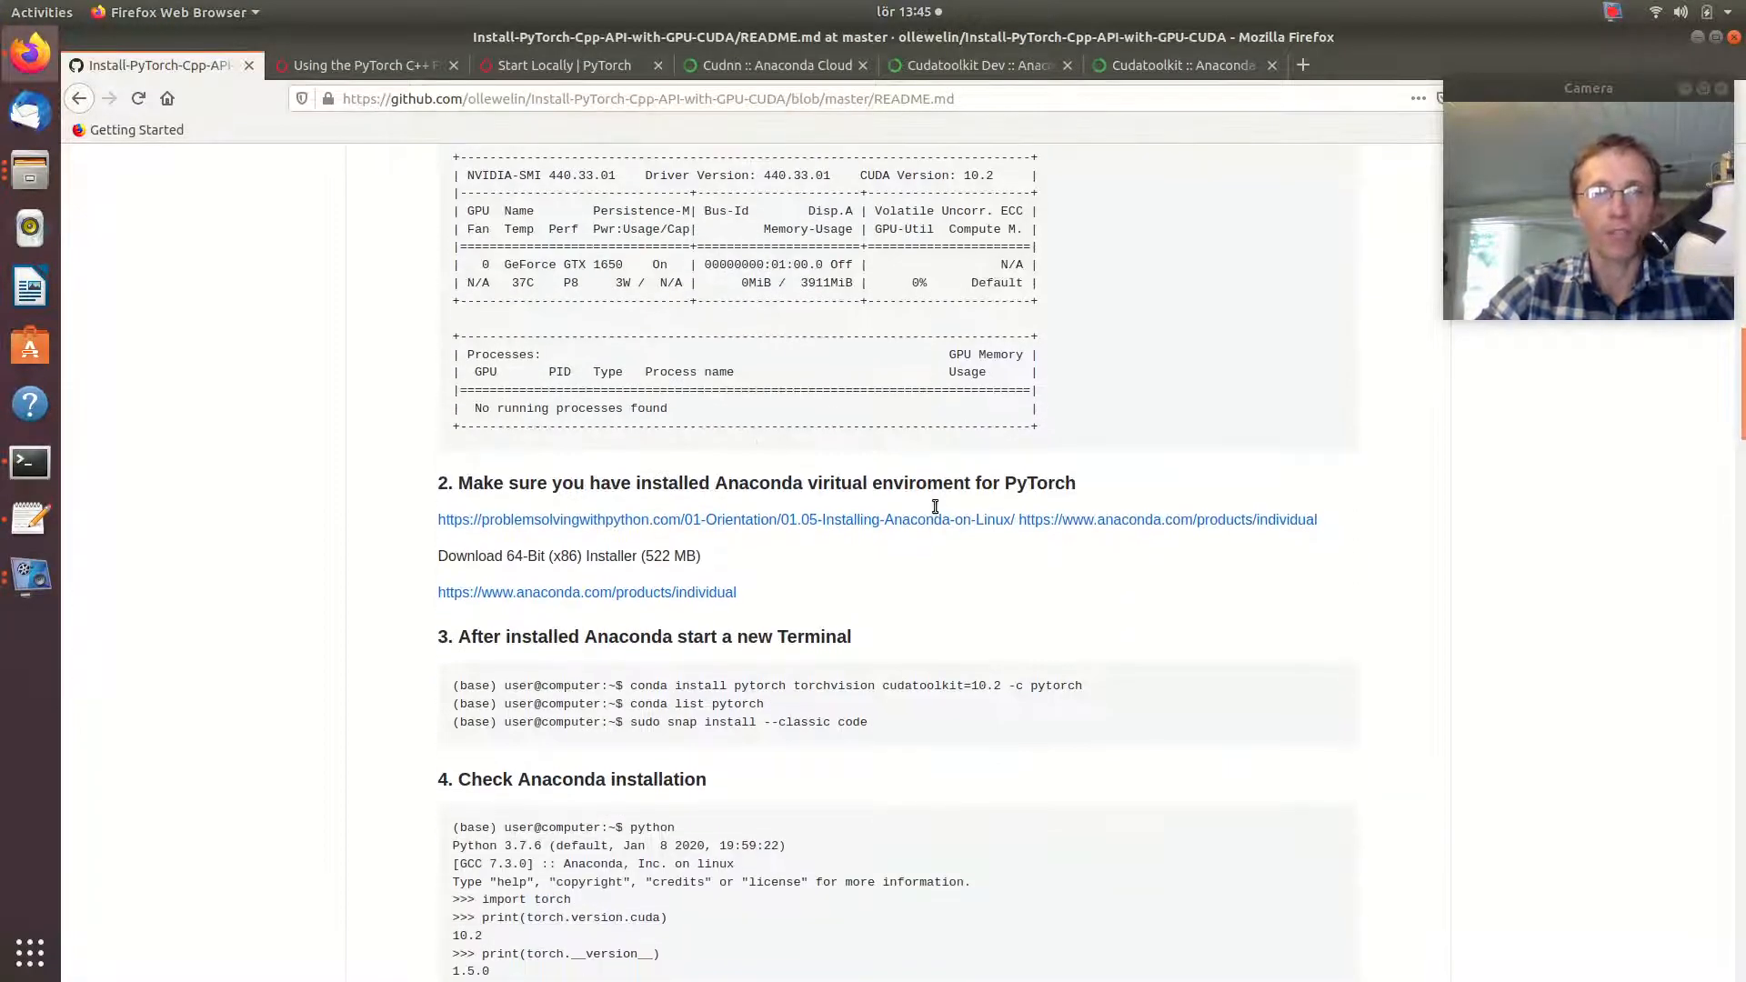
pyautogui.moveTo(897, 519)
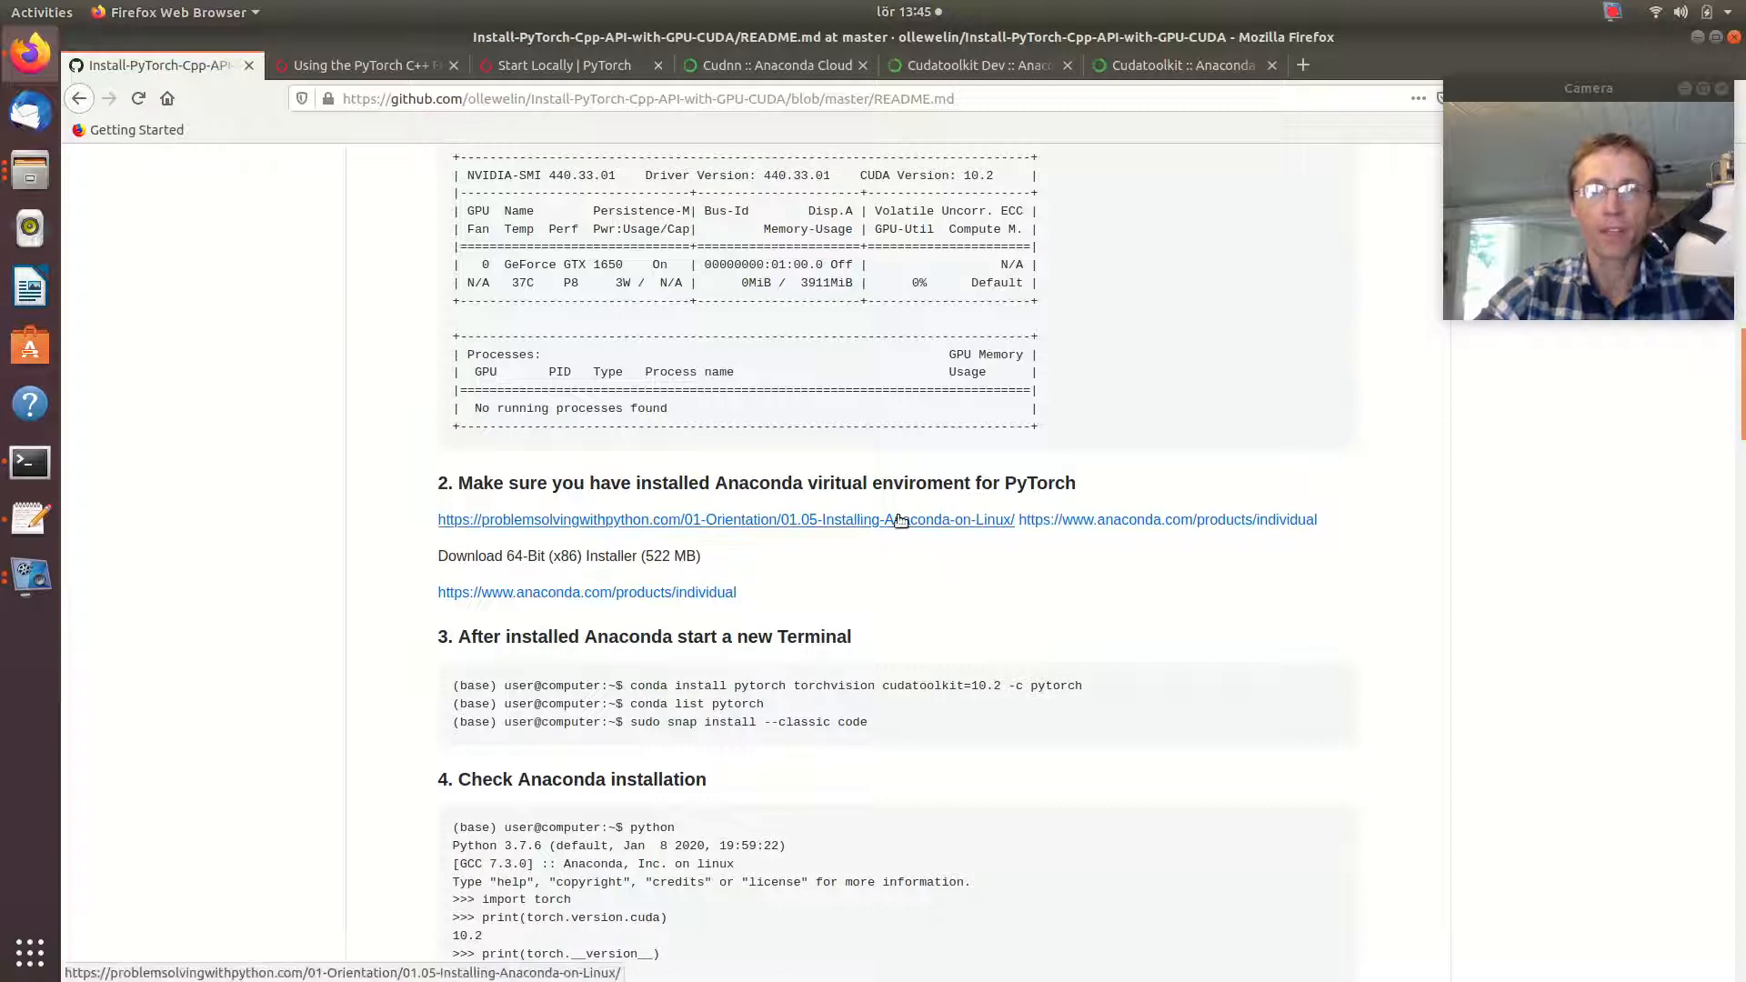
pyautogui.moveTo(896, 529)
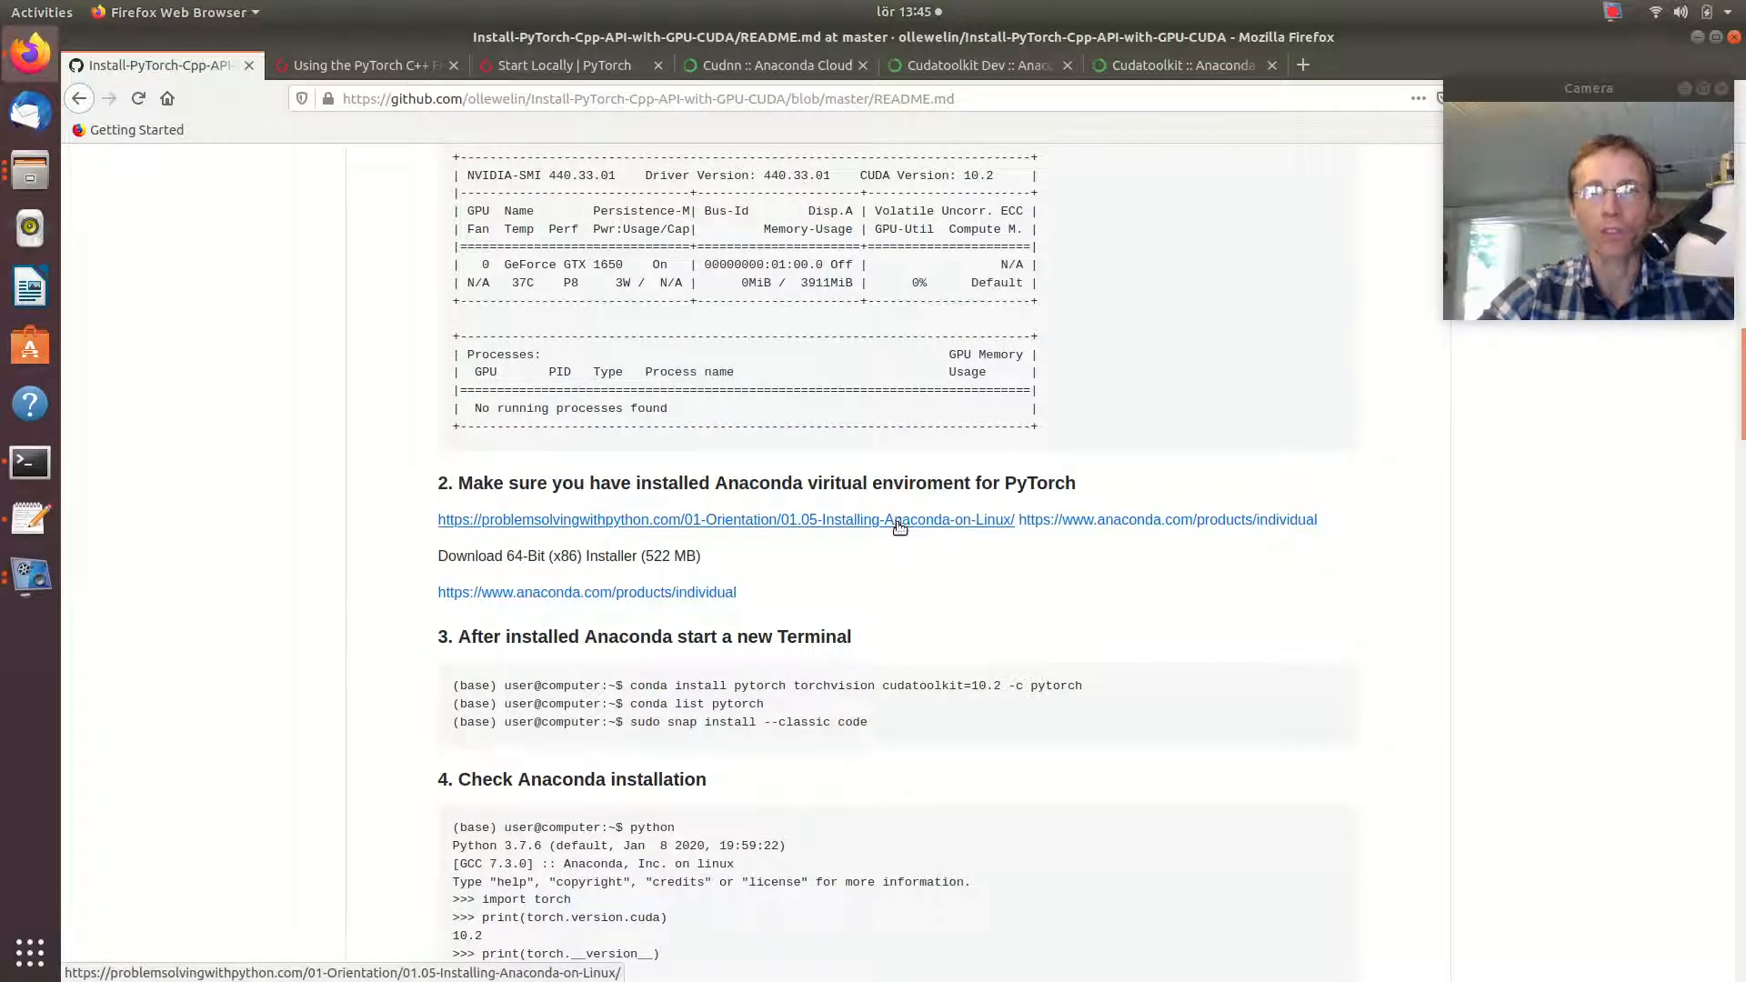
pyautogui.rightClick(900, 518)
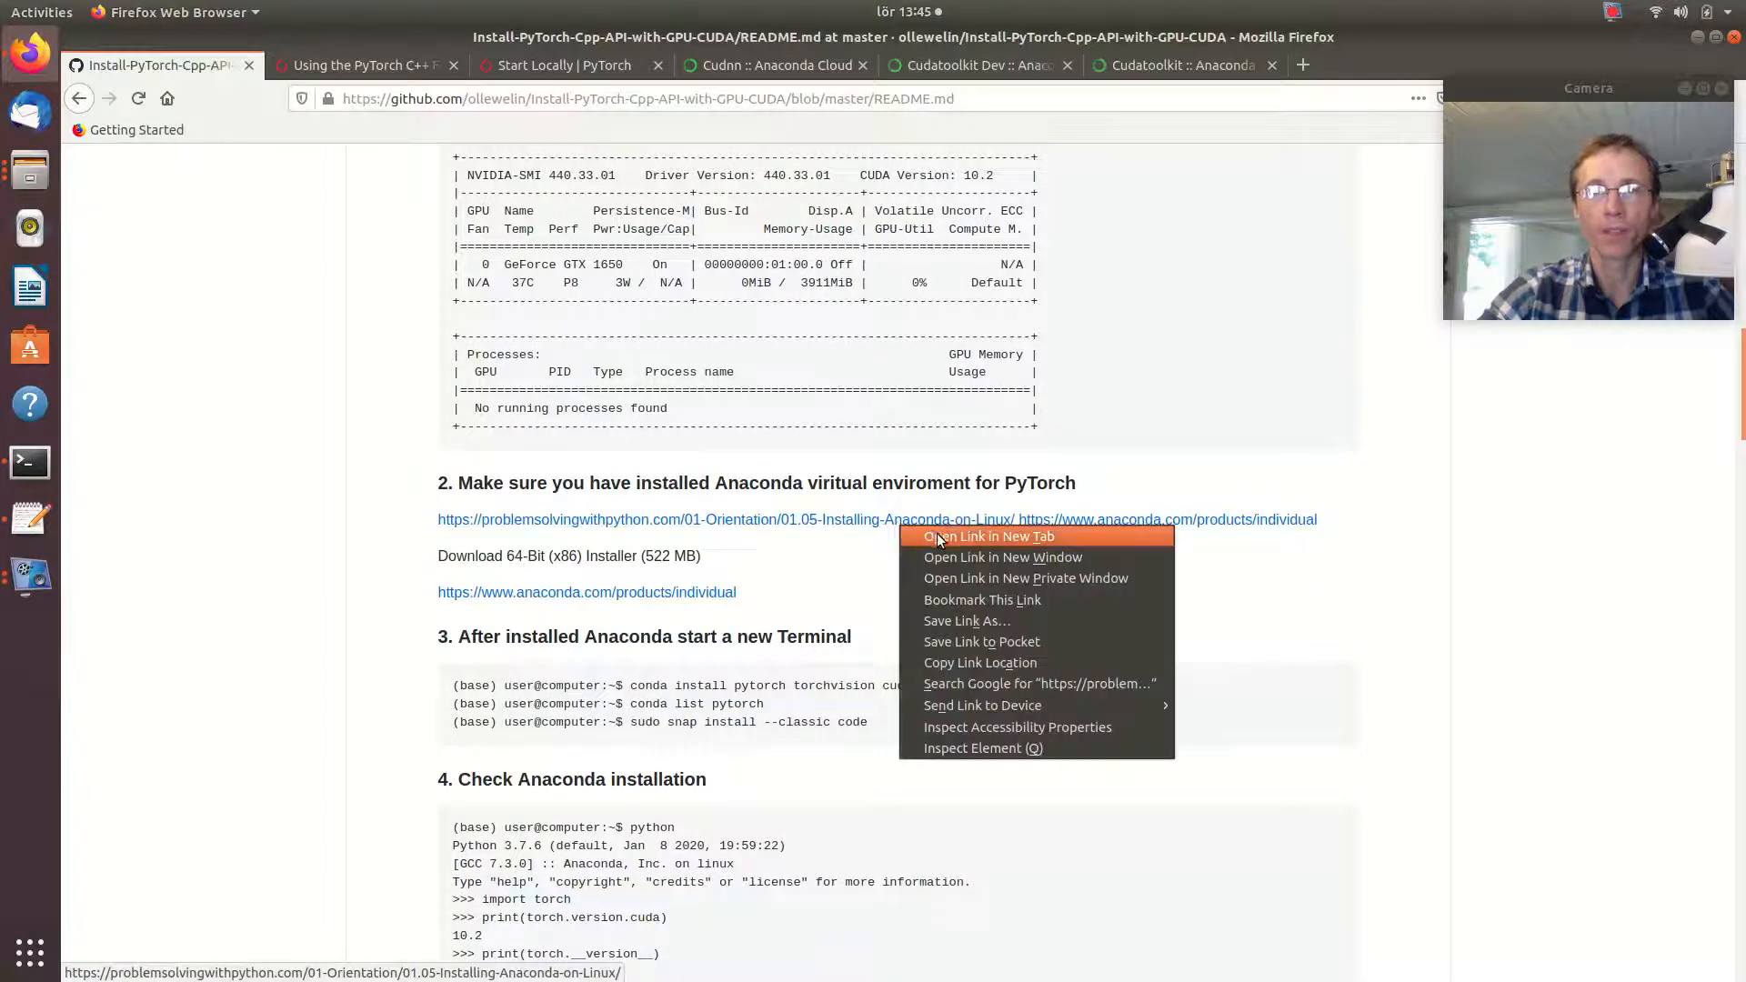
pyautogui.click(989, 534)
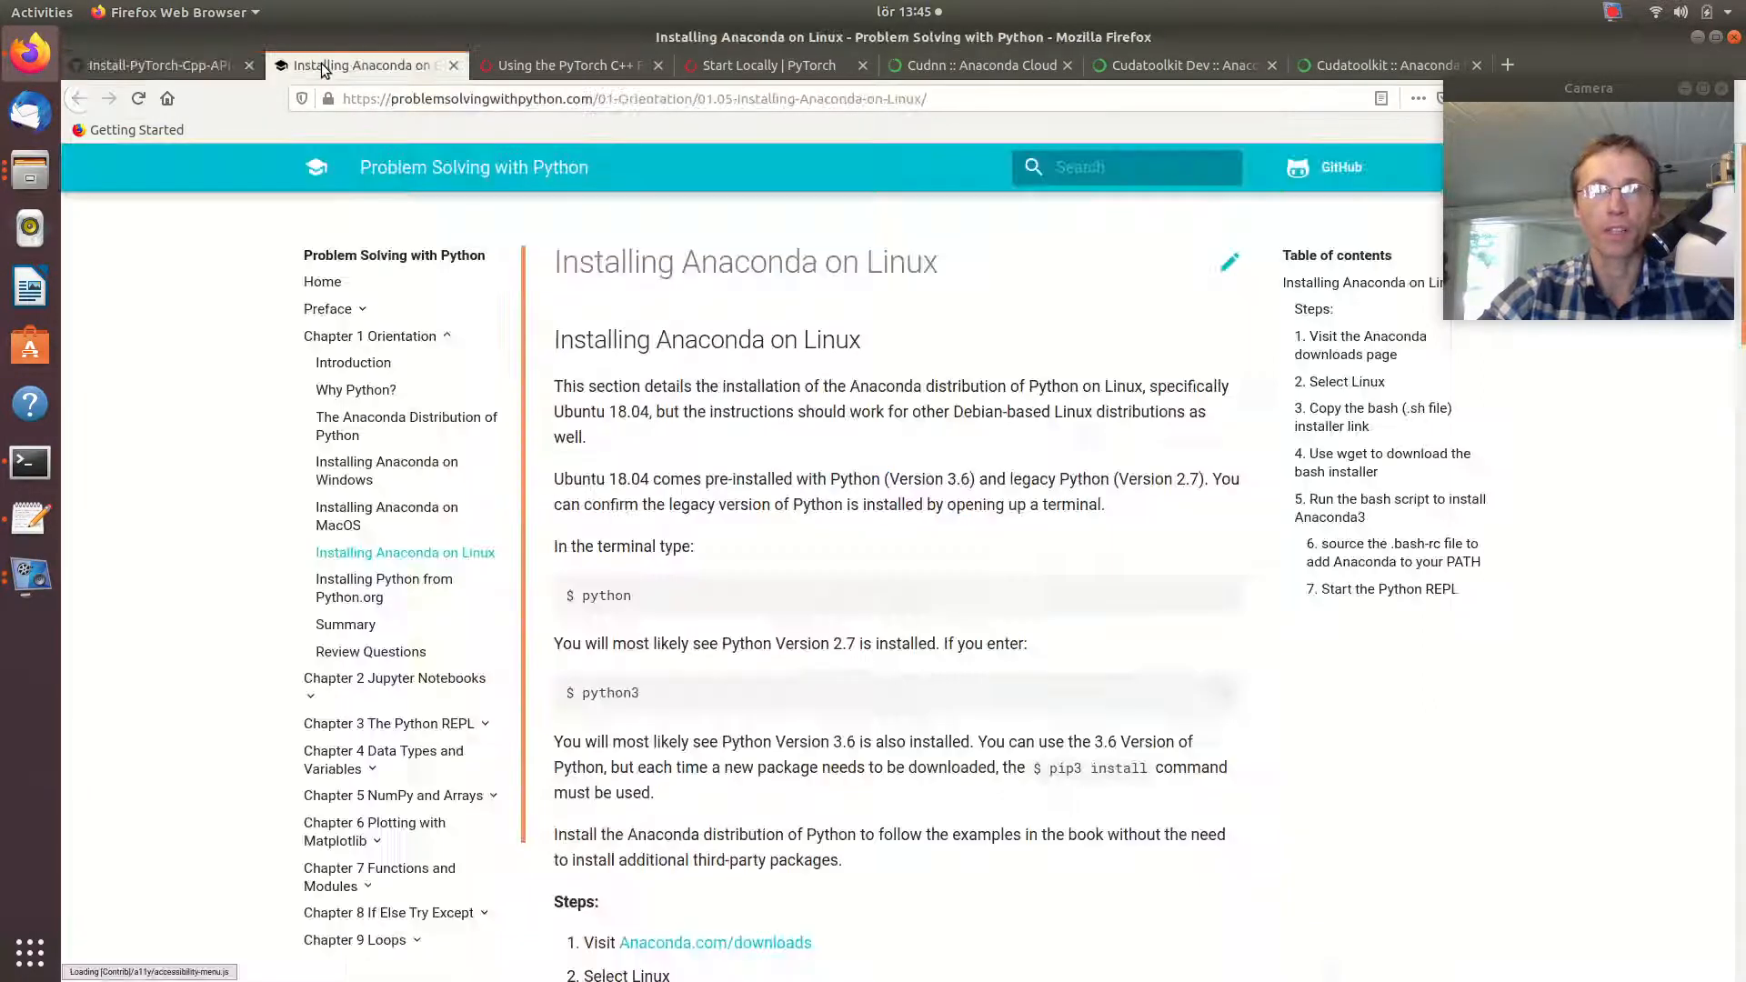
pyautogui.scroll(-3)
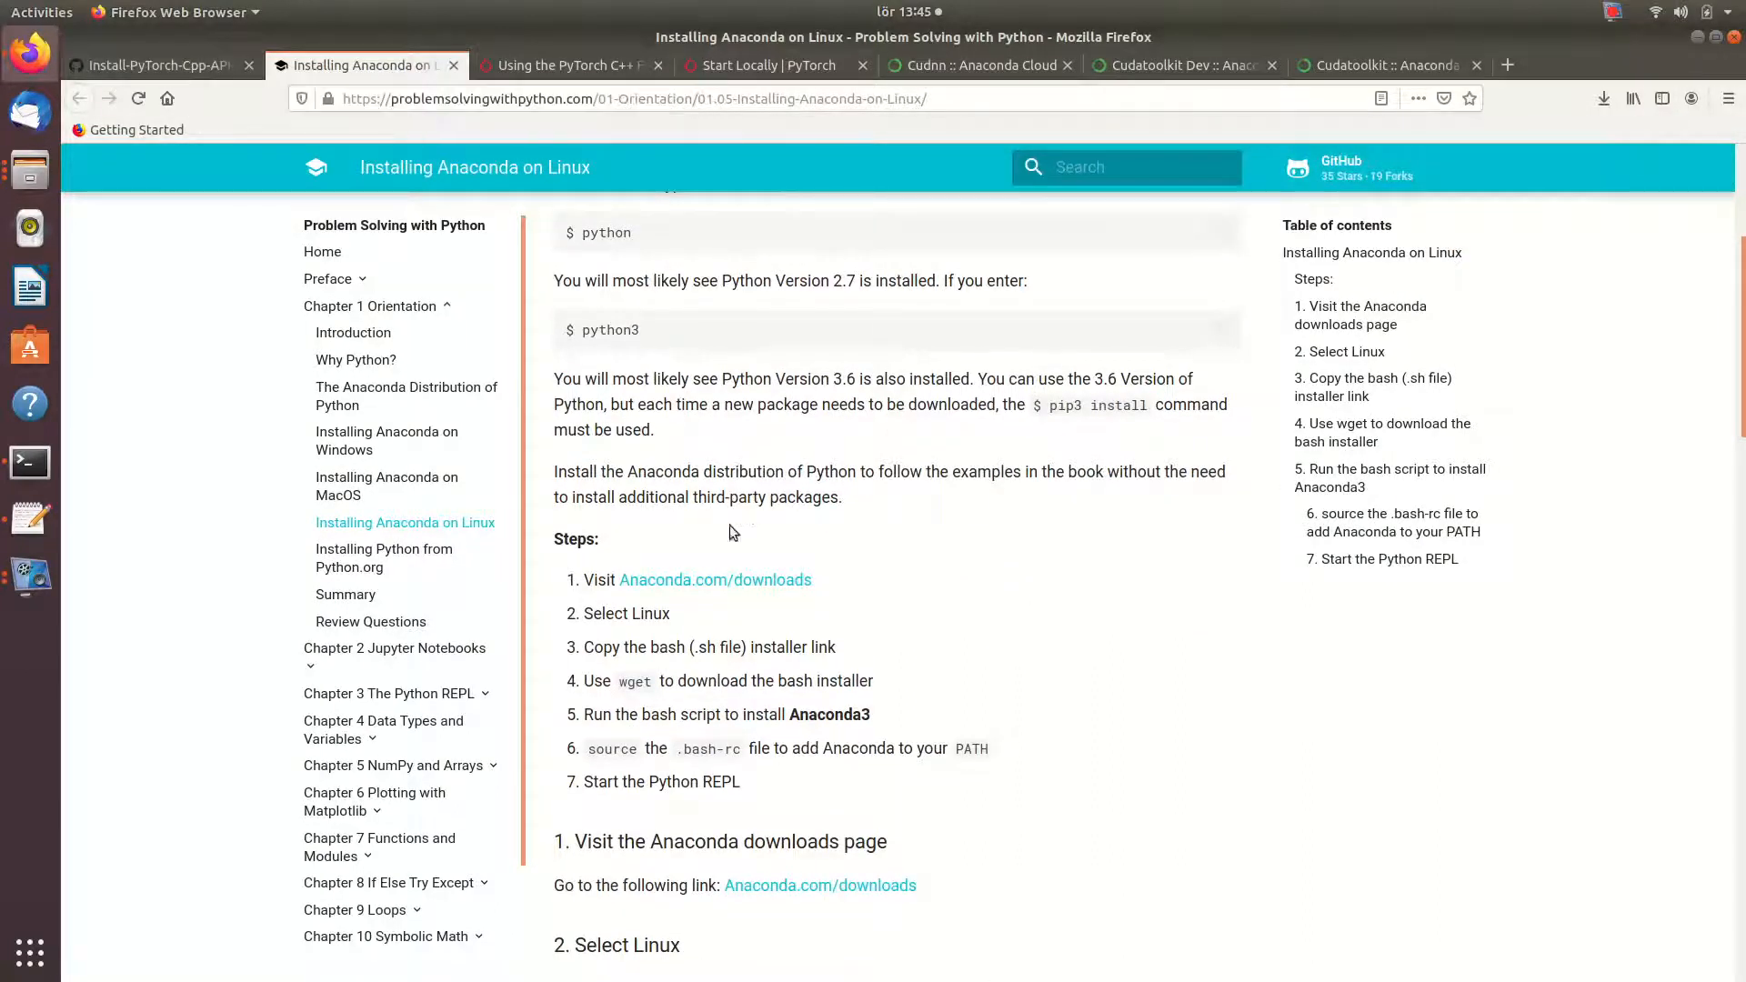
pyautogui.scroll(-3)
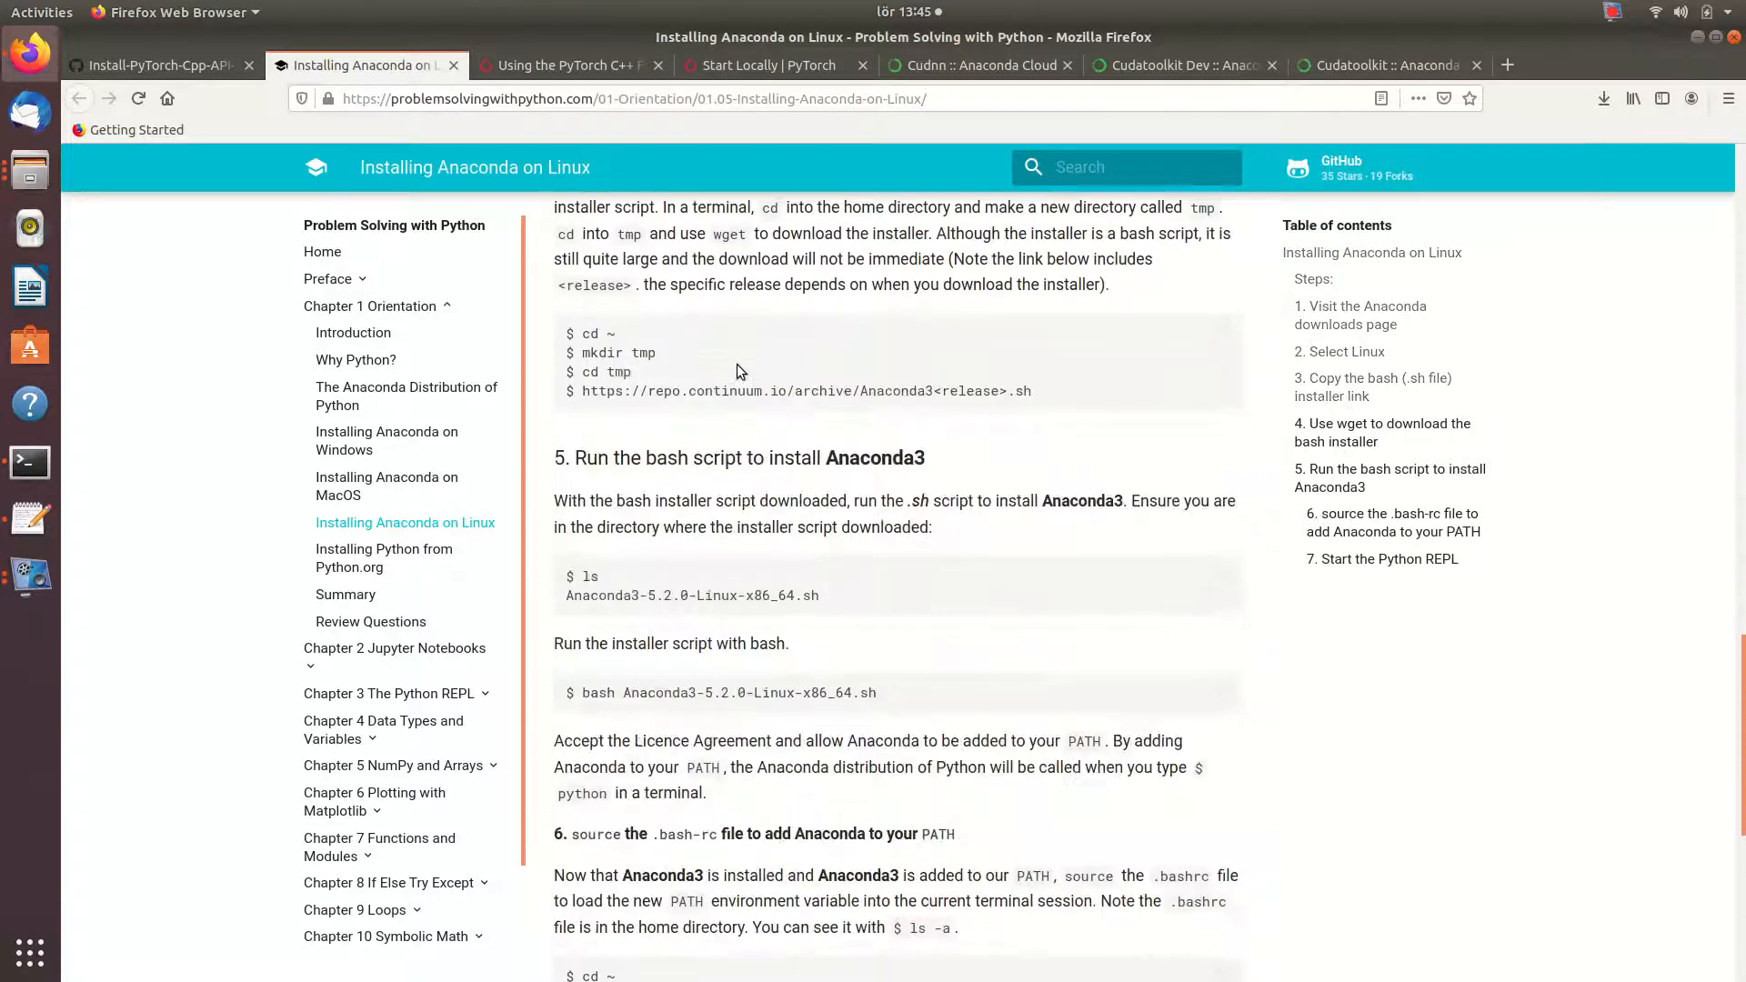
pyautogui.click(157, 65)
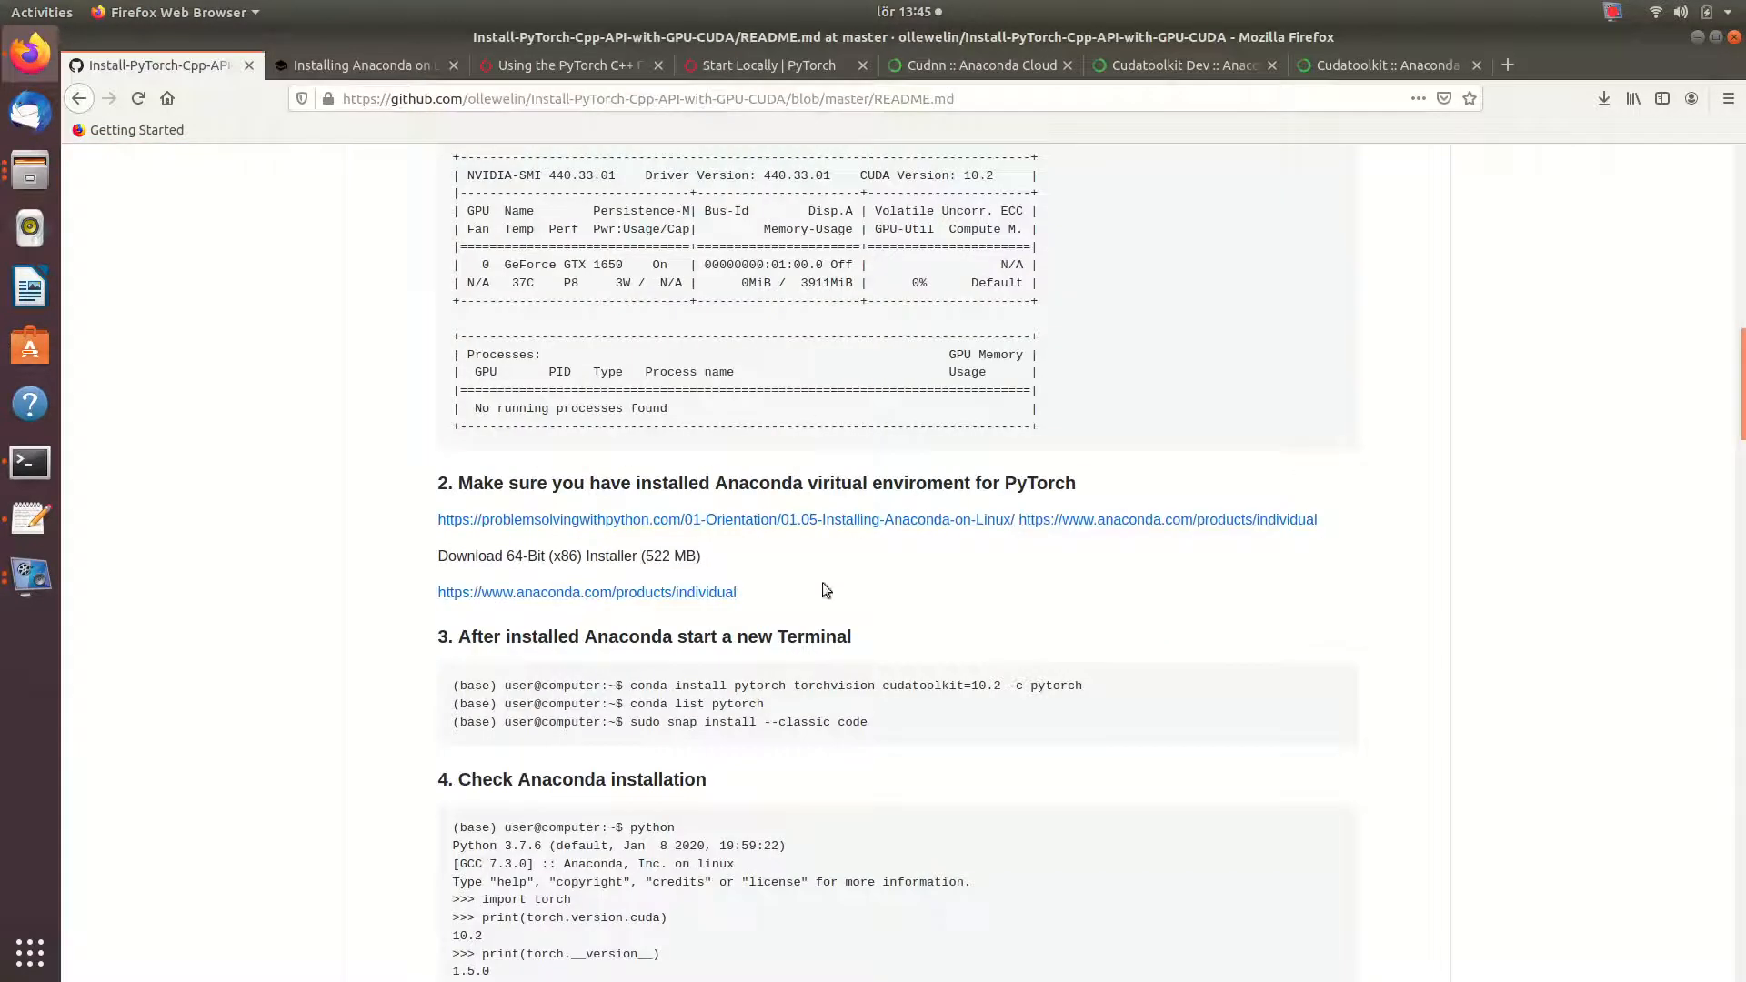
pyautogui.rightClick(587, 591)
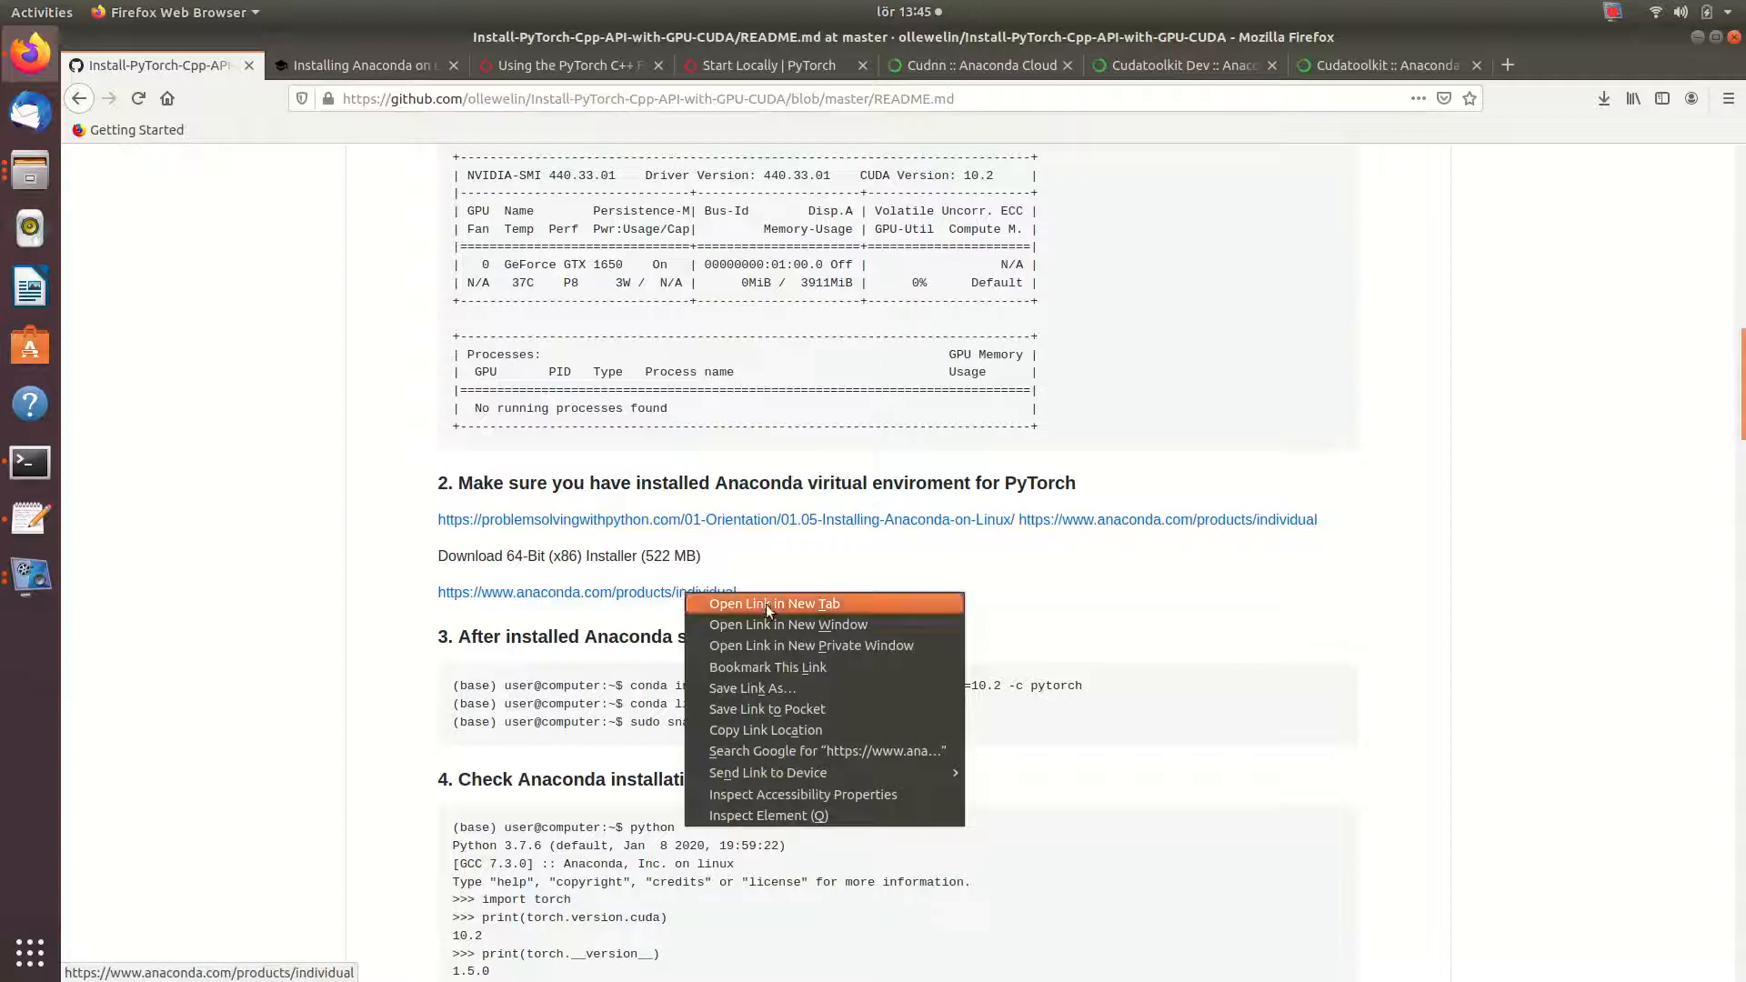
pyautogui.click(772, 604)
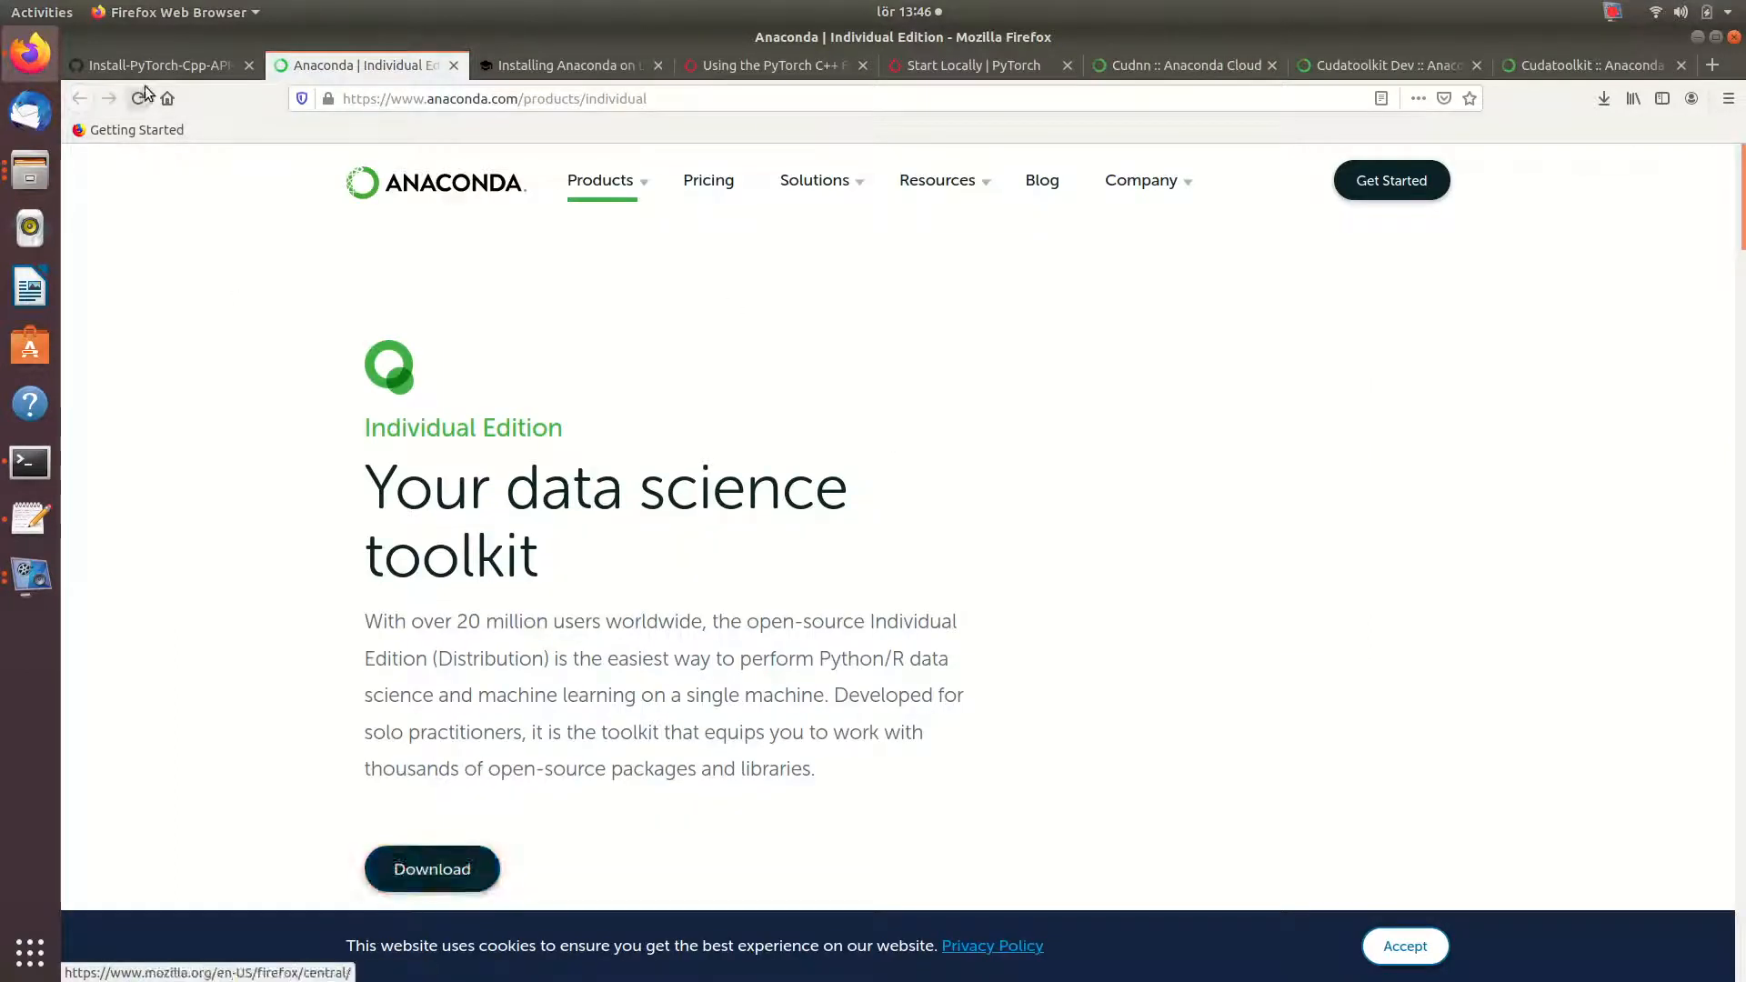
pyautogui.click(157, 65)
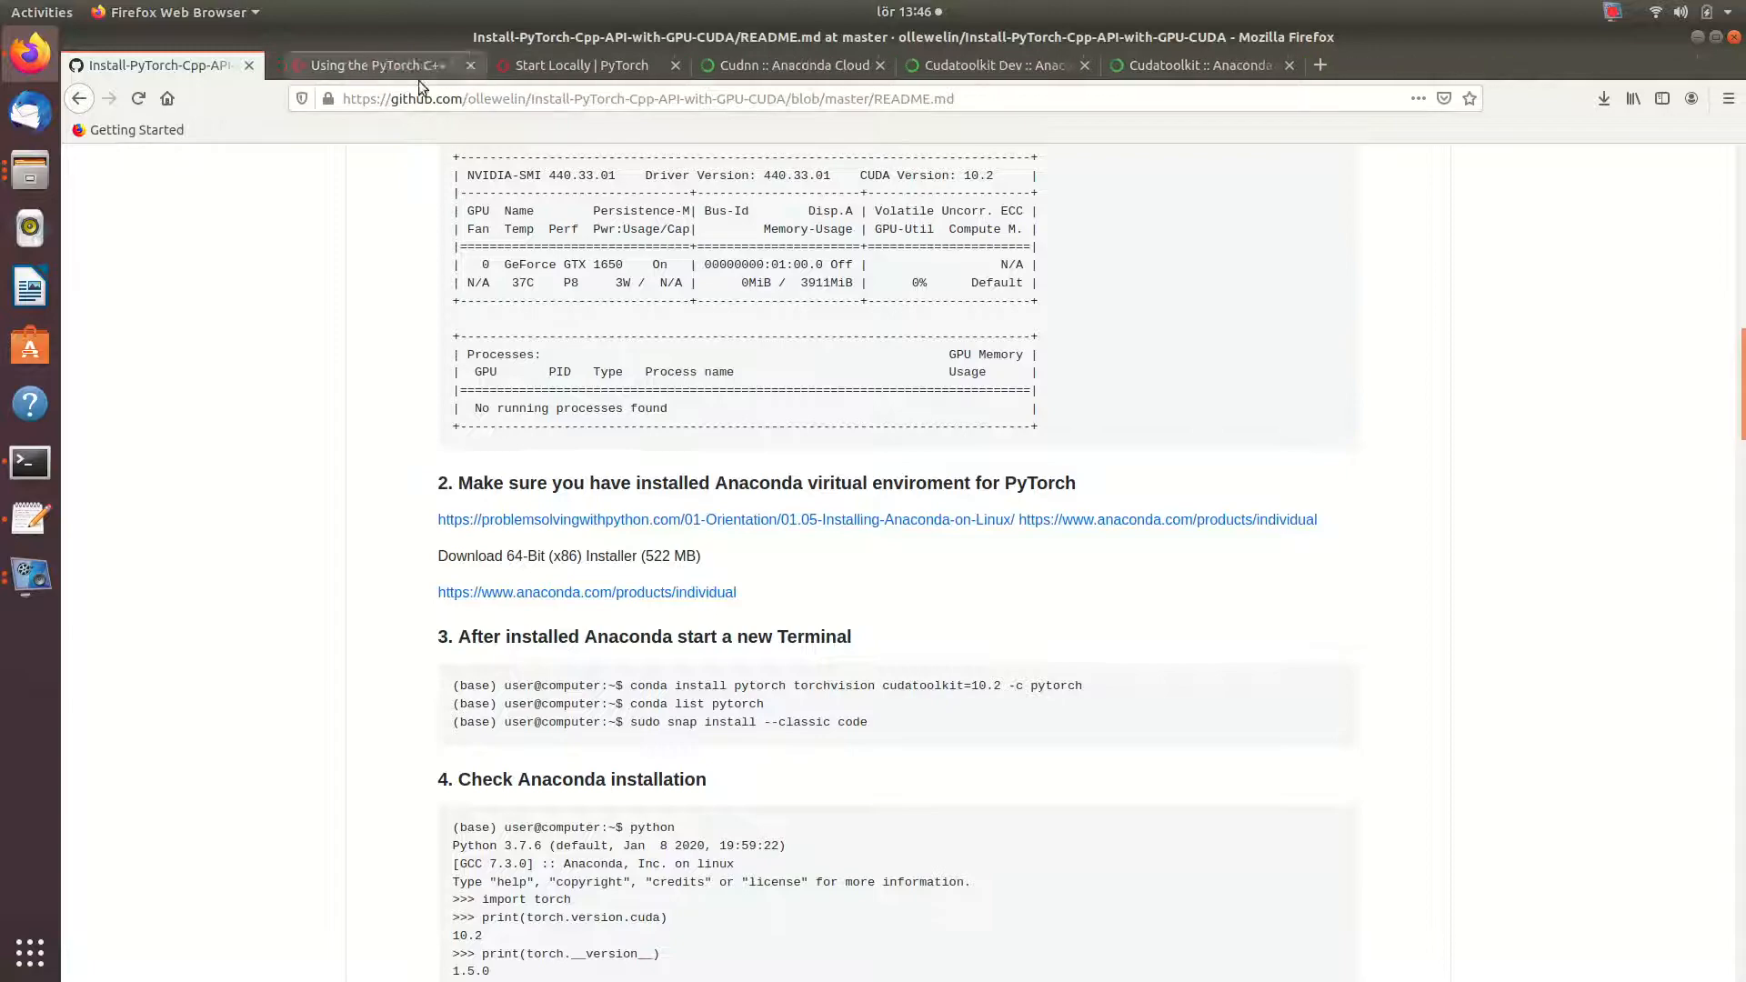
pyautogui.click(29, 462)
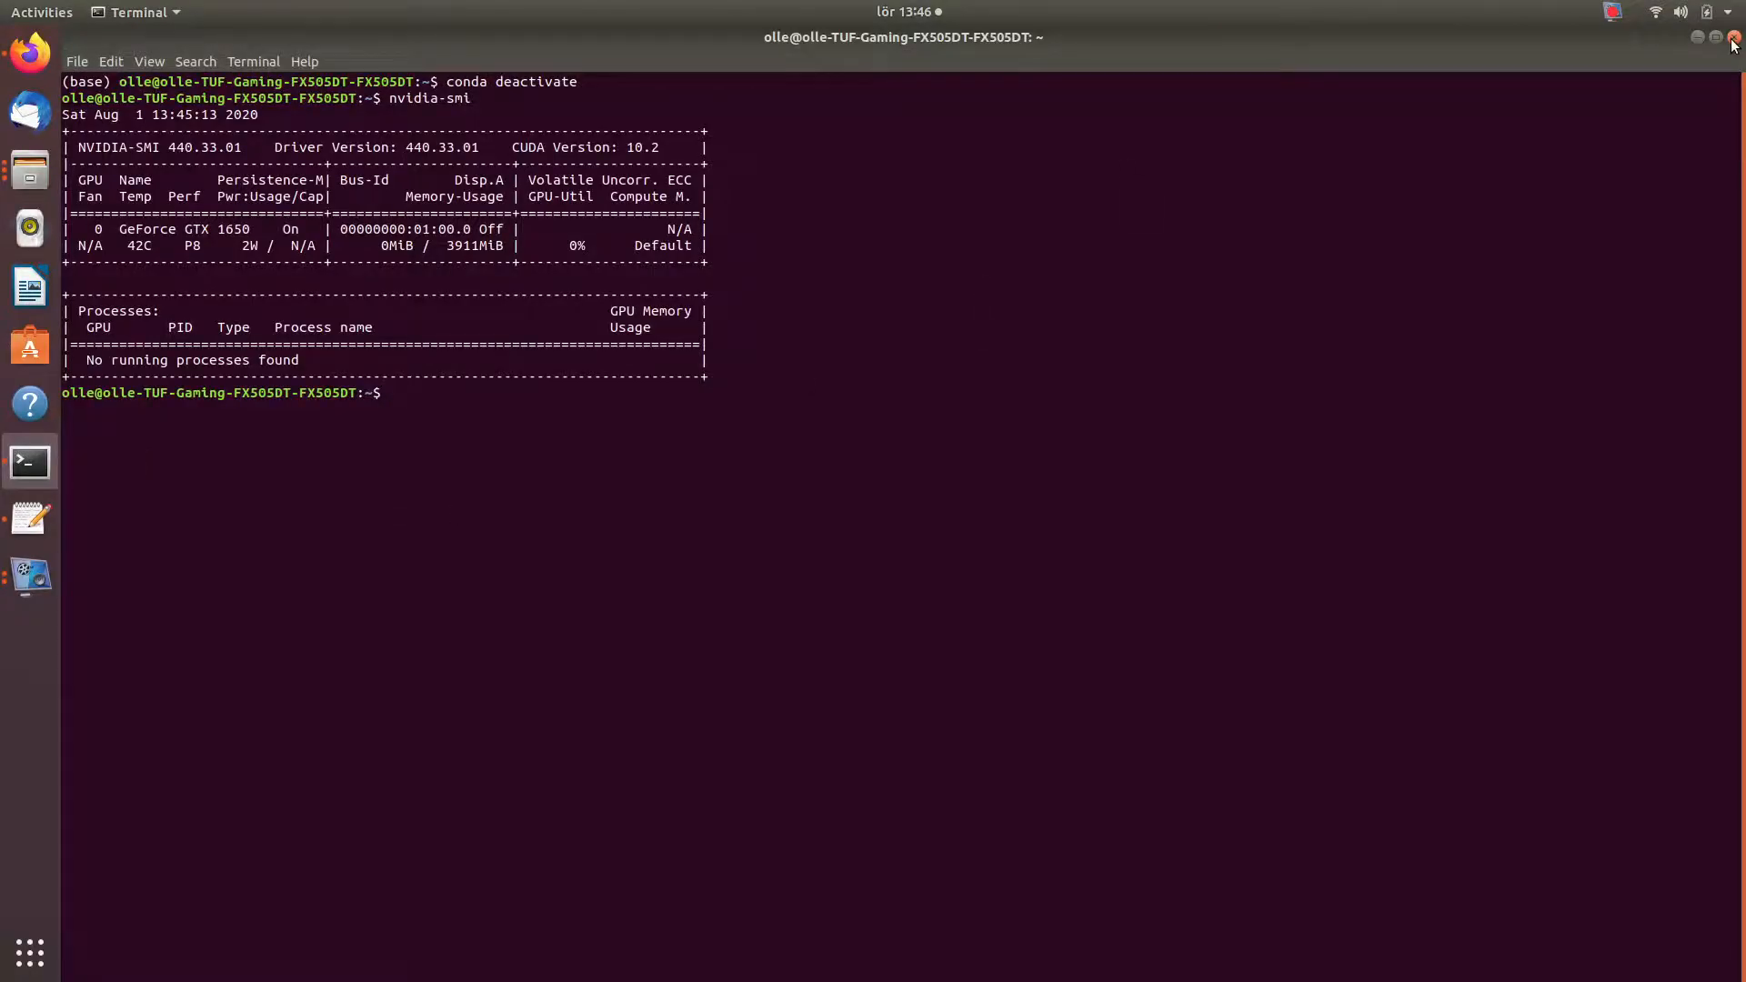
# - Close the terminal window showing the nvidia-smi output
pyautogui.click(1715, 37)
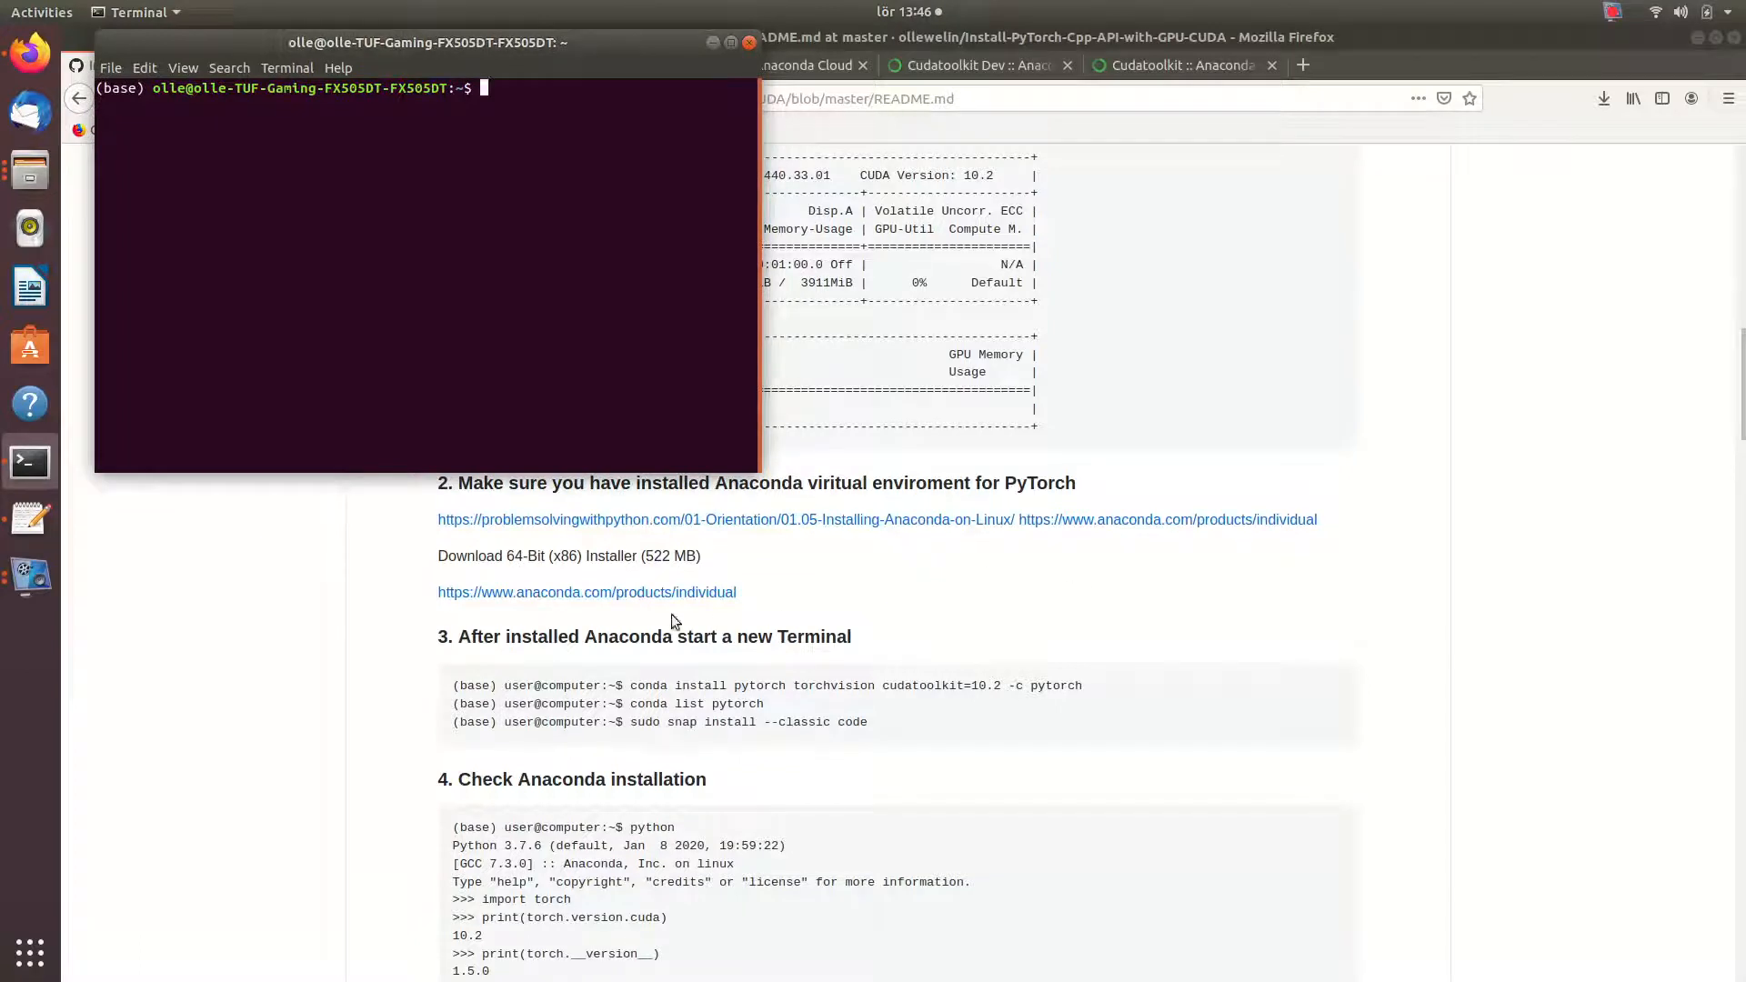
pyautogui.moveTo(502, 111)
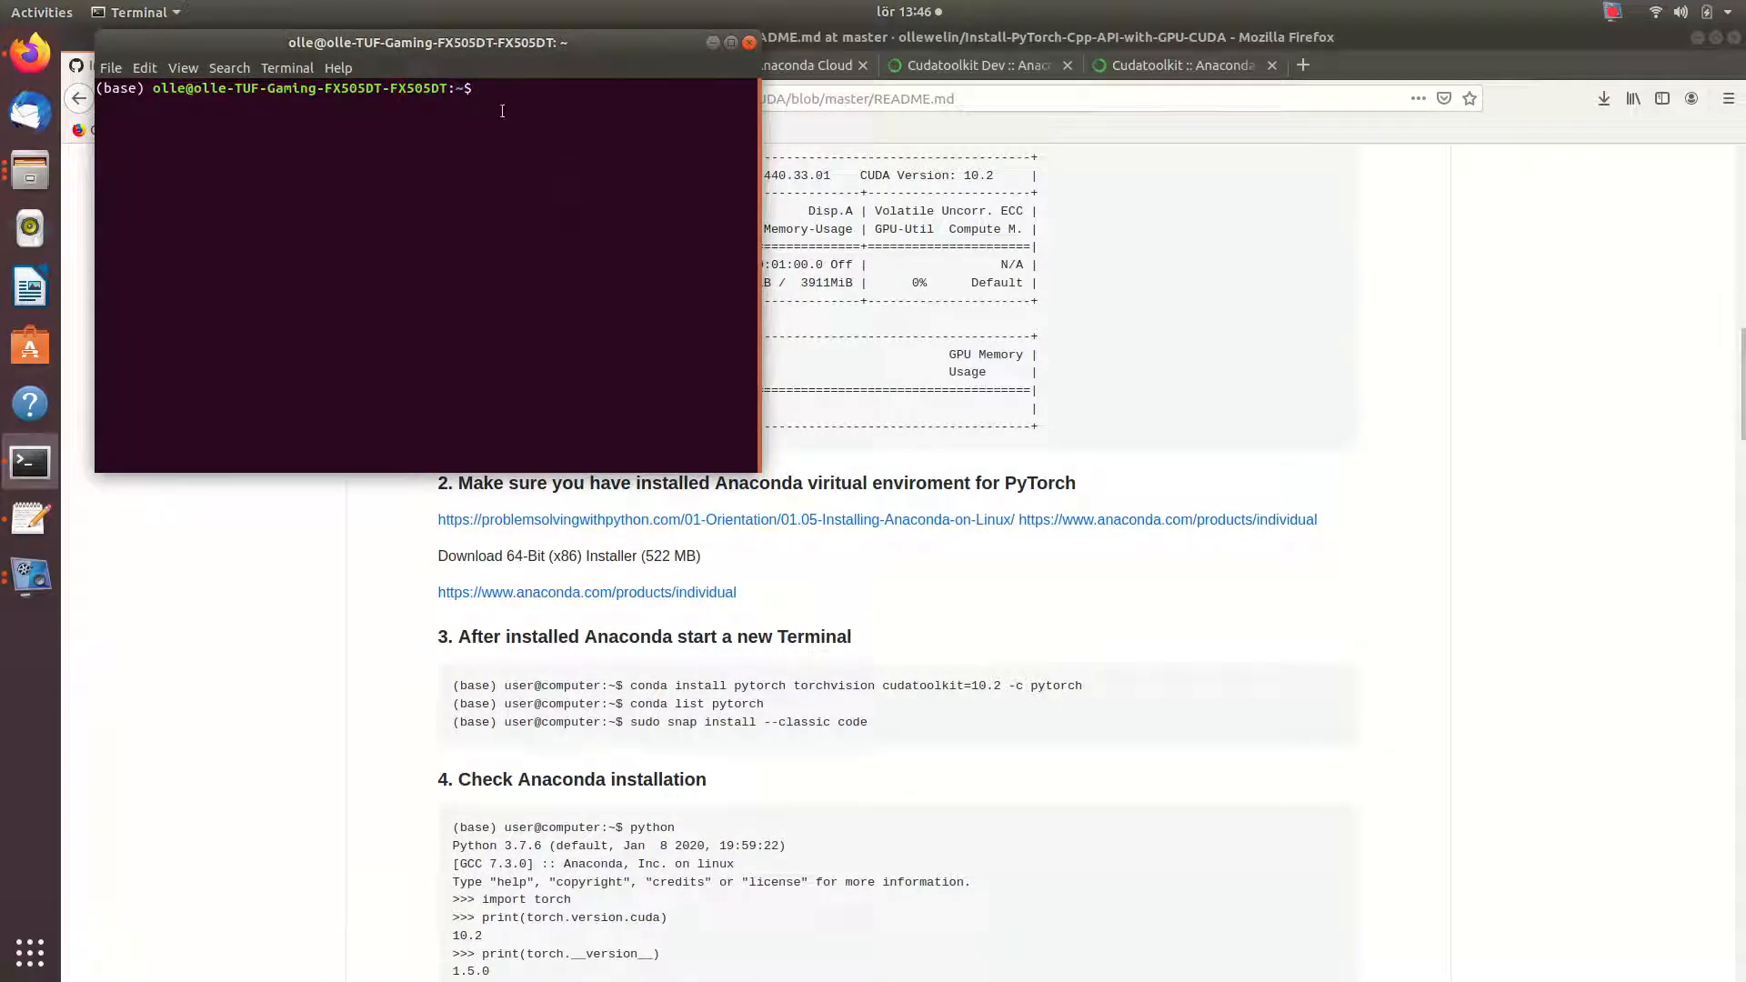
pyautogui.moveTo(519, 125)
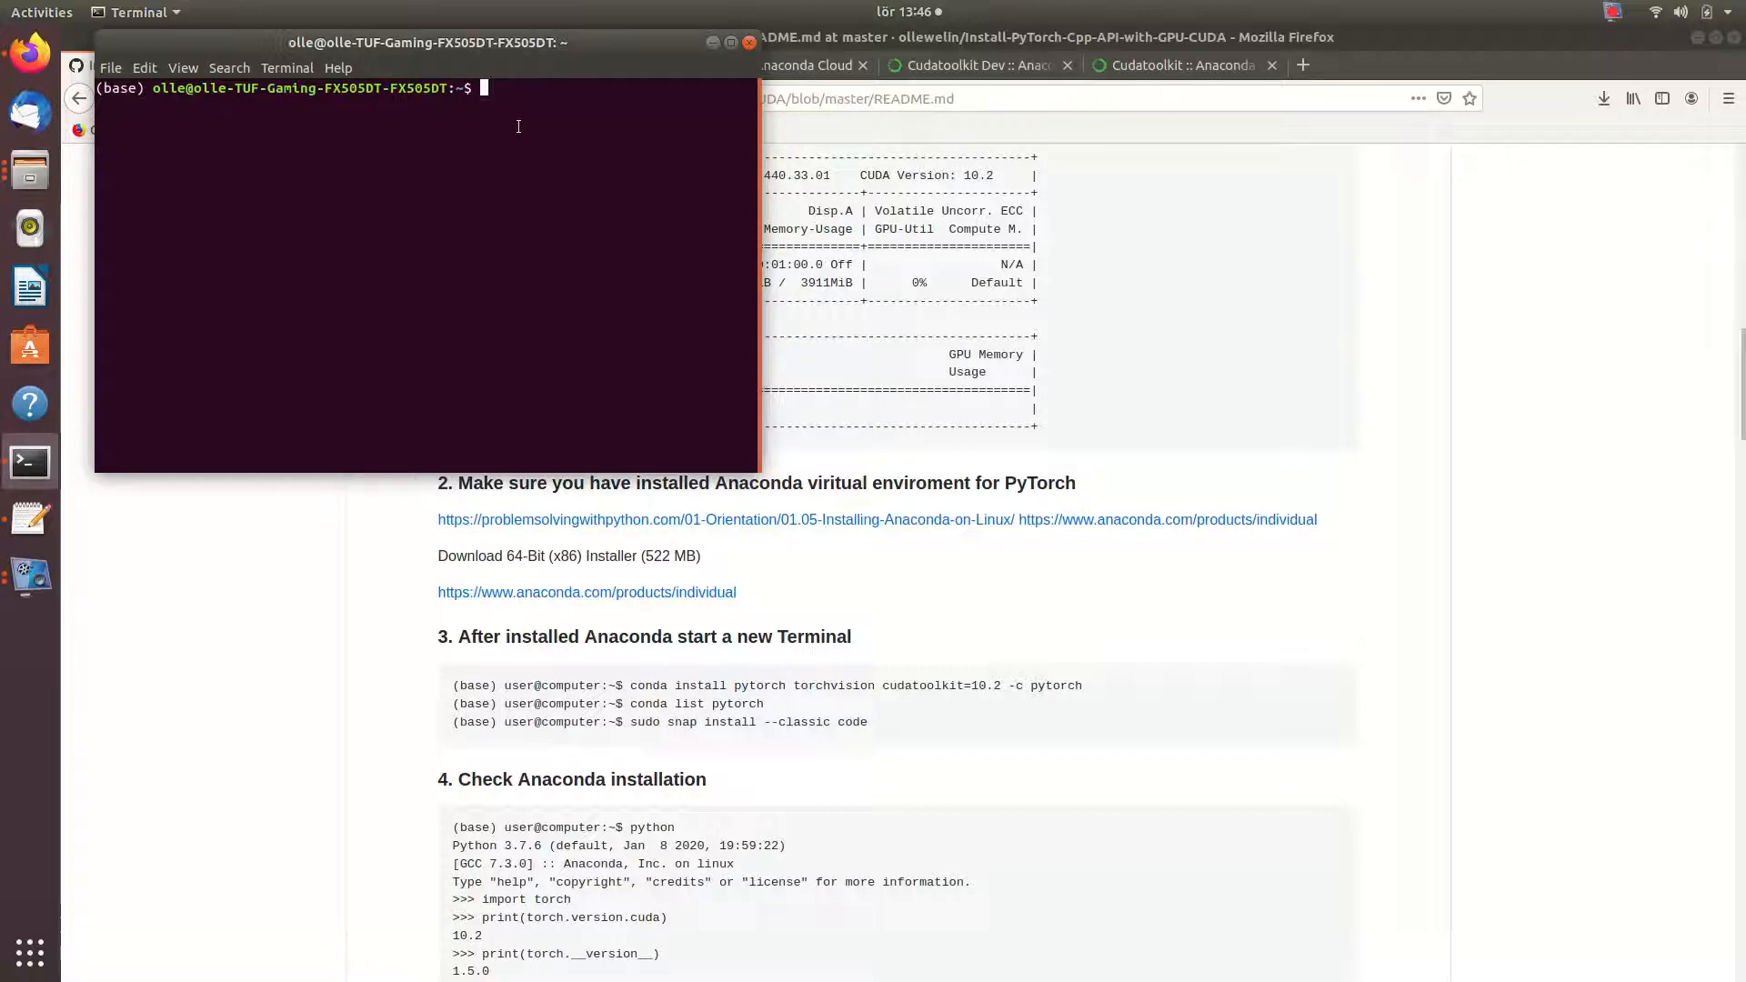
# - Run conda create --name base2, confirm with y, and maximize the terminal
pyautogui.write('create')
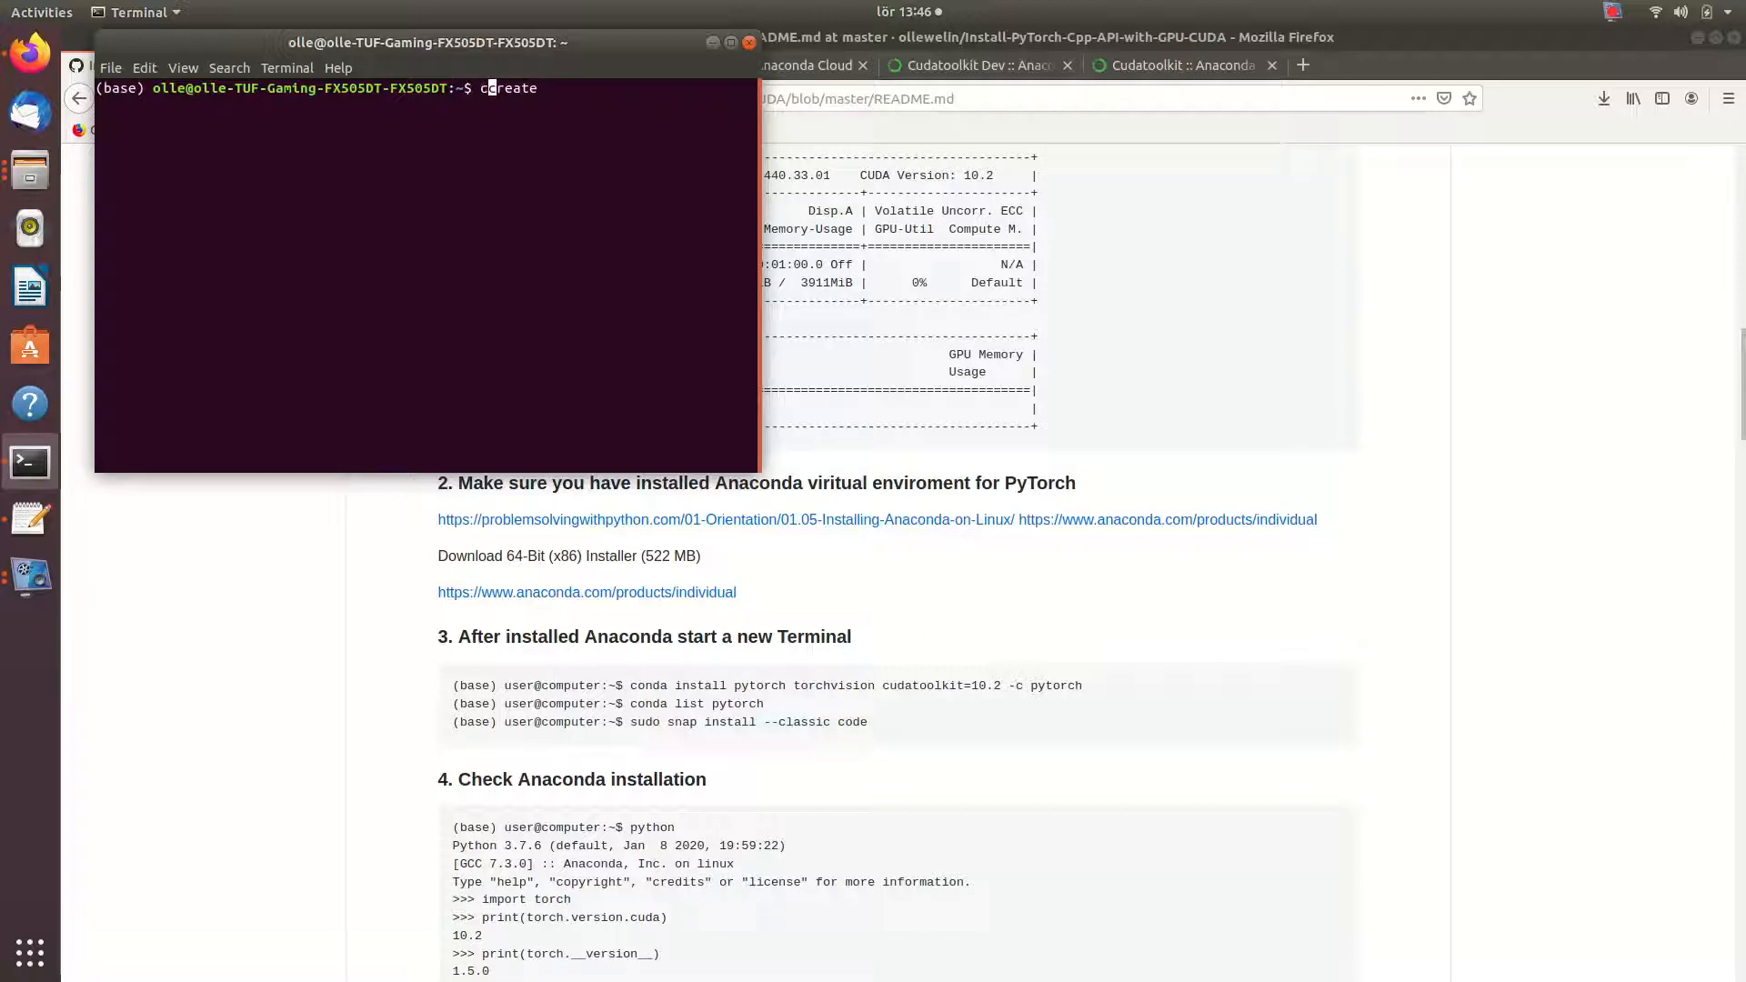
pyautogui.write('onda')
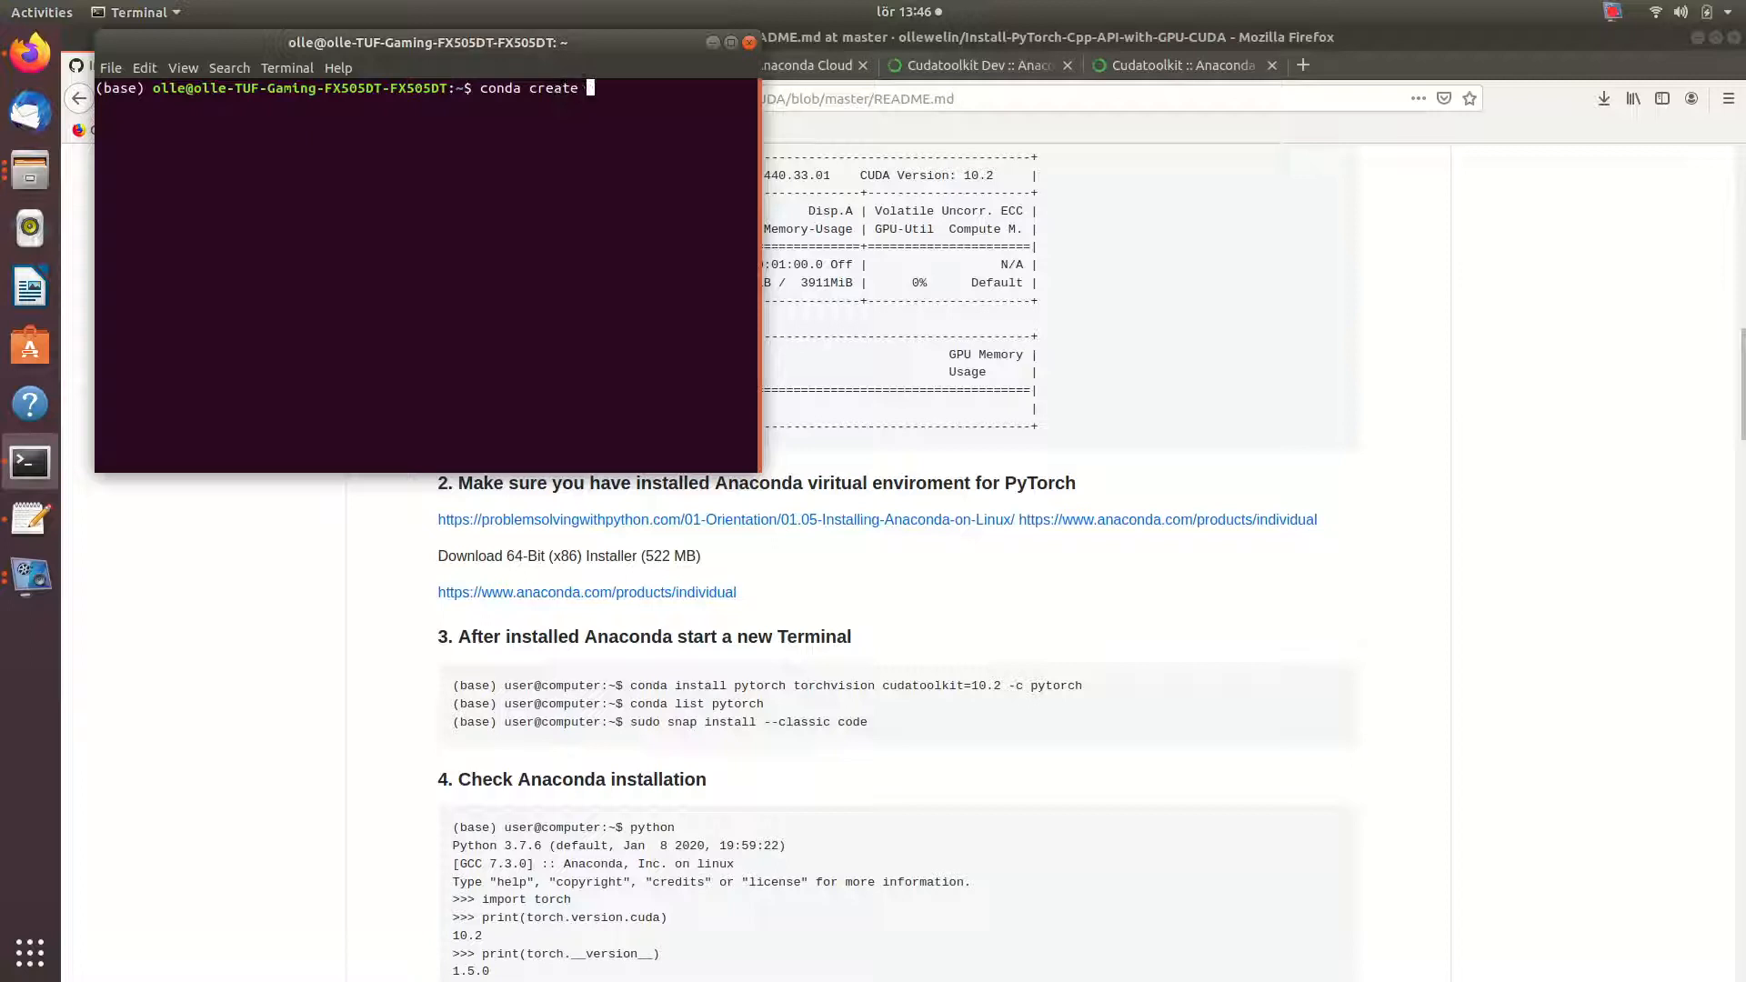
pyautogui.write('--name')
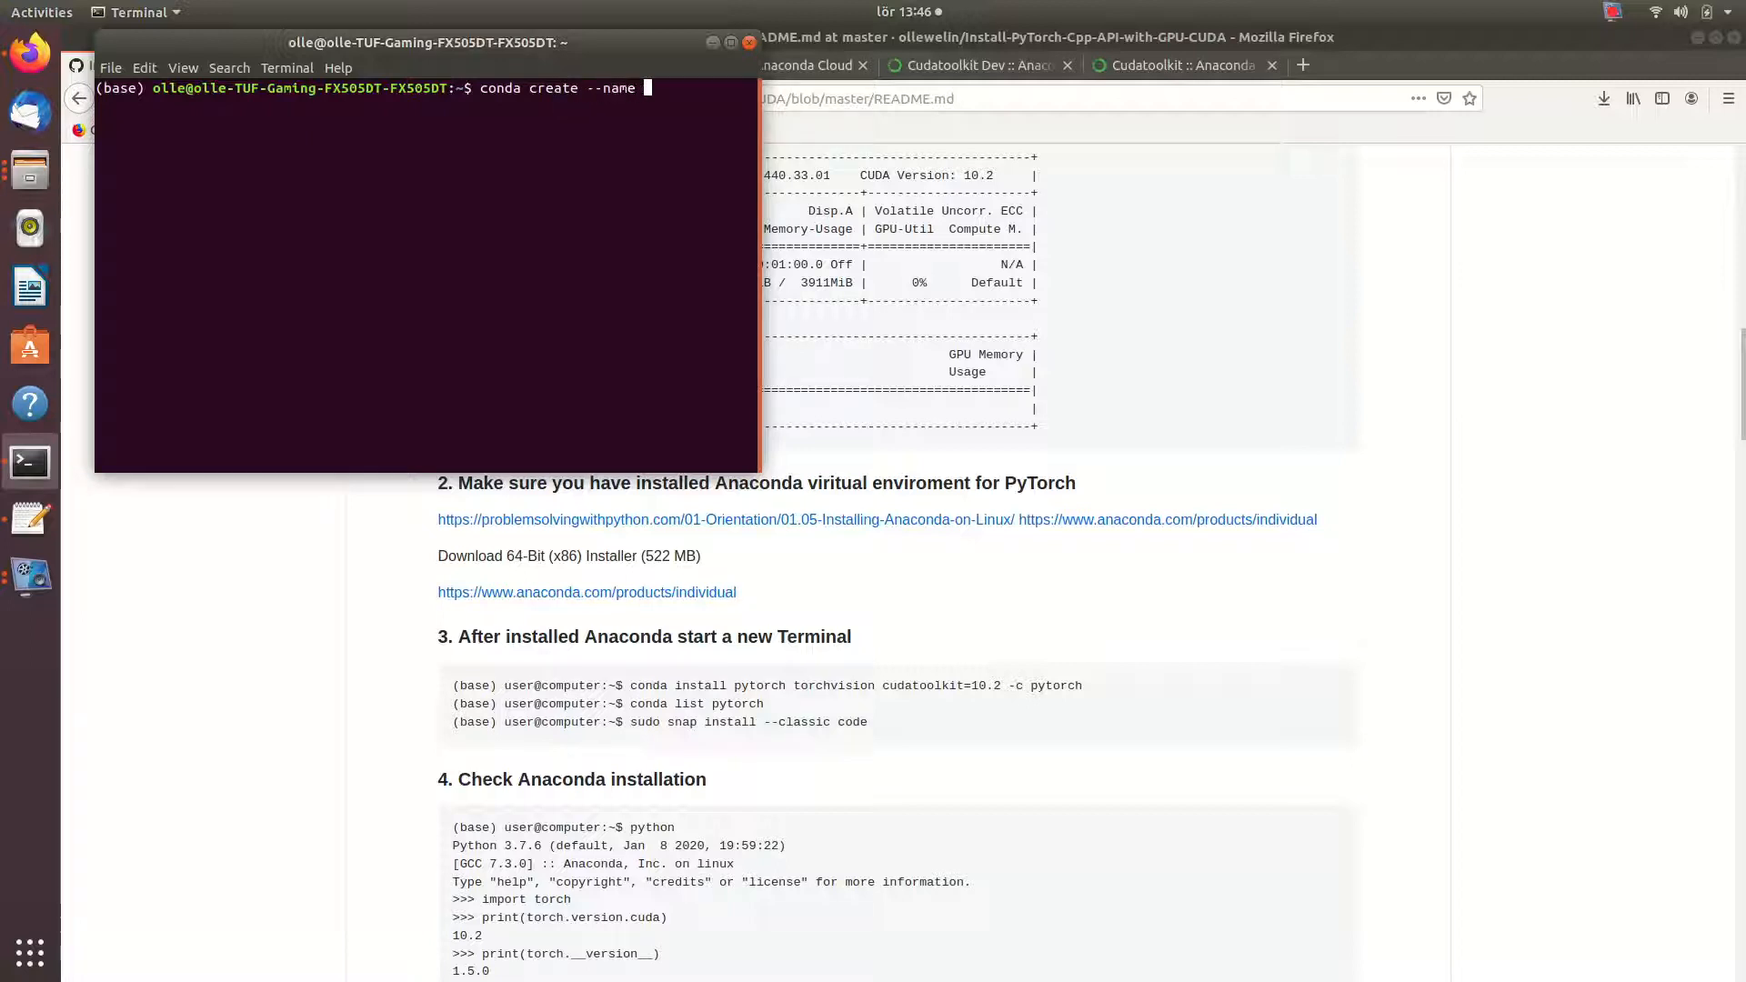
pyautogui.write('base2')
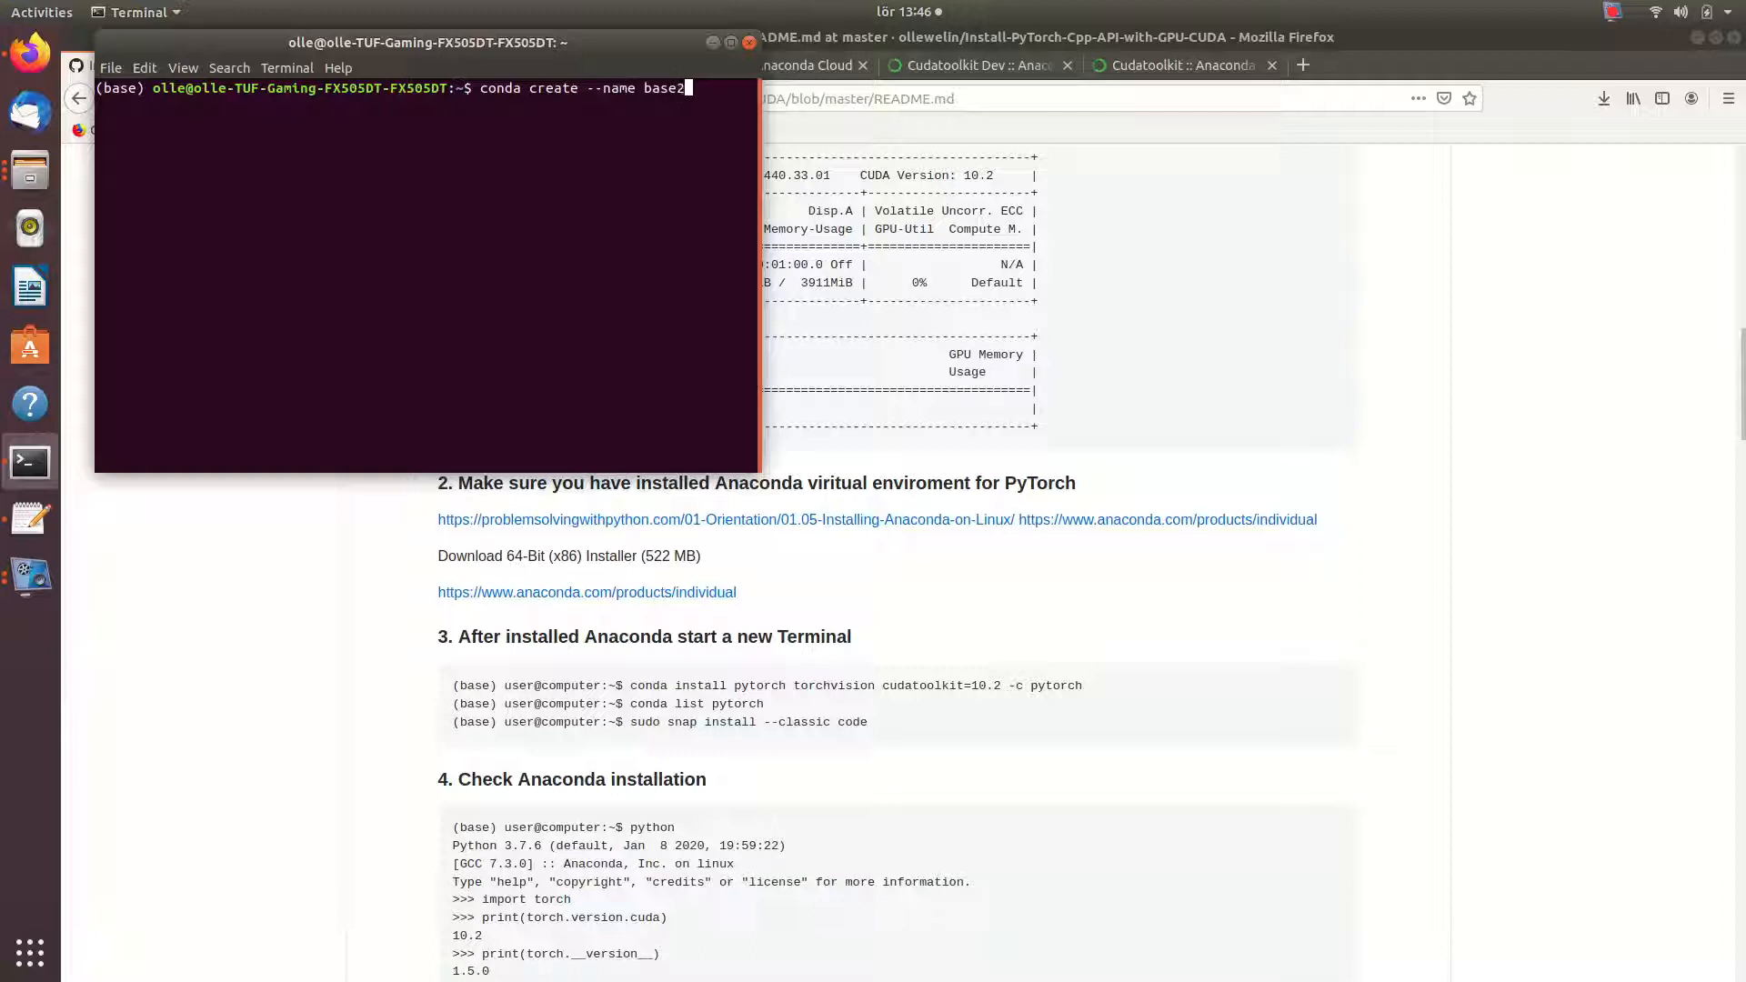
pyautogui.press('Return')
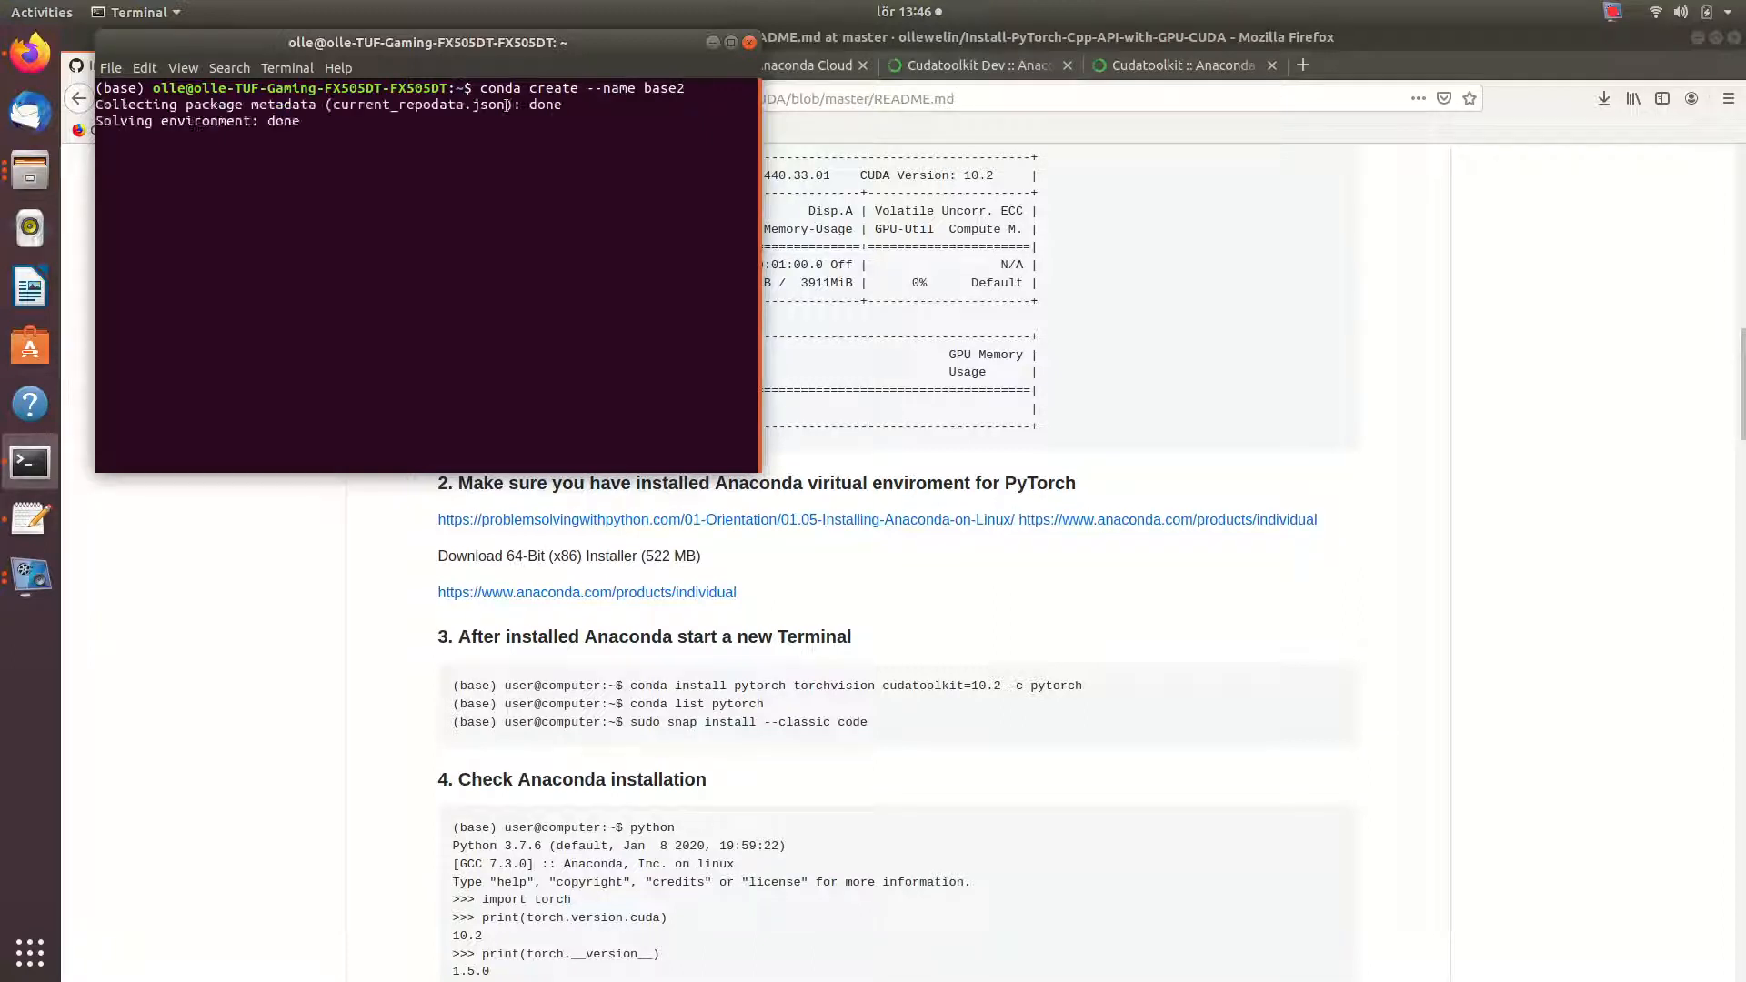
pyautogui.write('y]/n)? y')
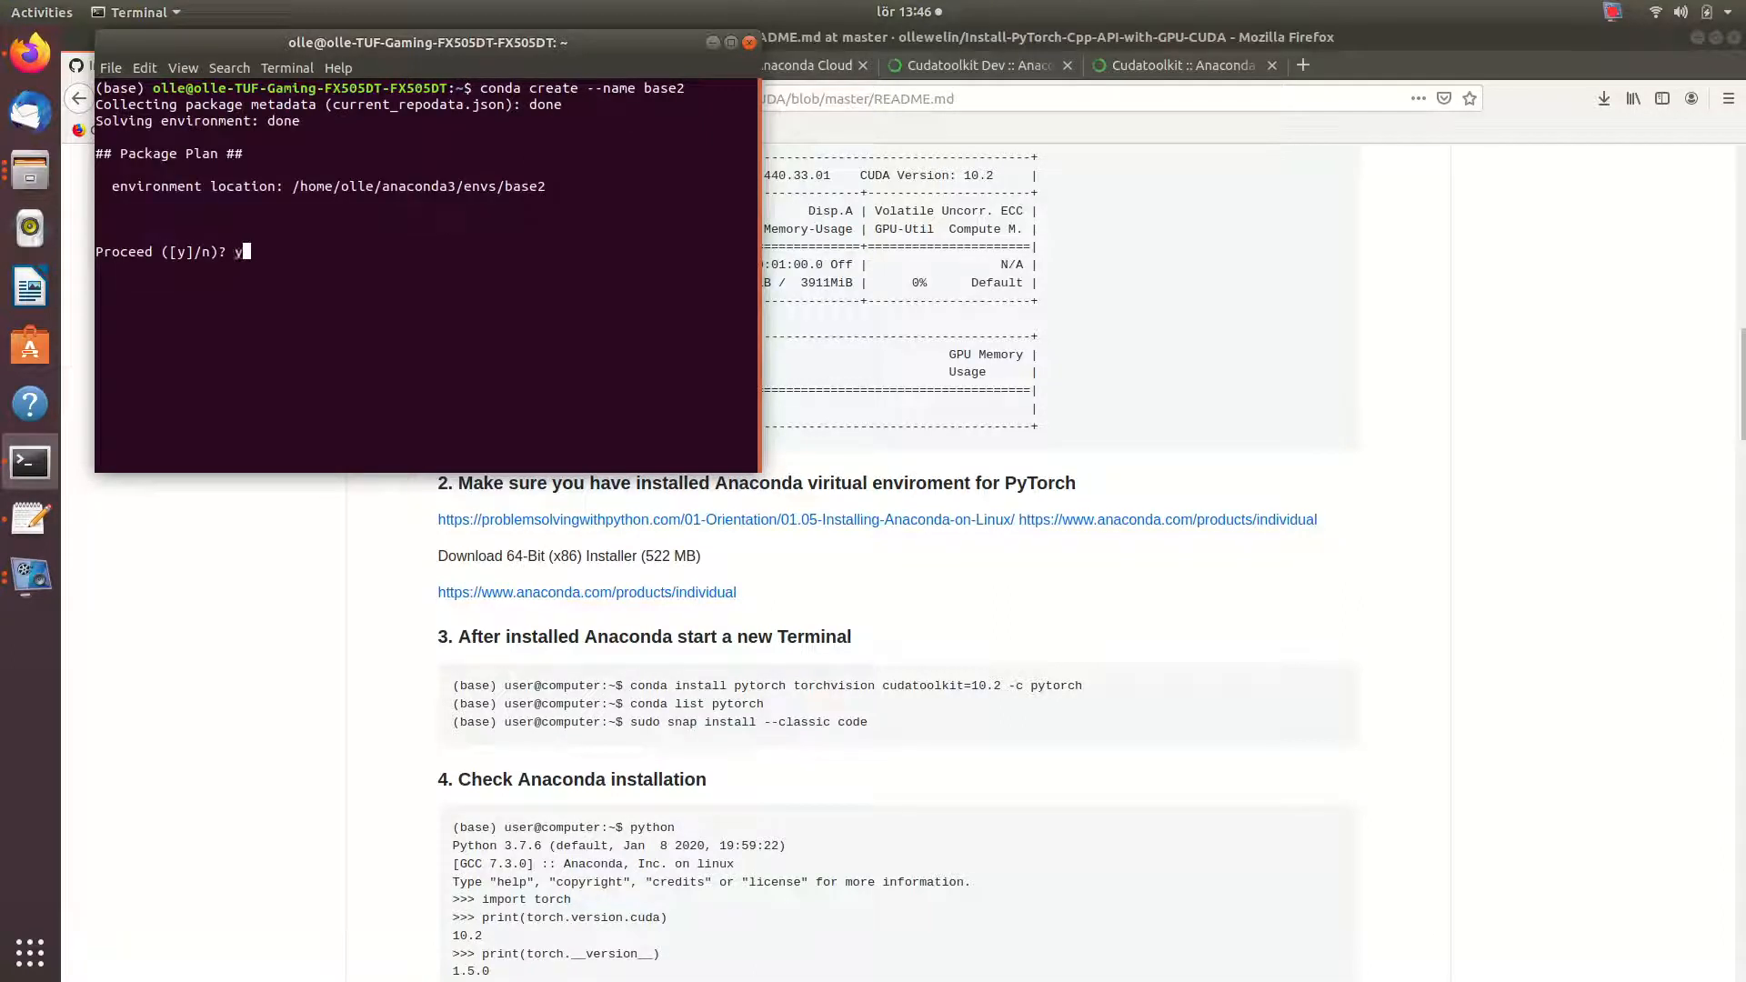
pyautogui.press('Return')
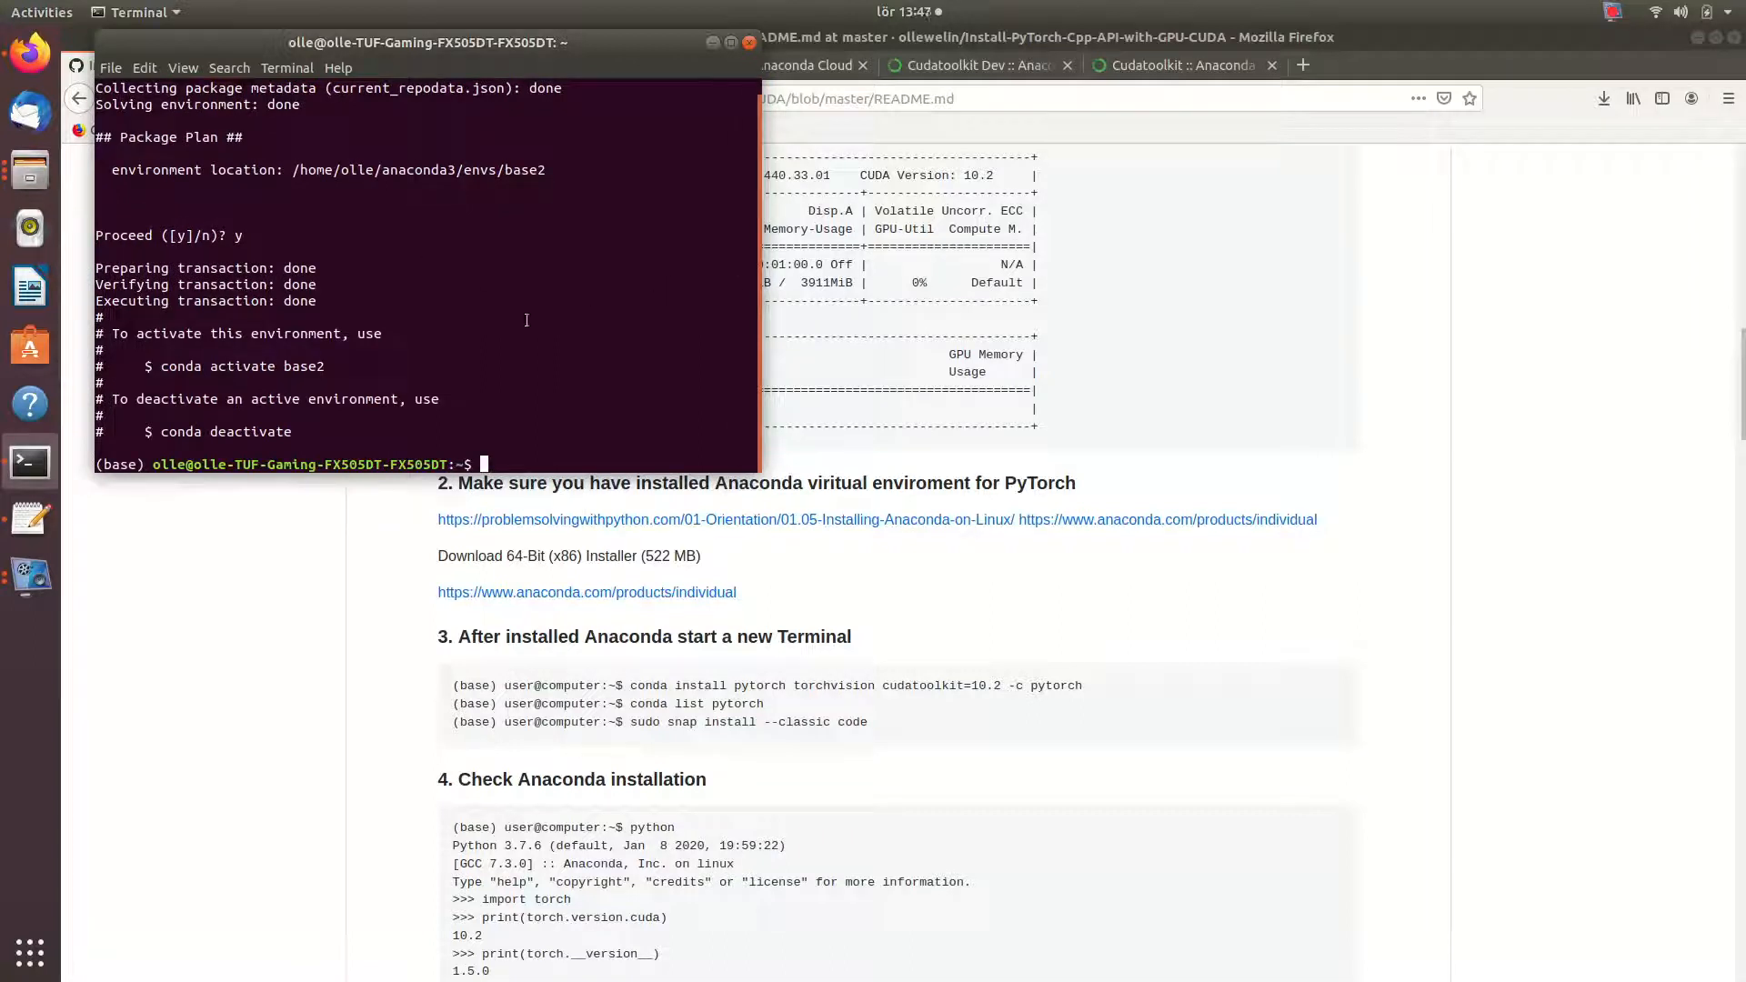
pyautogui.moveTo(613, 398)
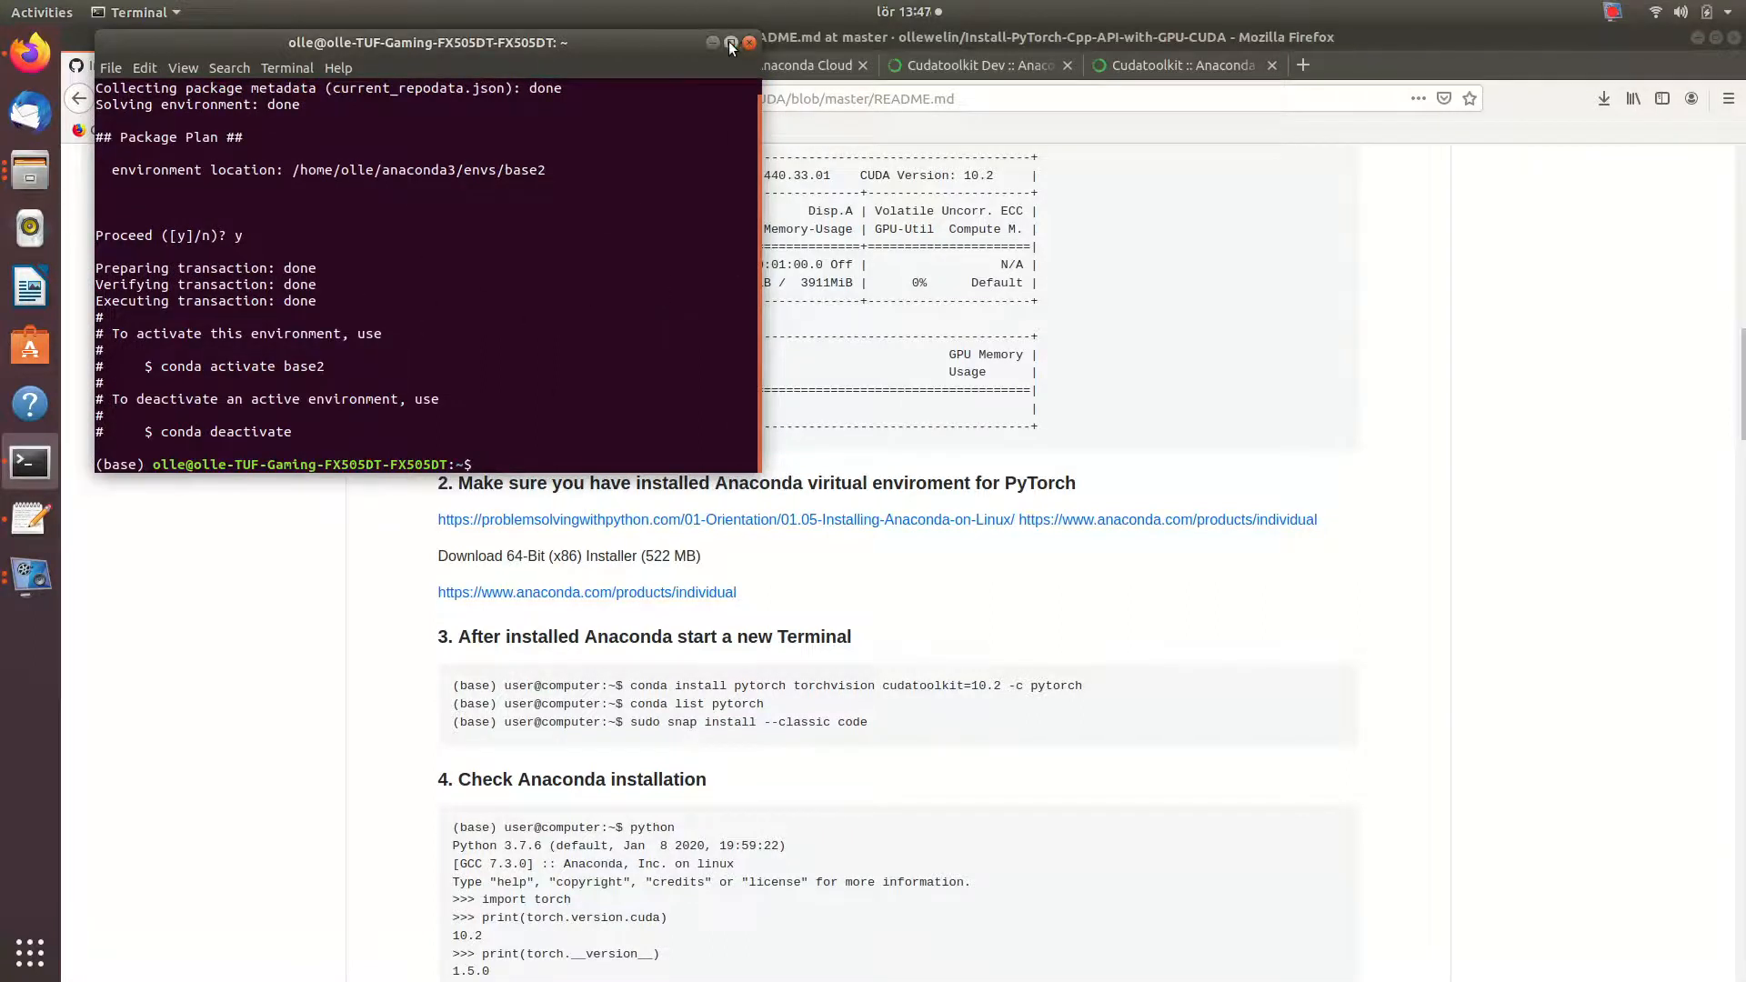
pyautogui.click(731, 42)
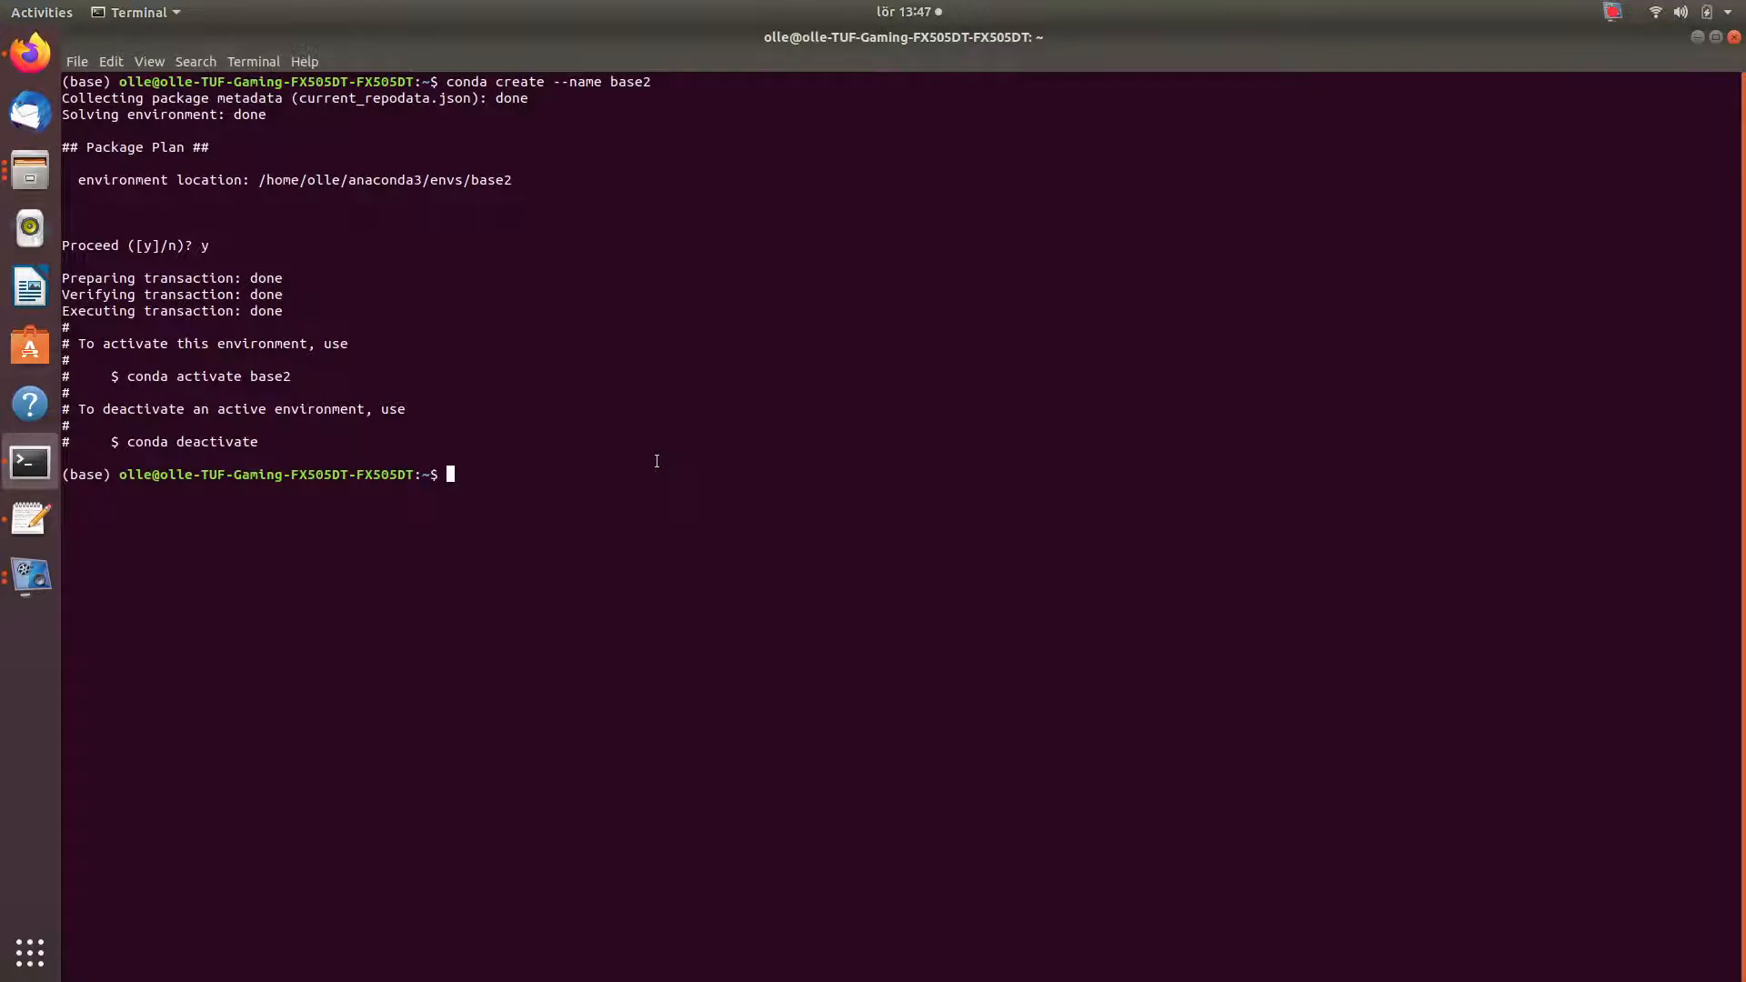
# - Activate the base2 conda environment
pyautogui.write('cop')
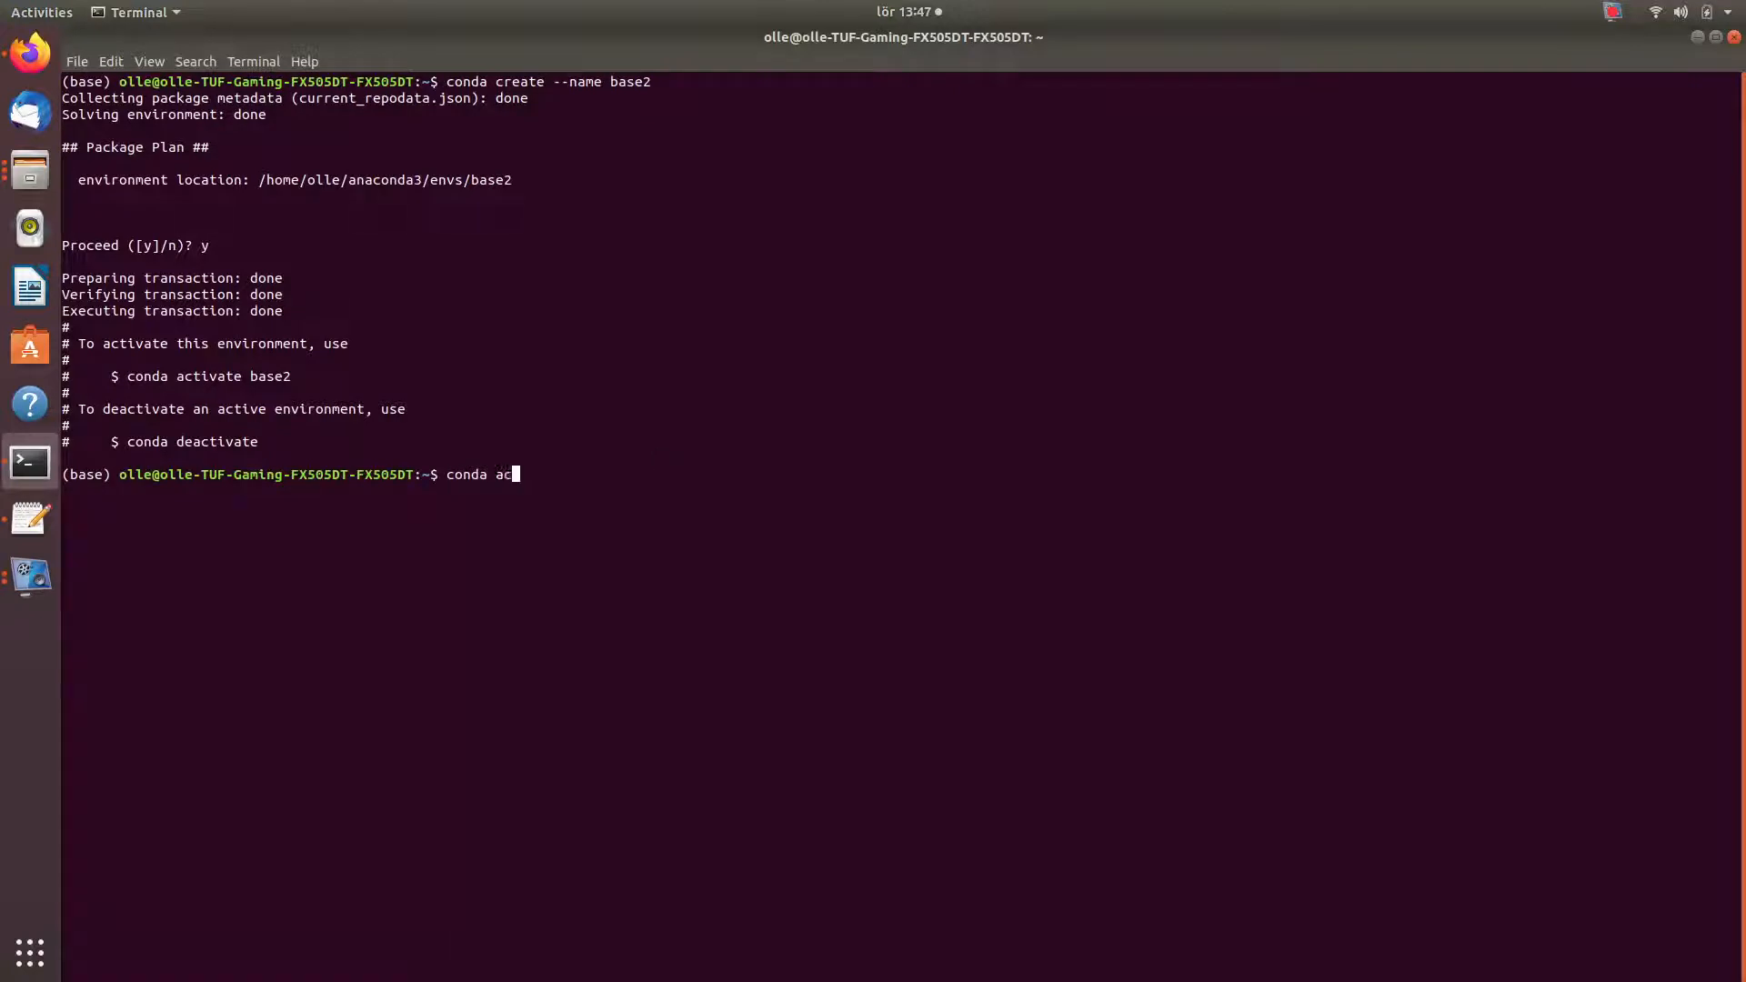
pyautogui.write('tivate')
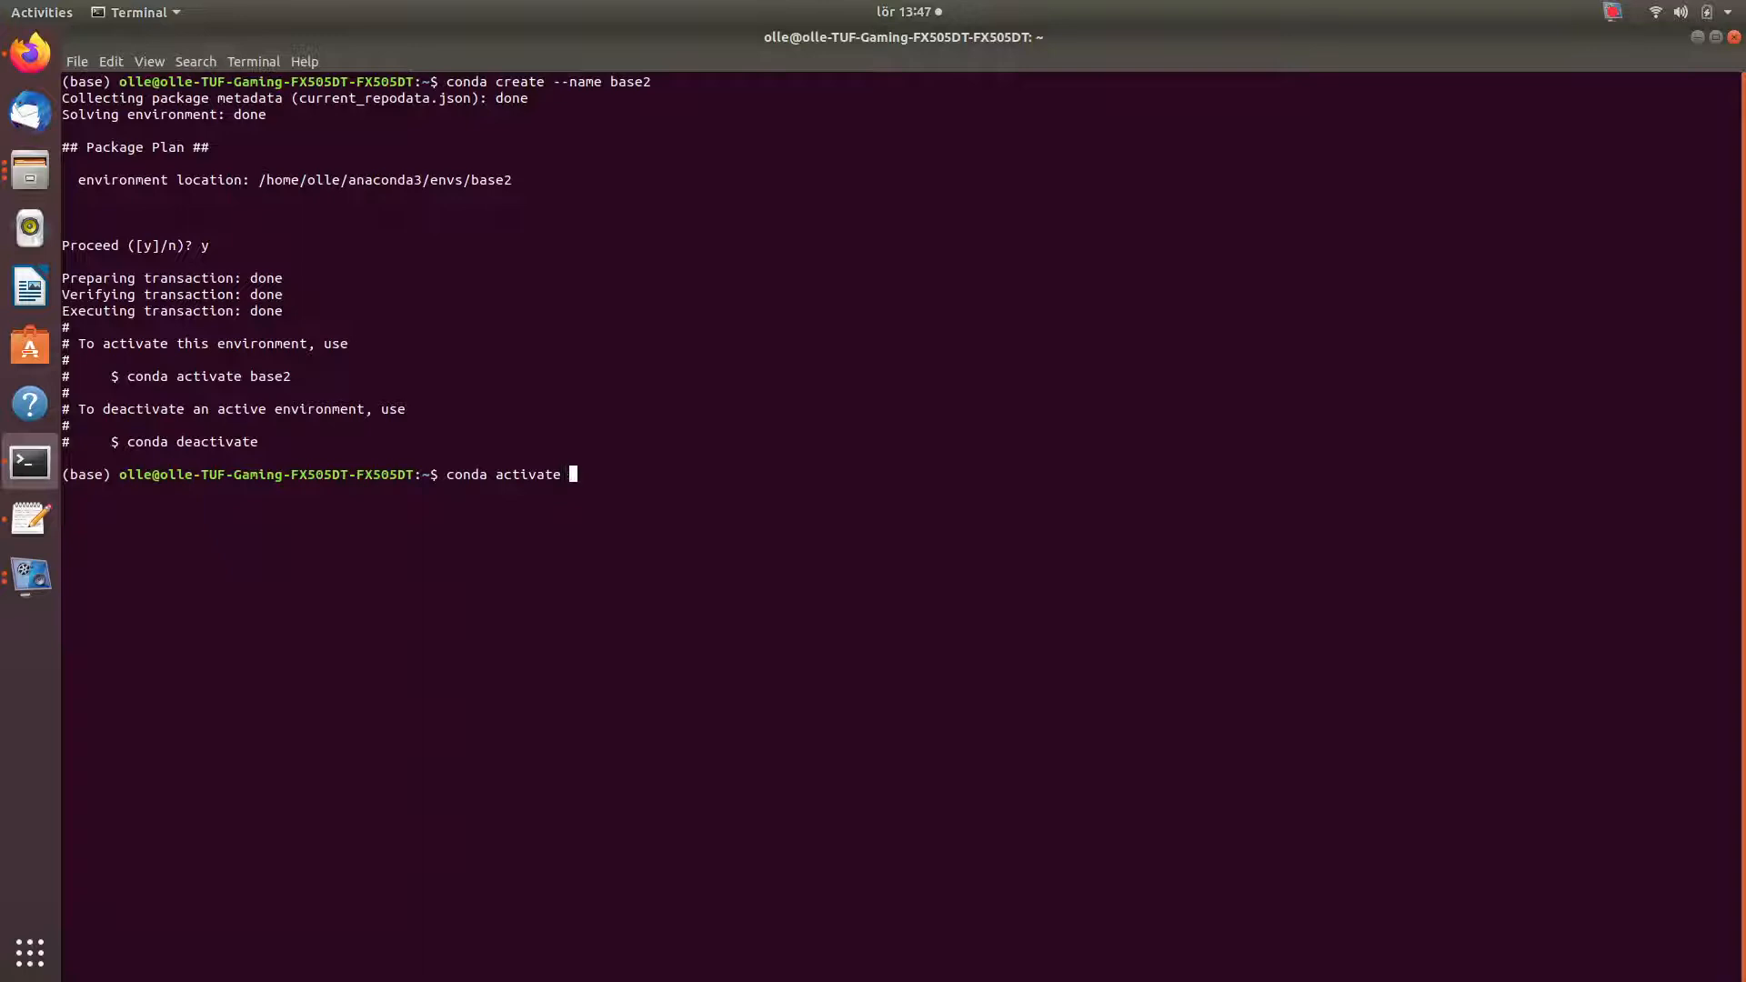
pyautogui.write('base2')
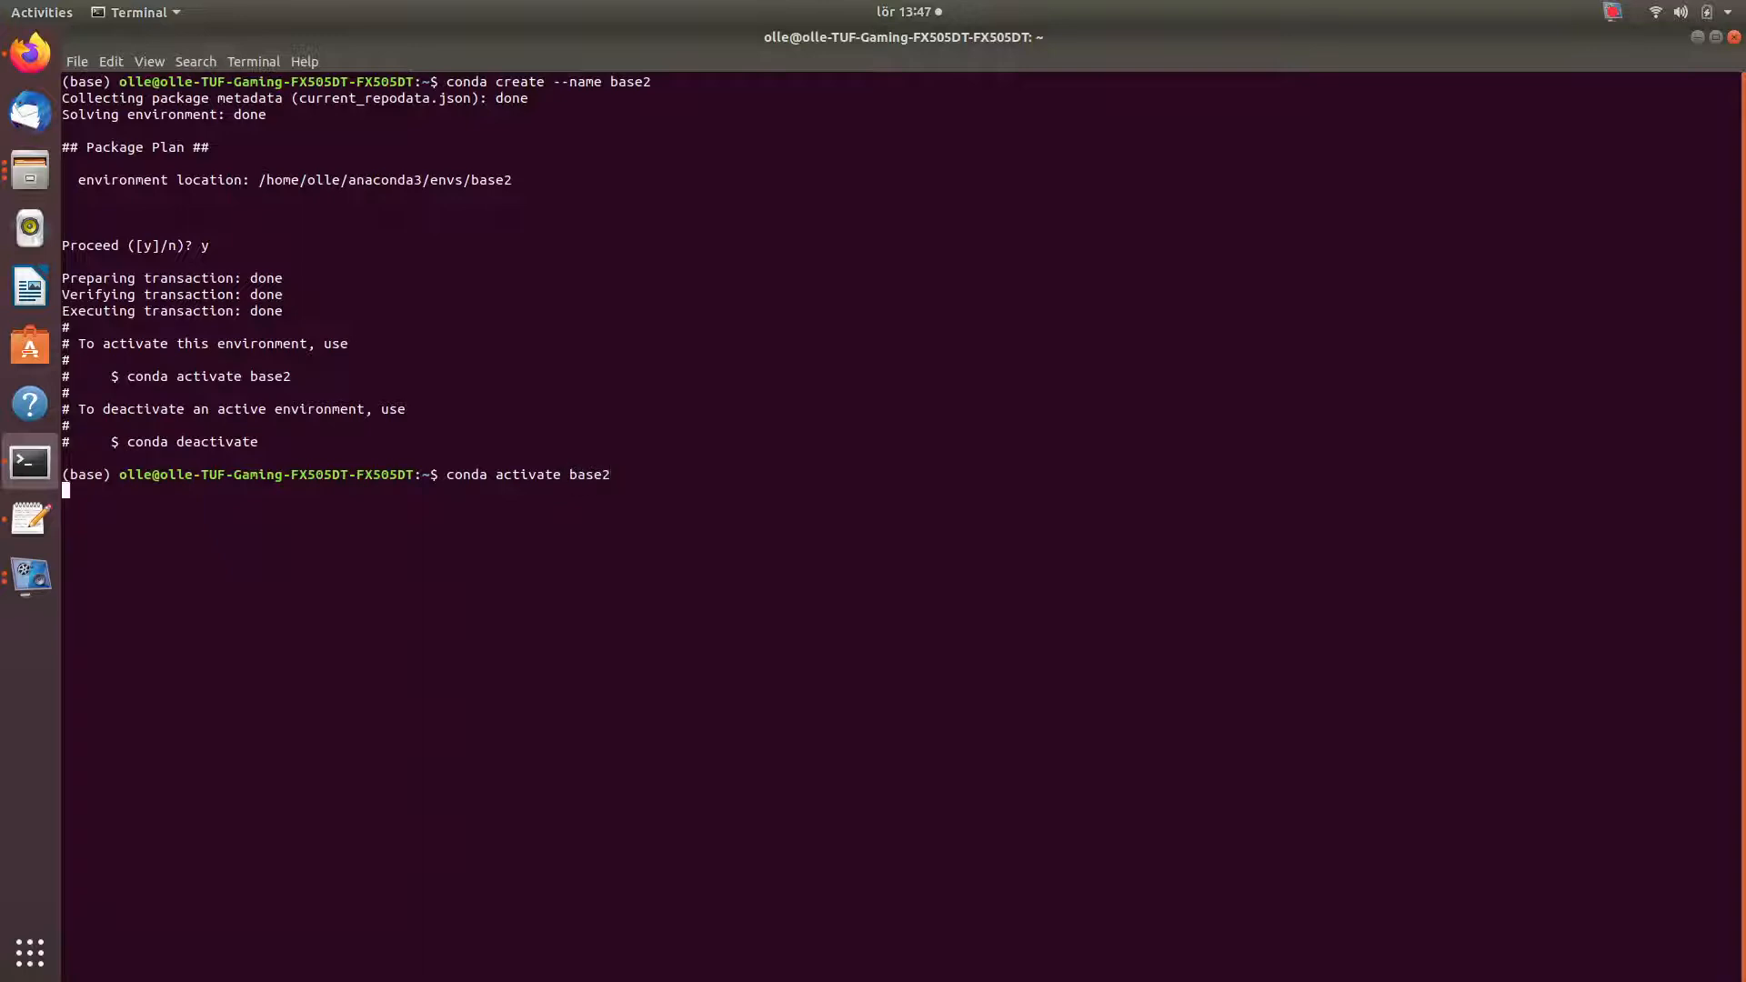
pyautogui.press('Return')
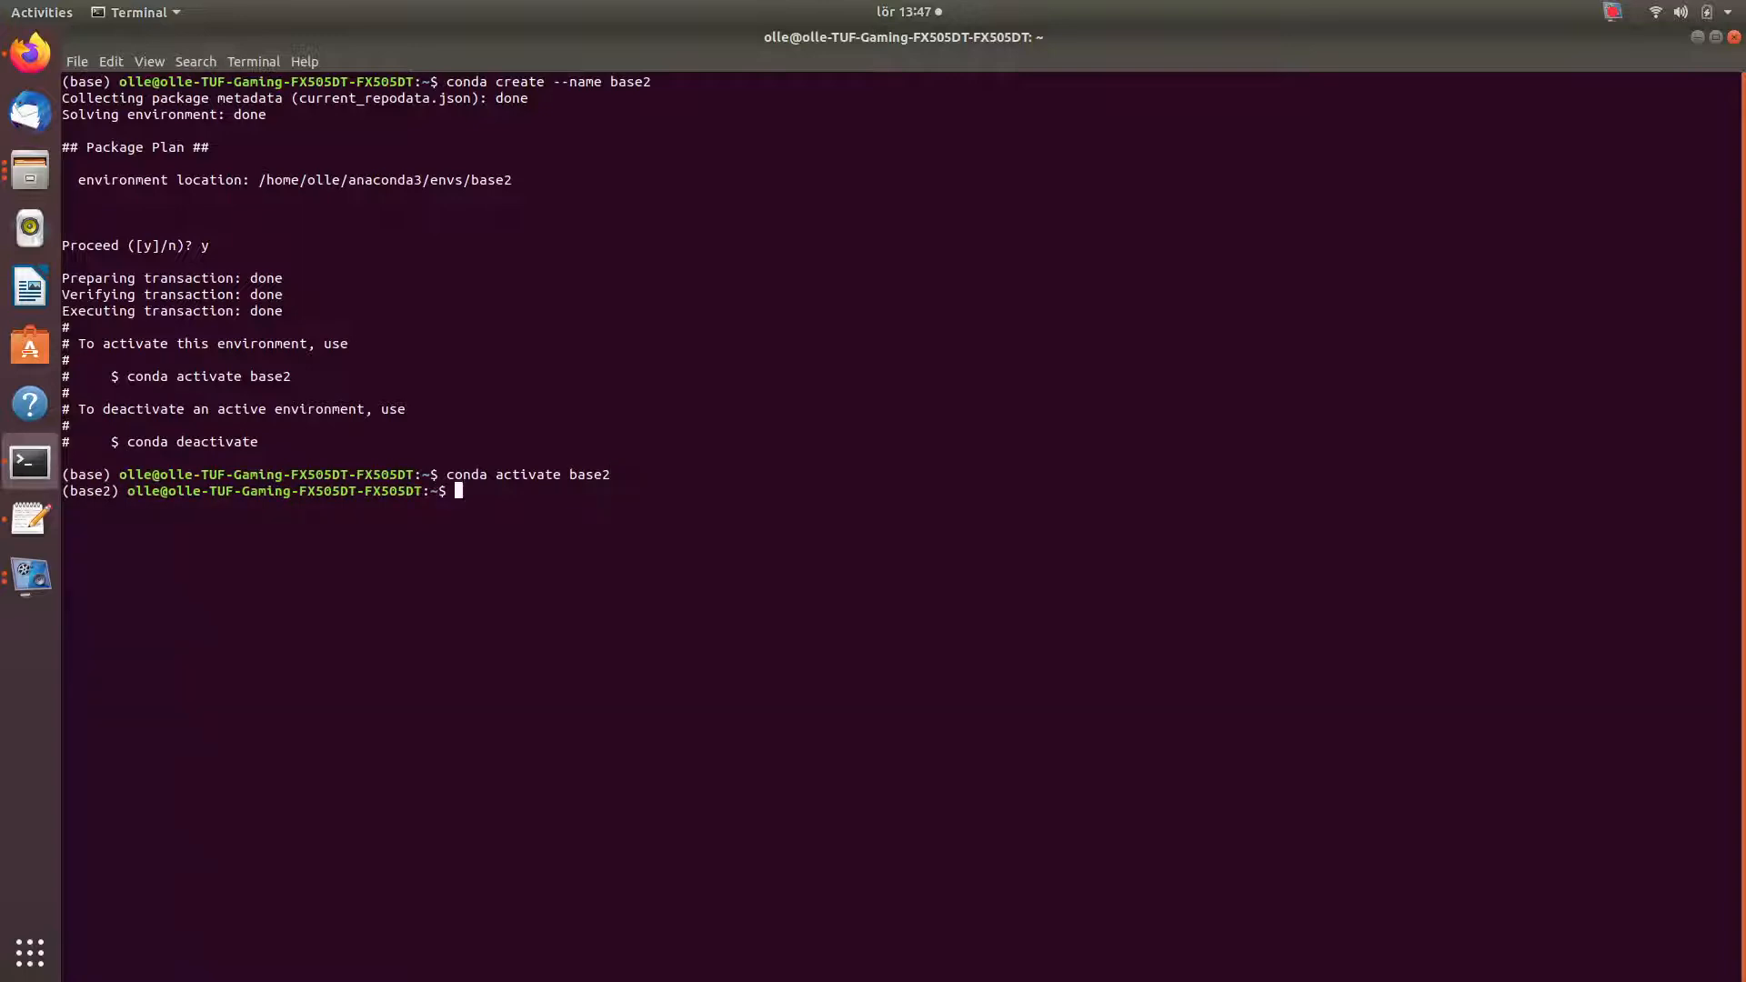
# - Start Python and try import torch, getting an ImportError in base2
pyautogui.write('pyth')
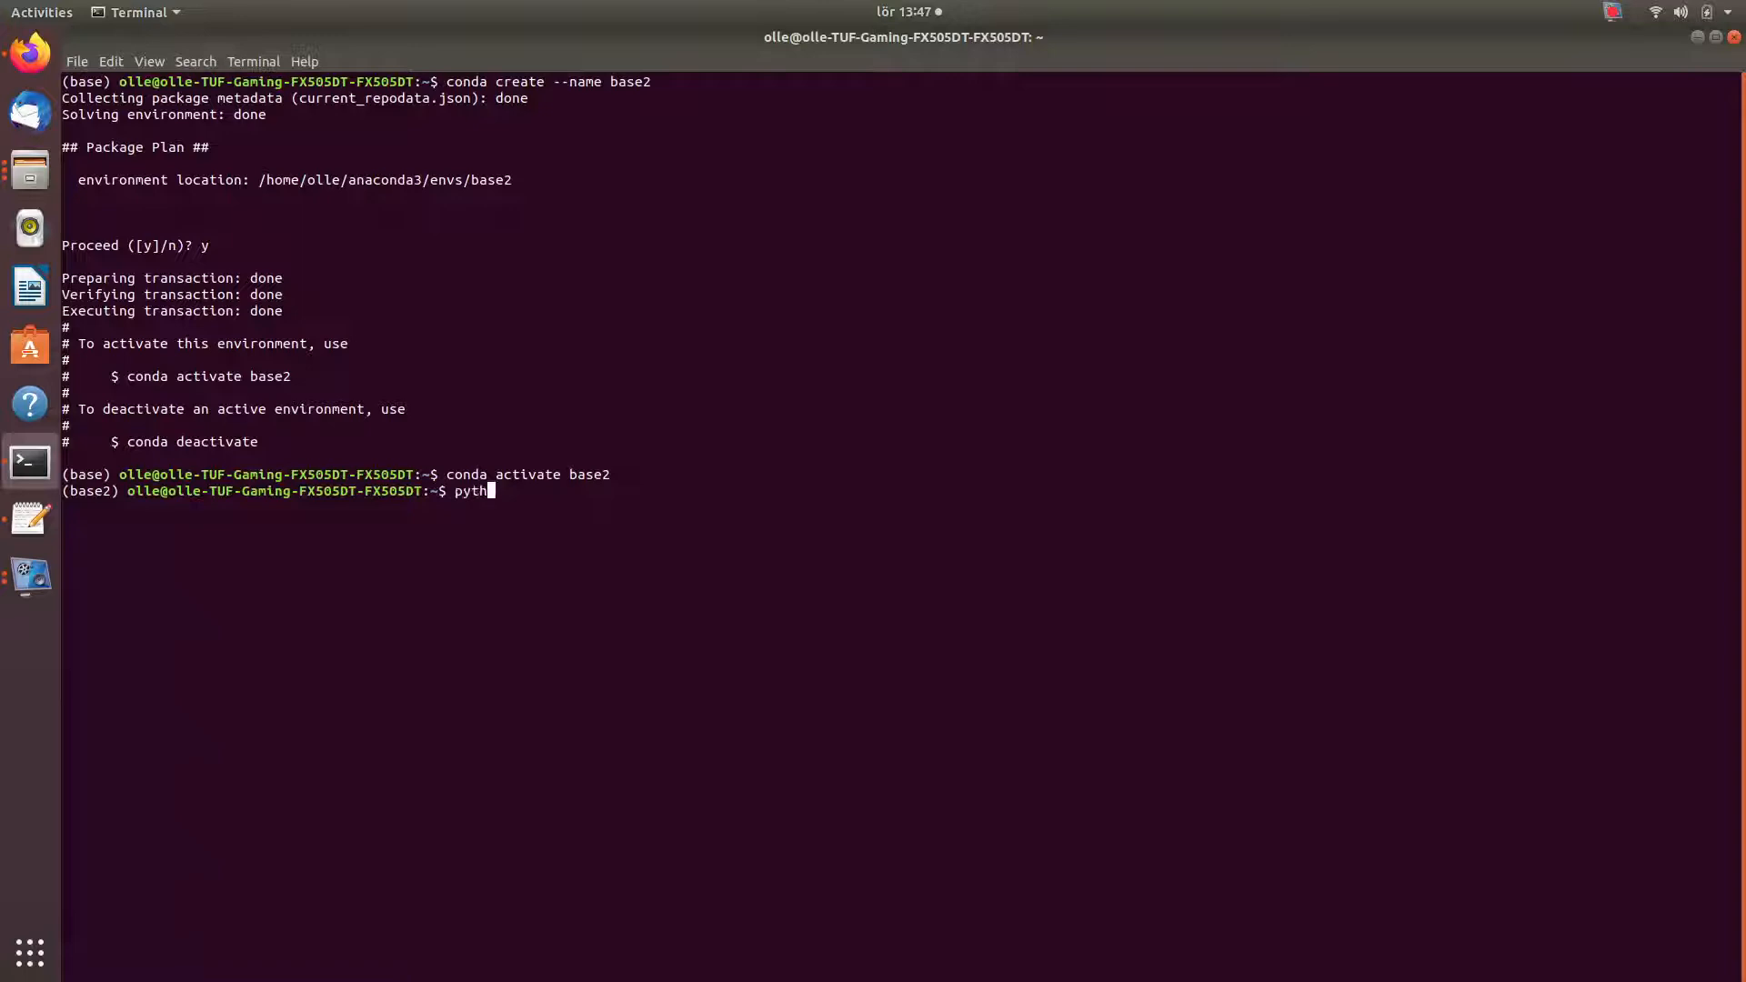
pyautogui.press('Return')
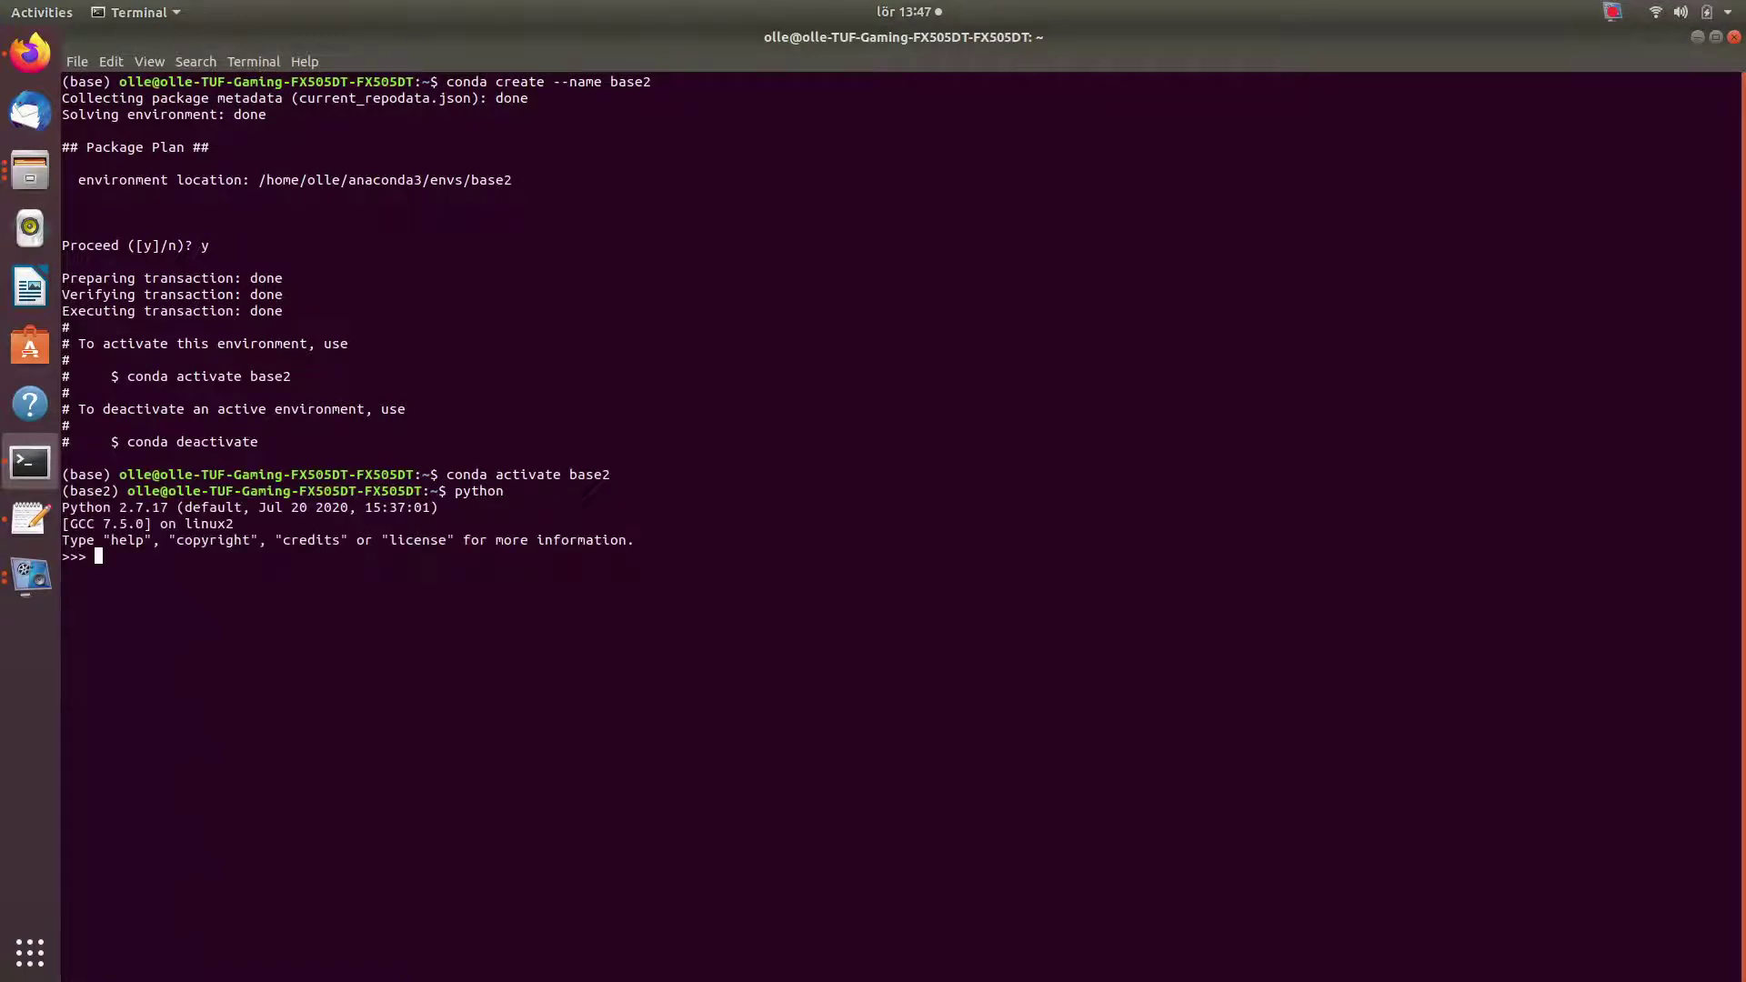
pyautogui.write('inpot')
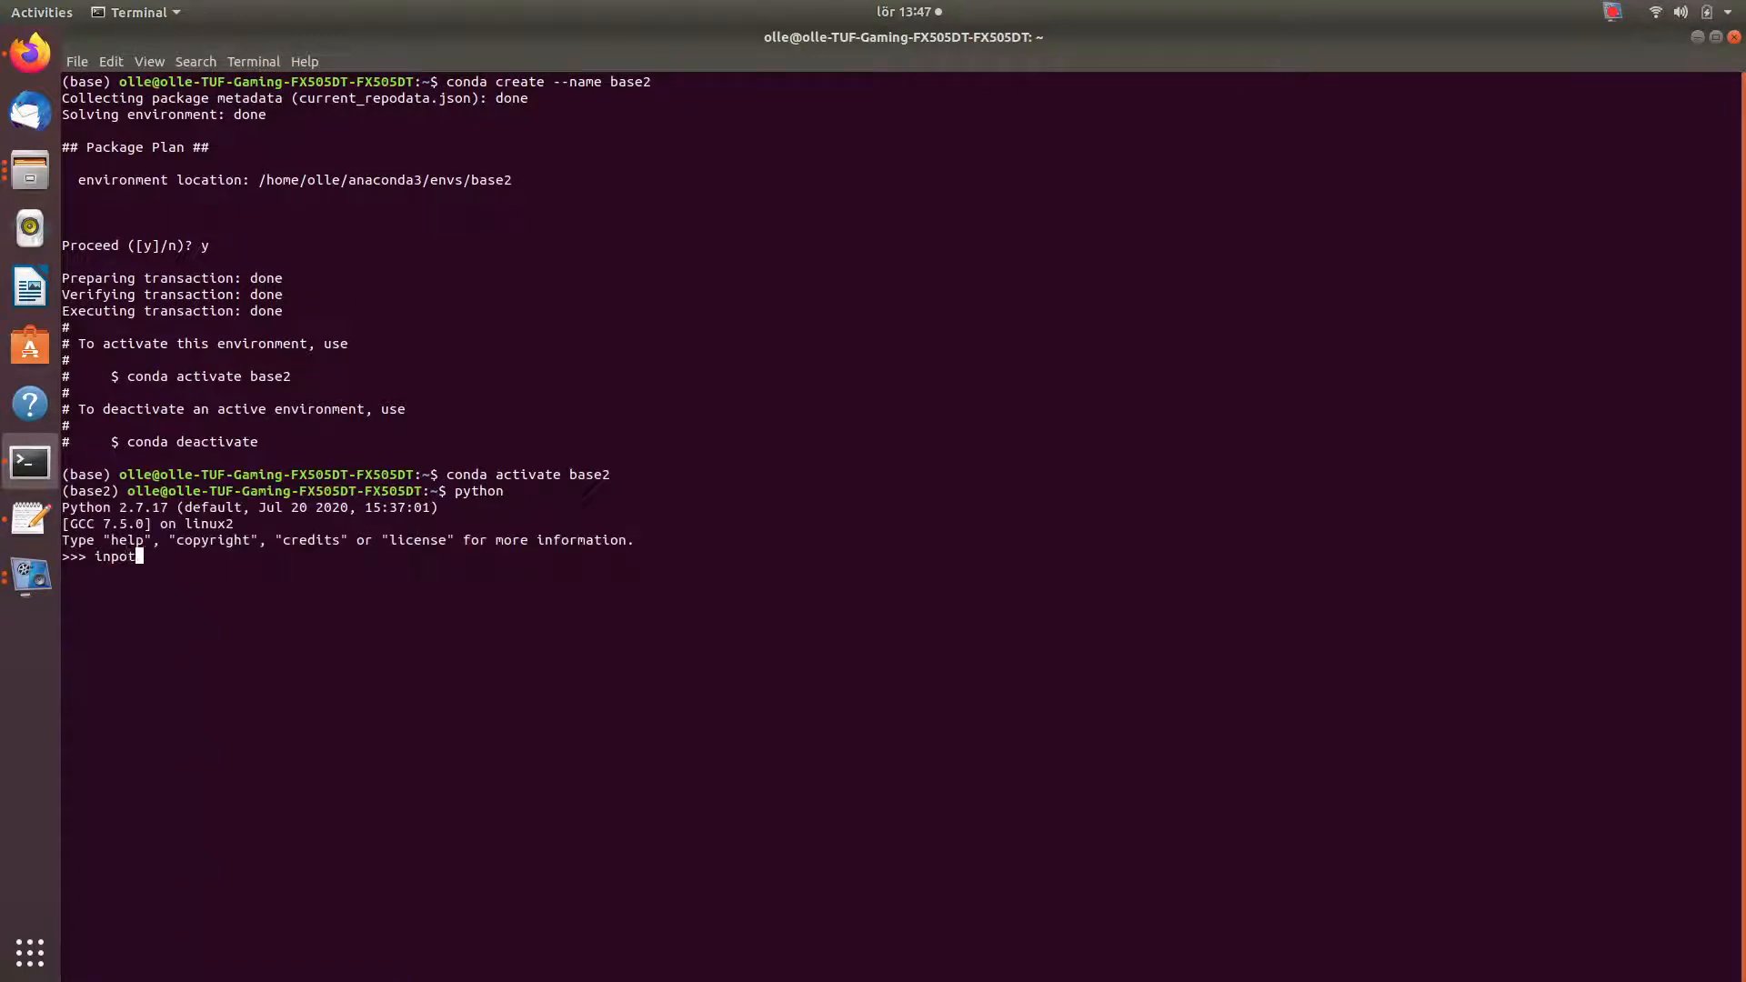
pyautogui.press('BackSpace')
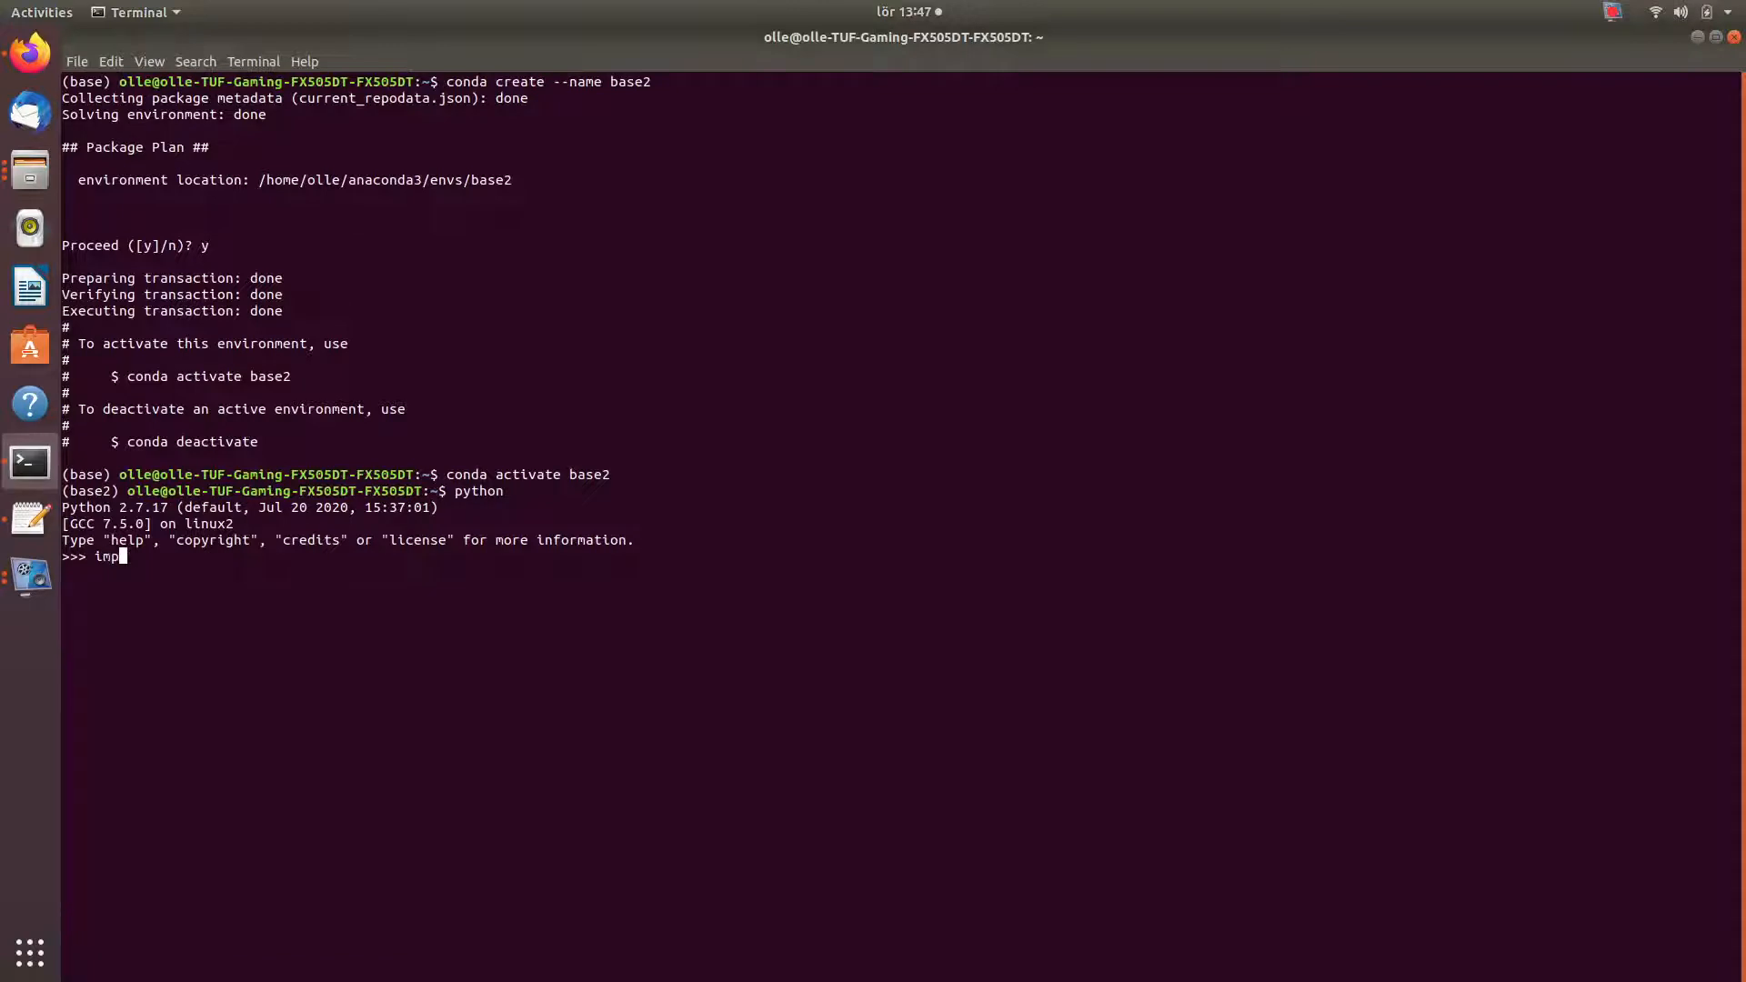
pyautogui.write('ort')
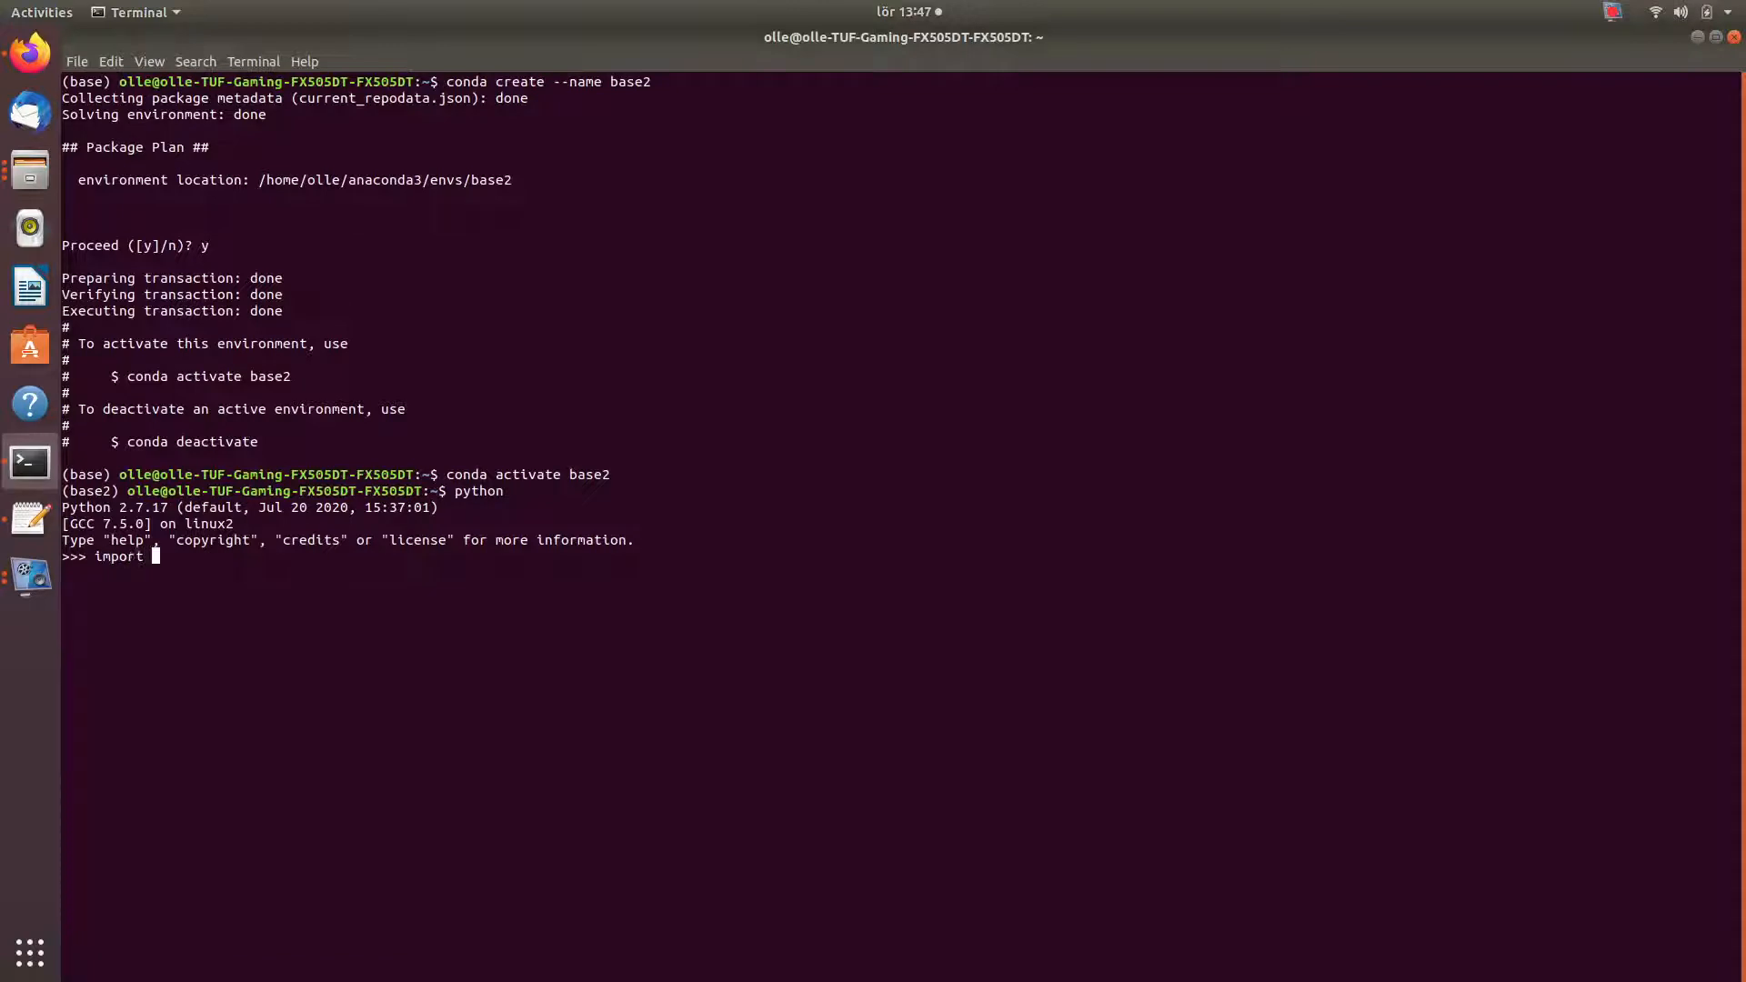
pyautogui.write('torch')
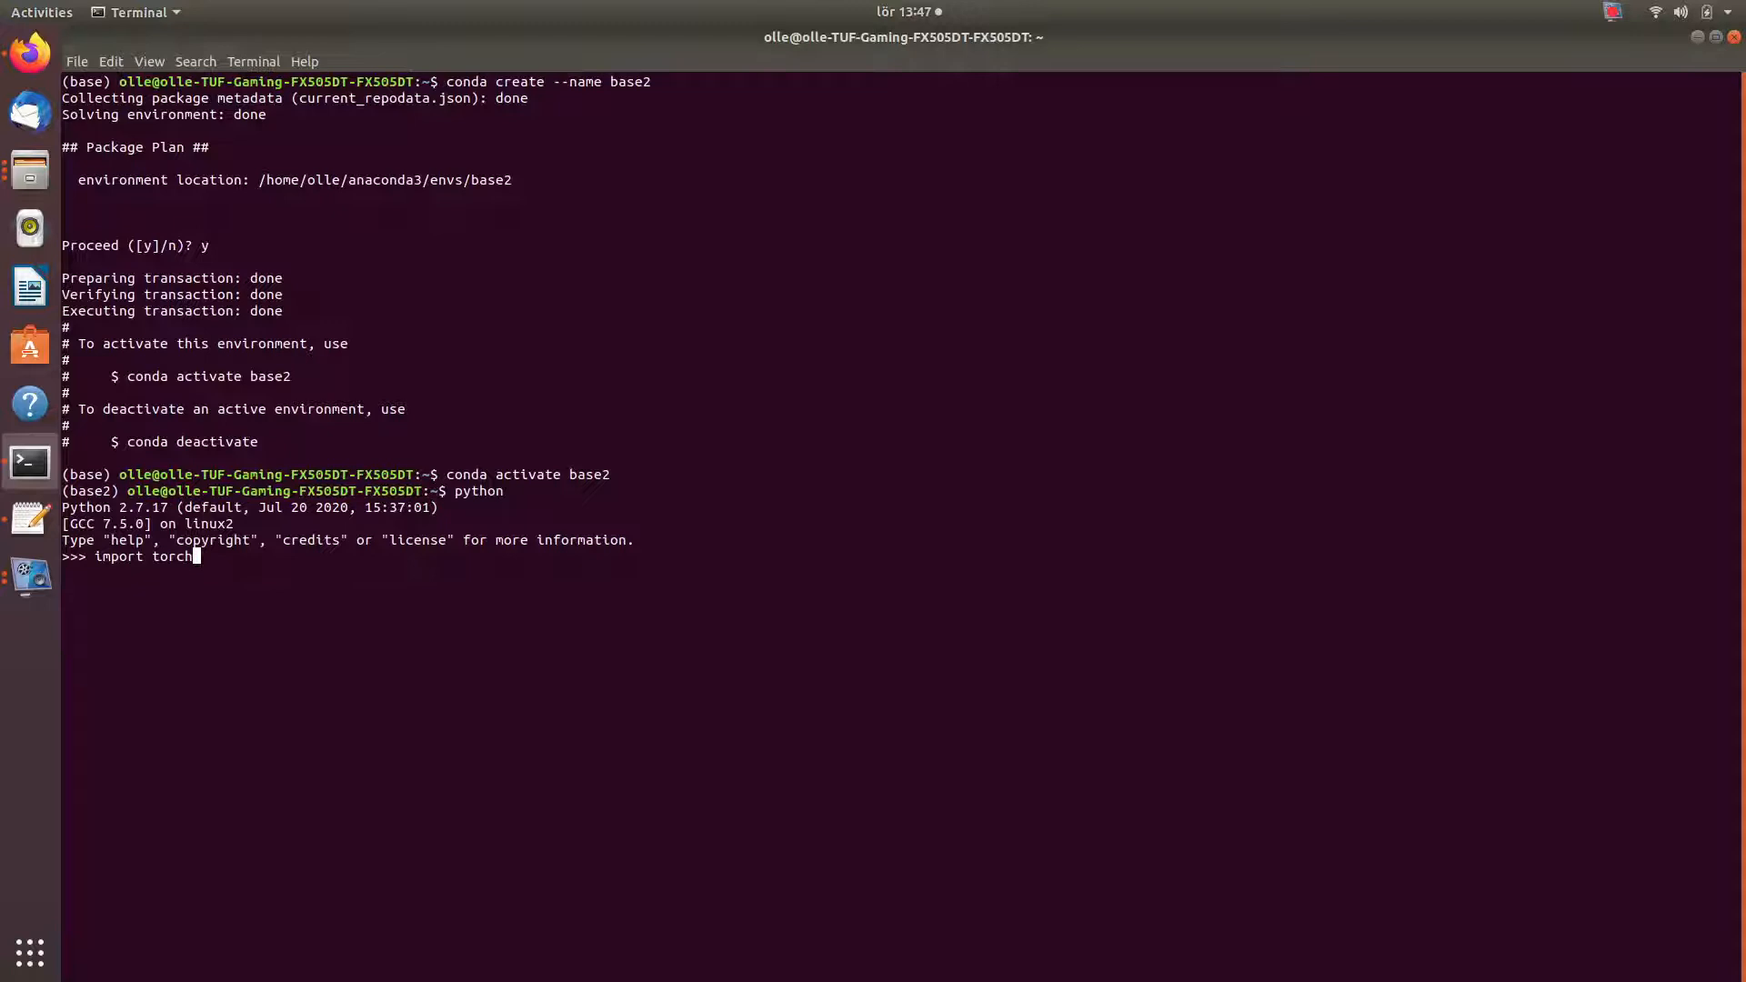
pyautogui.press('Return')
pyautogui.write('exit()')
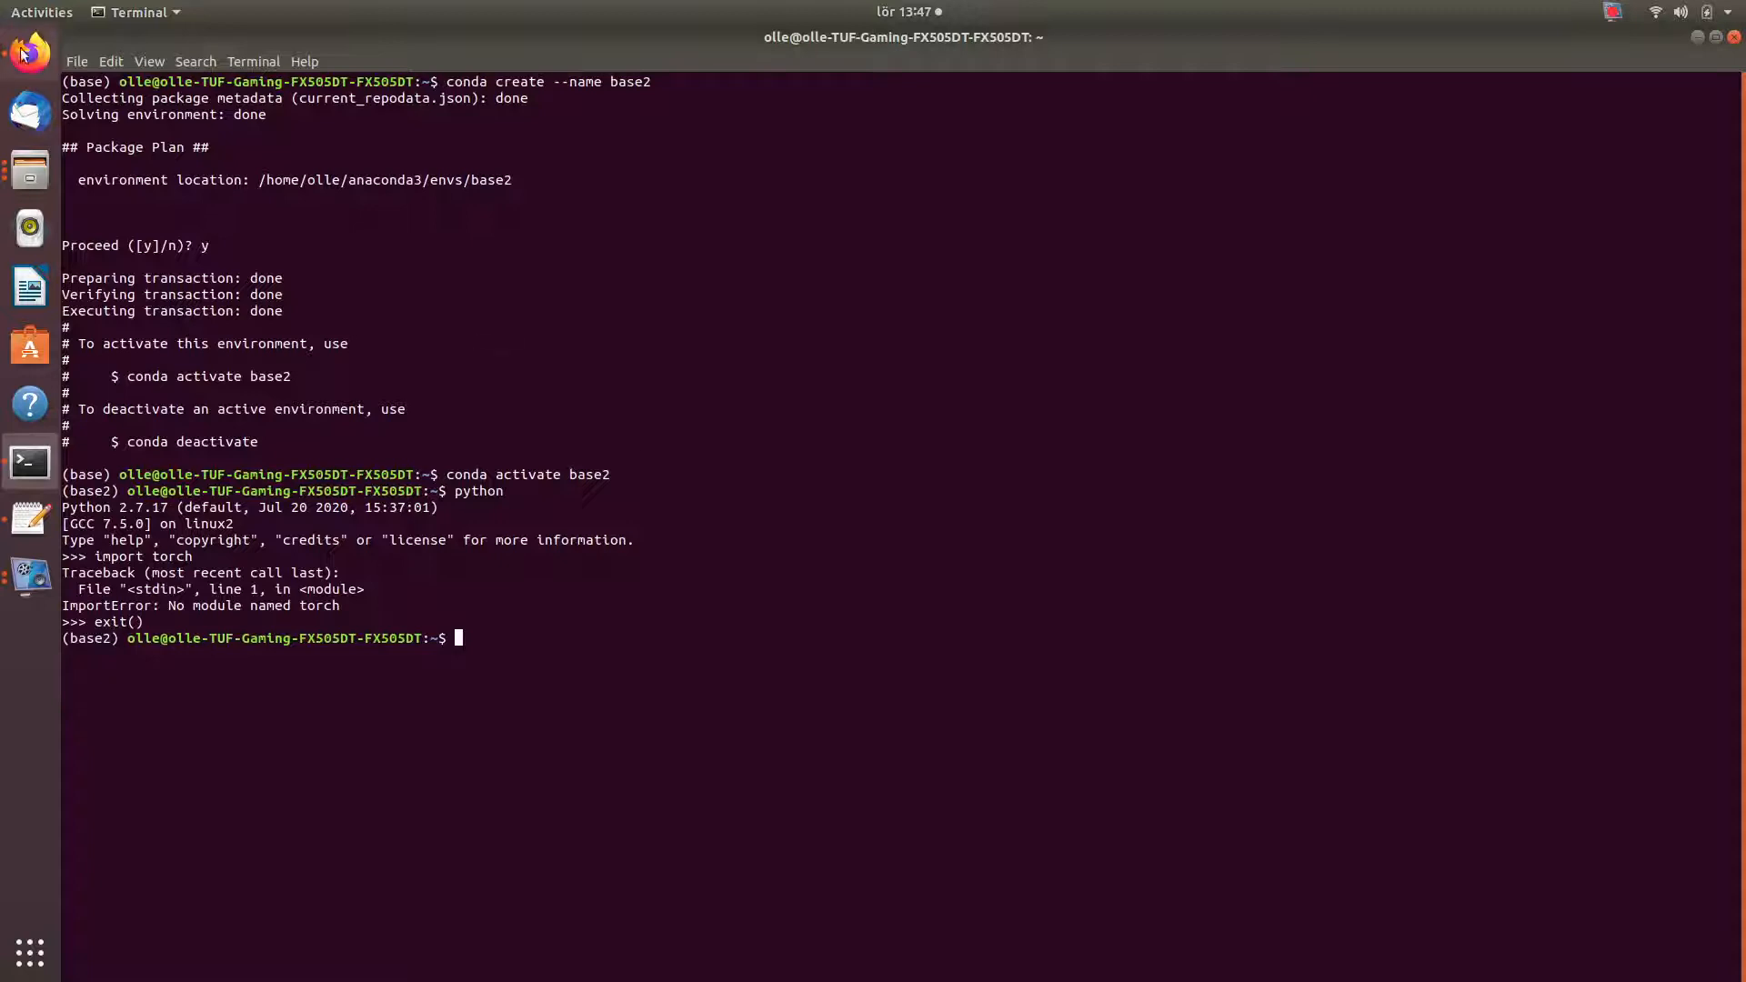
# - Paste and run the README's conda install of pytorch, torchvision and cudatoolkit 10.2, answering y
pyautogui.click(28, 51)
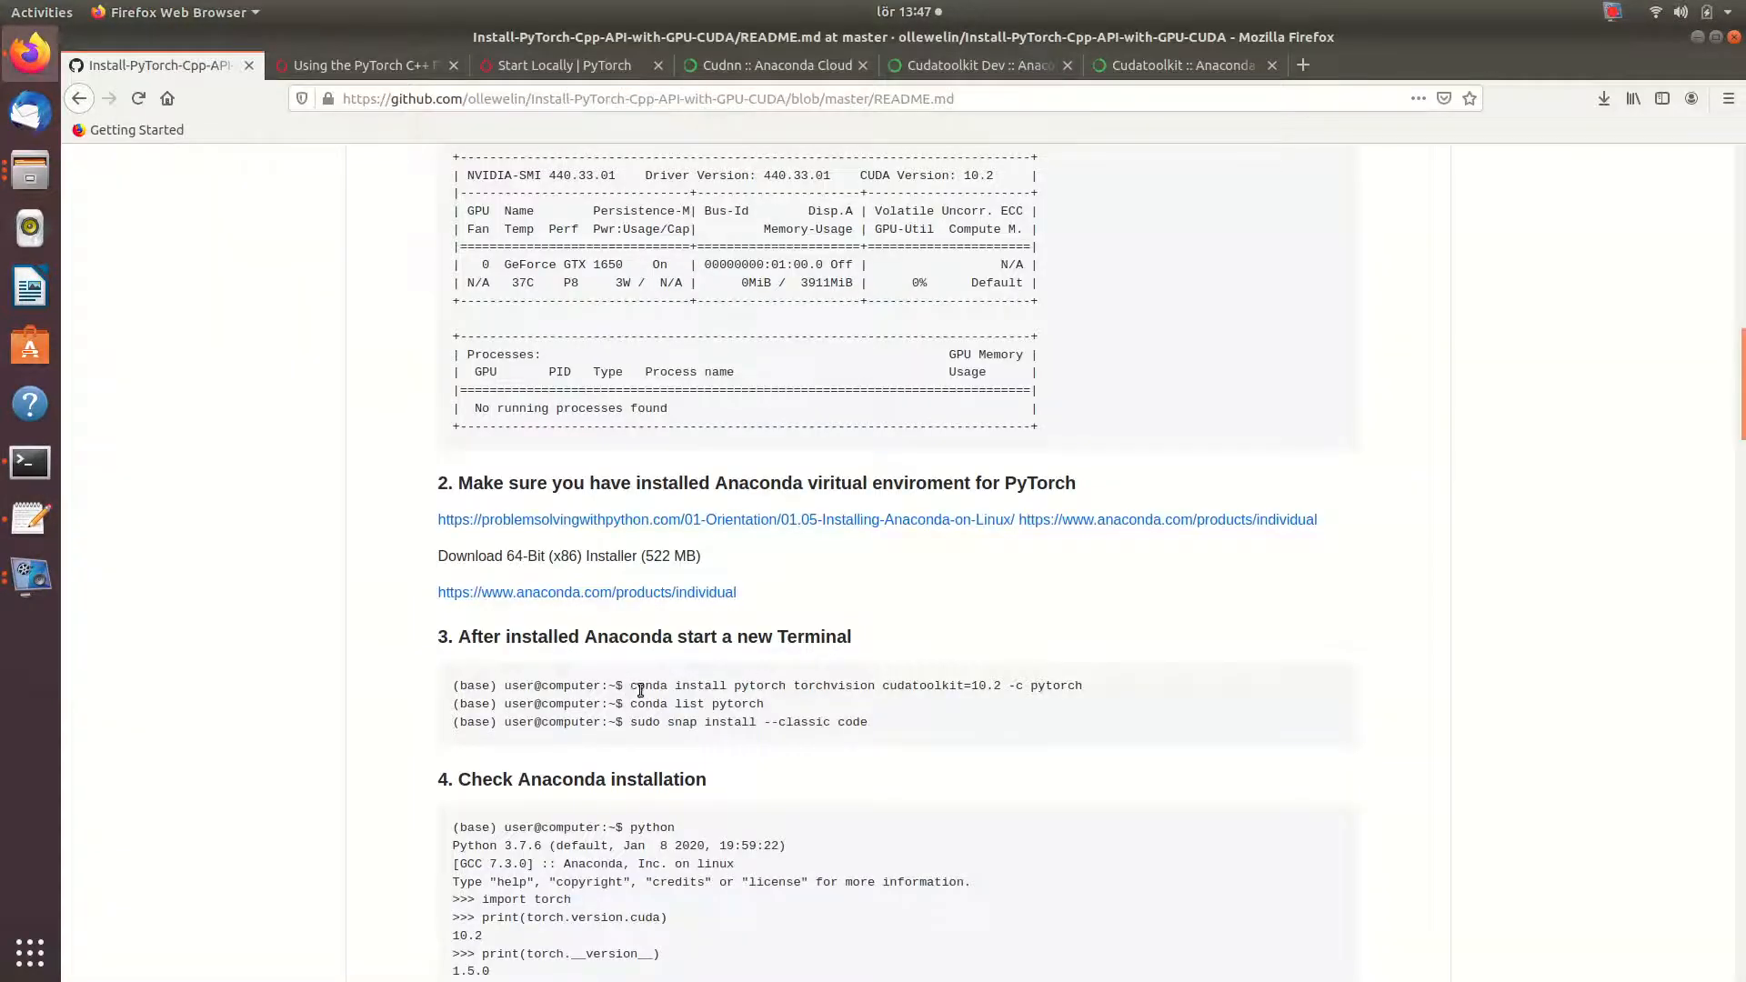
pyautogui.rightClick(846, 686)
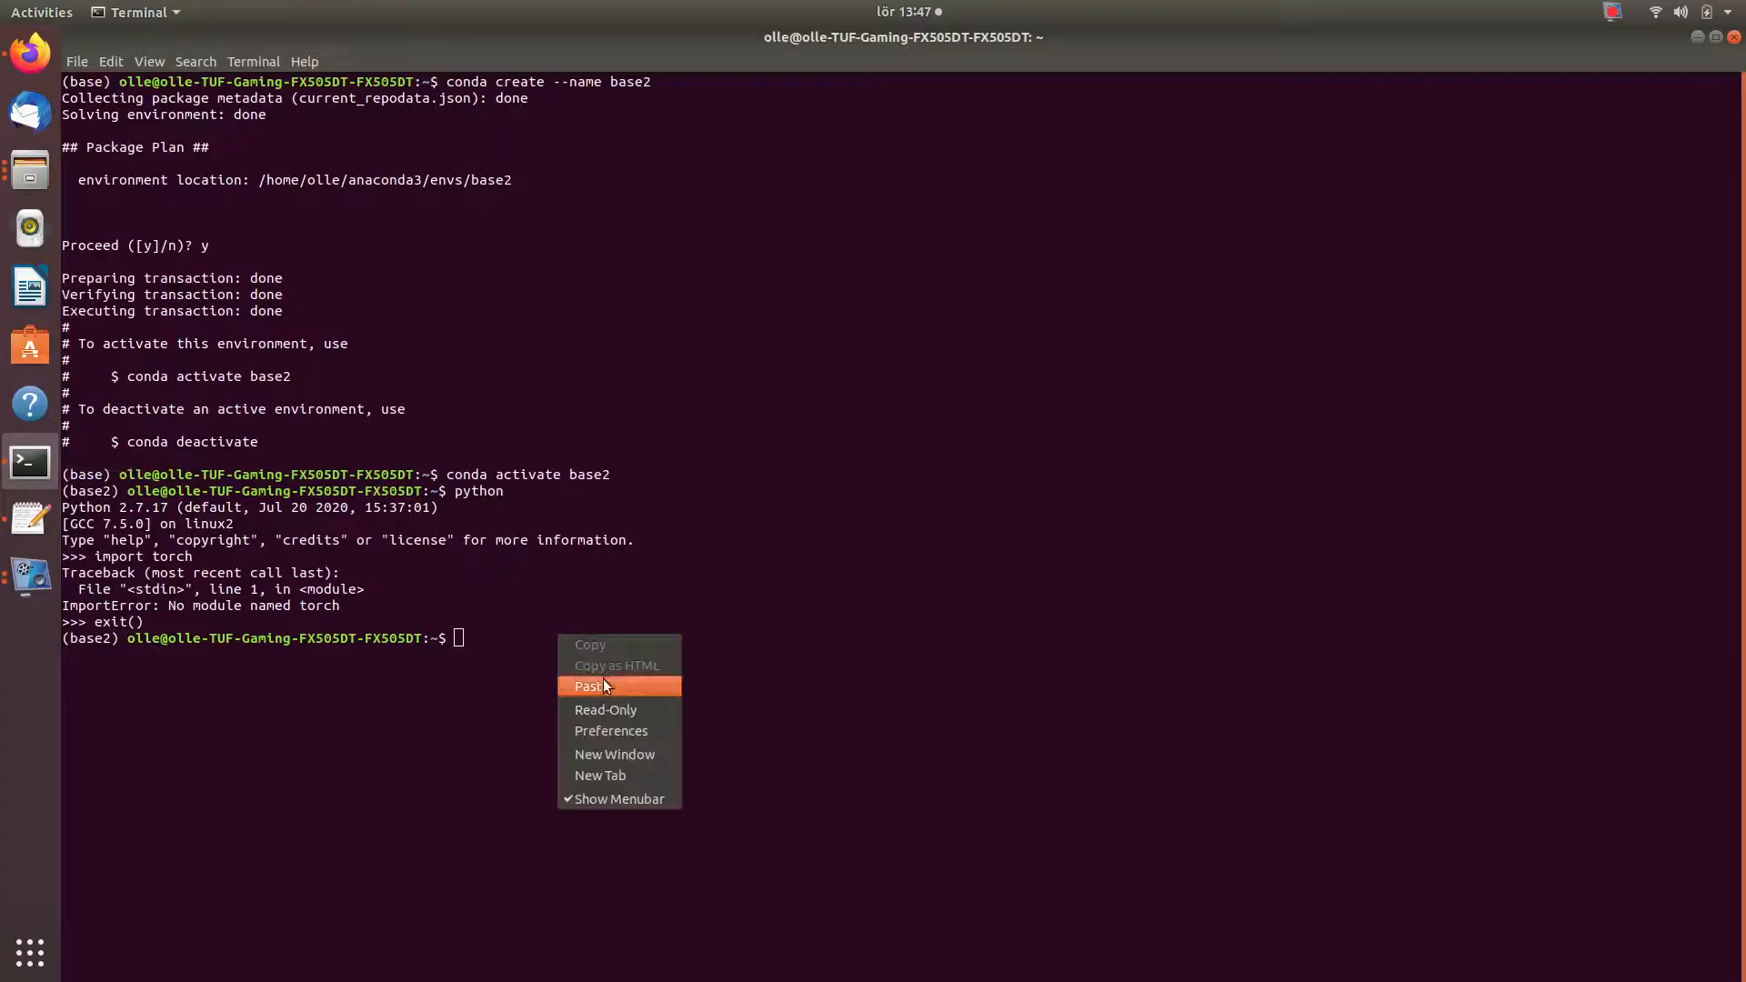
pyautogui.click(589, 685)
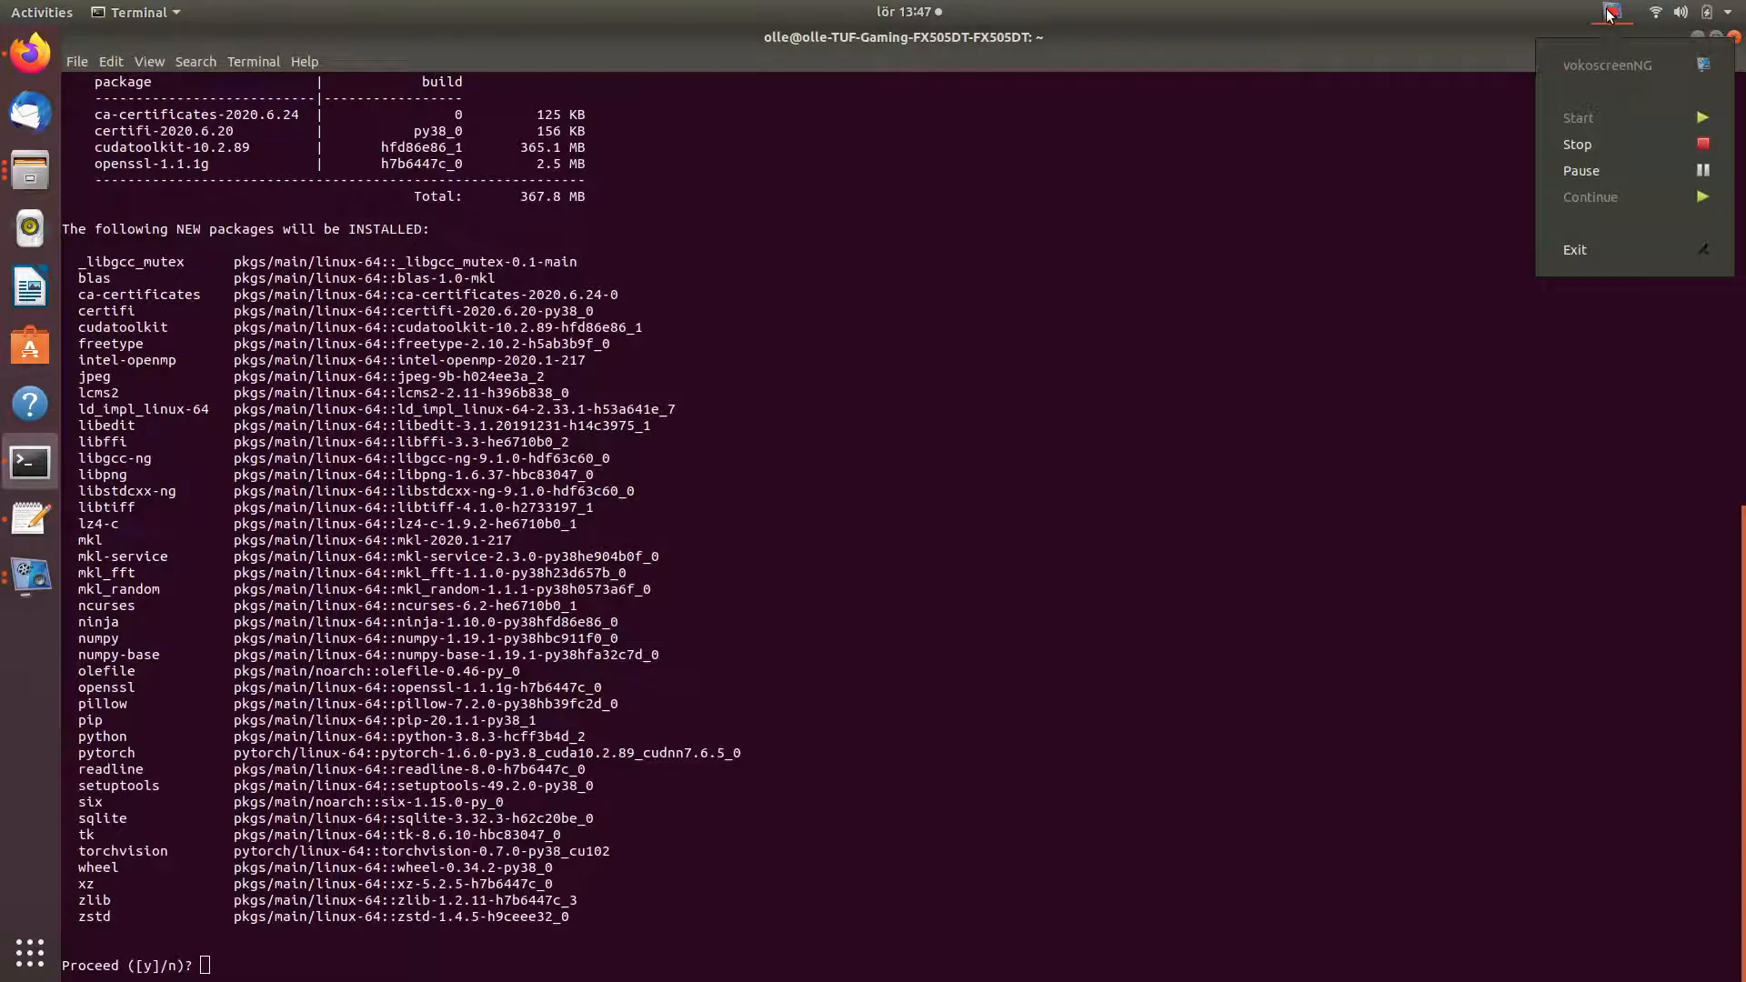
pyautogui.write('y')
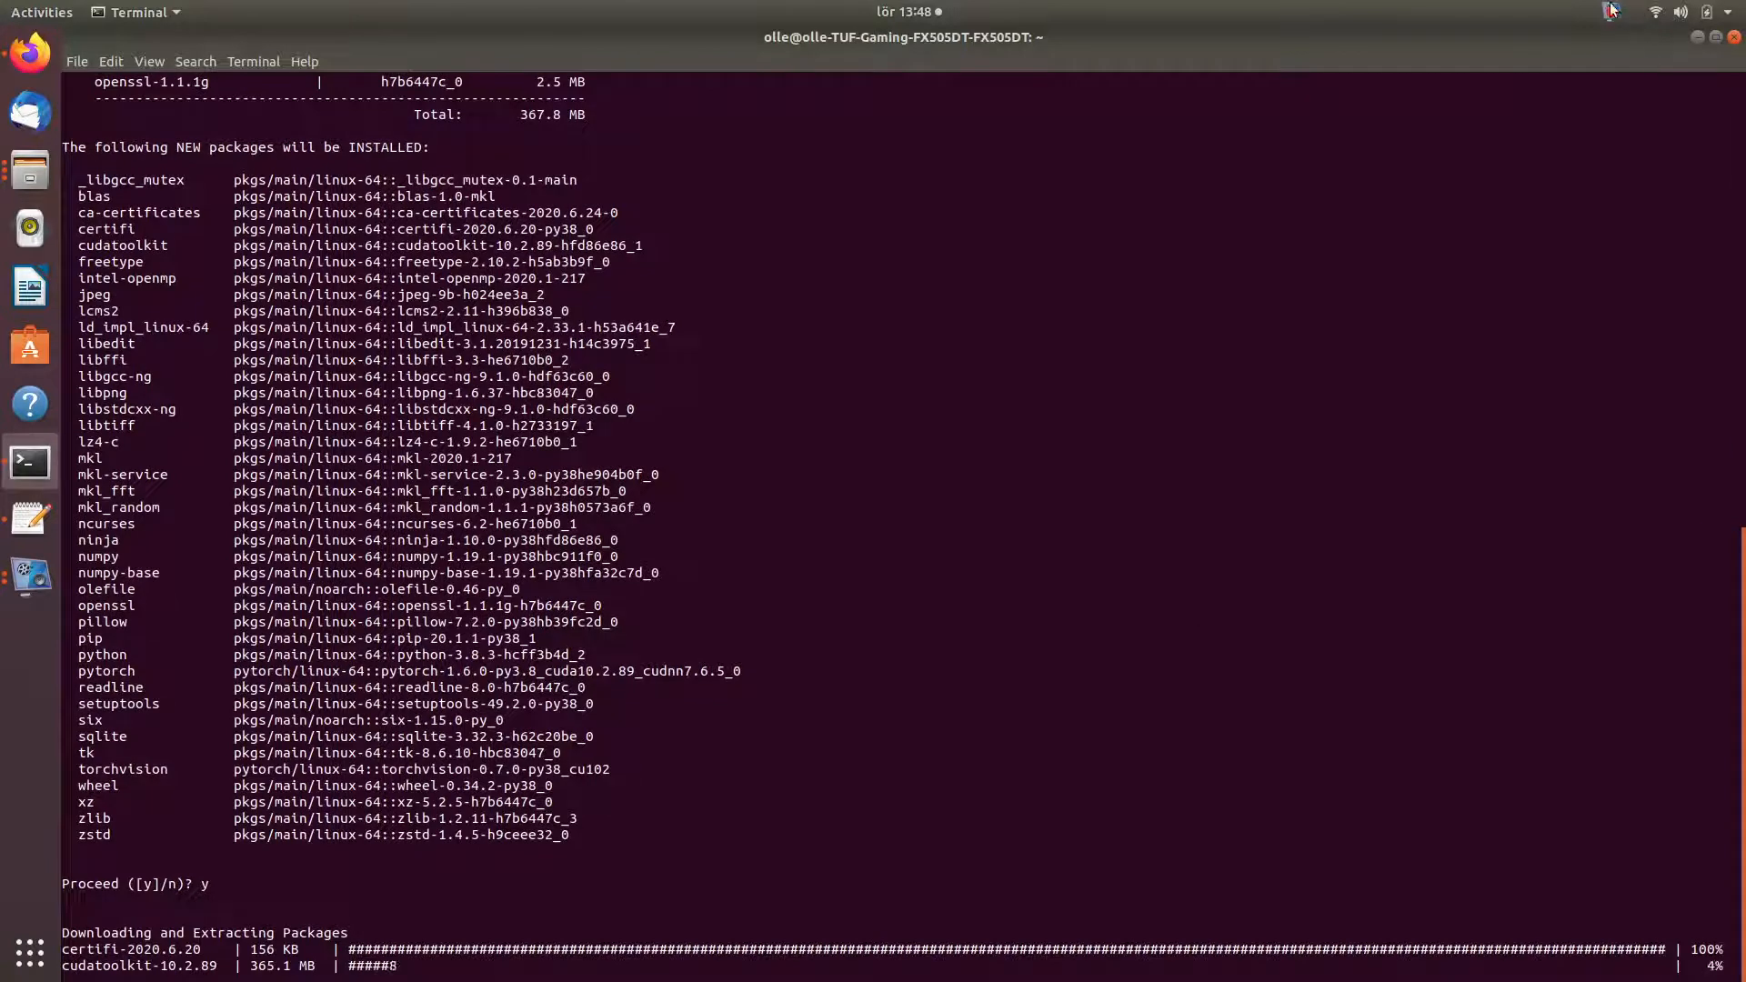
pyautogui.click(1612, 11)
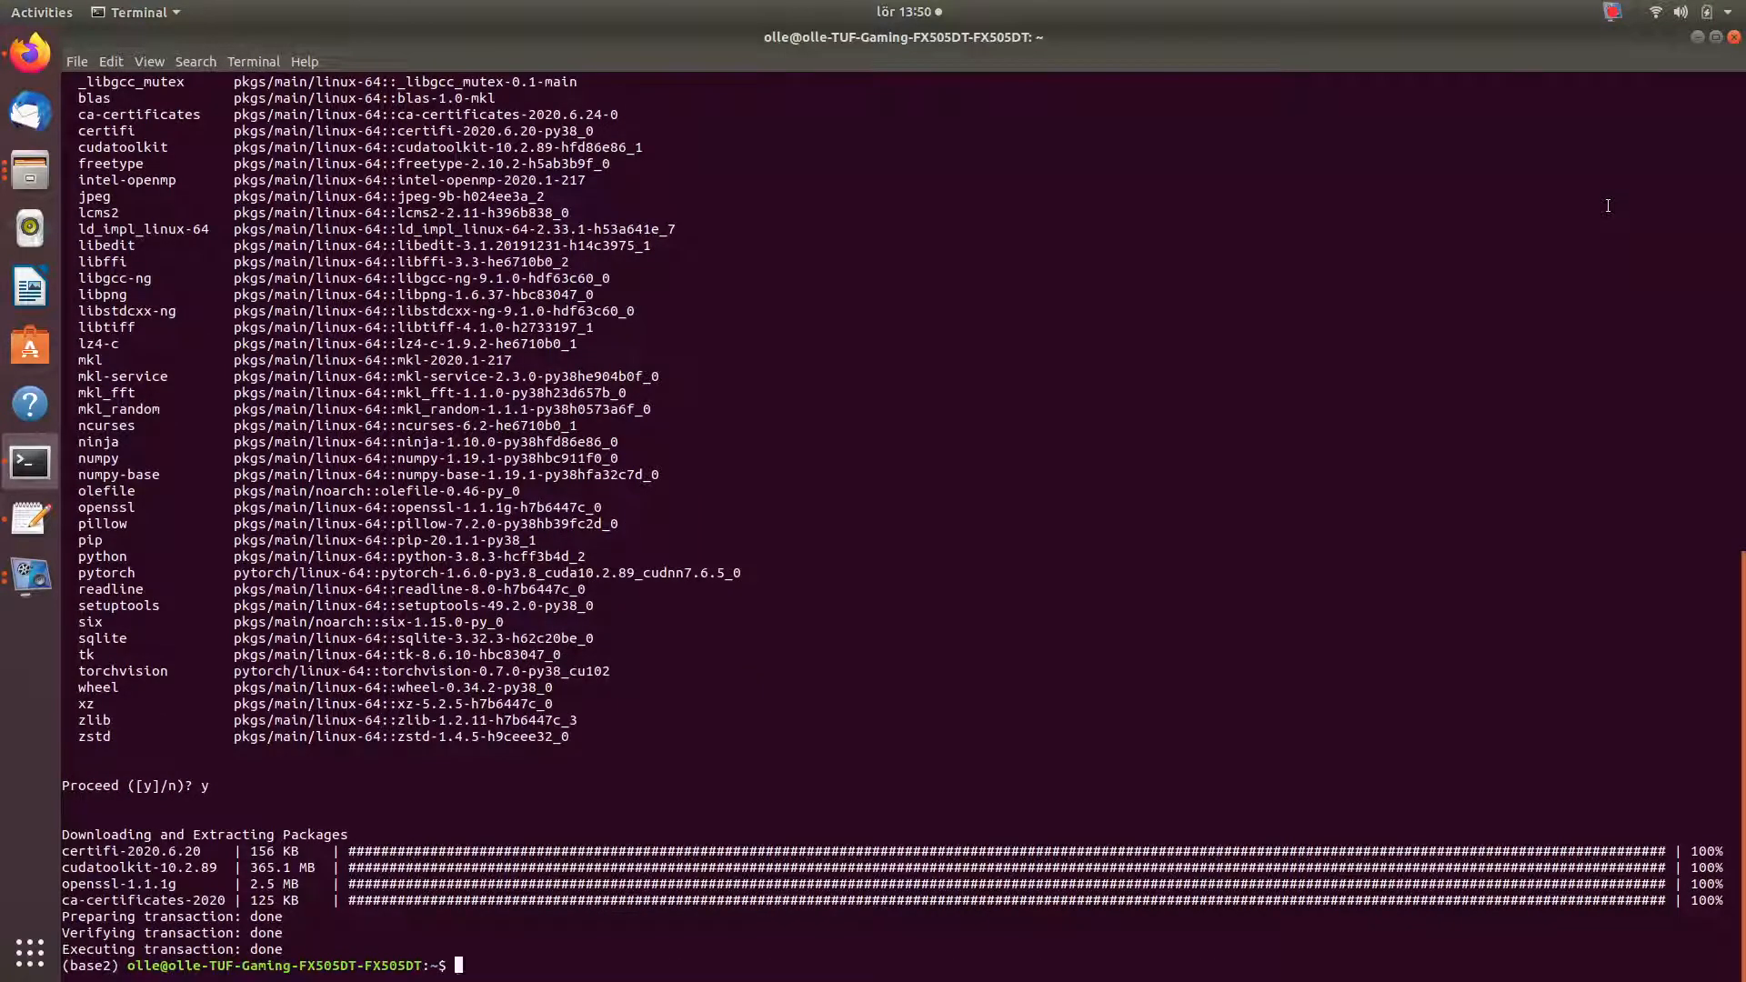
# - Run conda list pytorch to confirm PyTorch 1.6.0 for CUDA 10.2 in base2
pyautogui.write('conda')
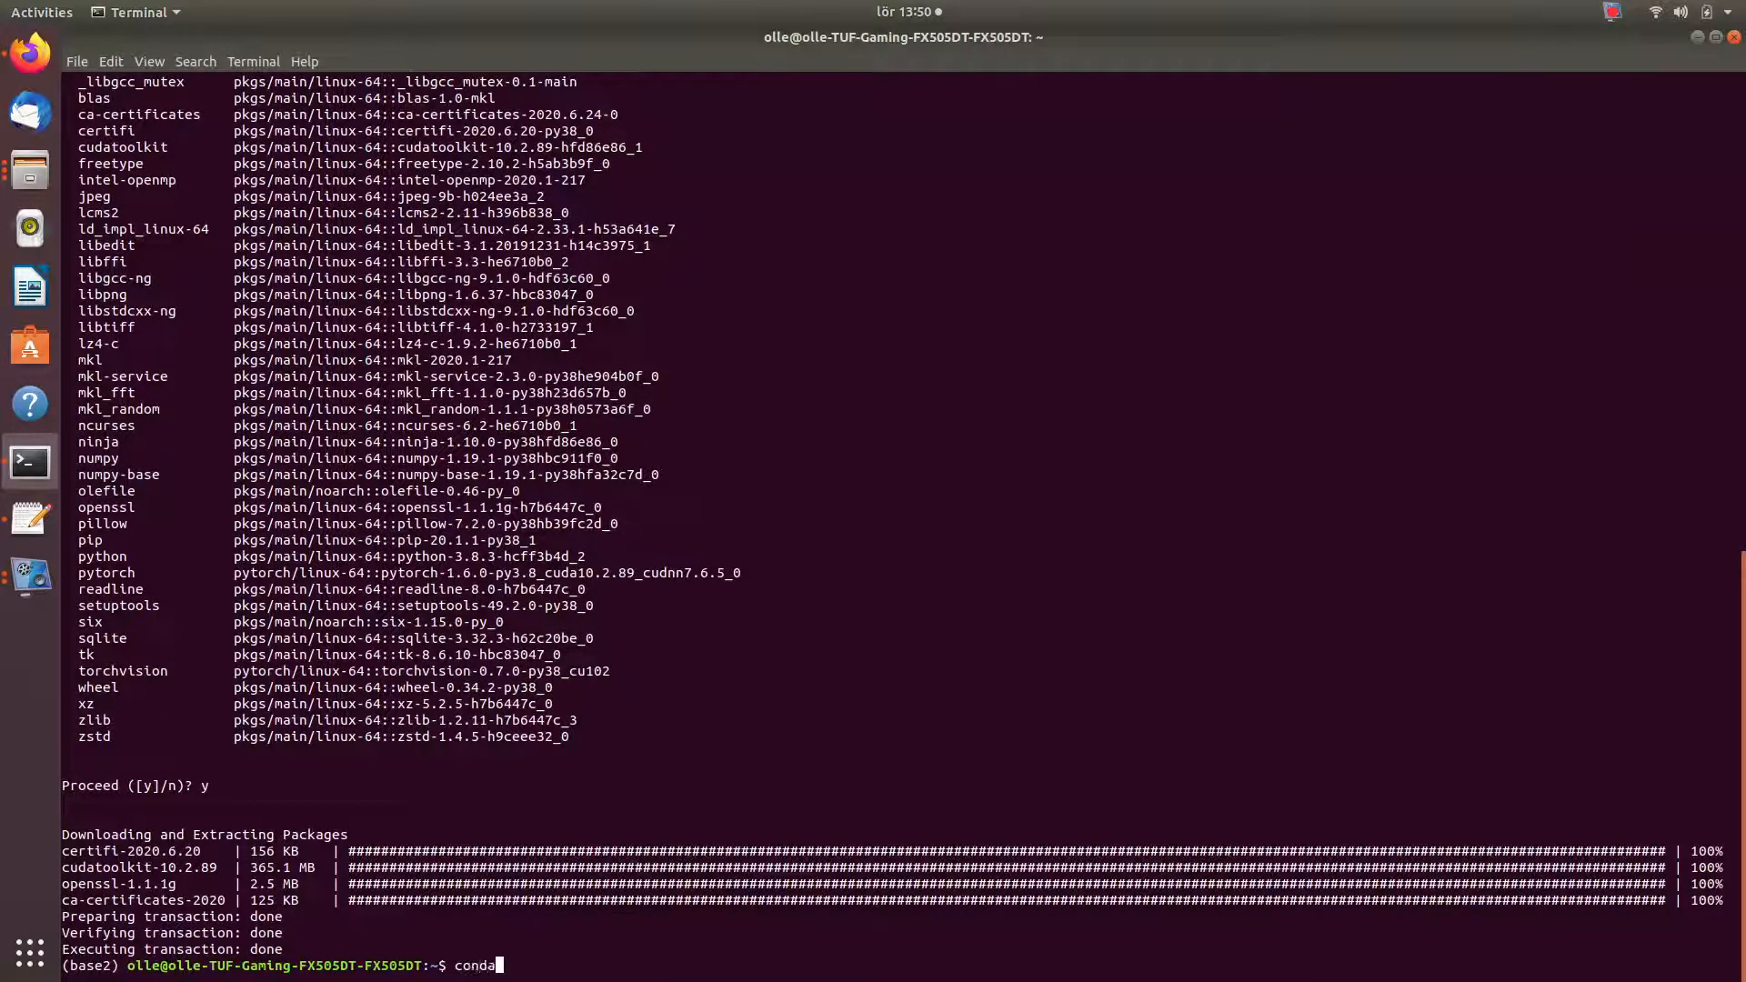
pyautogui.write('list')
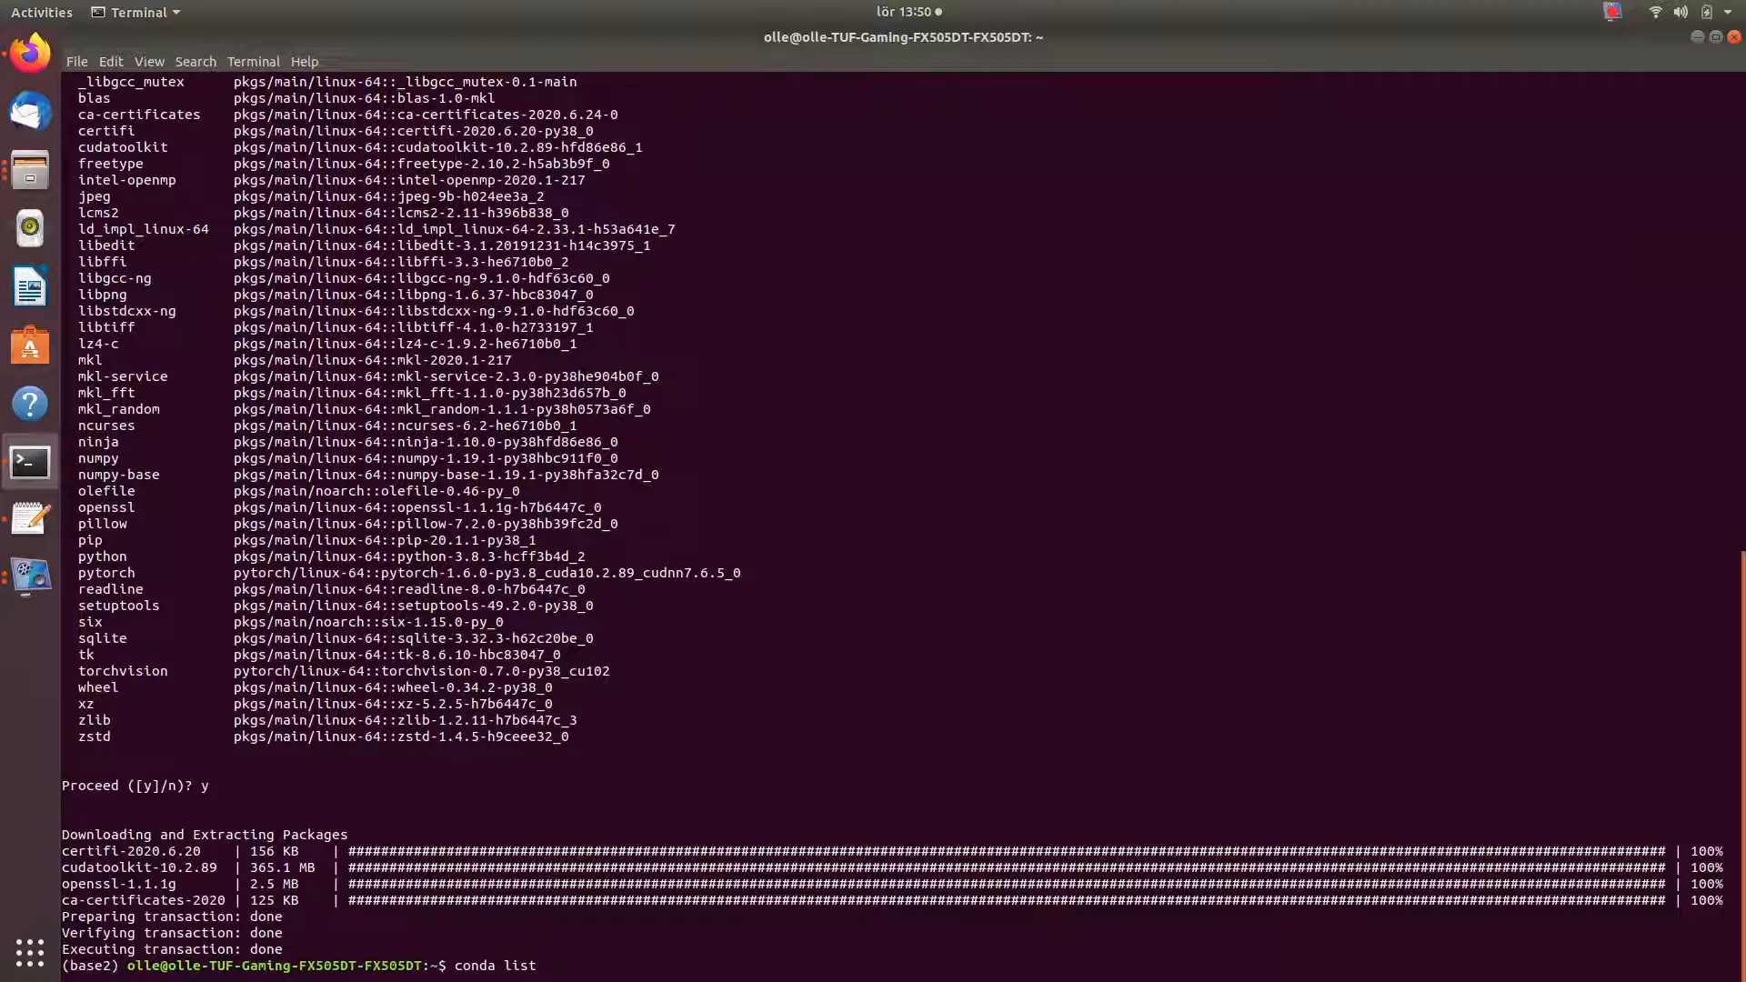
pyautogui.write('pythorc')
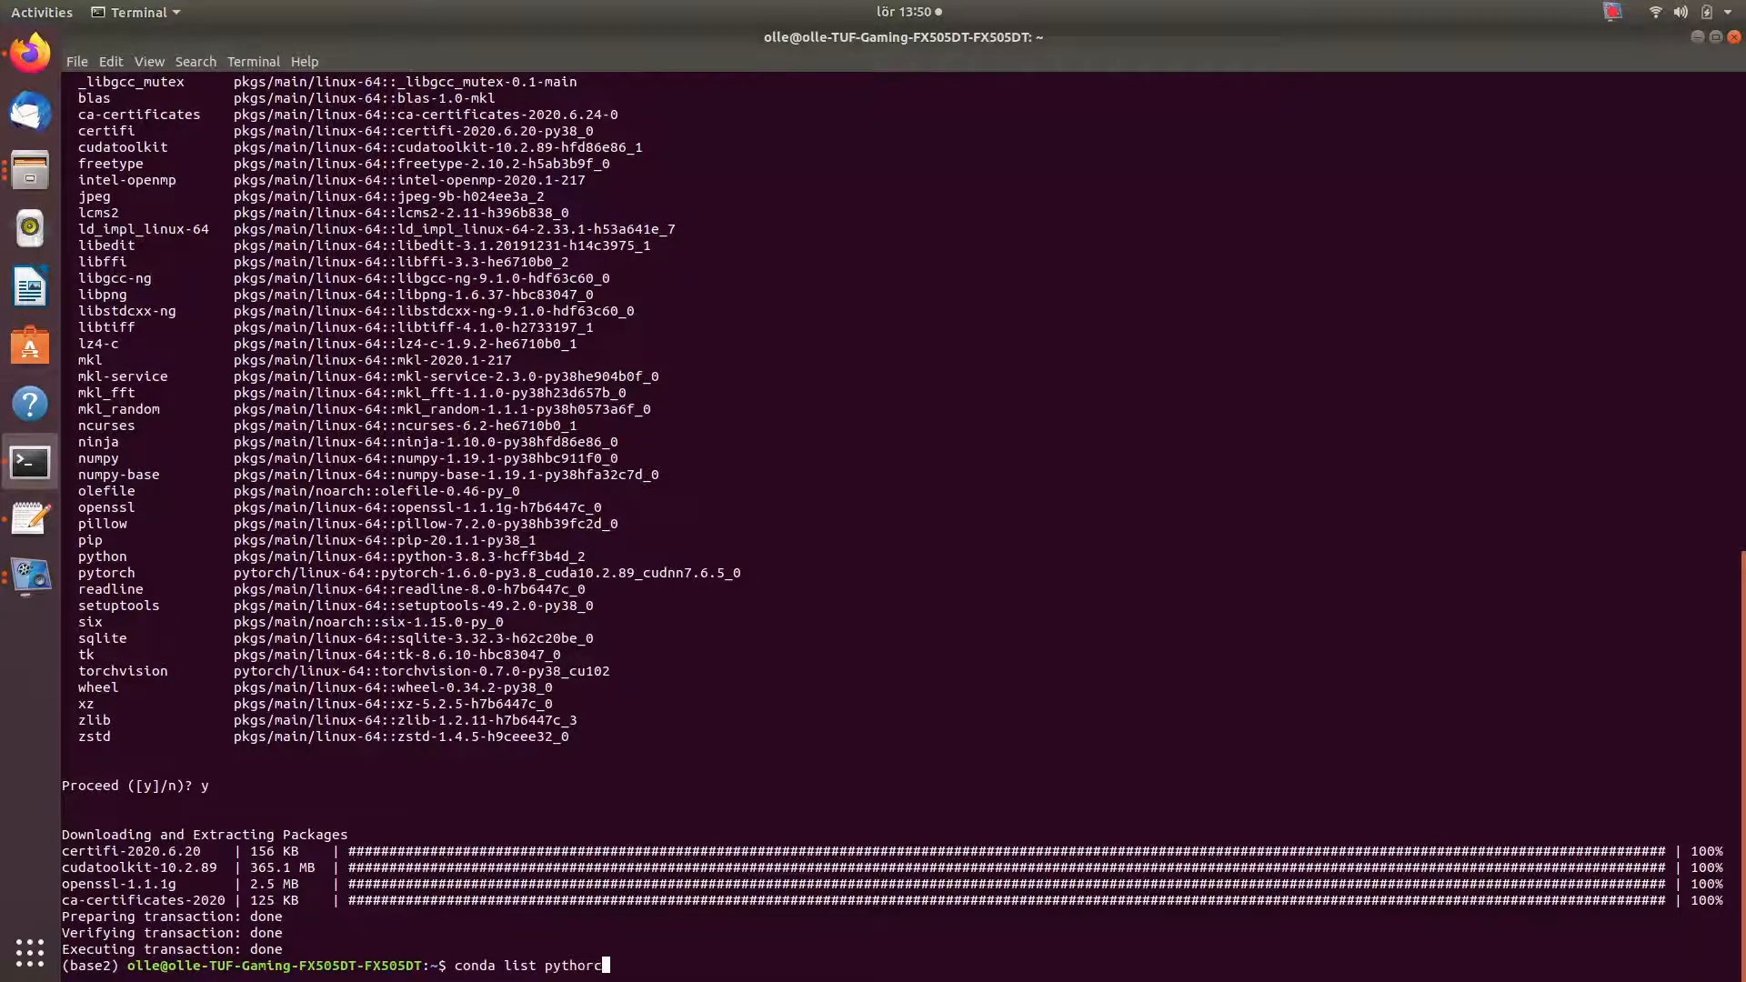
pyautogui.press('BackSpace')
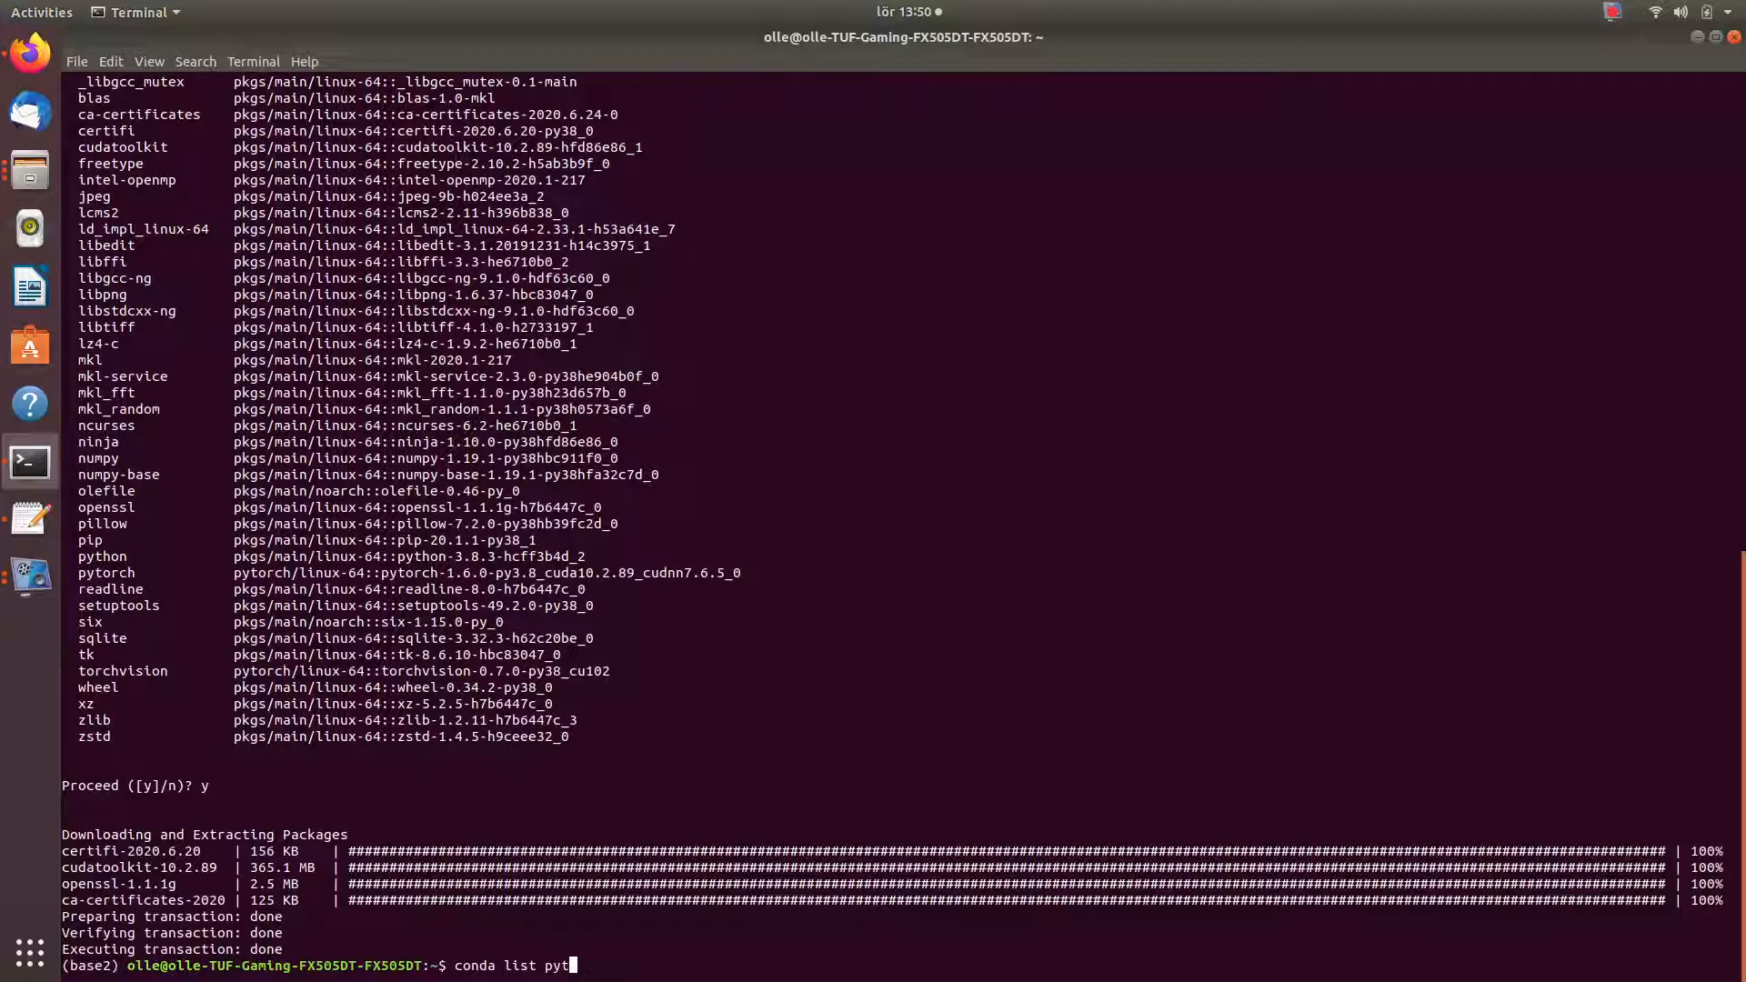
pyautogui.press('Return')
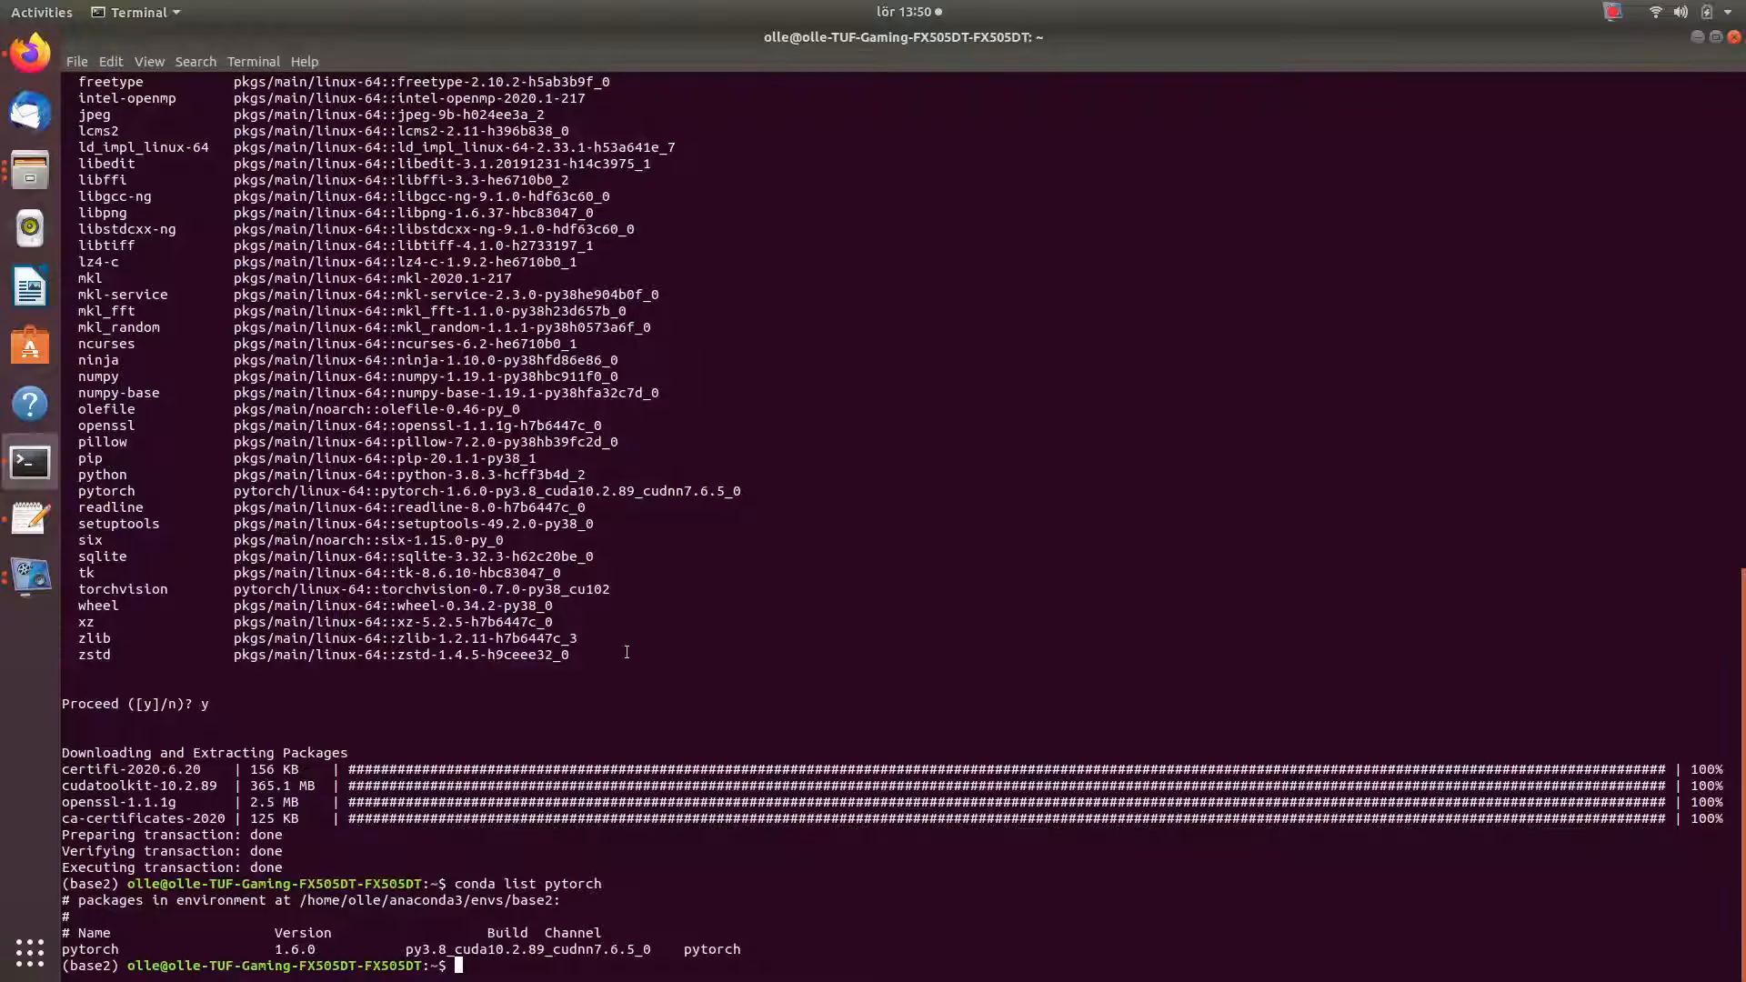
# - Paste and run sudo snap install --classic code, submitting the sudo password
pyautogui.rightClick(636, 857)
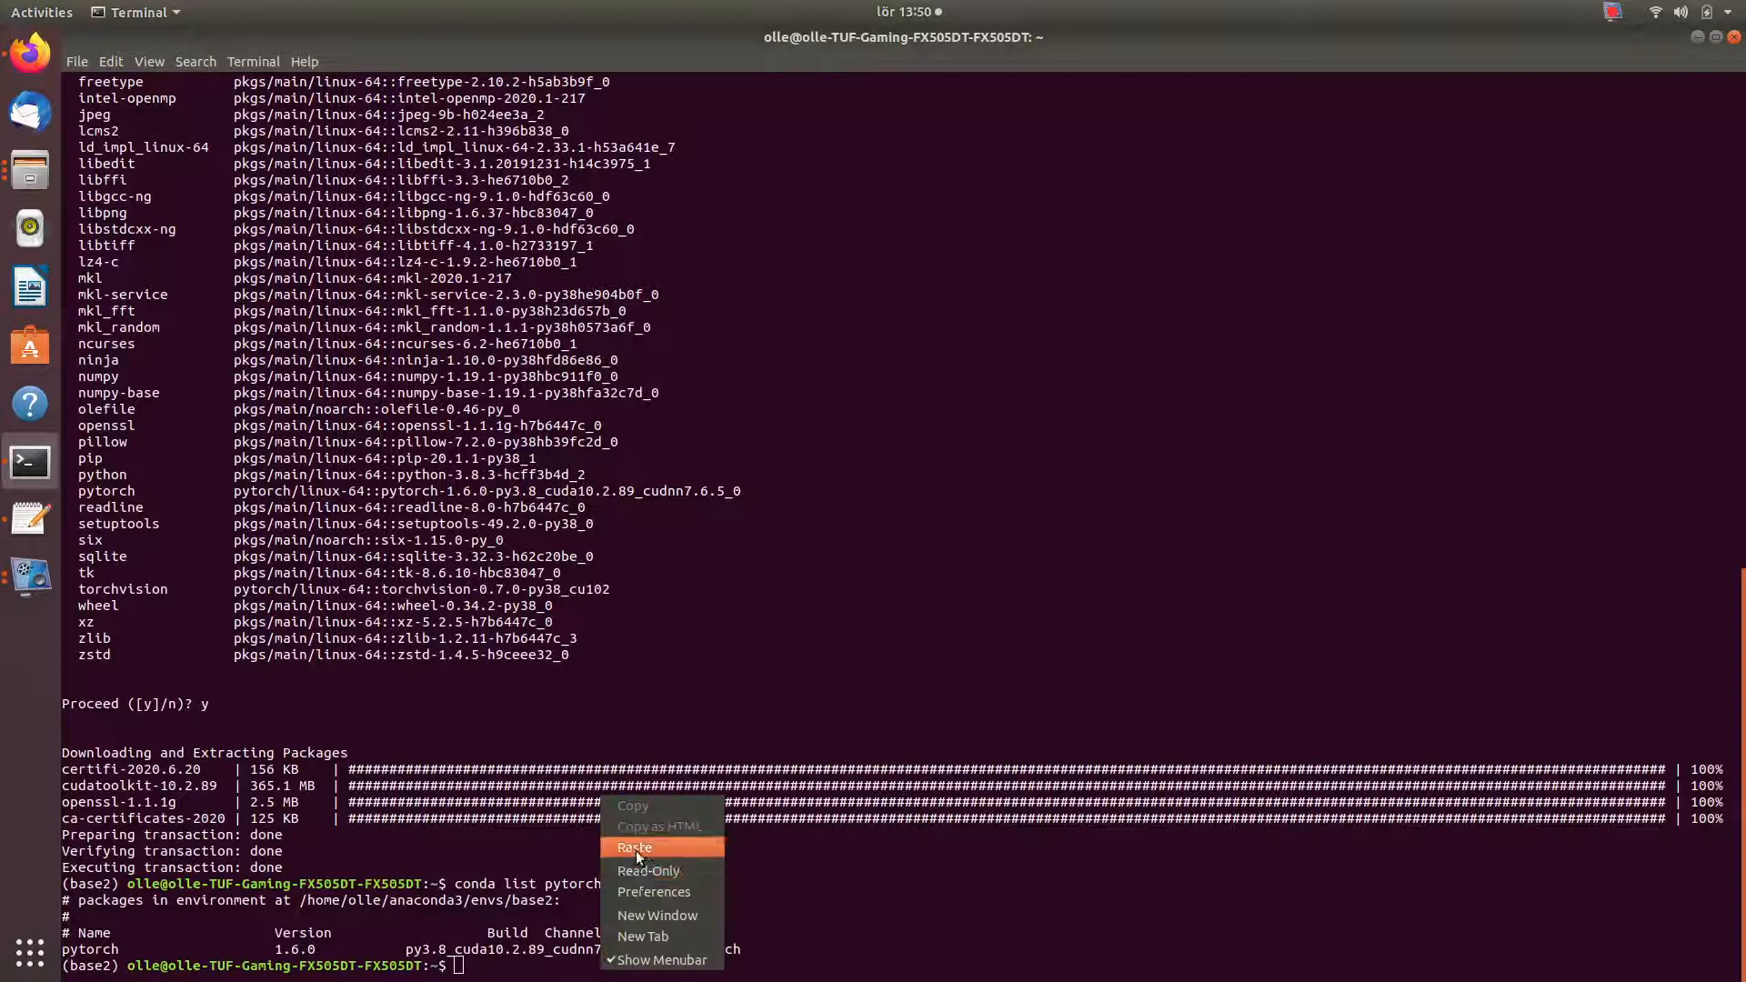
pyautogui.click(633, 848)
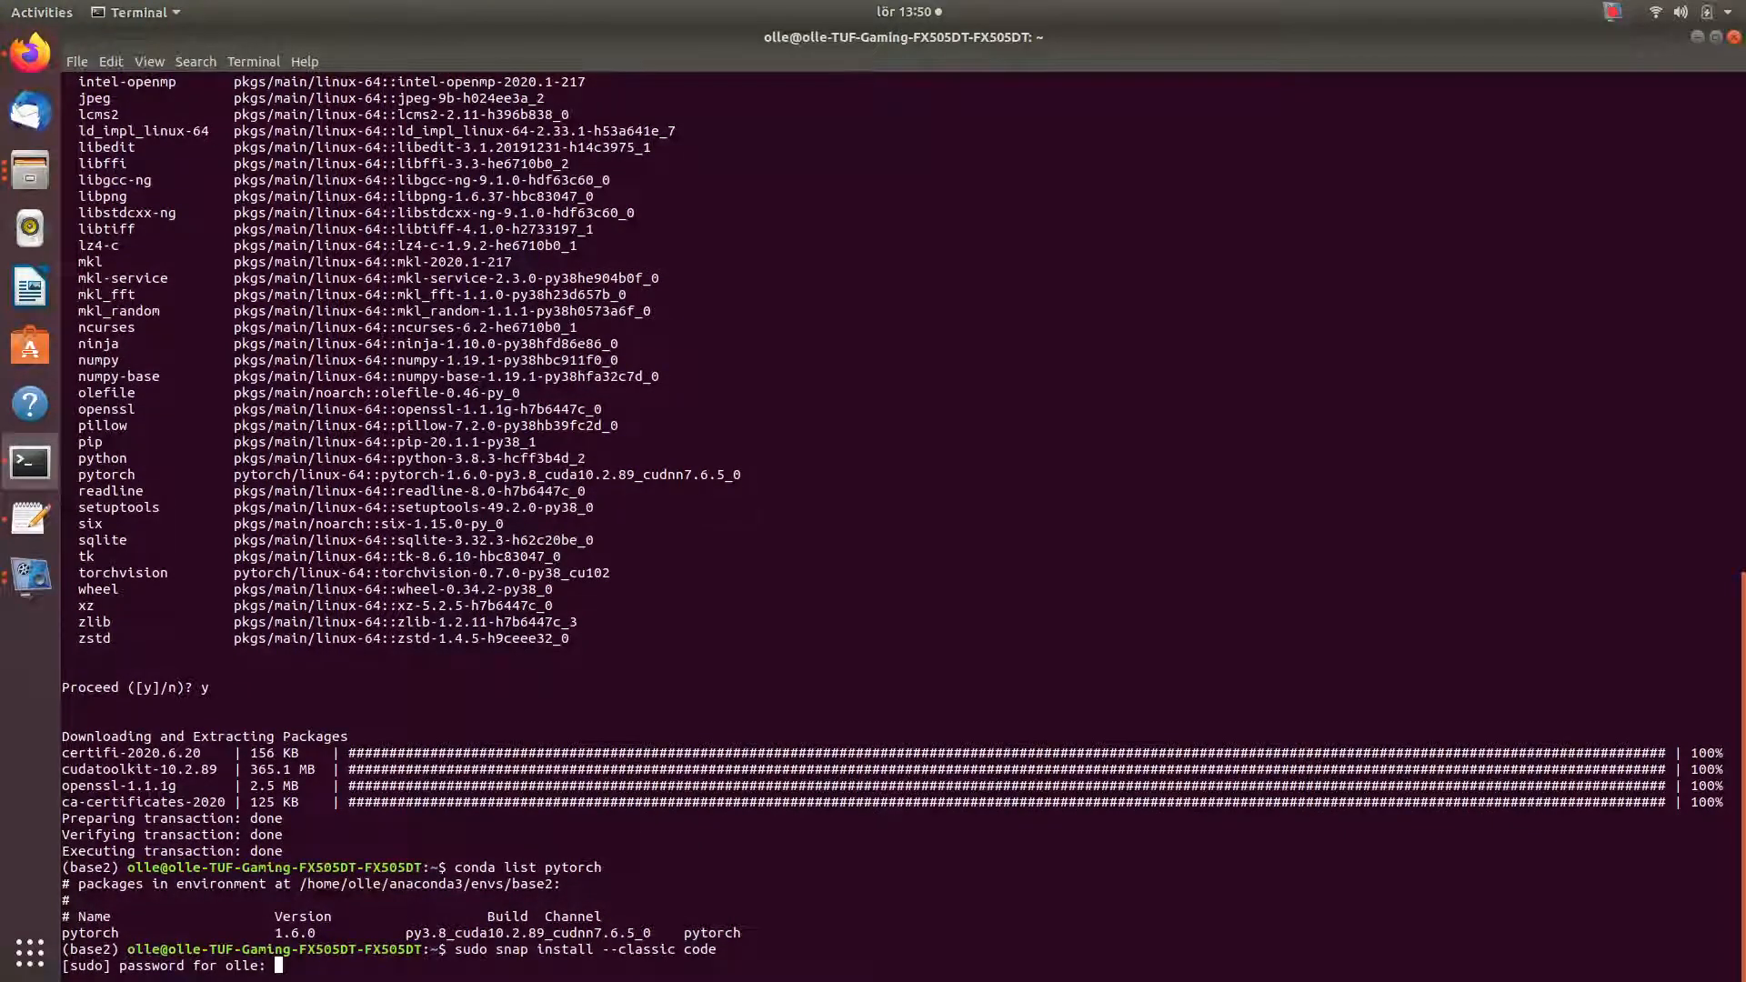
pyautogui.press('Return')
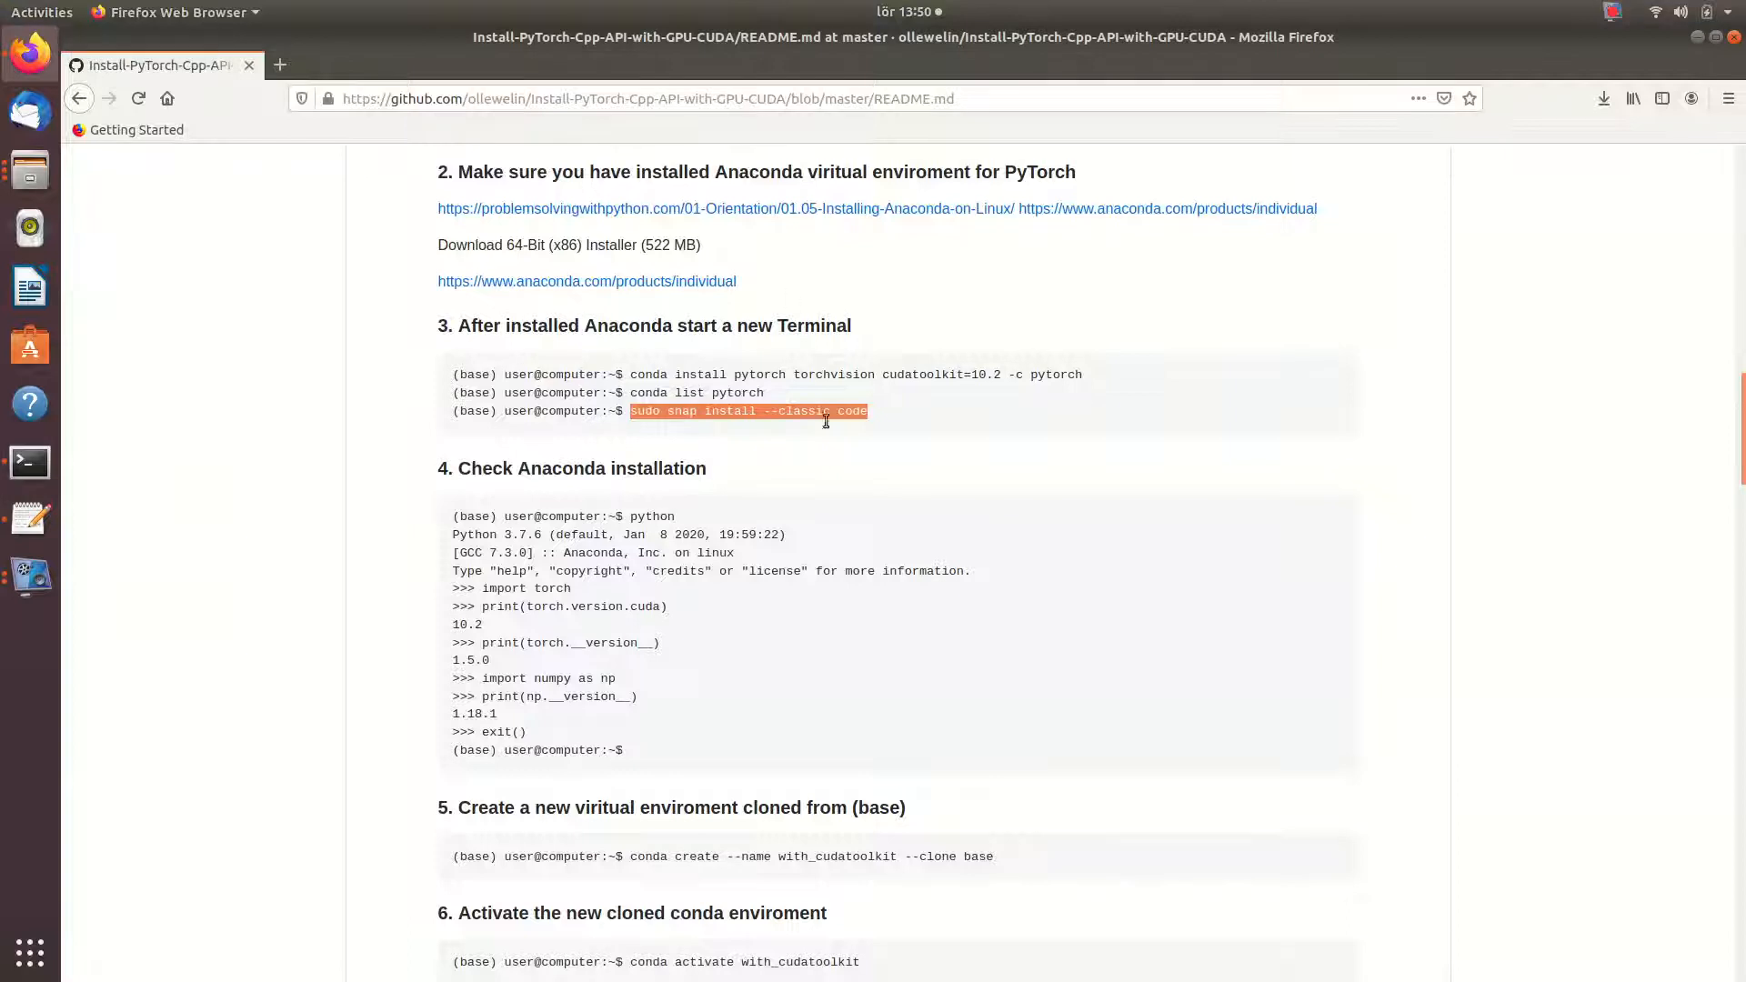
# - Scroll the README to the Check Anaconda installation example, then return to the terminal
pyautogui.scroll(-3)
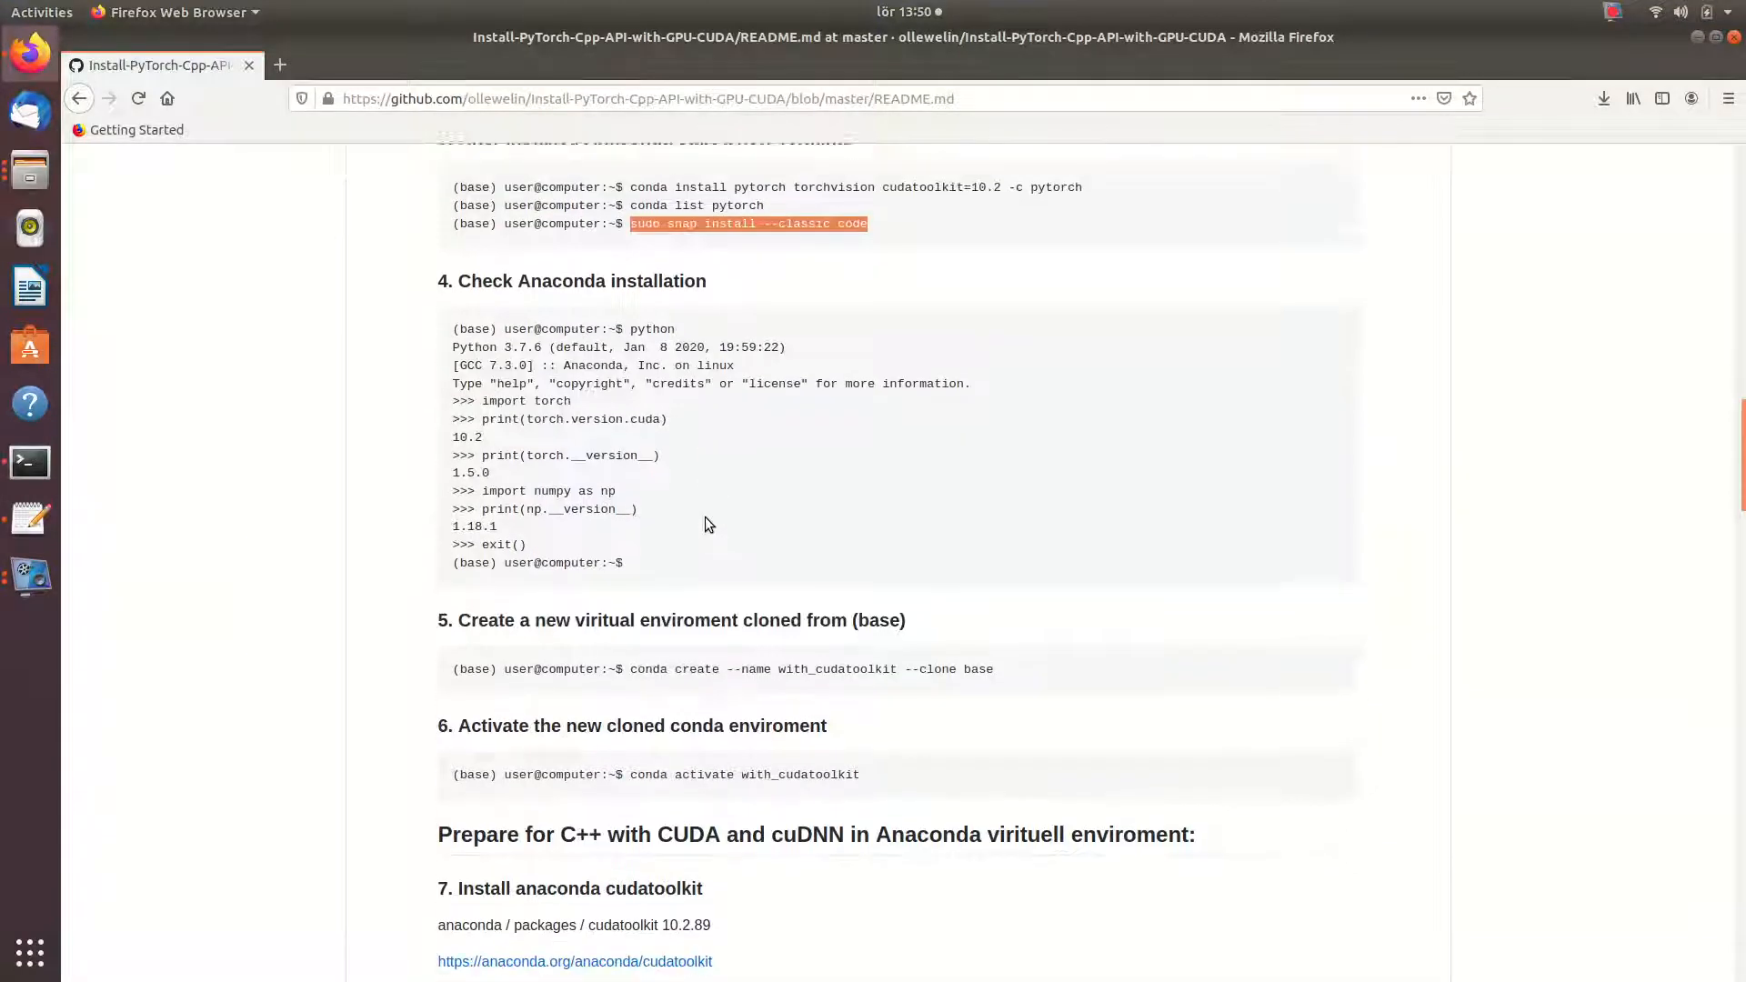
pyautogui.scroll(-3)
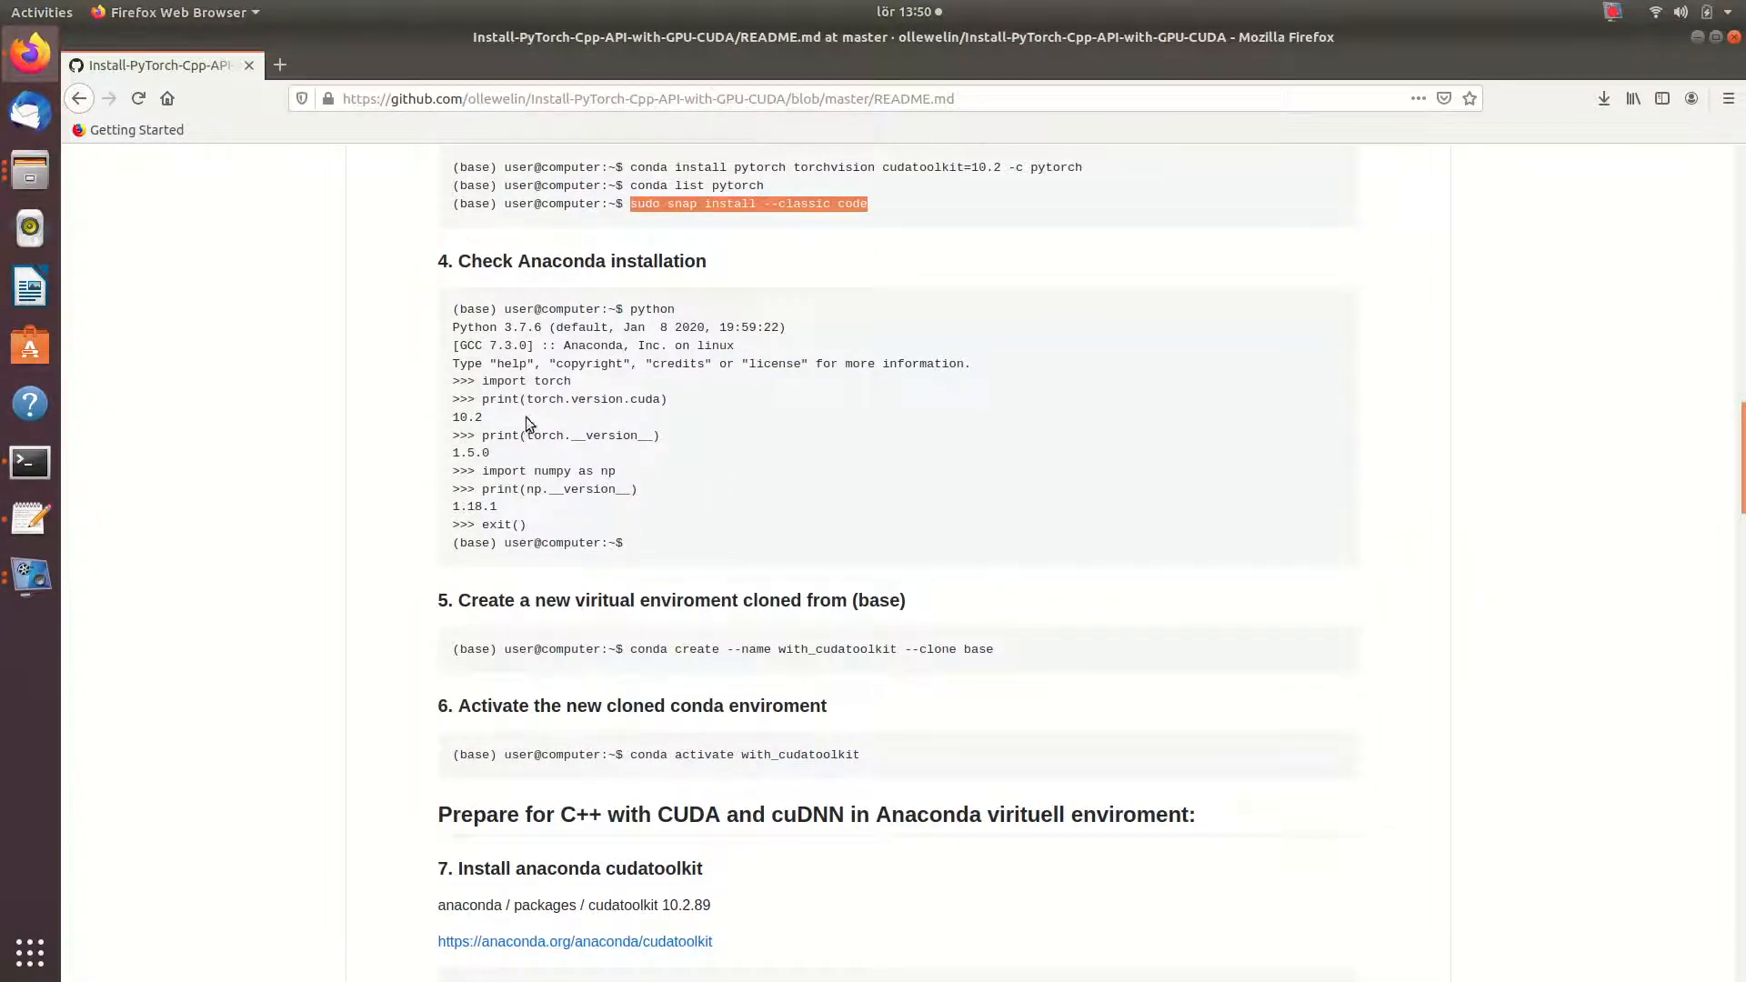
pyautogui.moveTo(633, 384)
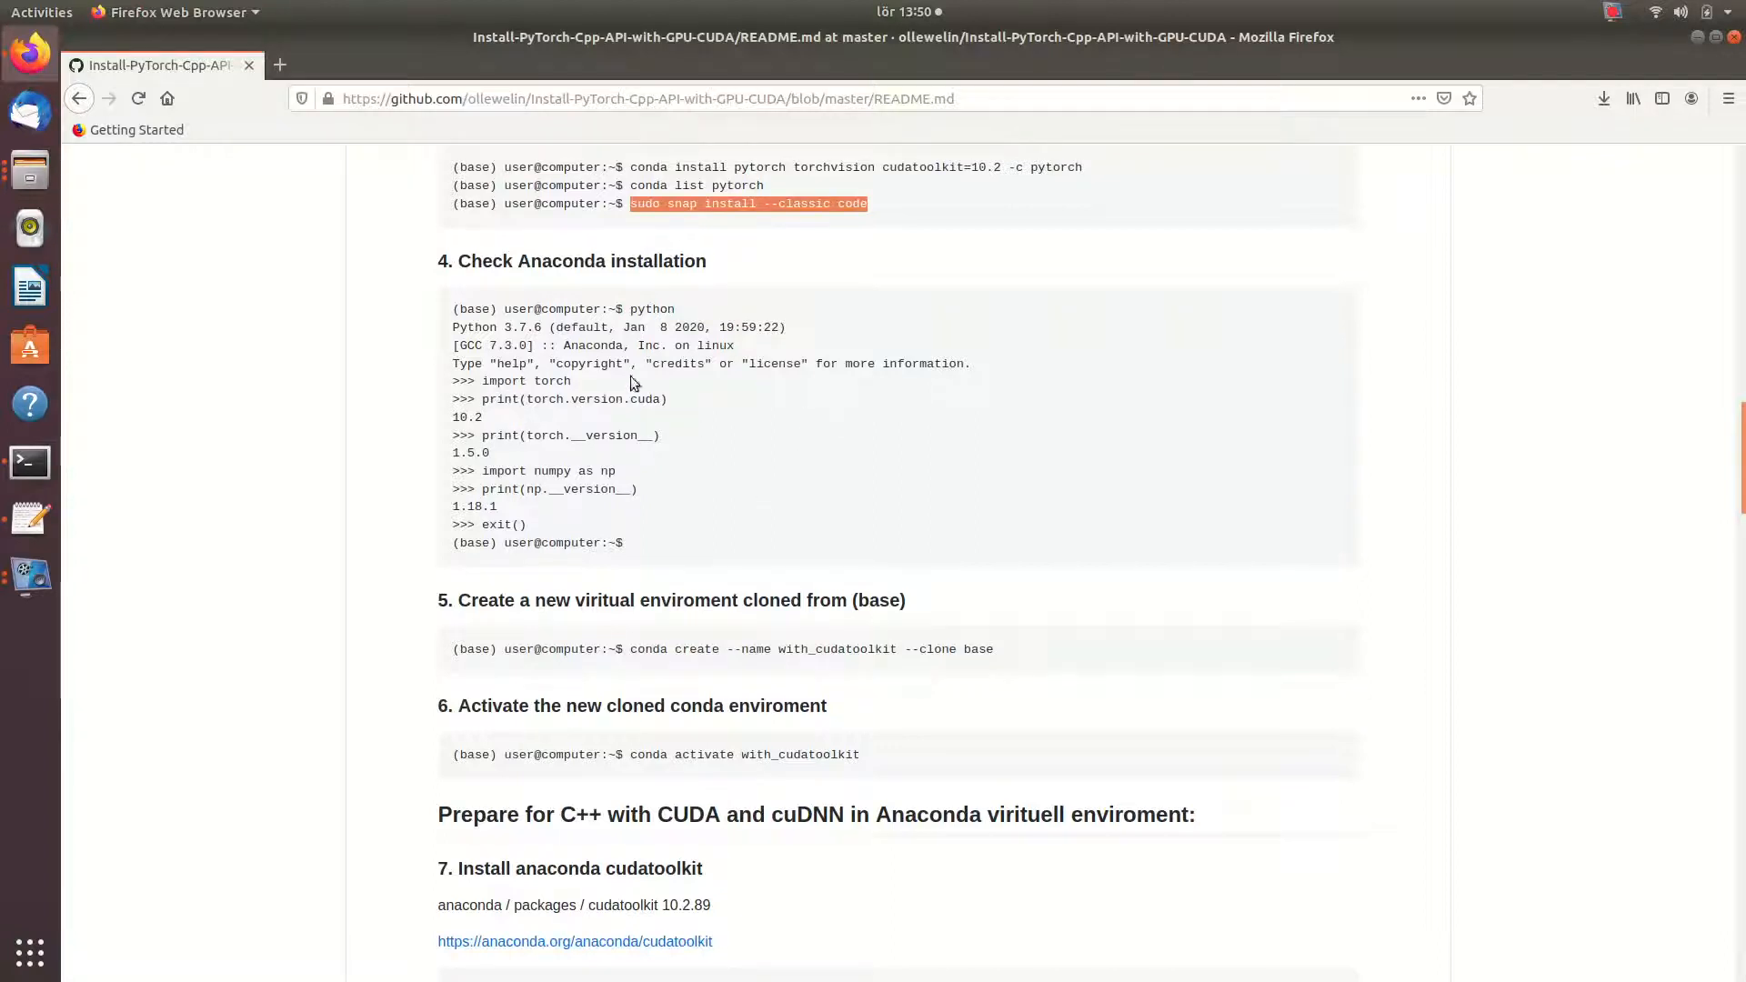
pyautogui.click(27, 462)
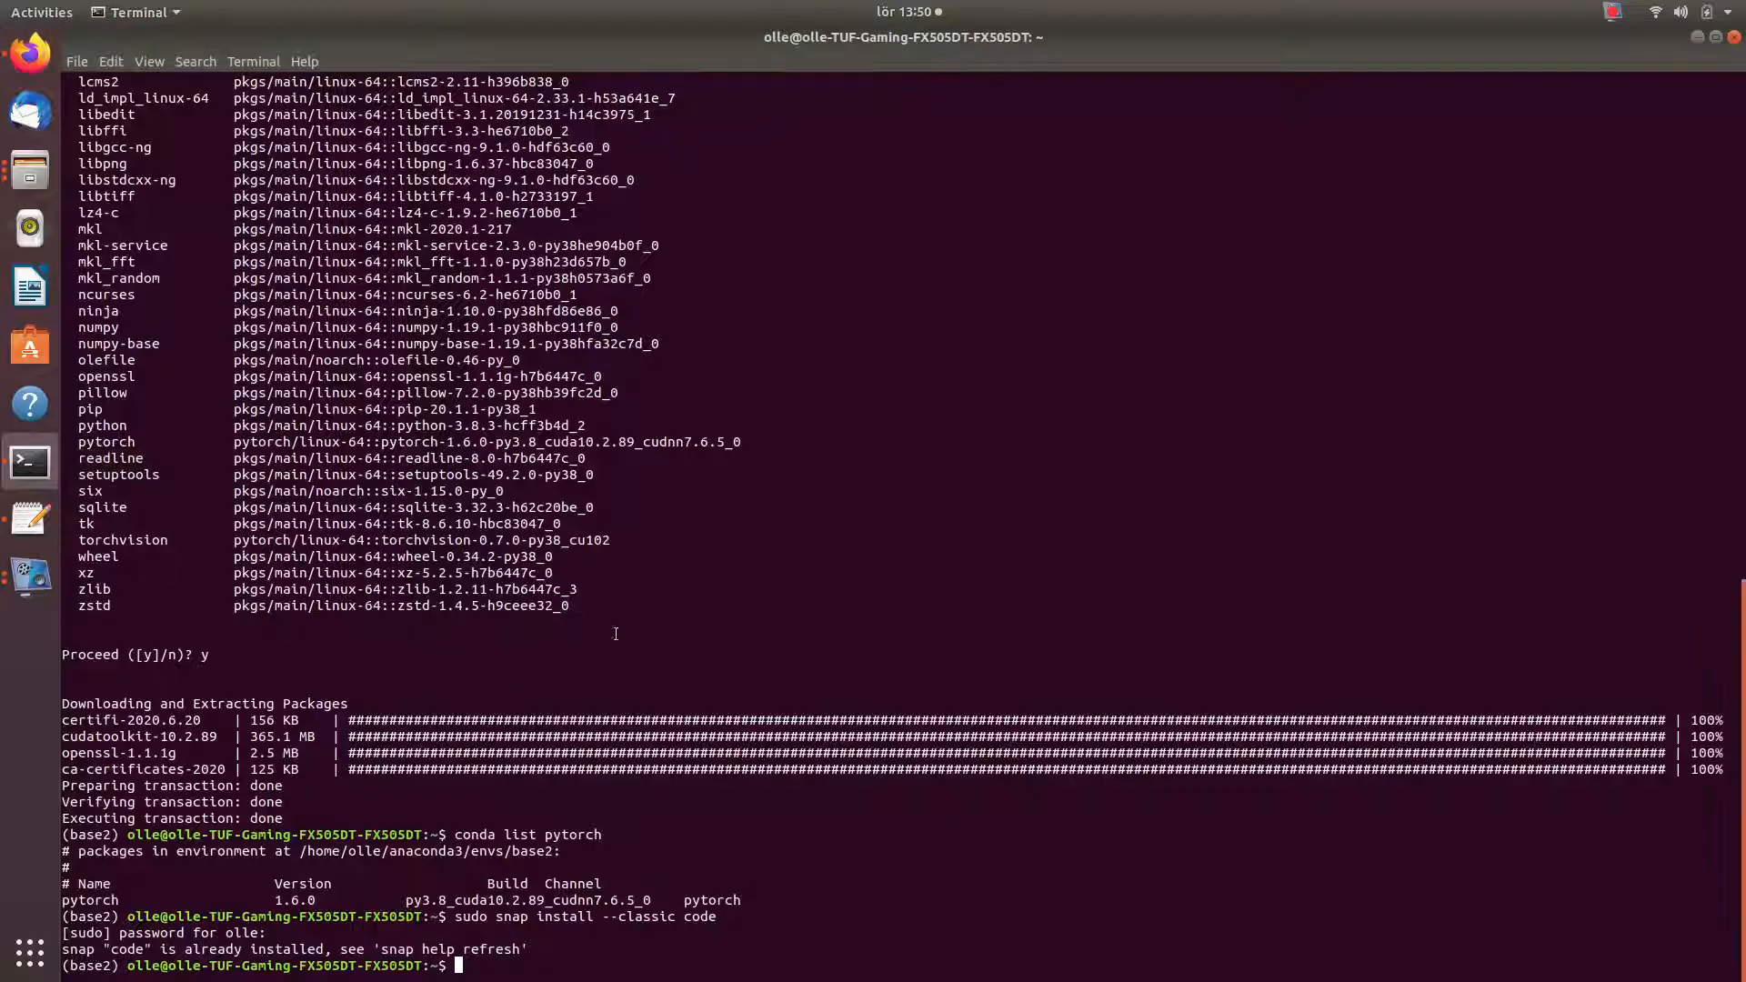
# - Start Python in base2 and import torch successfully
pyautogui.write('python')
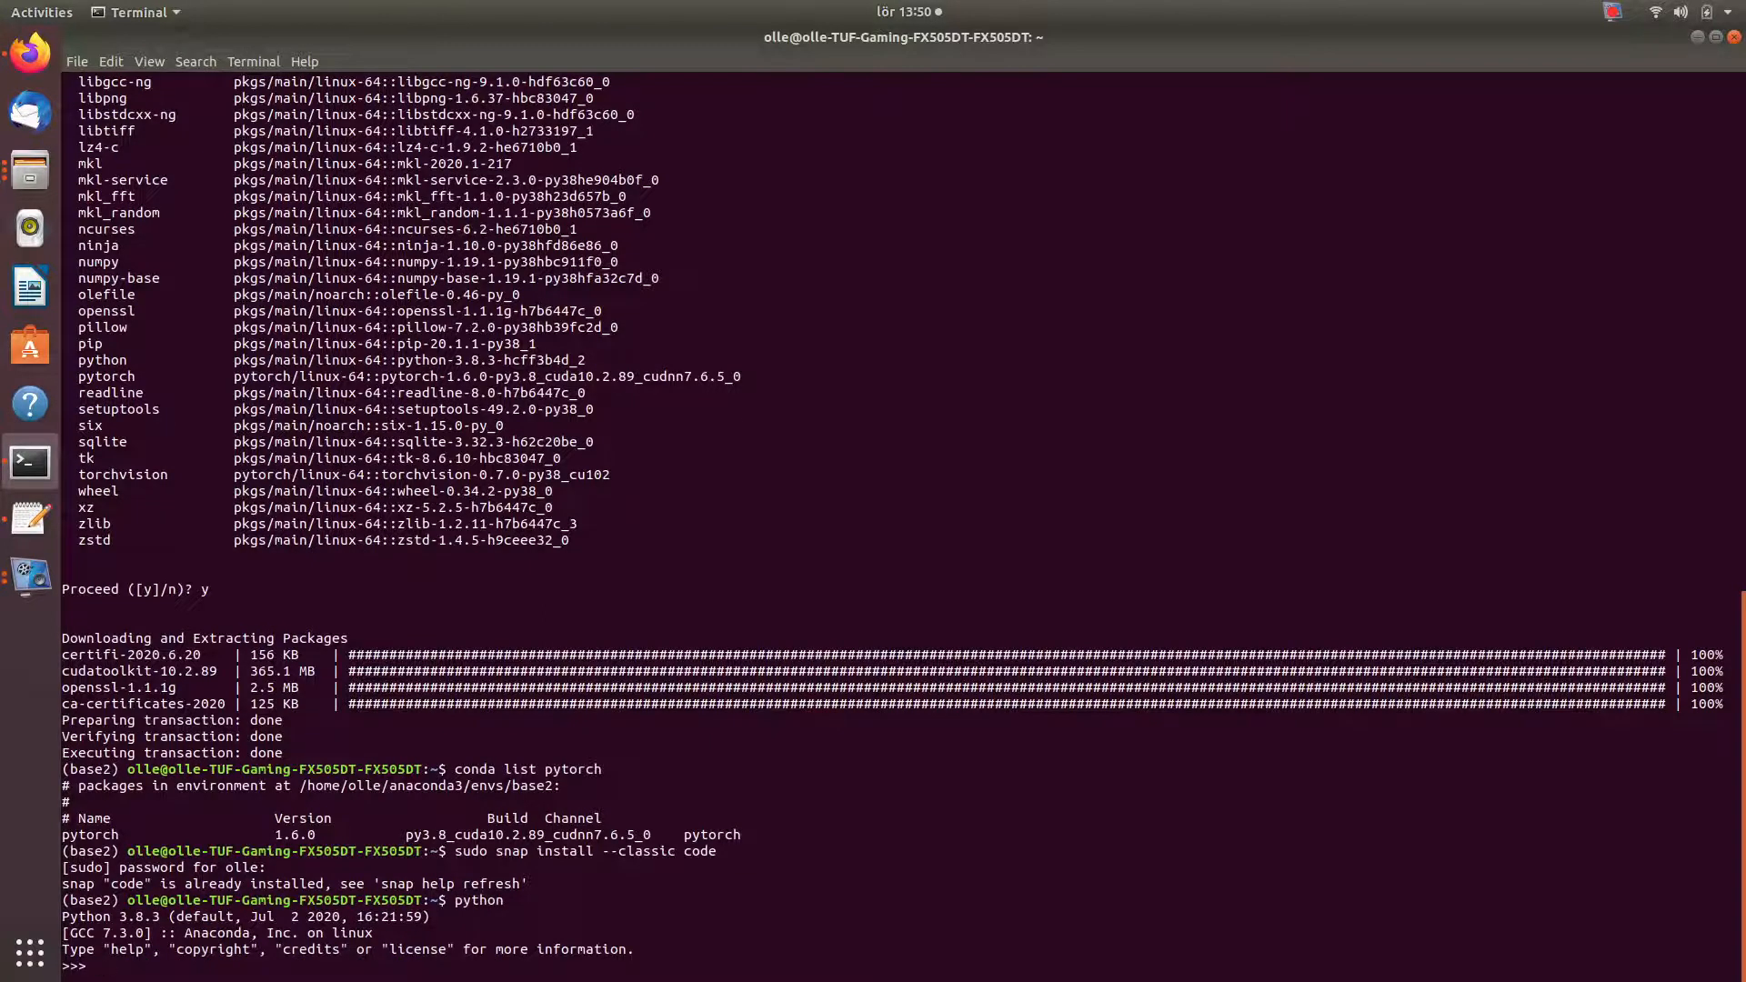
pyautogui.write('t')
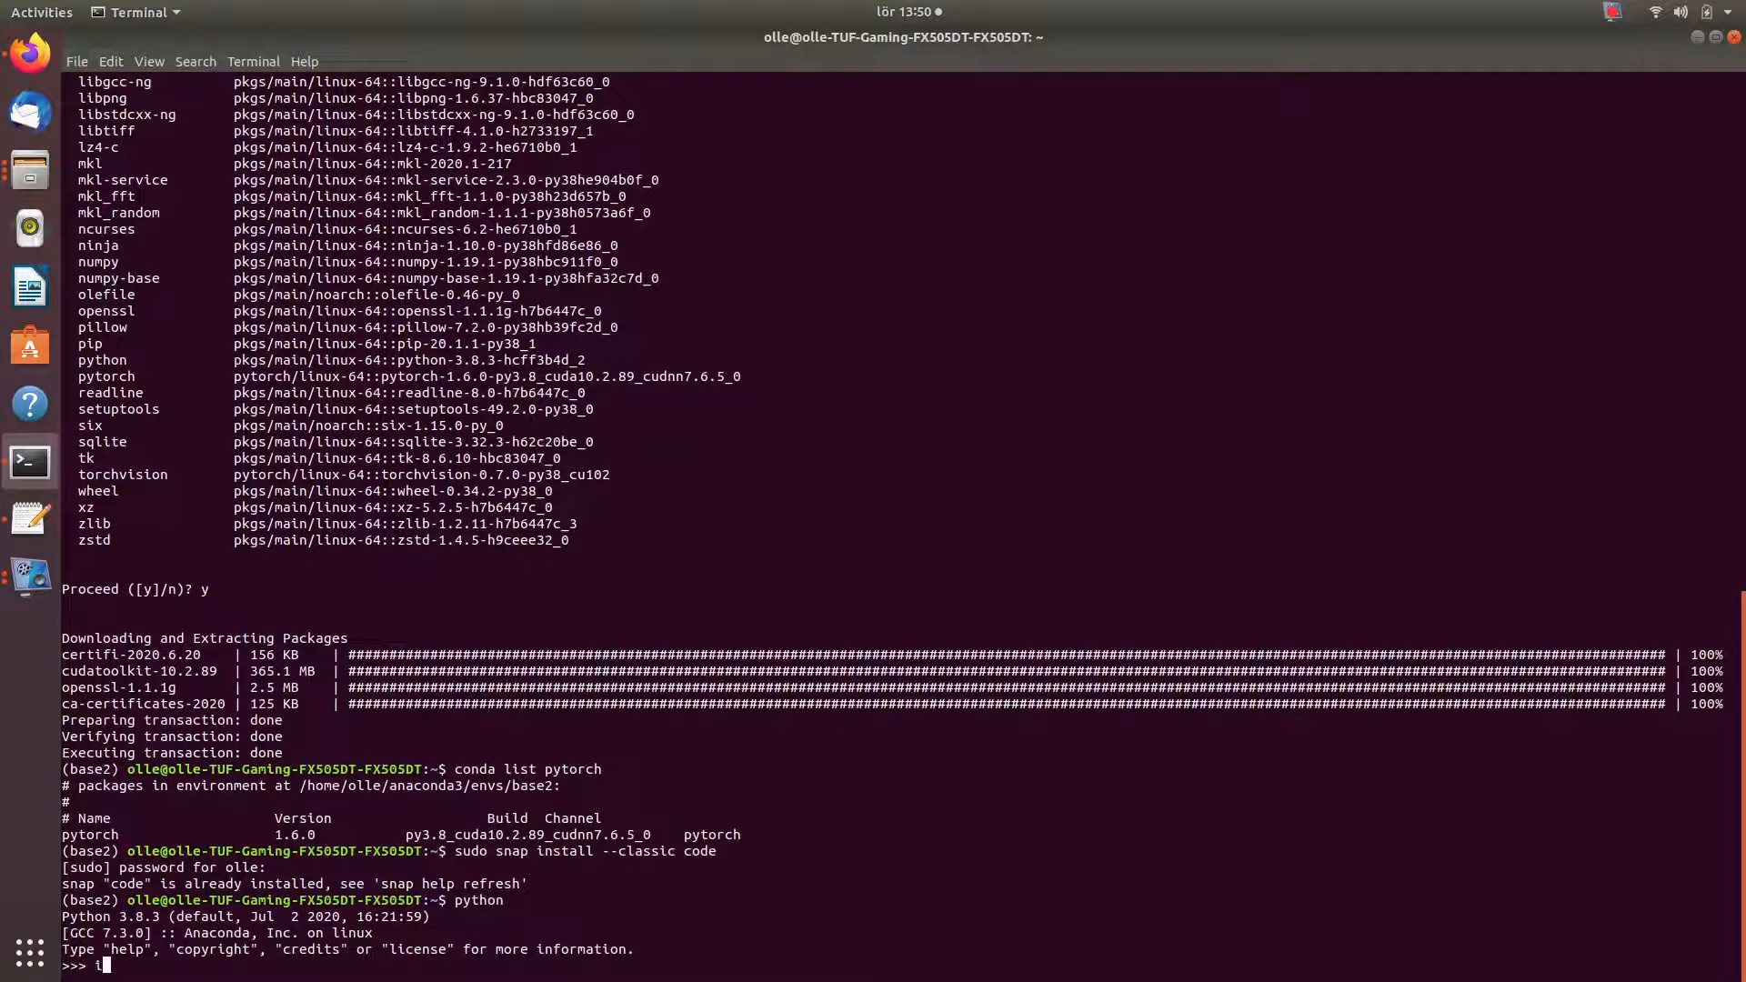
pyautogui.write('import tor')
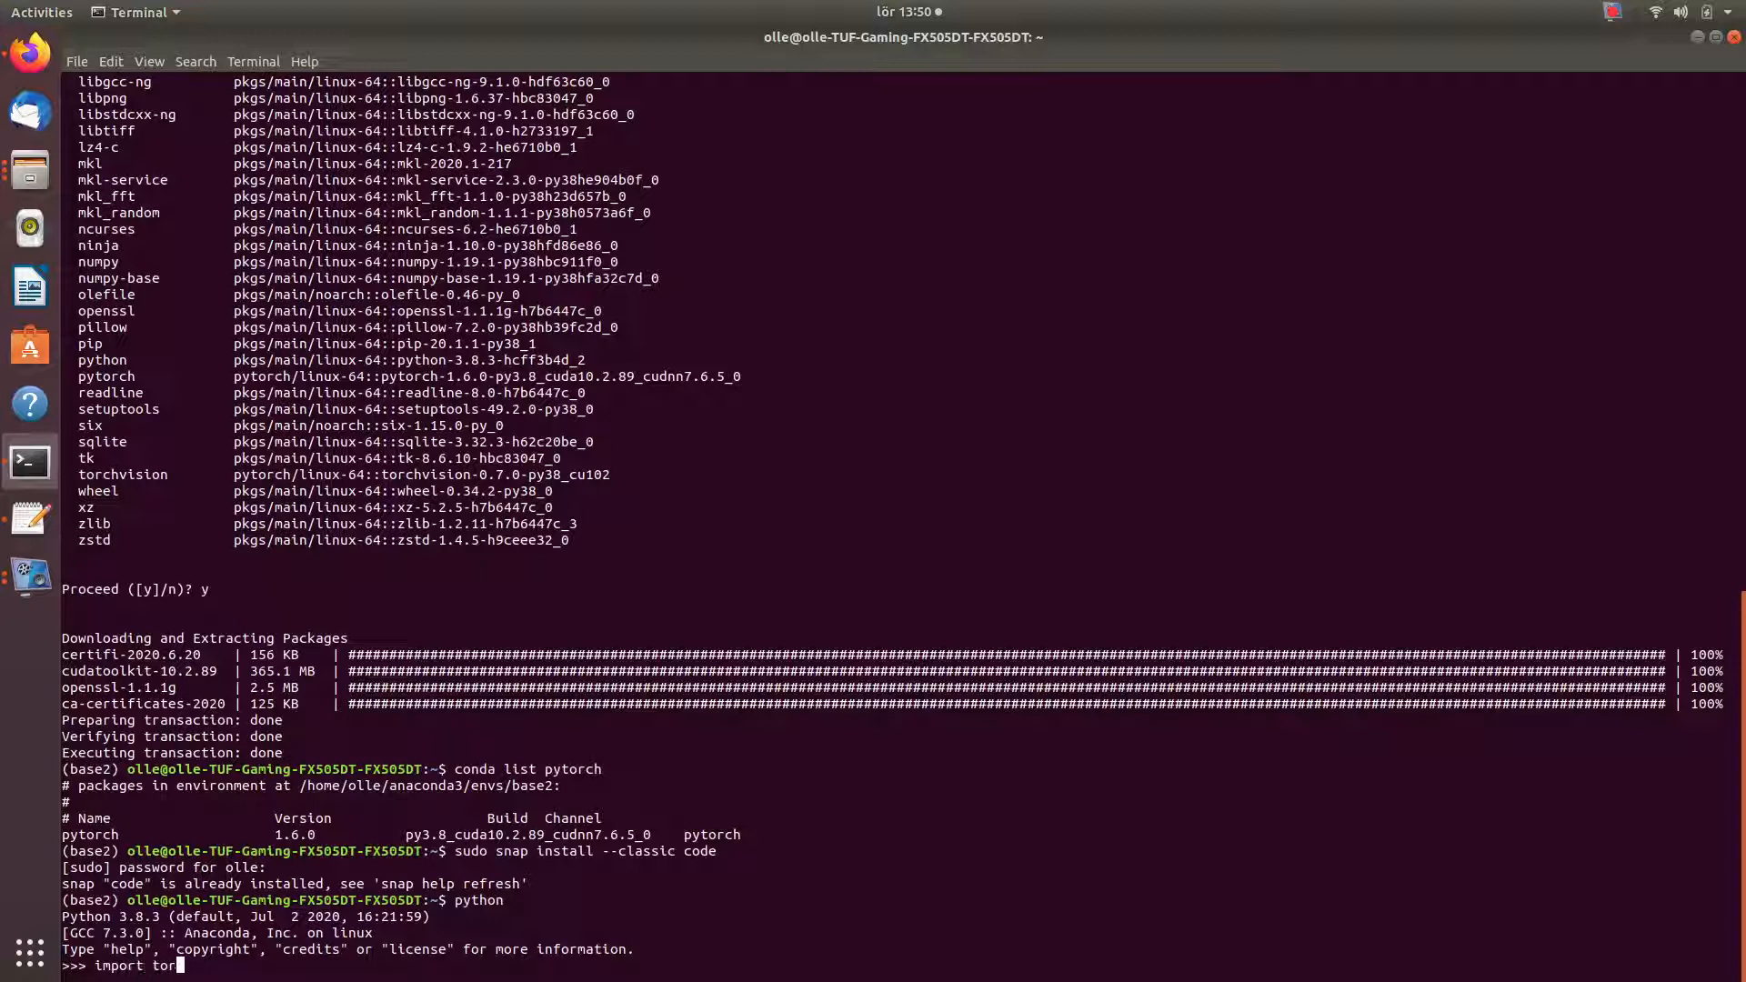
pyautogui.write('ch')
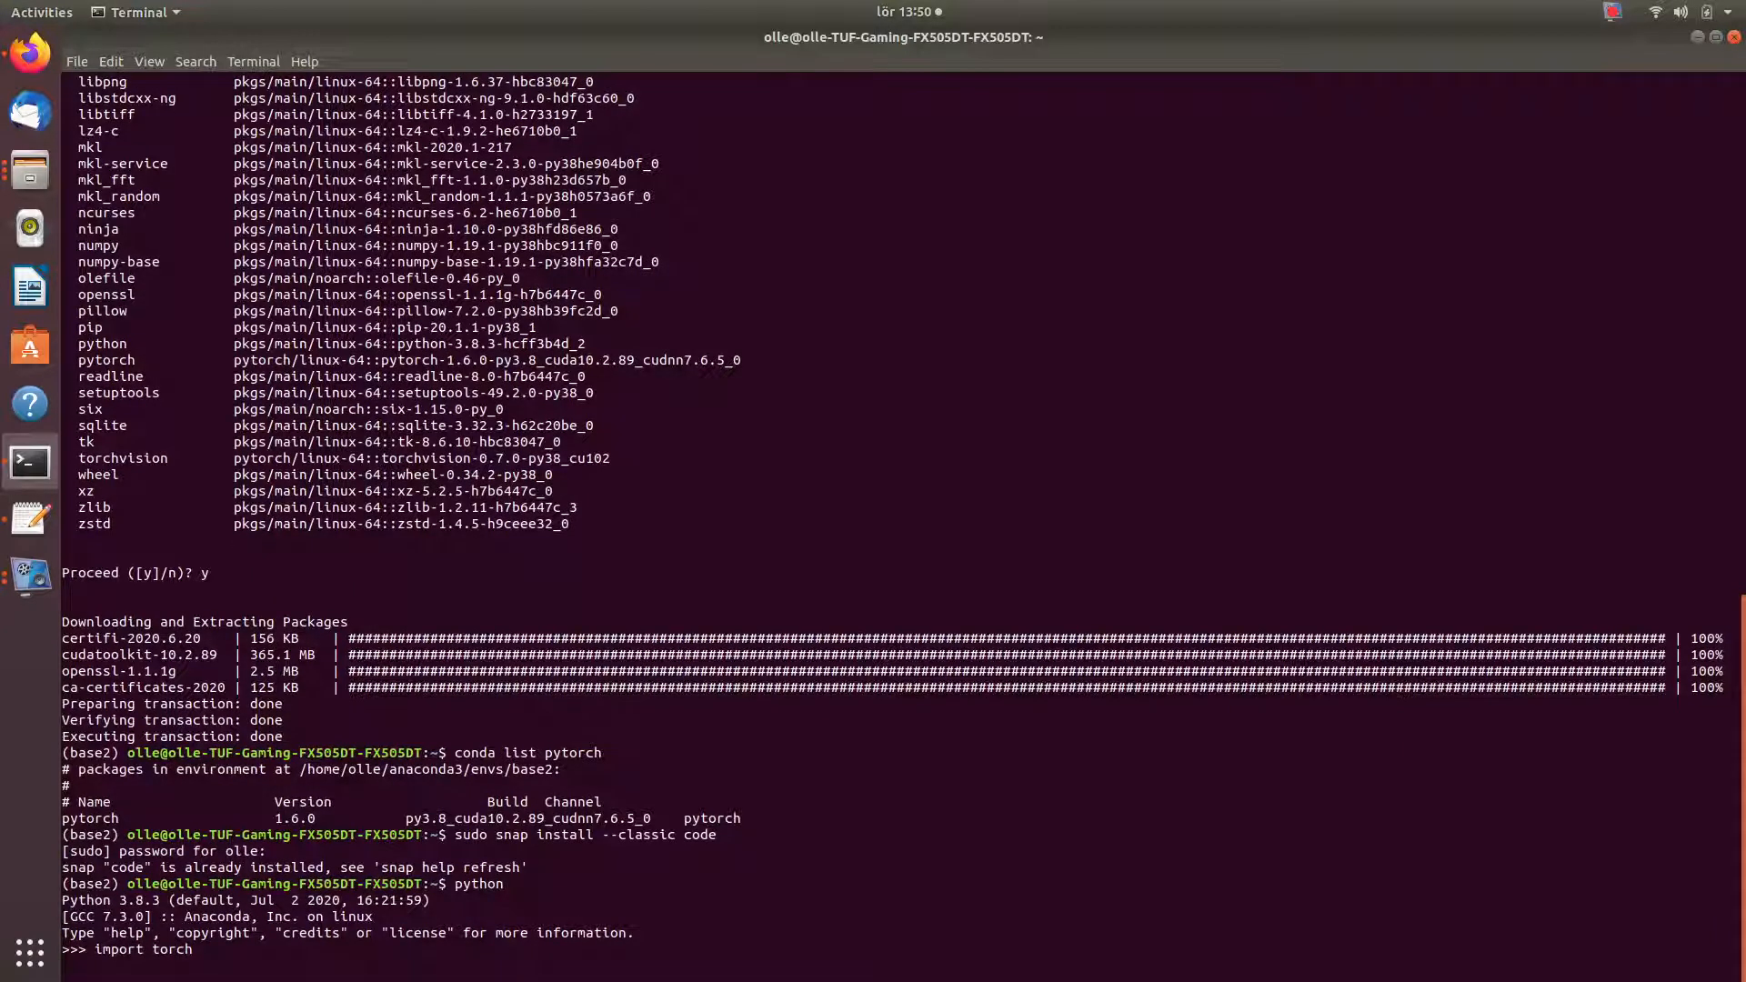
pyautogui.press('Return')
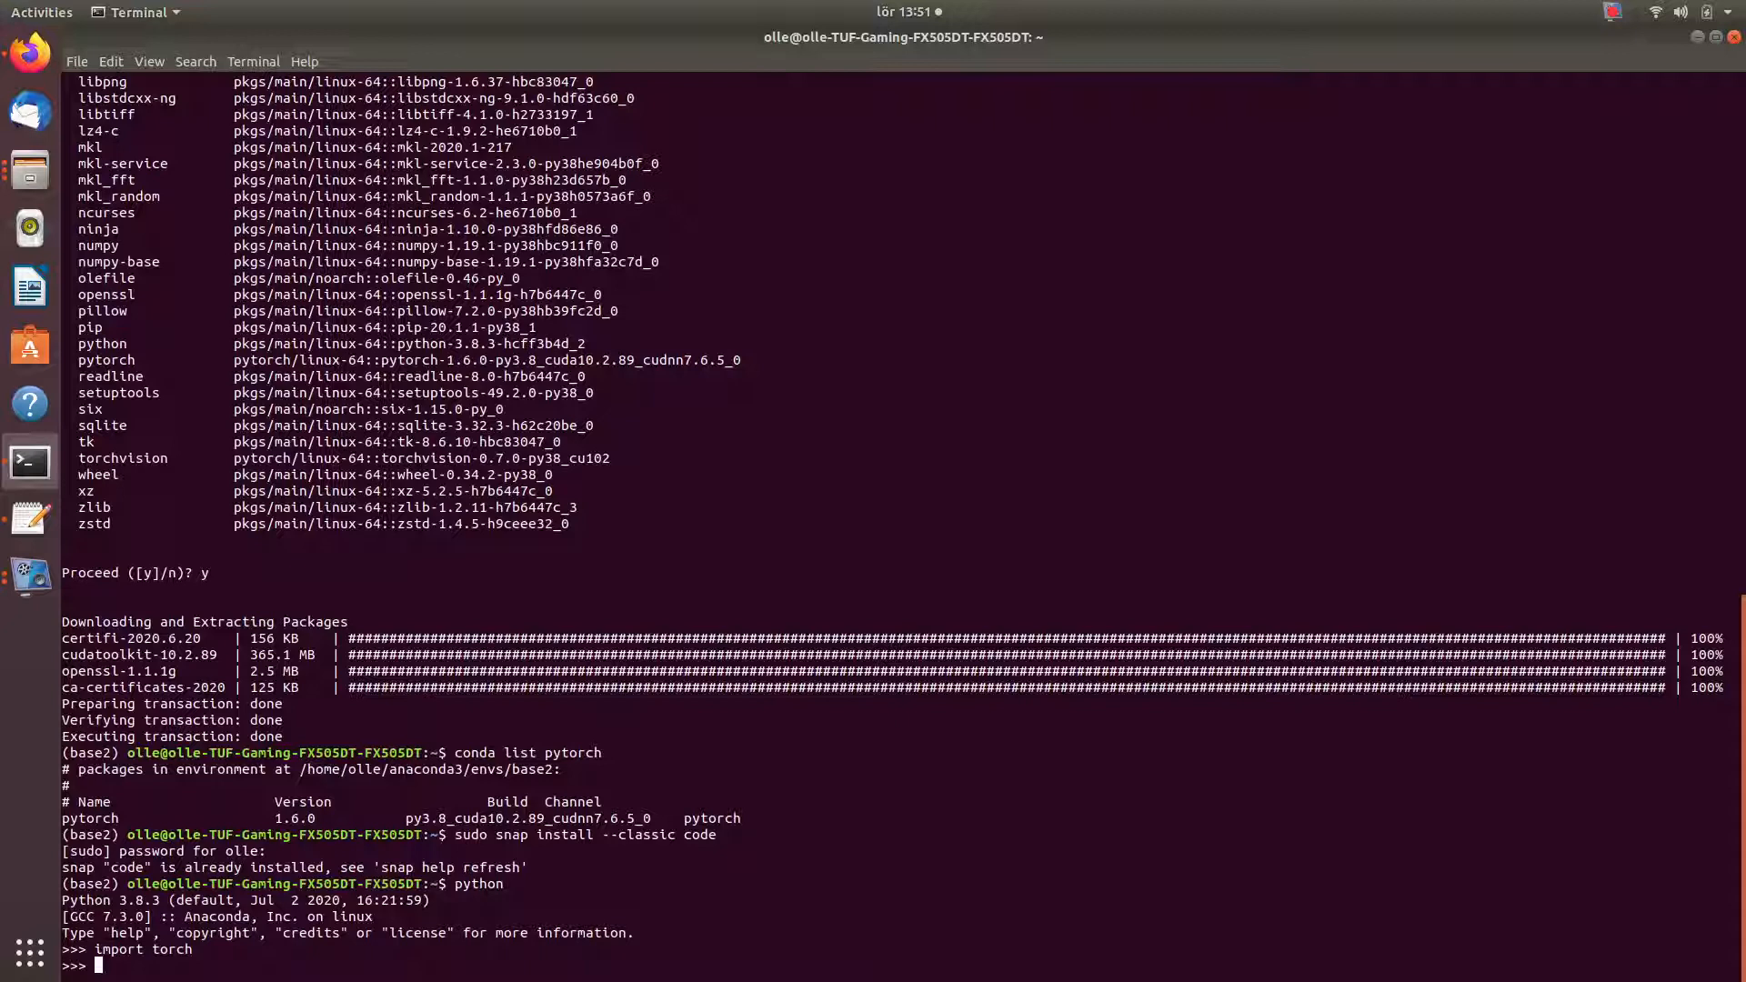
# - Print torch.__version__ (1.6.0) and torch.version.cuda (10.2)
pyautogui.write('print(torc')
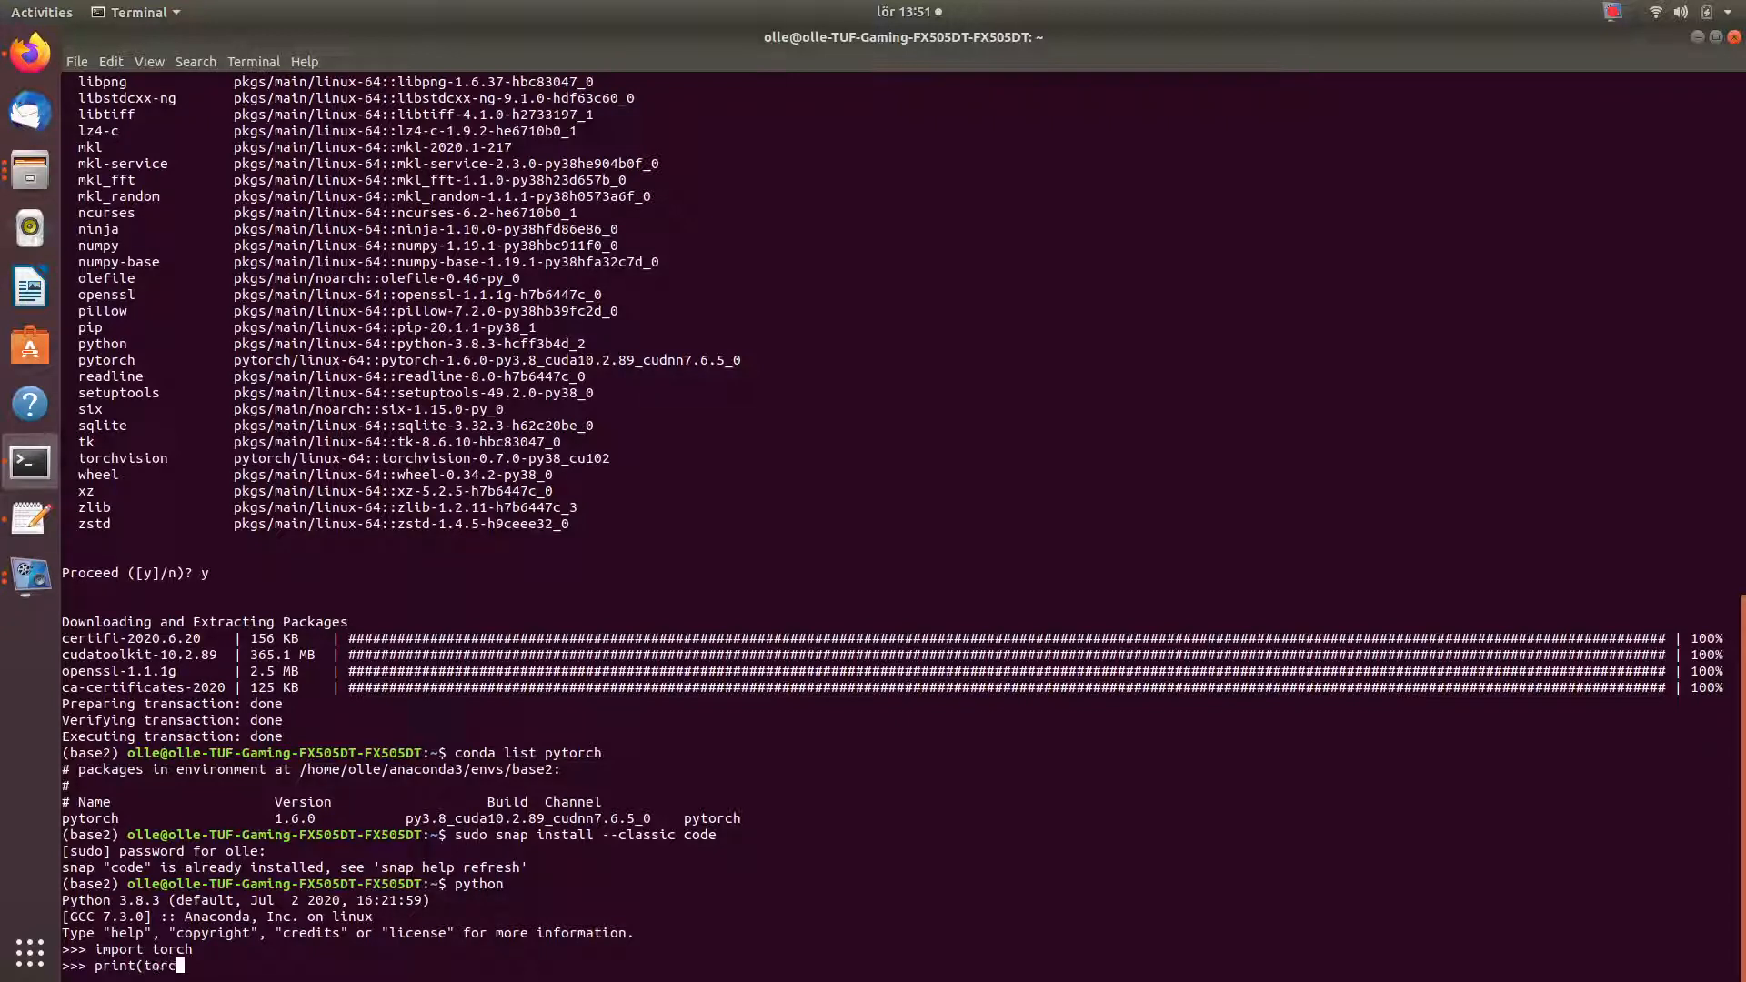
pyautogui.write('.__versio')
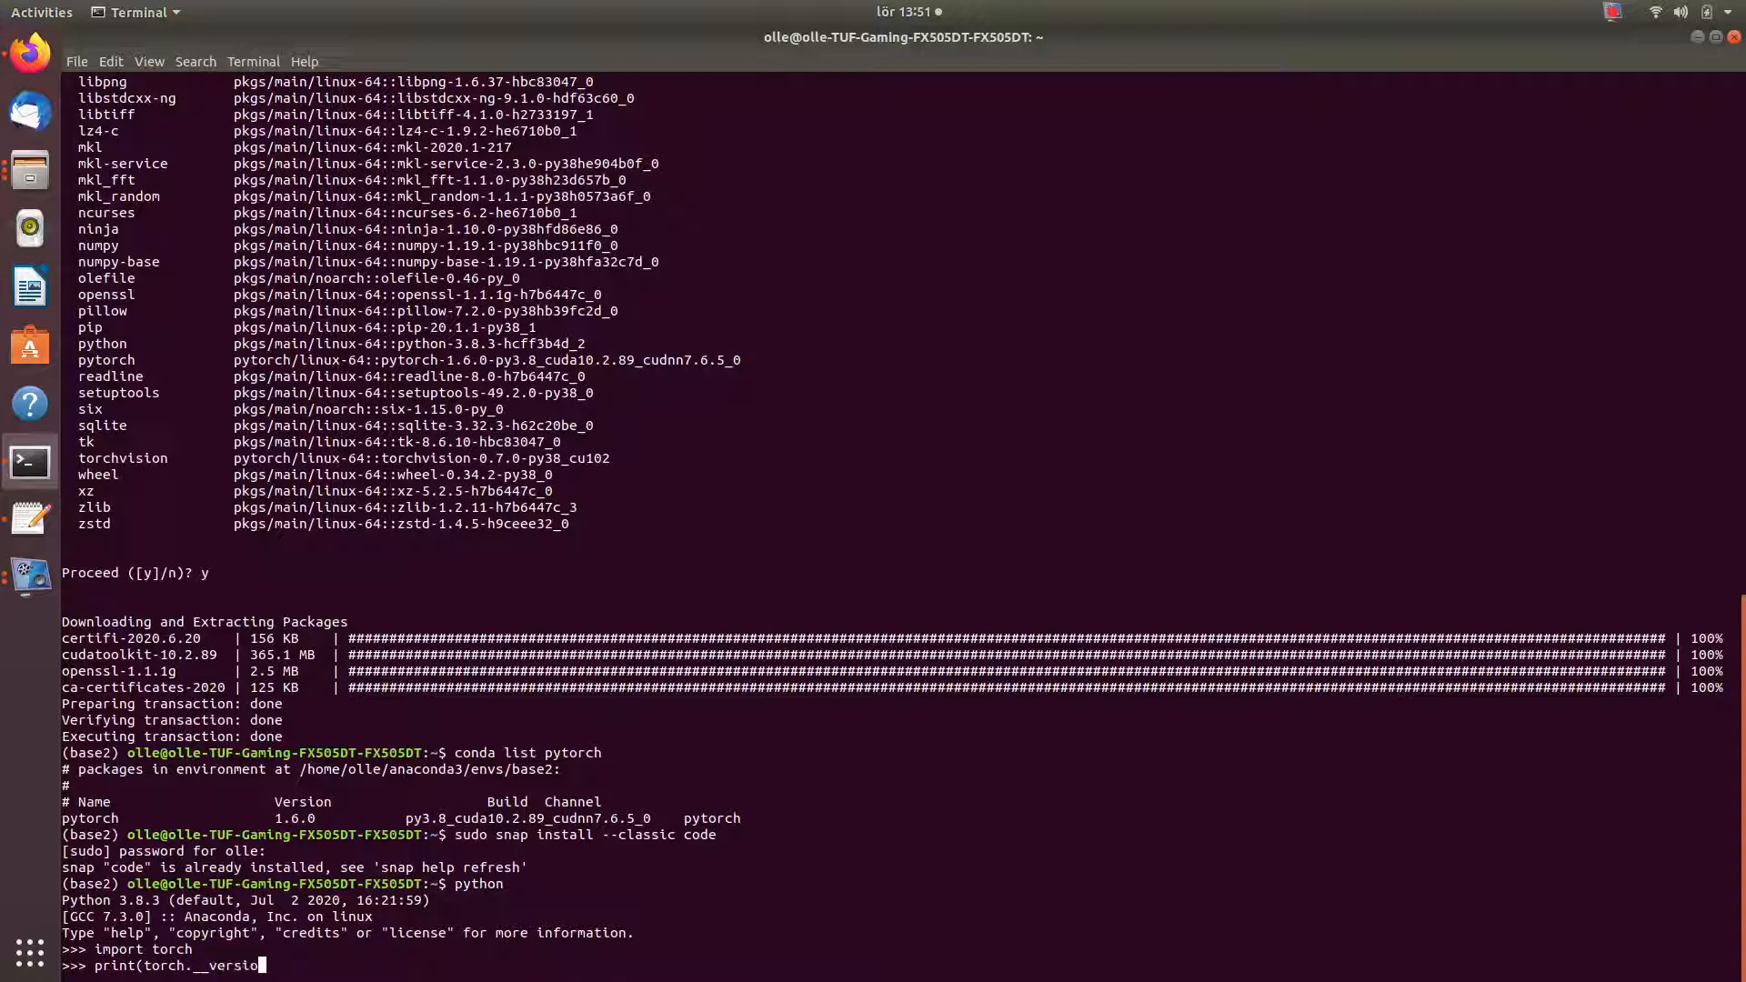
pyautogui.press('Return')
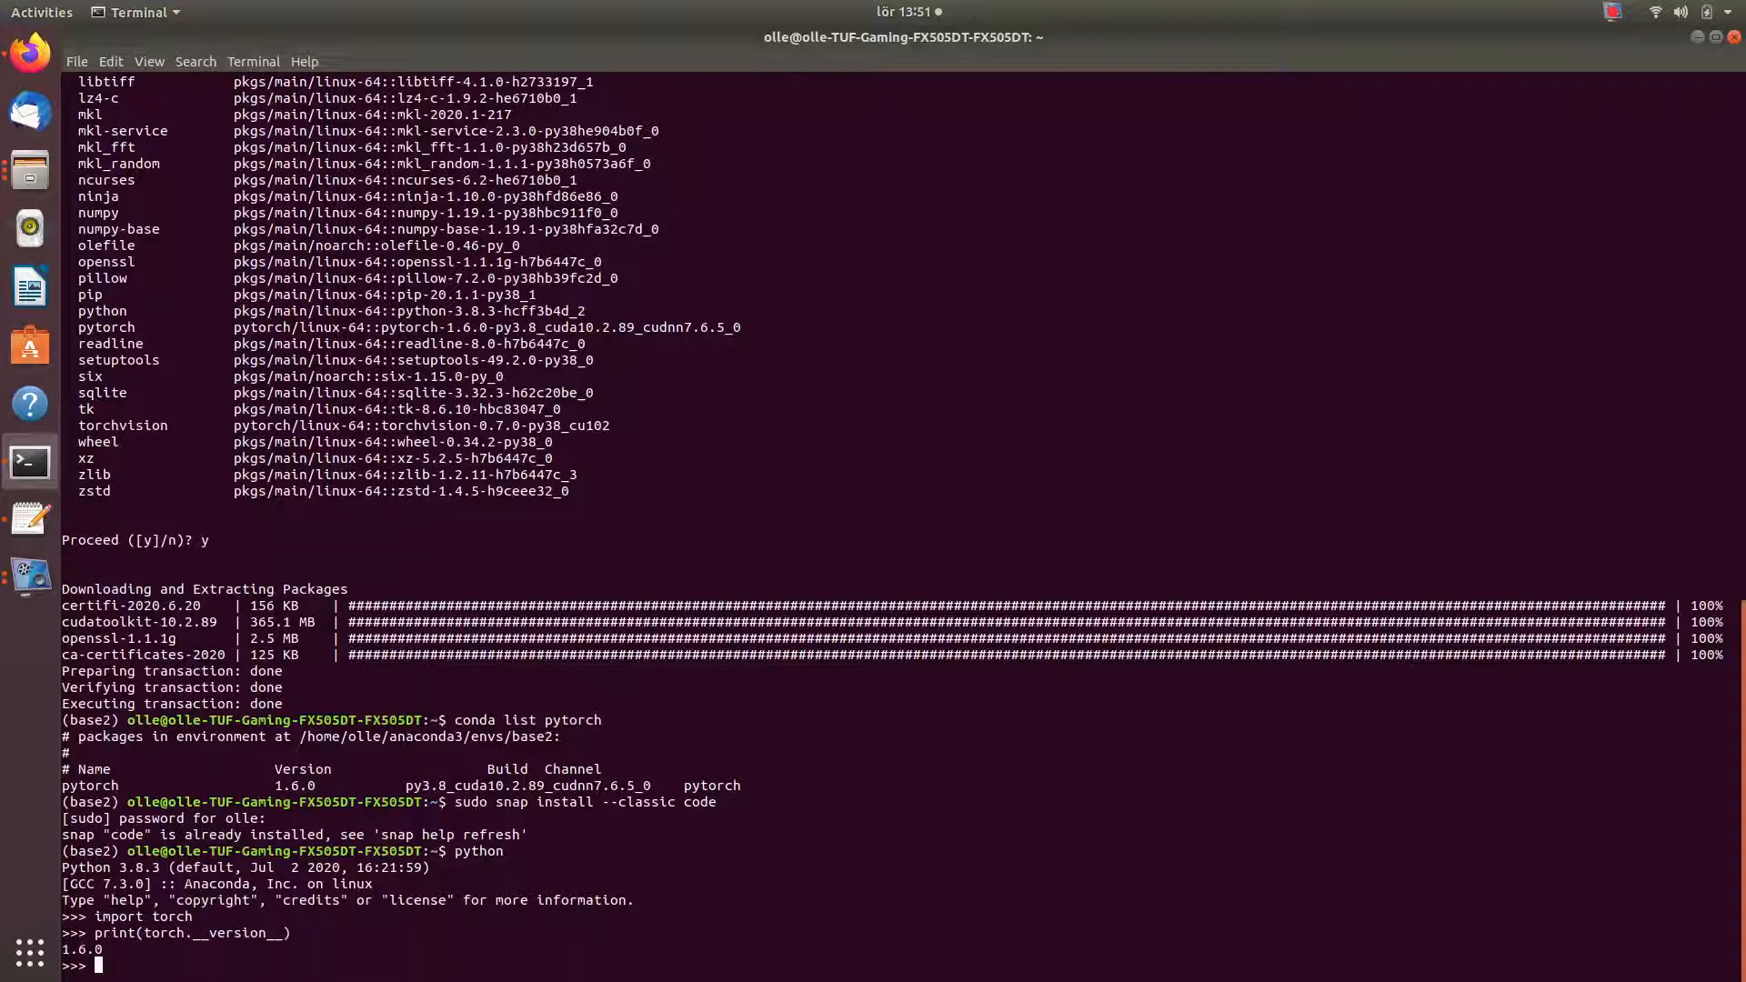
pyautogui.moveTo(544, 682)
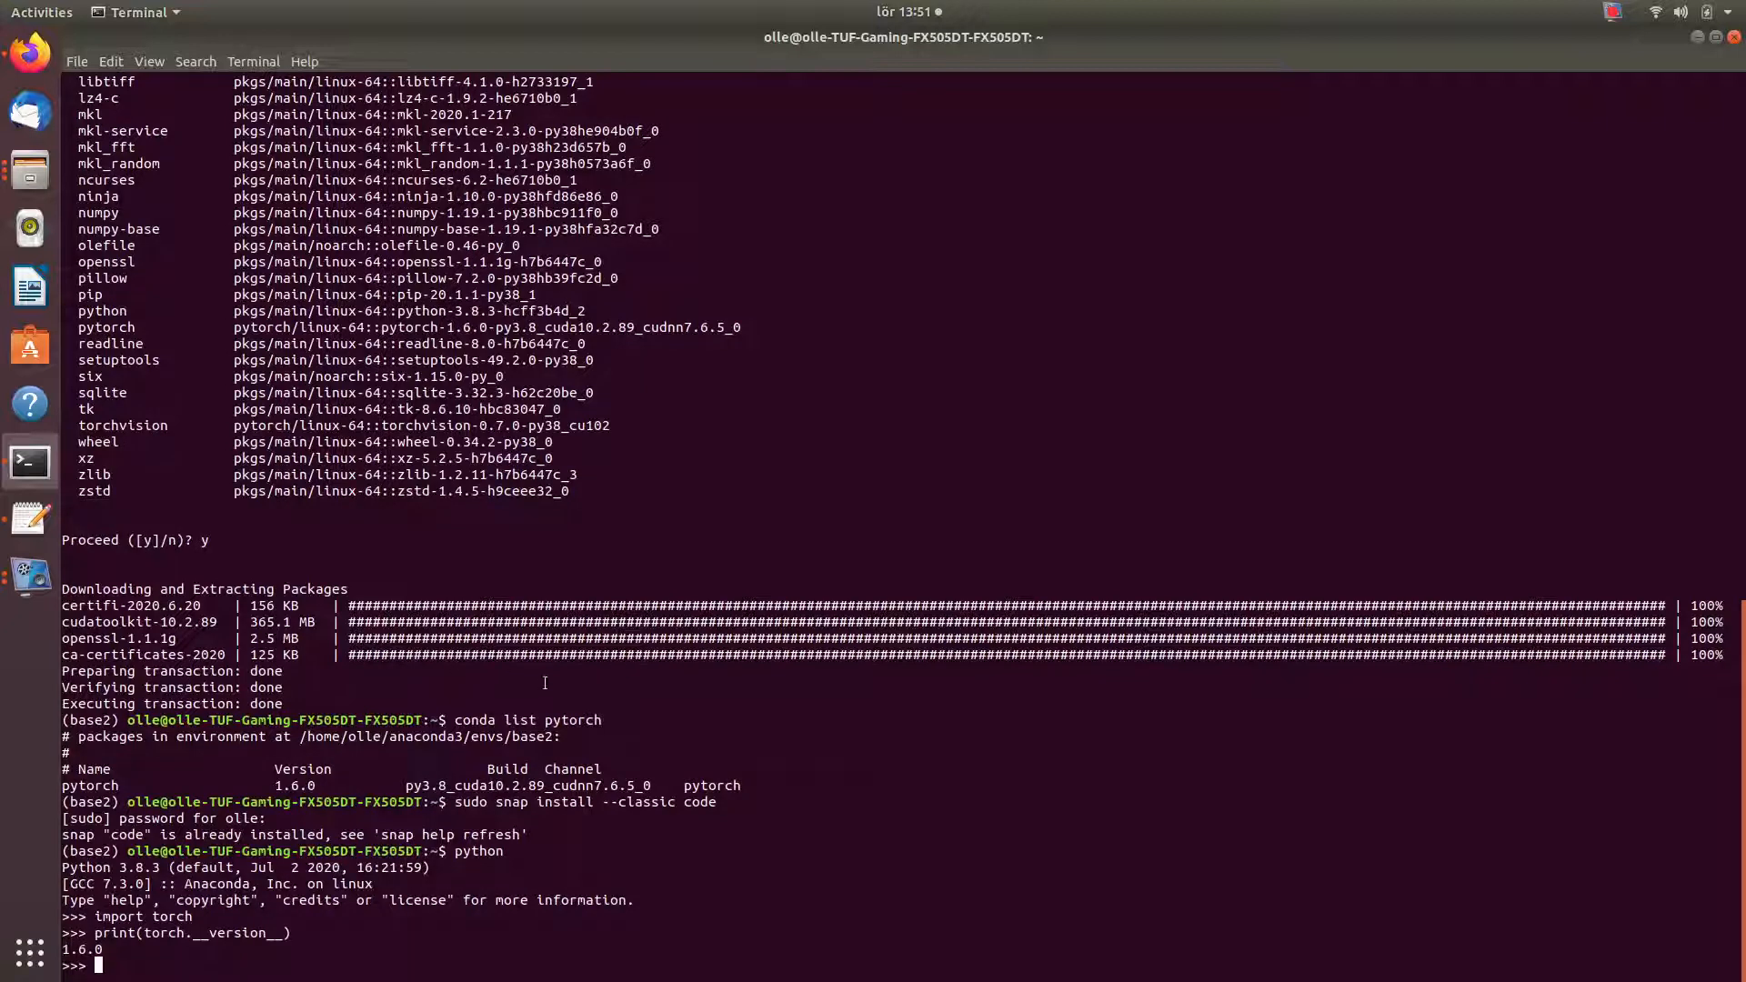
pyautogui.write('print(')
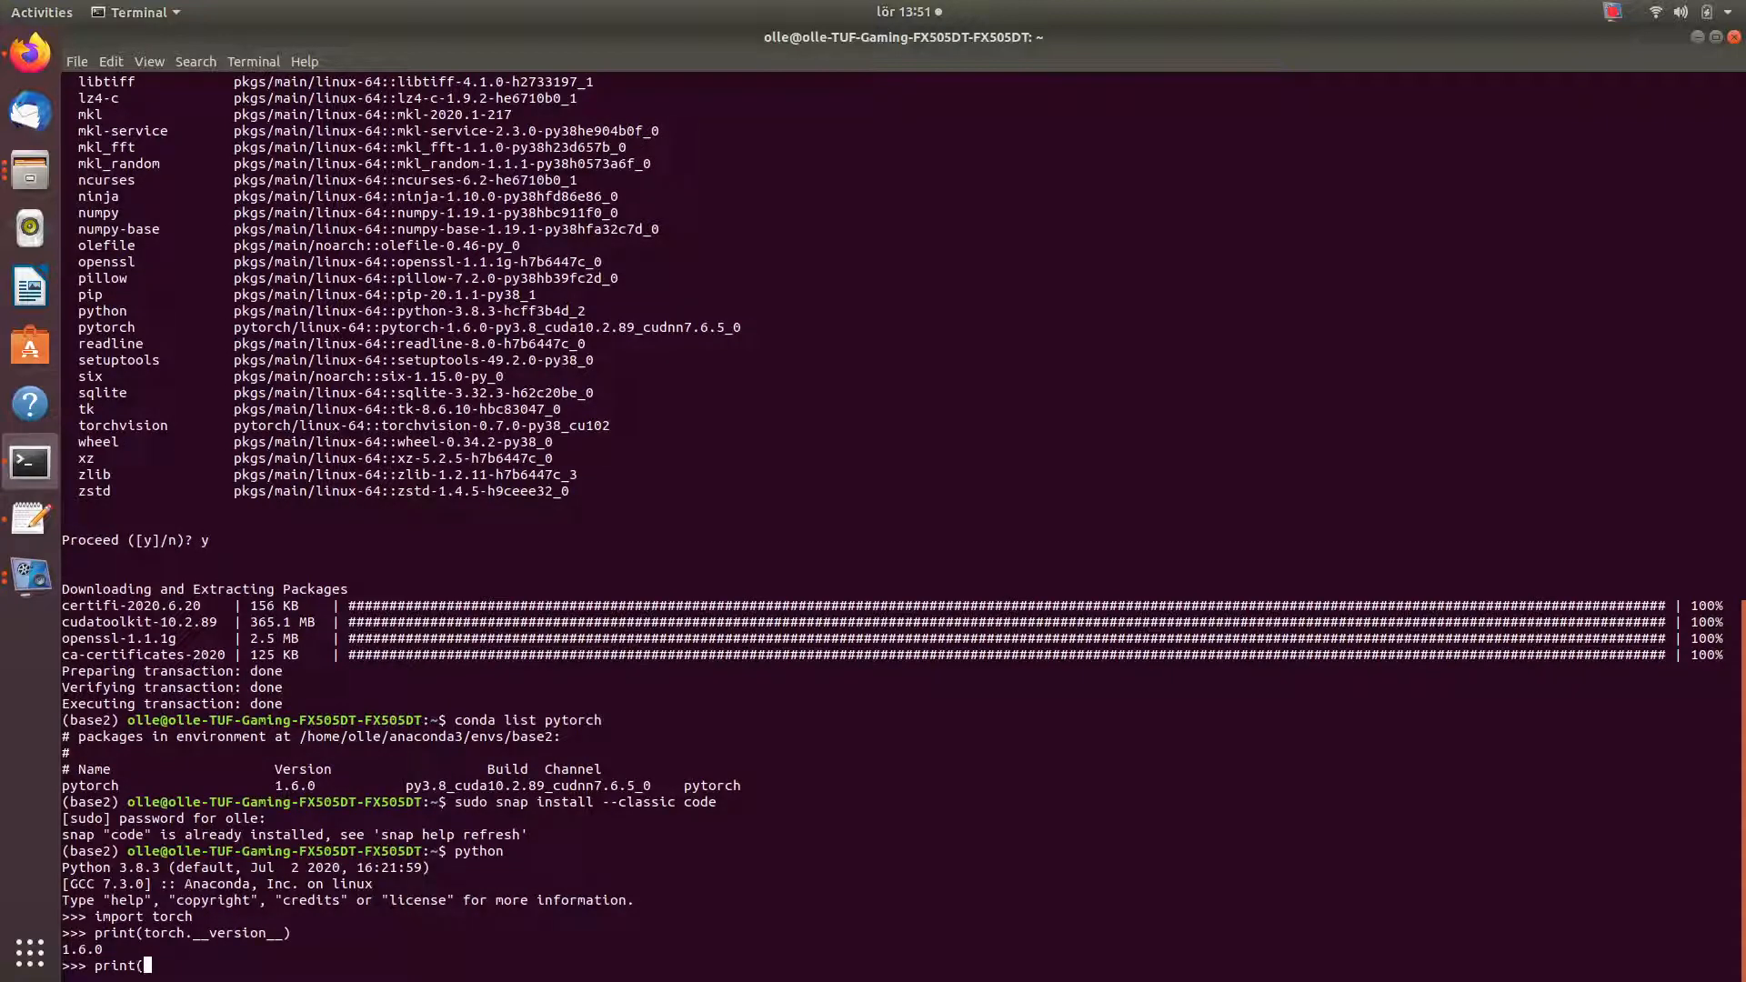
pyautogui.write('torc')
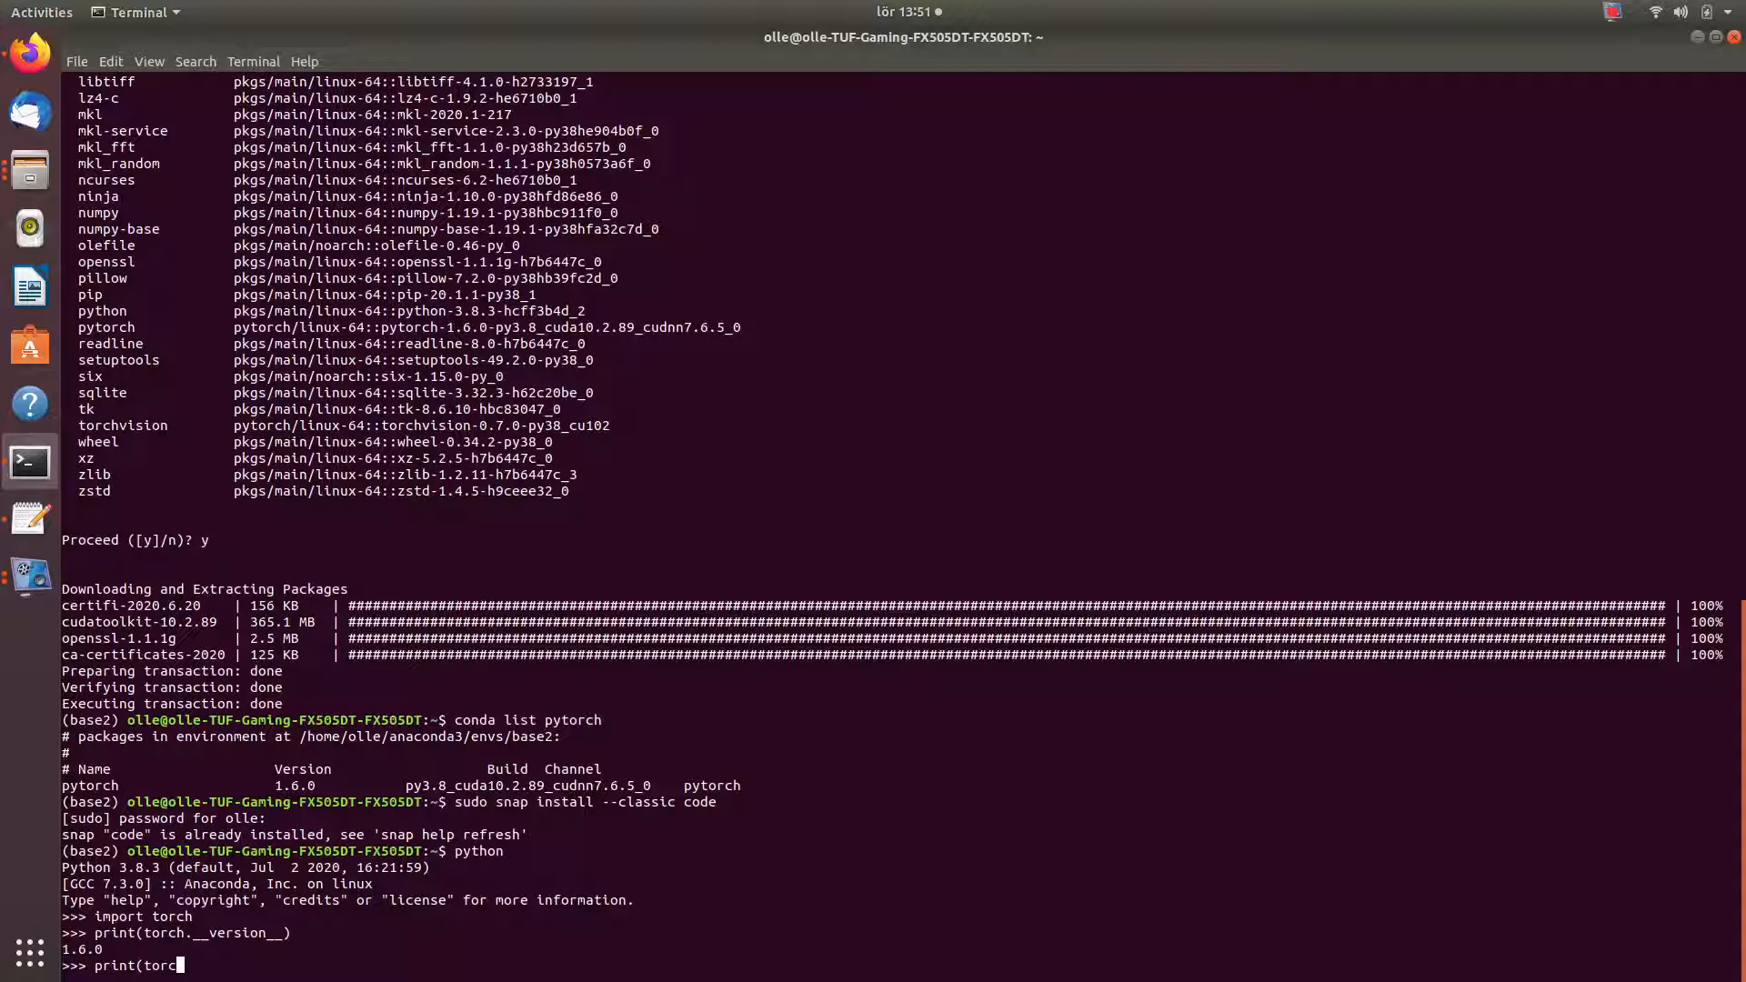
pyautogui.write('h.')
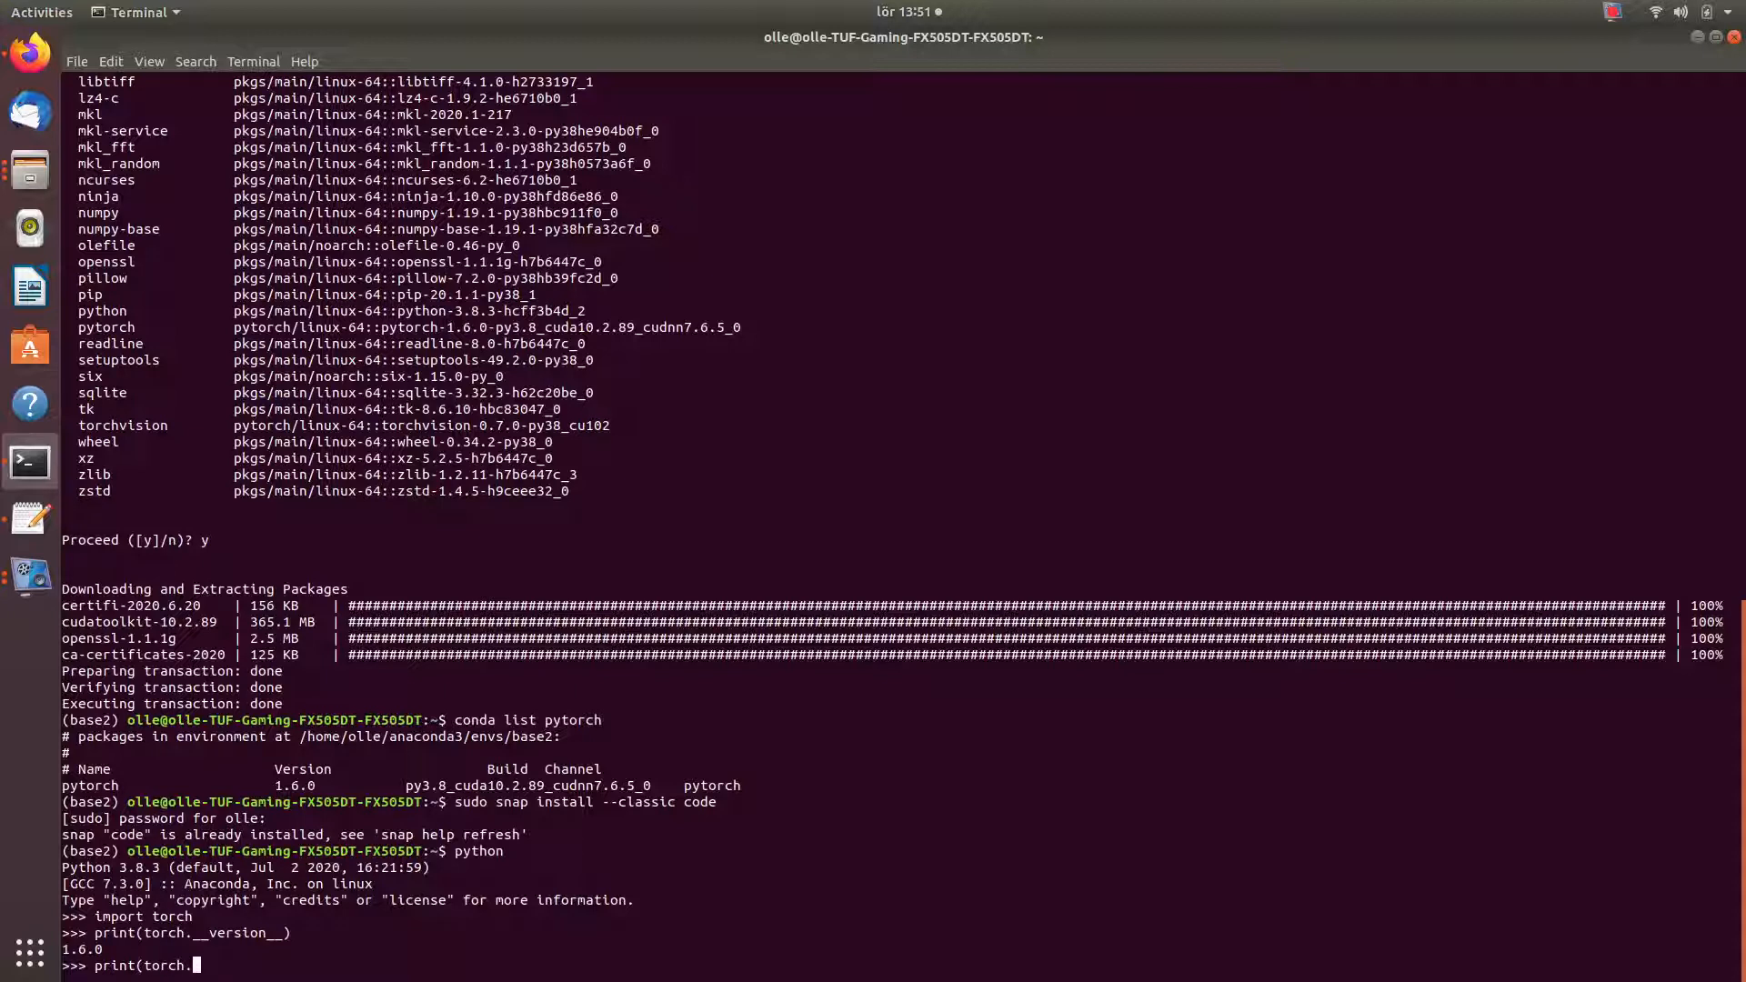
pyautogui.moveTo(19, 80)
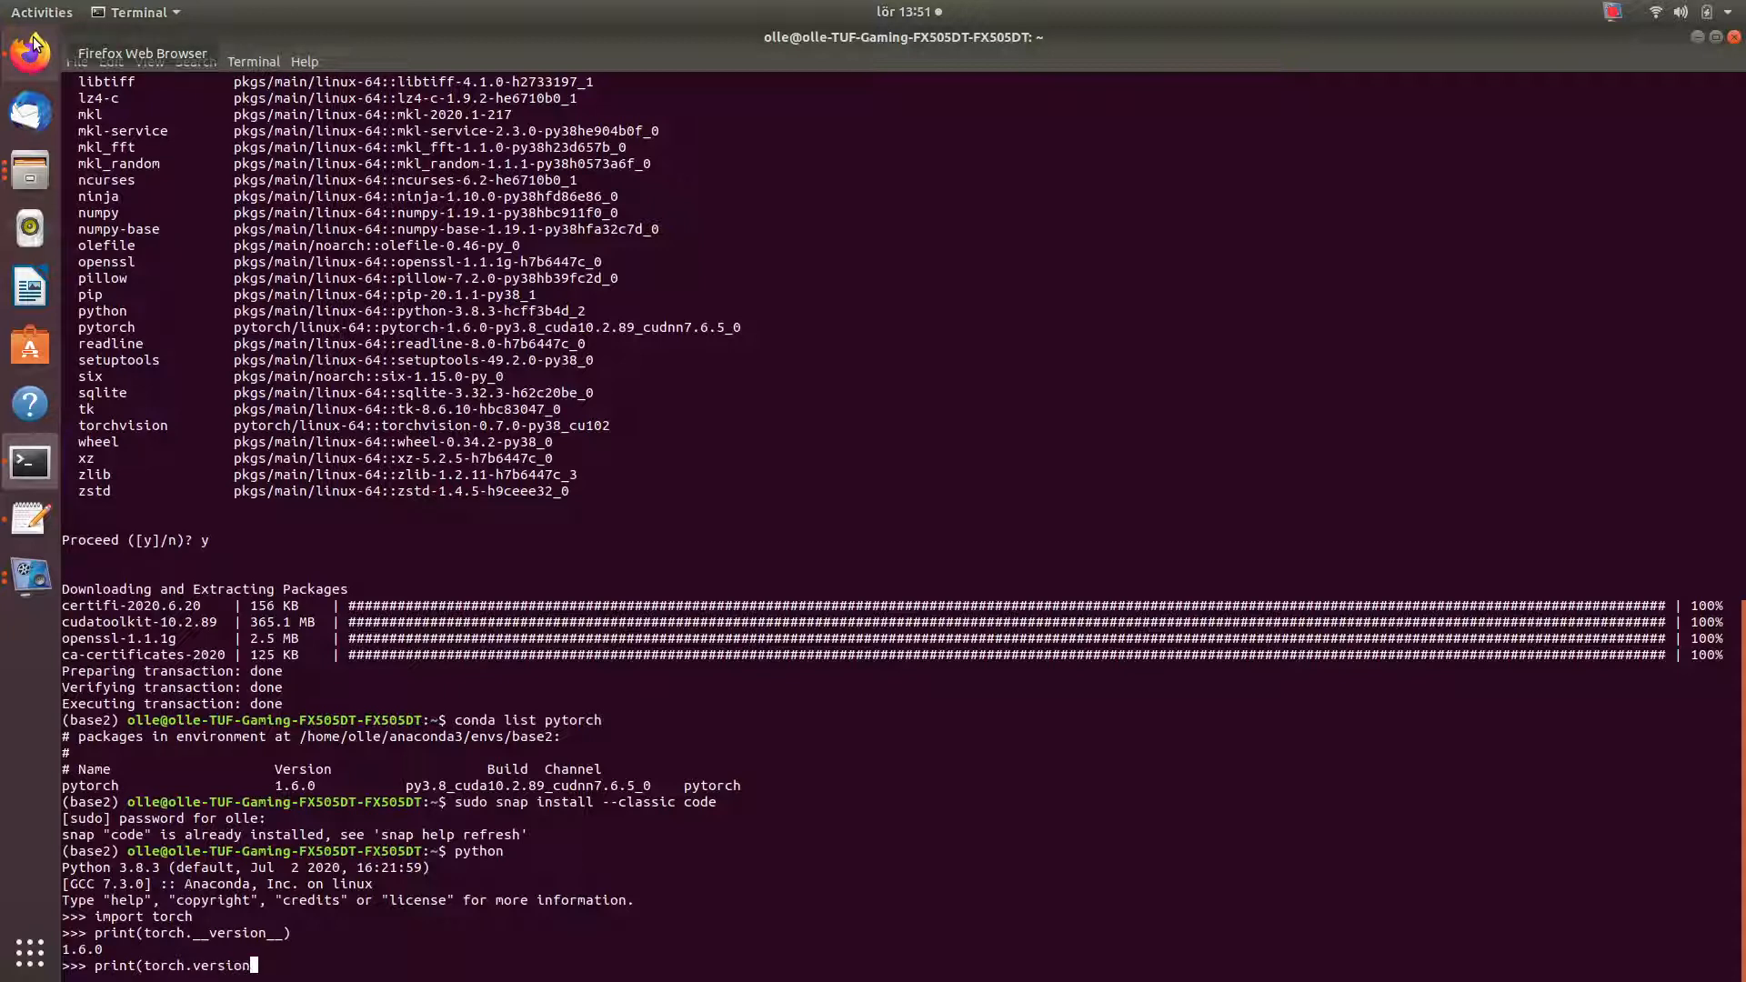
pyautogui.write('cur')
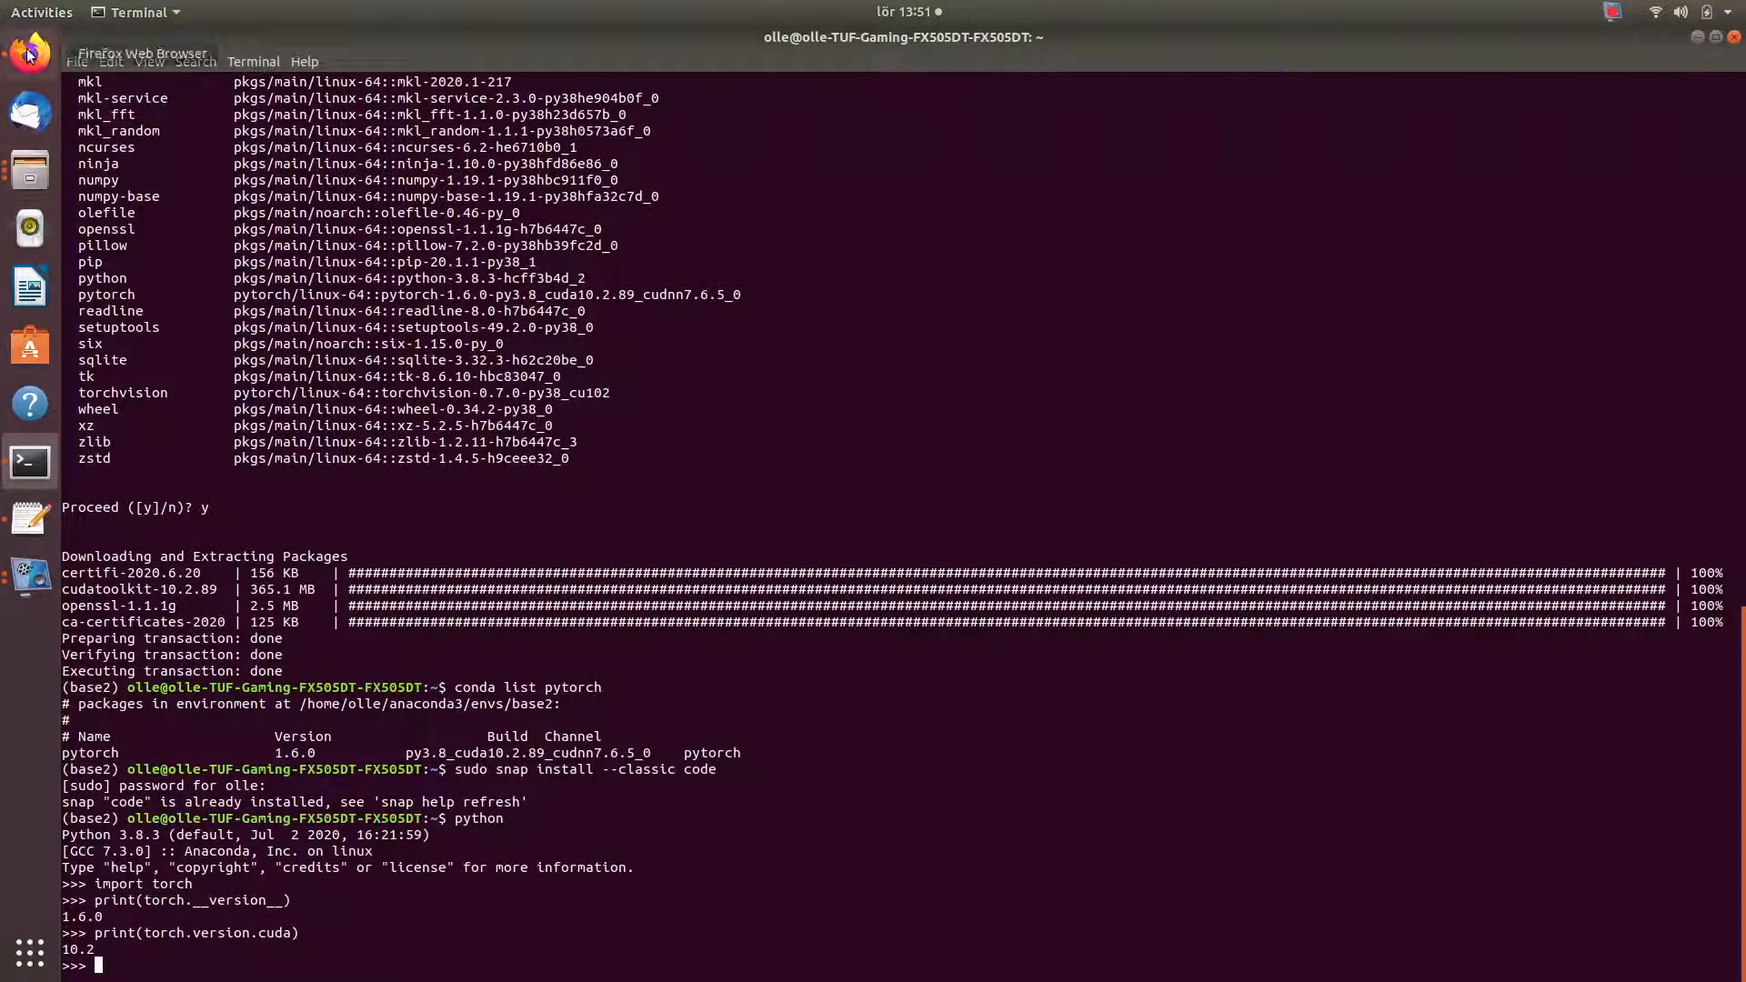
# - Switch to Firefox to compare against the README's example output
pyautogui.click(29, 53)
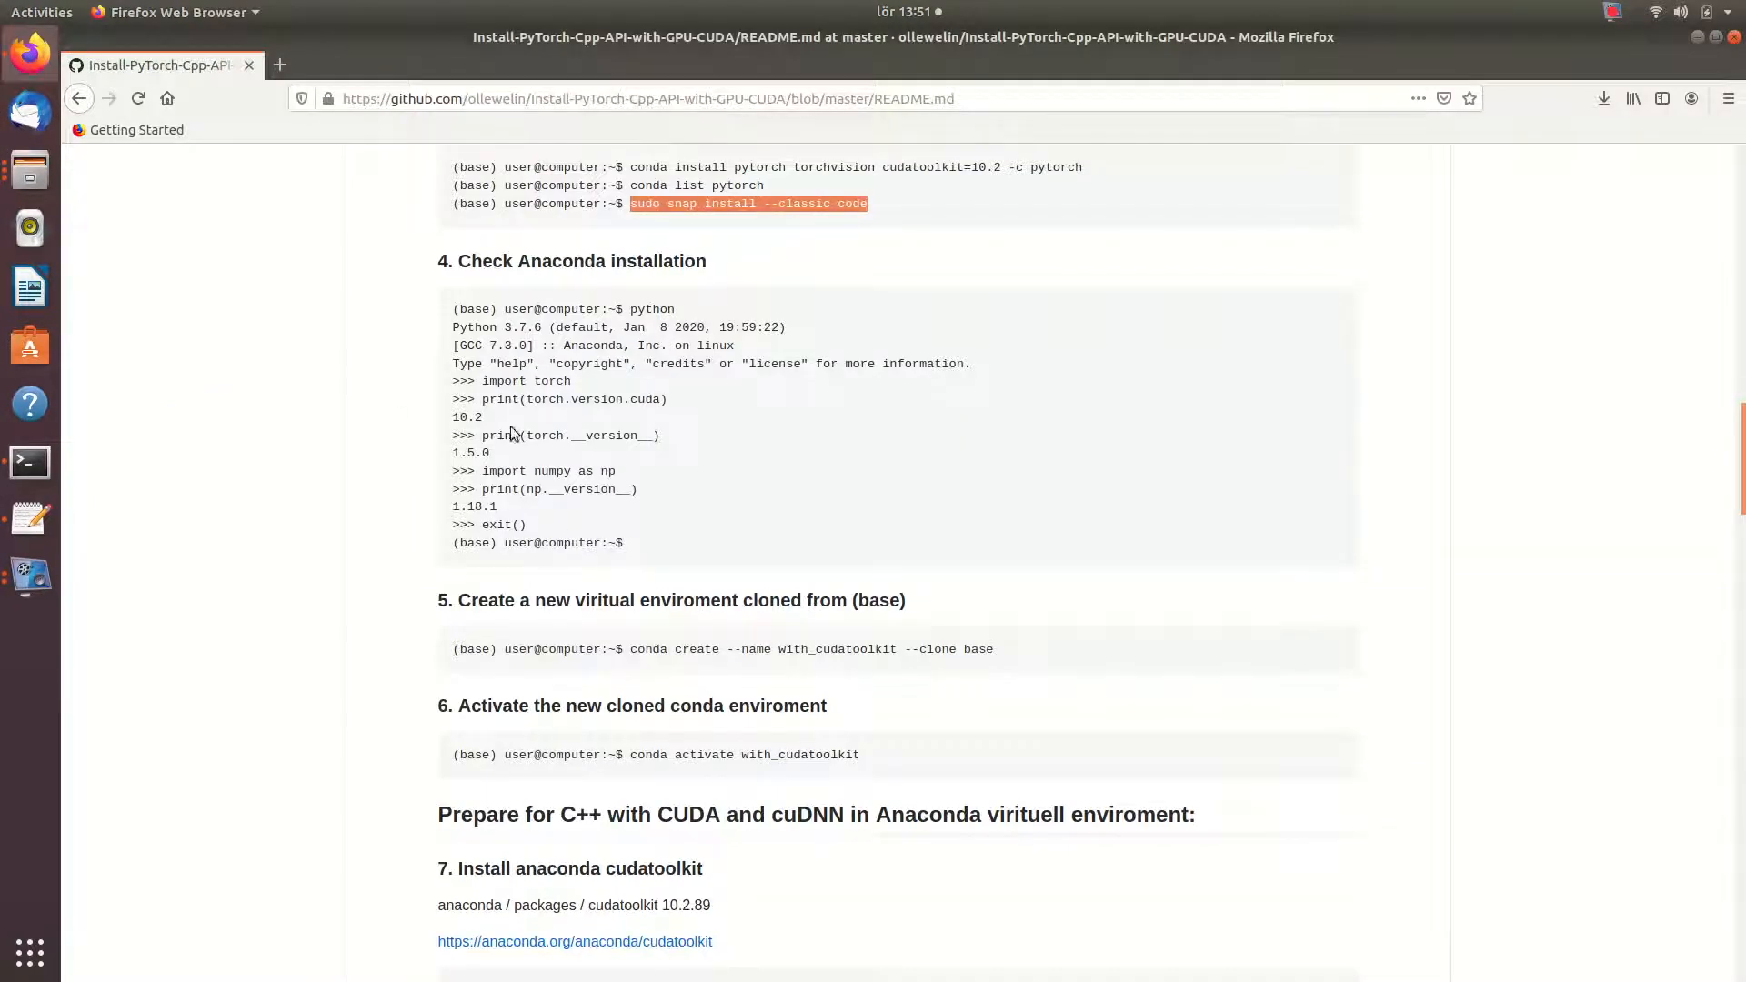
pyautogui.moveTo(490, 473)
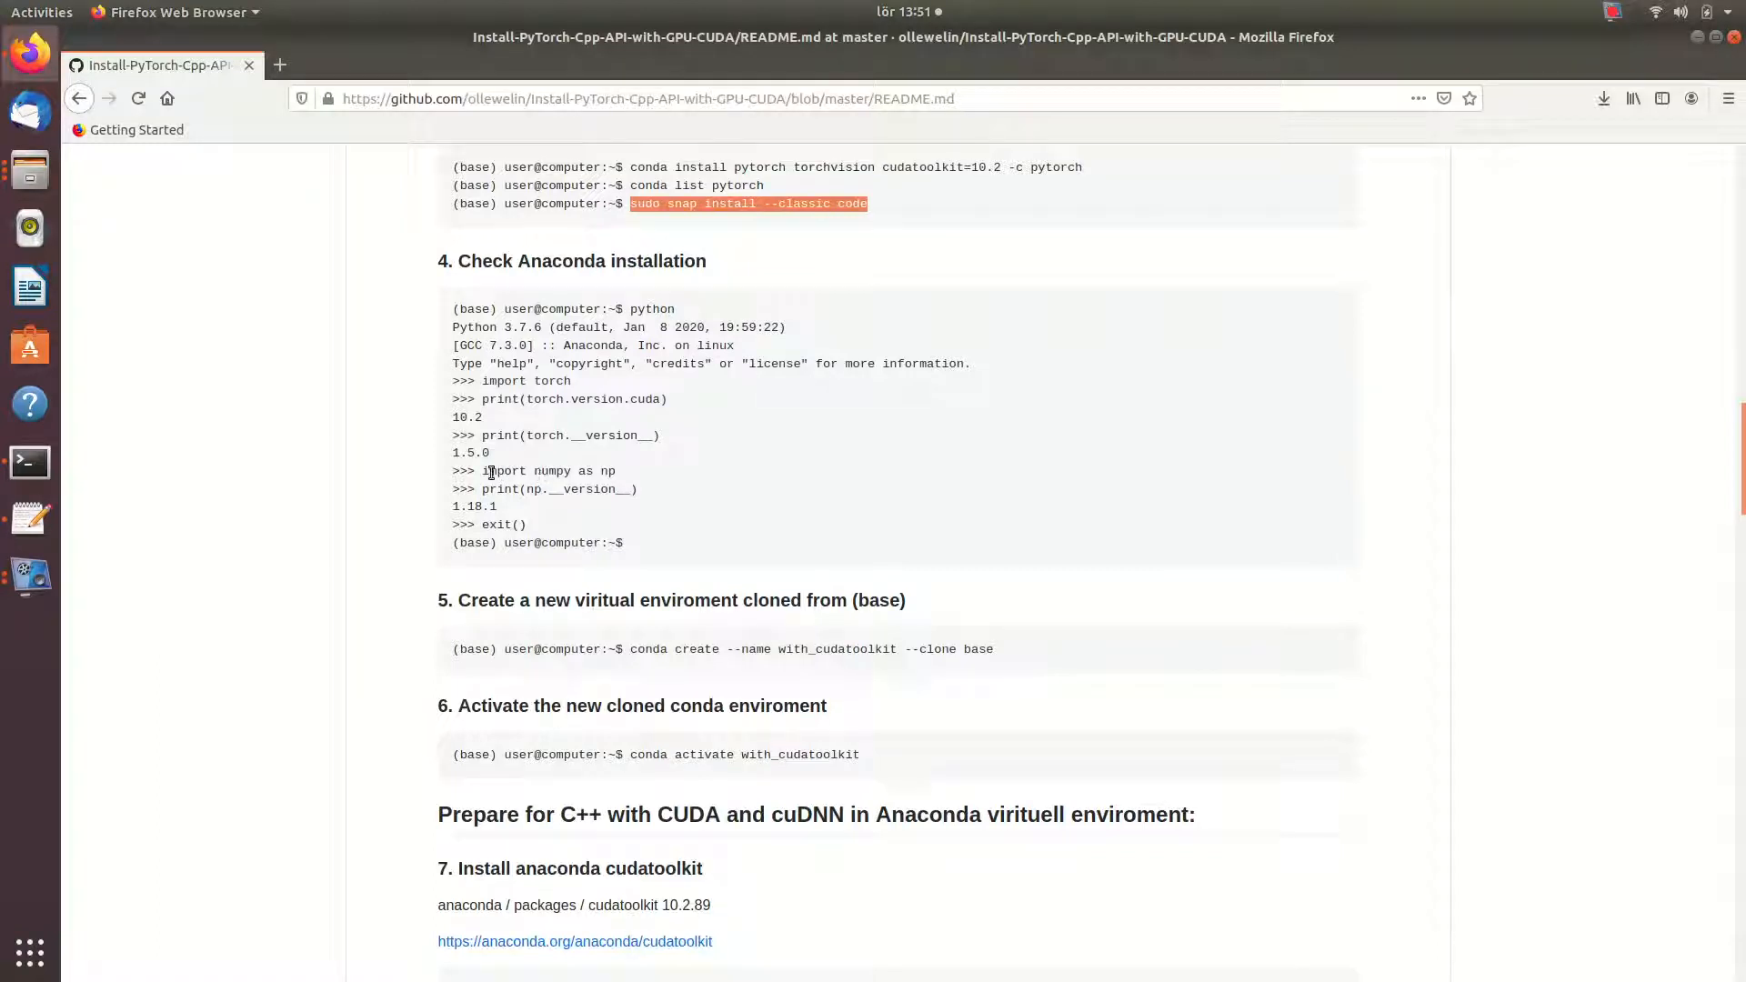
pyautogui.moveTo(684, 577)
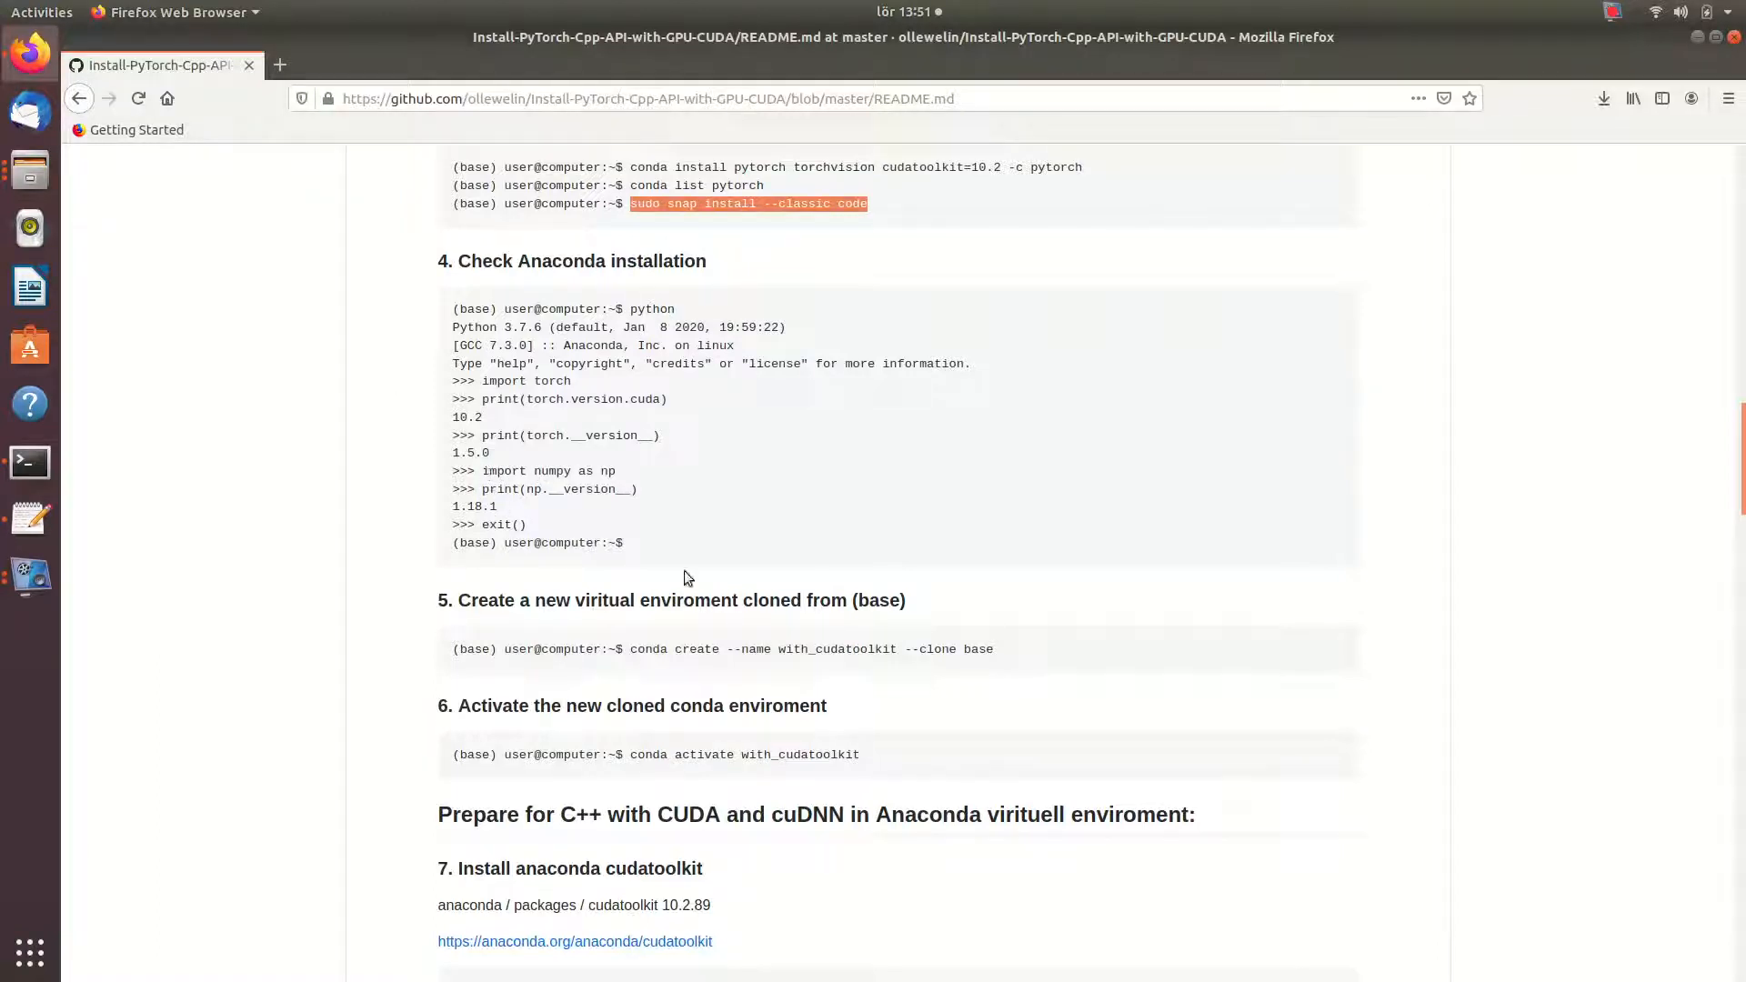
pyautogui.moveTo(28, 462)
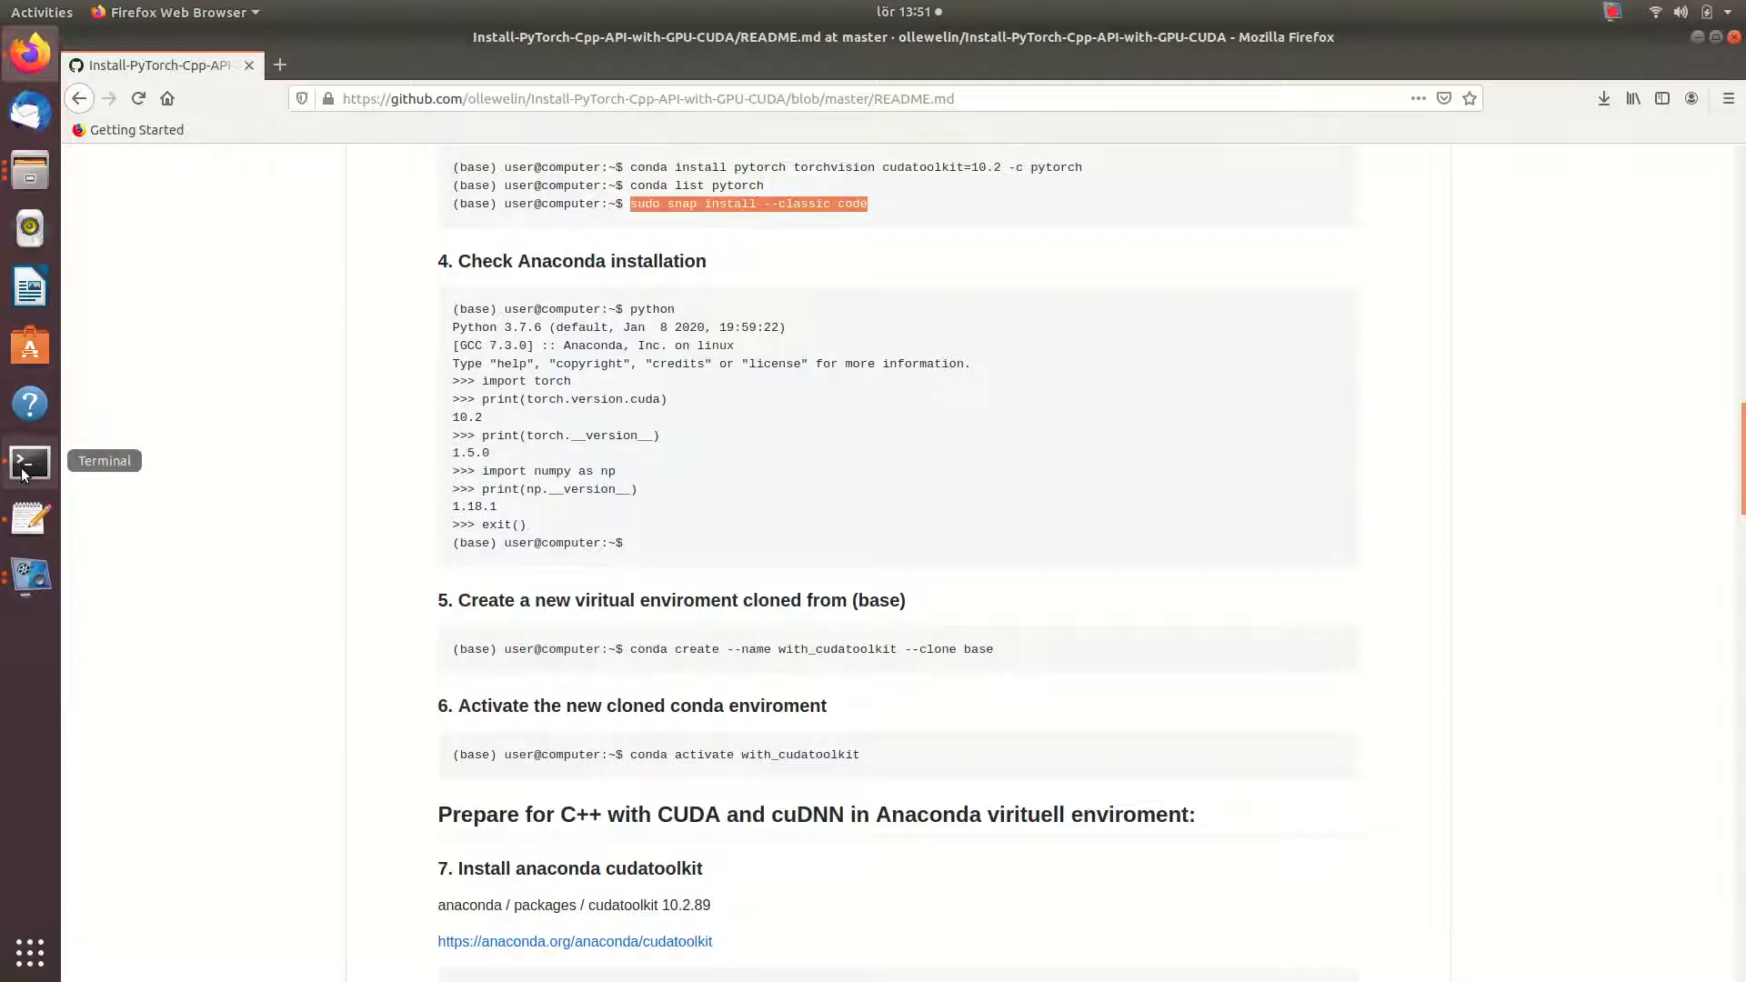
# - Return to the terminal and exit() the Python interpreter
pyautogui.click(29, 463)
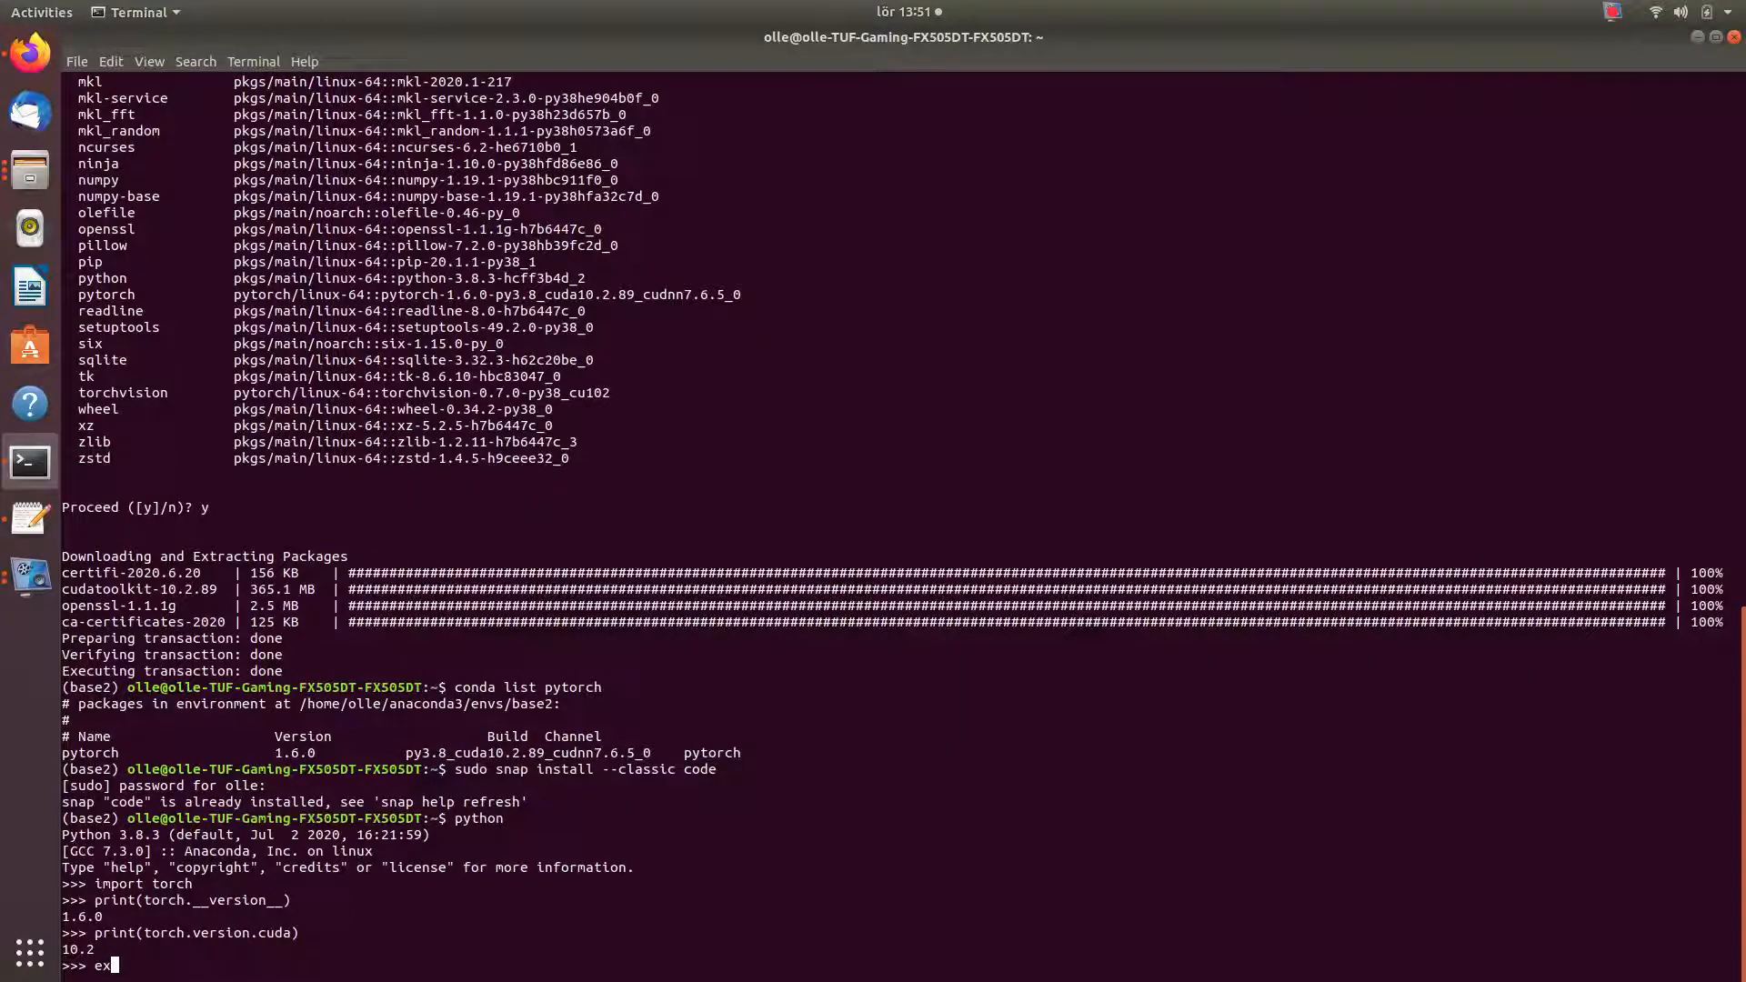
pyautogui.write('it()')
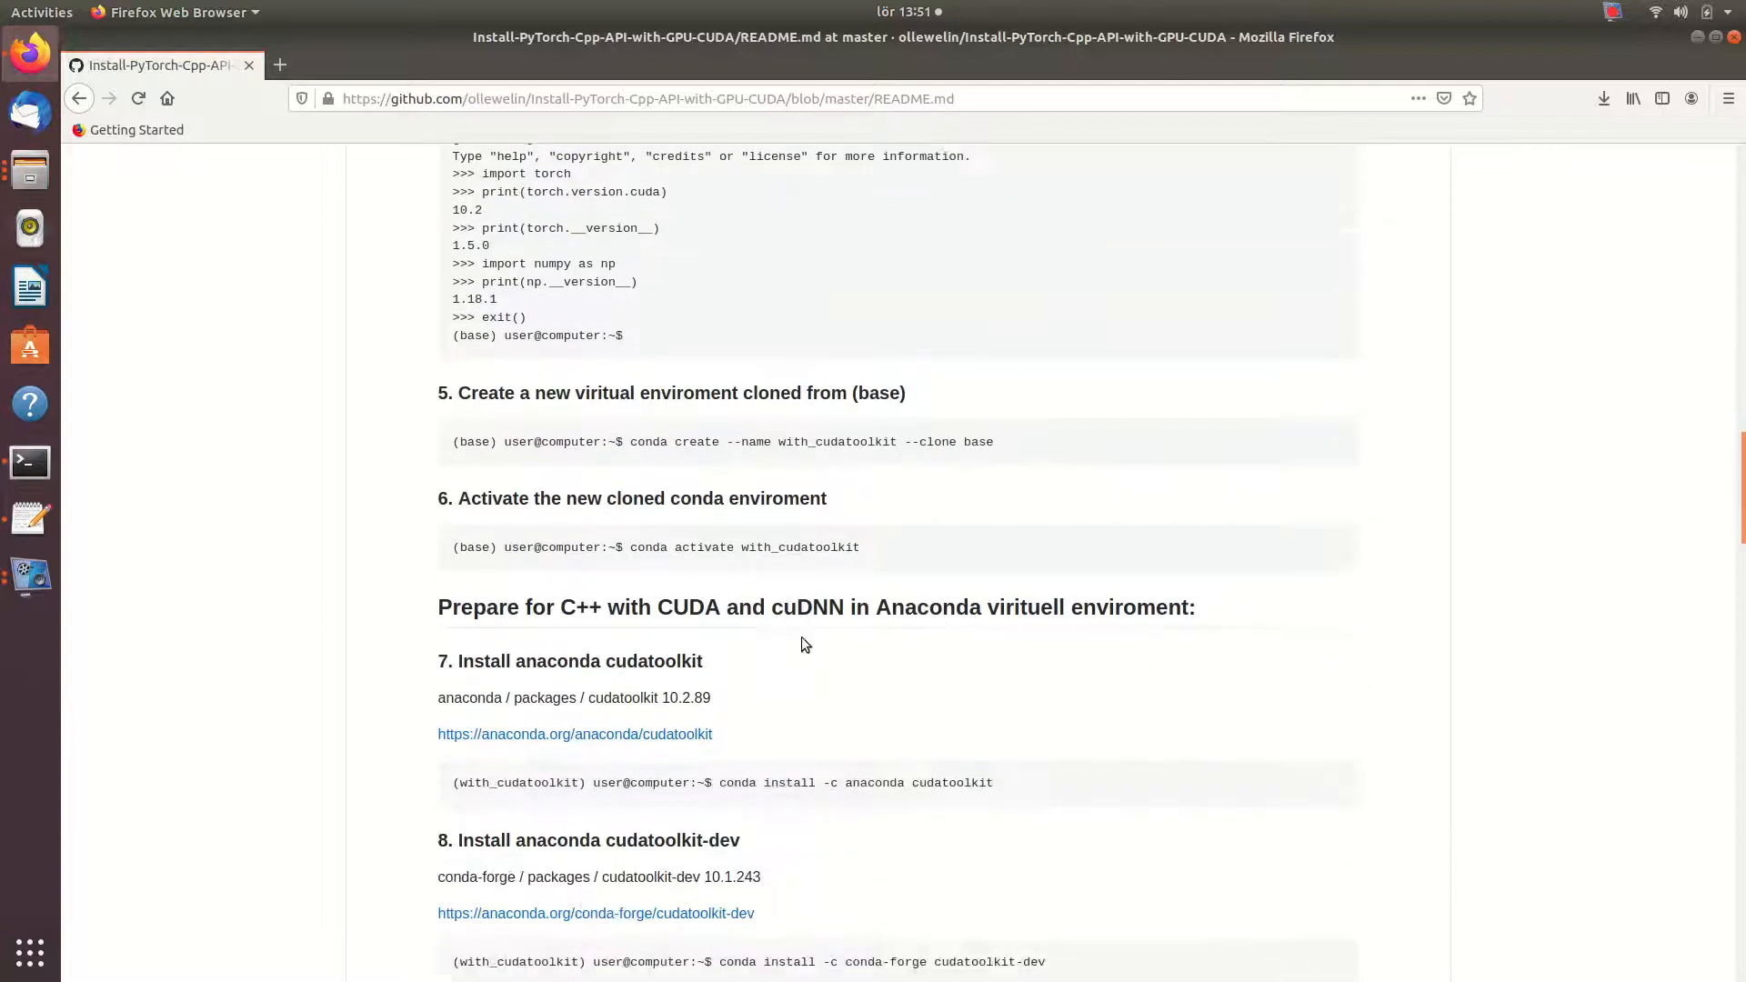
# - Enter the step 5 clone command edited to 'conda create --name with_cudatoolkit2 --clone base2'
pyautogui.scroll(3)
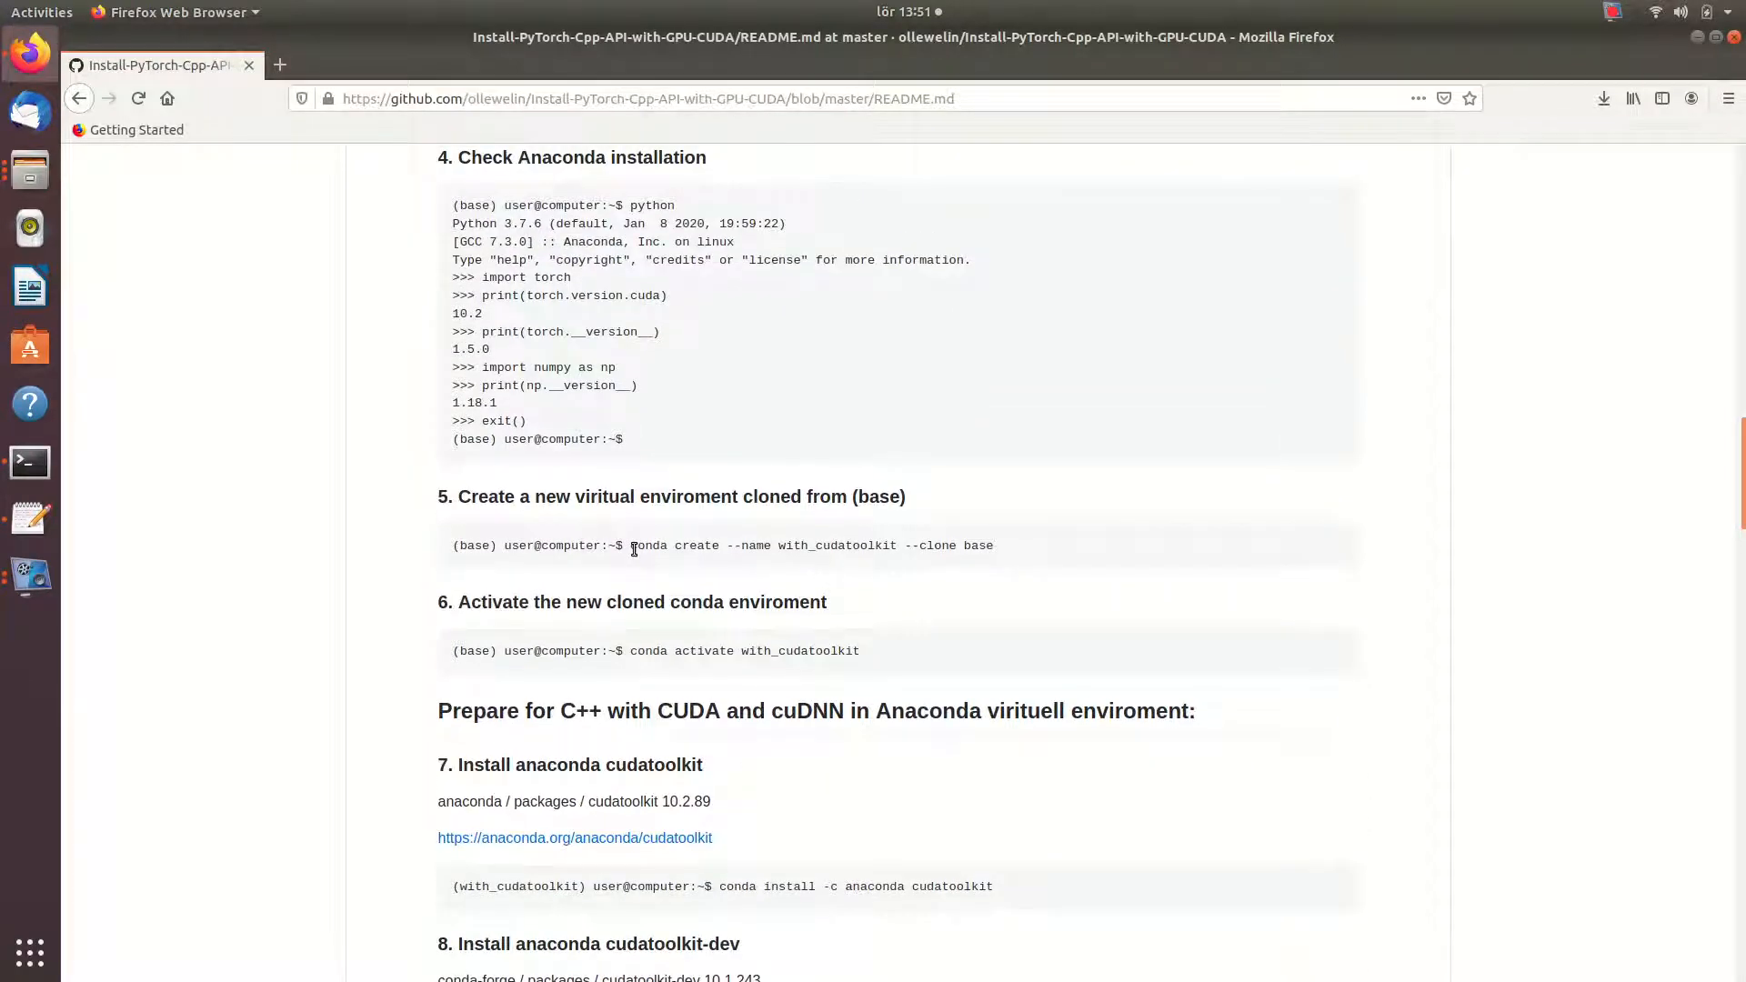
pyautogui.doubleClick(780, 546)
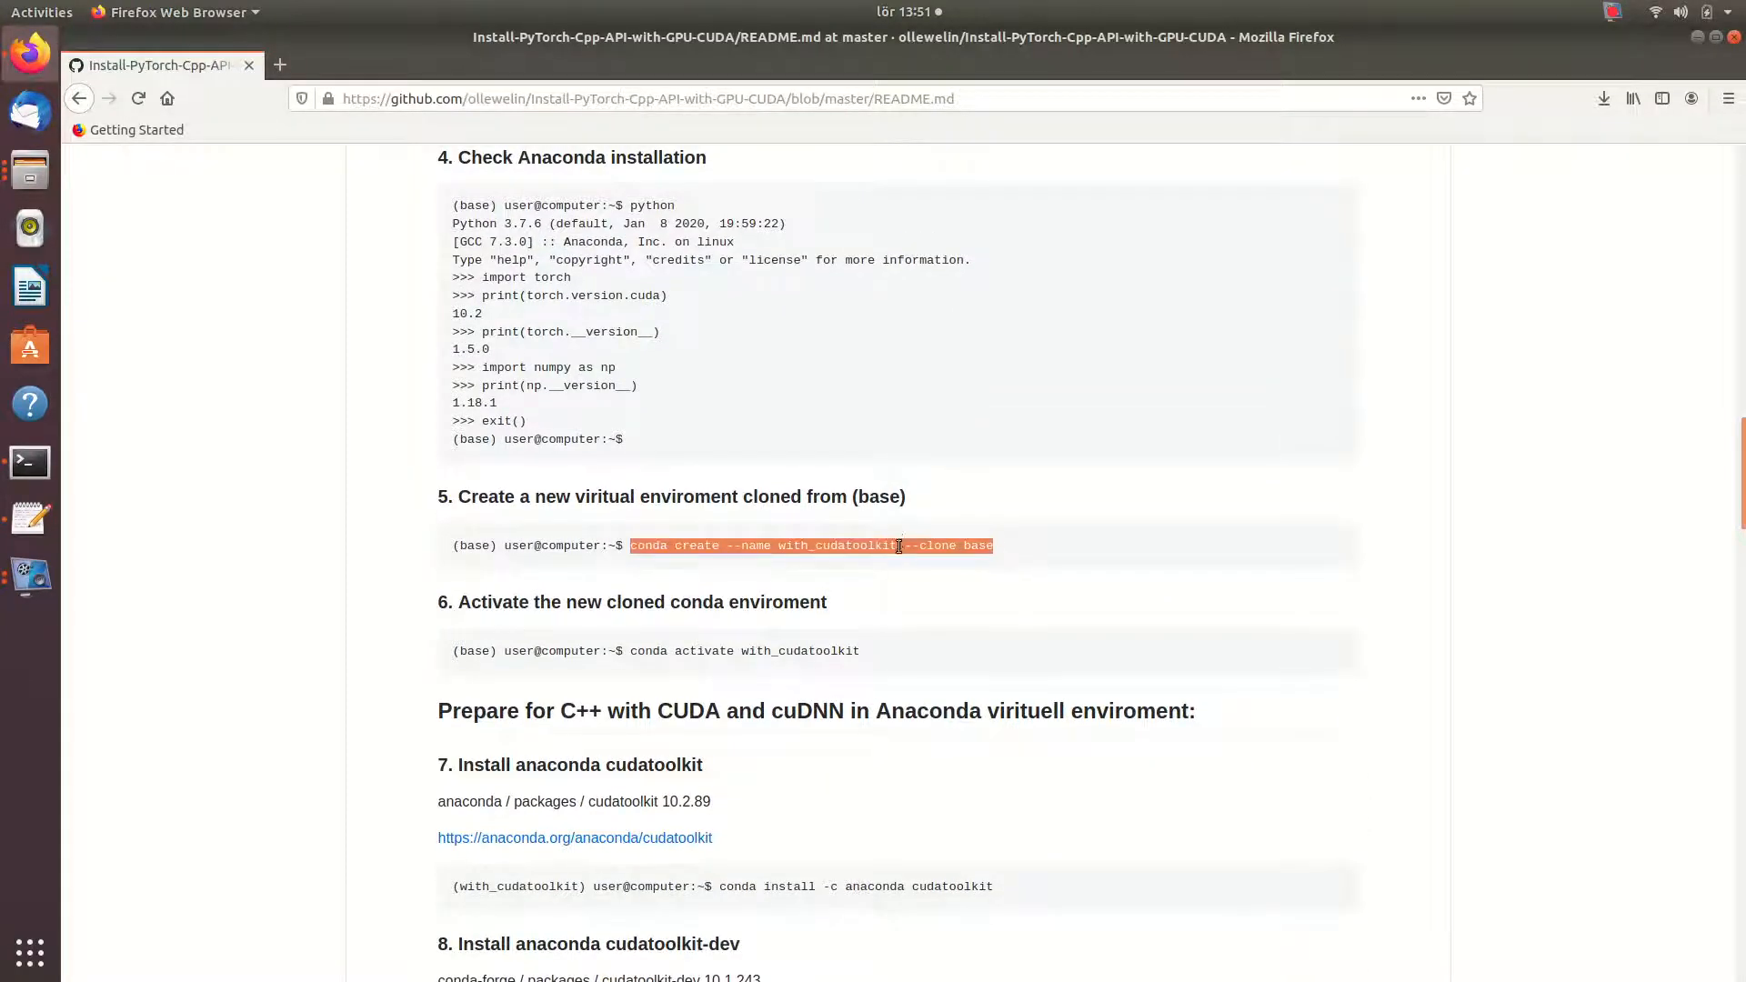
pyautogui.moveTo(715, 578)
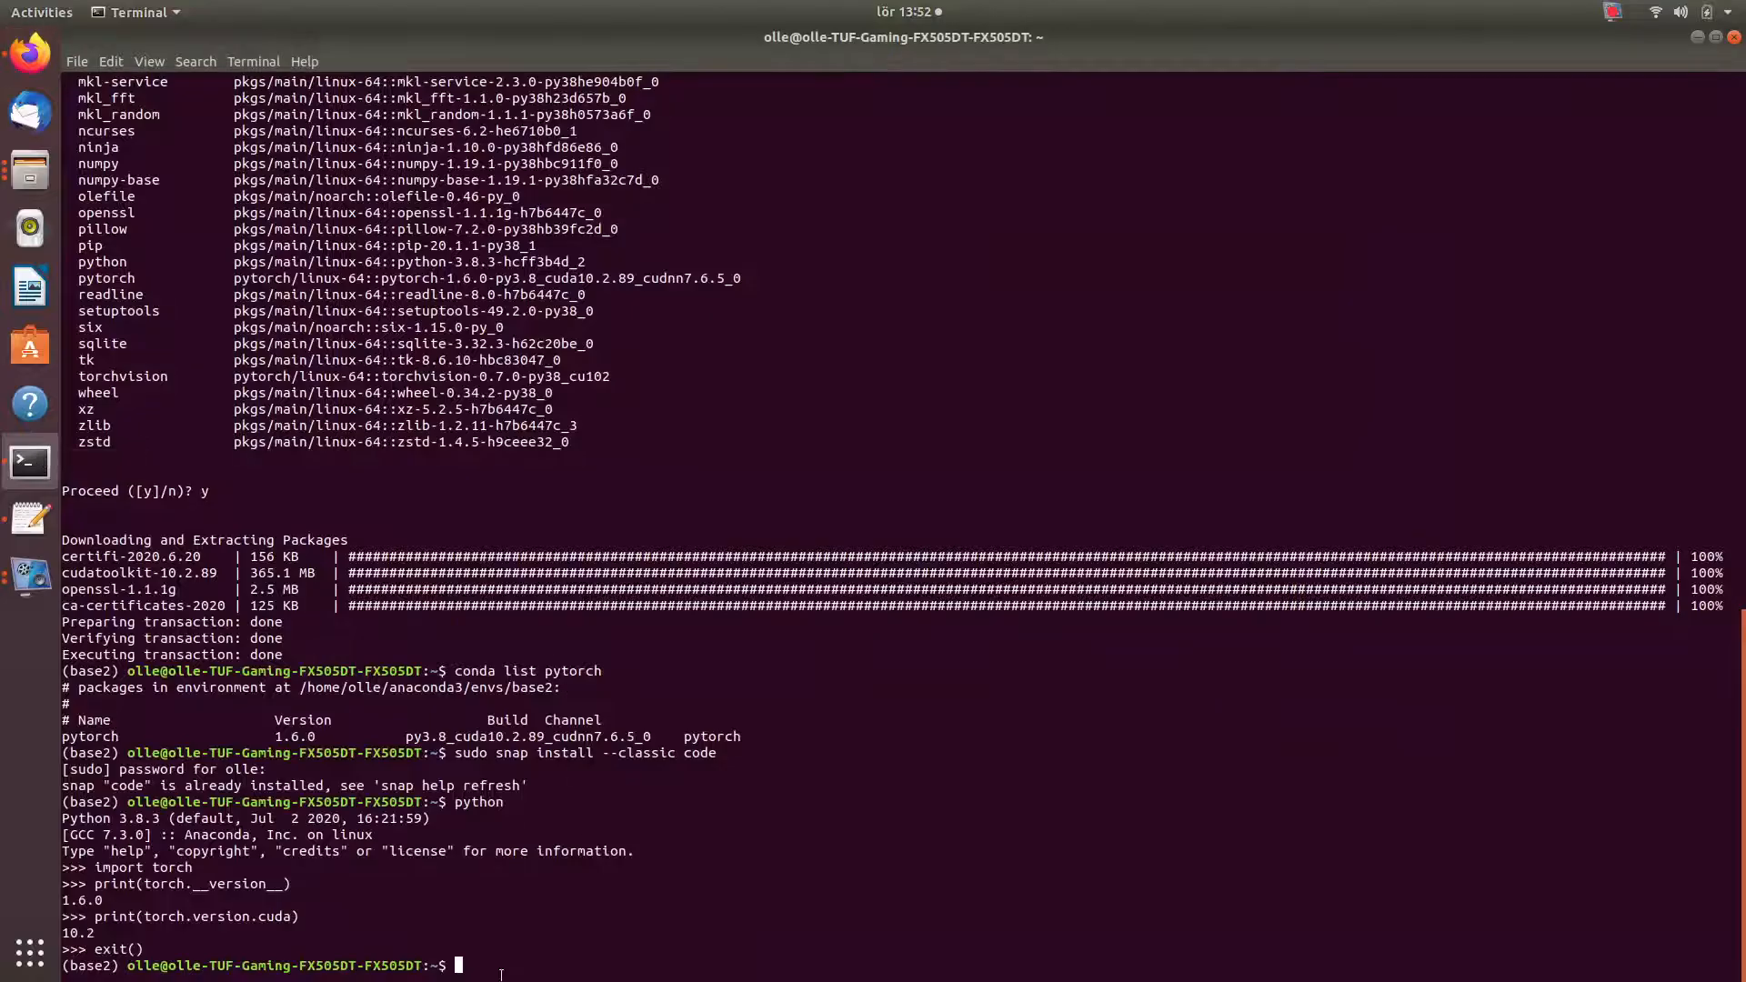
pyautogui.write('conda create --name with_cudatoolkit --clone base')
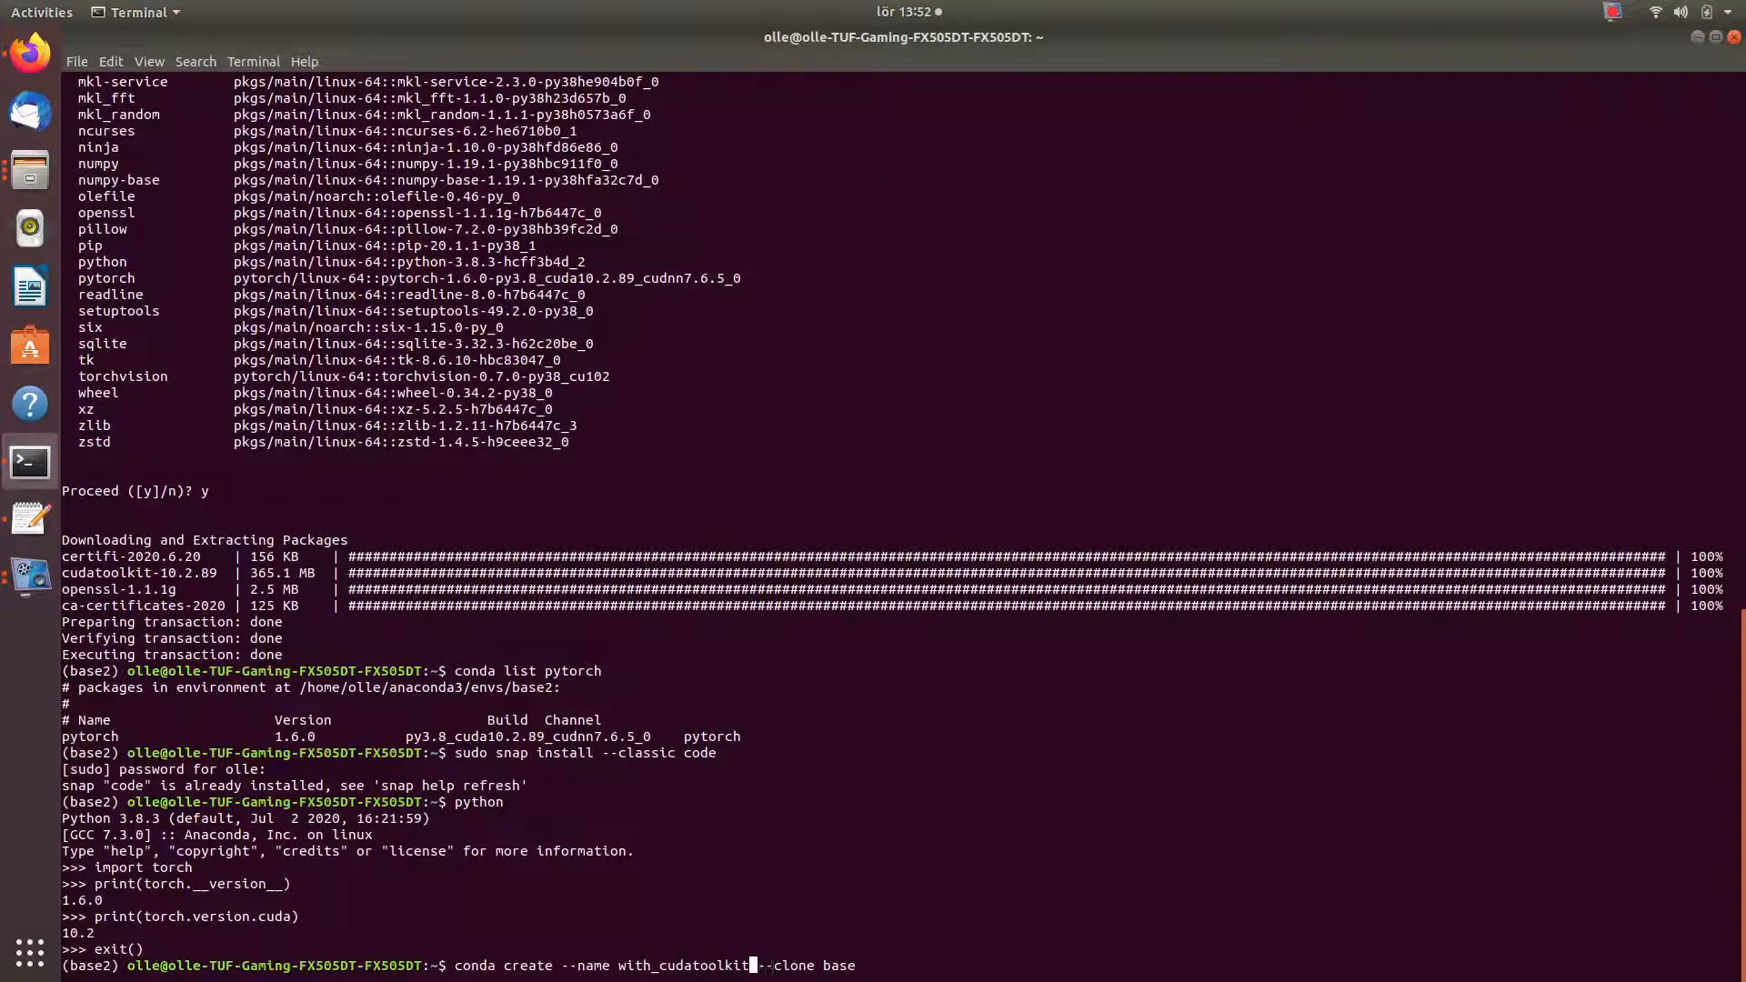
pyautogui.write('2')
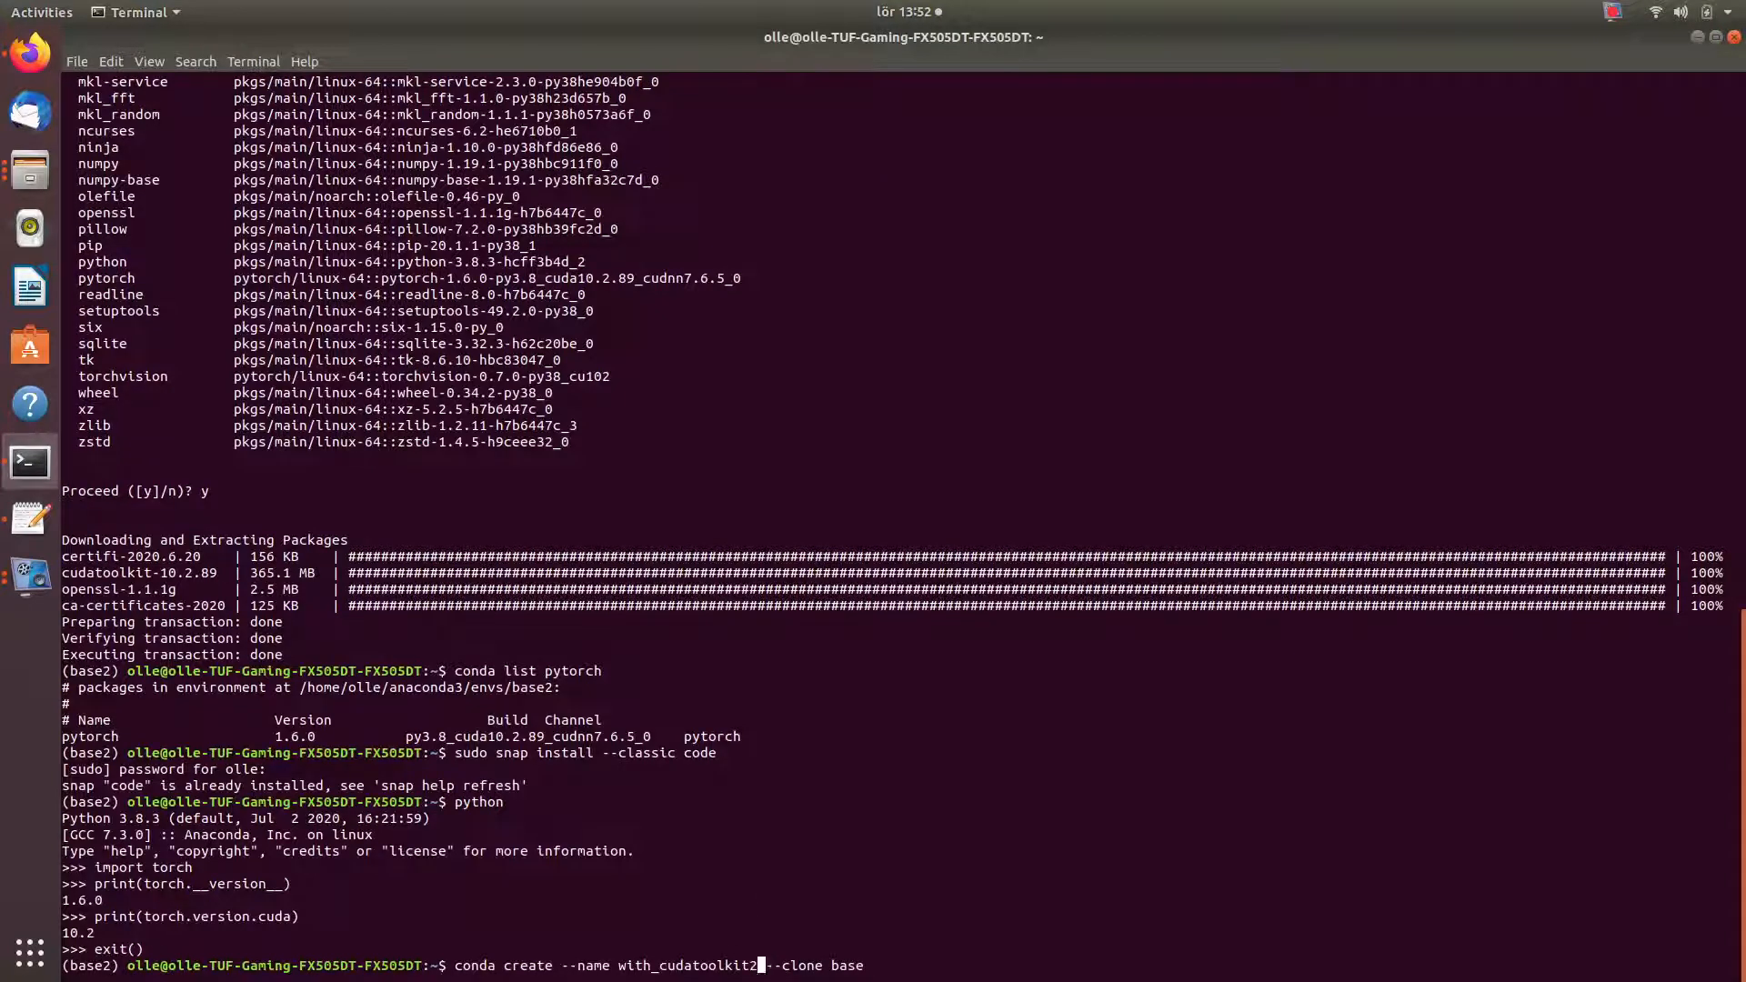
pyautogui.moveTo(828, 947)
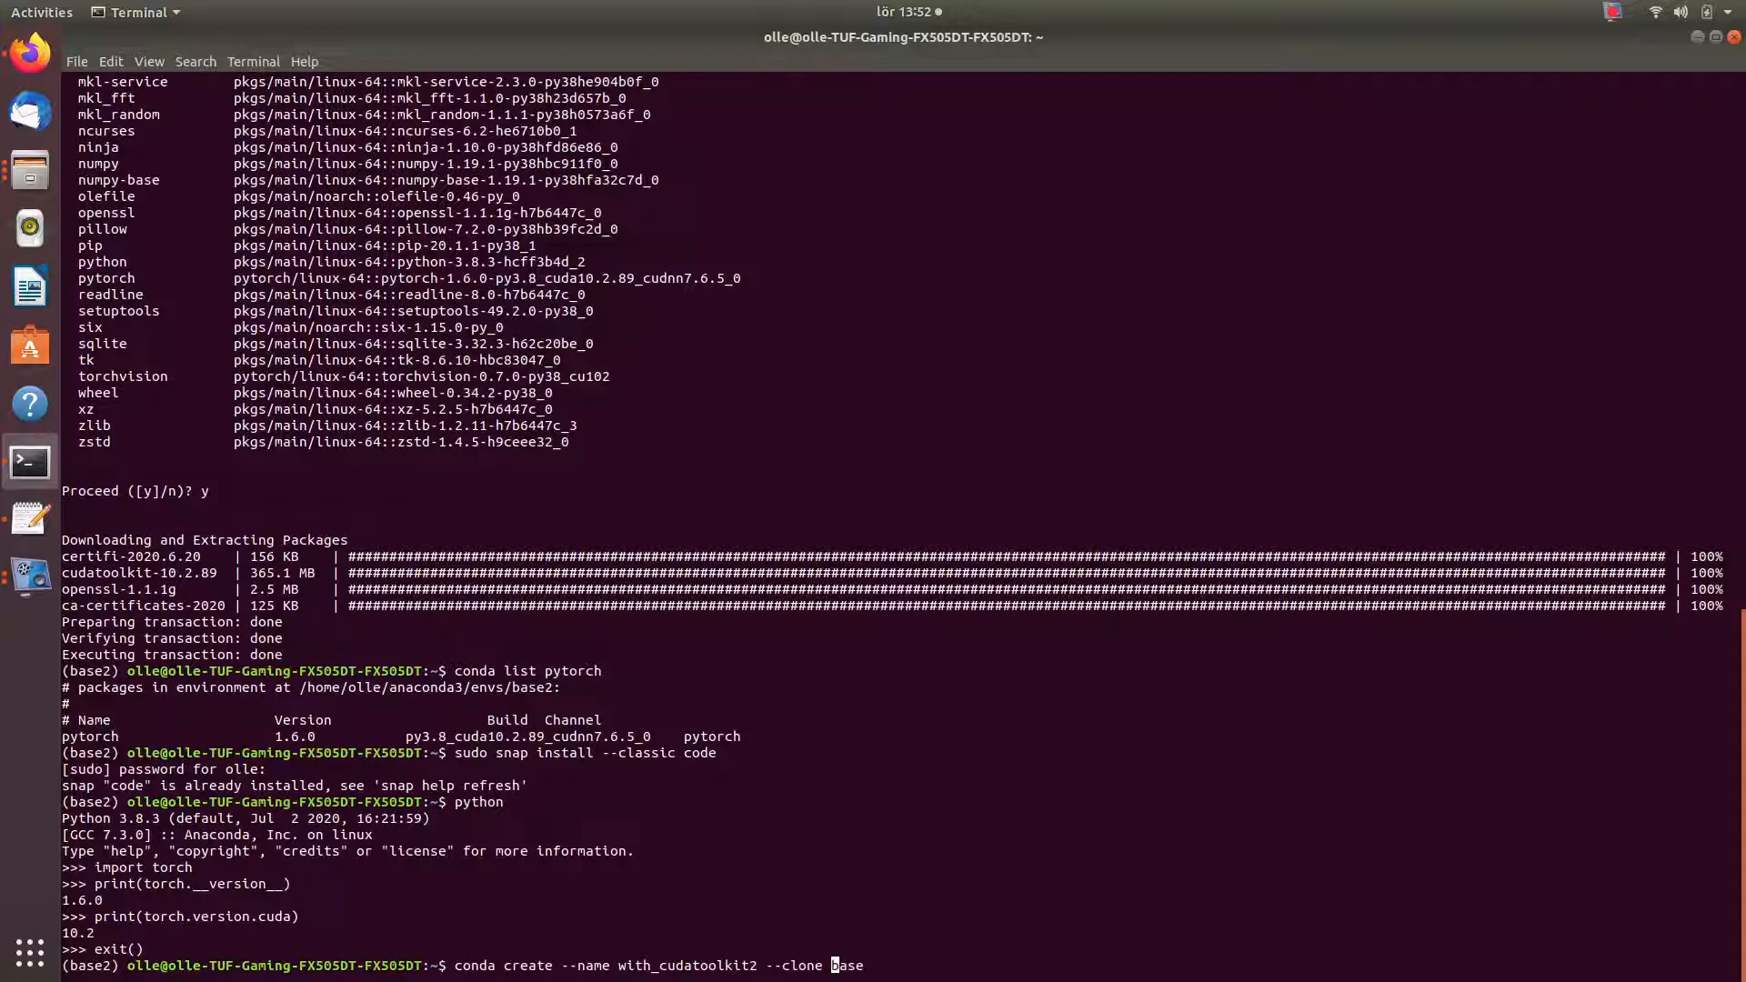
pyautogui.write('2')
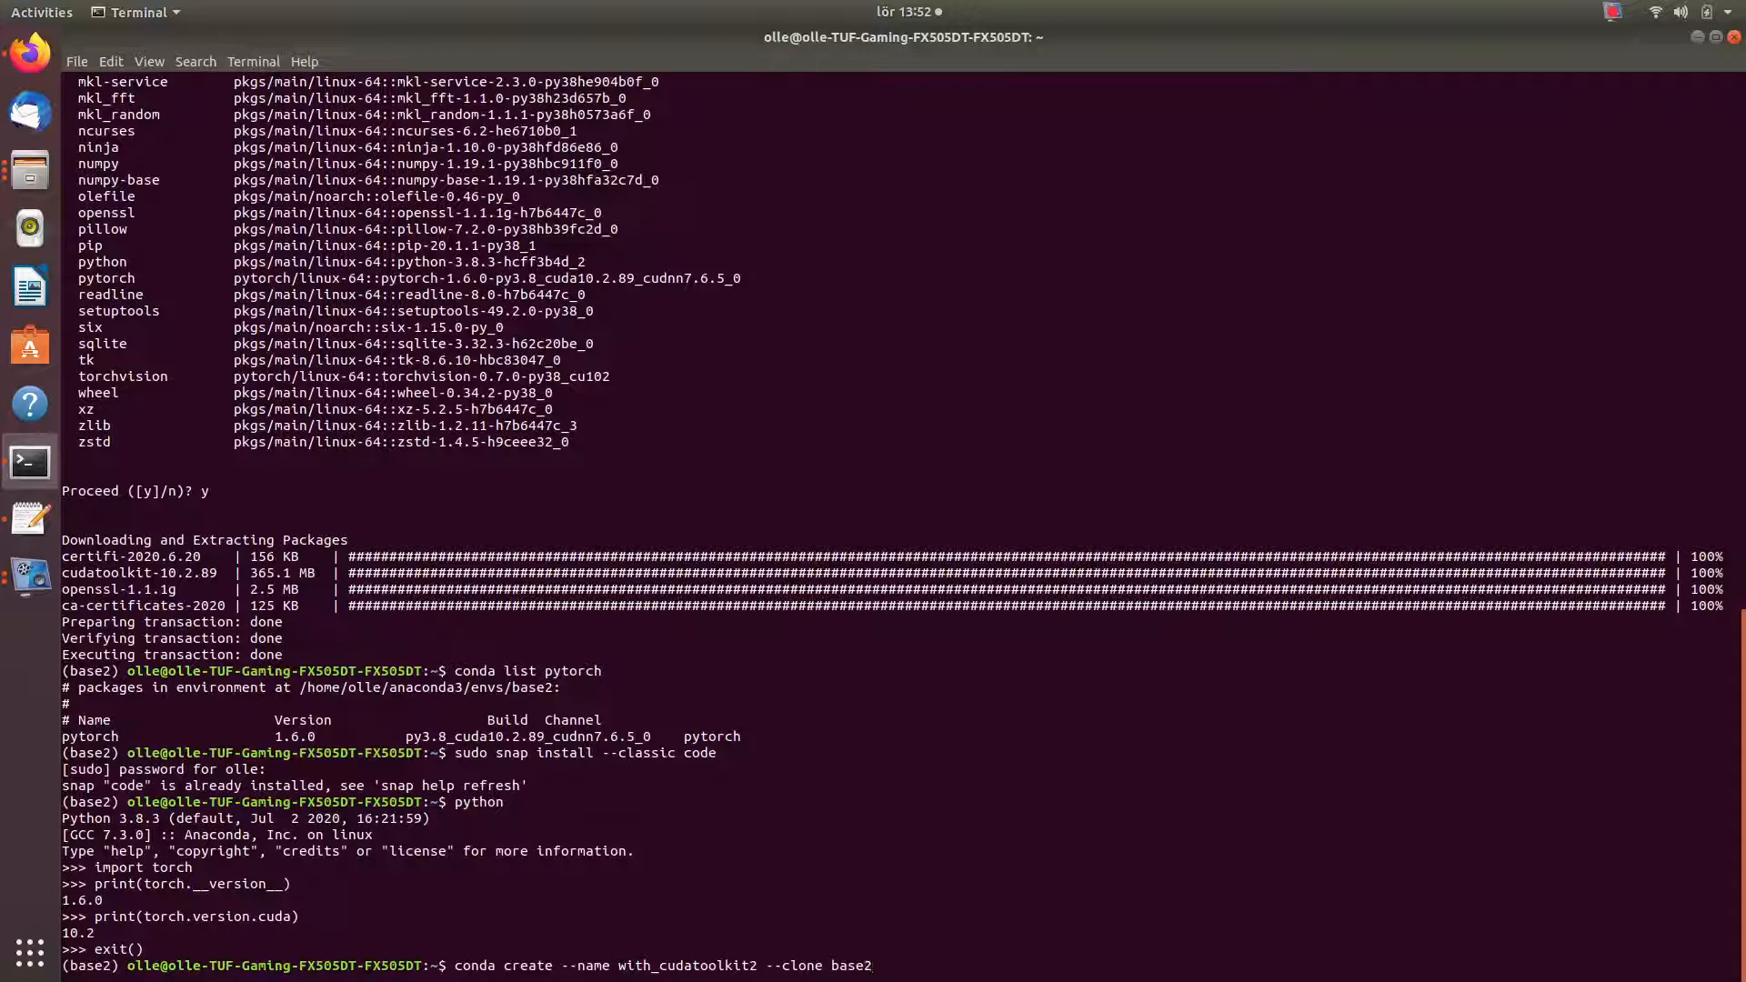
pyautogui.moveTo(874, 965)
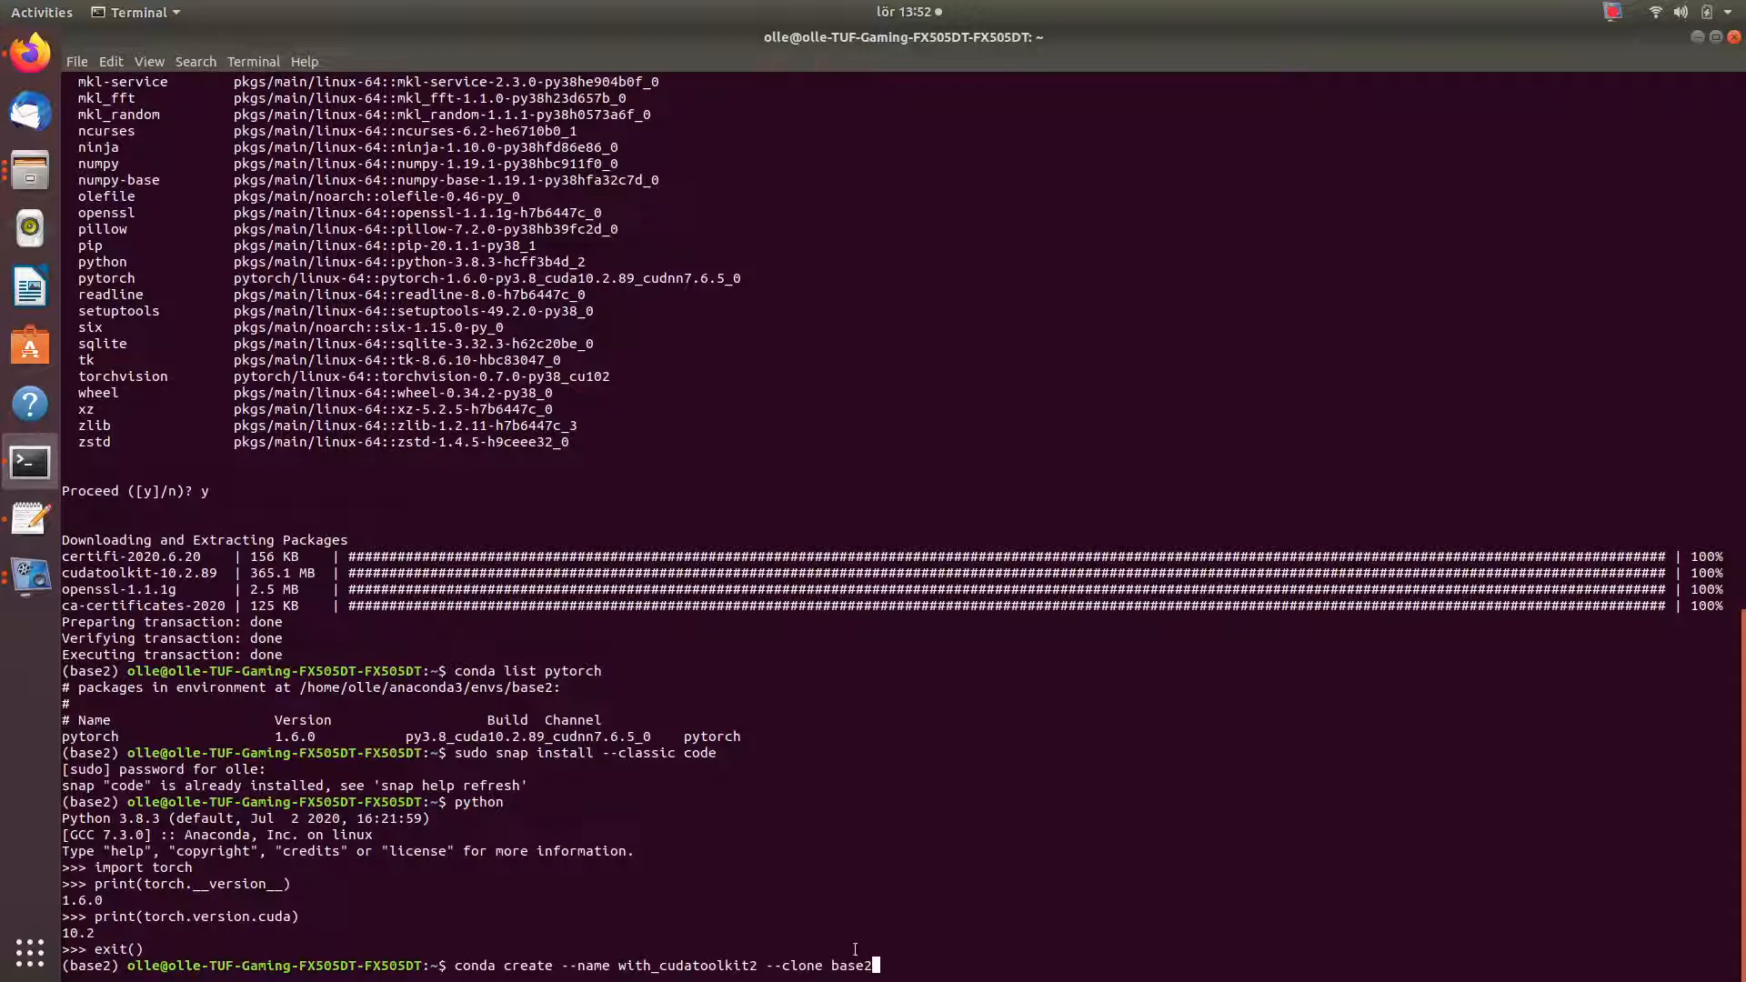
pyautogui.moveTo(887, 969)
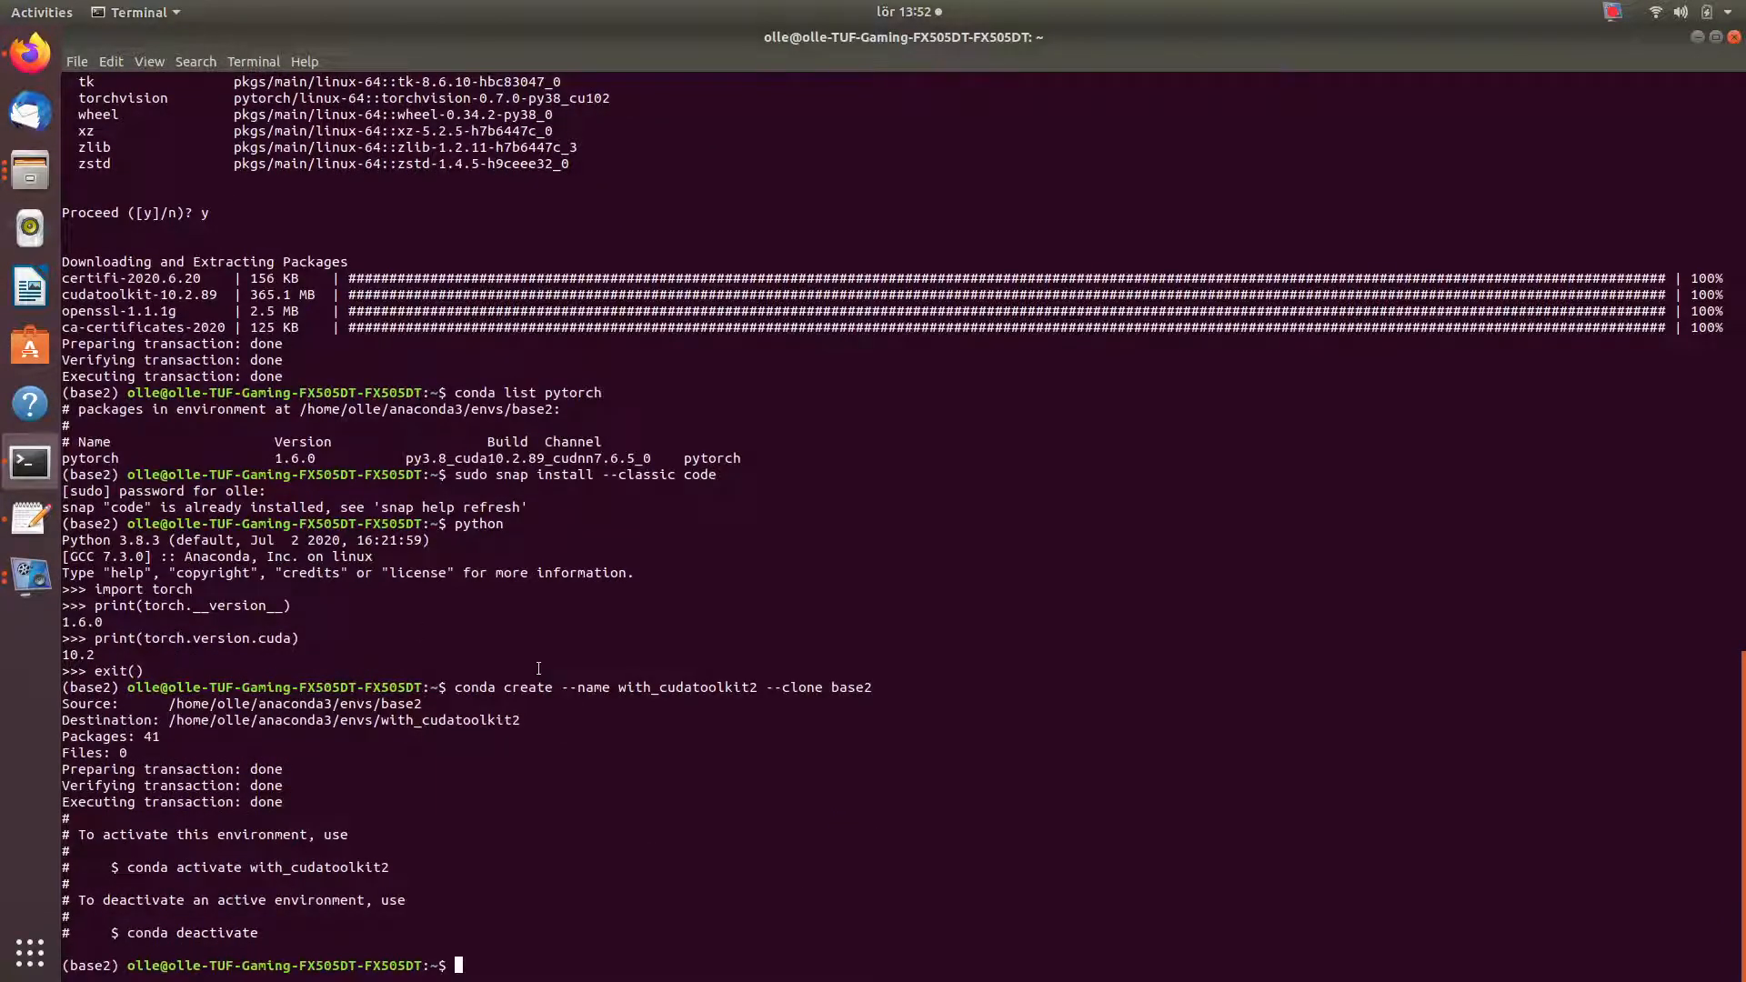
# - Run 'conda activate with_cudatoolkit2' using tab completion so the prompt shows the new environment
pyautogui.write('conda')
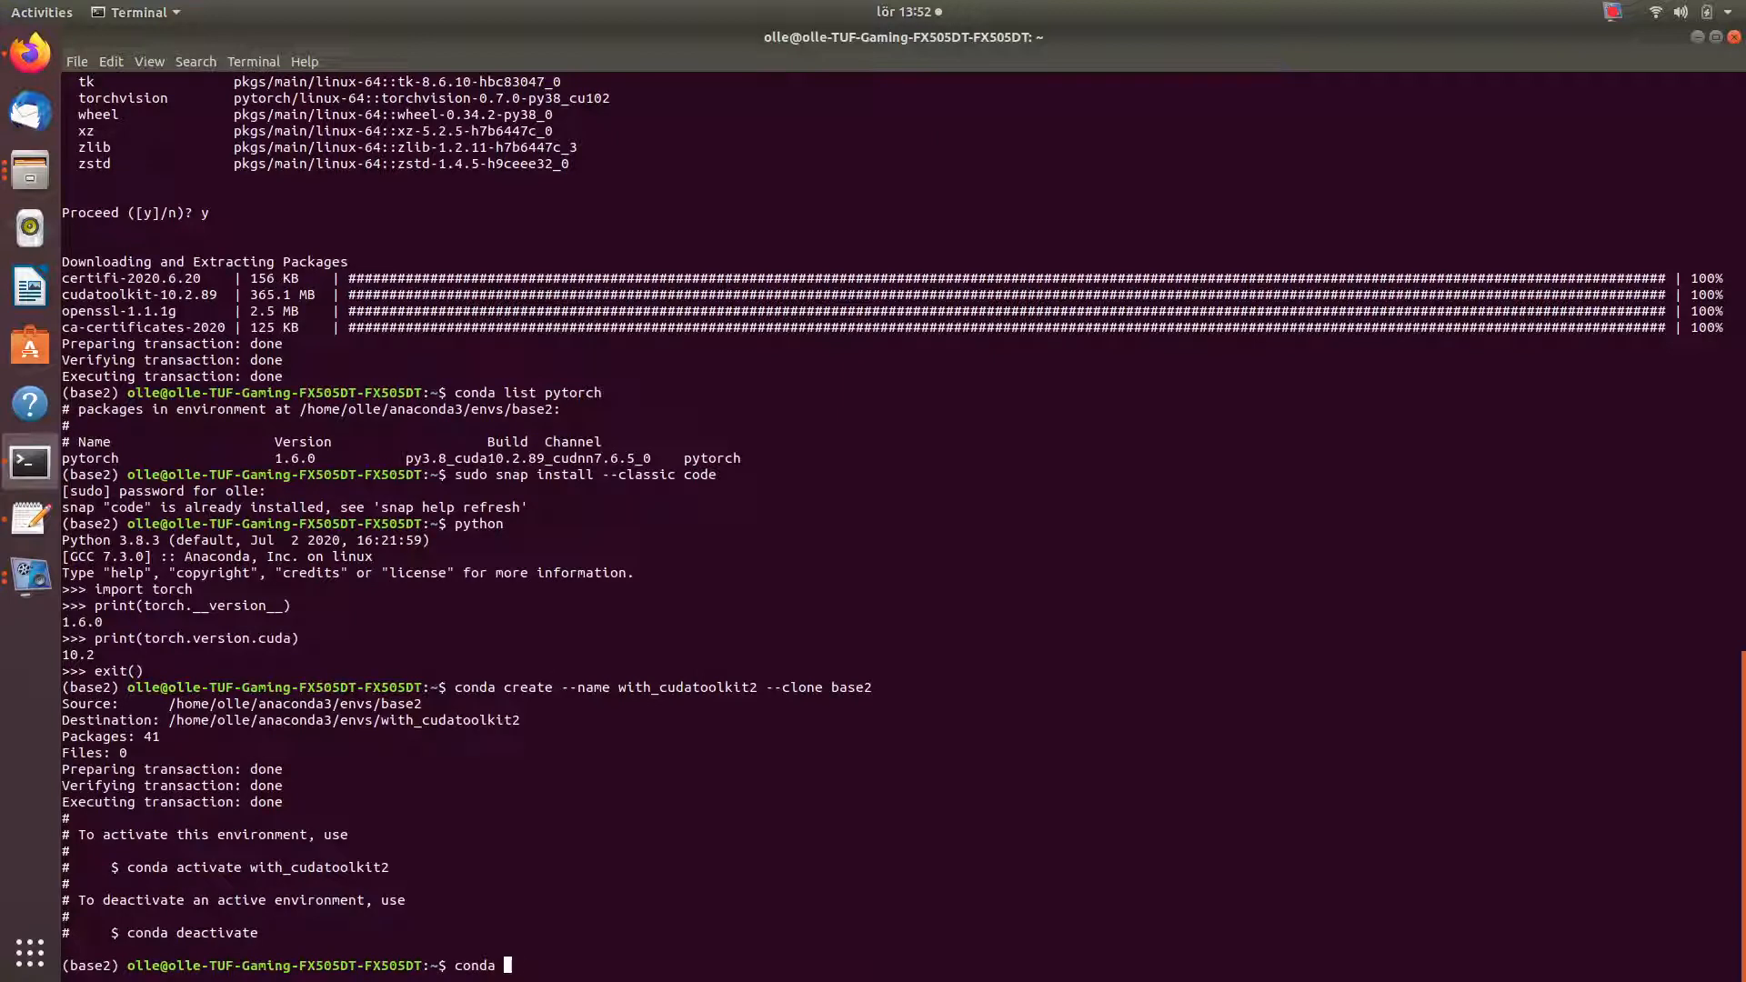
pyautogui.write('activate')
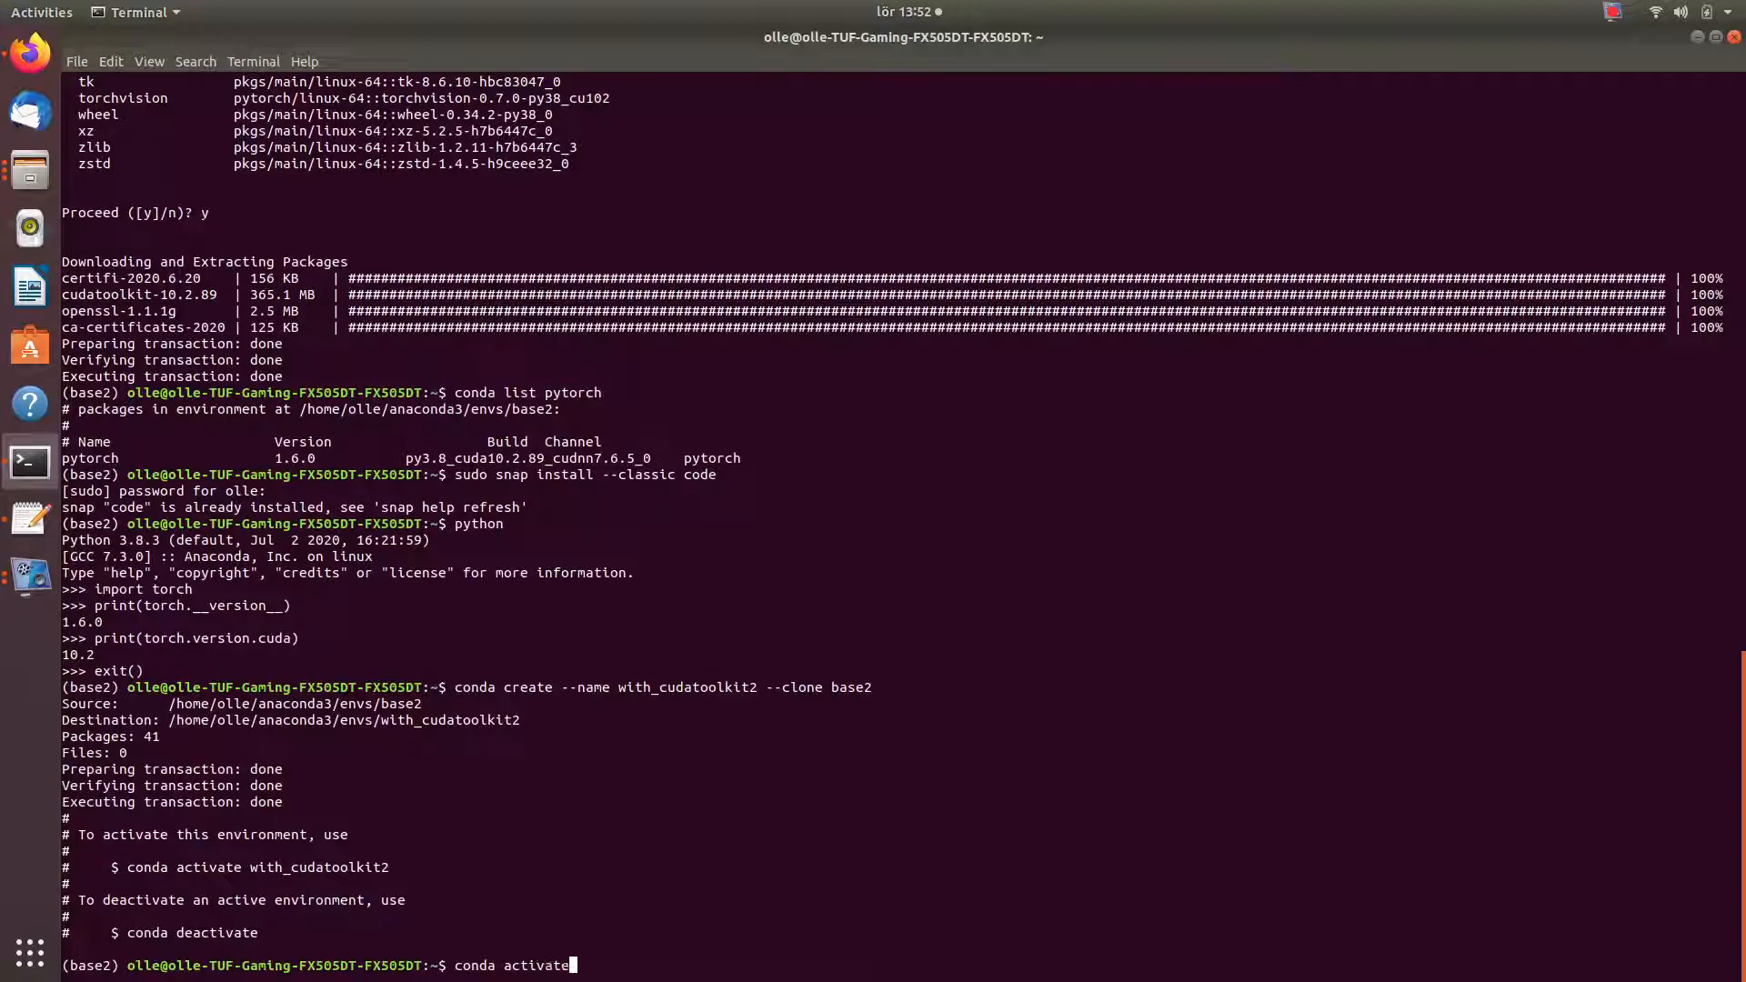
pyautogui.write('with_cudatoolk')
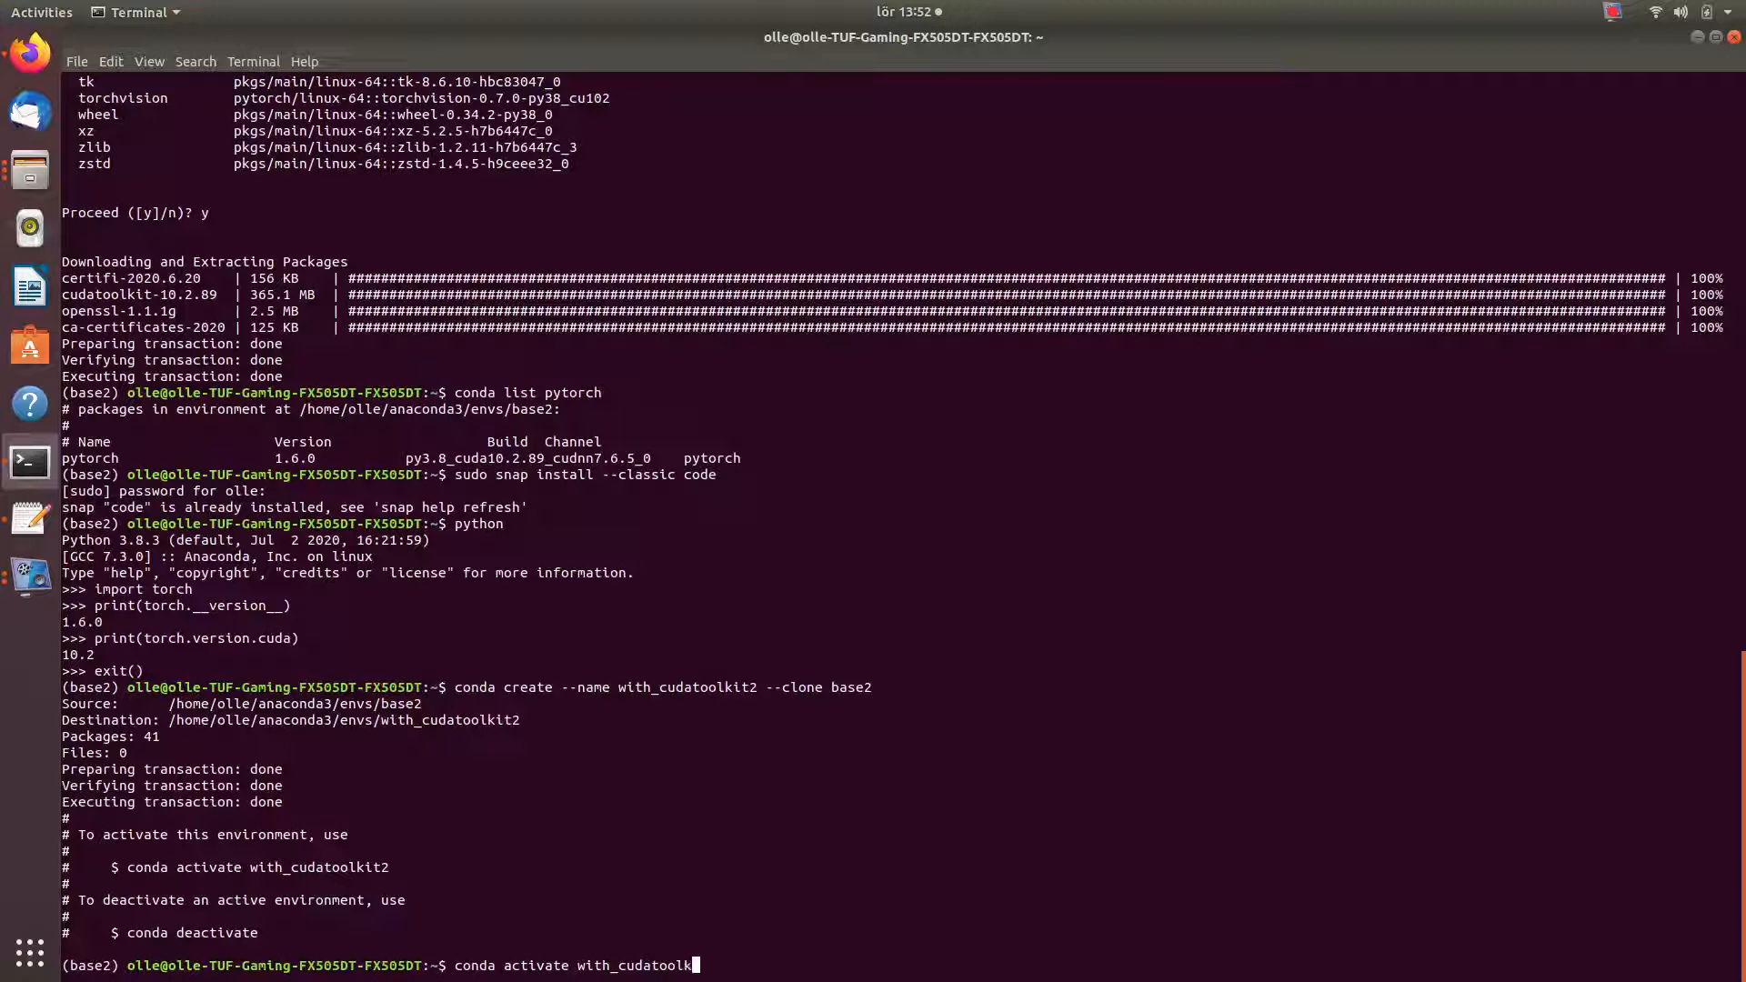
pyautogui.press('Return')
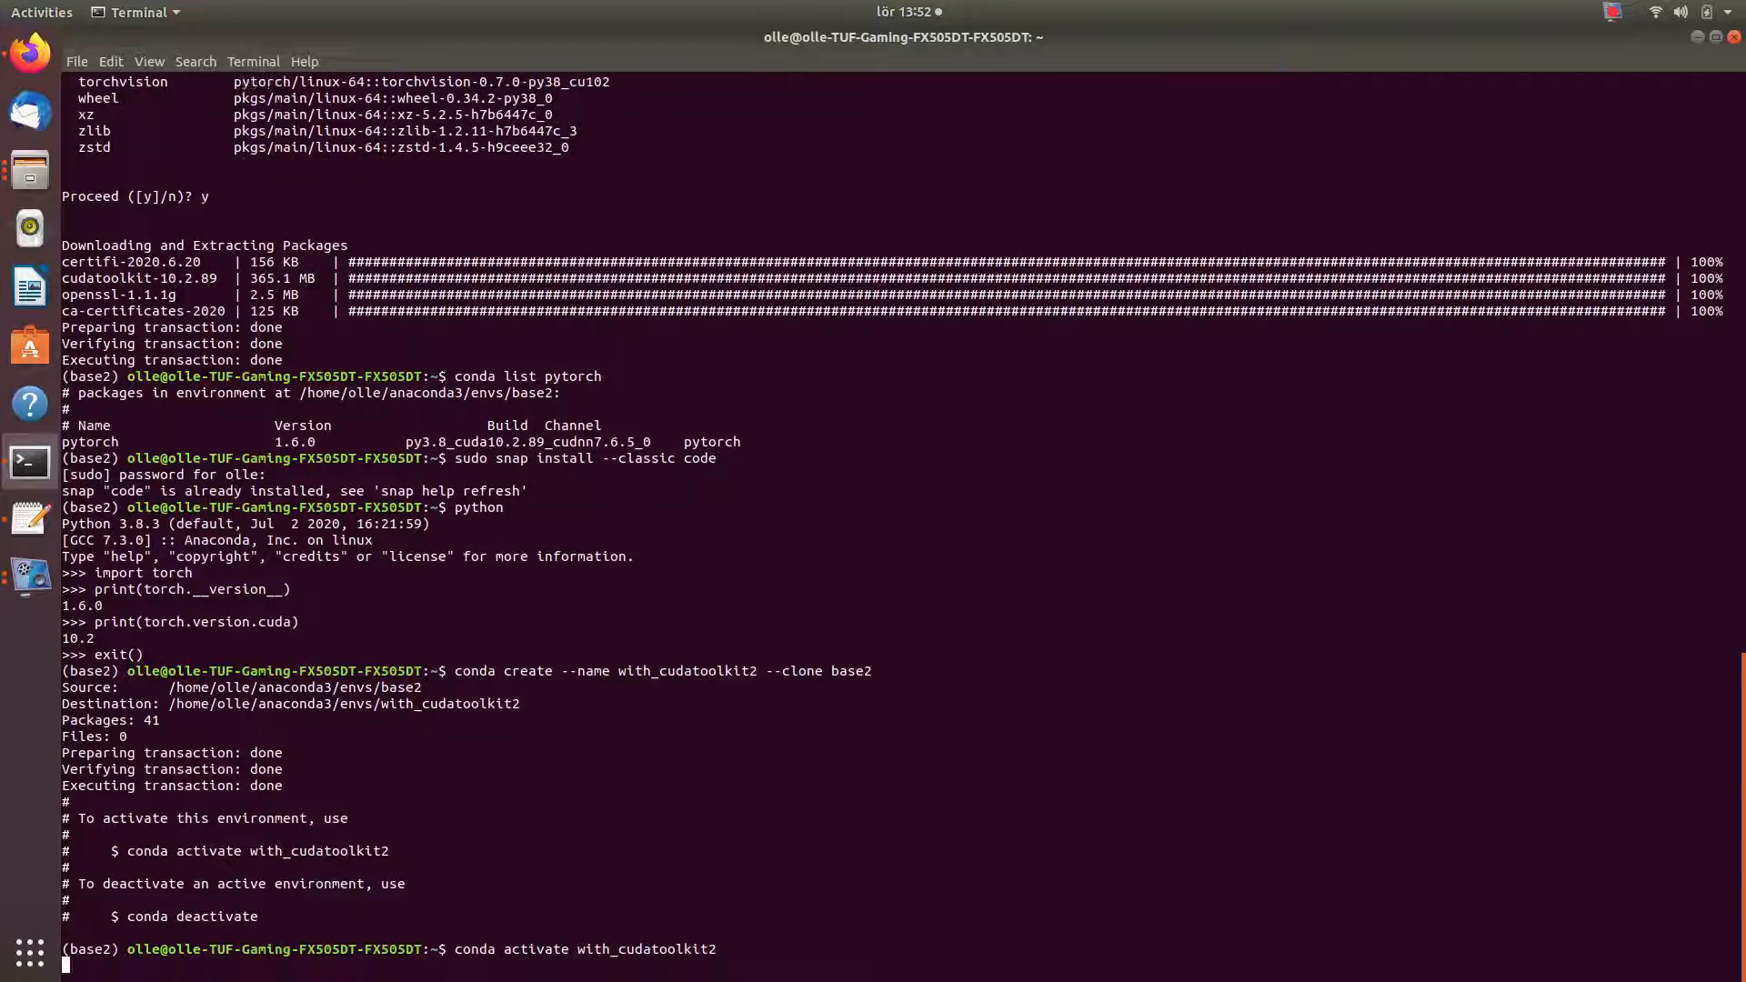
pyautogui.press('Return')
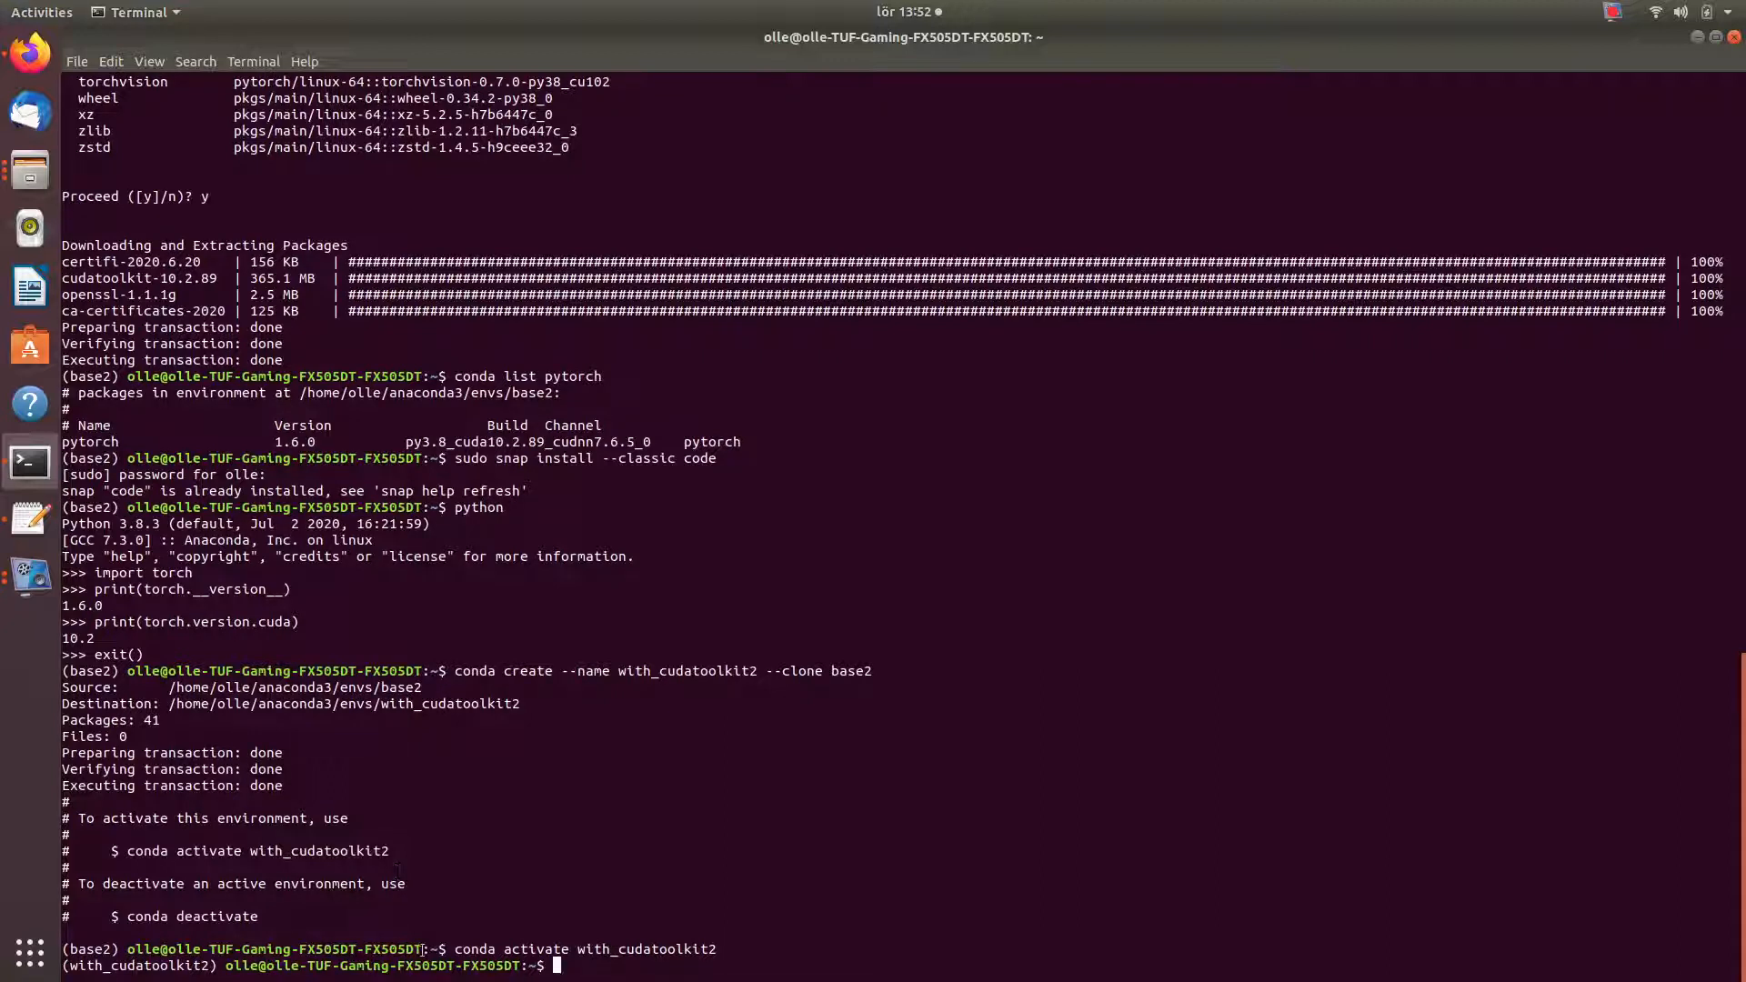
pyautogui.moveTo(473, 915)
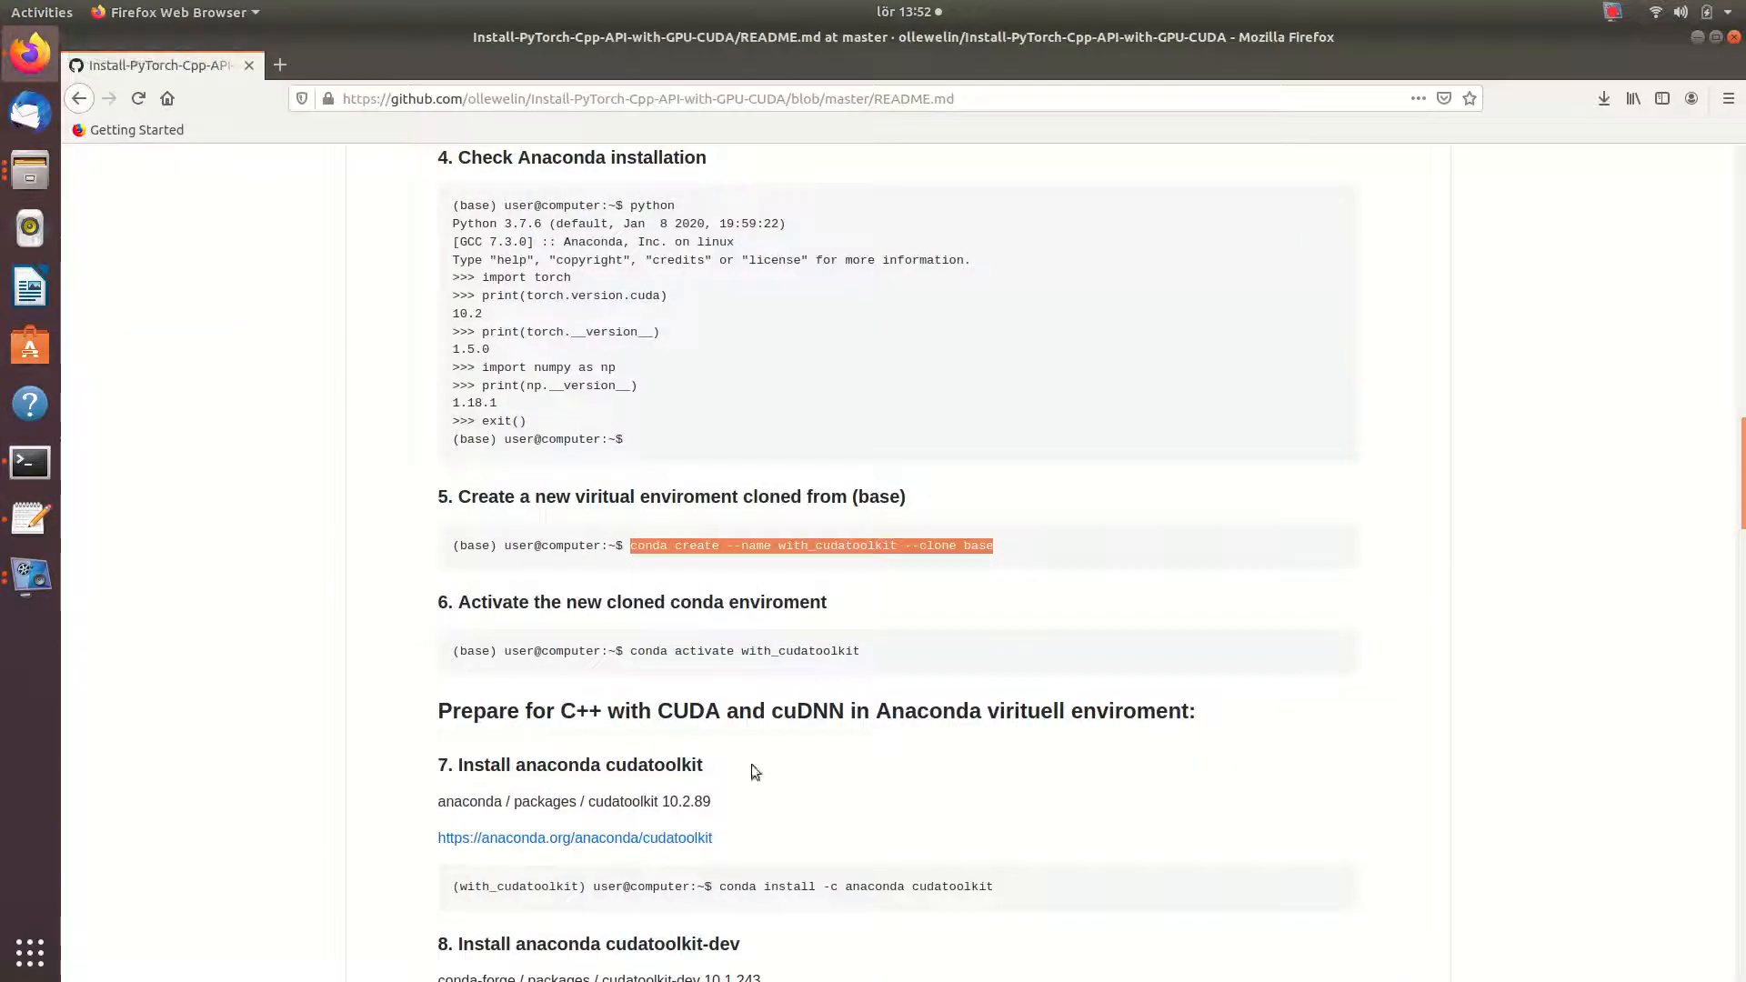
# - Copy 'conda install -c anaconda cudatoolkit' from the anaconda package page and the README step 7
pyautogui.scroll(-3)
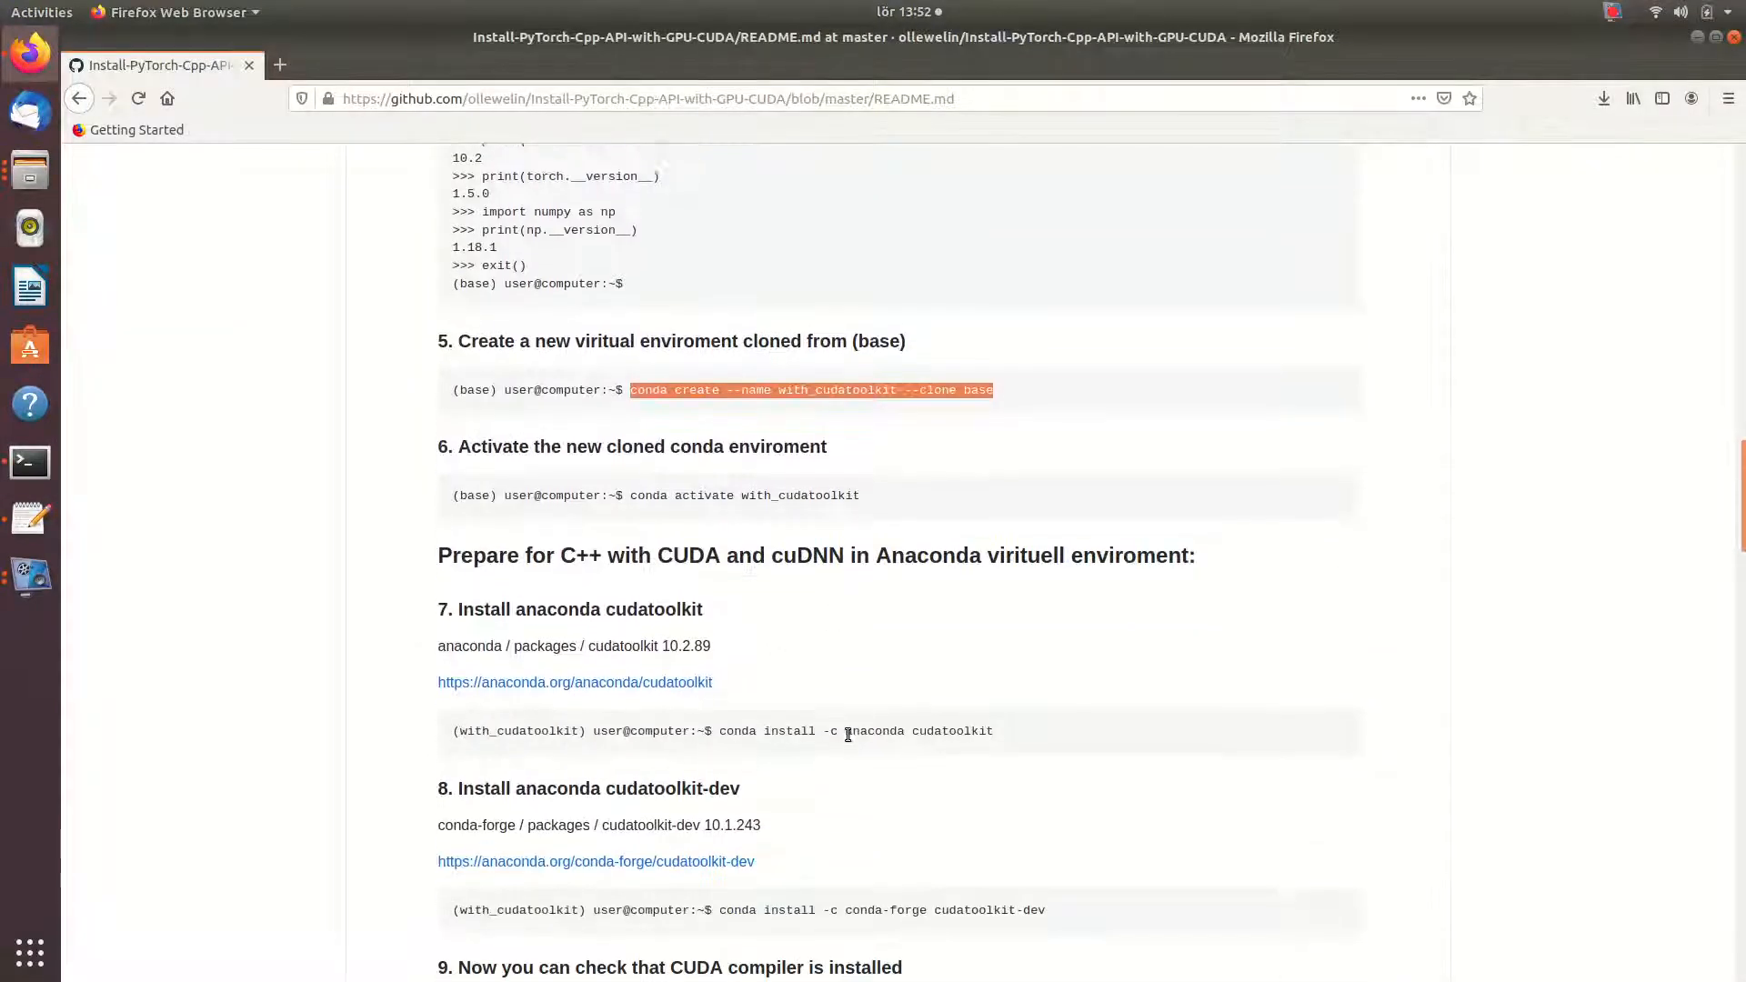
pyautogui.scroll(-3)
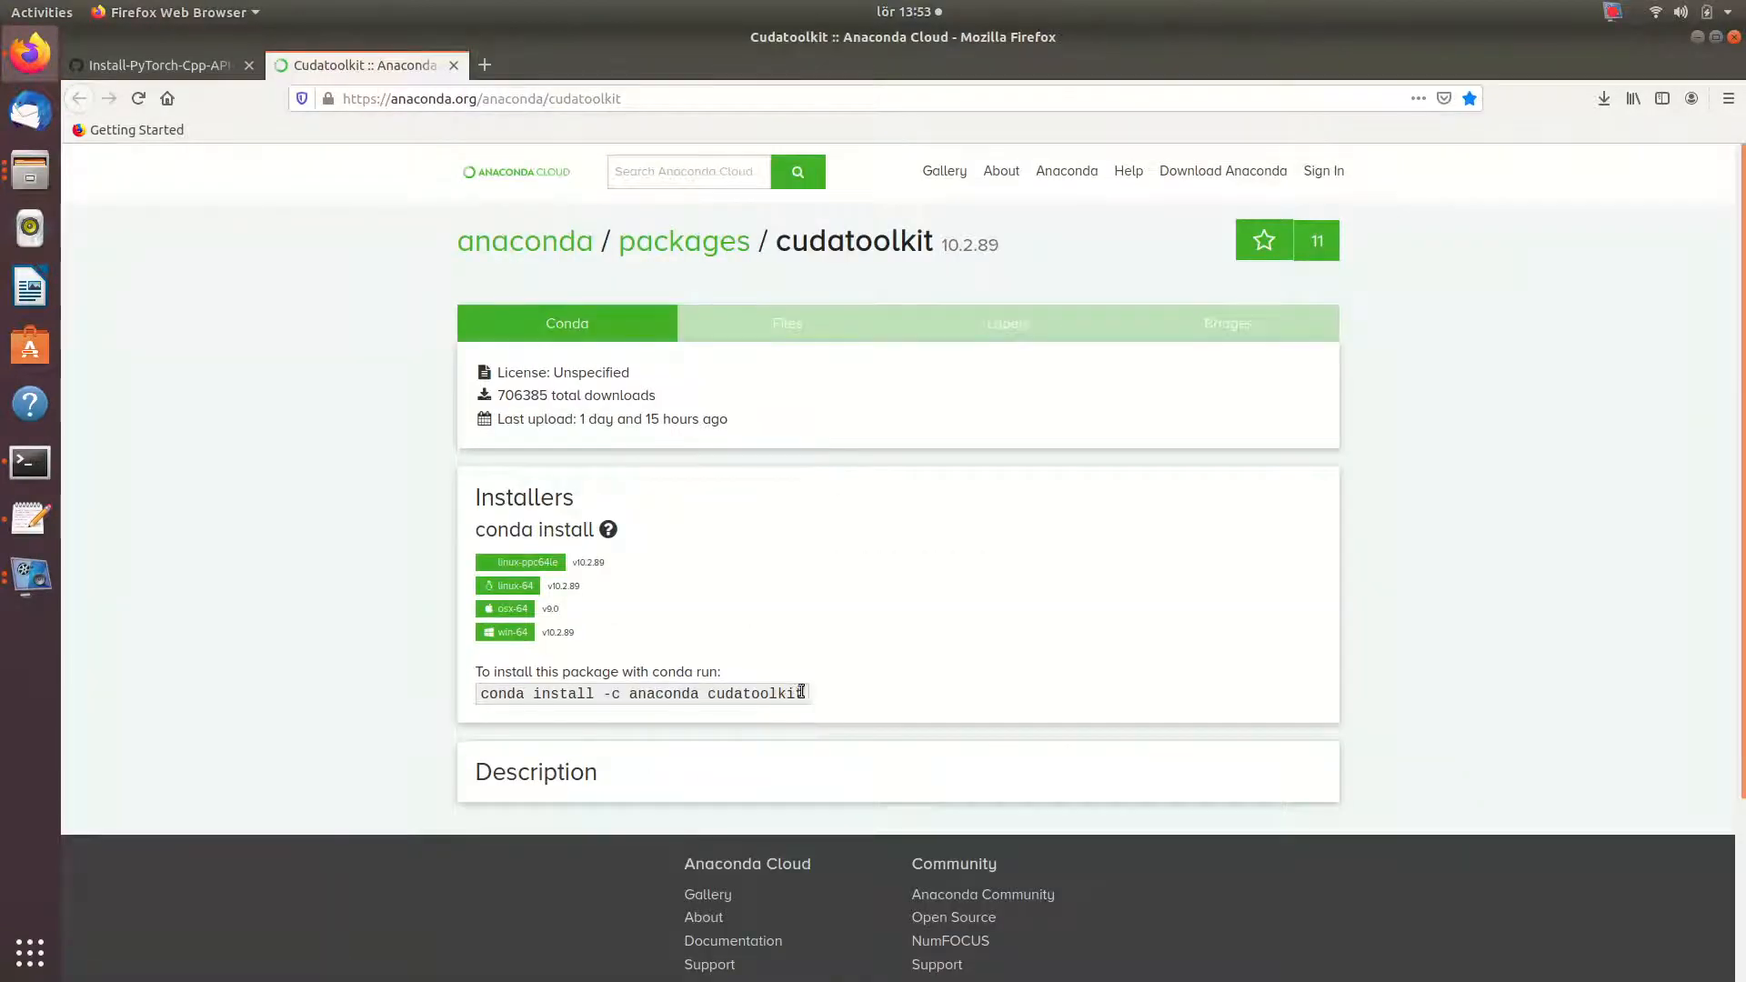
pyautogui.rightClick(642, 693)
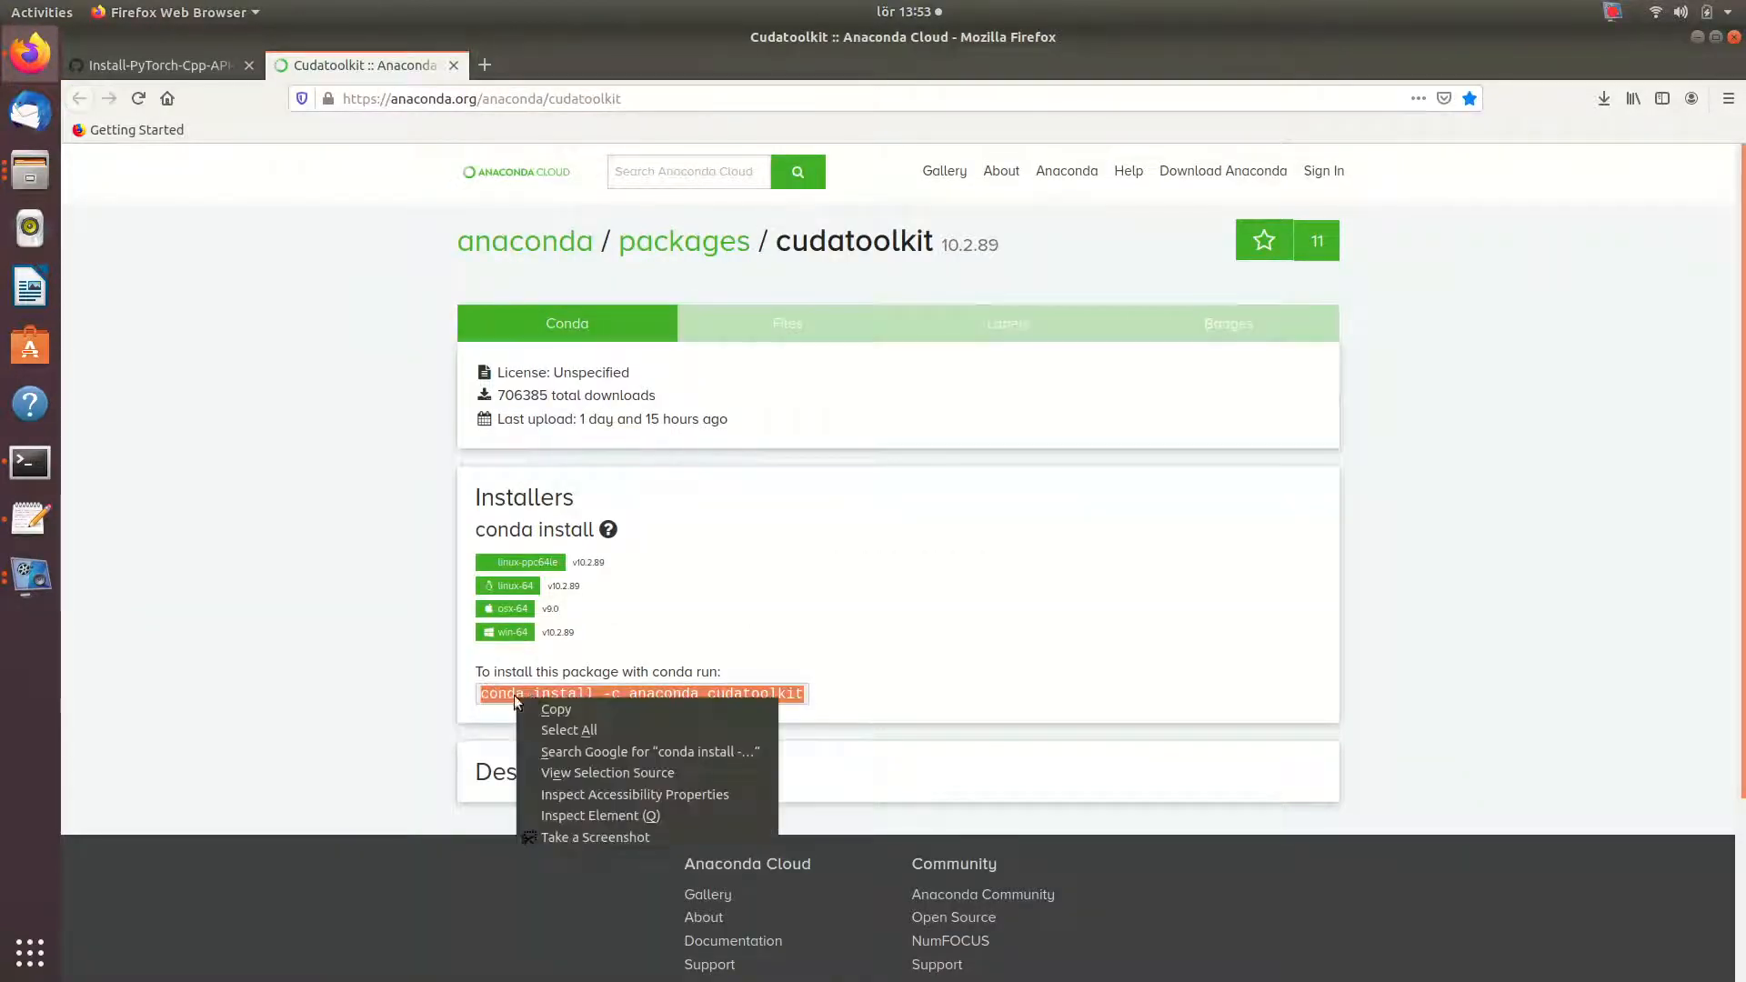
pyautogui.click(300, 9)
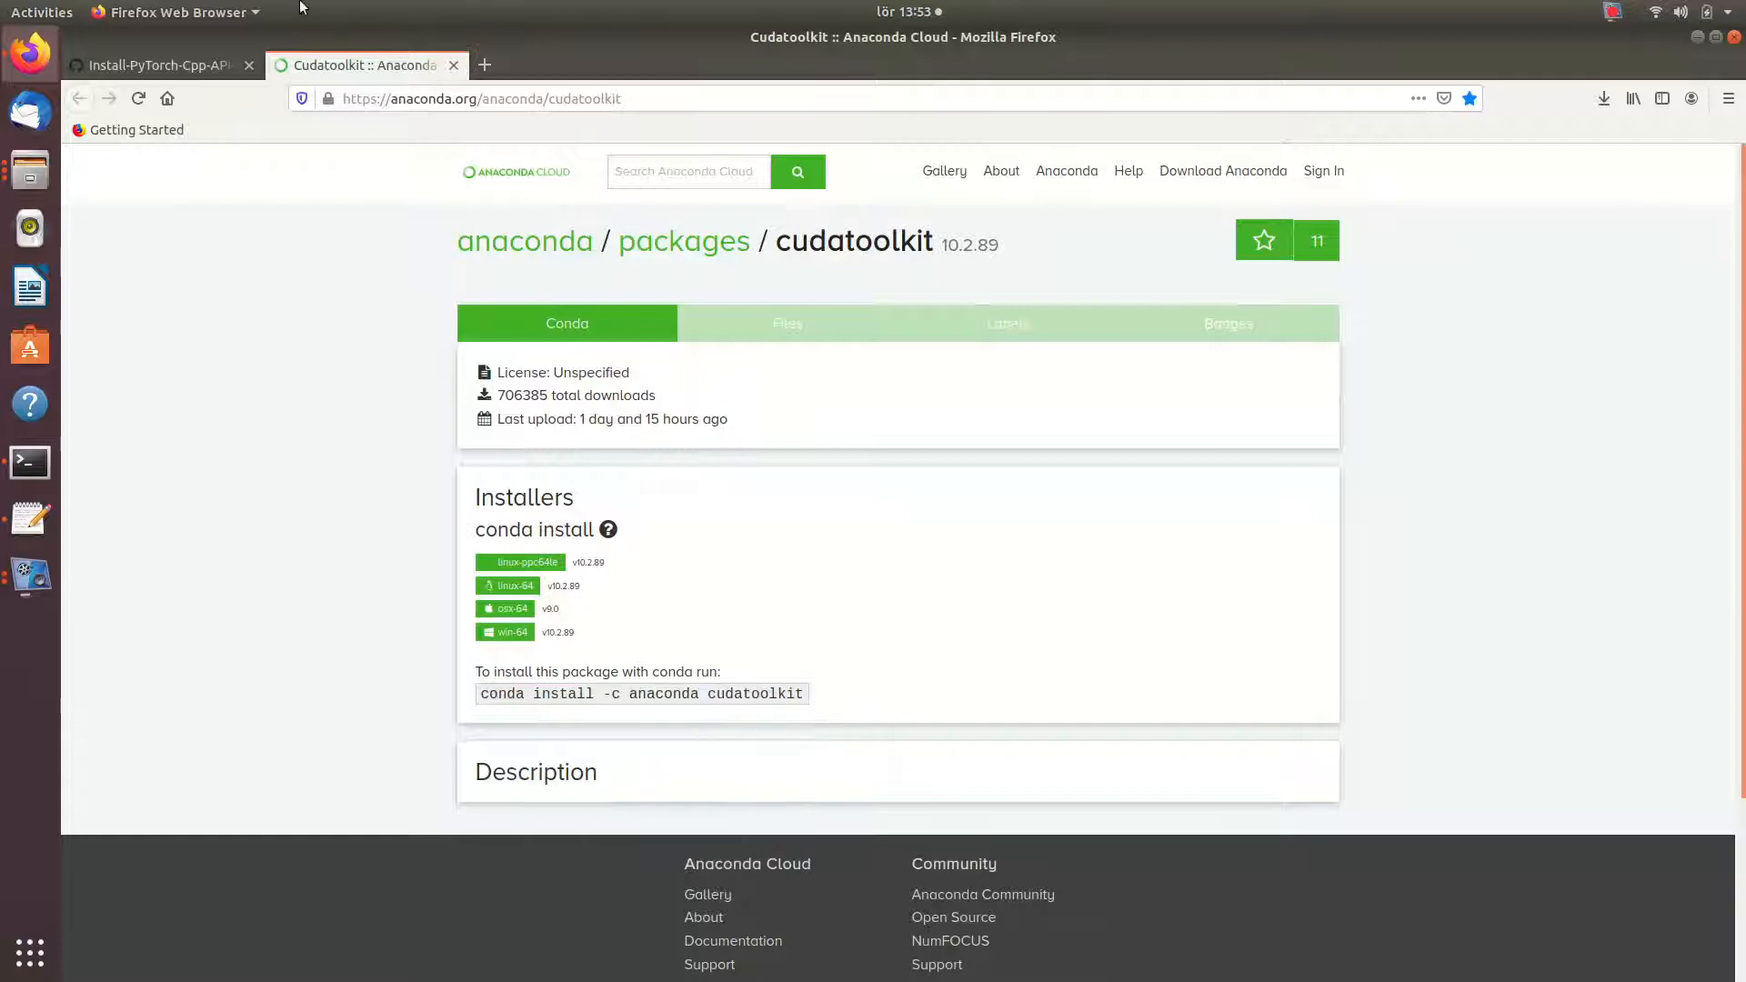
pyautogui.click(157, 66)
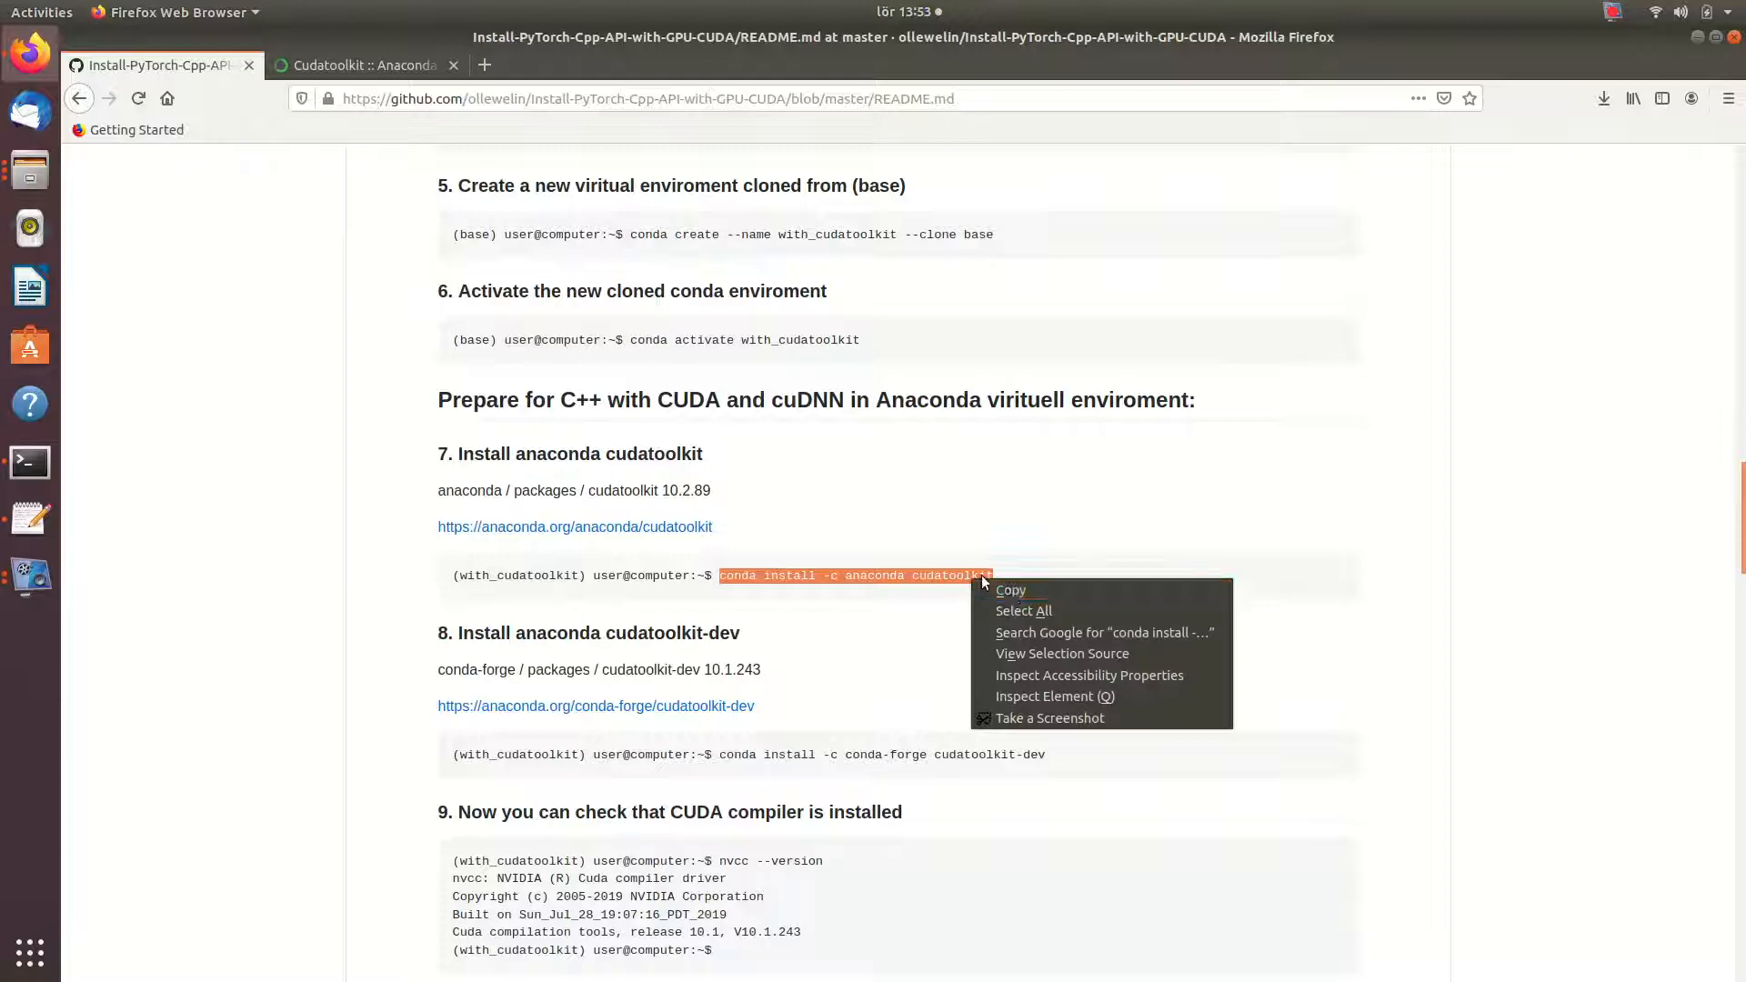
pyautogui.click(27, 462)
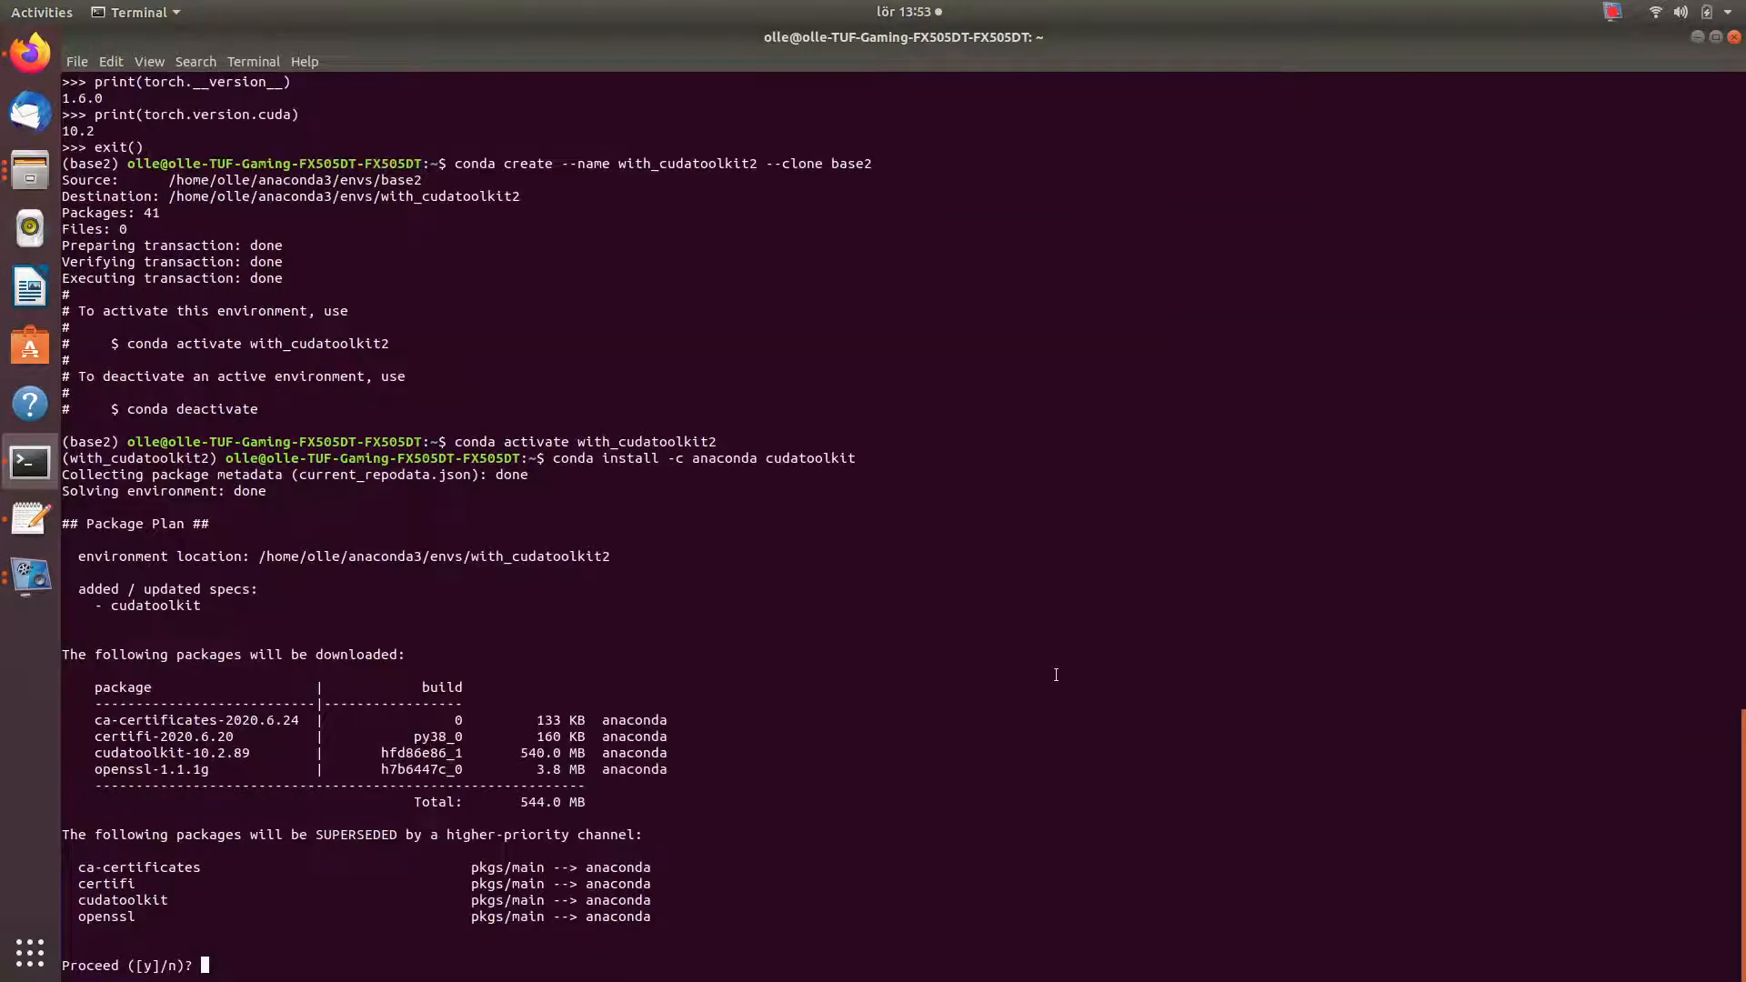
# - Confirm the cudatoolkit 10.2.89 install with y, then run 'nvcc --version'
pyautogui.write('y')
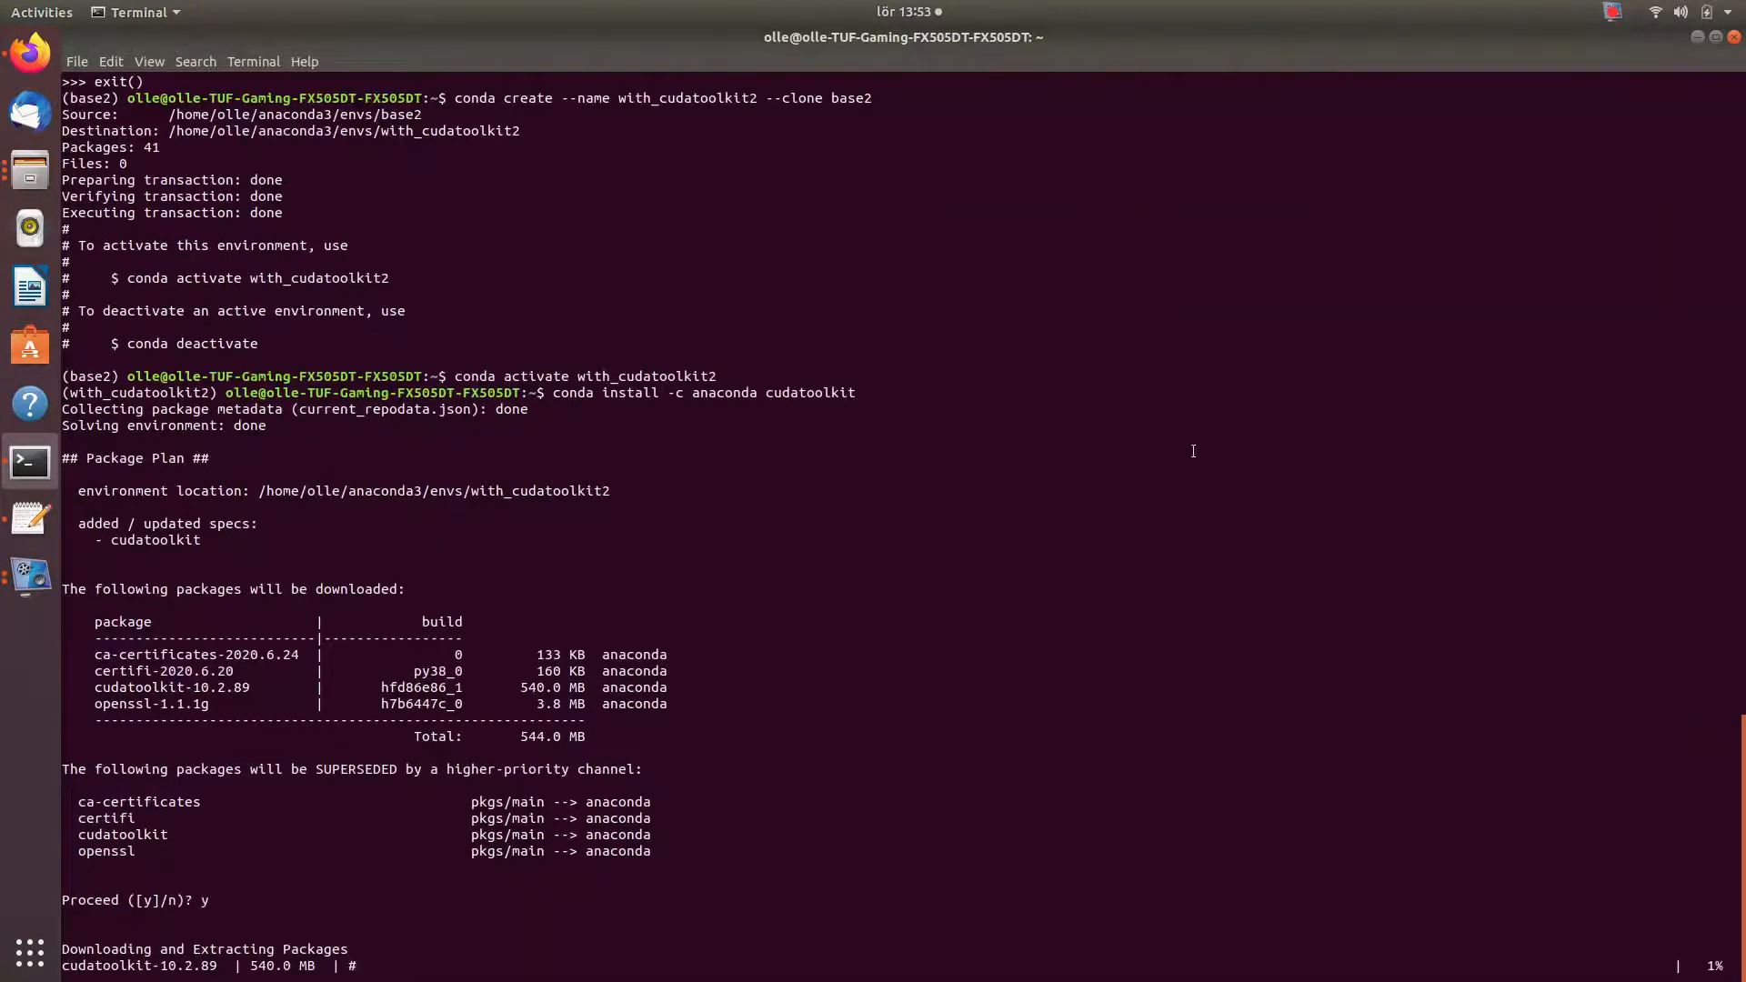
pyautogui.click(1612, 12)
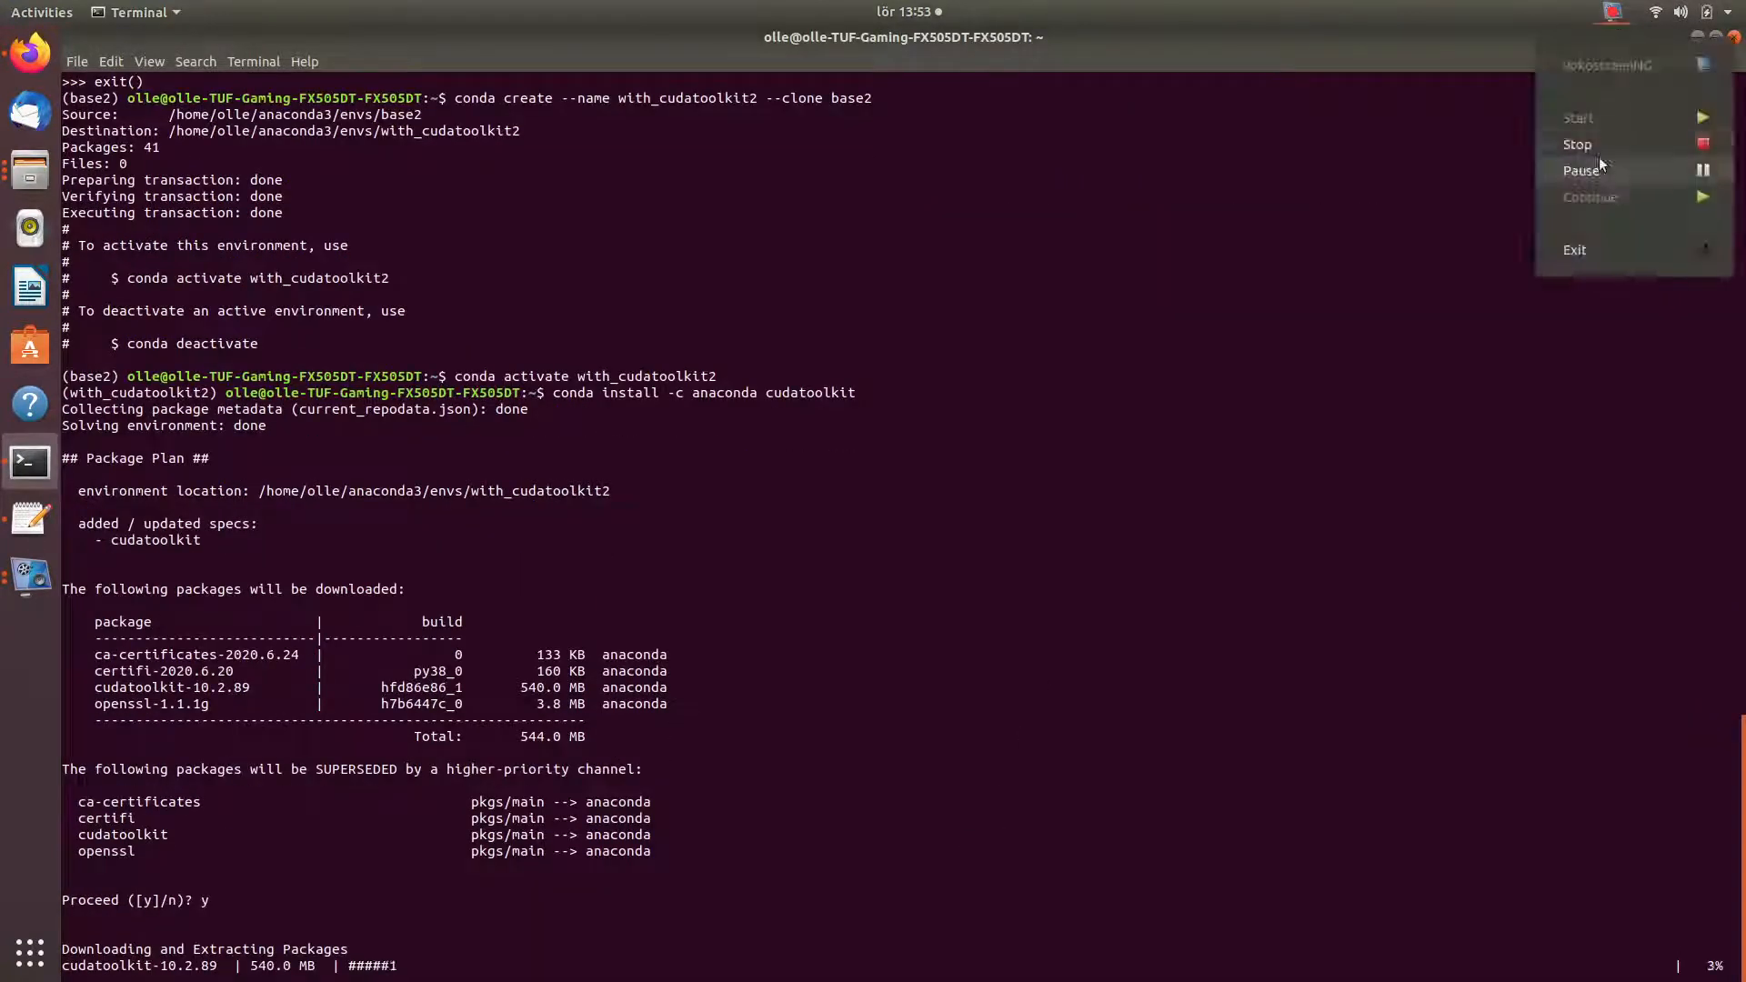
pyautogui.moveTo(1580, 171)
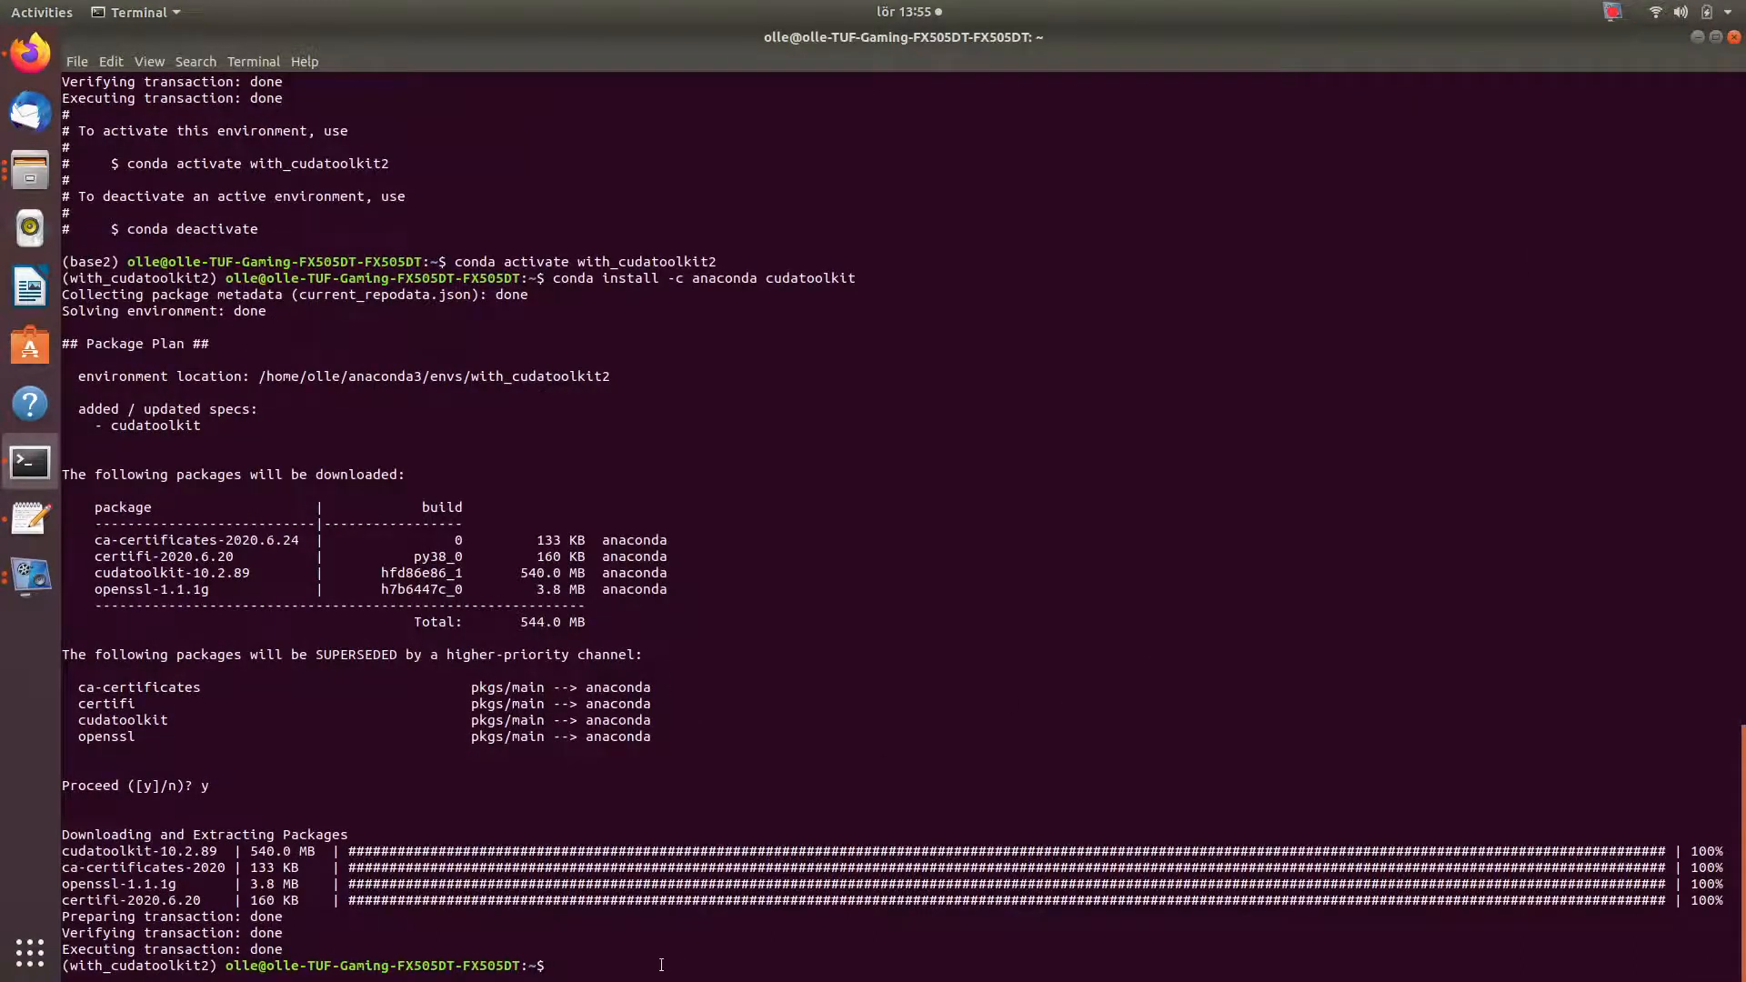
pyautogui.write('n')
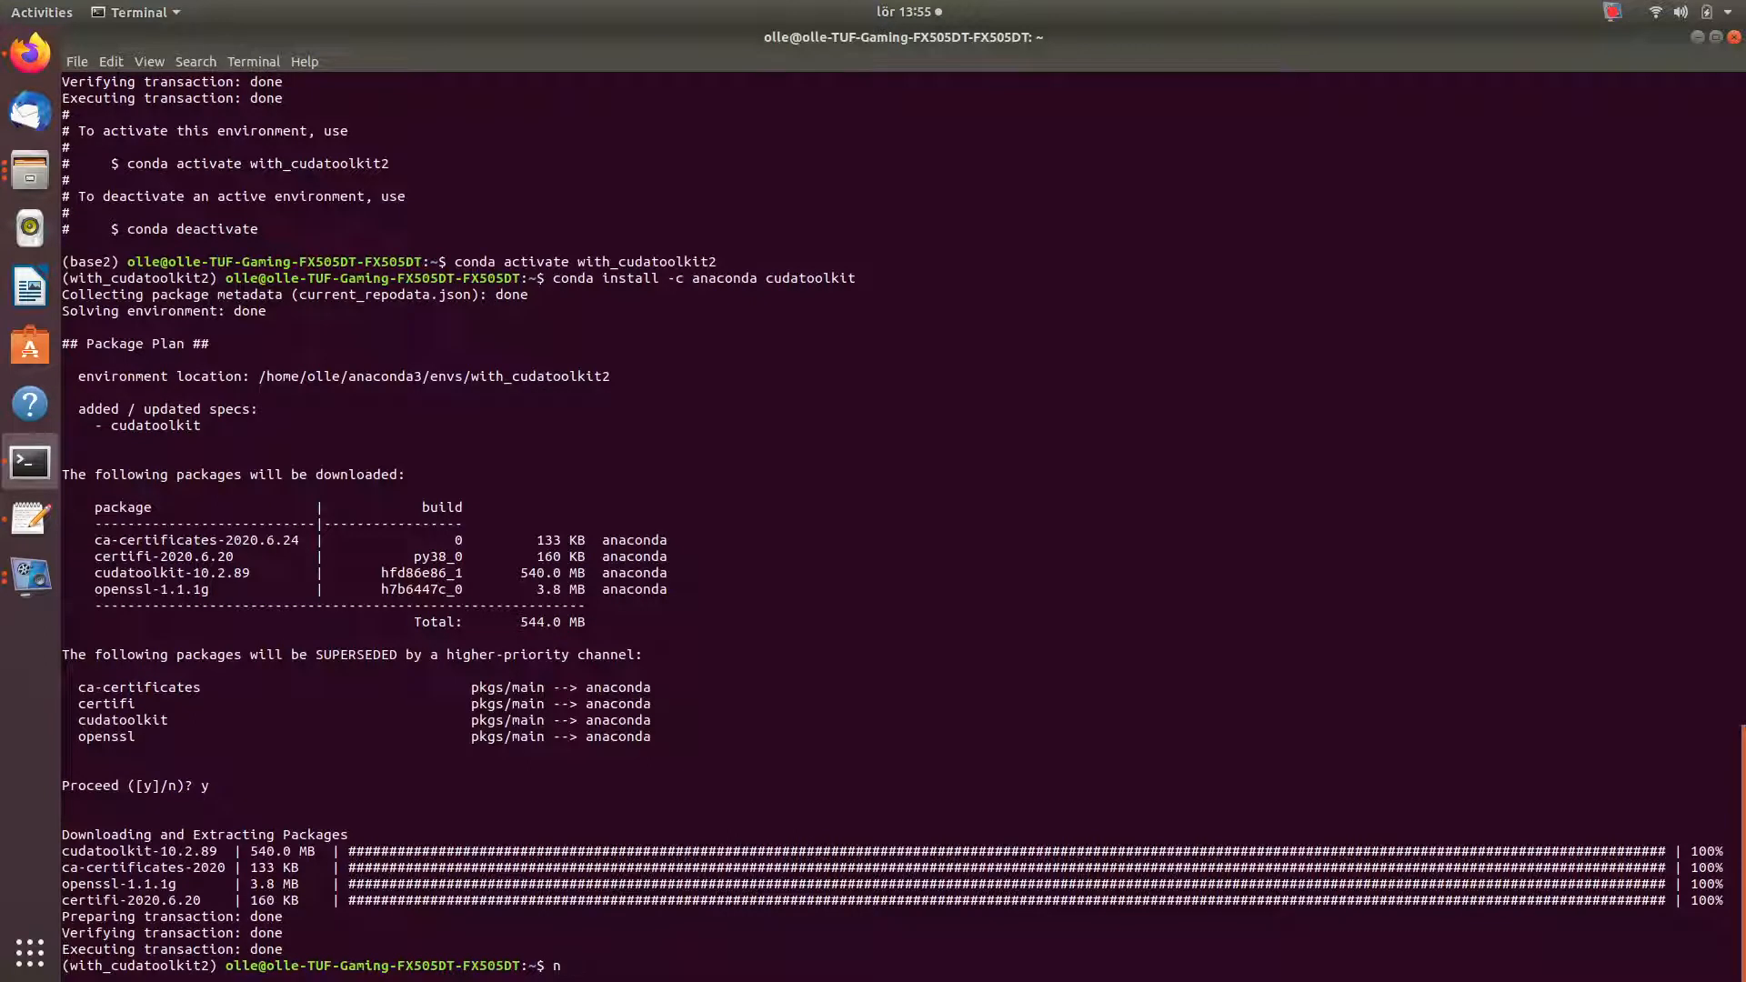
pyautogui.write('v')
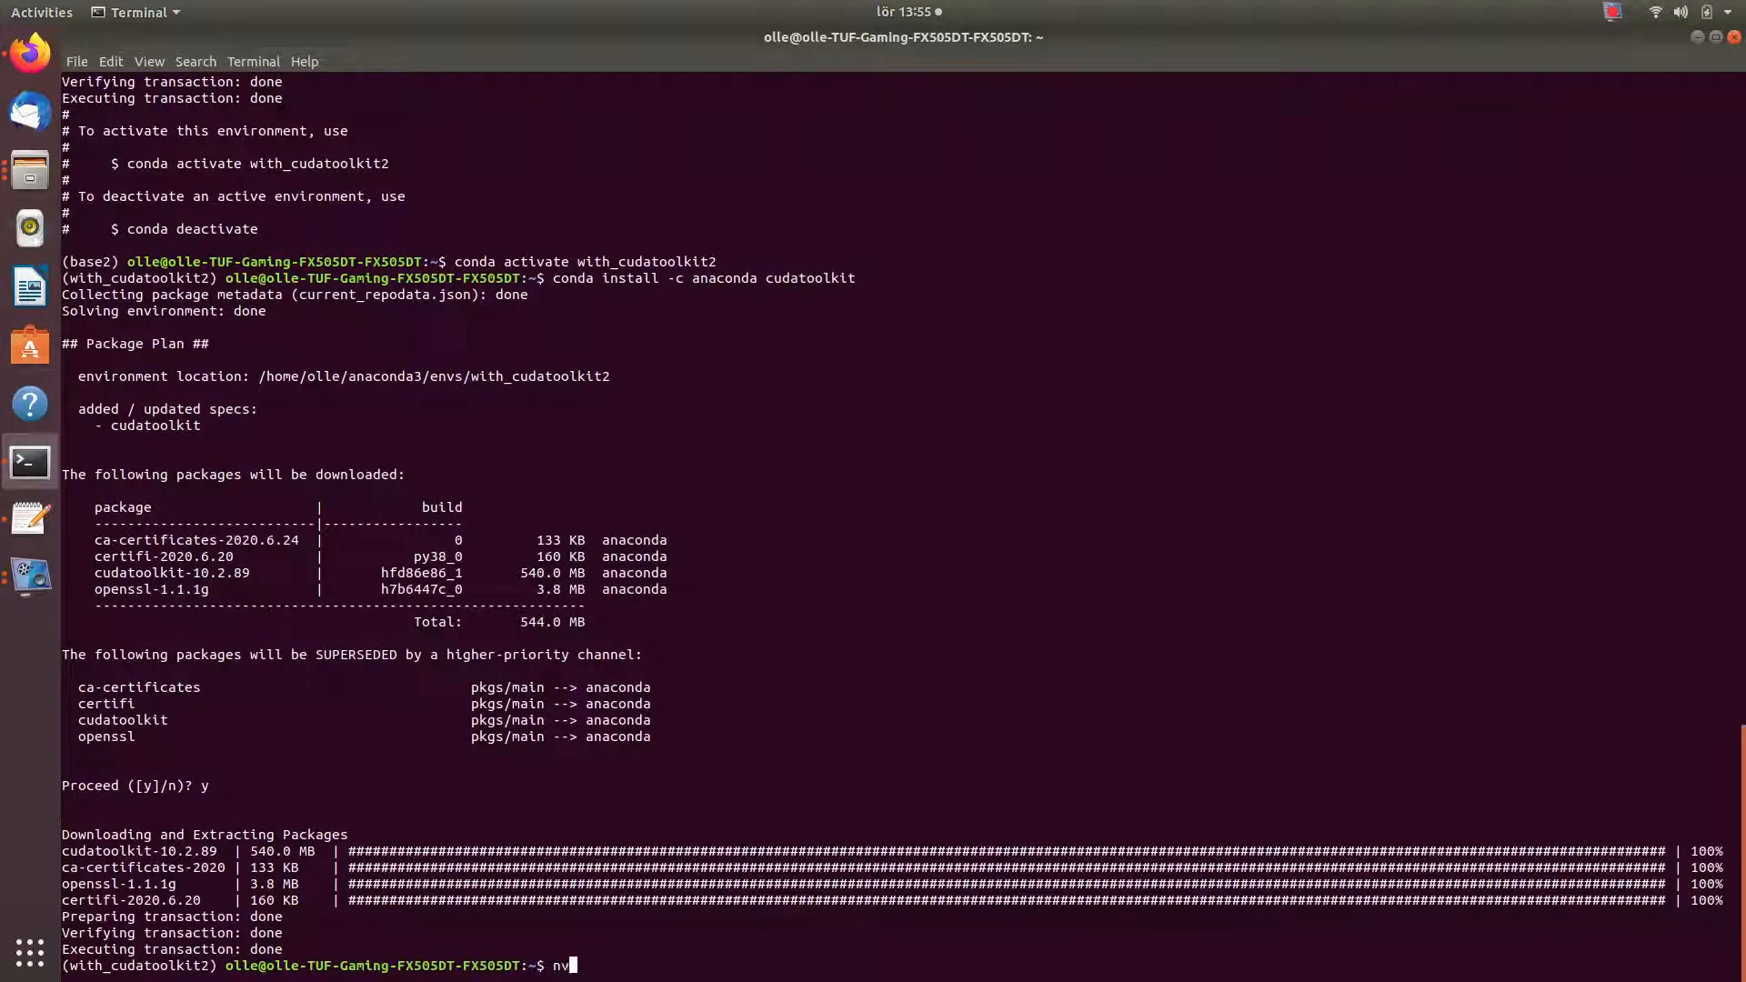
pyautogui.write('cc --version')
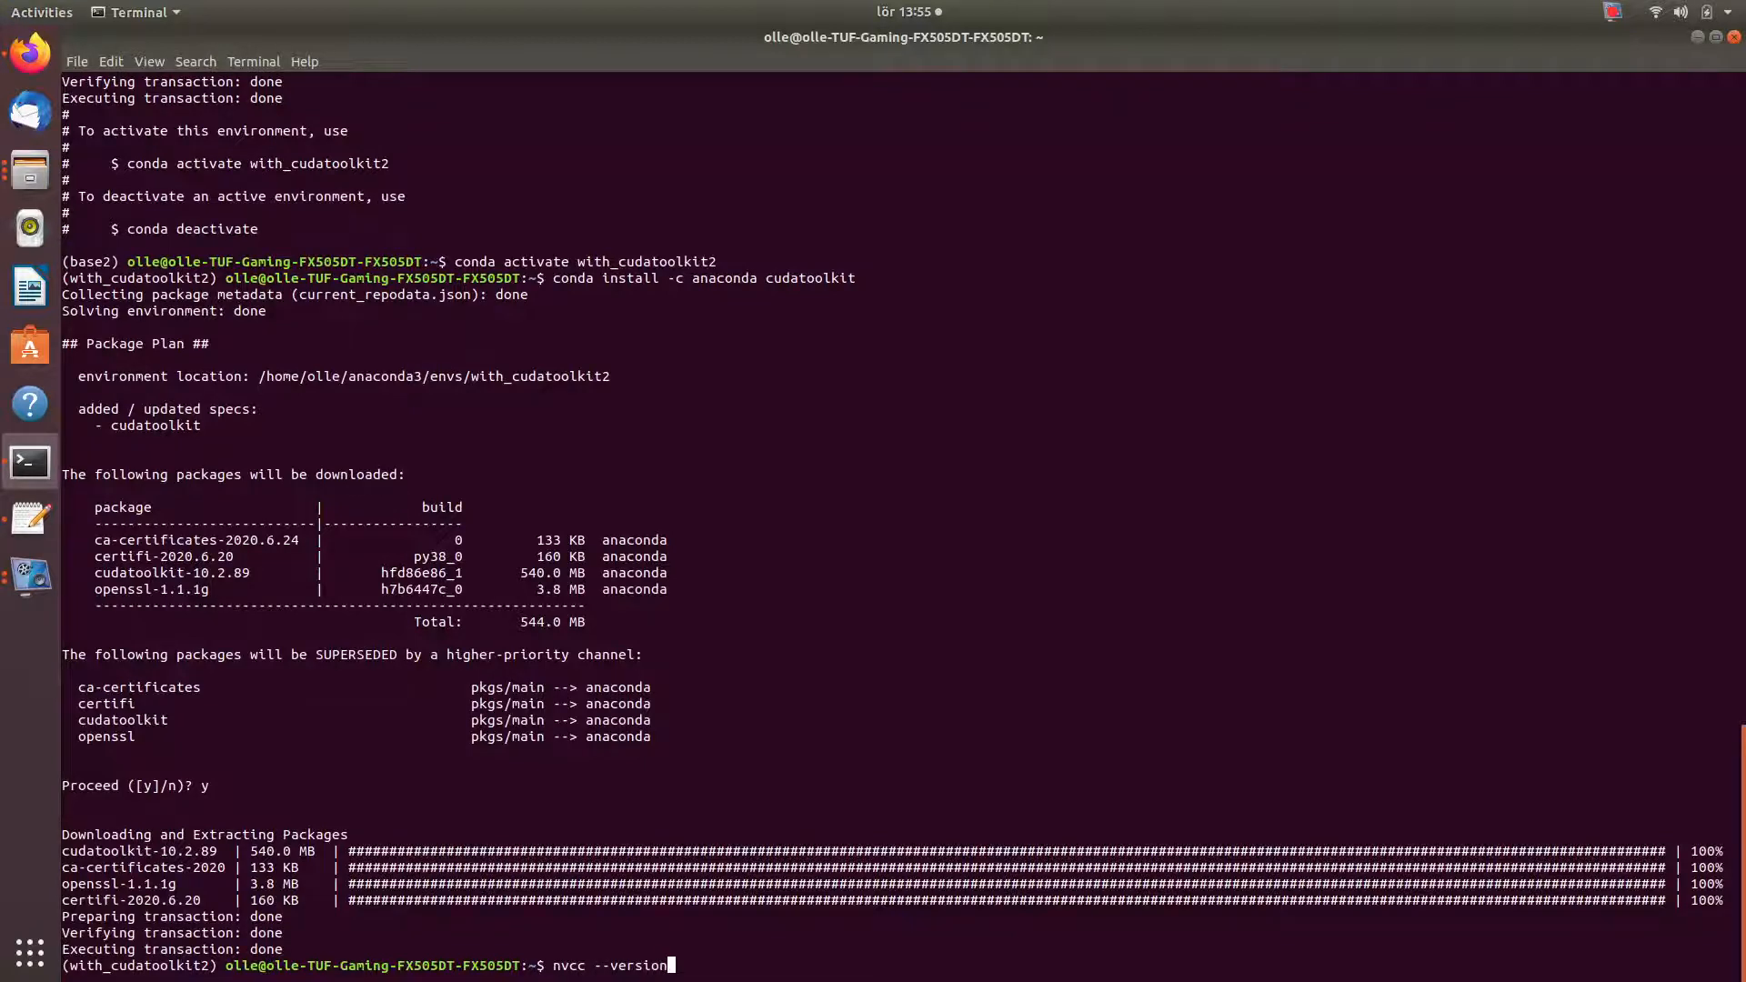
pyautogui.press('Return')
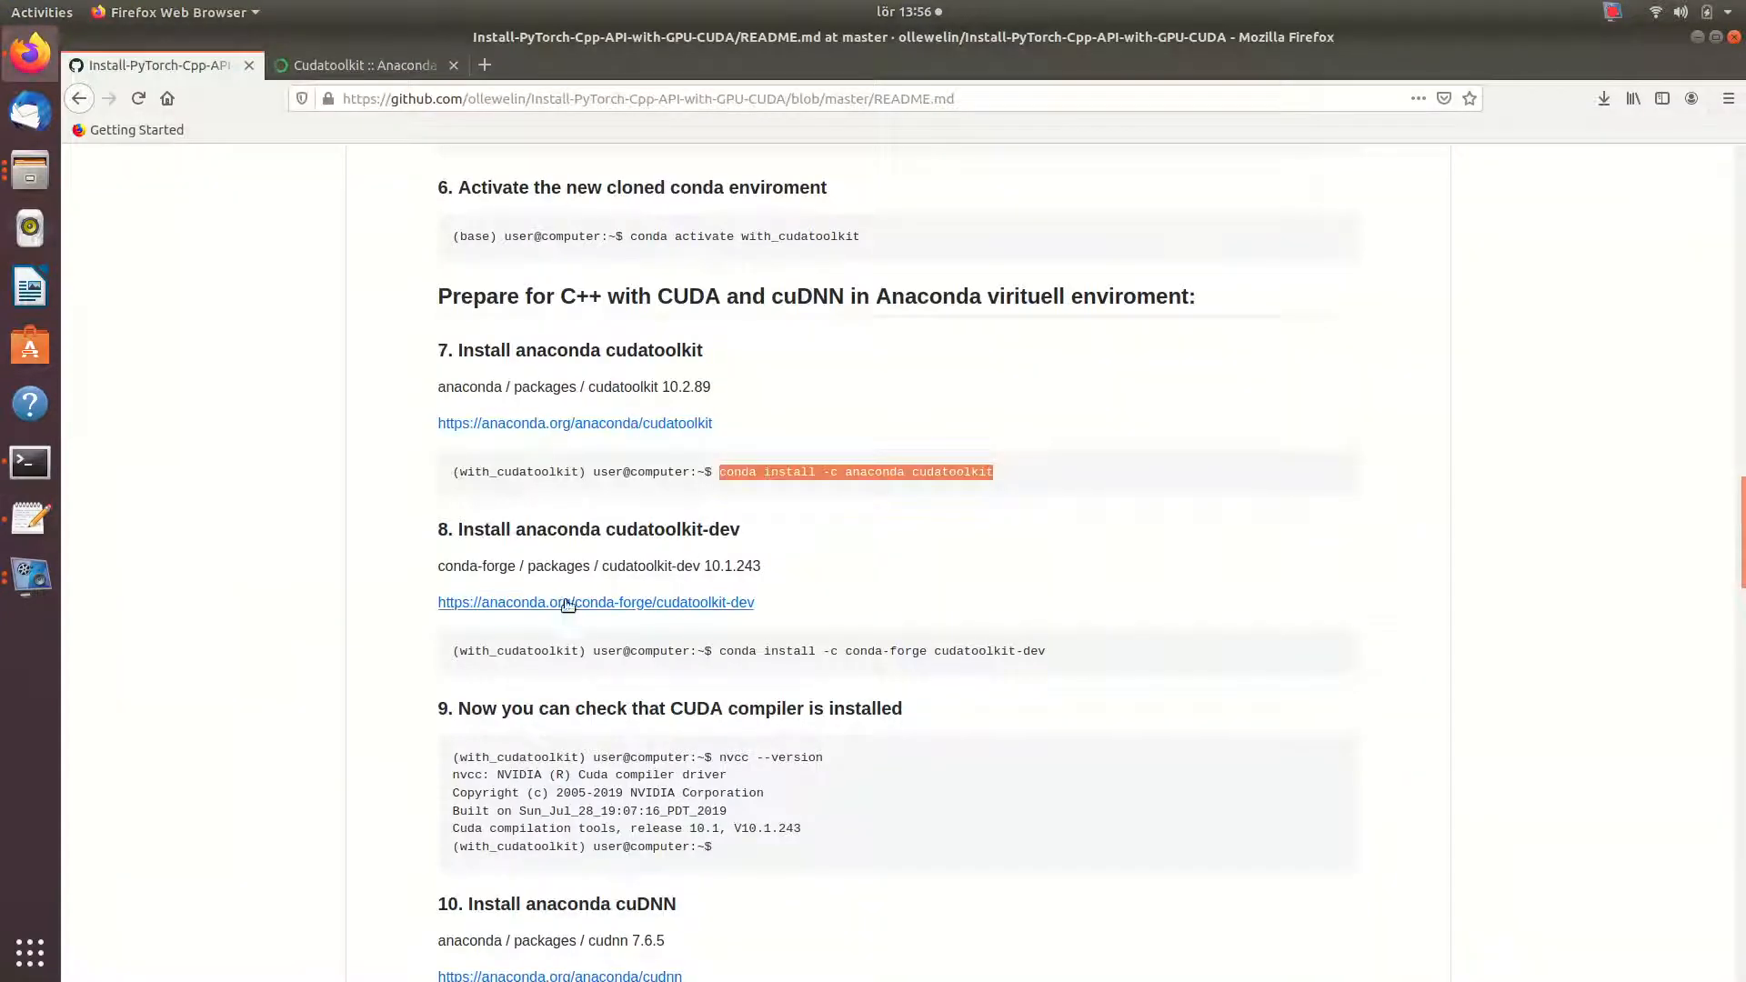
pyautogui.moveTo(767, 676)
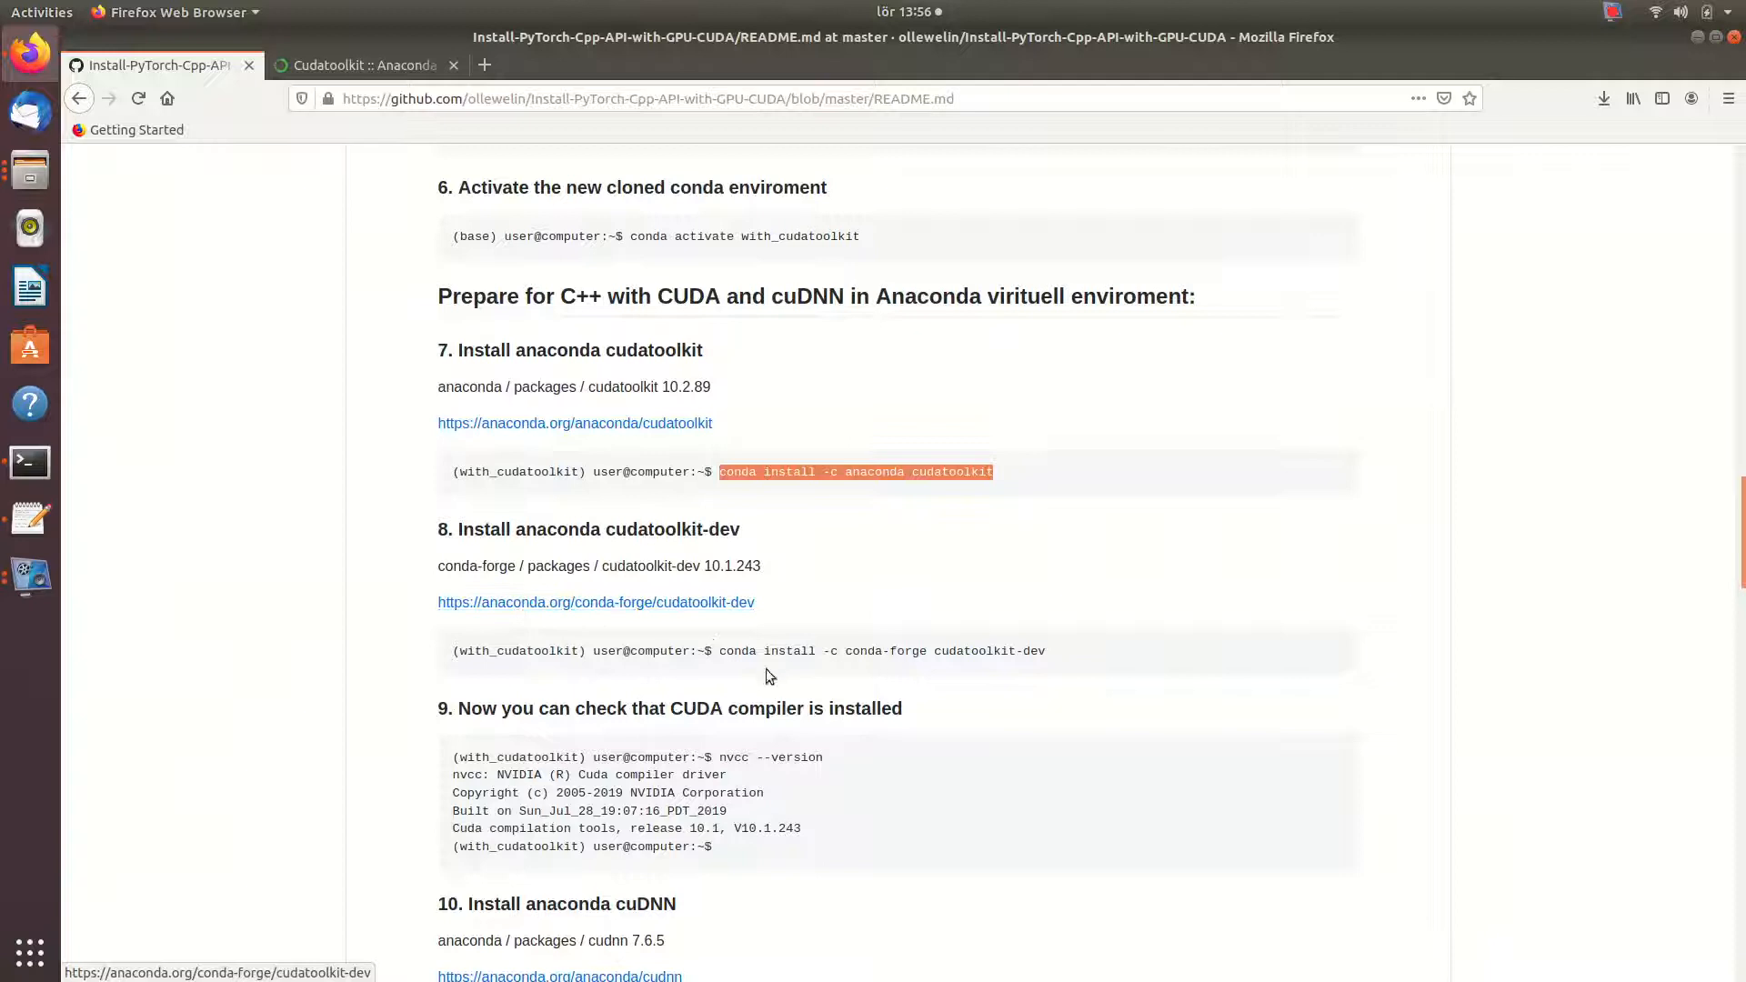
# - Open the conda-forge cudatoolkit-dev page from step 8 and select its first install command
pyautogui.doubleClick(880, 651)
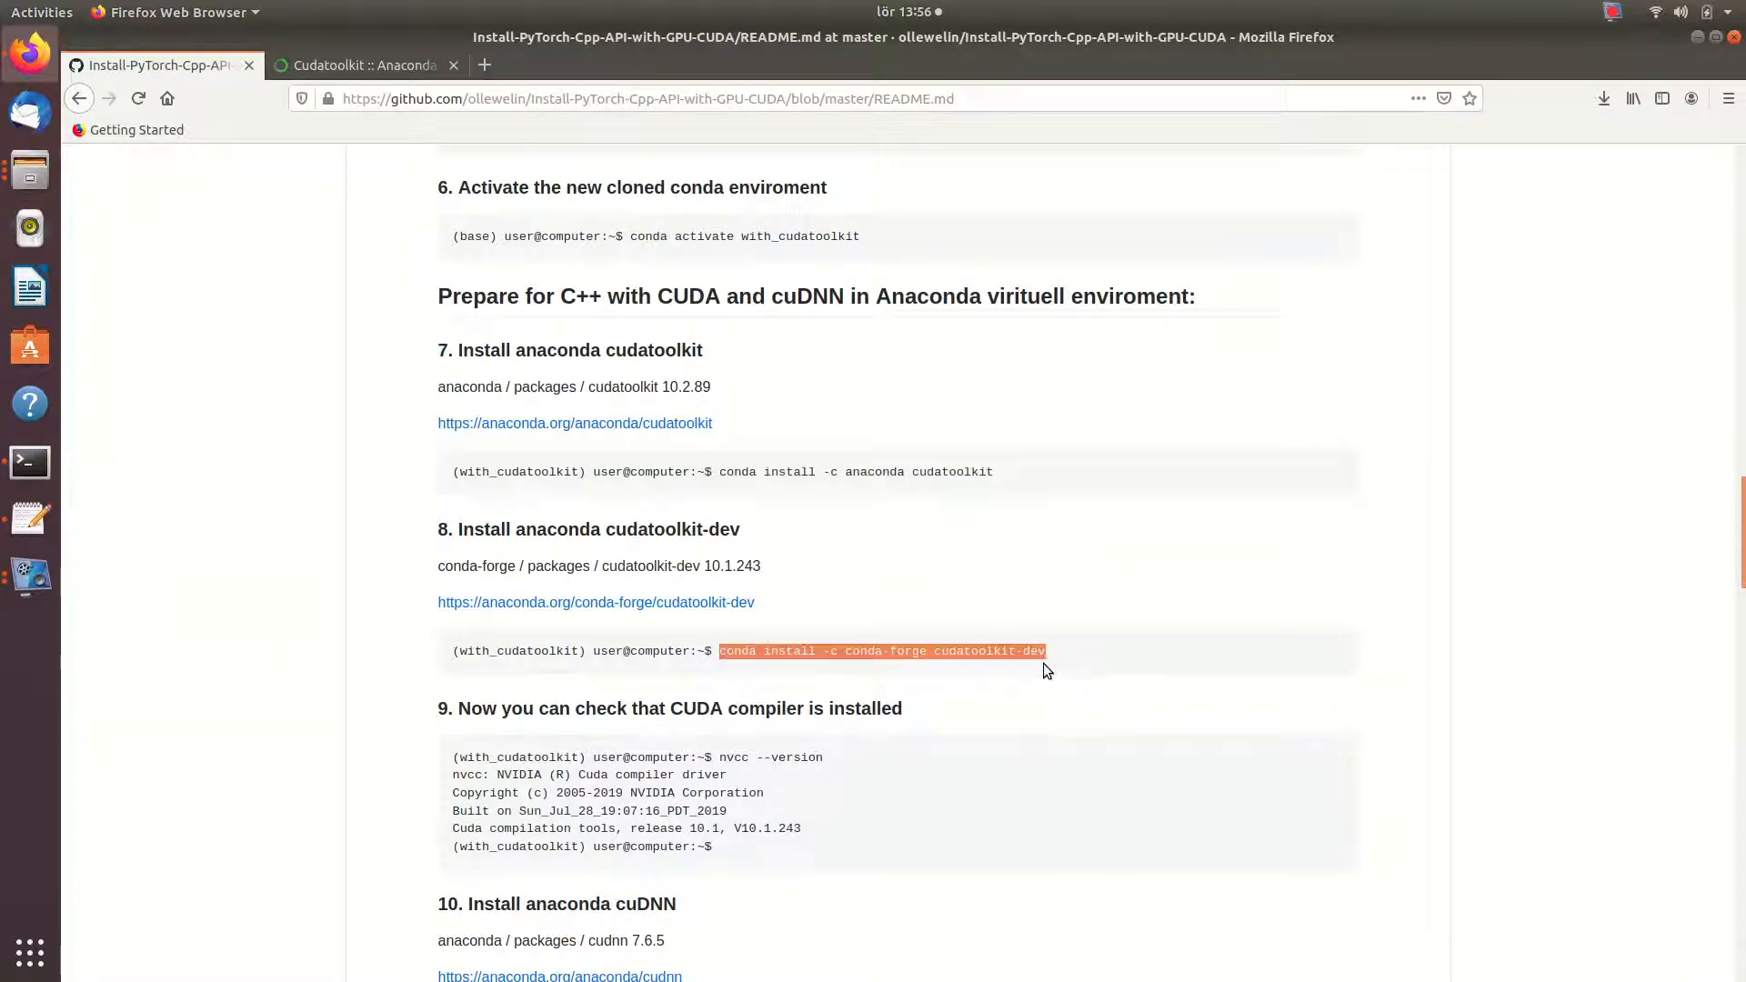
pyautogui.moveTo(629, 613)
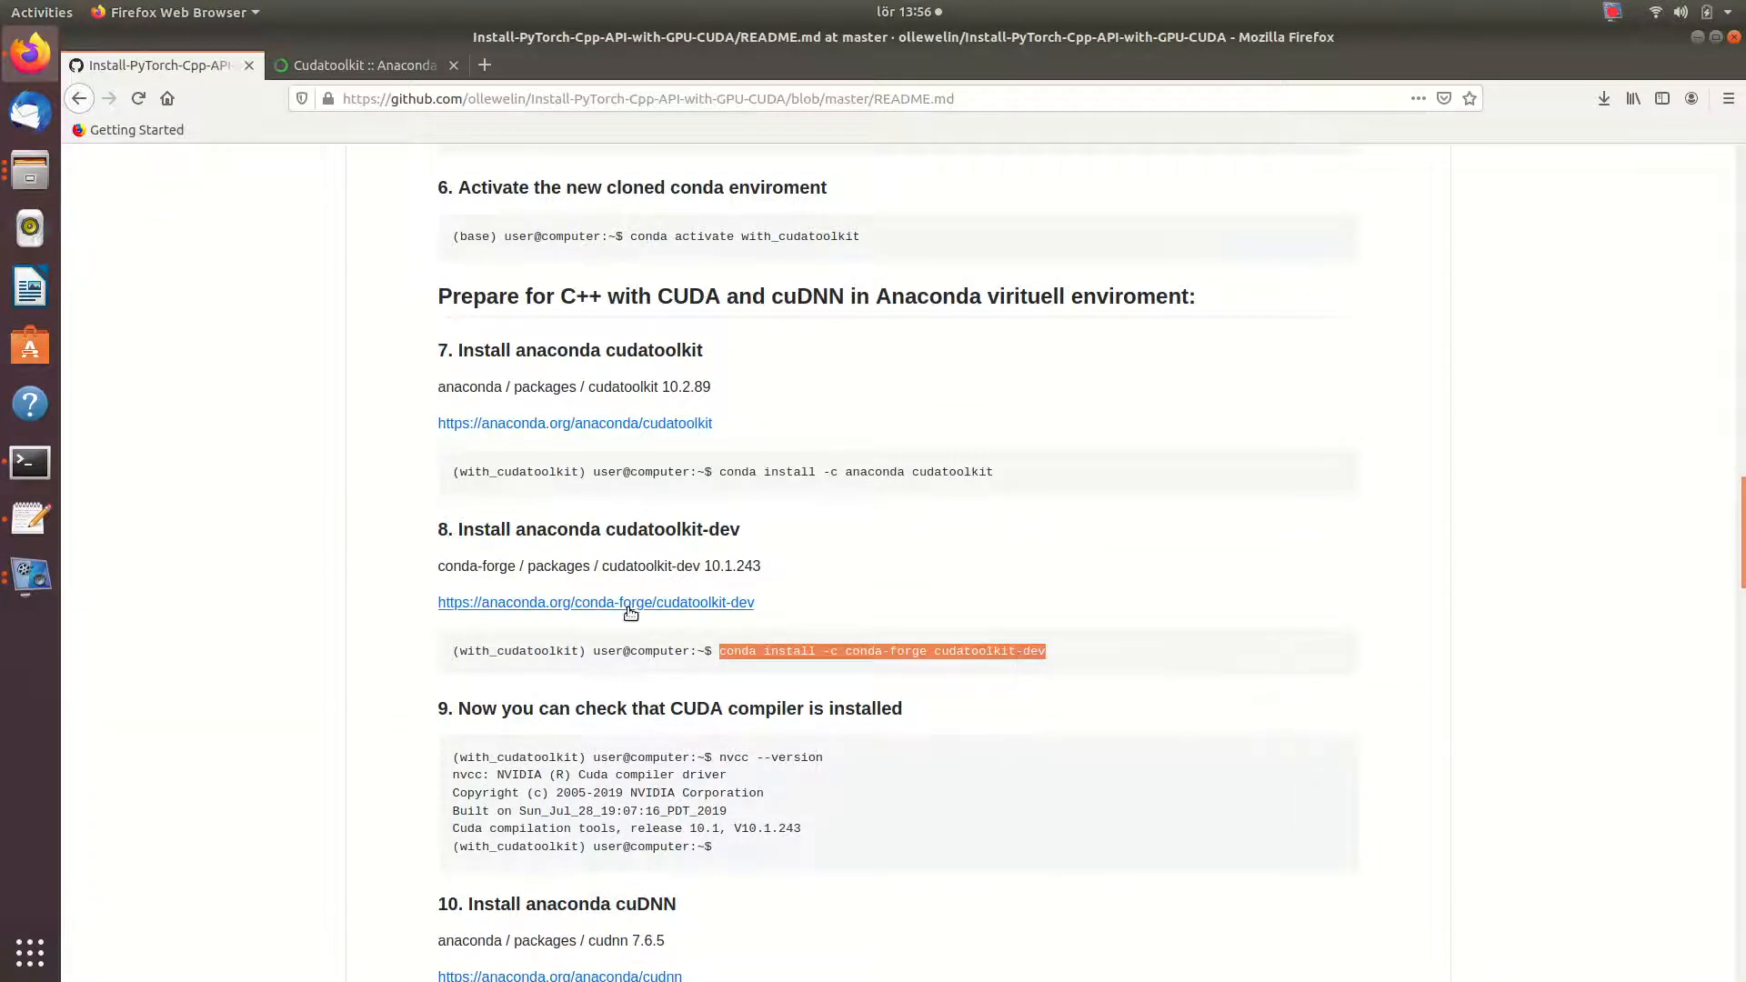
pyautogui.click(594, 602)
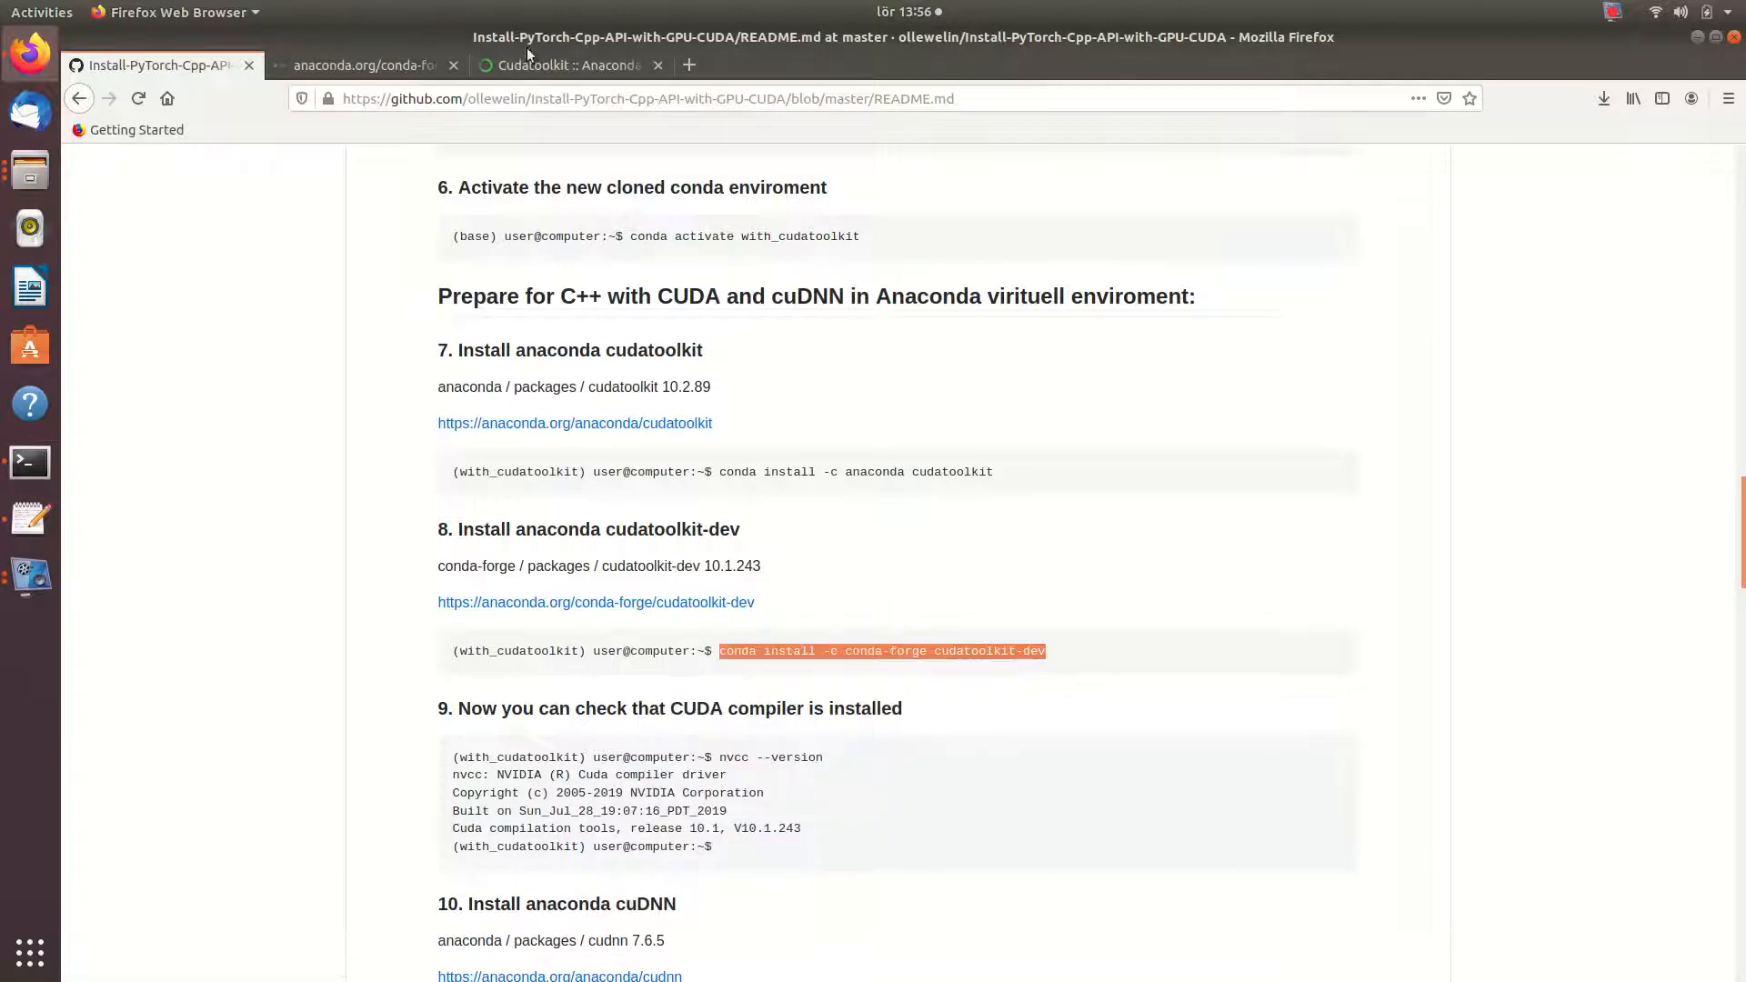
pyautogui.click(595, 602)
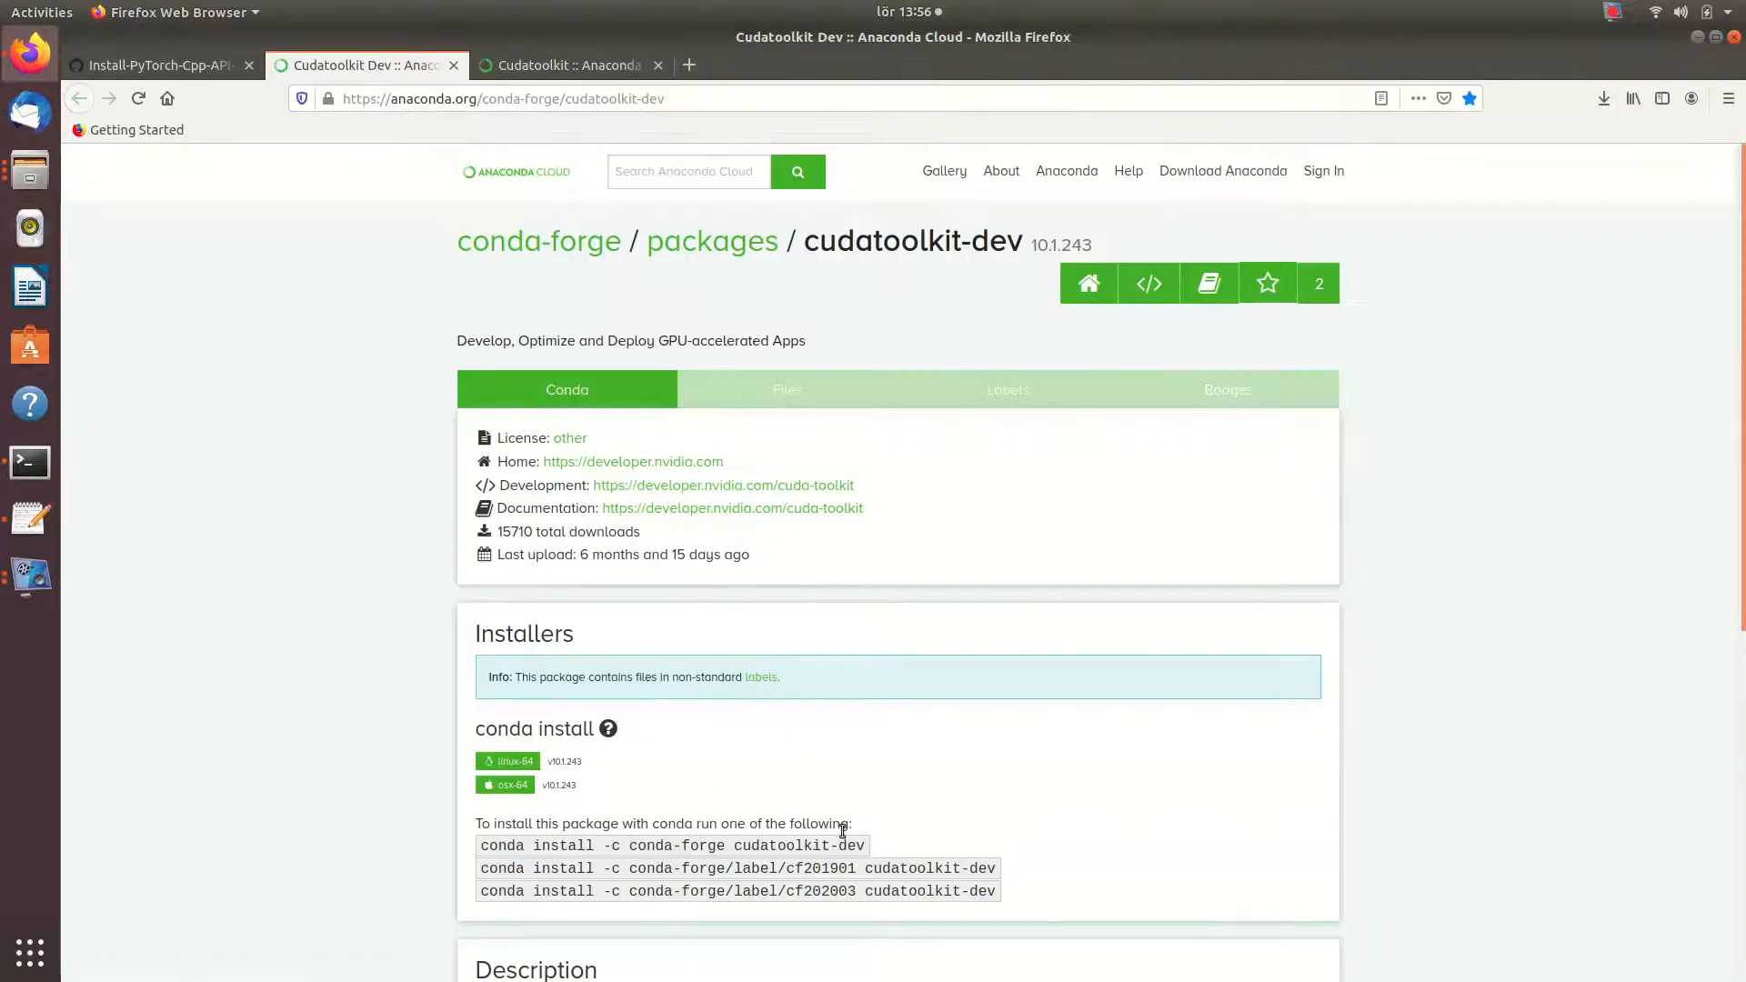
pyautogui.tripleClick(671, 846)
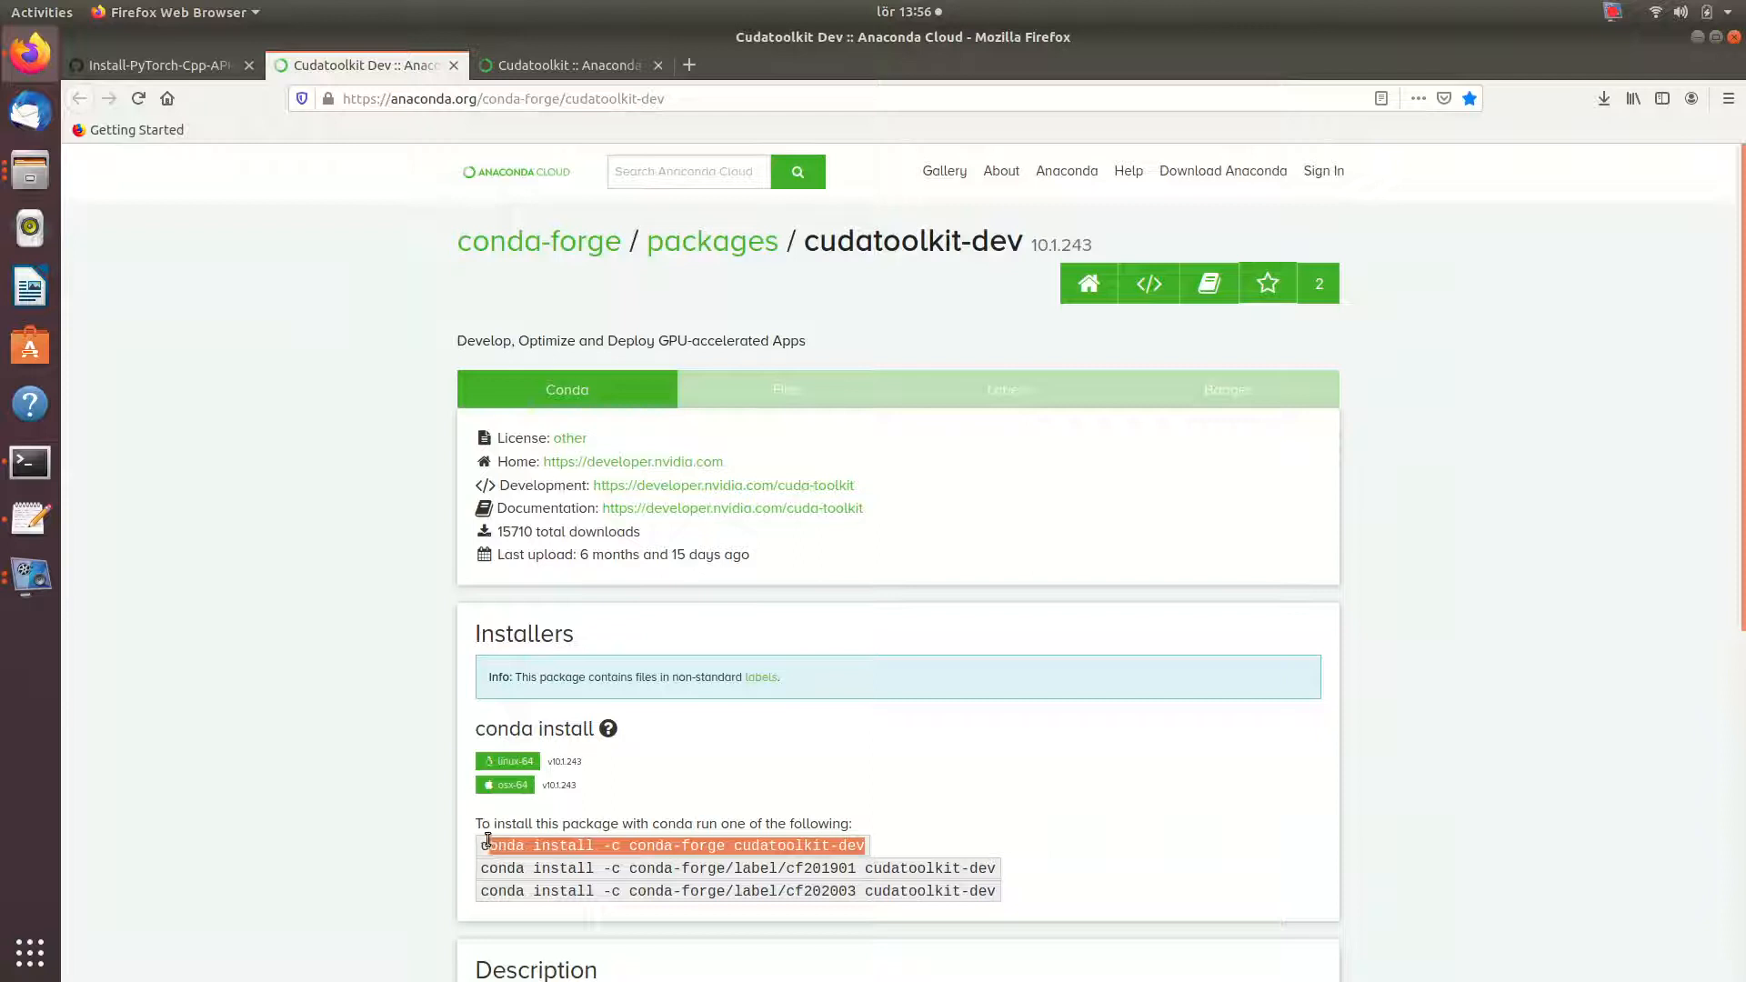
pyautogui.moveTo(31, 404)
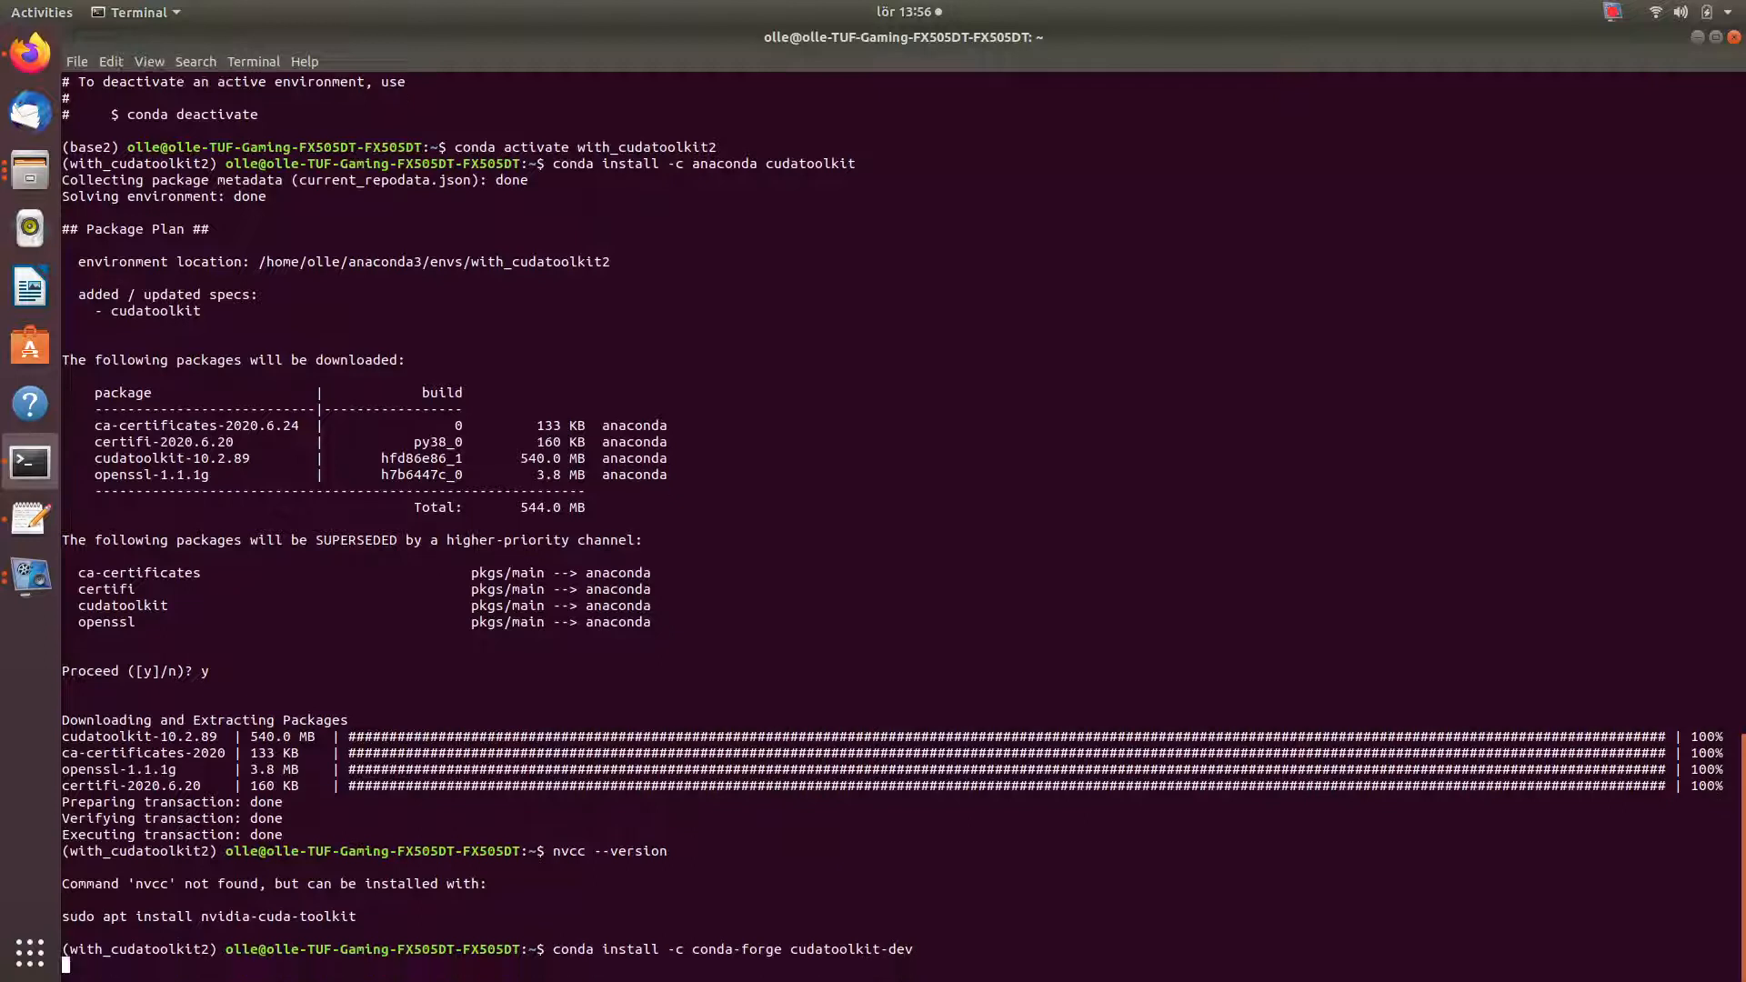
# - Run 'conda install -c conda-forge cudatoolkit-dev', then check 'nvcc --version' reports 10.1.243
pyautogui.press('Return')
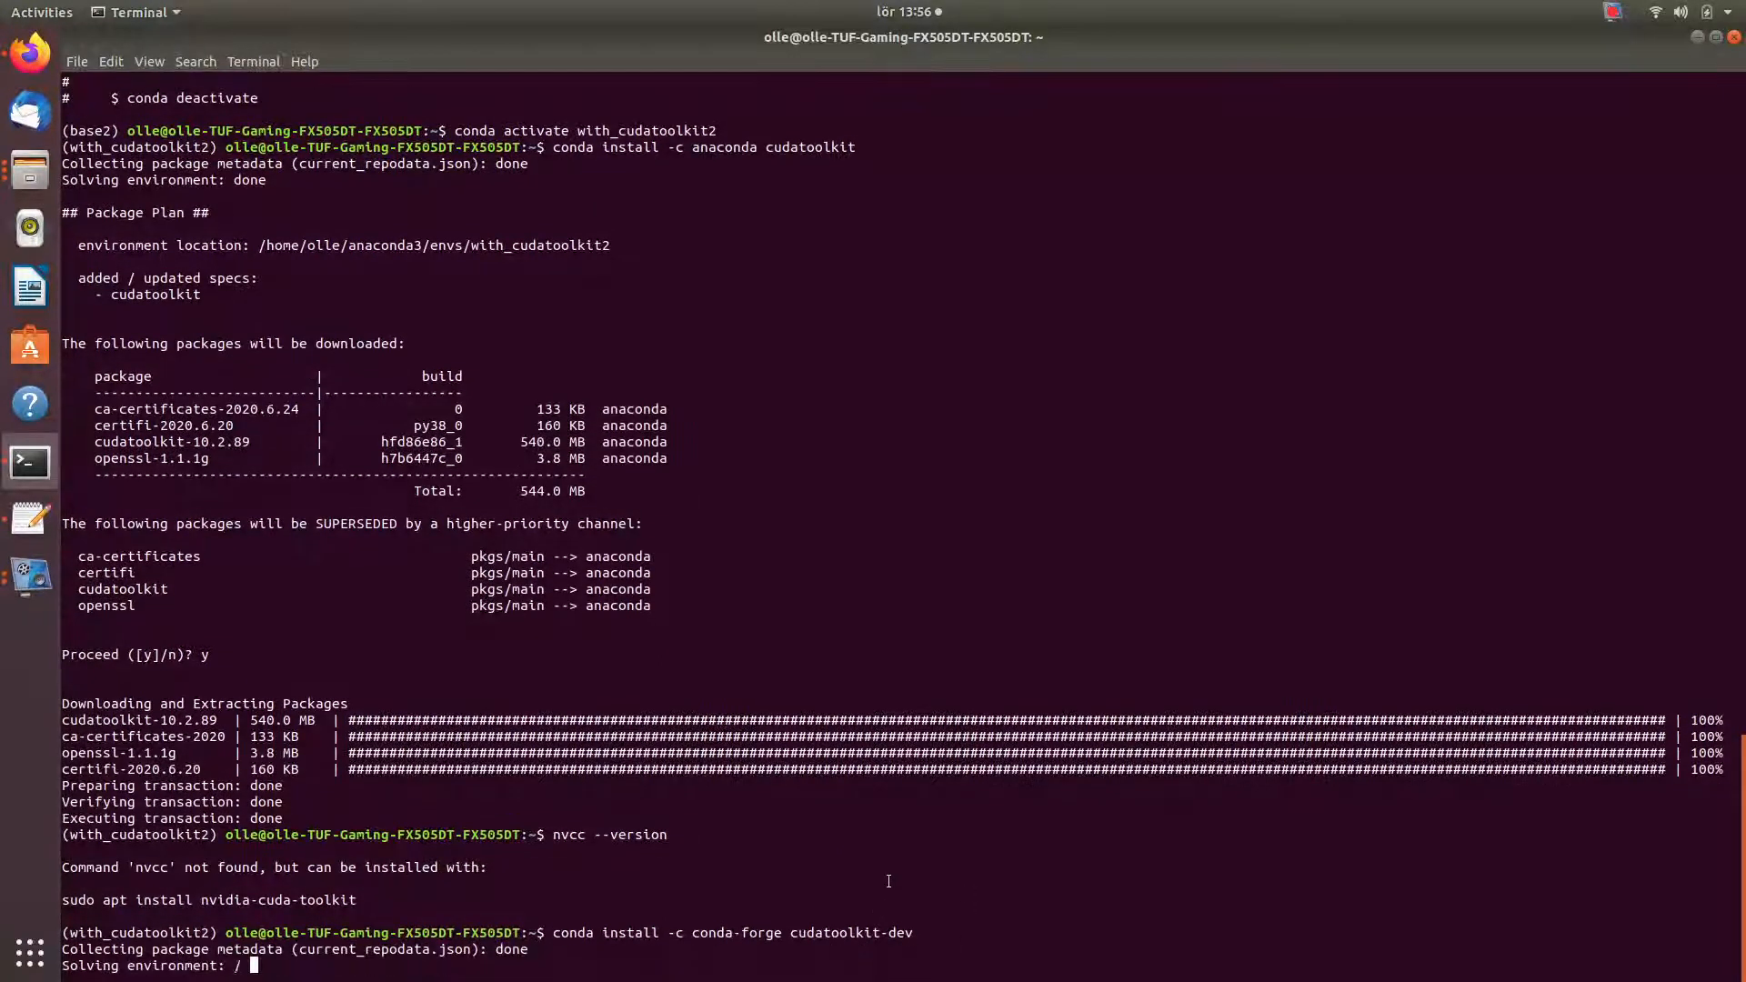
pyautogui.scroll(-3)
pyautogui.write('y')
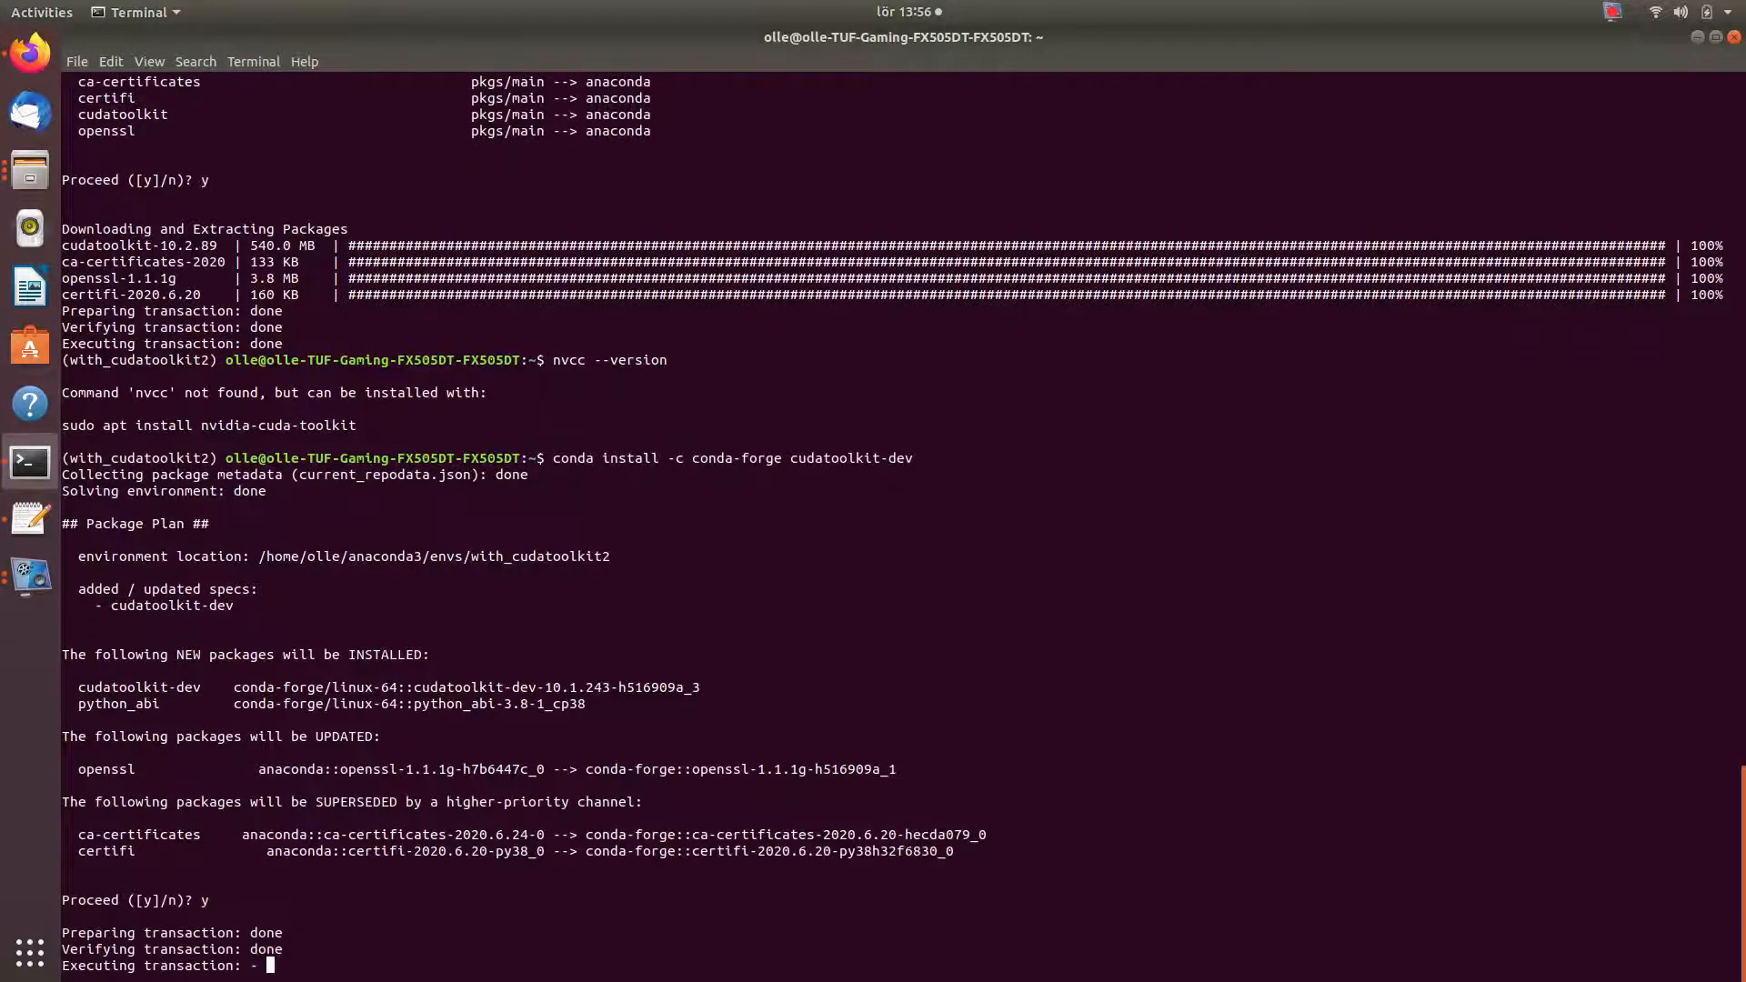
pyautogui.click(1611, 13)
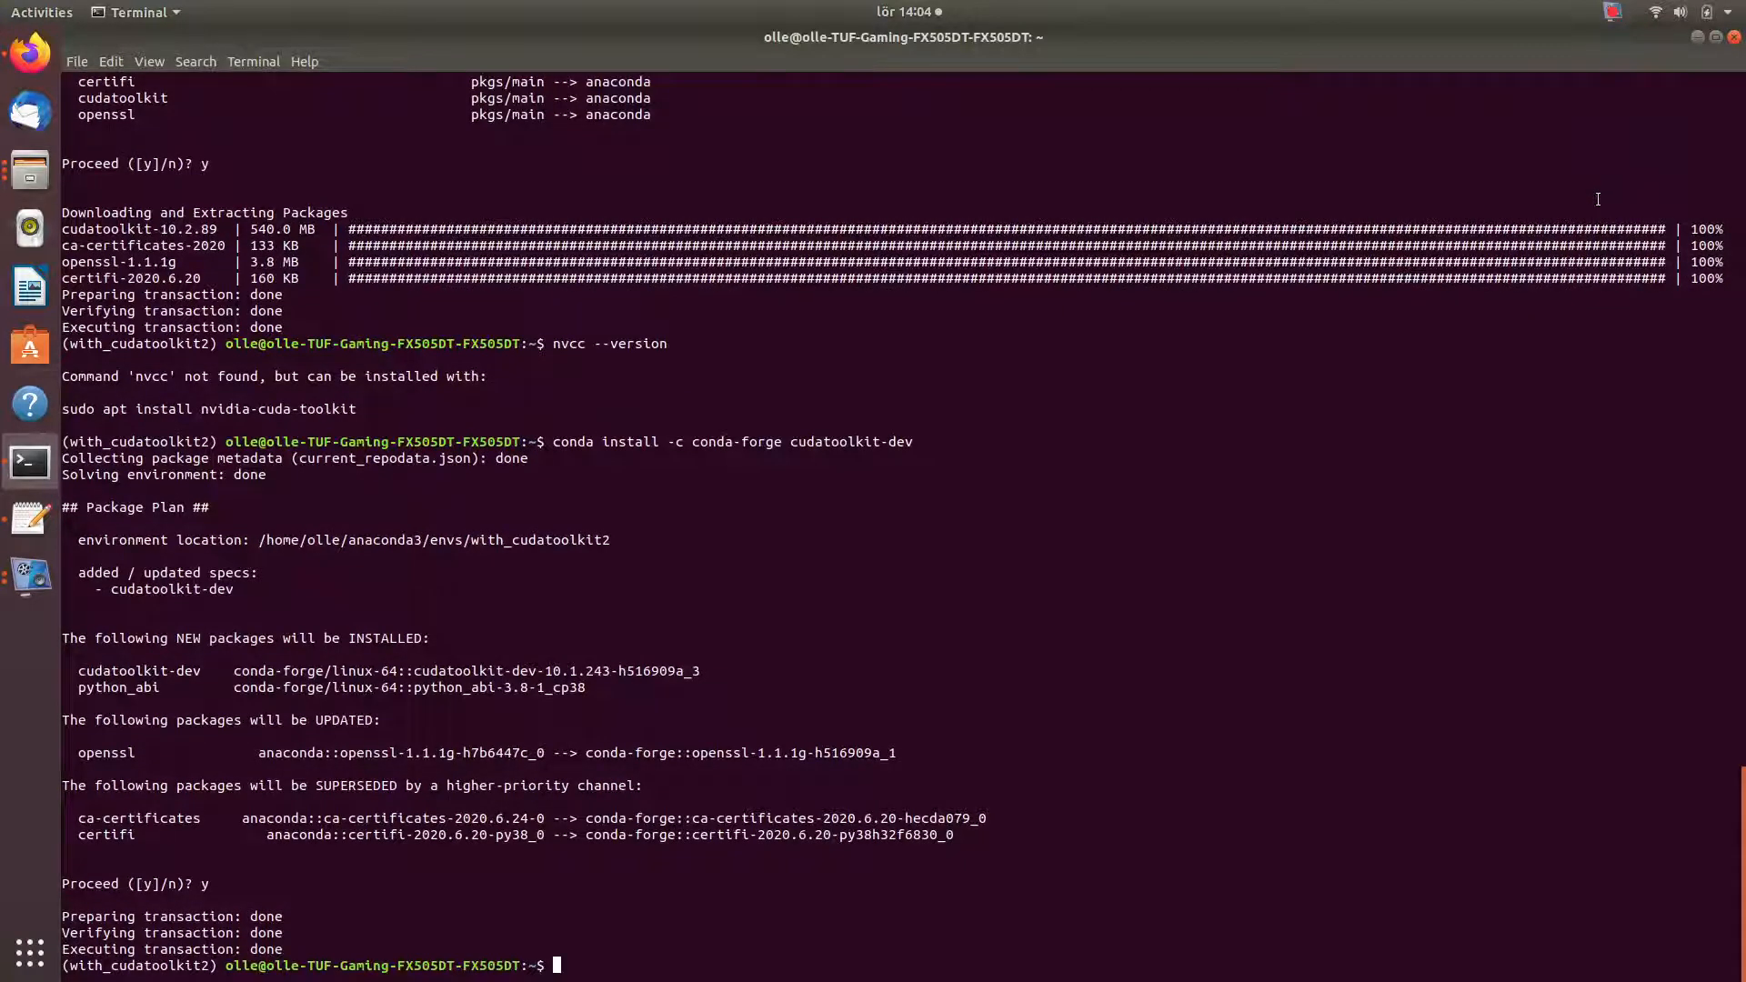
pyautogui.write('nvcc --version')
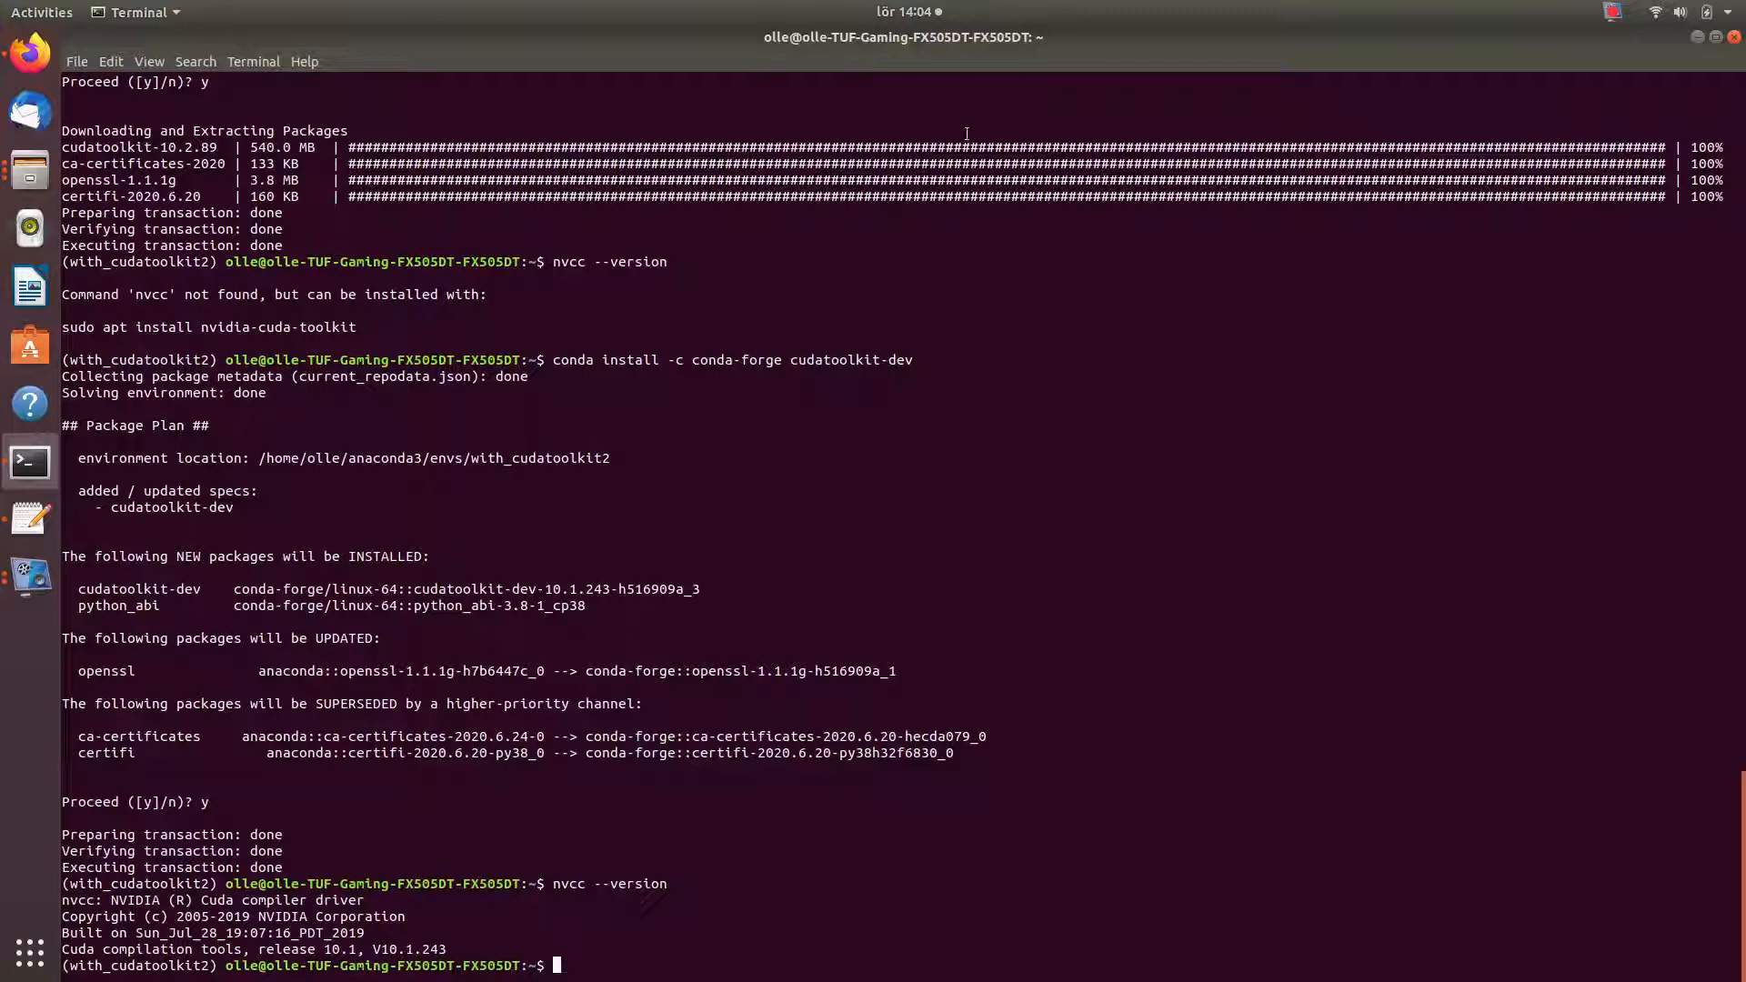
pyautogui.moveTo(29, 53)
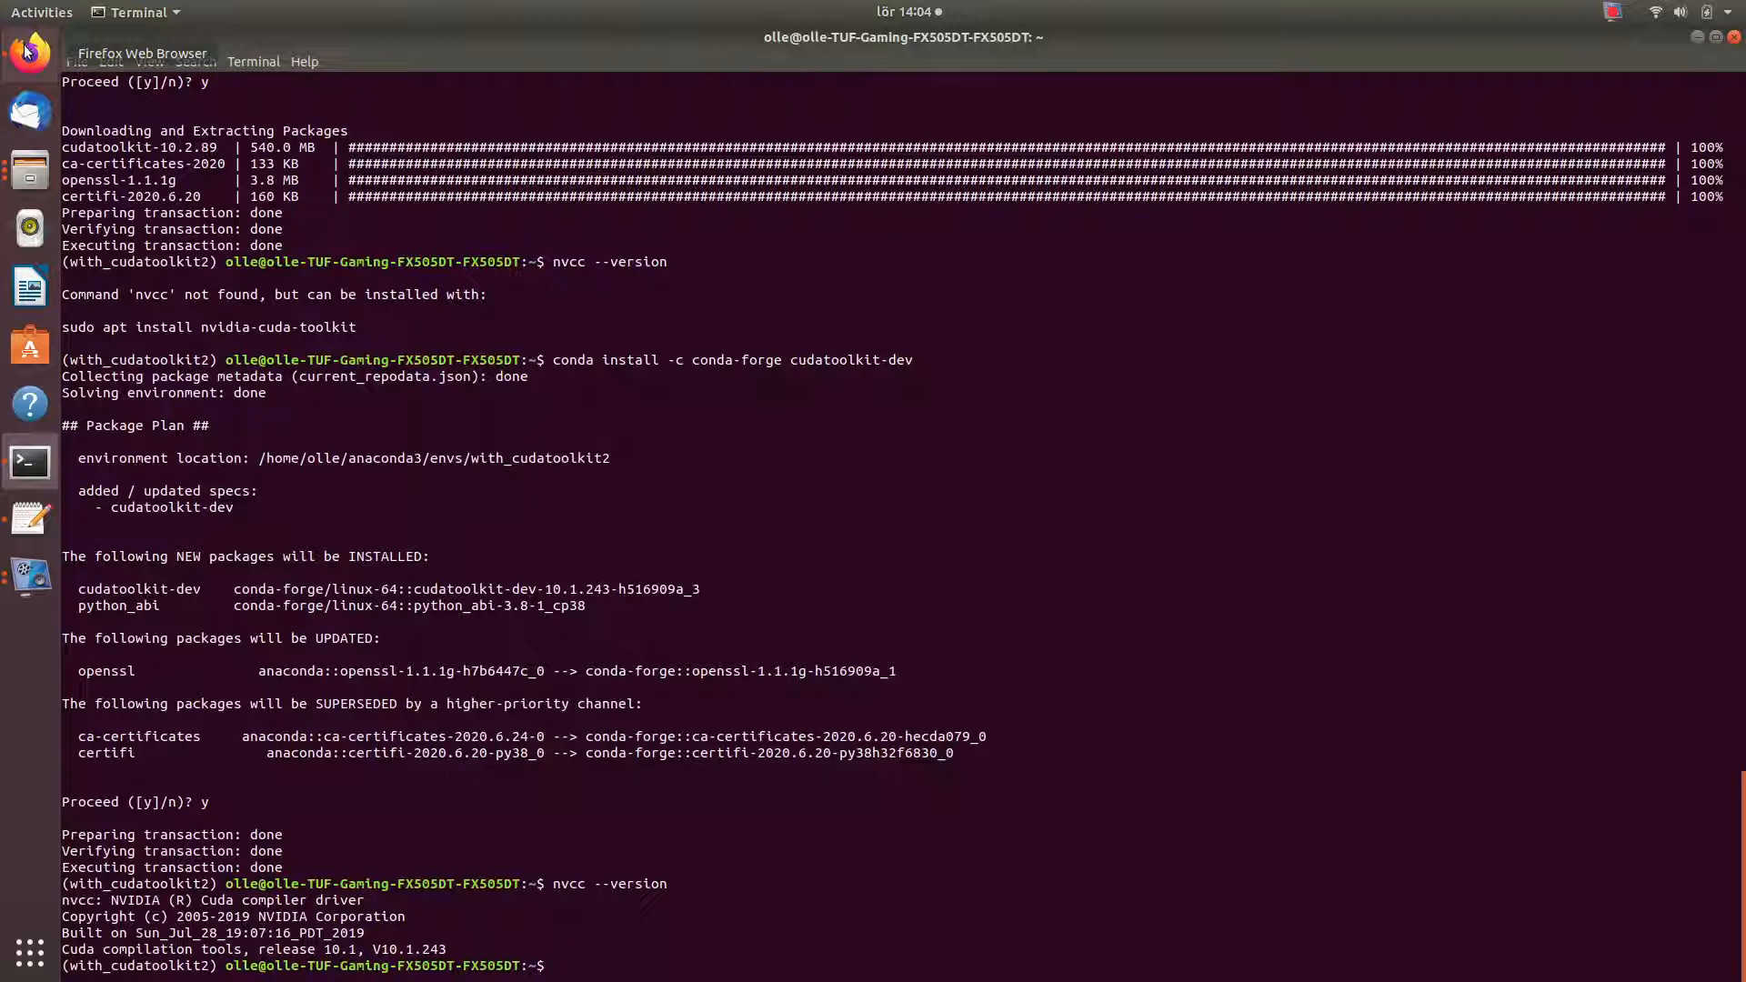
# - Copy the README's cuDNN command and enter 'conda install -c anaconda cudnn' in the terminal
pyautogui.click(27, 51)
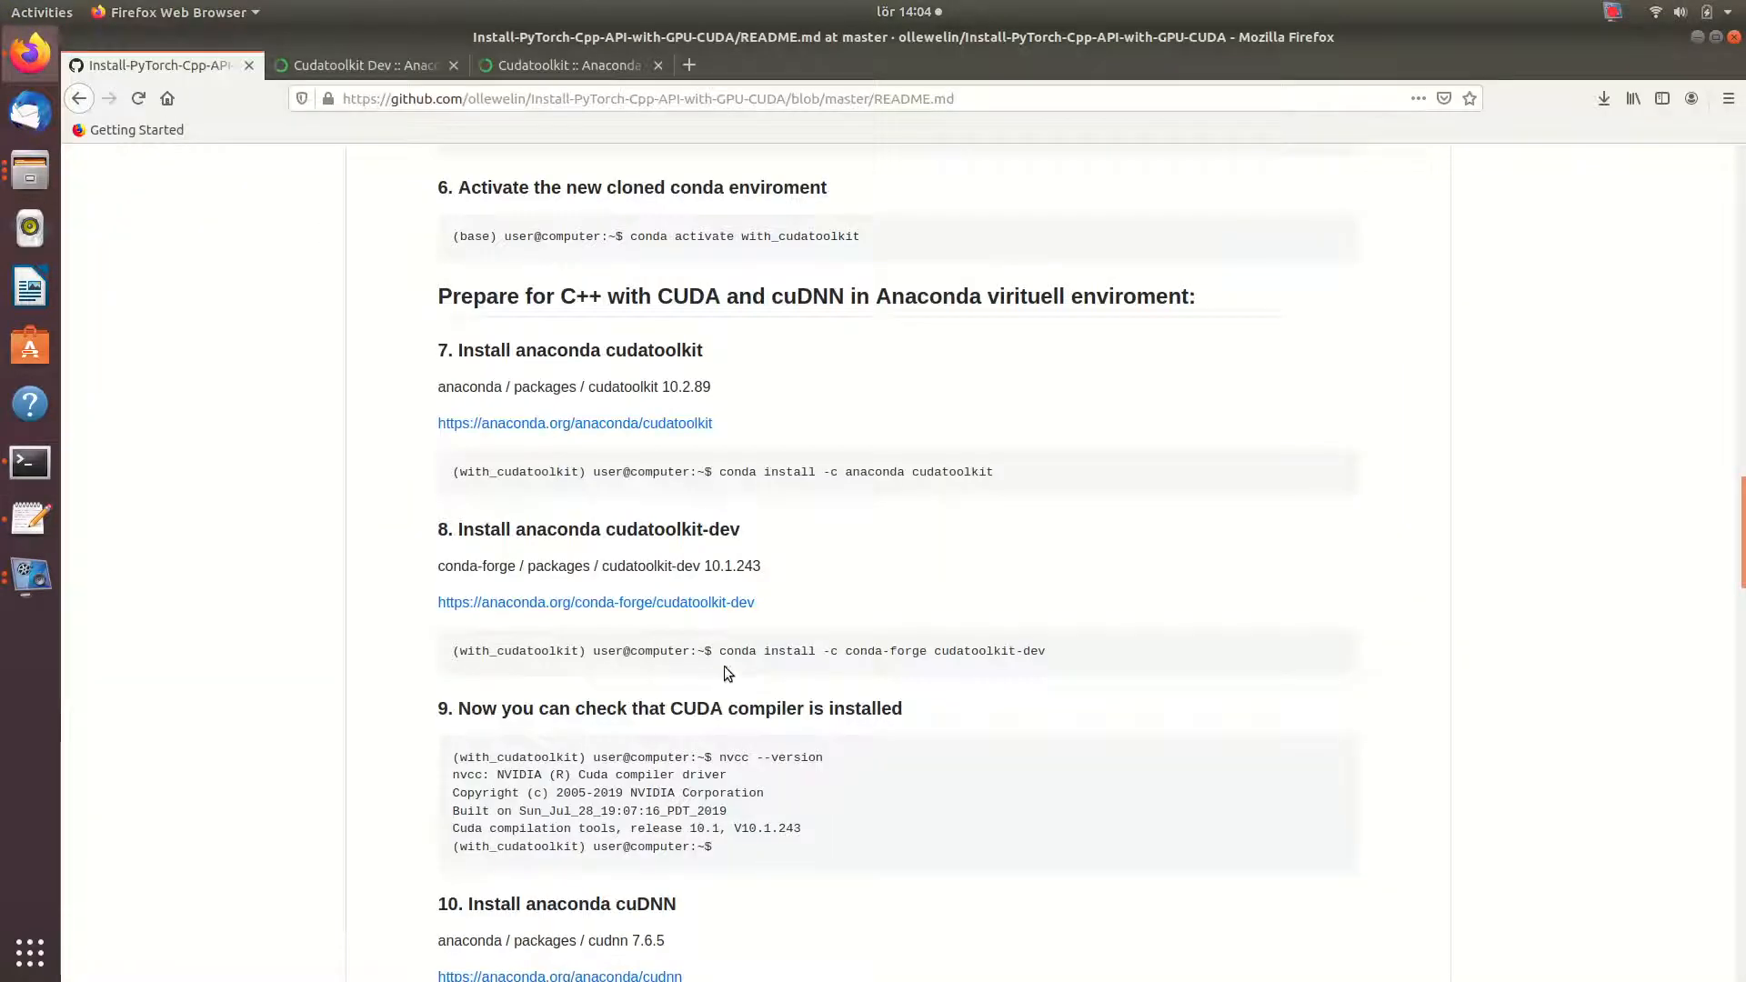
pyautogui.scroll(-3)
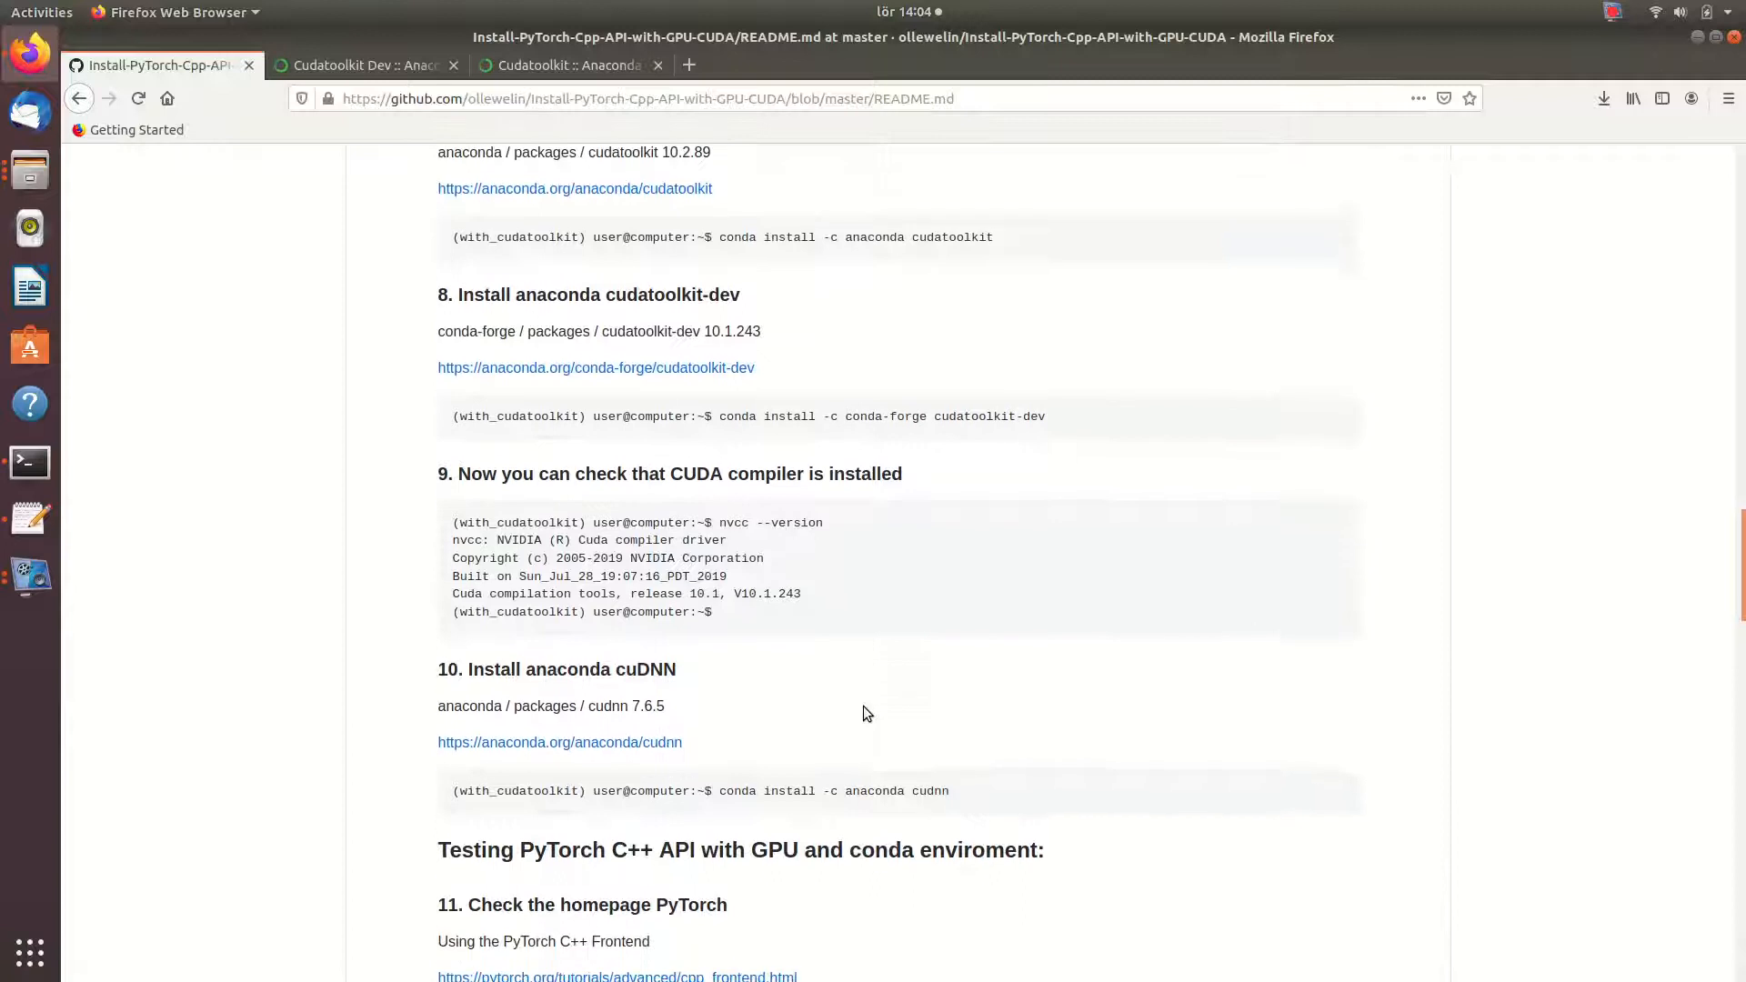
pyautogui.scroll(3)
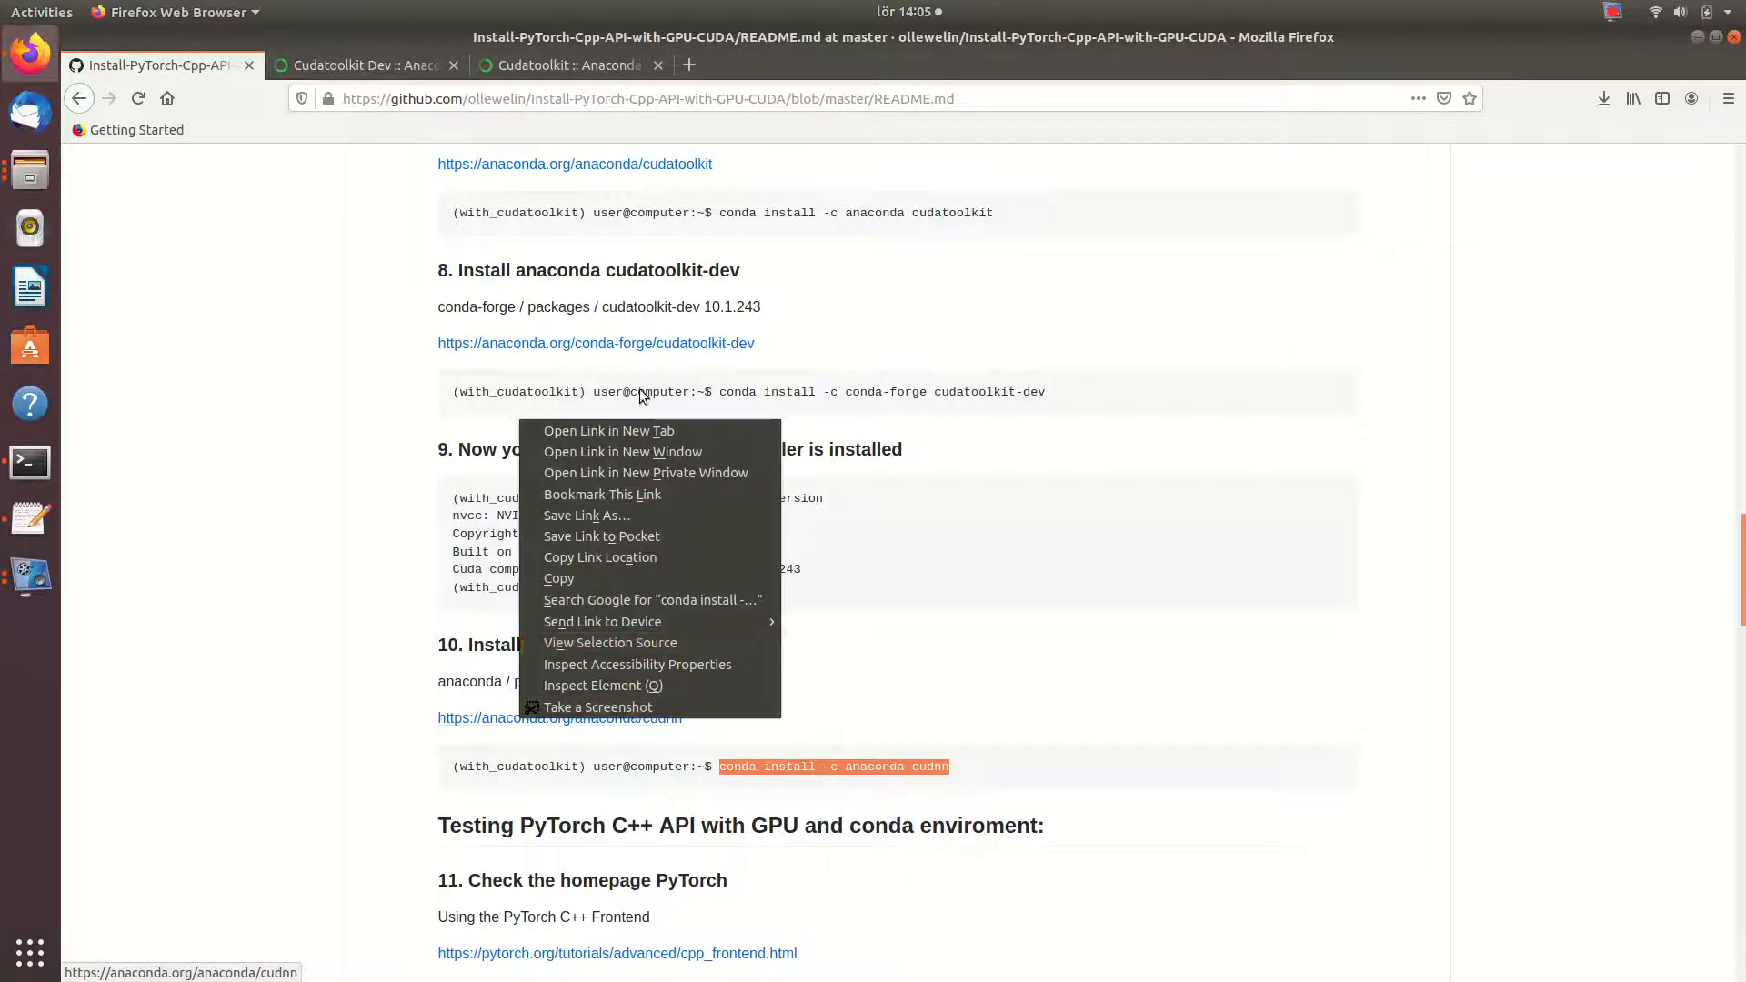
pyautogui.click(607, 431)
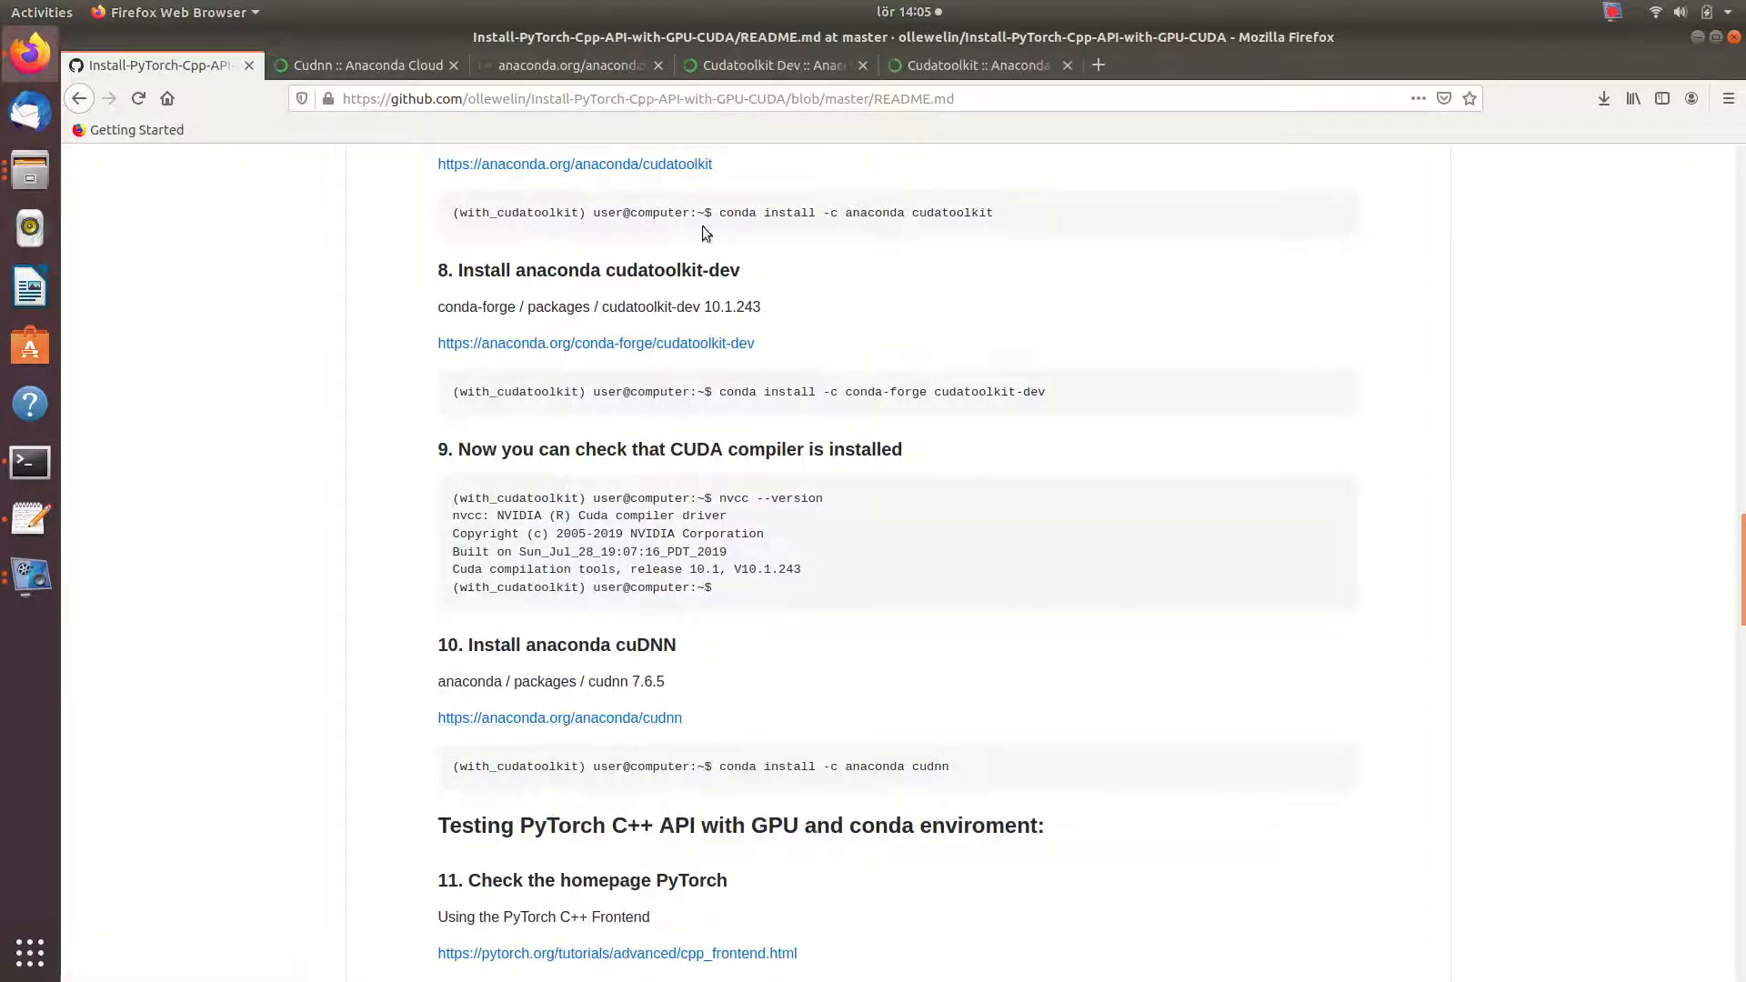
pyautogui.click(561, 717)
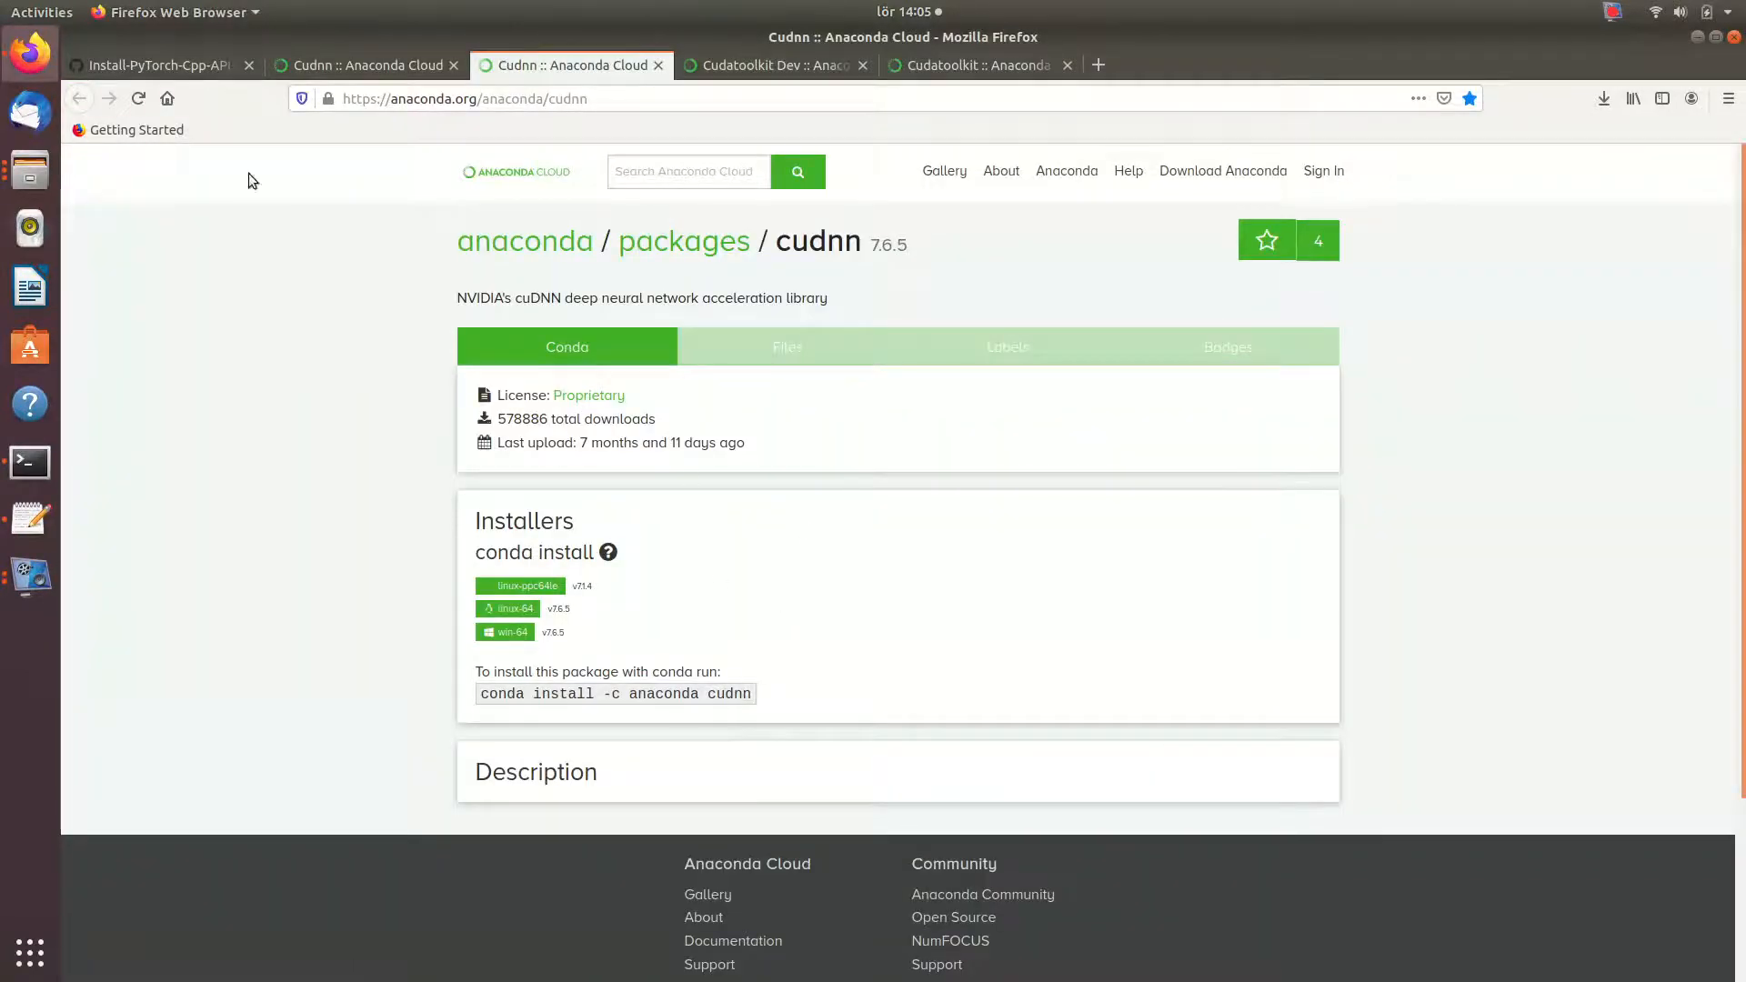
pyautogui.click(27, 462)
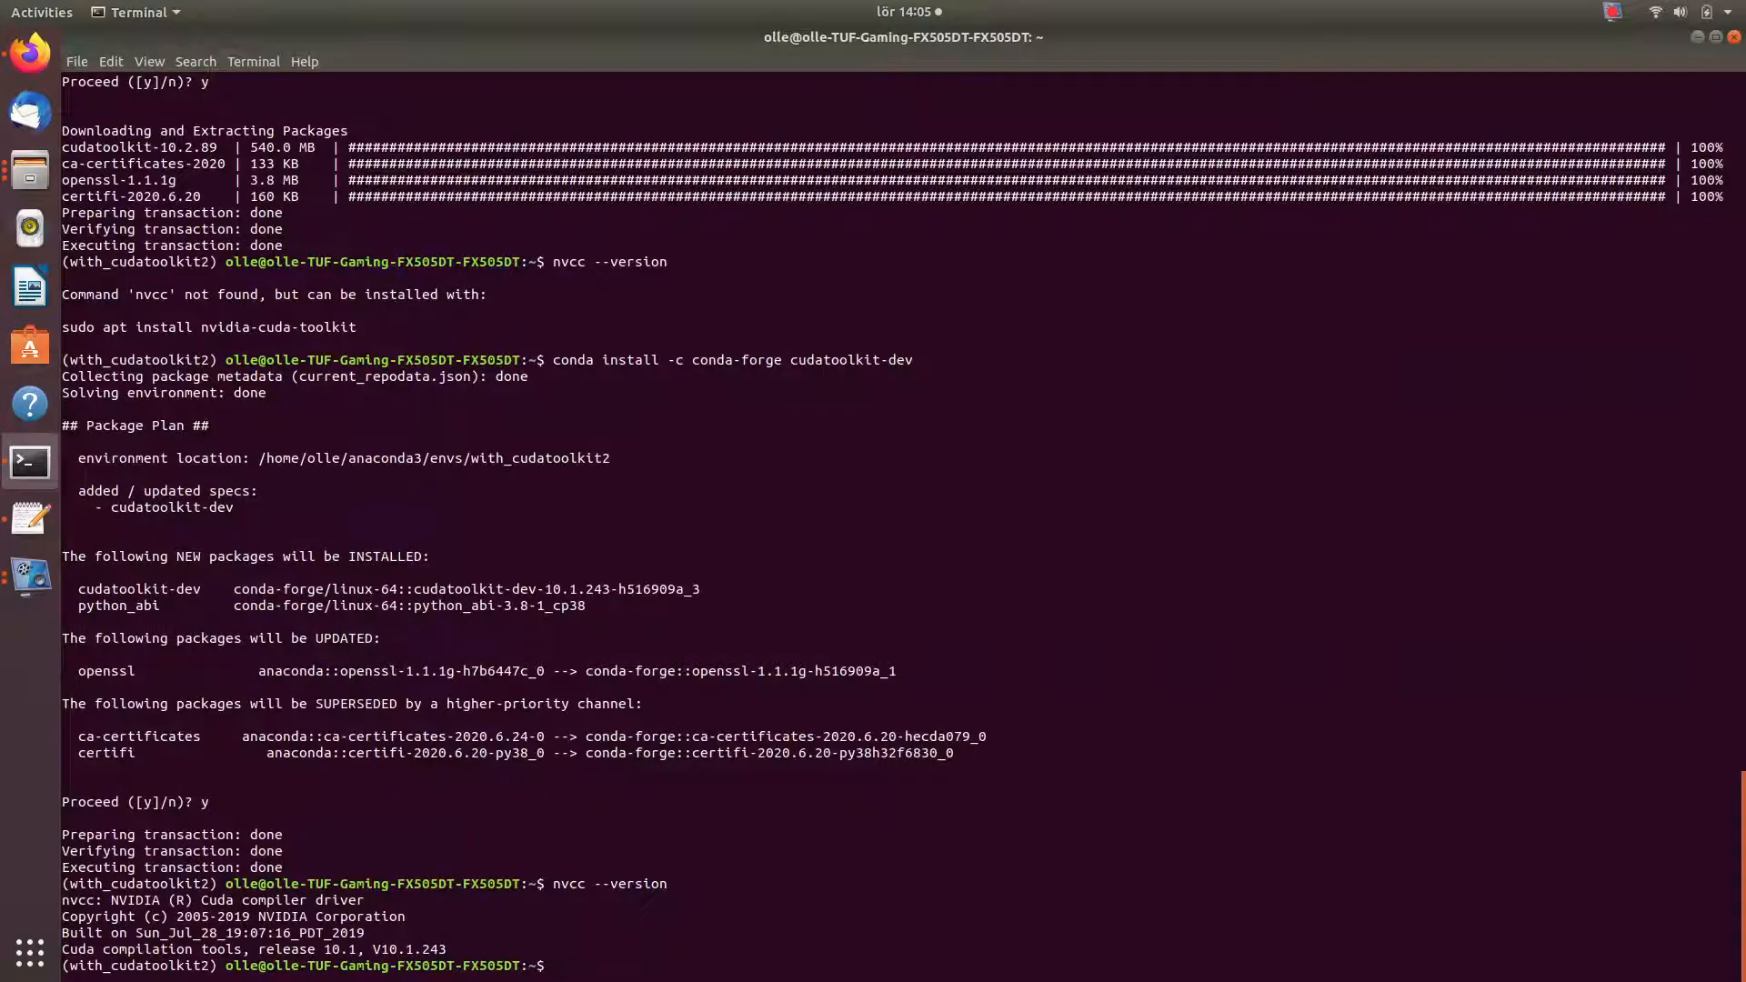
pyautogui.write('conda install -c anaconda cudnn')
pyautogui.write('y')
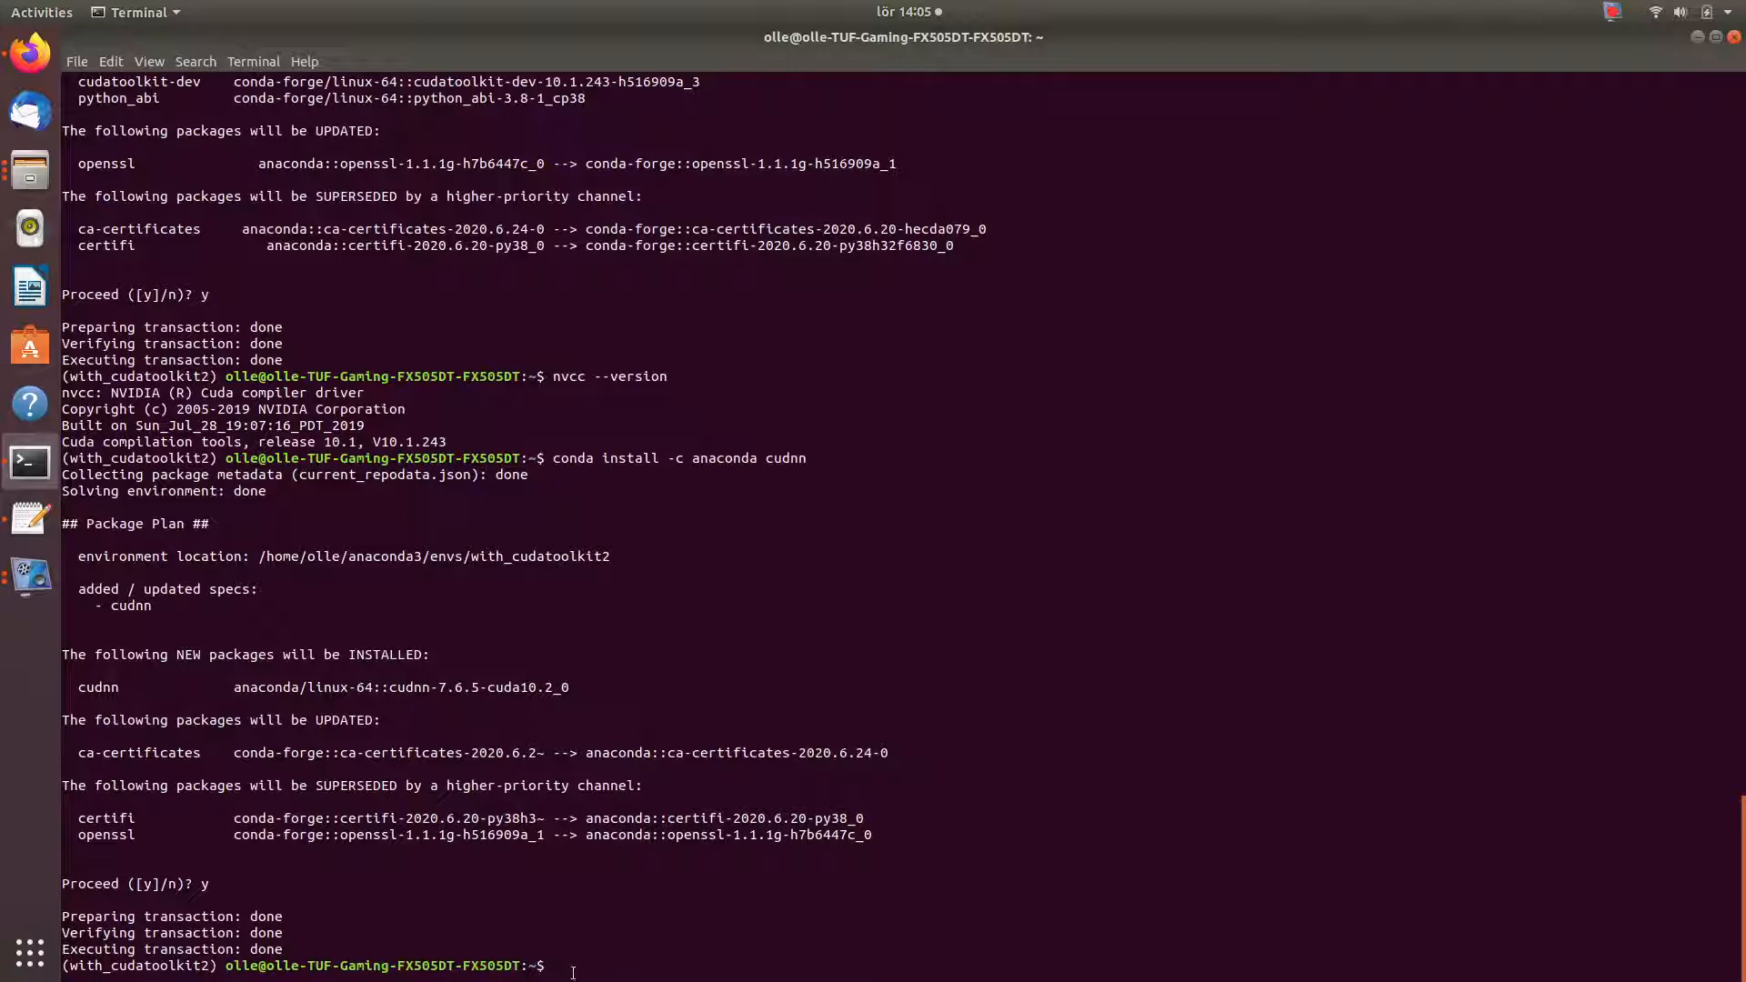
# - Return to the browser after cuDNN finishes installing into with_cudatoolkit2
pyautogui.click(29, 53)
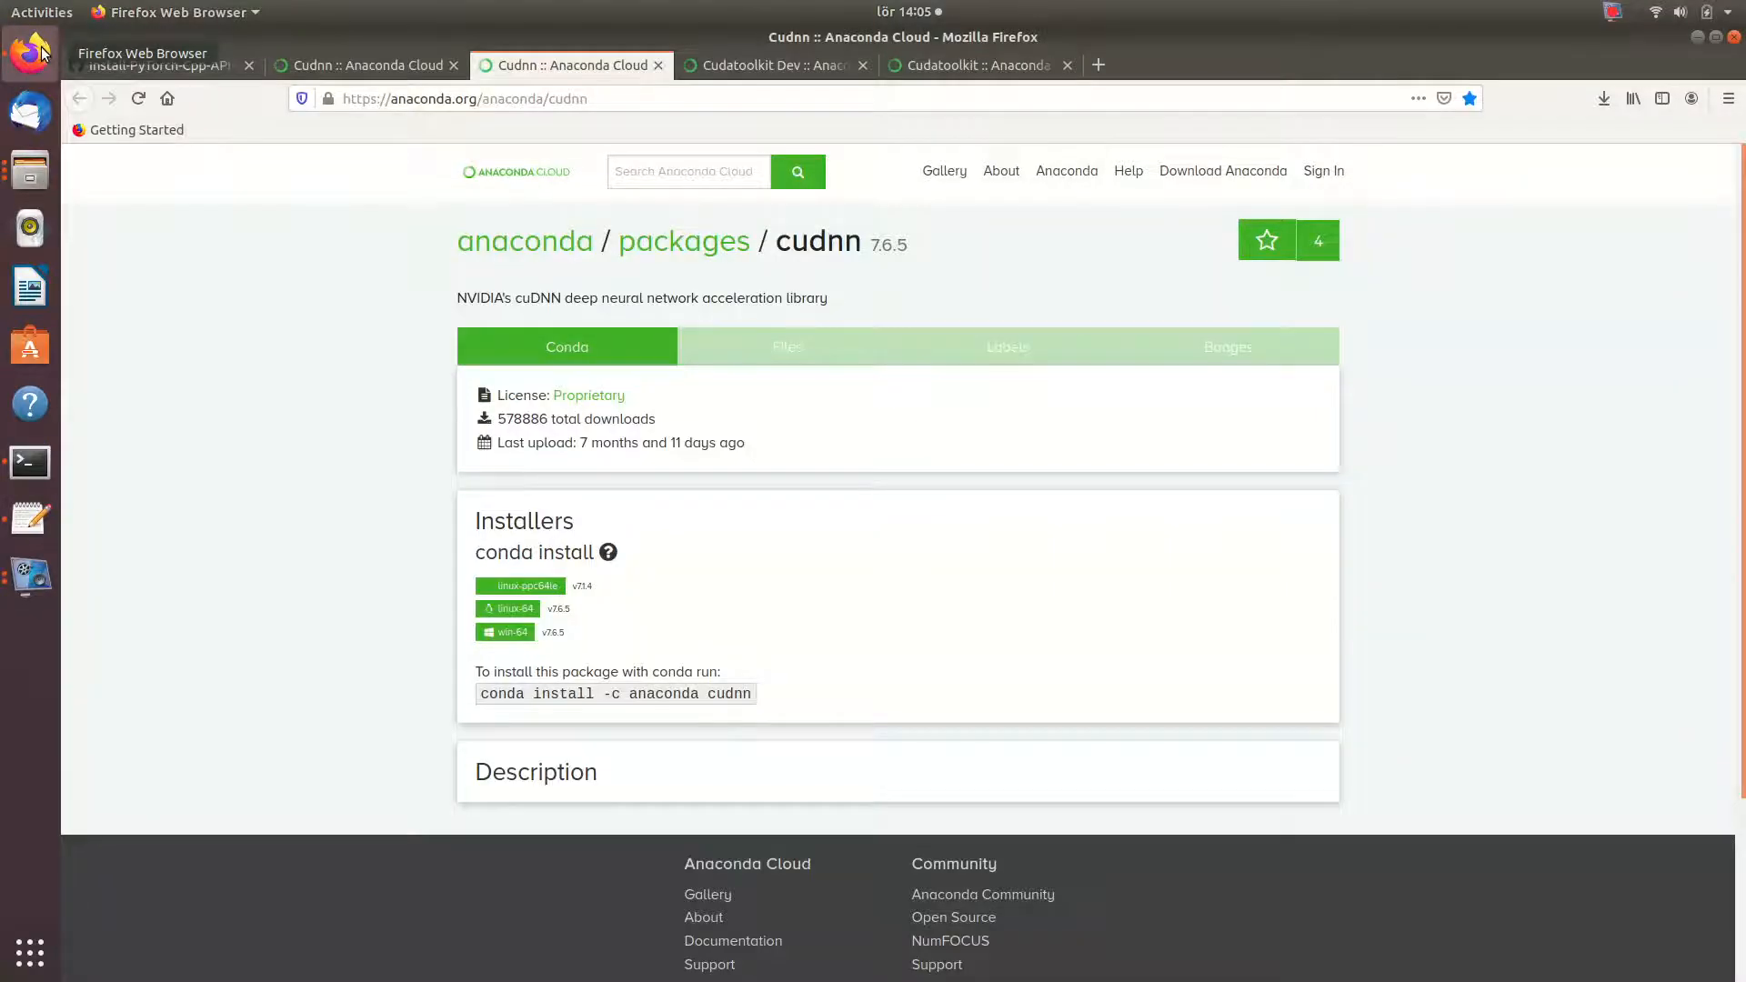
# - Scroll the README to step 11 and open the cpp_frontend.html tutorial link in a new tab
pyautogui.click(156, 65)
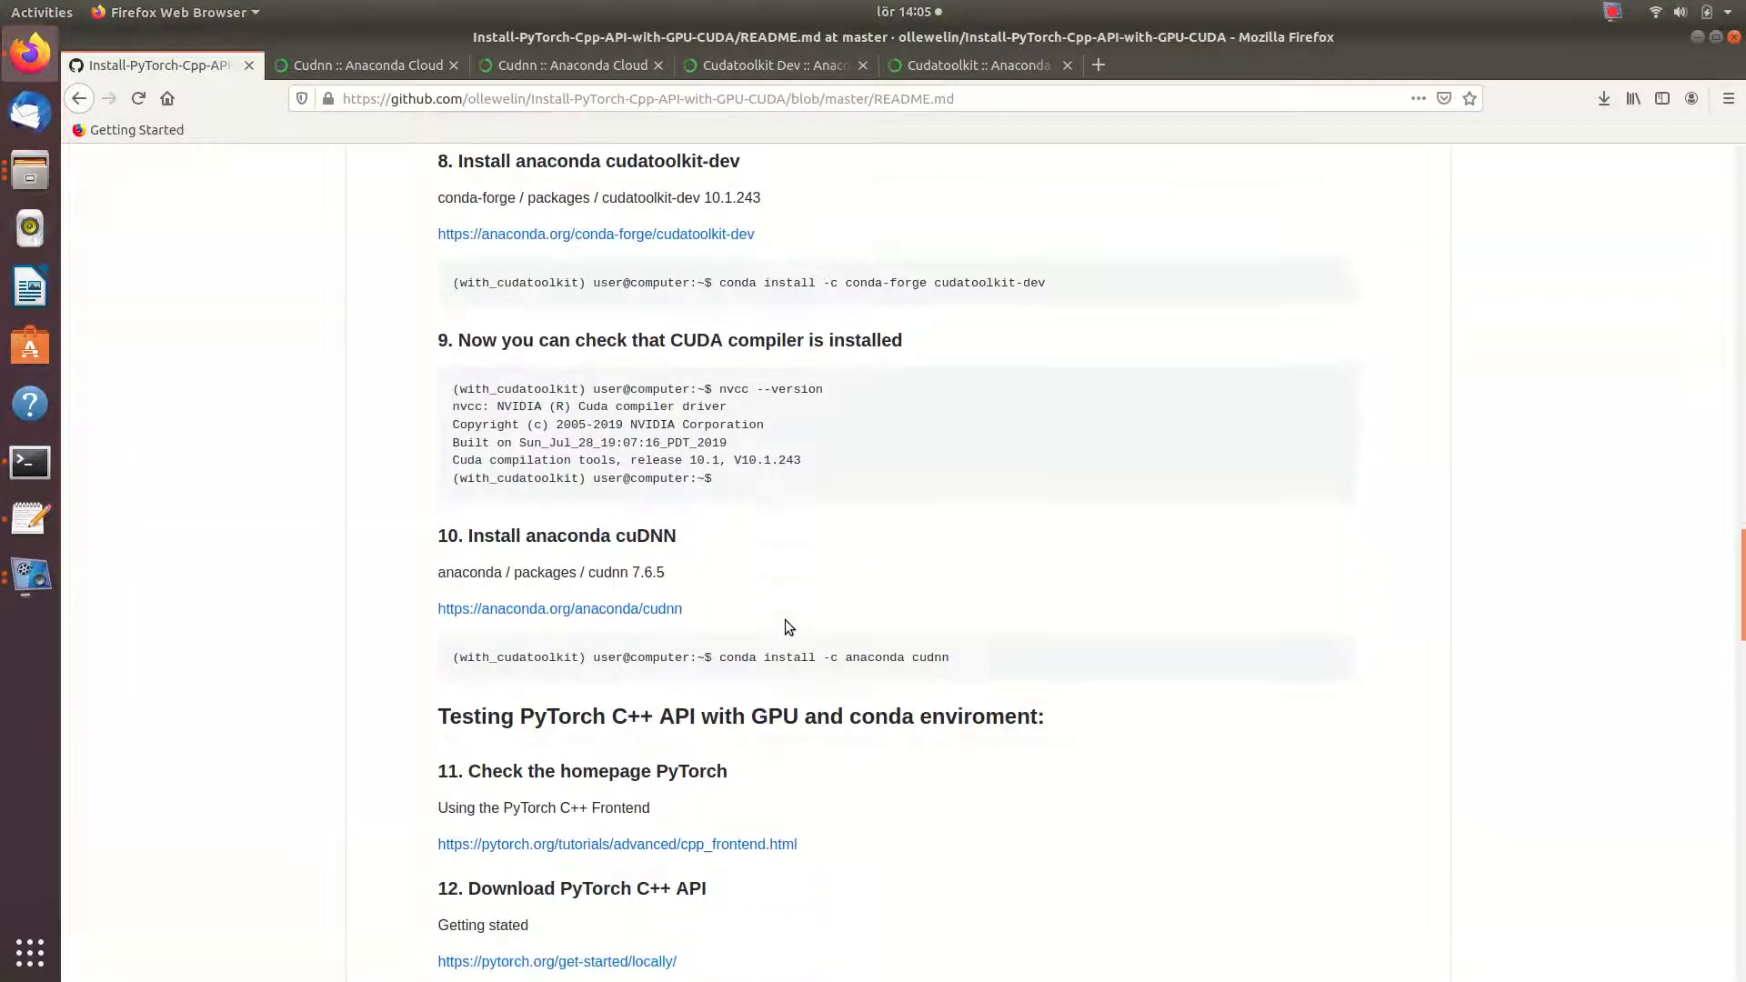
pyautogui.scroll(-3)
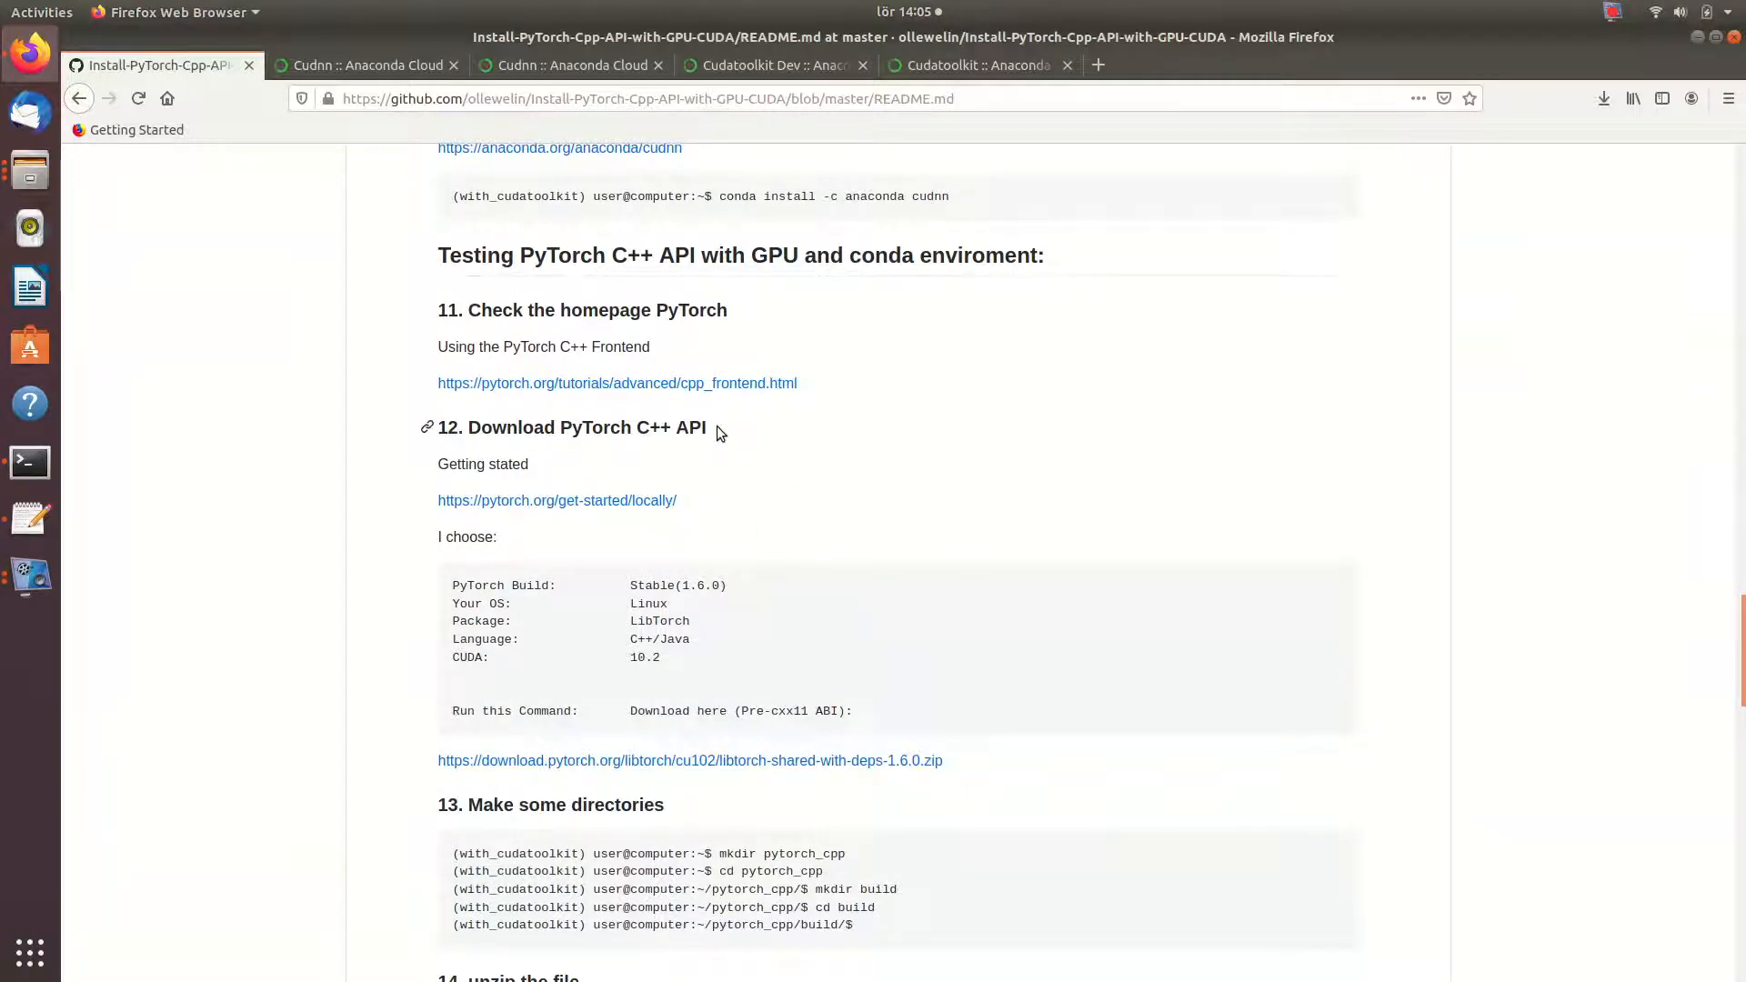
pyautogui.moveTo(977, 478)
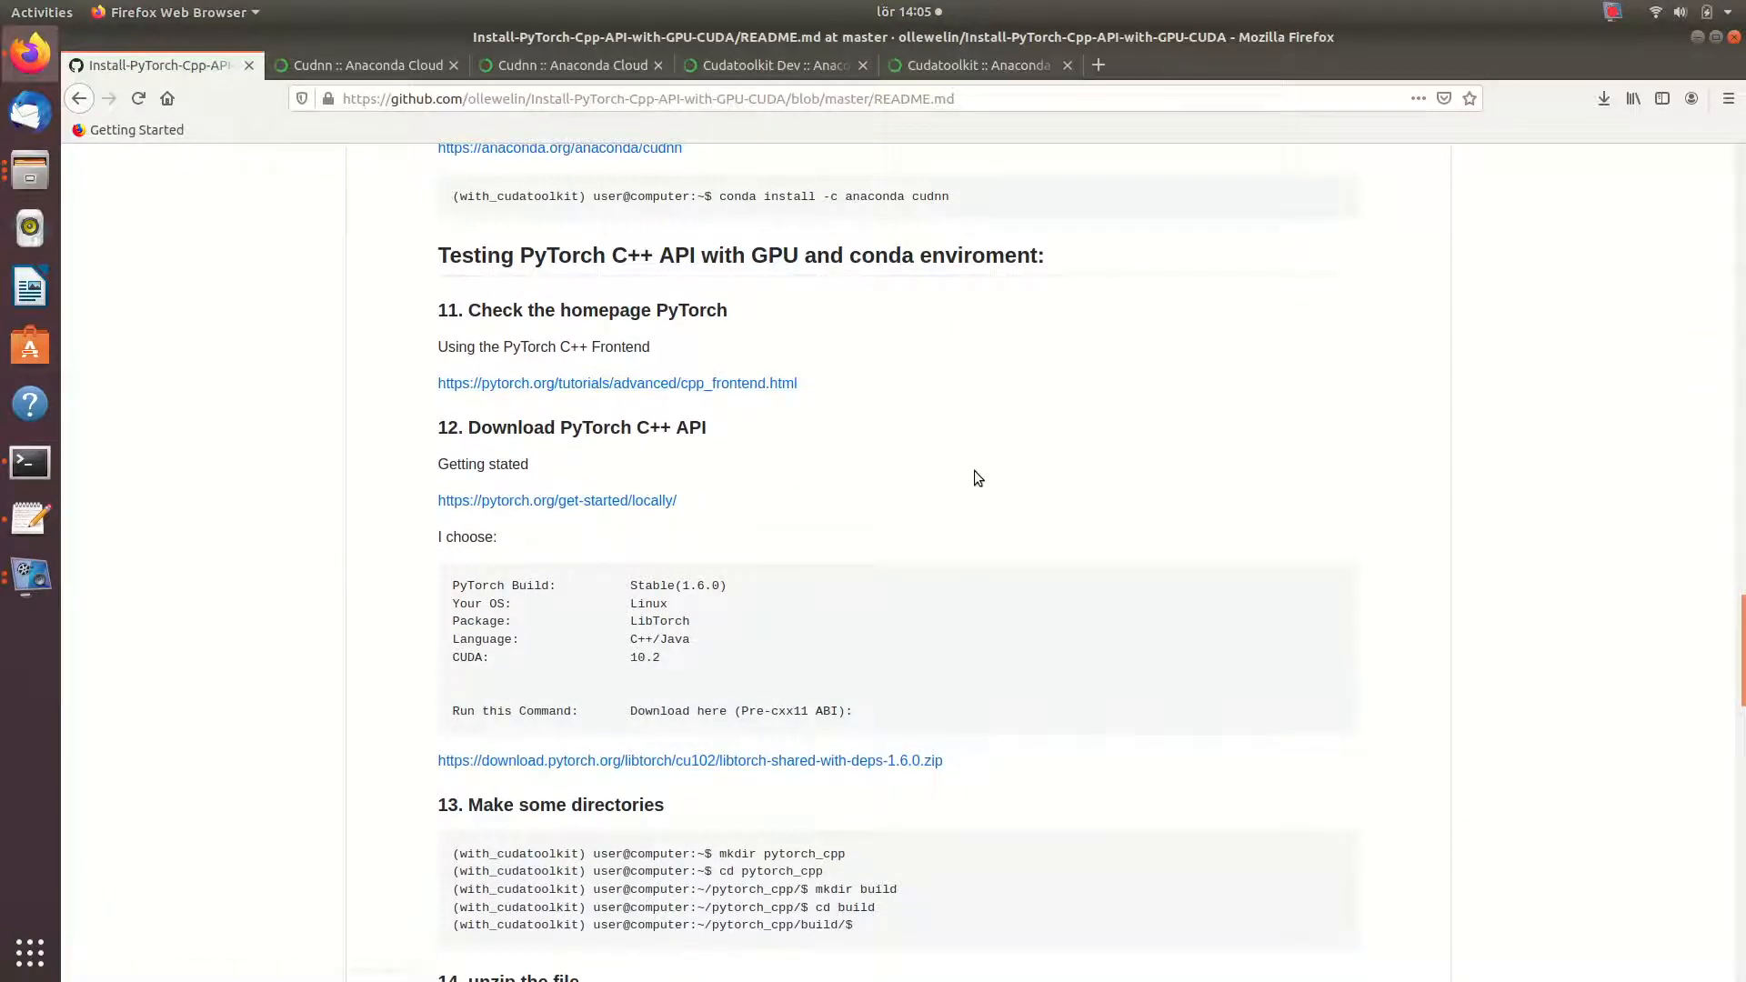
pyautogui.scroll(-3)
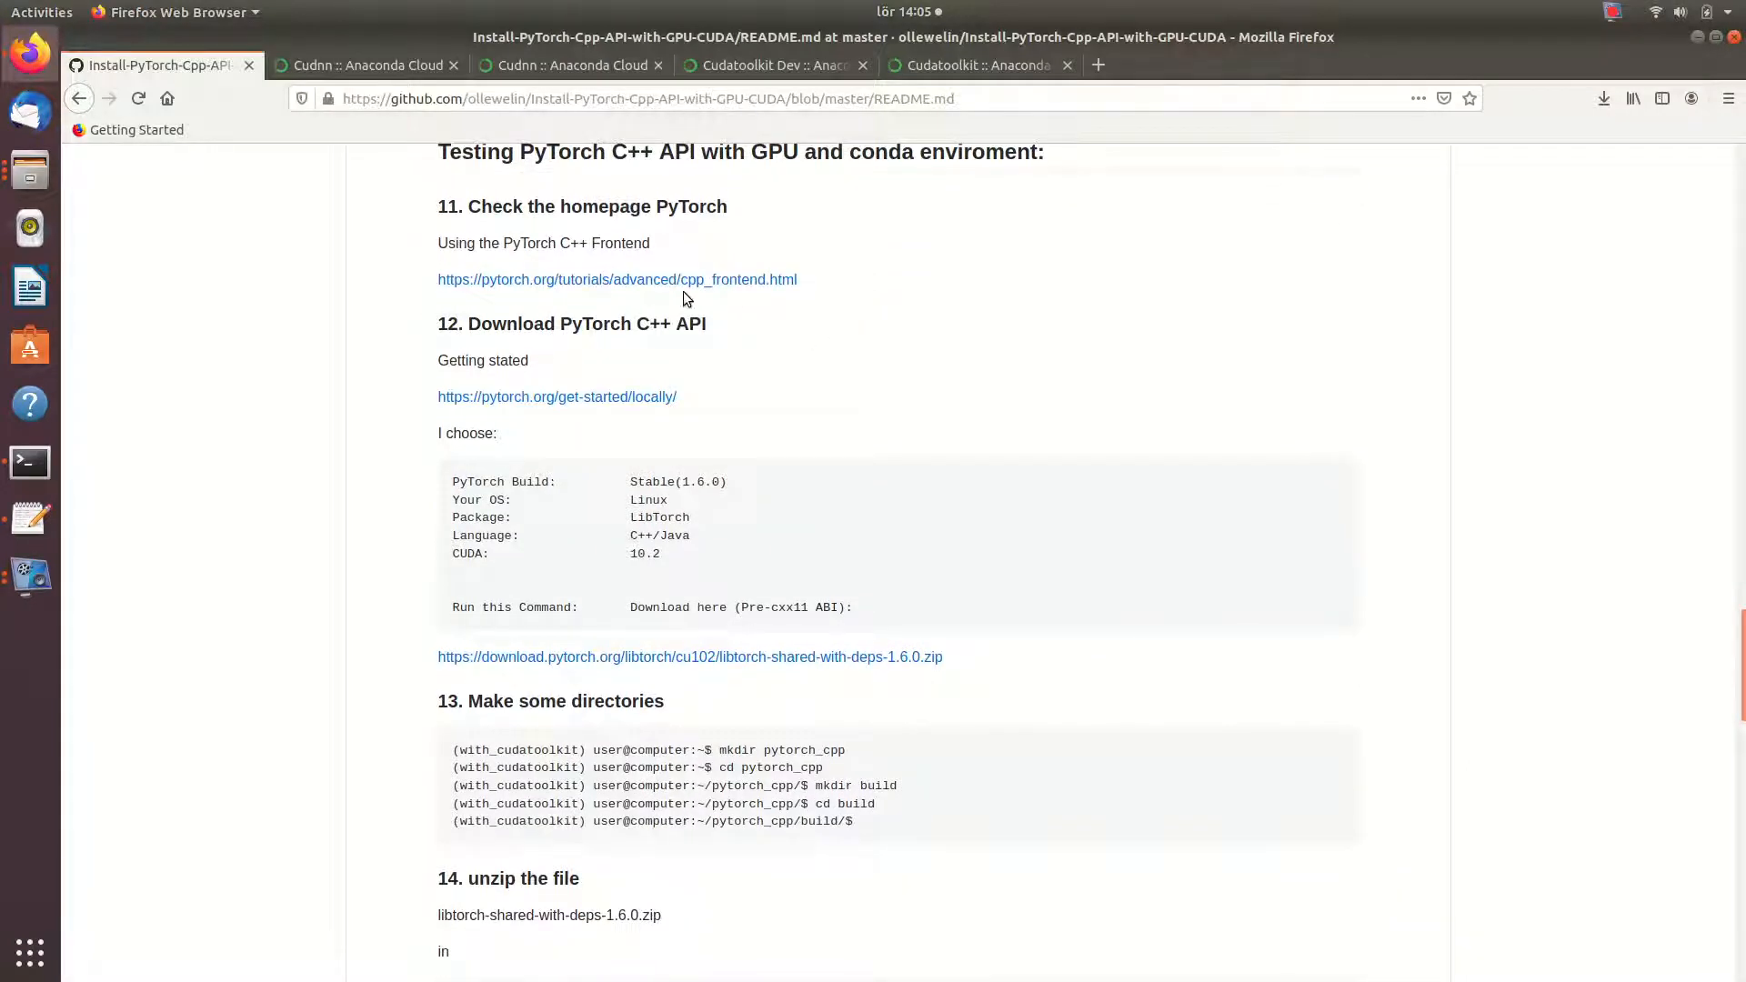
pyautogui.moveTo(755, 278)
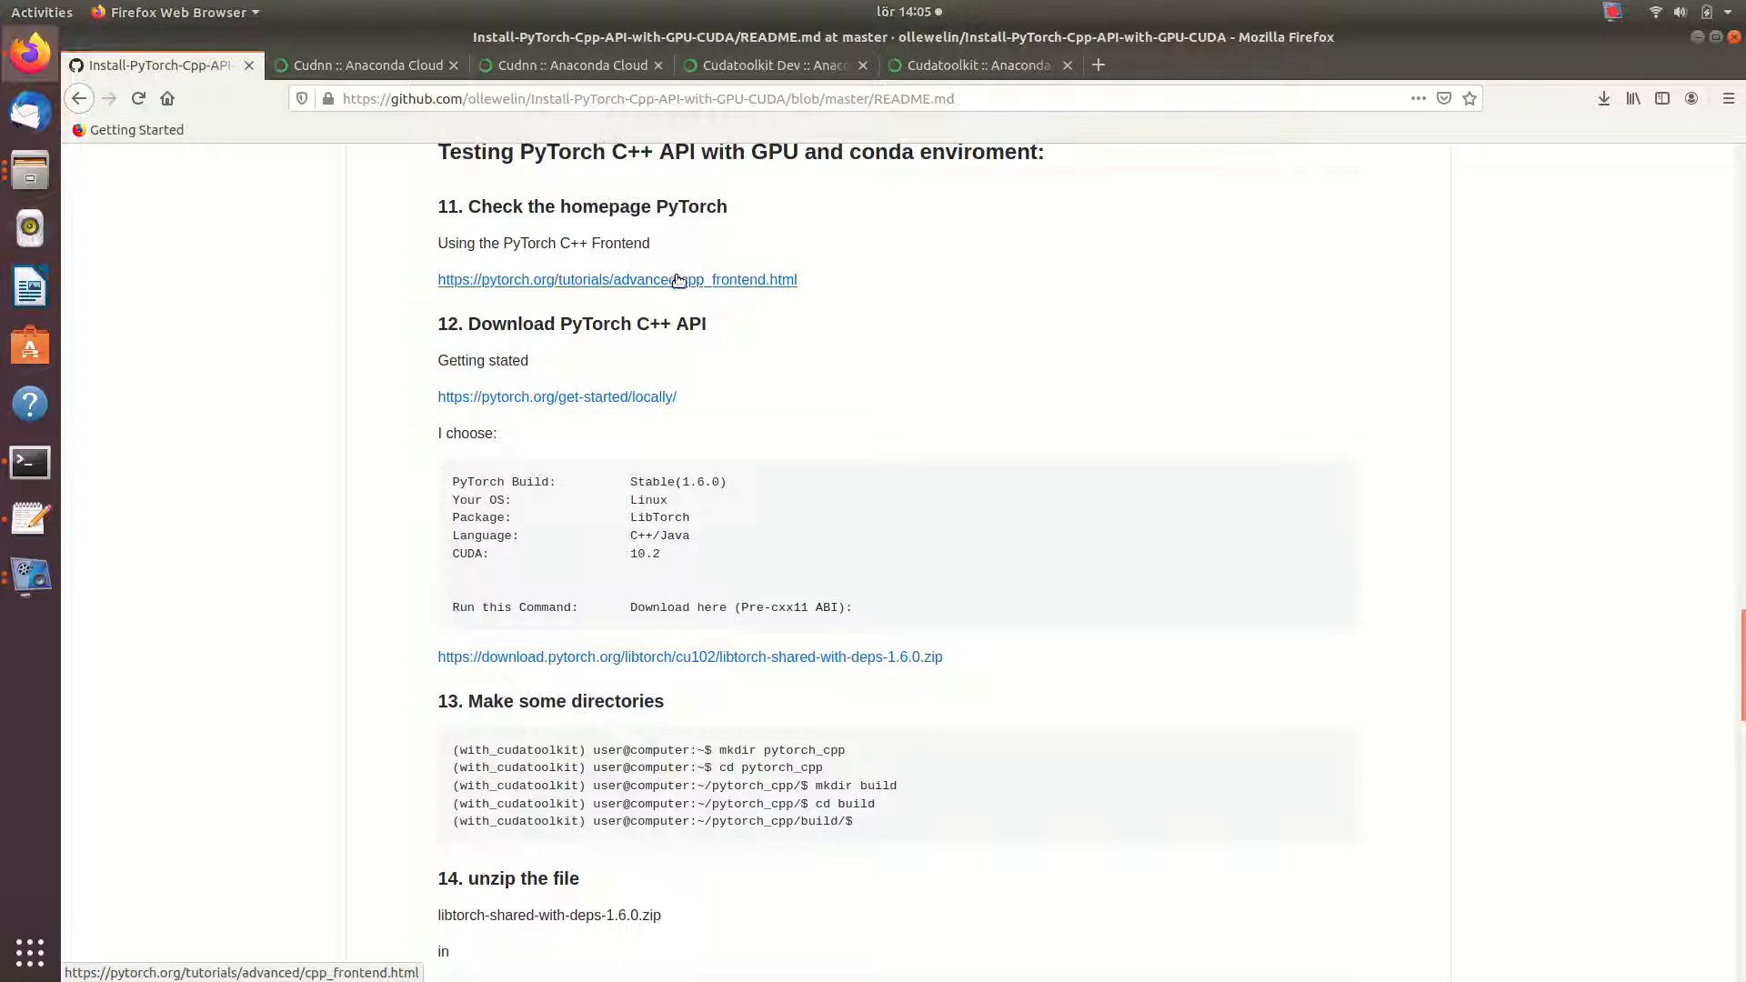
pyautogui.moveTo(1040, 230)
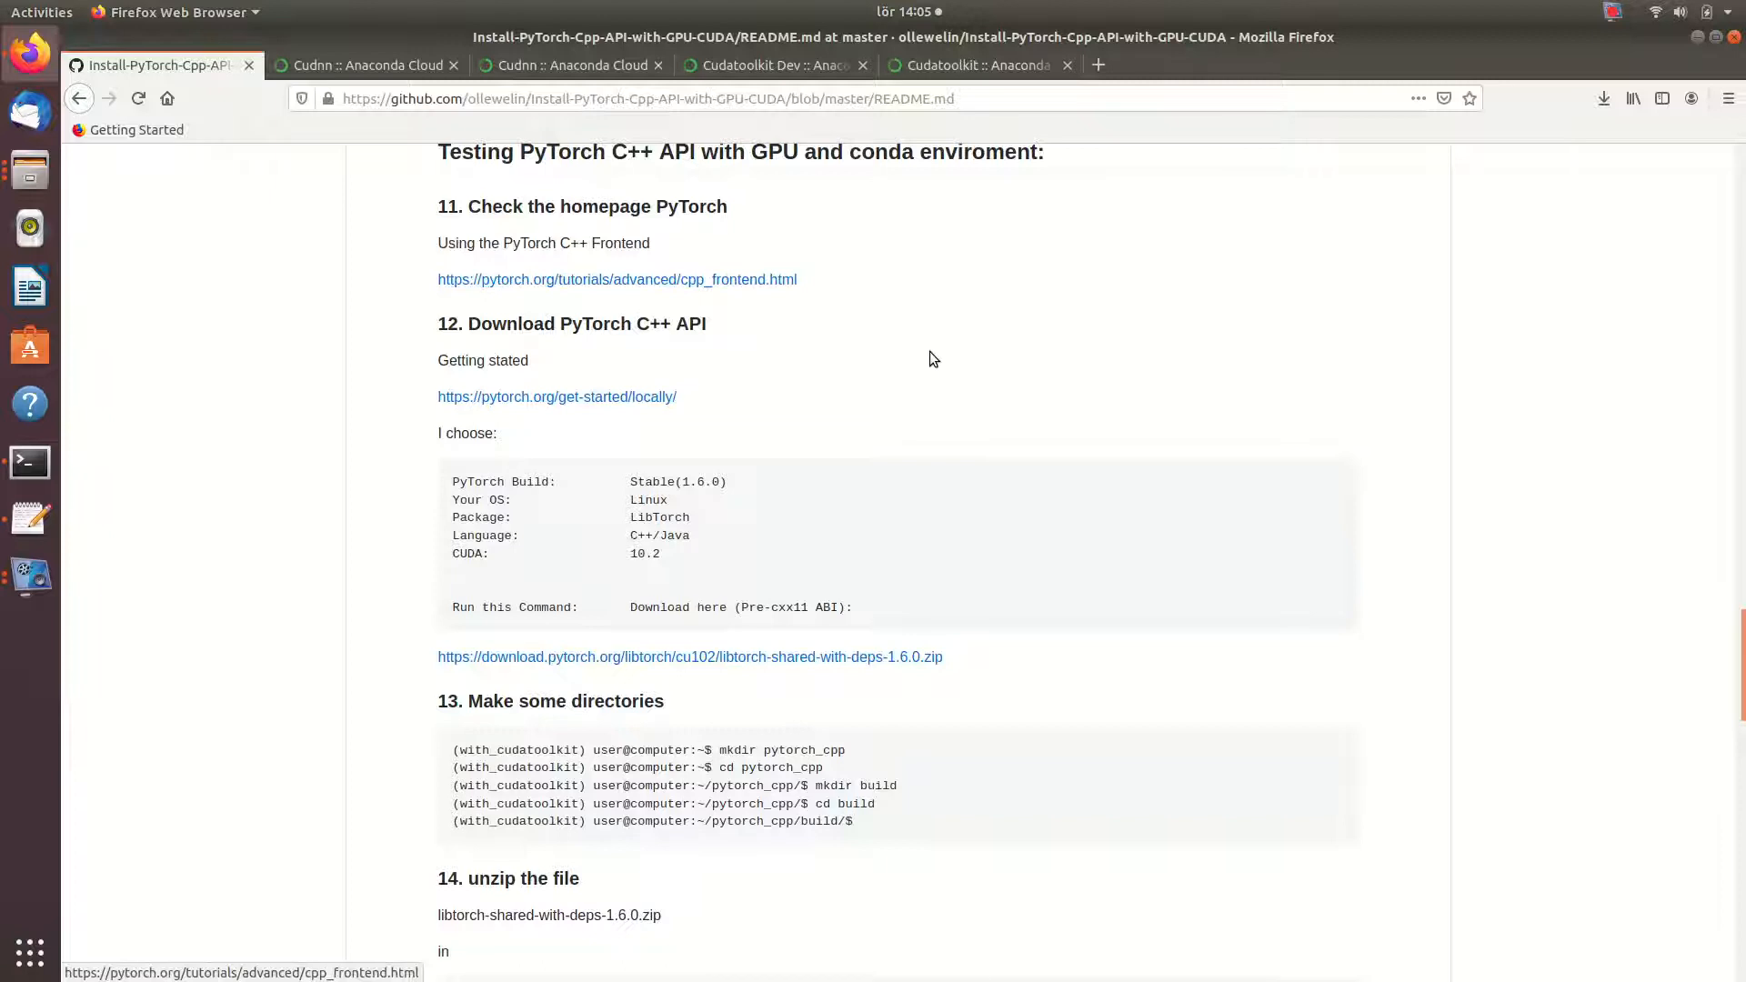
pyautogui.scroll(3)
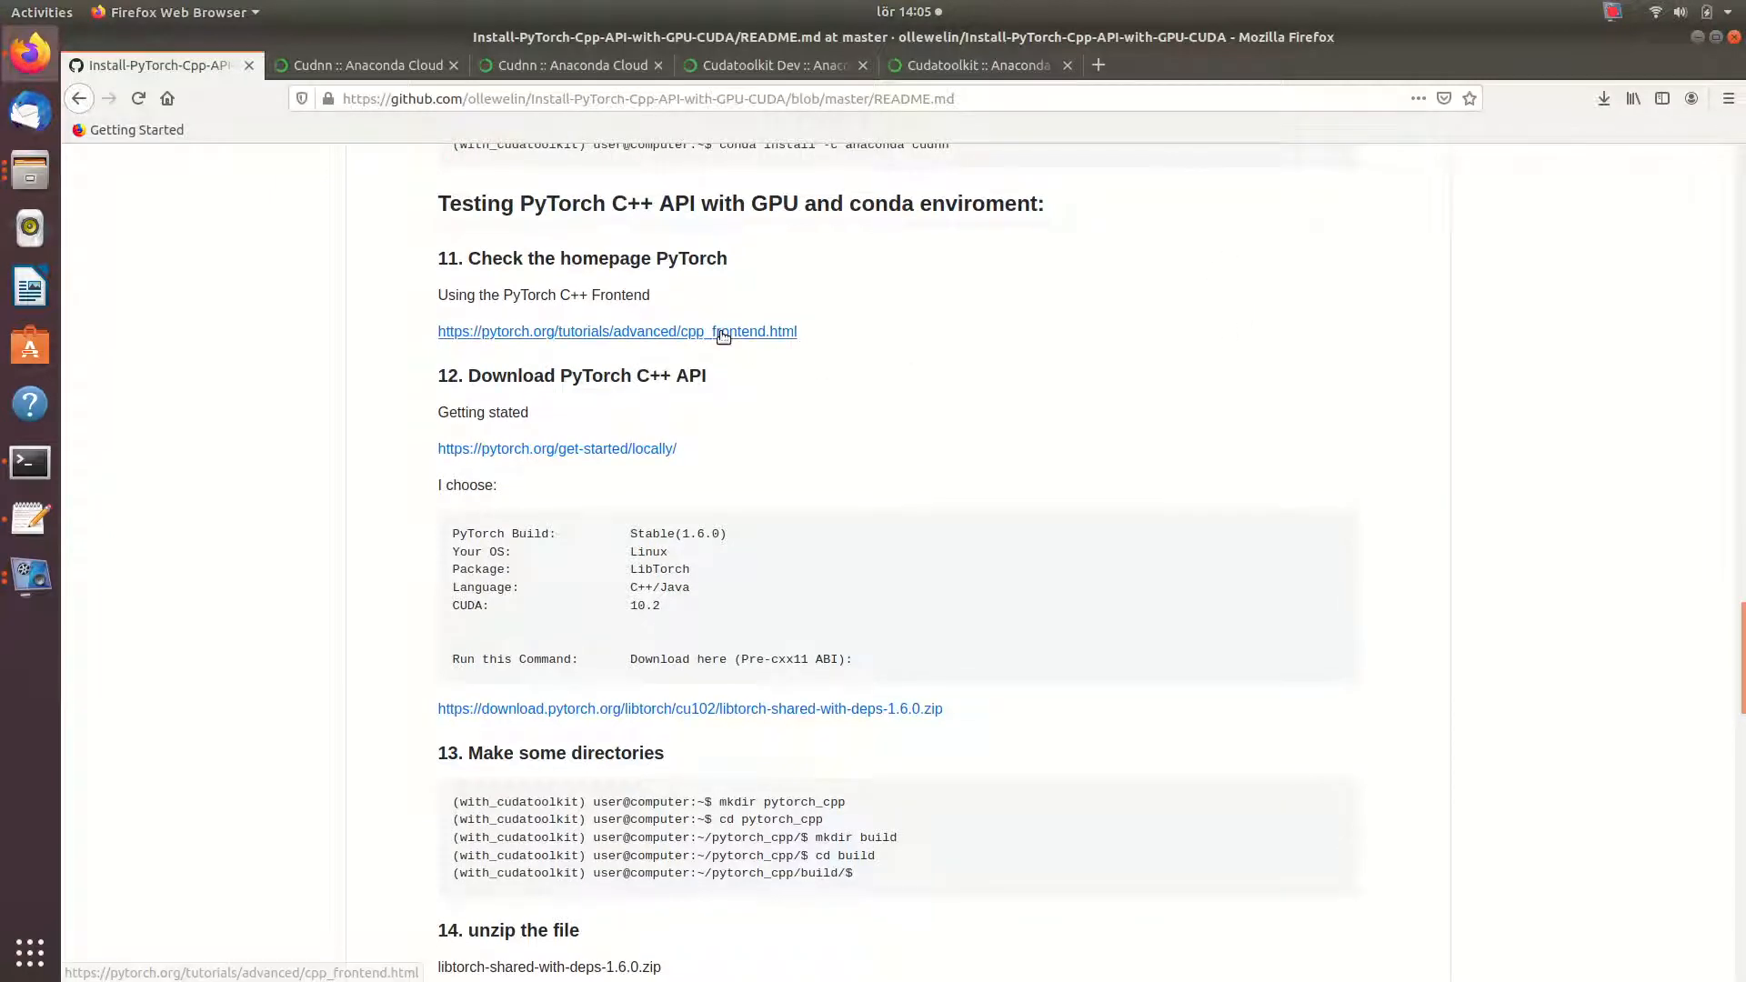
pyautogui.click(617, 331)
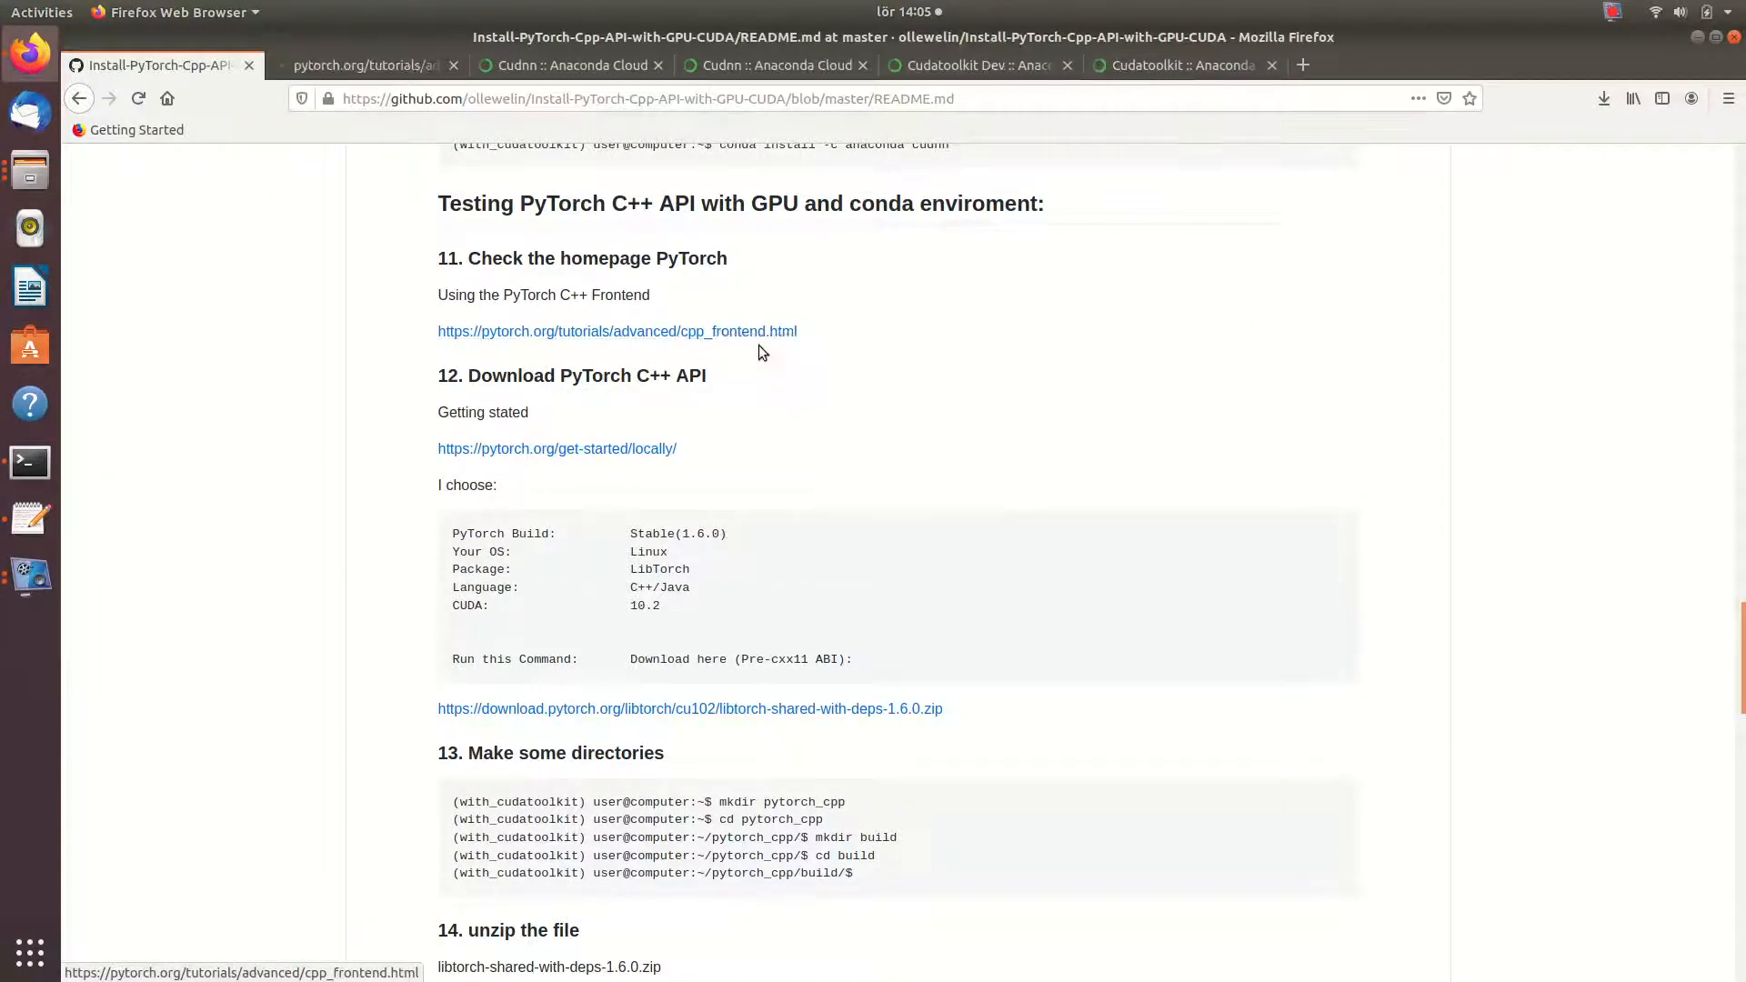
# - Read through the C++ Frontend tutorial down to its Writing a Basic Application LibTorch example
pyautogui.click(616, 331)
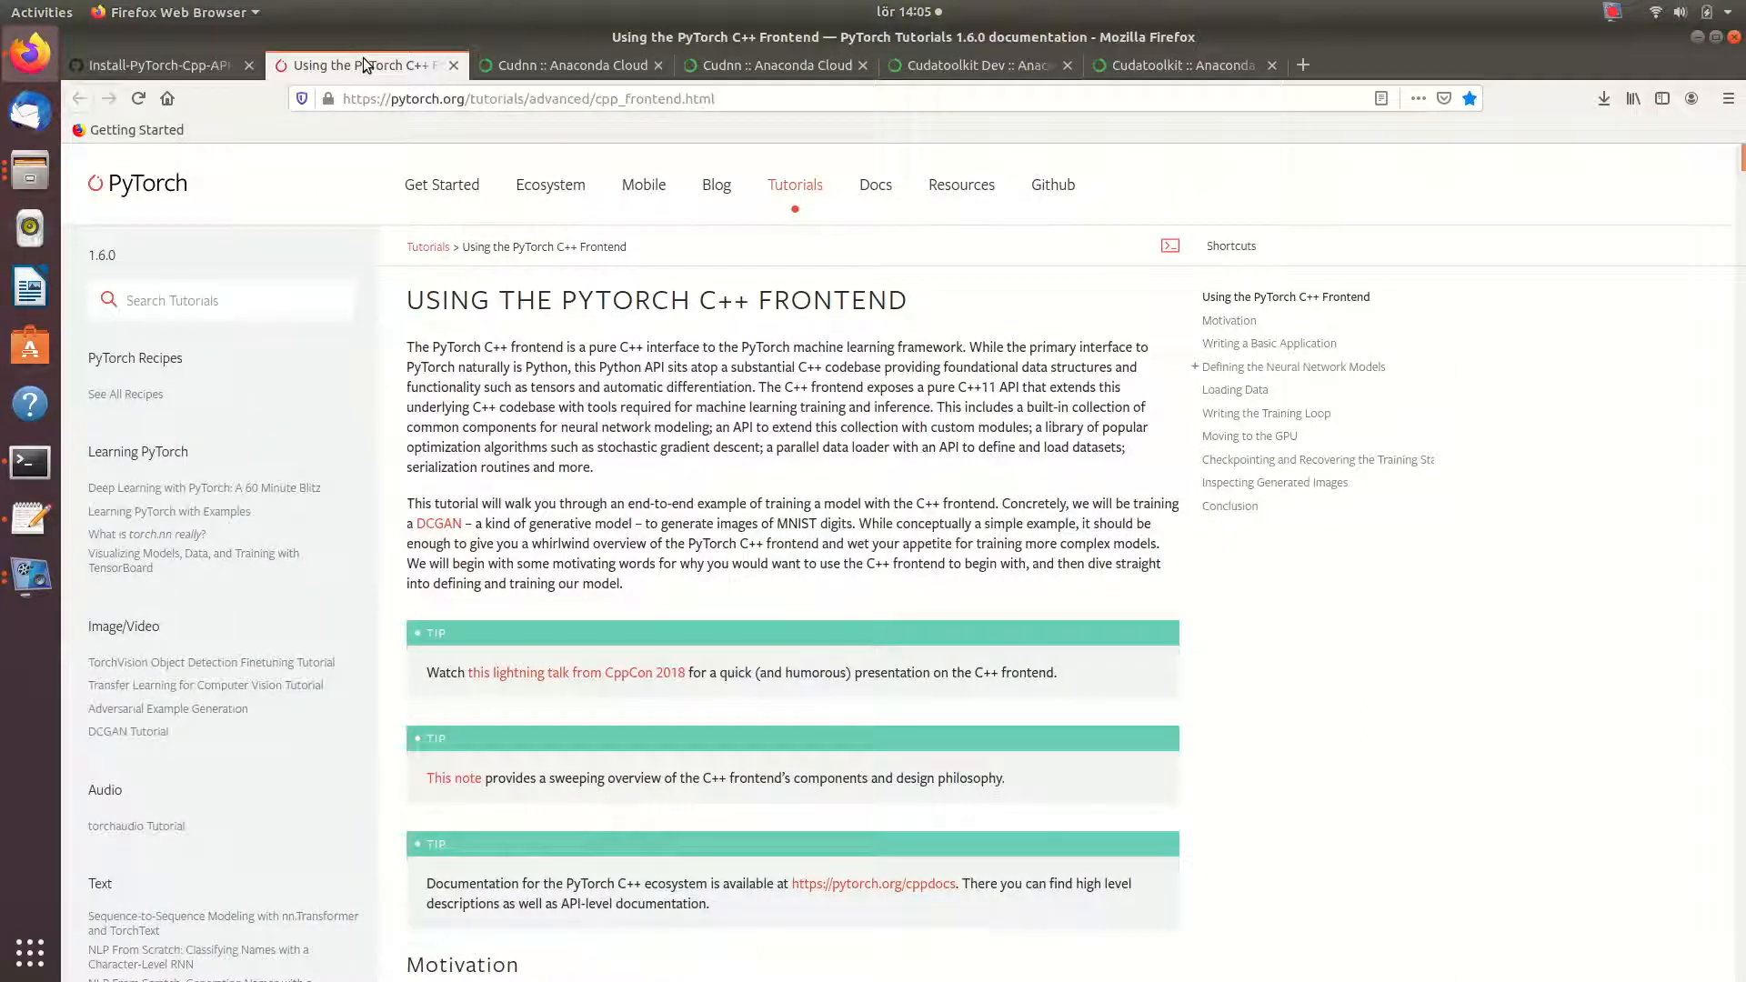
pyautogui.scroll(-3)
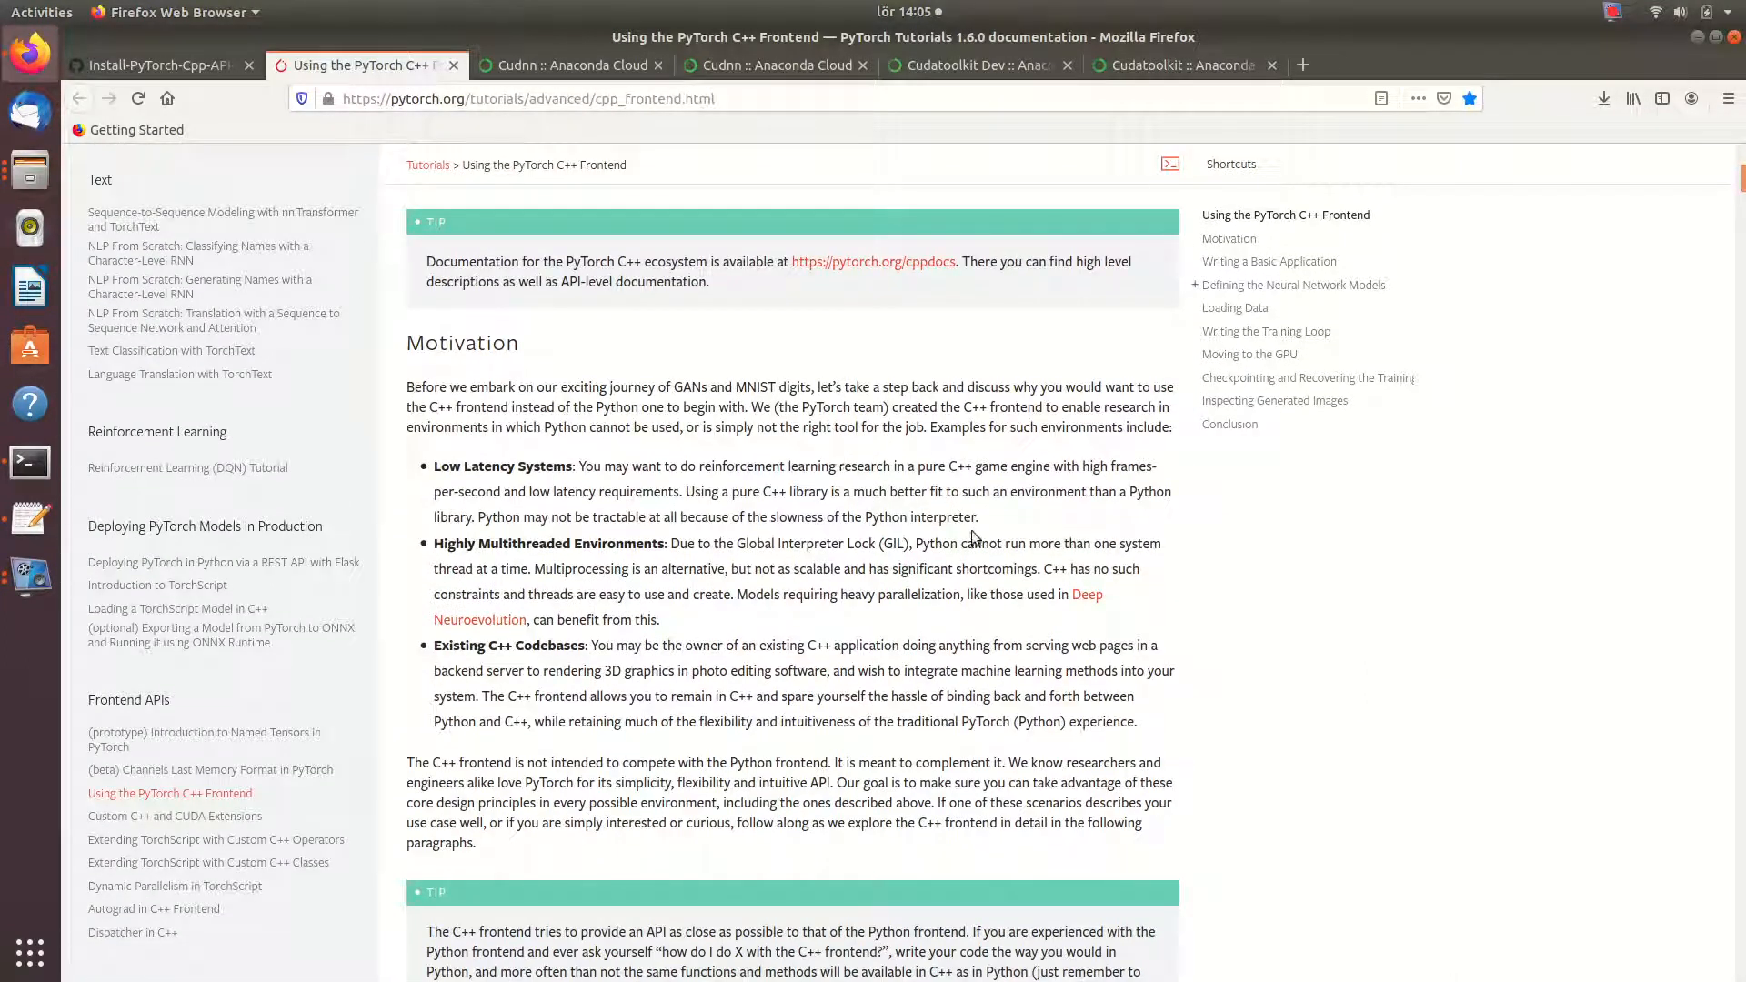
pyautogui.scroll(3)
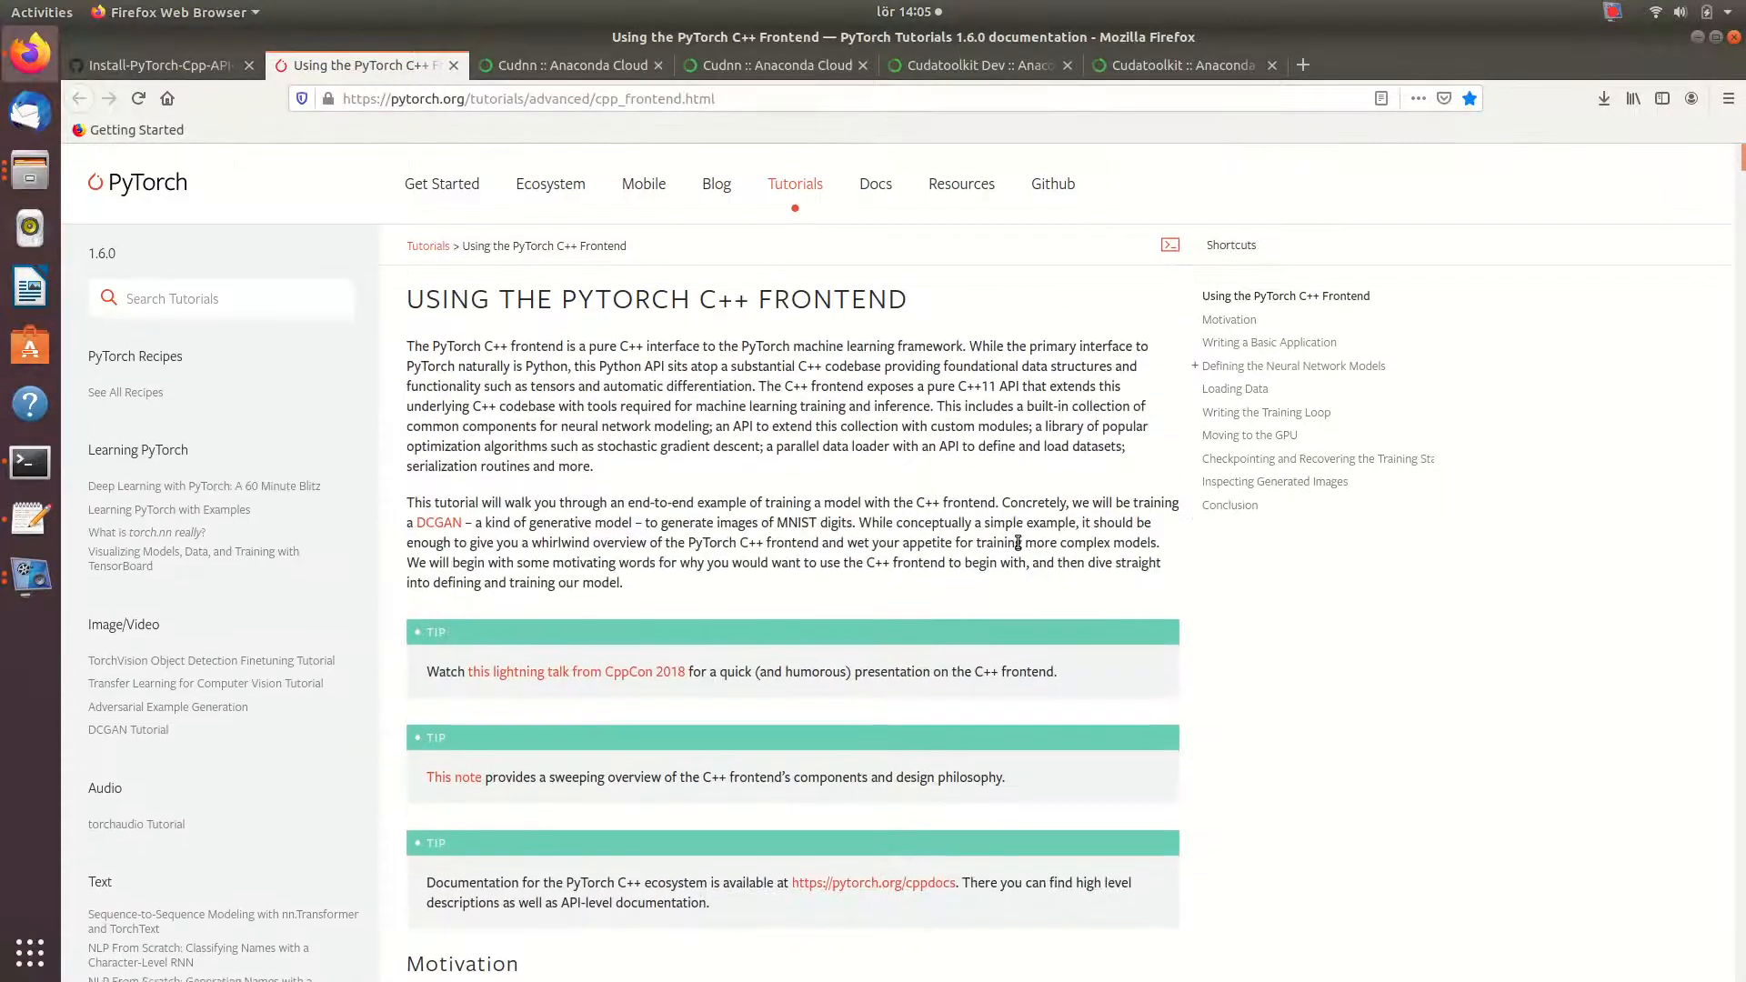
pyautogui.scroll(-3)
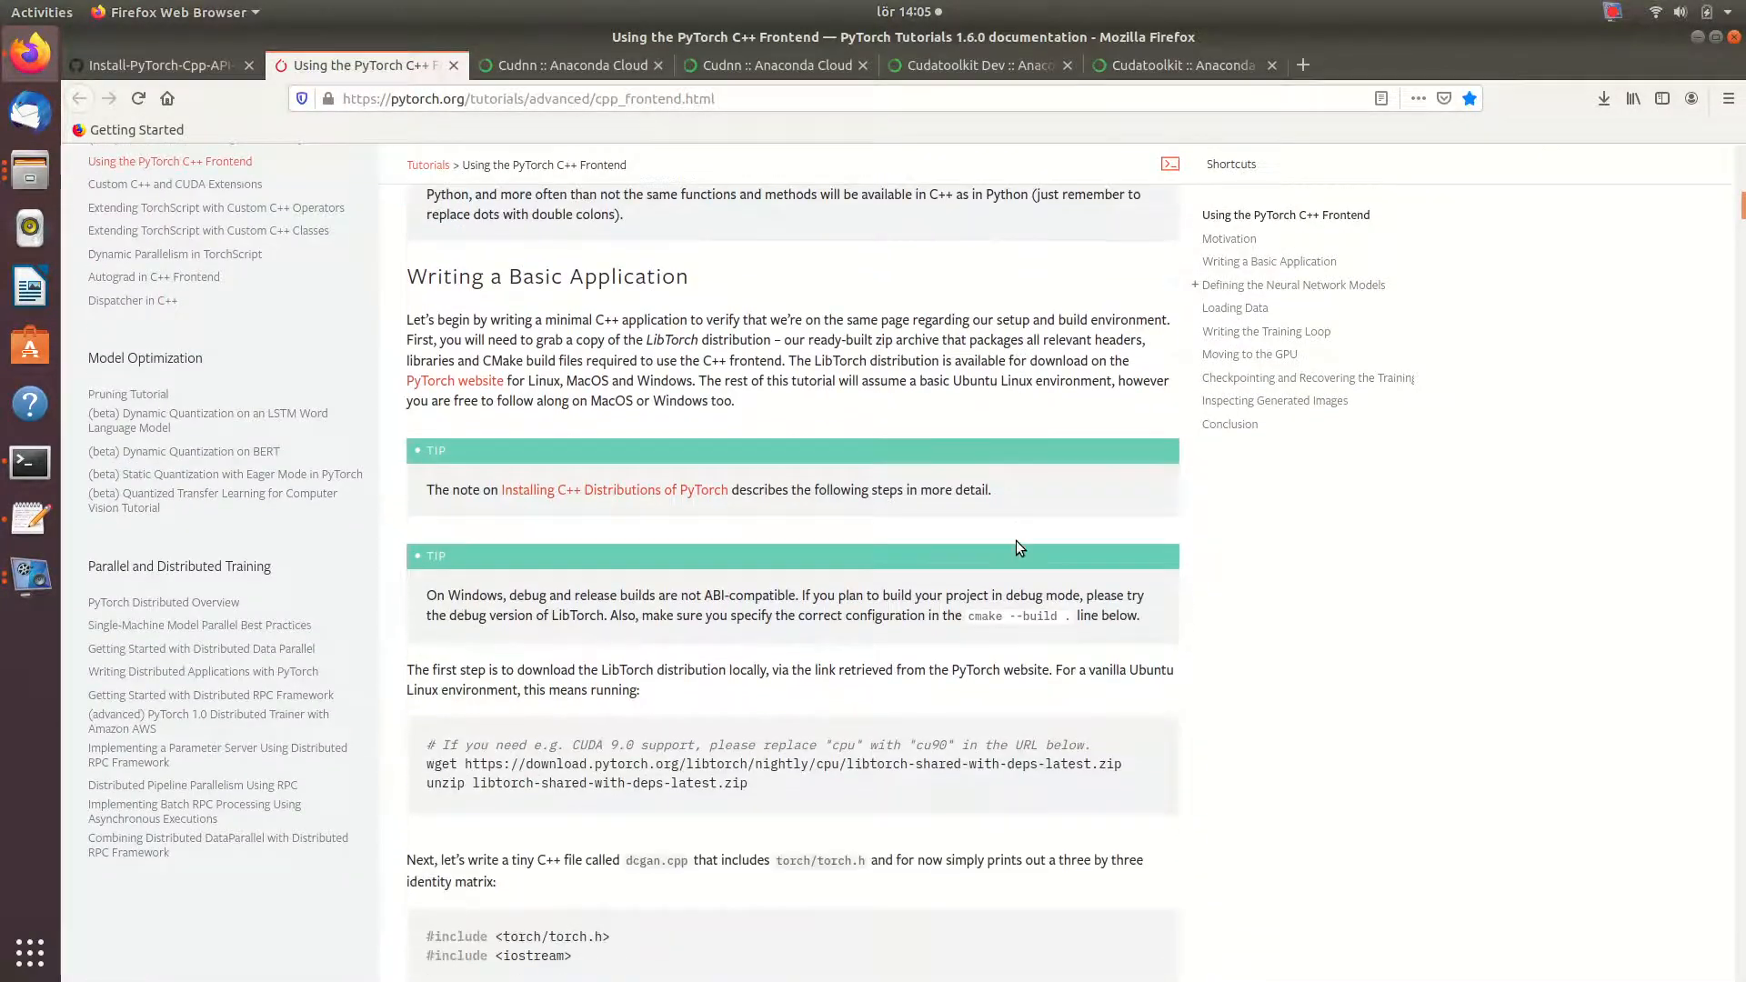
pyautogui.scroll(3)
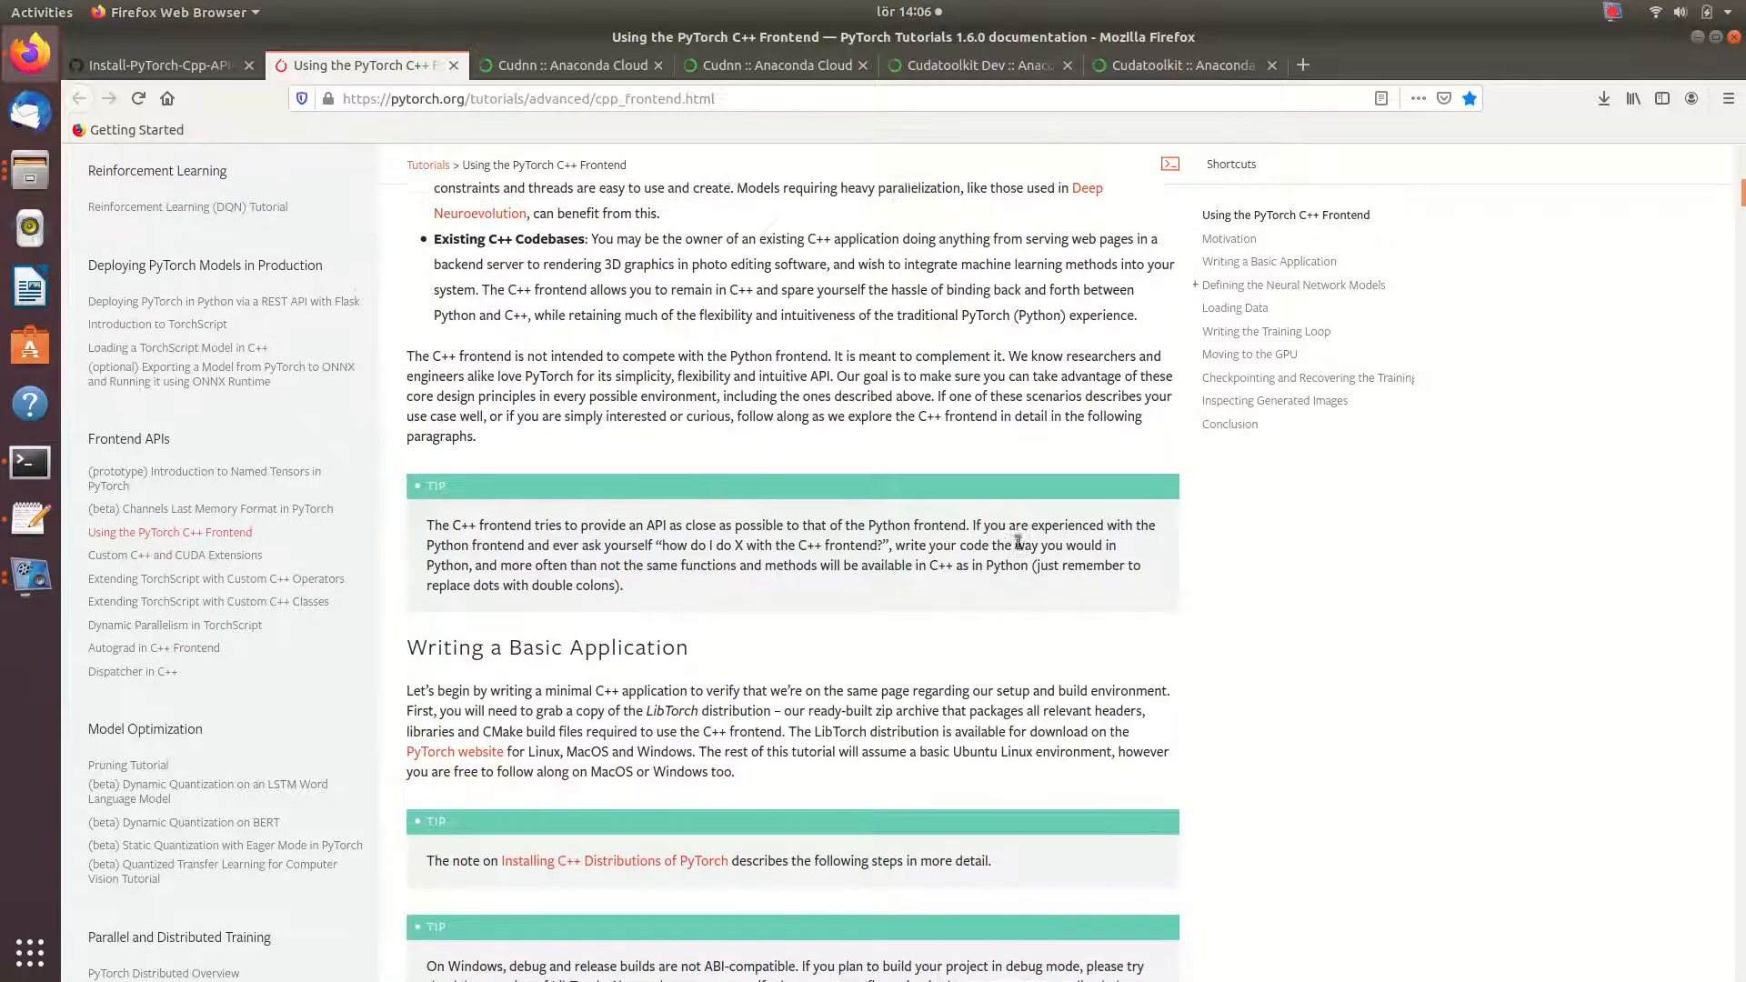
pyautogui.scroll(3)
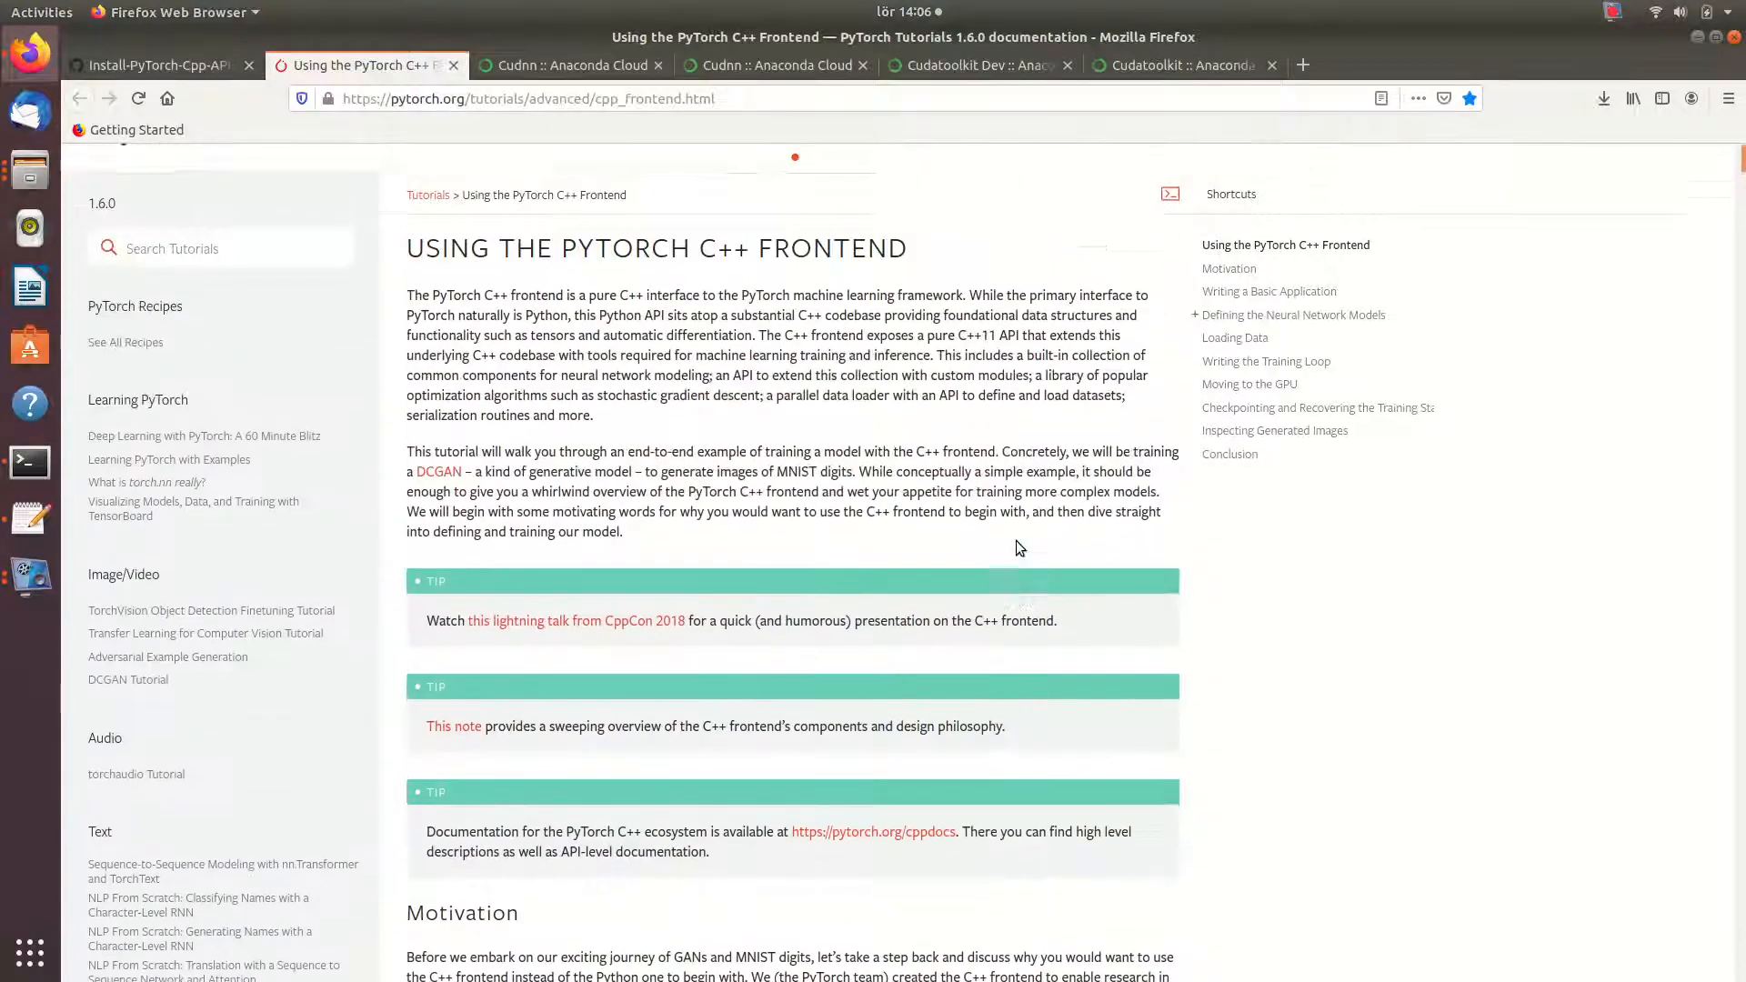
pyautogui.scroll(-3)
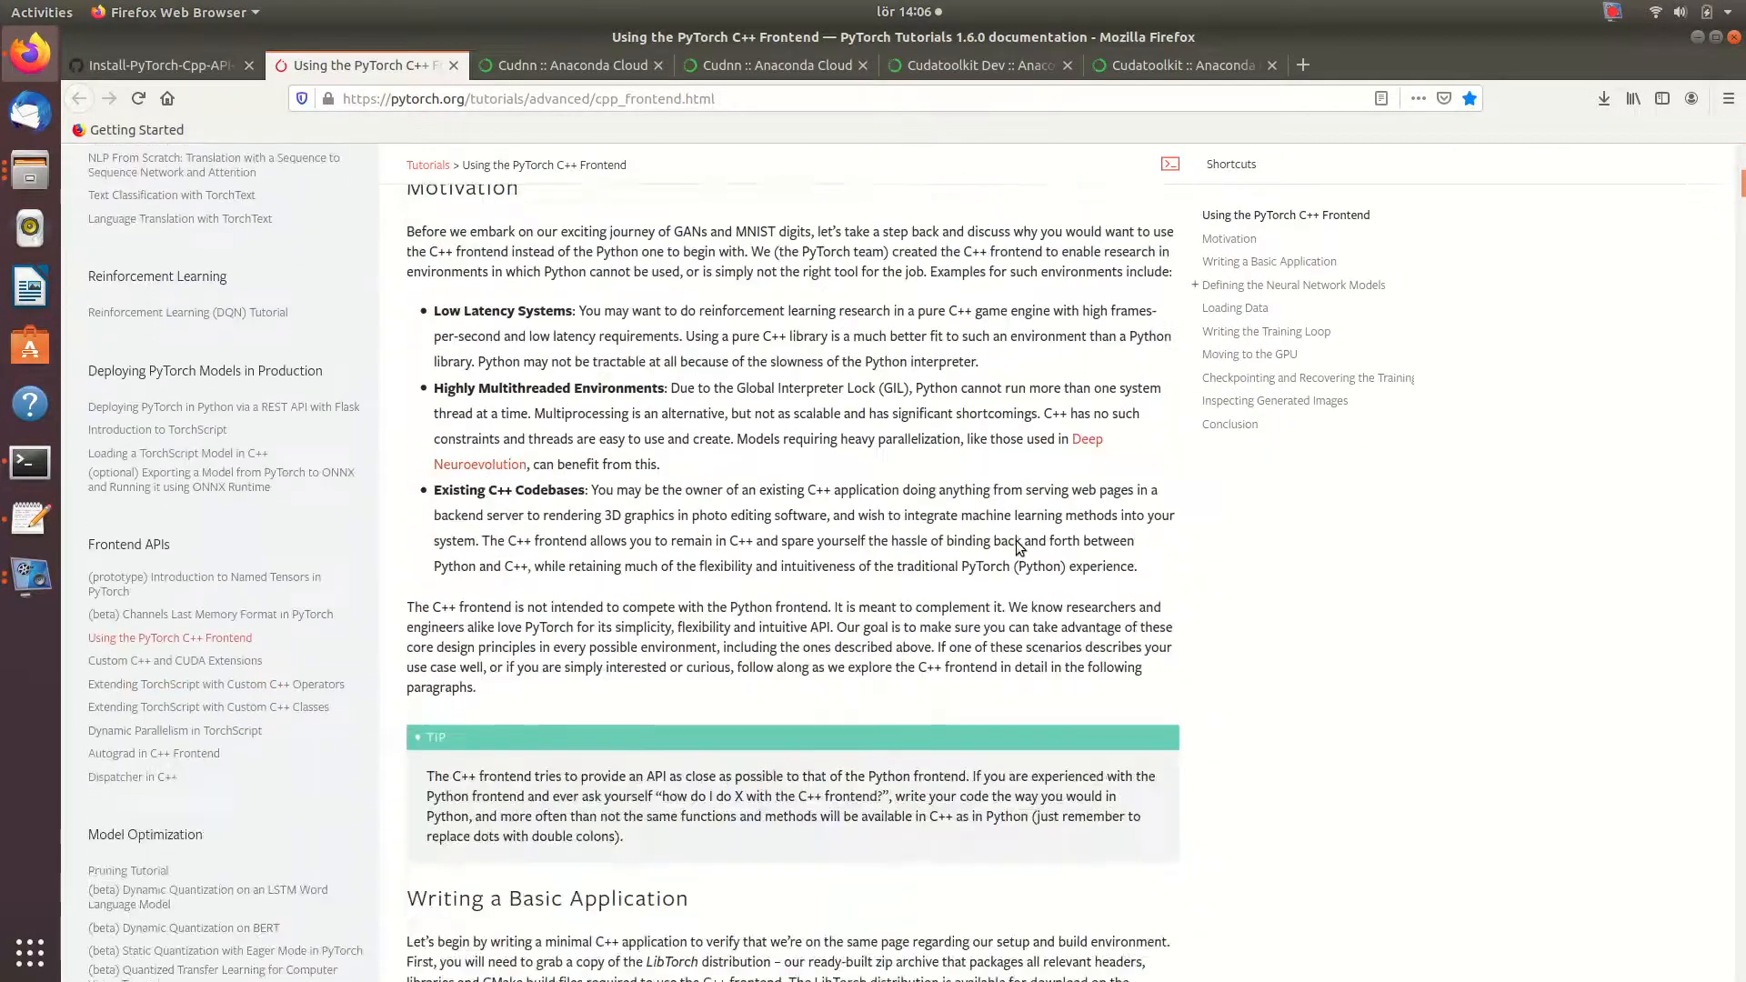
pyautogui.scroll(-3)
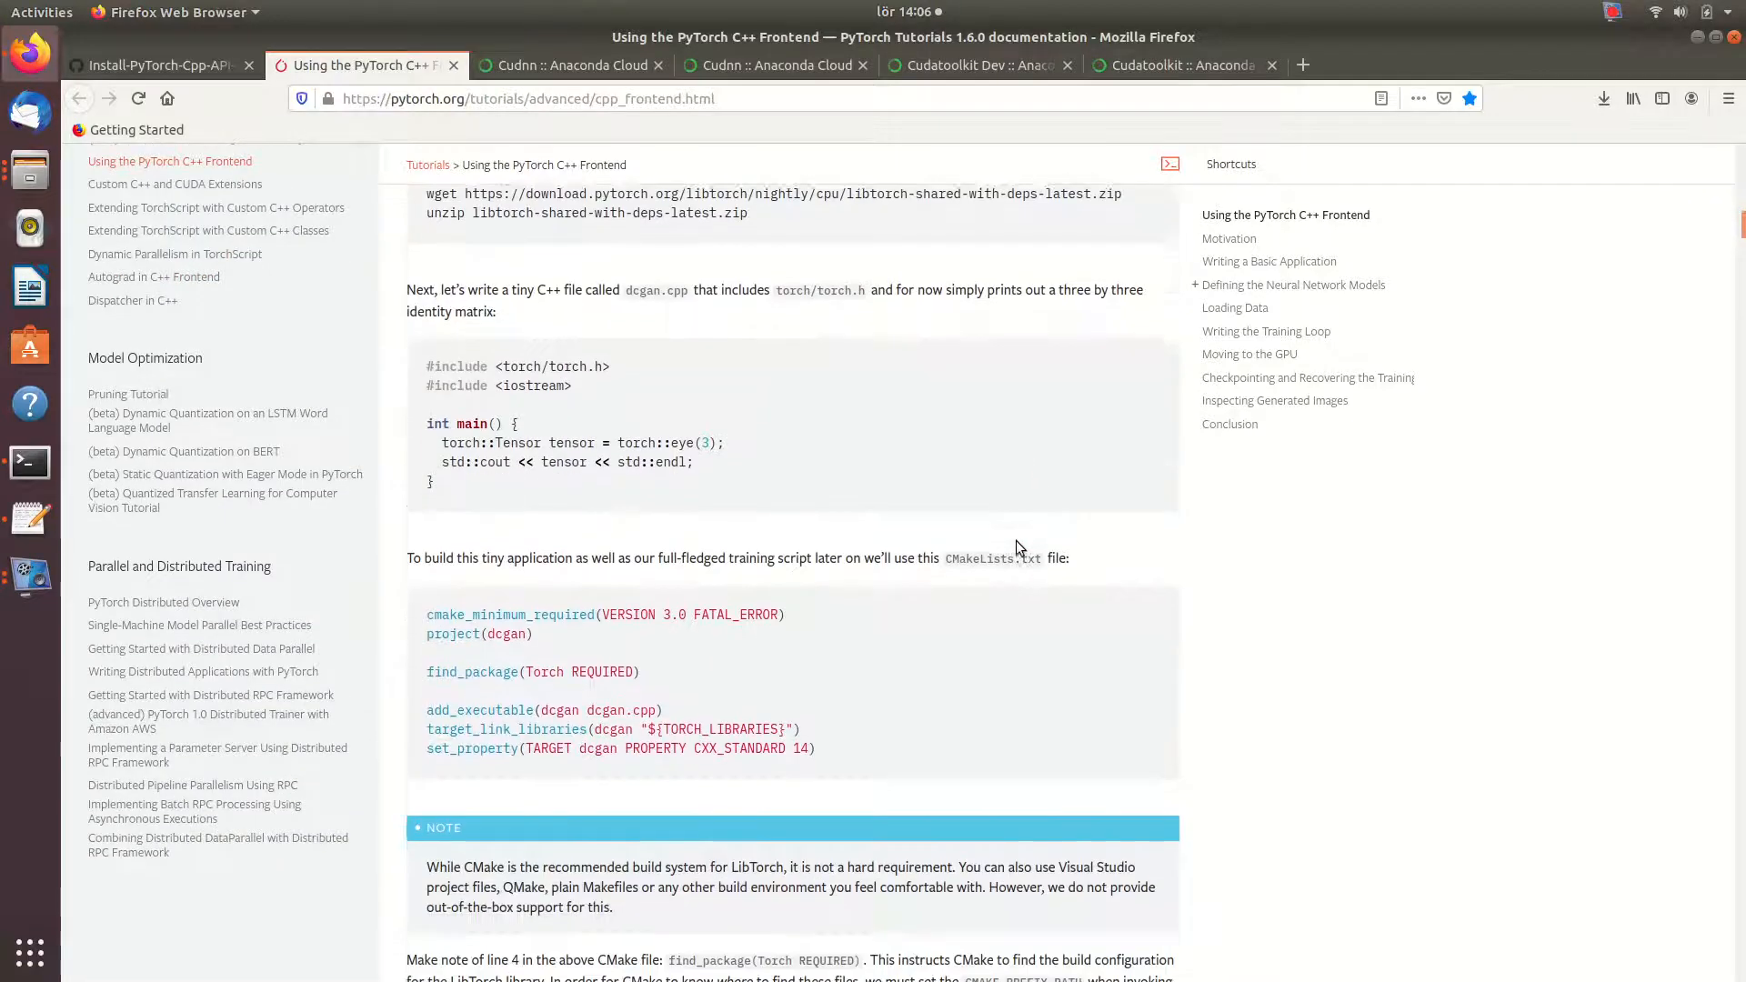
pyautogui.scroll(3)
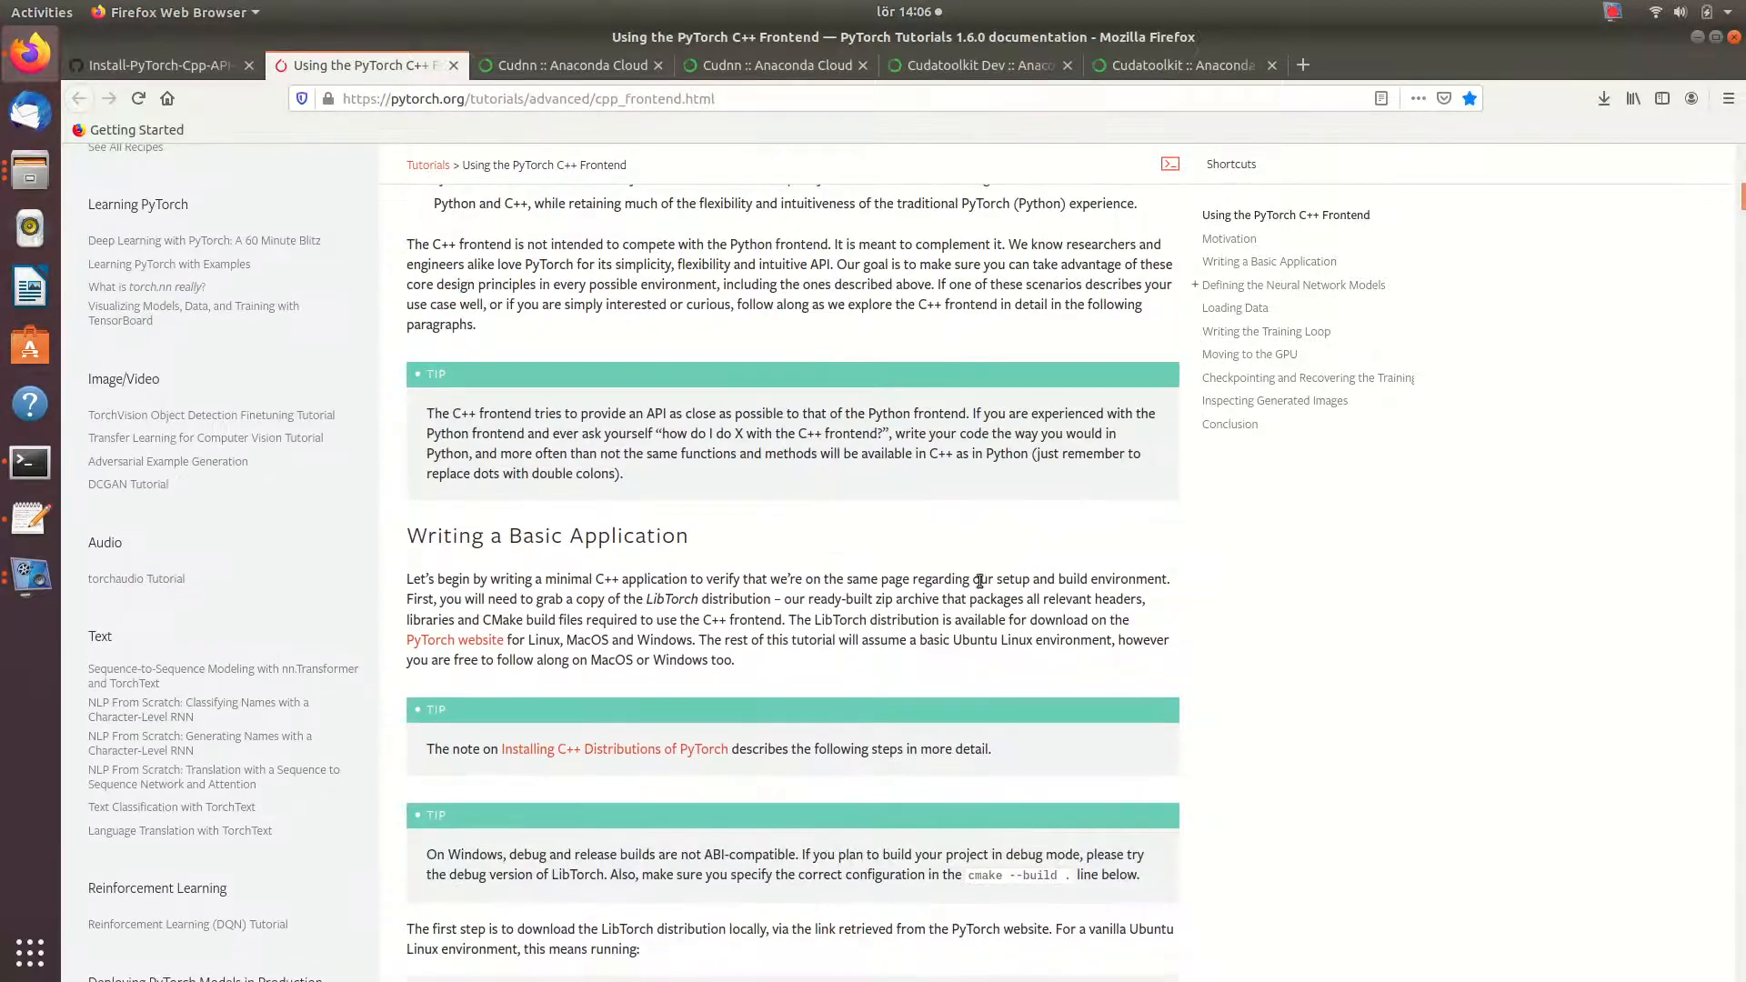
# - Start downloading the pre-cxx11 ABI LibTorch 1.6.0 CUDA 10.2 zip from PyTorch's Get Started page
pyautogui.click(453, 638)
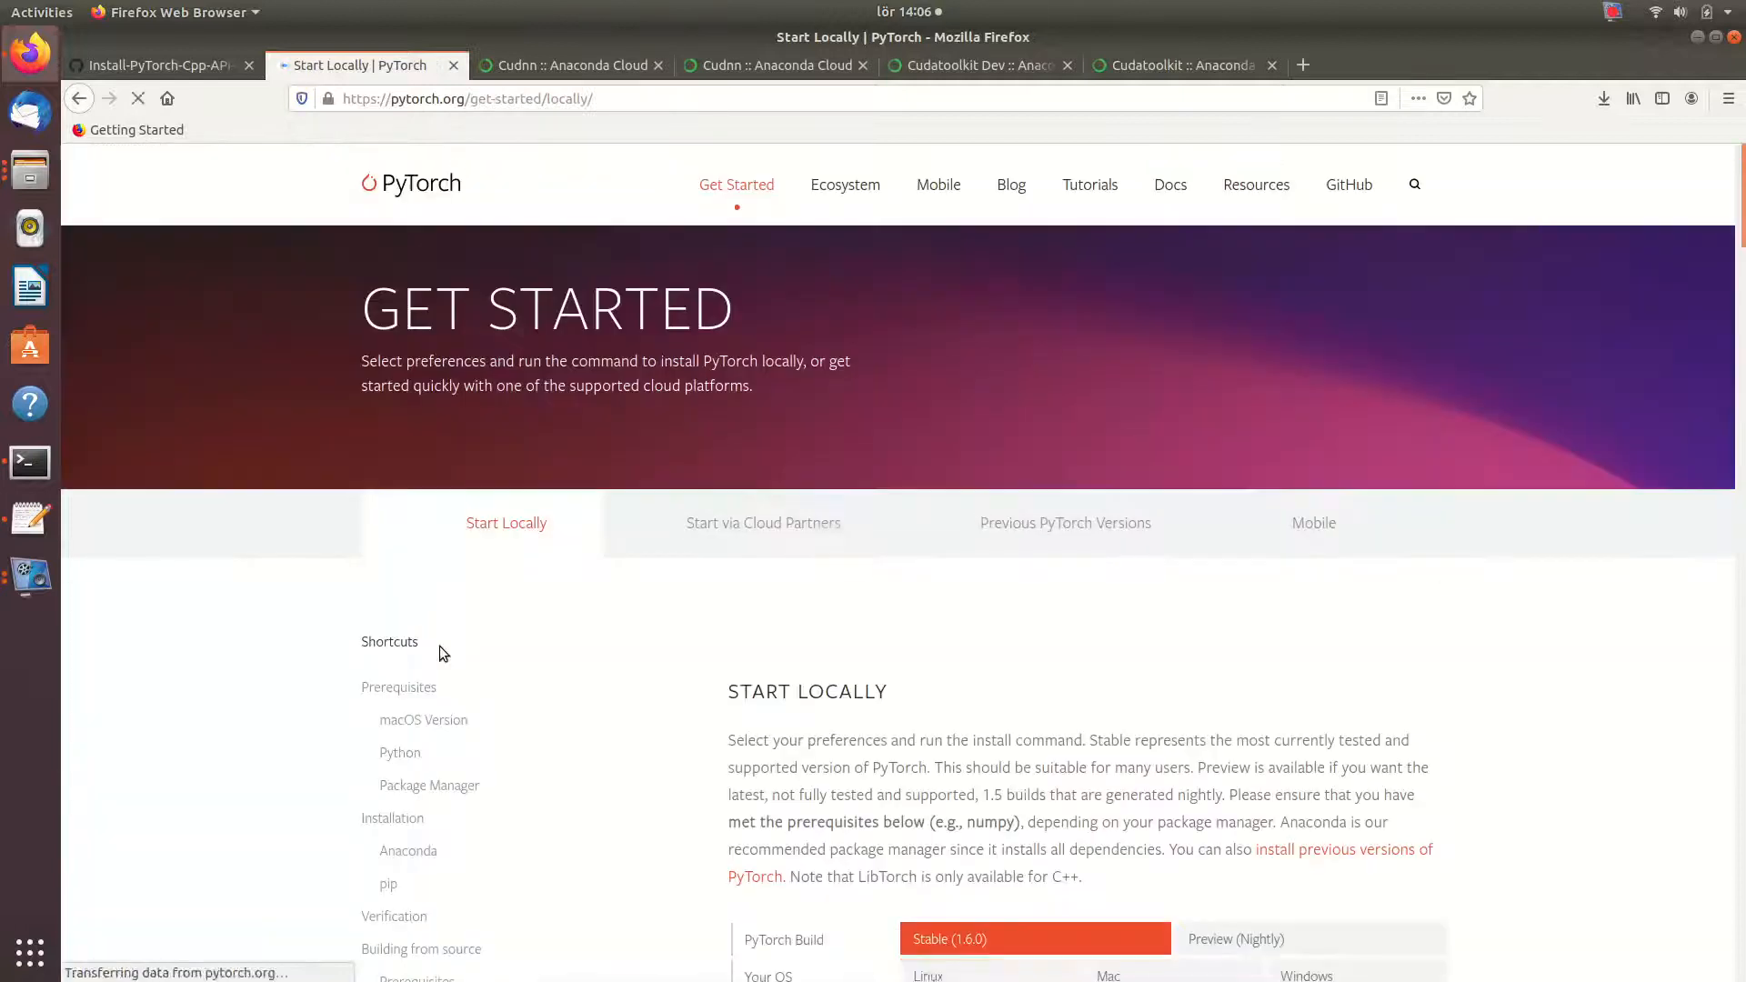
pyautogui.scroll(-3)
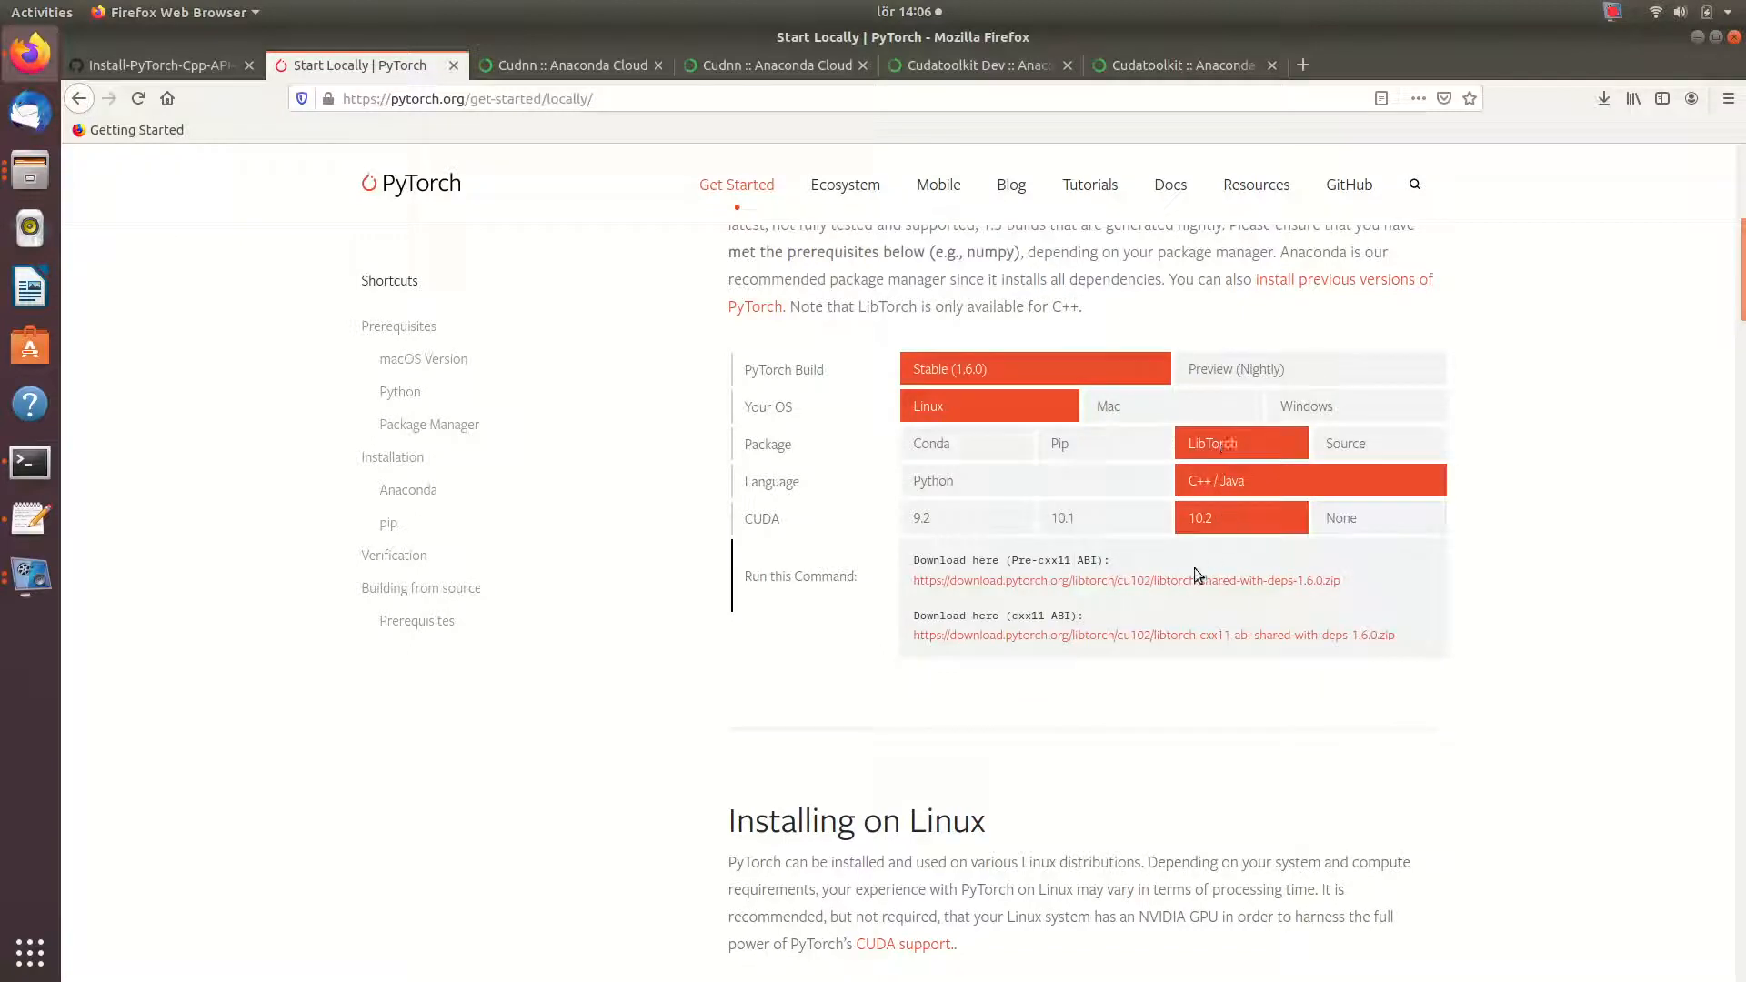
pyautogui.click(1124, 579)
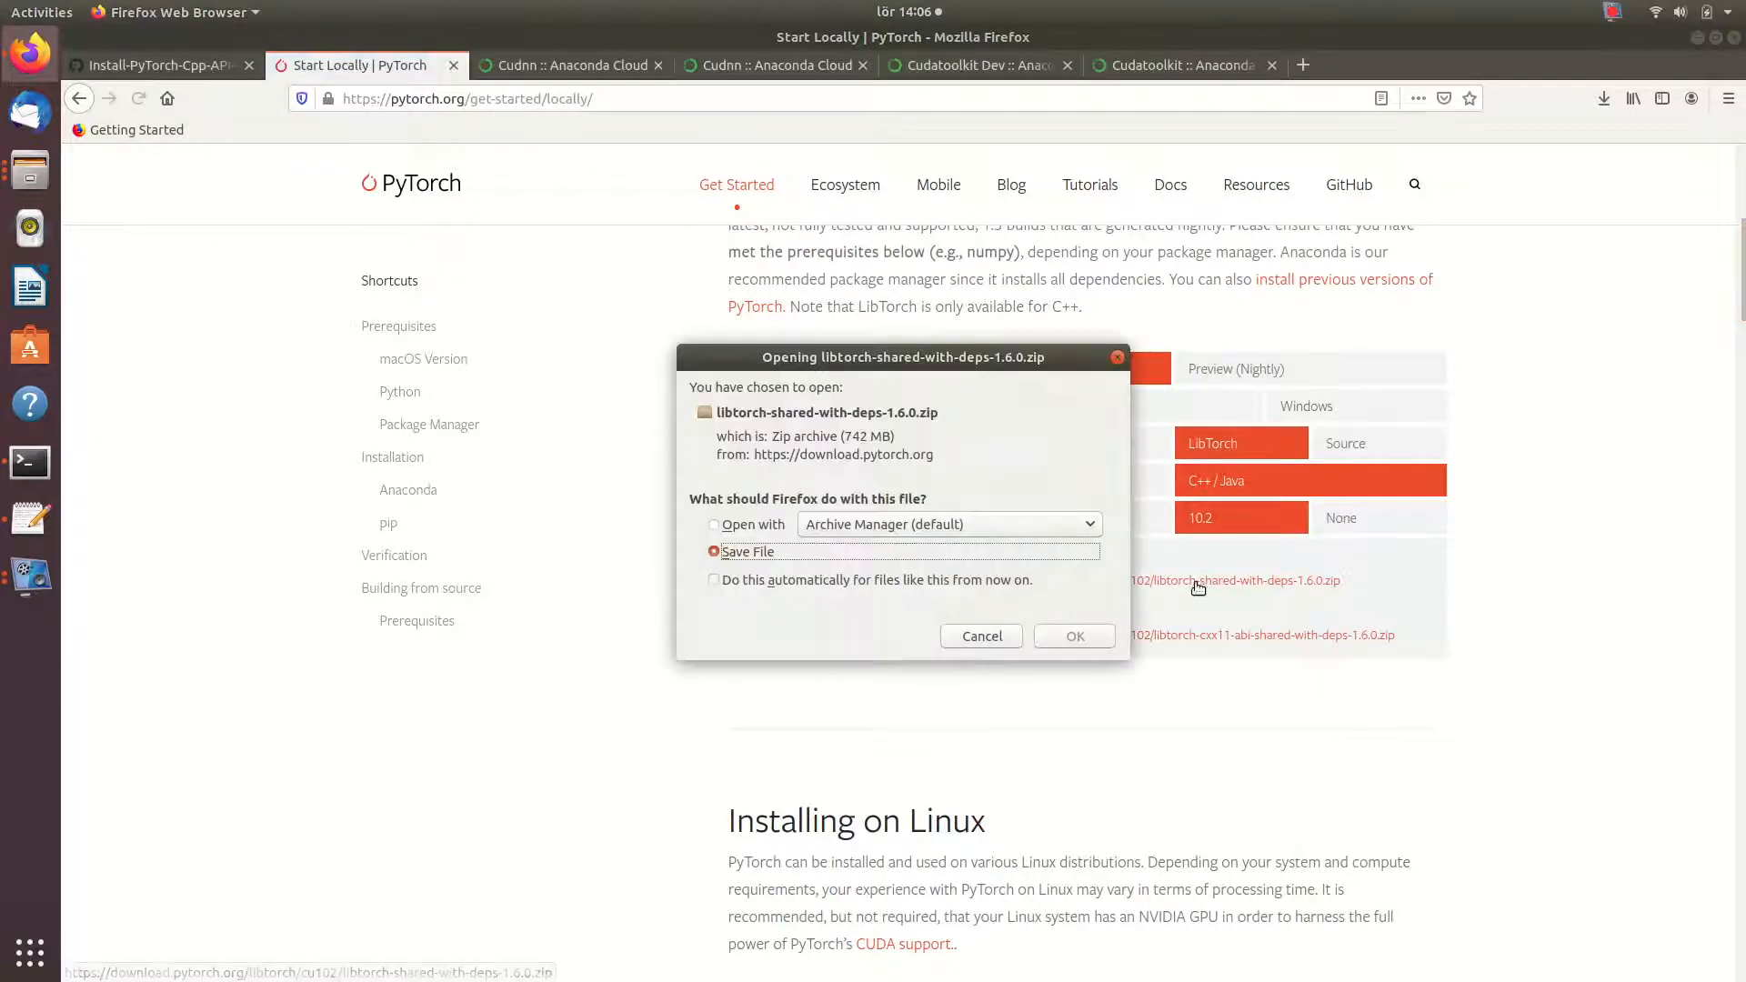
pyautogui.click(1071, 636)
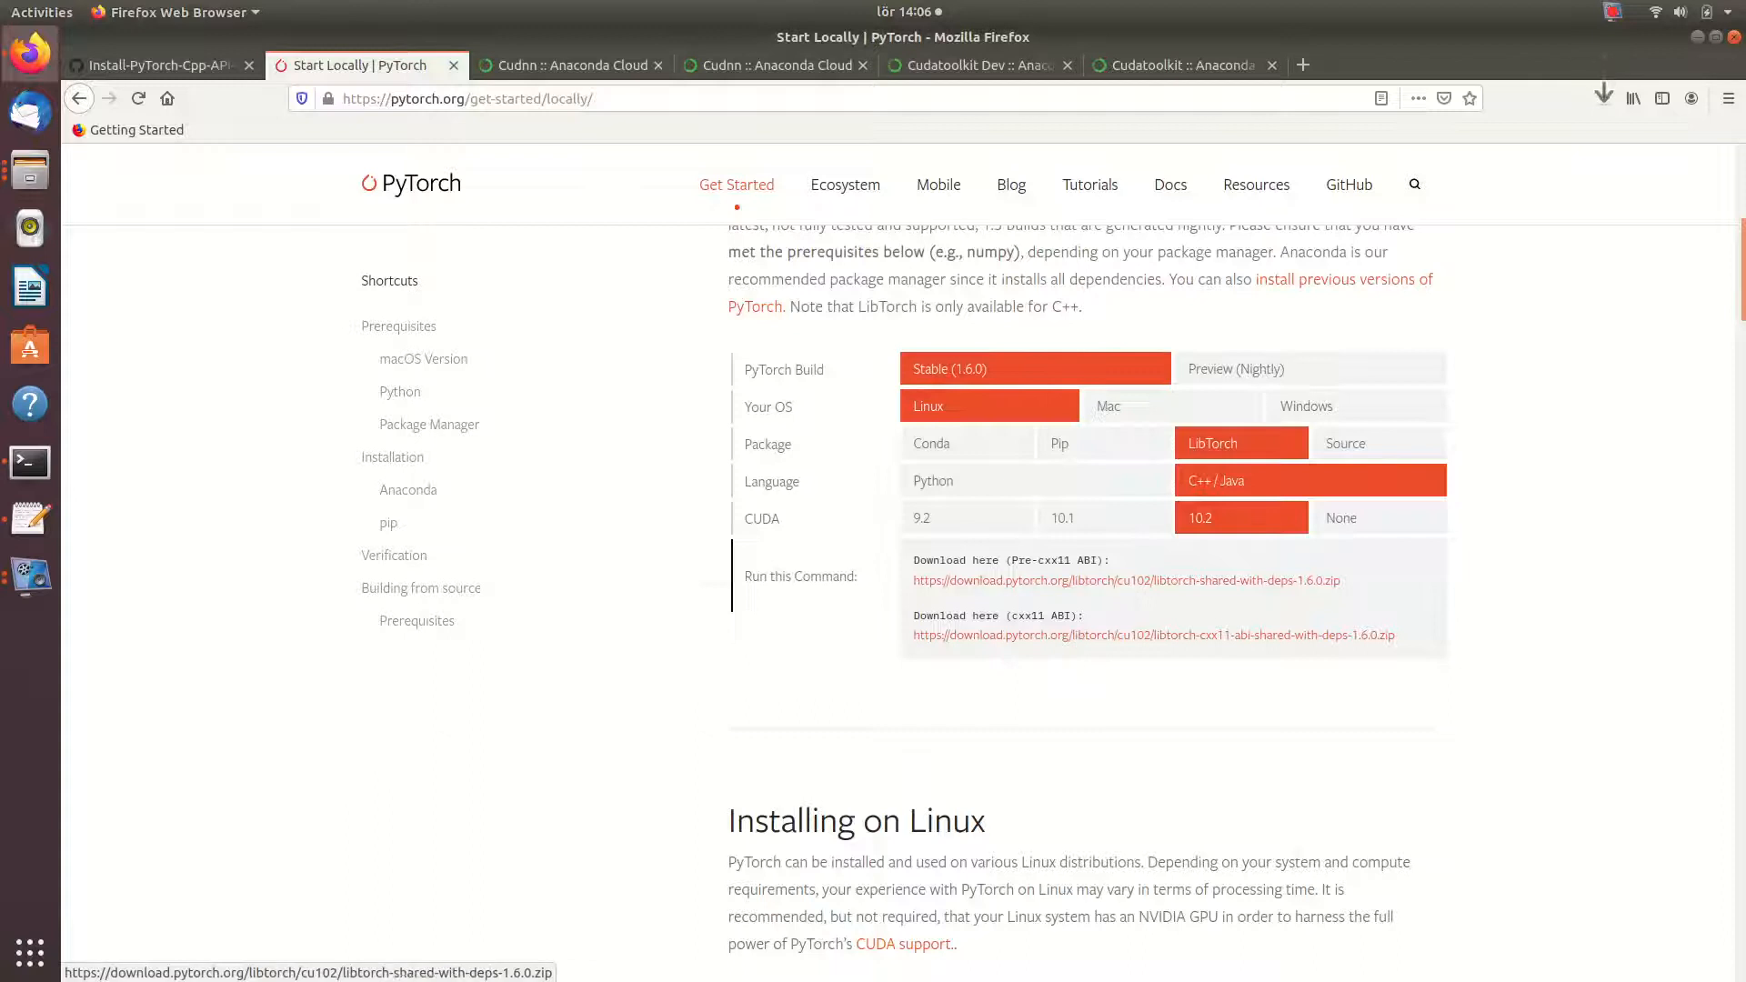
pyautogui.moveTo(1604, 98)
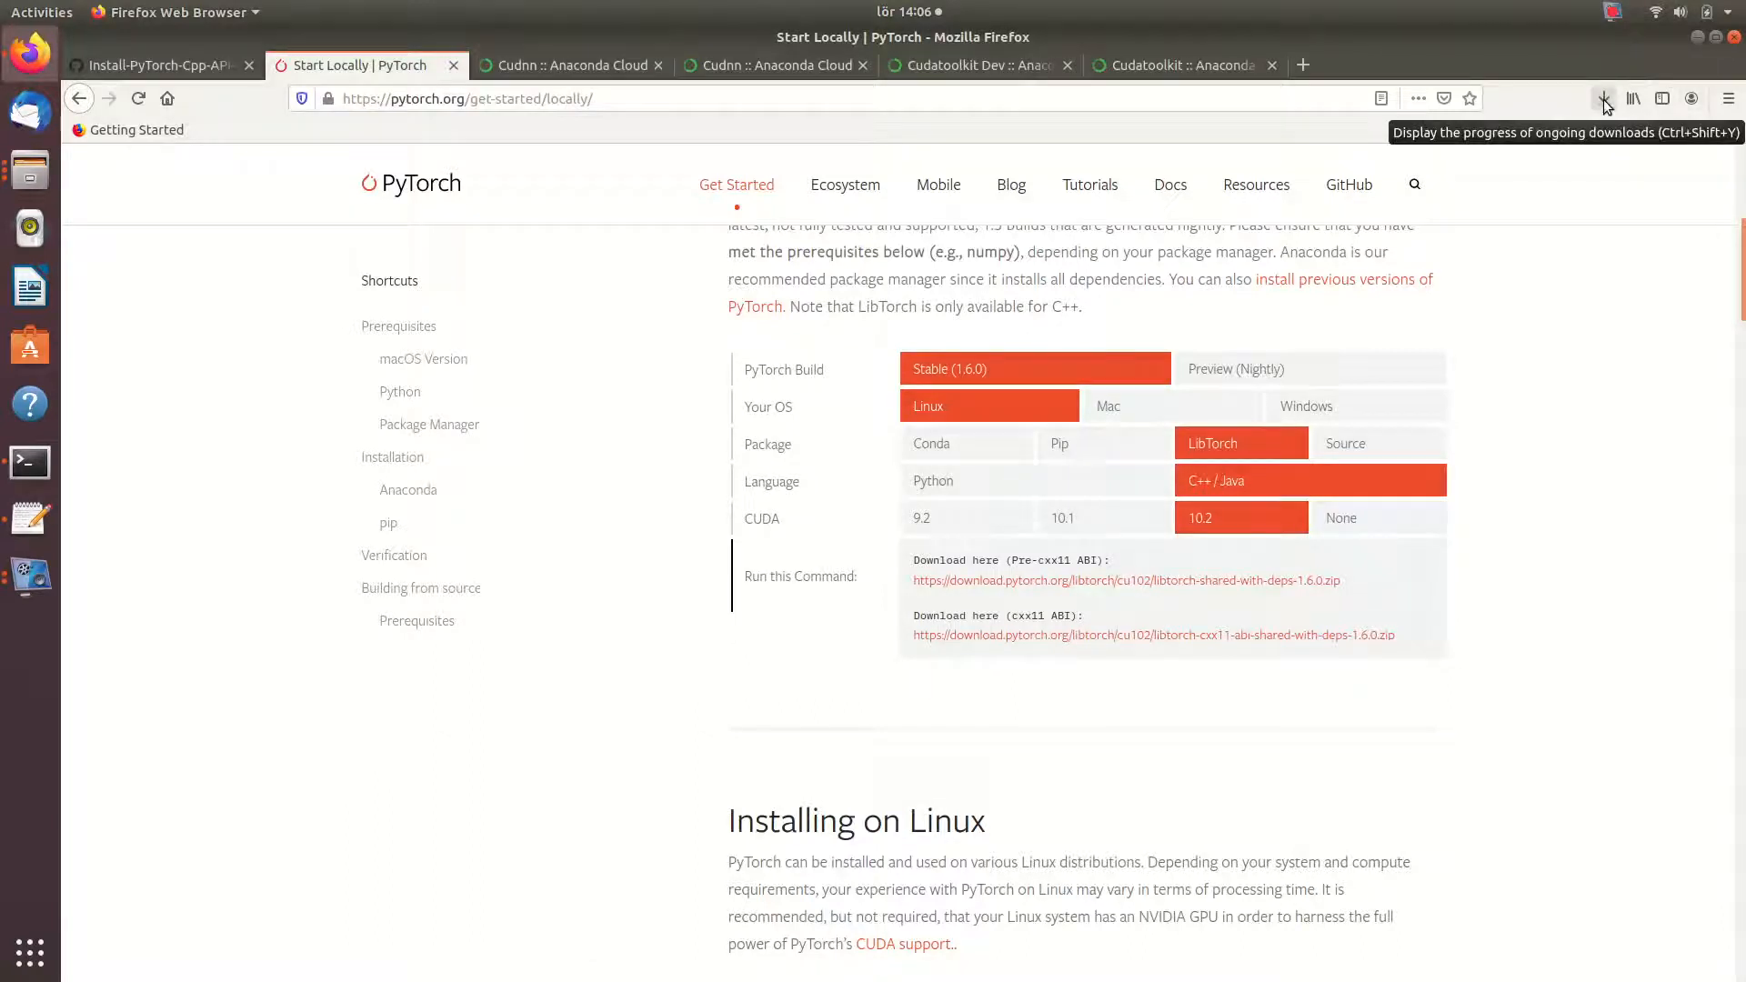
# - Check the download's progress and return to the README instructions
pyautogui.click(1604, 98)
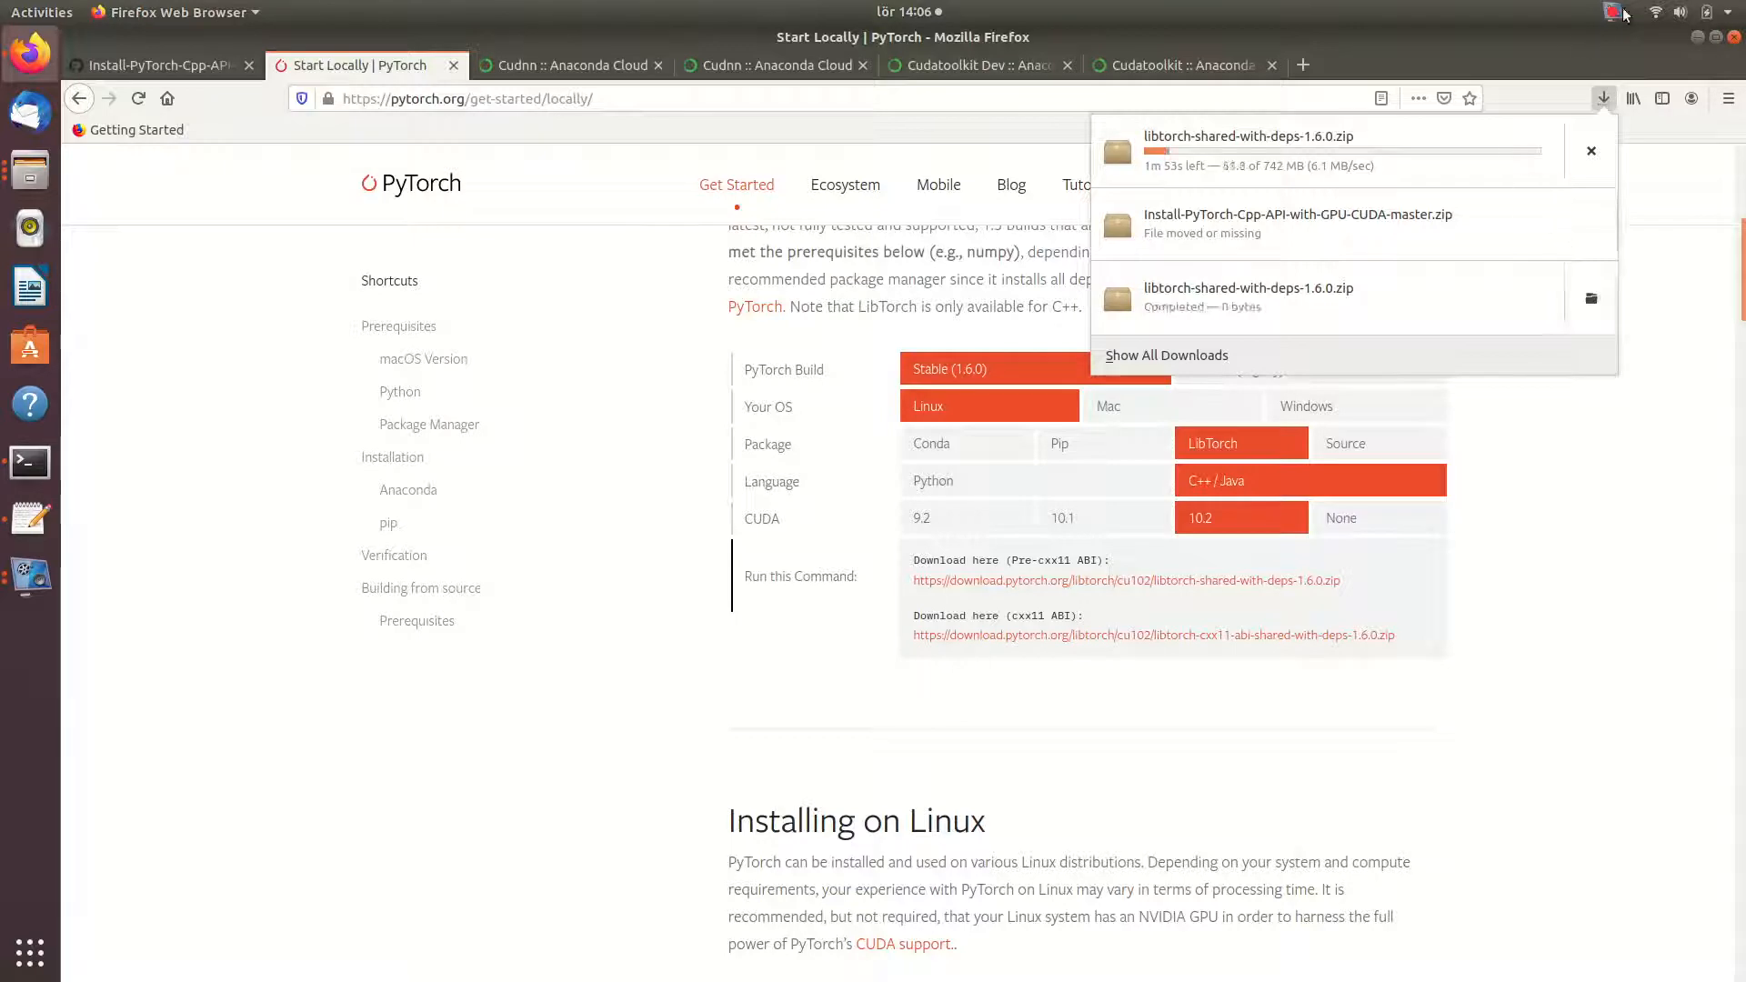
pyautogui.click(1611, 13)
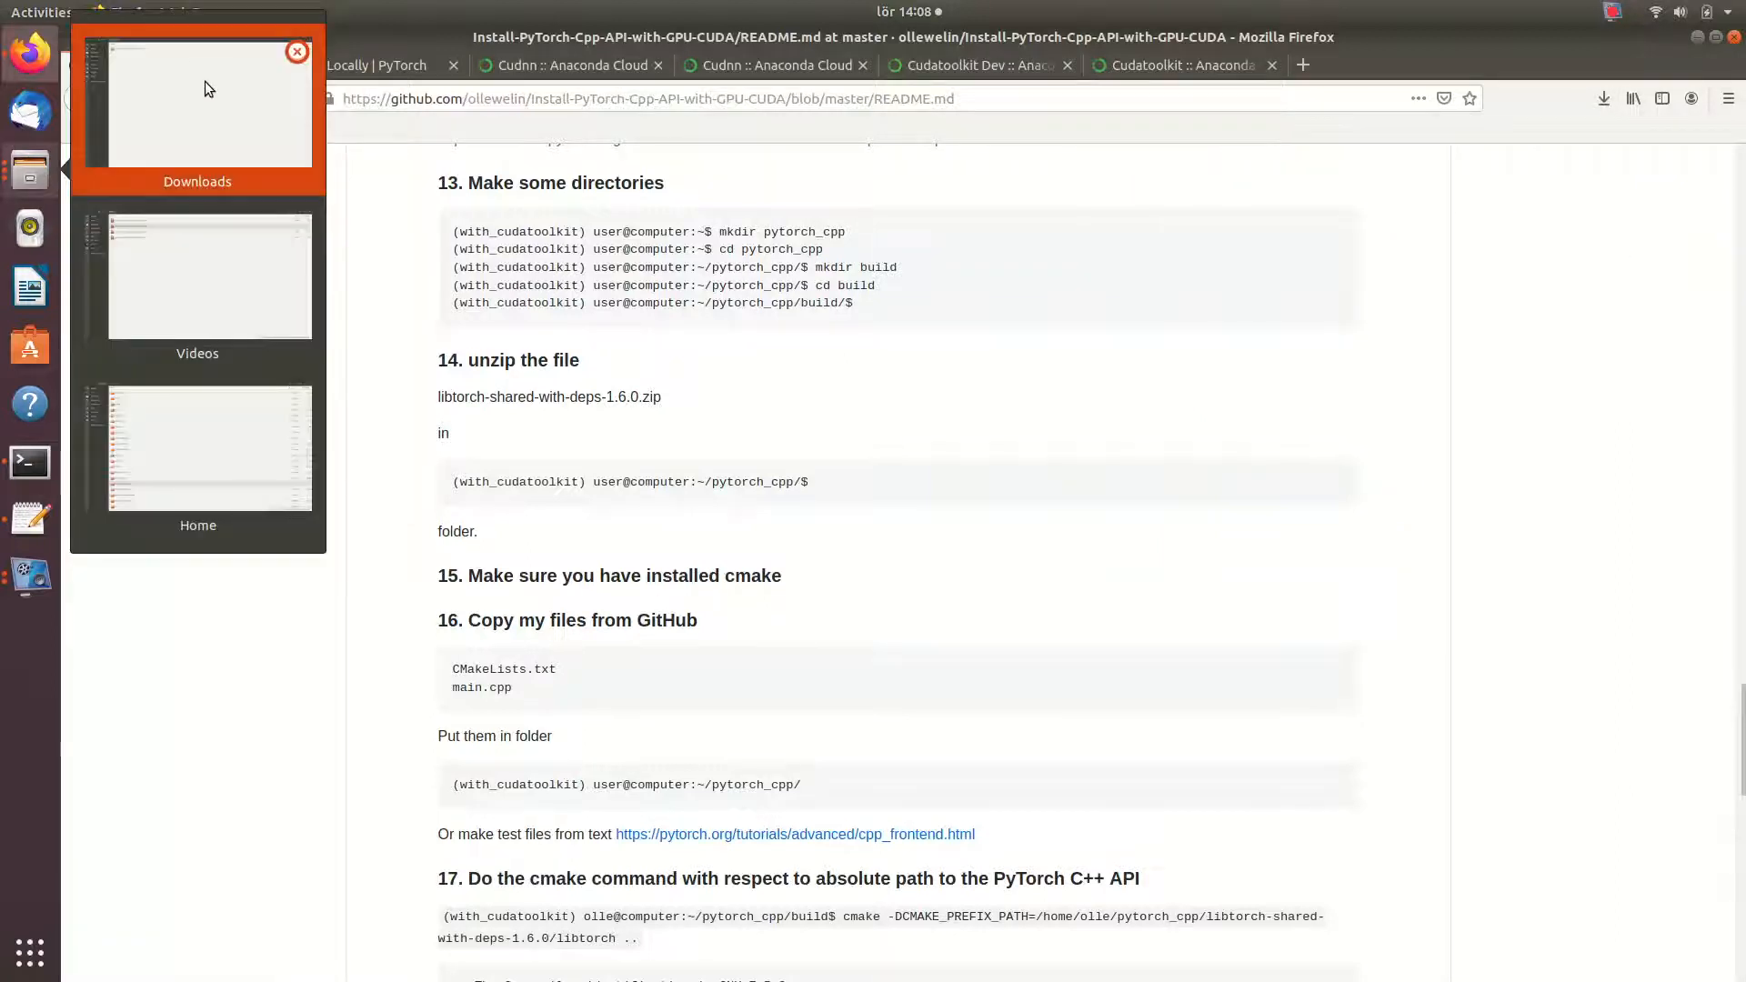
# - View the home folder in Files, then bring the terminal window back to the front
pyautogui.rightClick(389, 107)
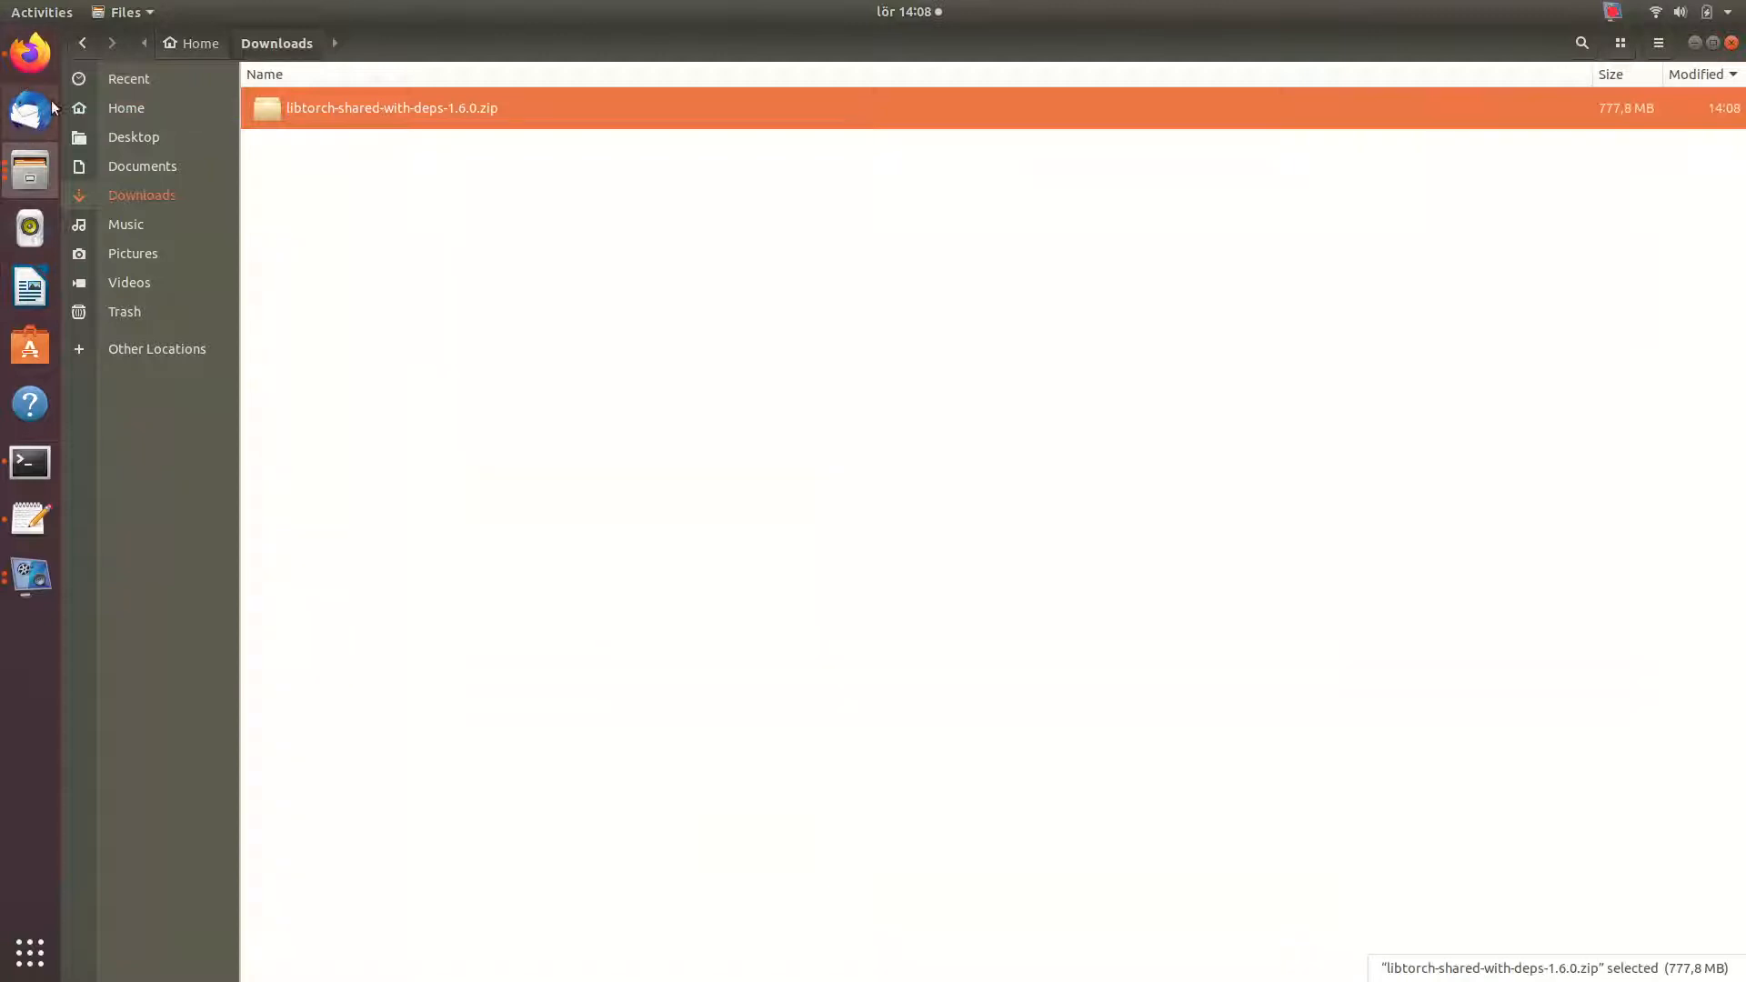
pyautogui.click(125, 107)
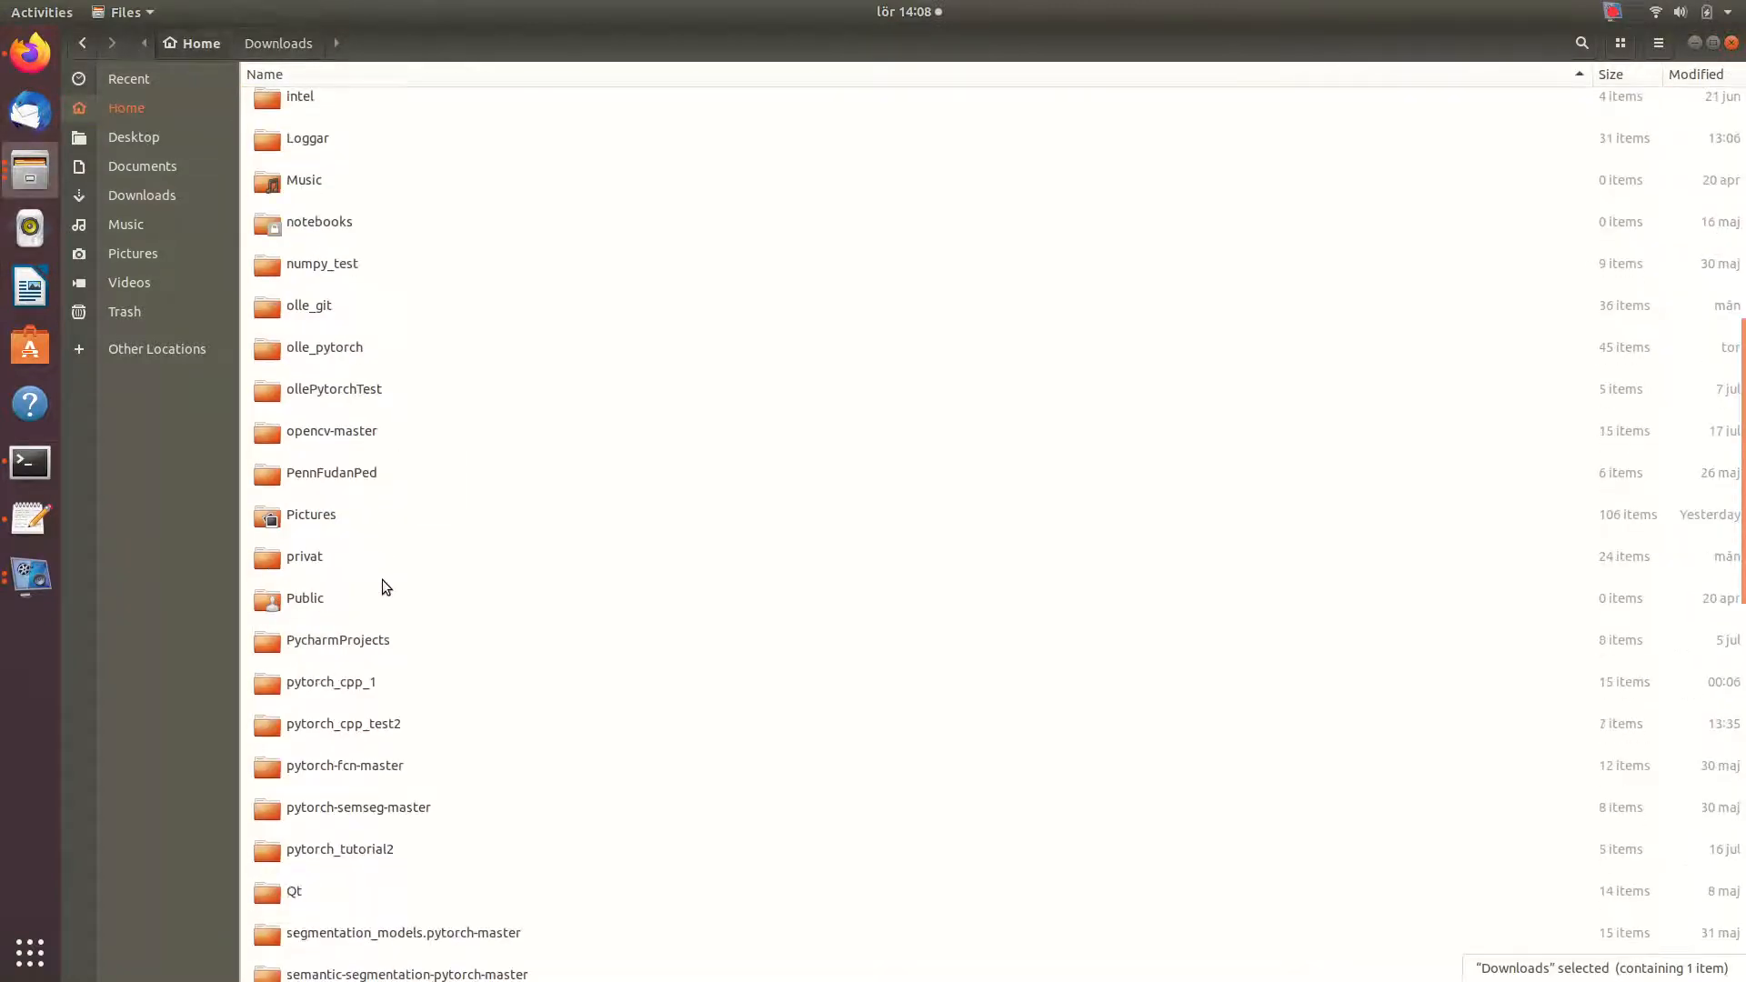
pyautogui.scroll(-3)
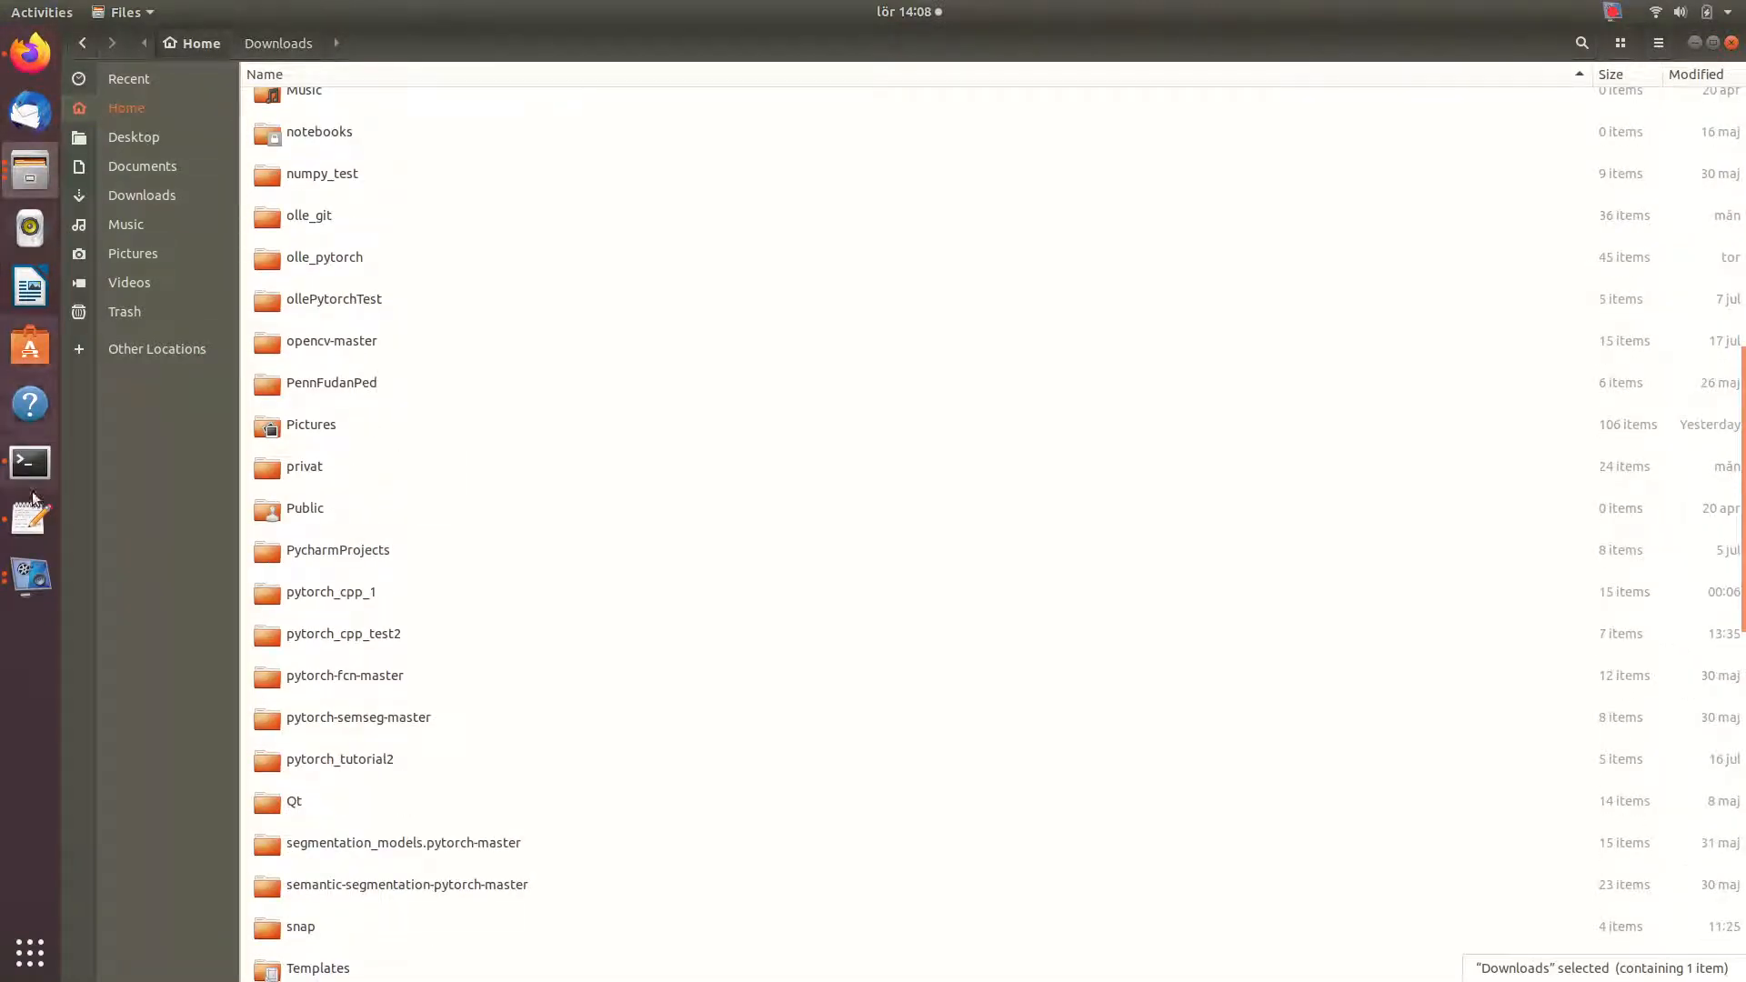
pyautogui.click(27, 464)
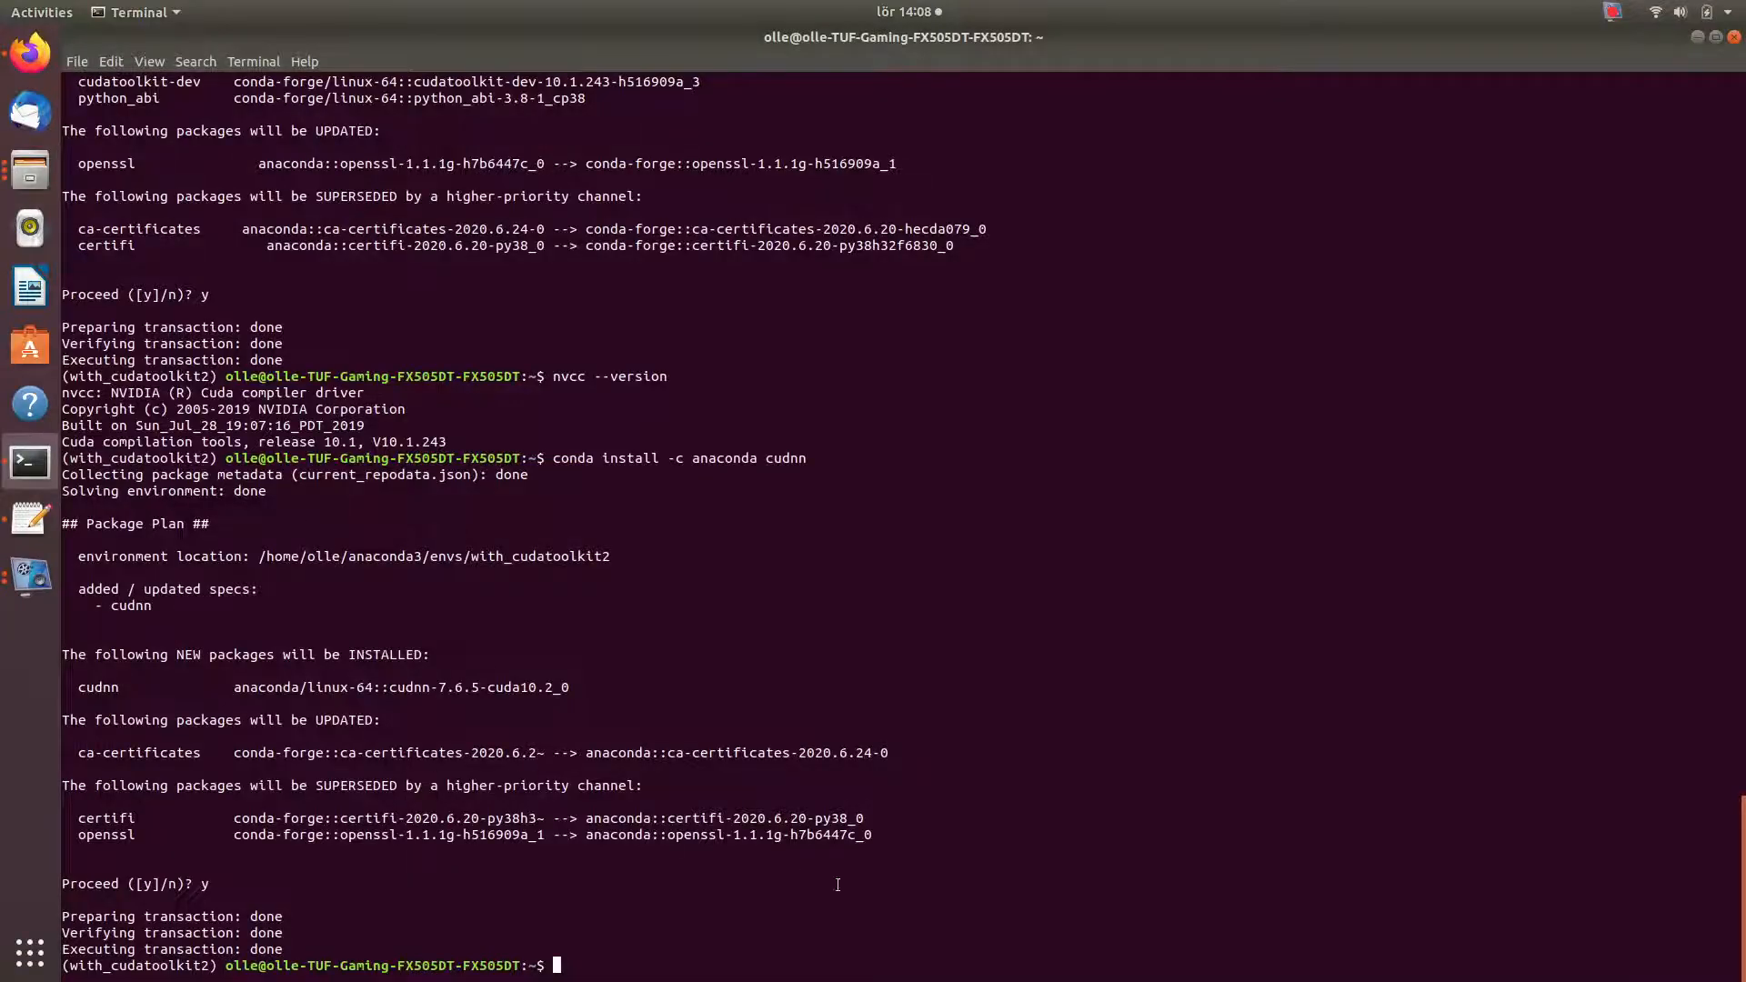
# - Create the pytorch_cpp folder with mkdir and move into it
pyautogui.write('m')
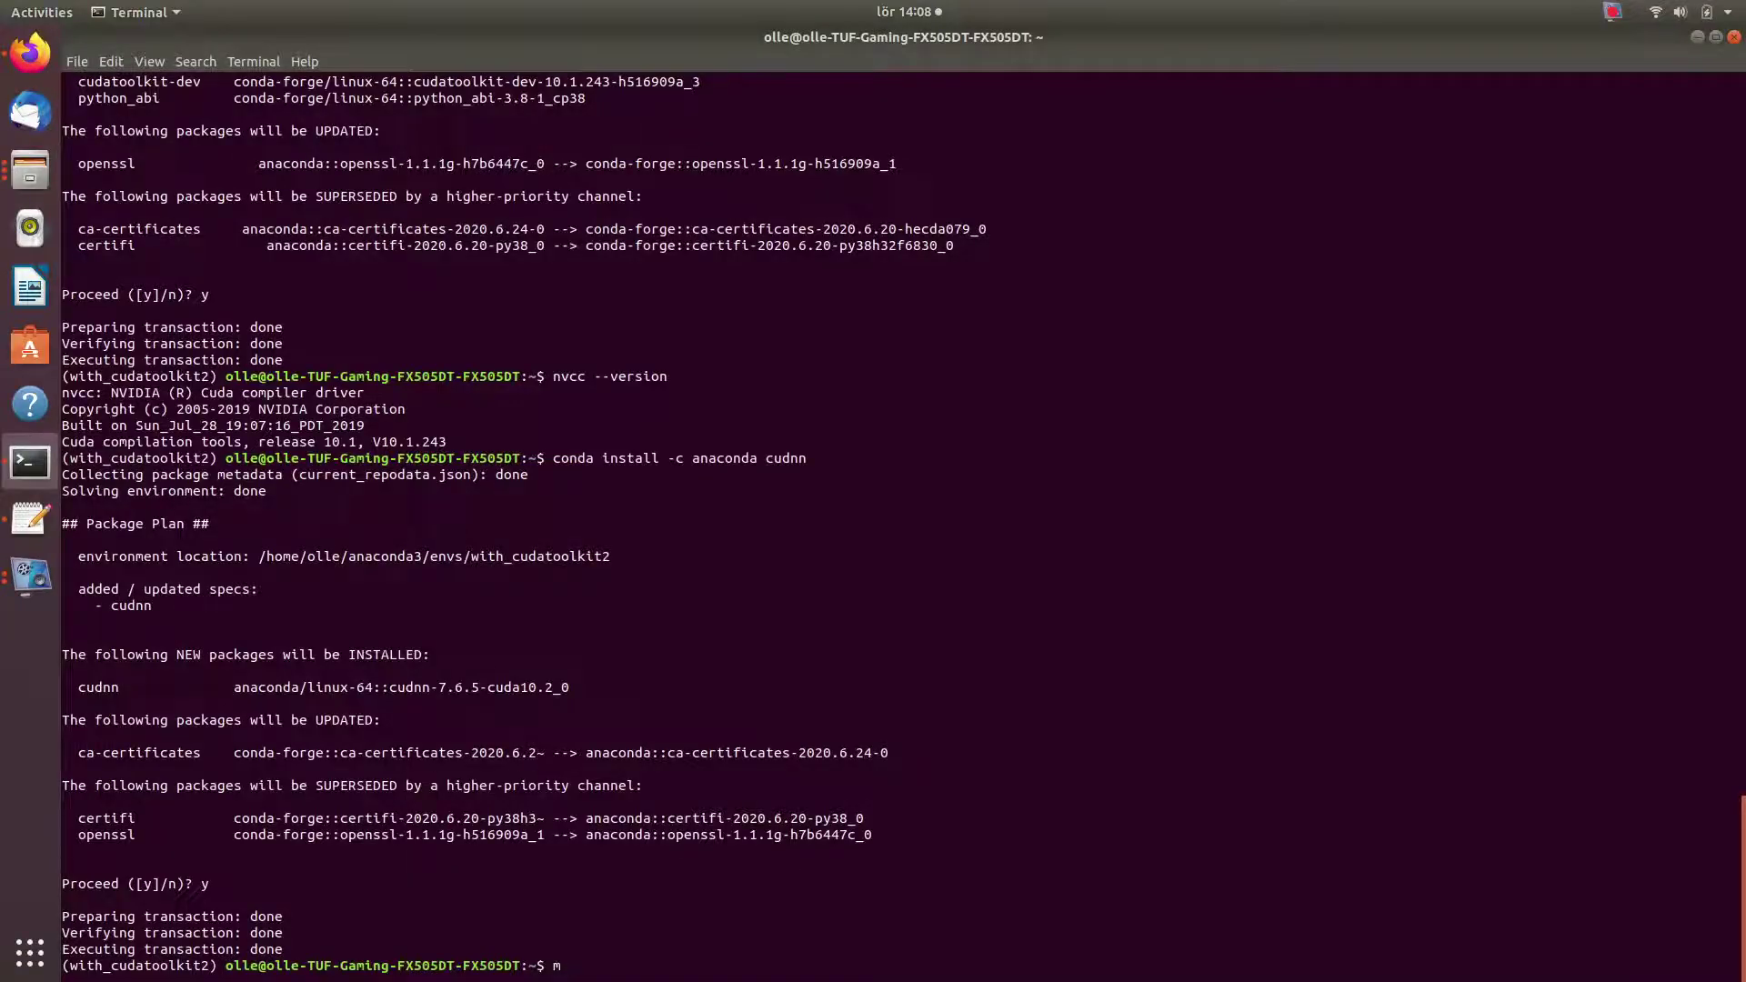
pyautogui.write('kdir')
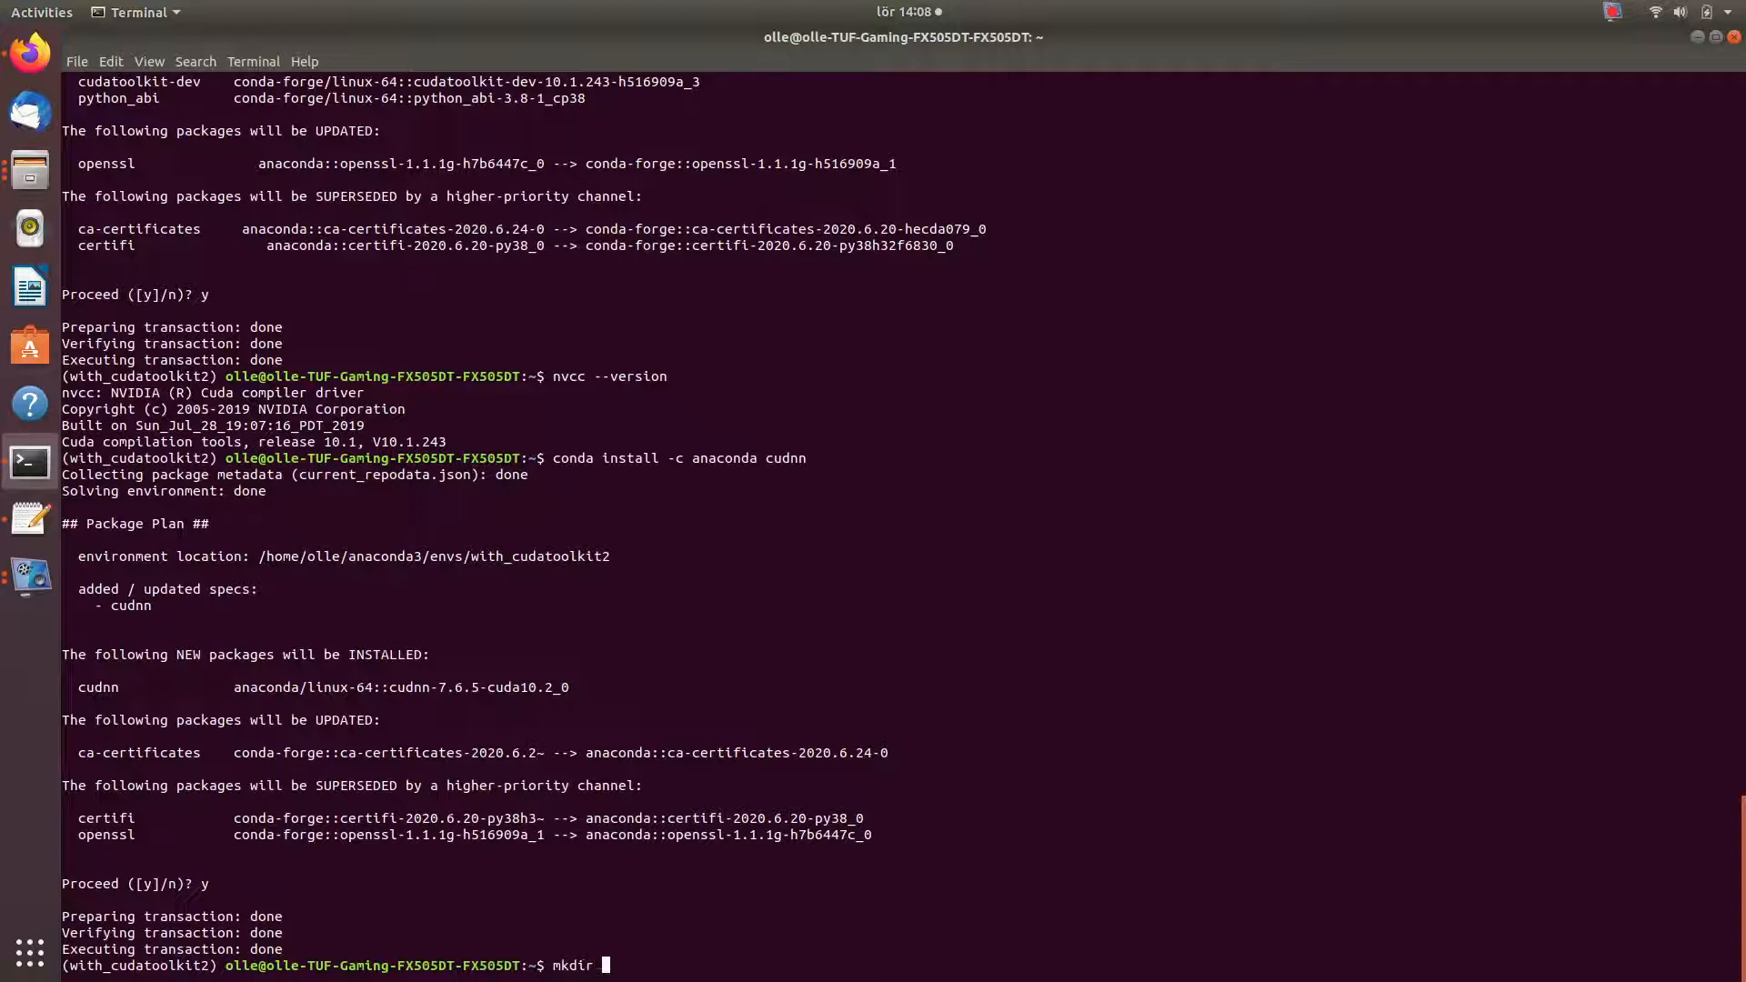
pyautogui.write('pythorc')
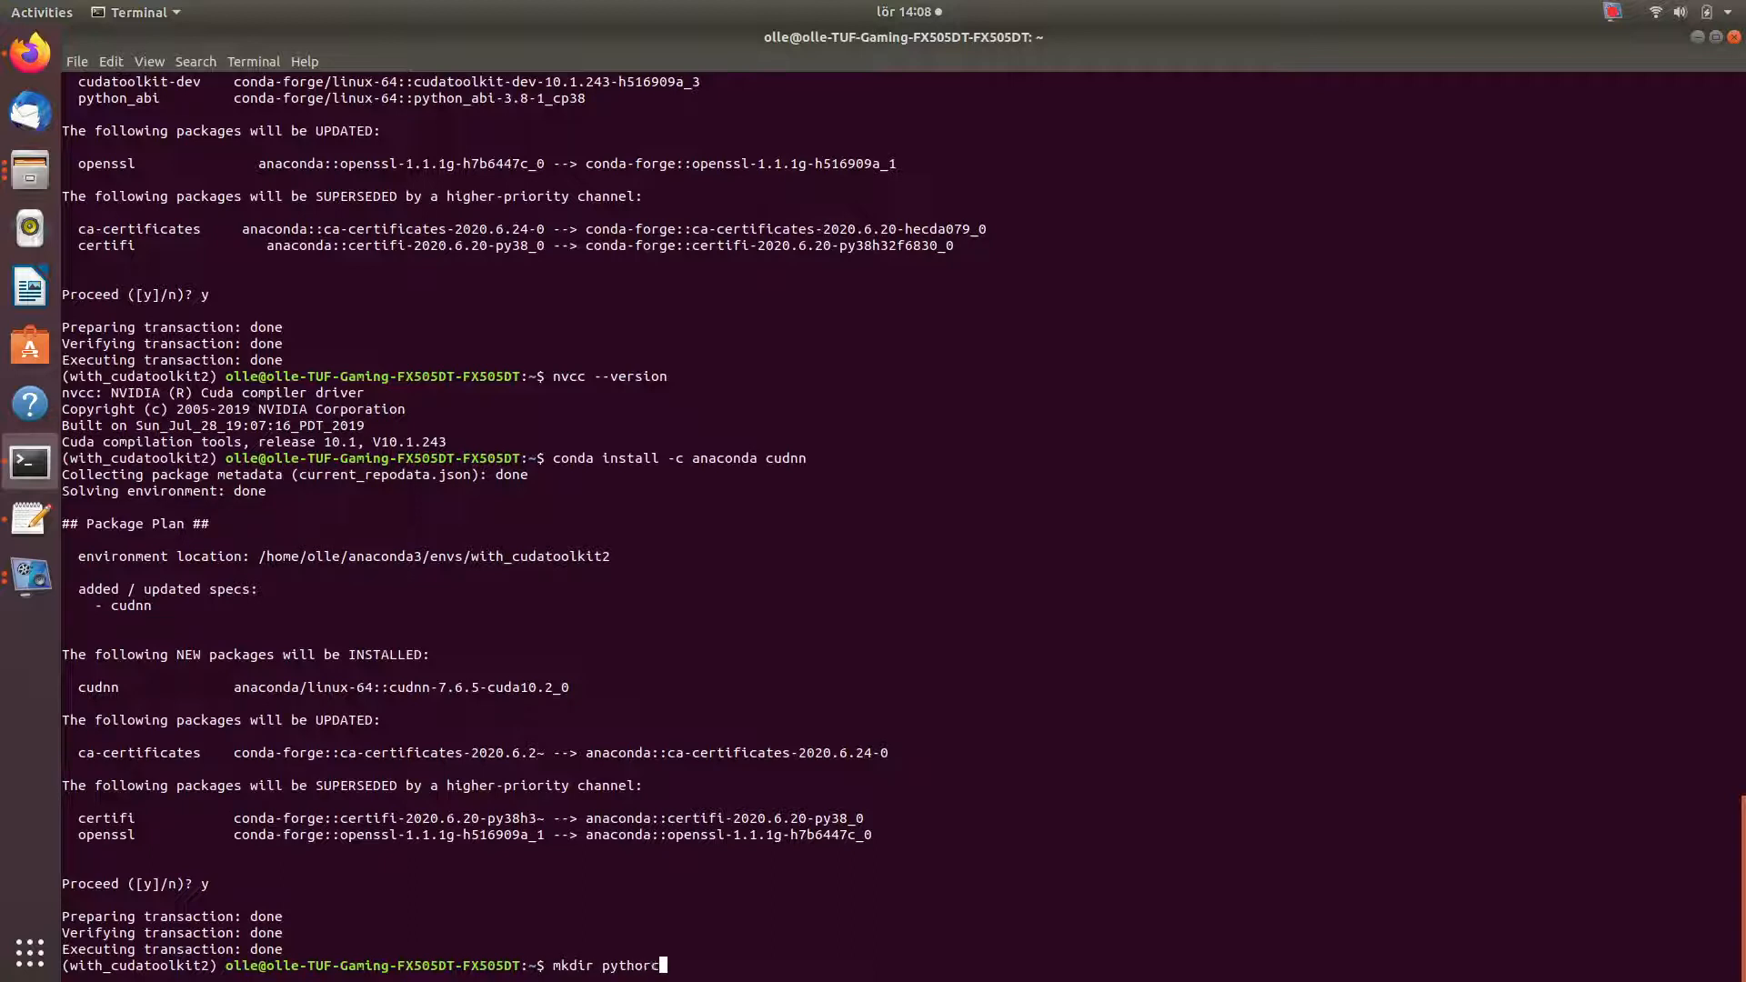
pyautogui.press('BackSpace')
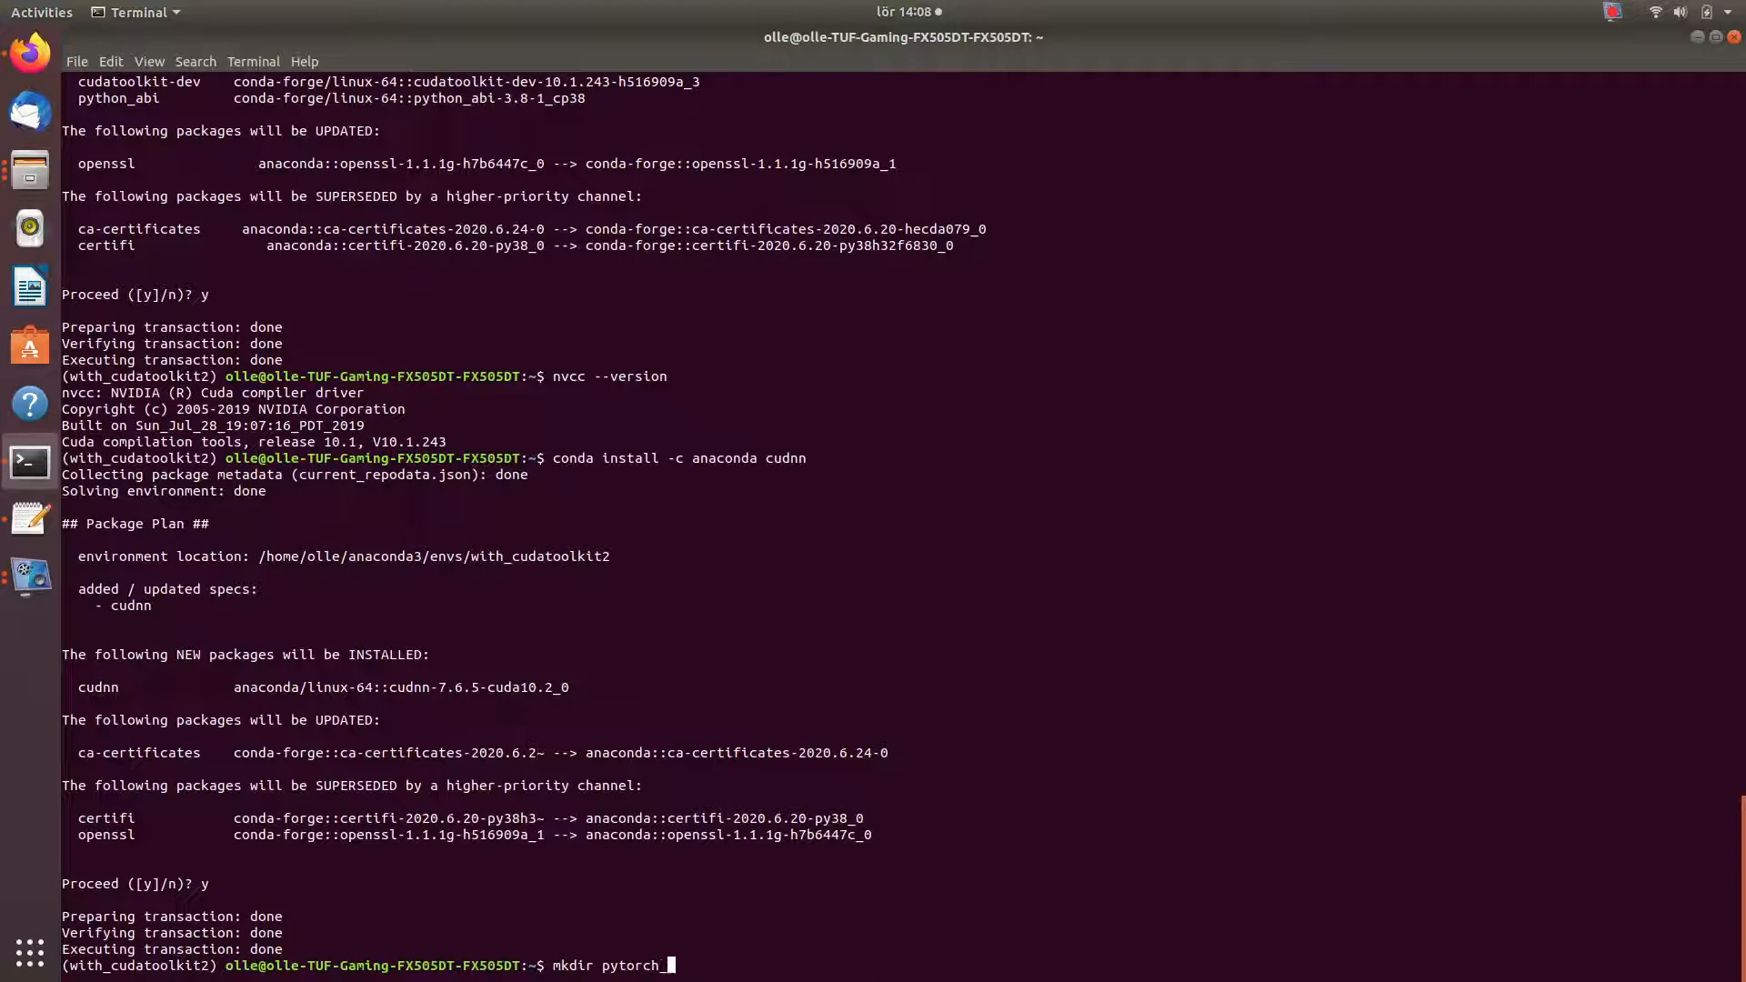
pyautogui.press('Return')
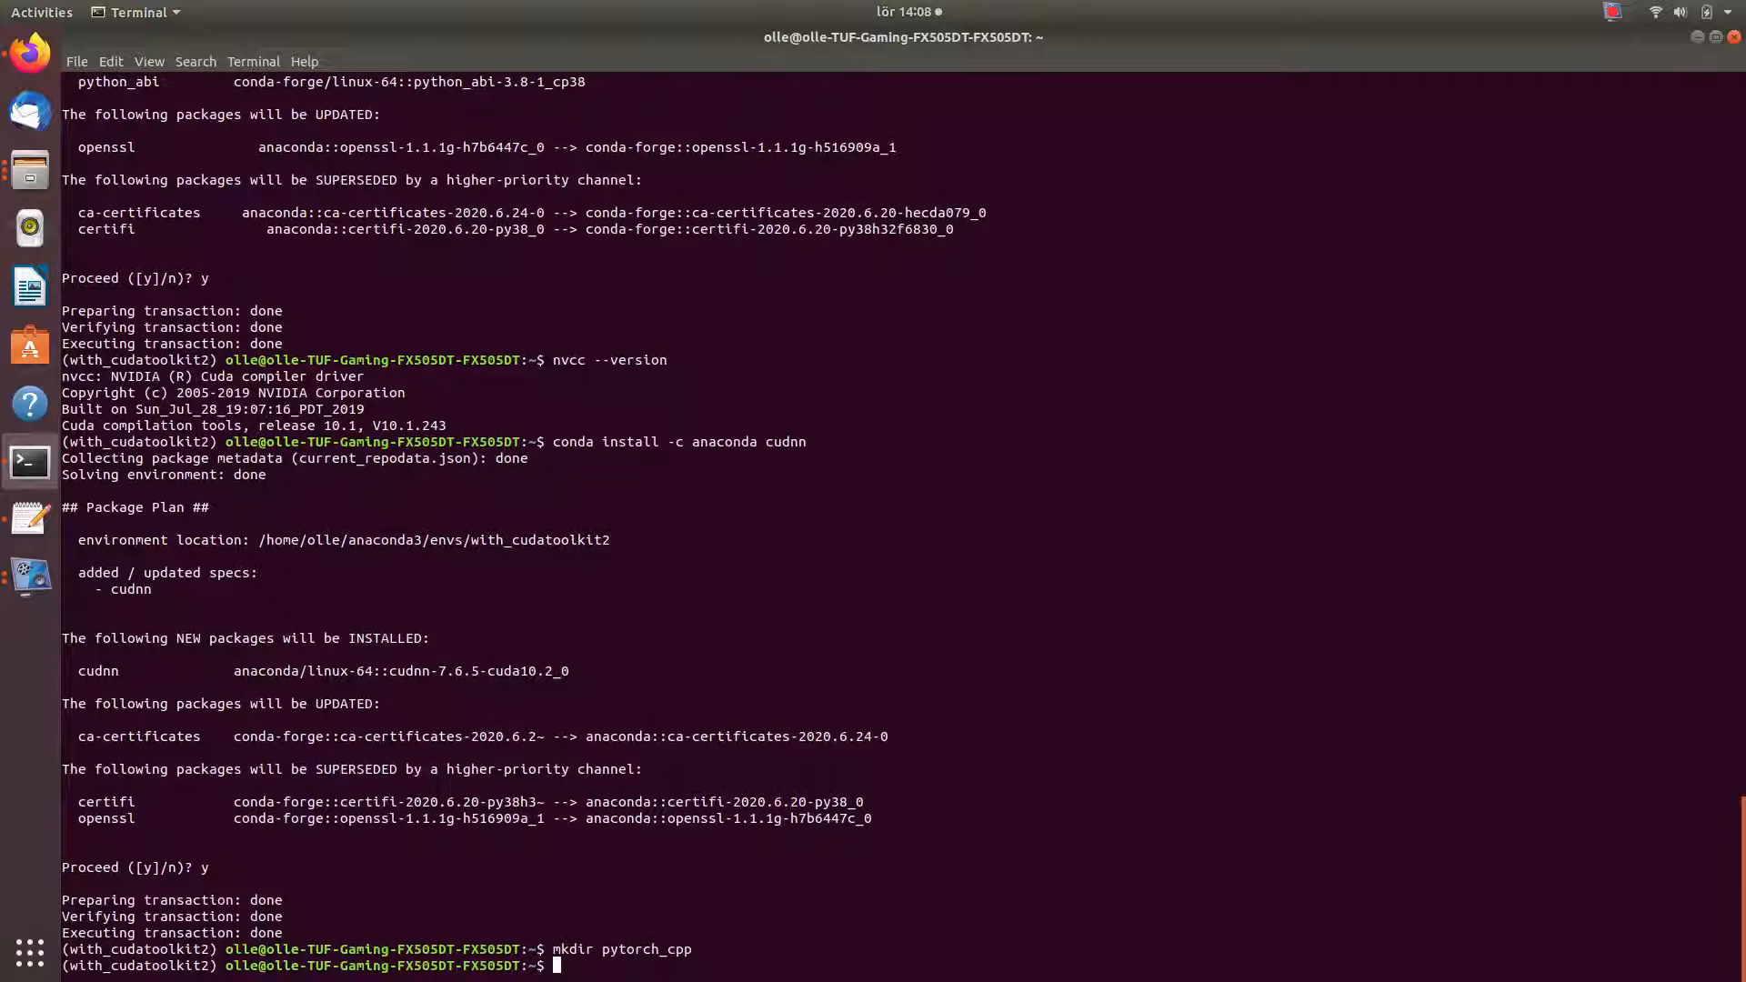
pyautogui.write('cd pytorch')
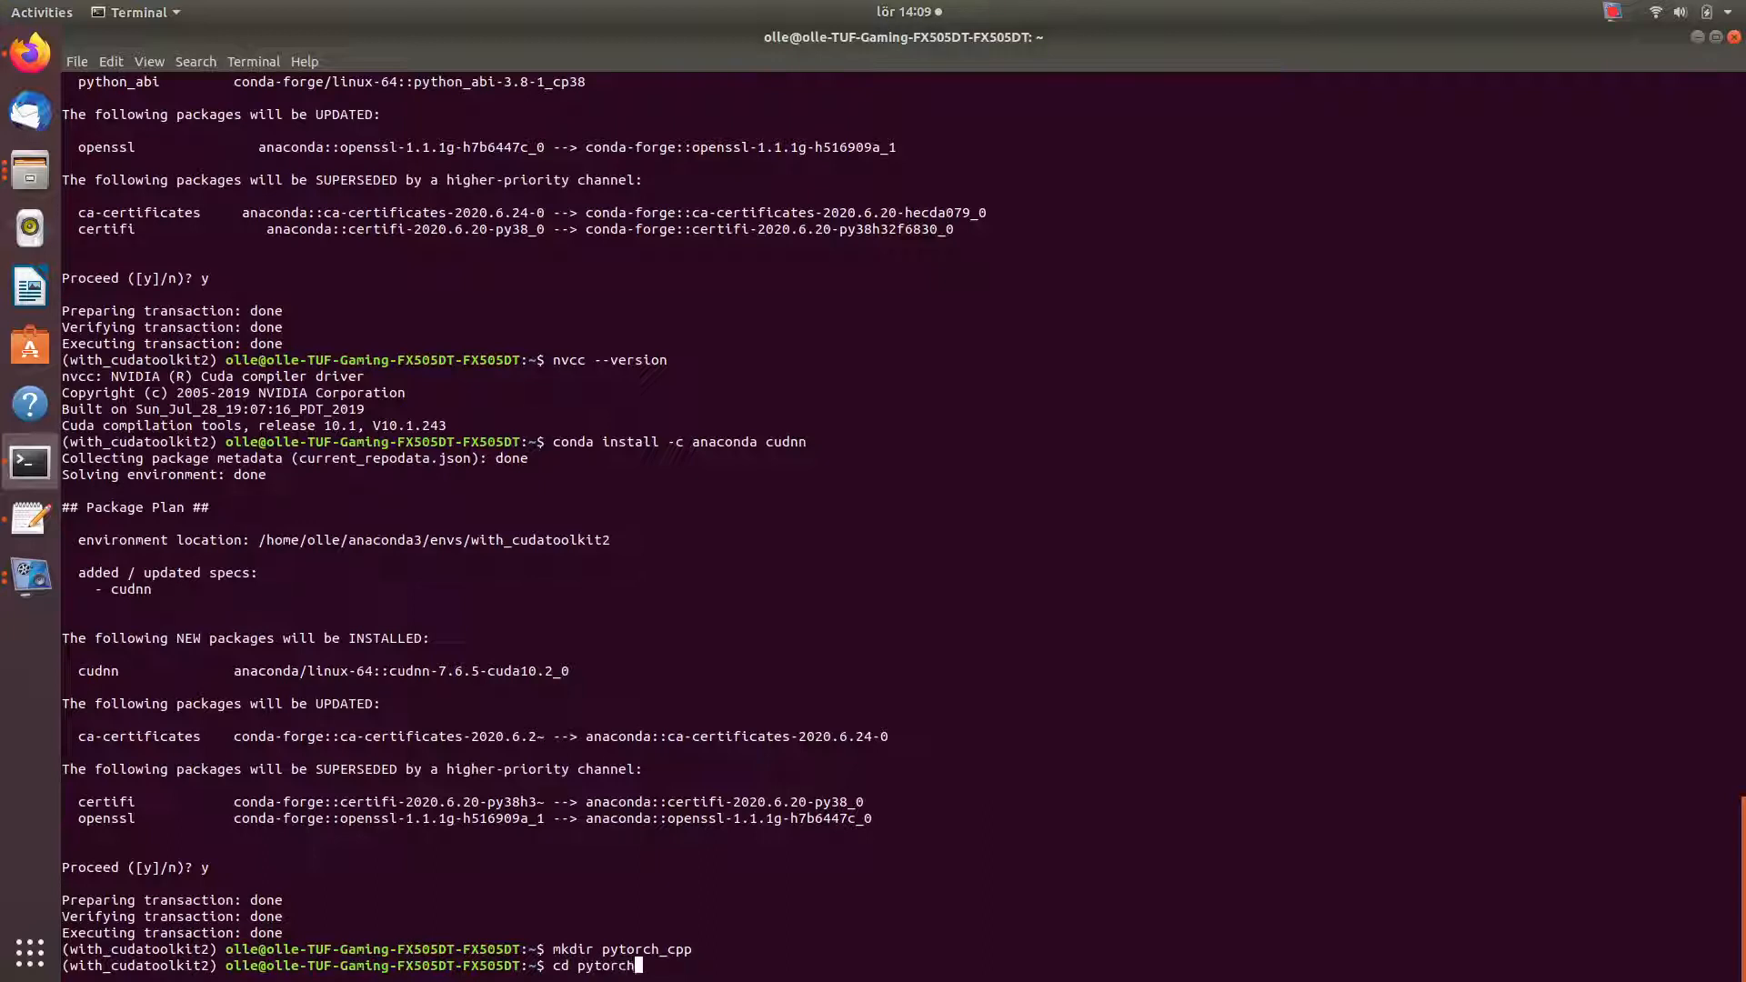
pyautogui.write('c')
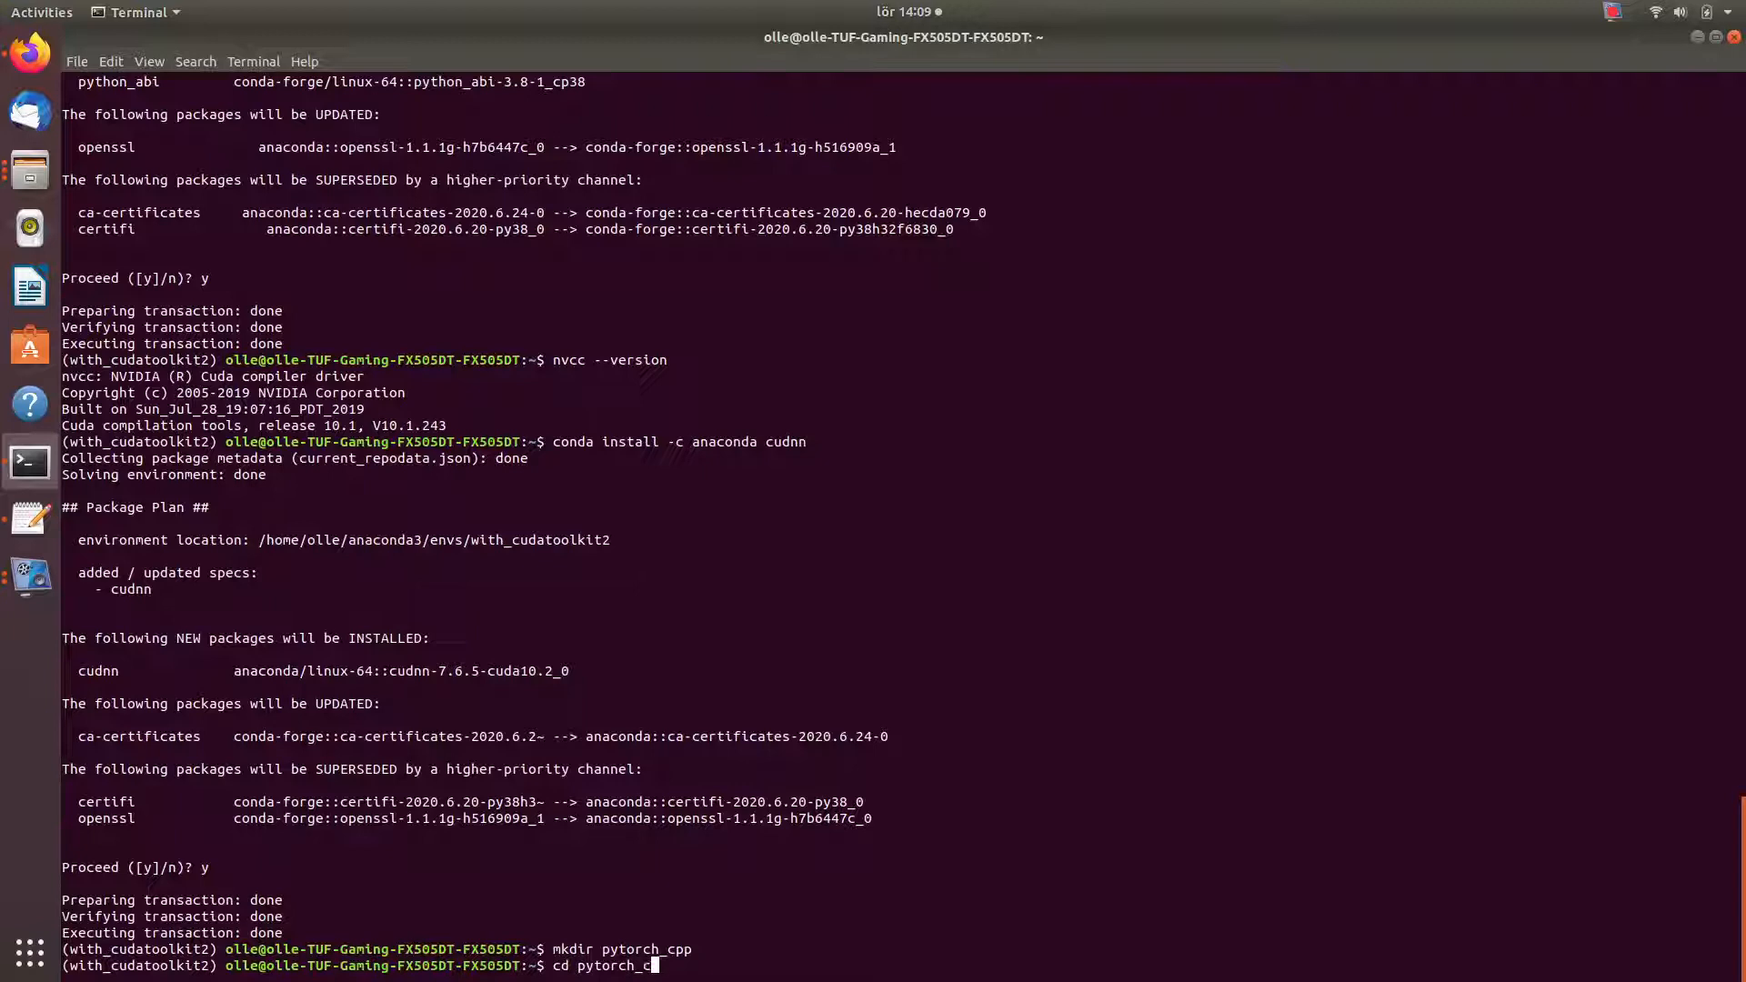
pyautogui.press('Return')
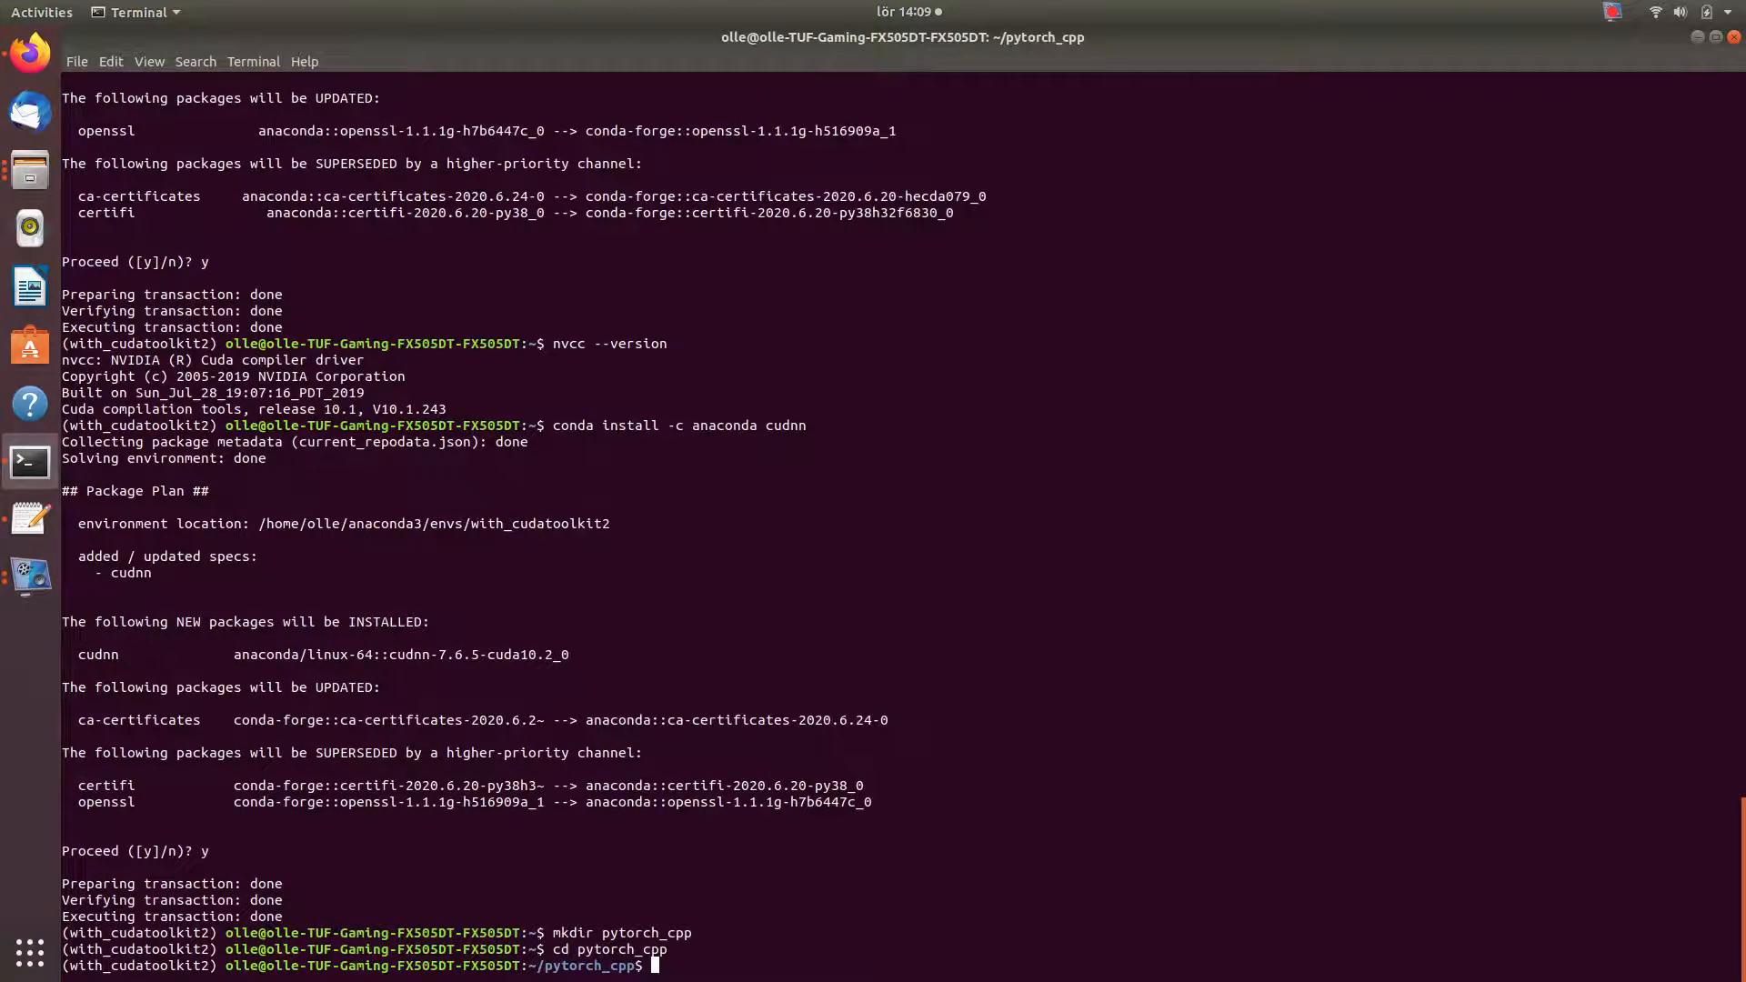
# - Create a build subfolder inside pytorch_cpp and enter it
pyautogui.write('mkdir')
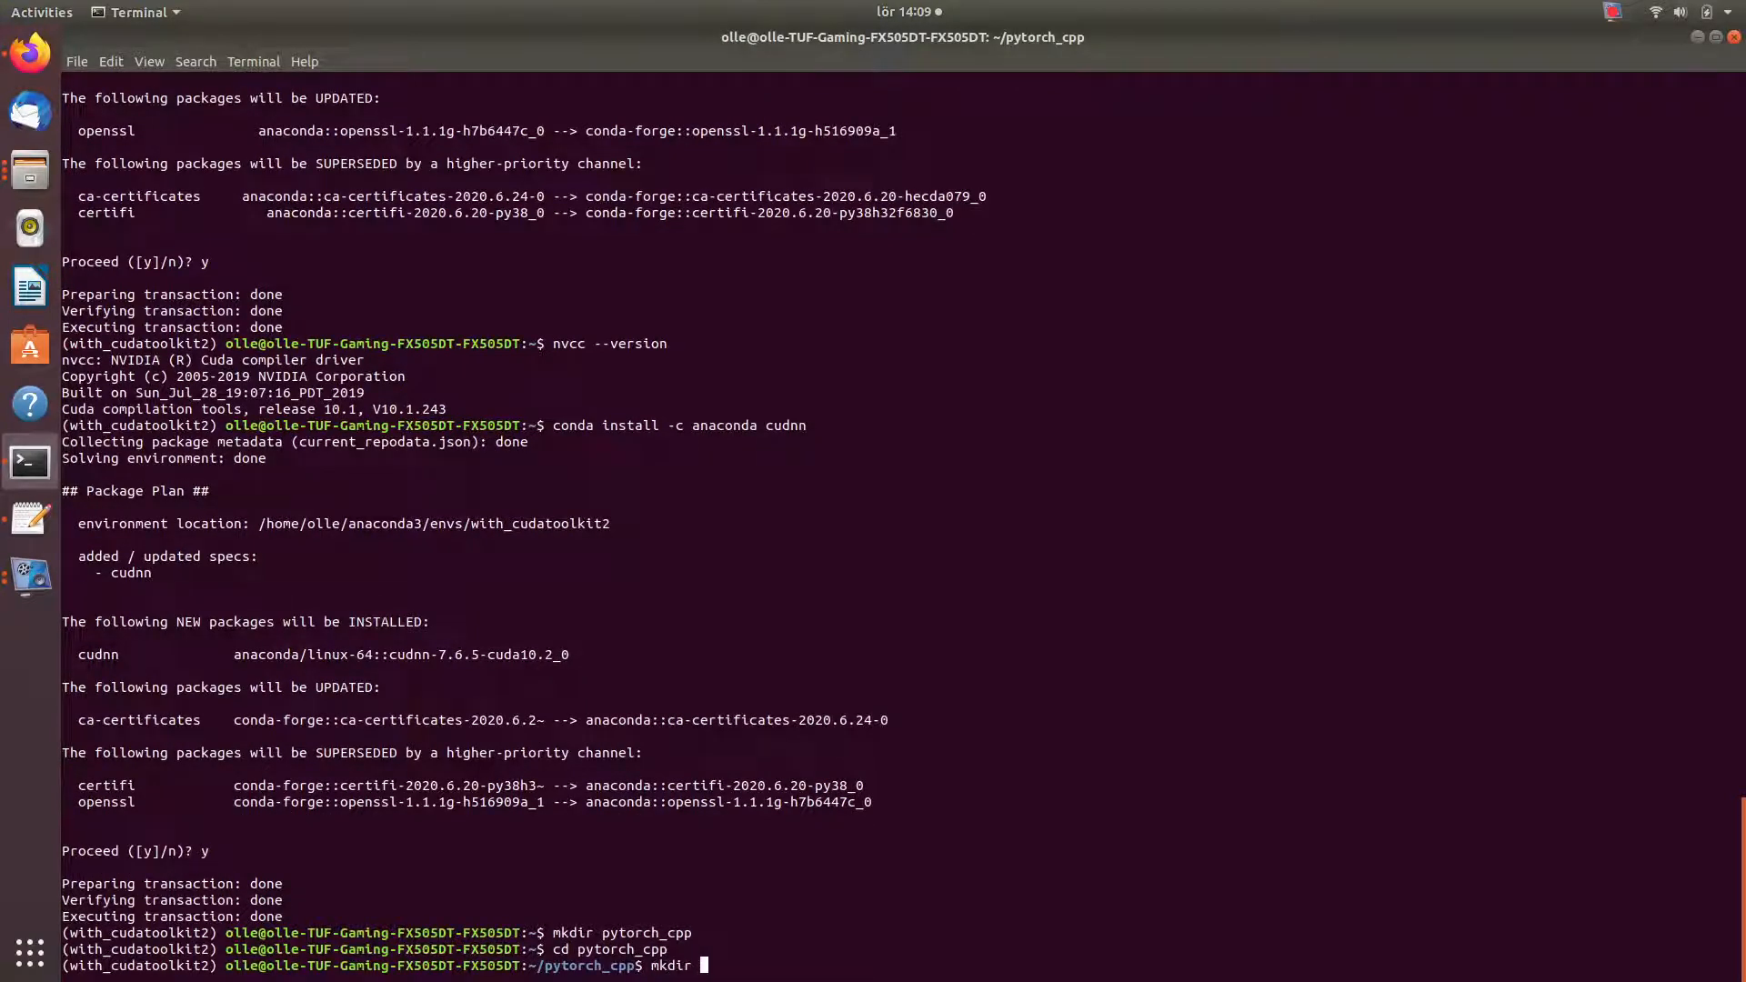
pyautogui.write('build')
pyautogui.write('cd buil')
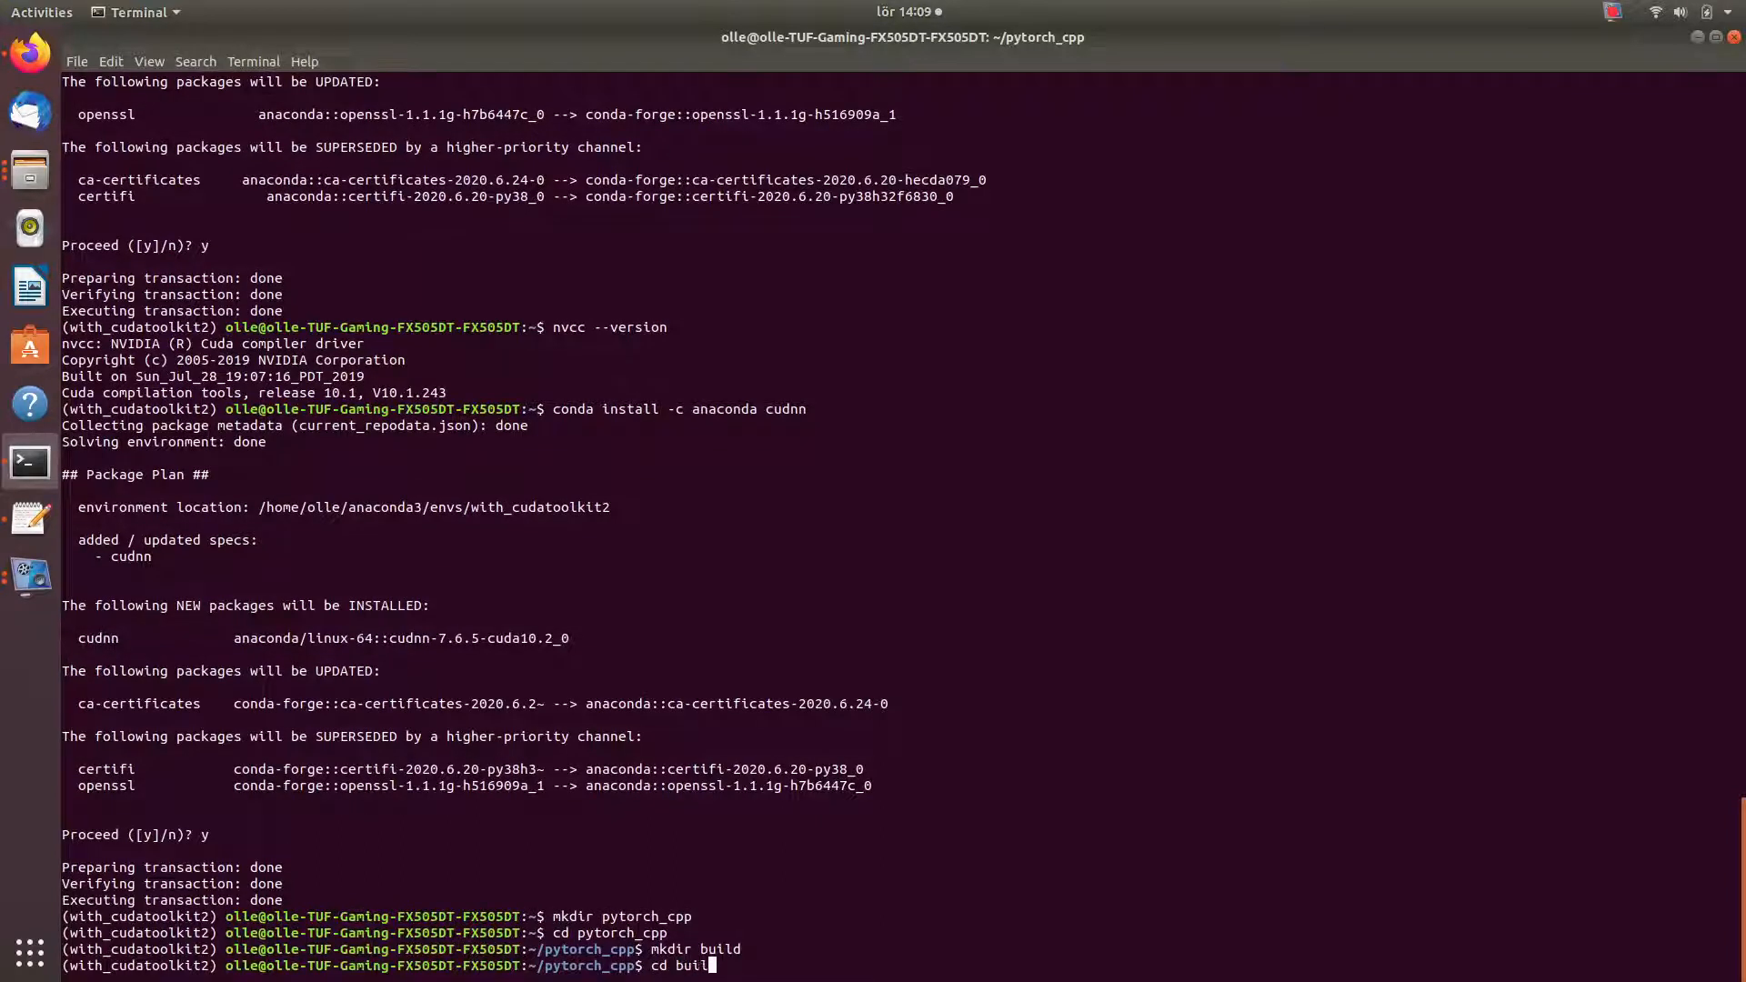
pyautogui.press('Return')
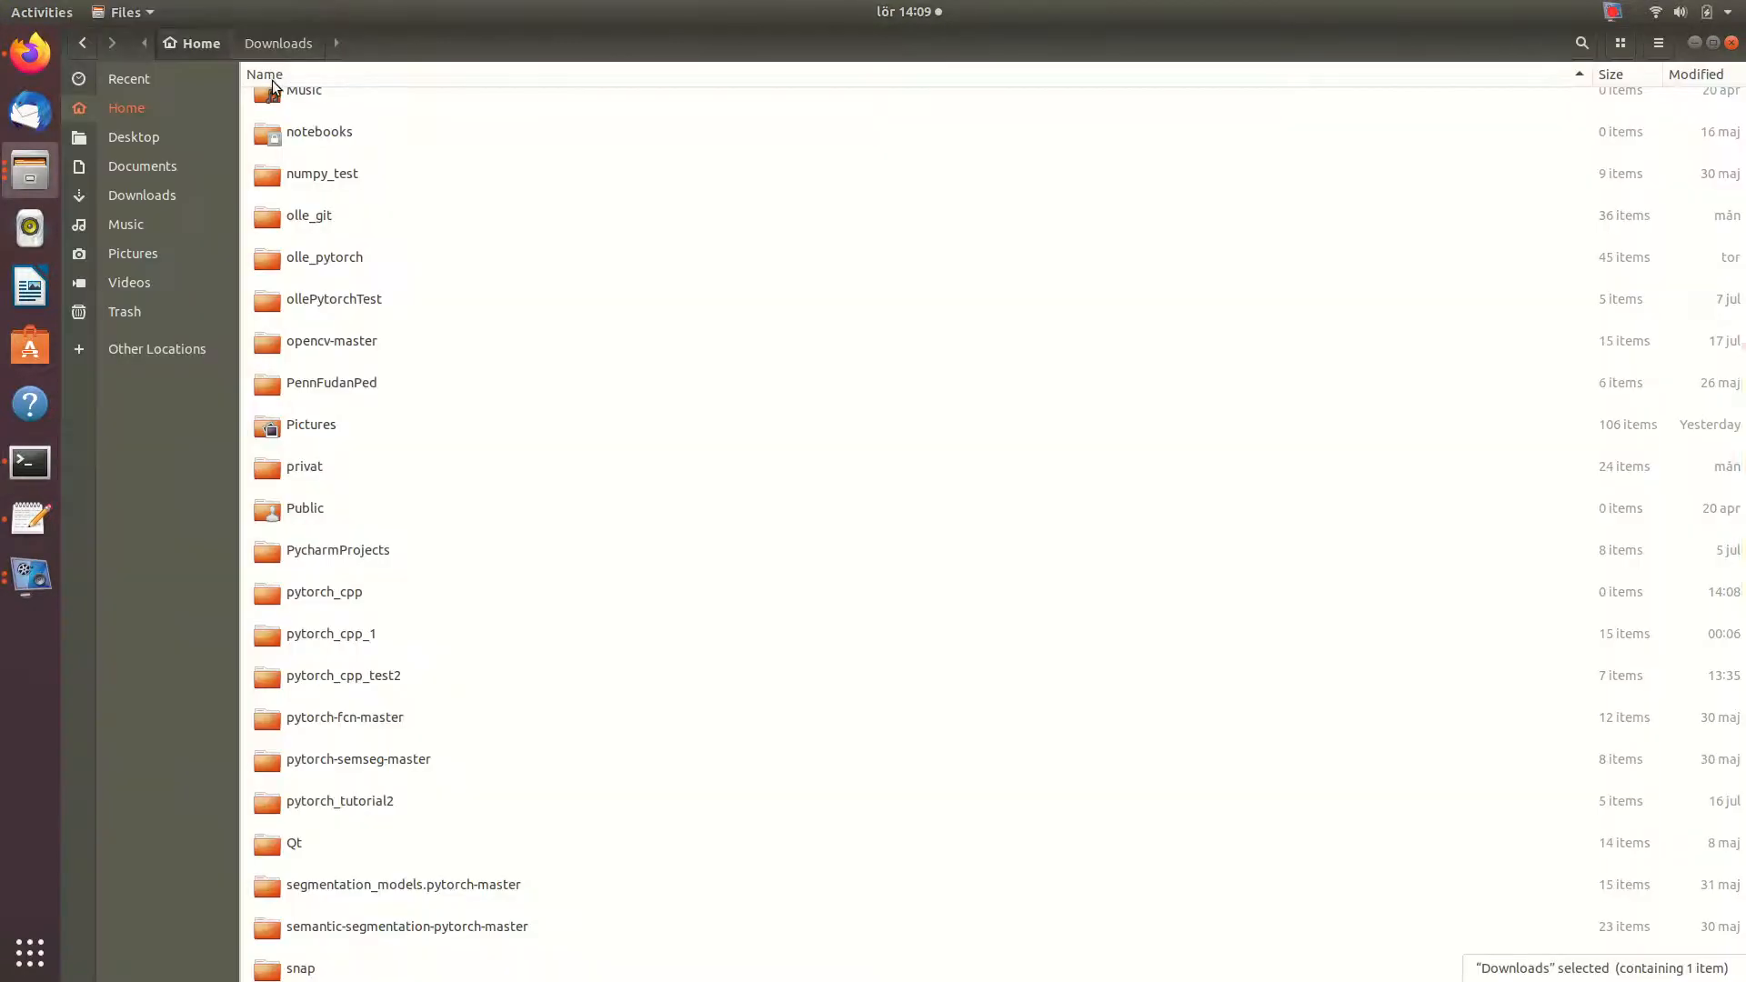
# - Paste libtorch-shared-with-deps-1.6.0.zip into pytorch_cpp and extract it beside build
pyautogui.rightClick(324, 591)
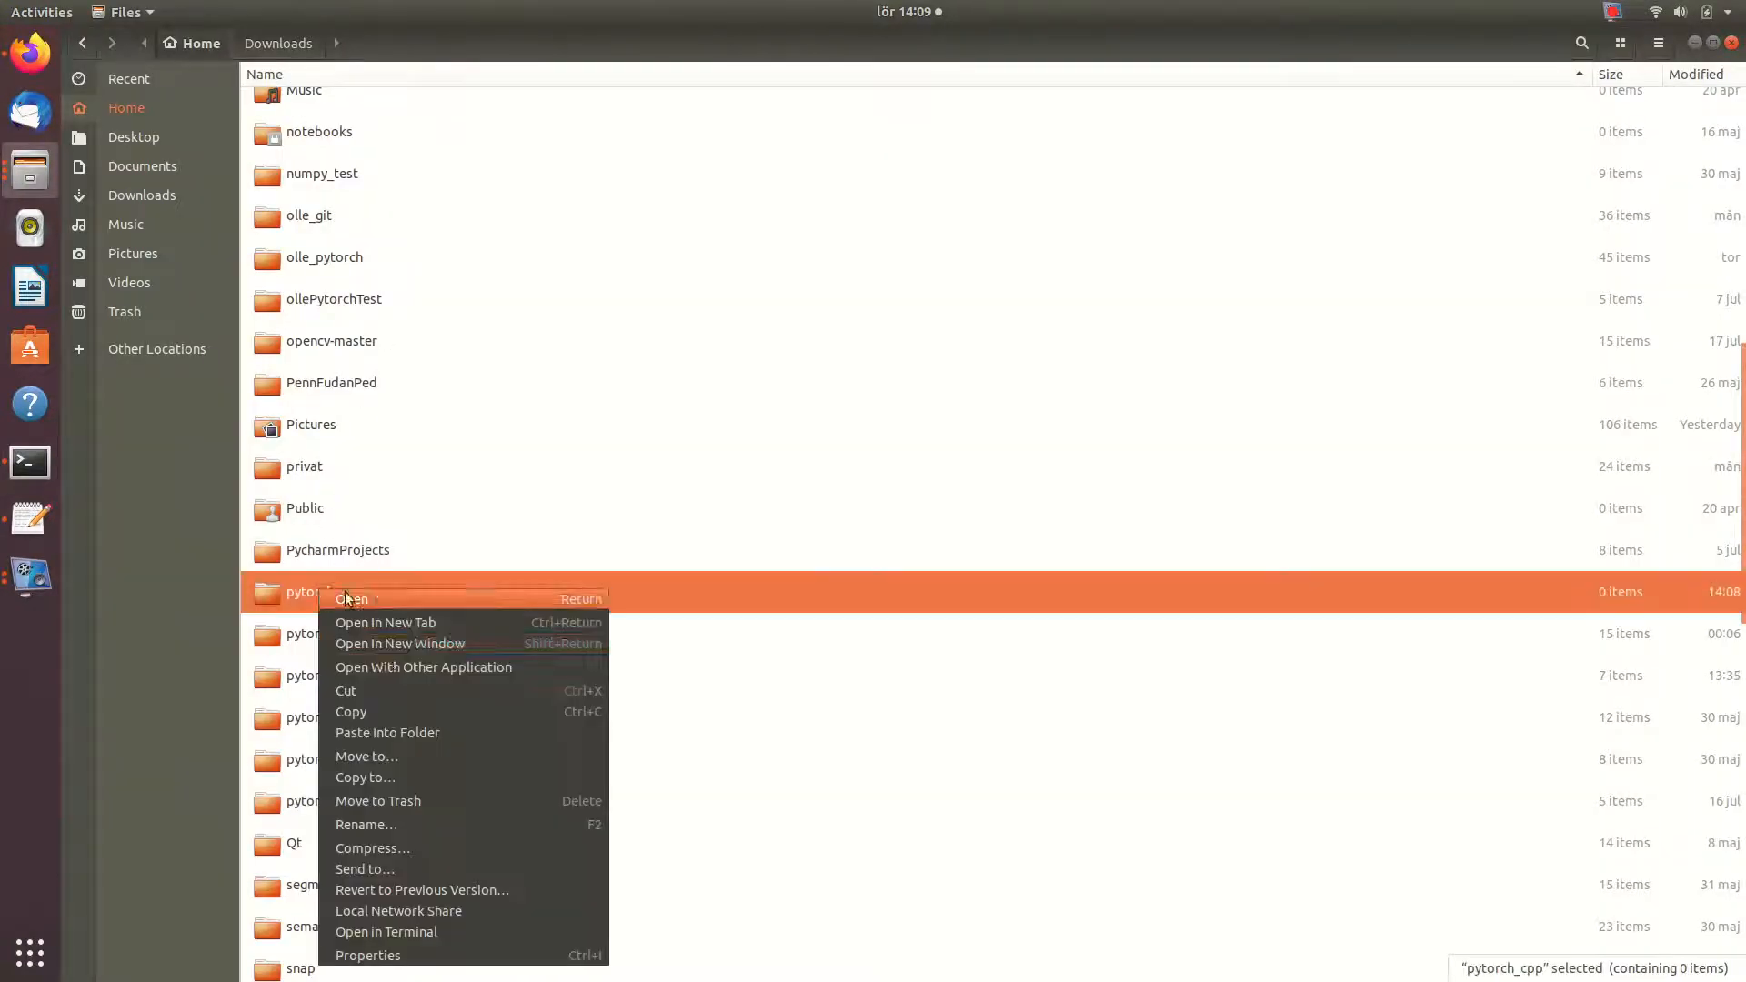
pyautogui.moveTo(393, 741)
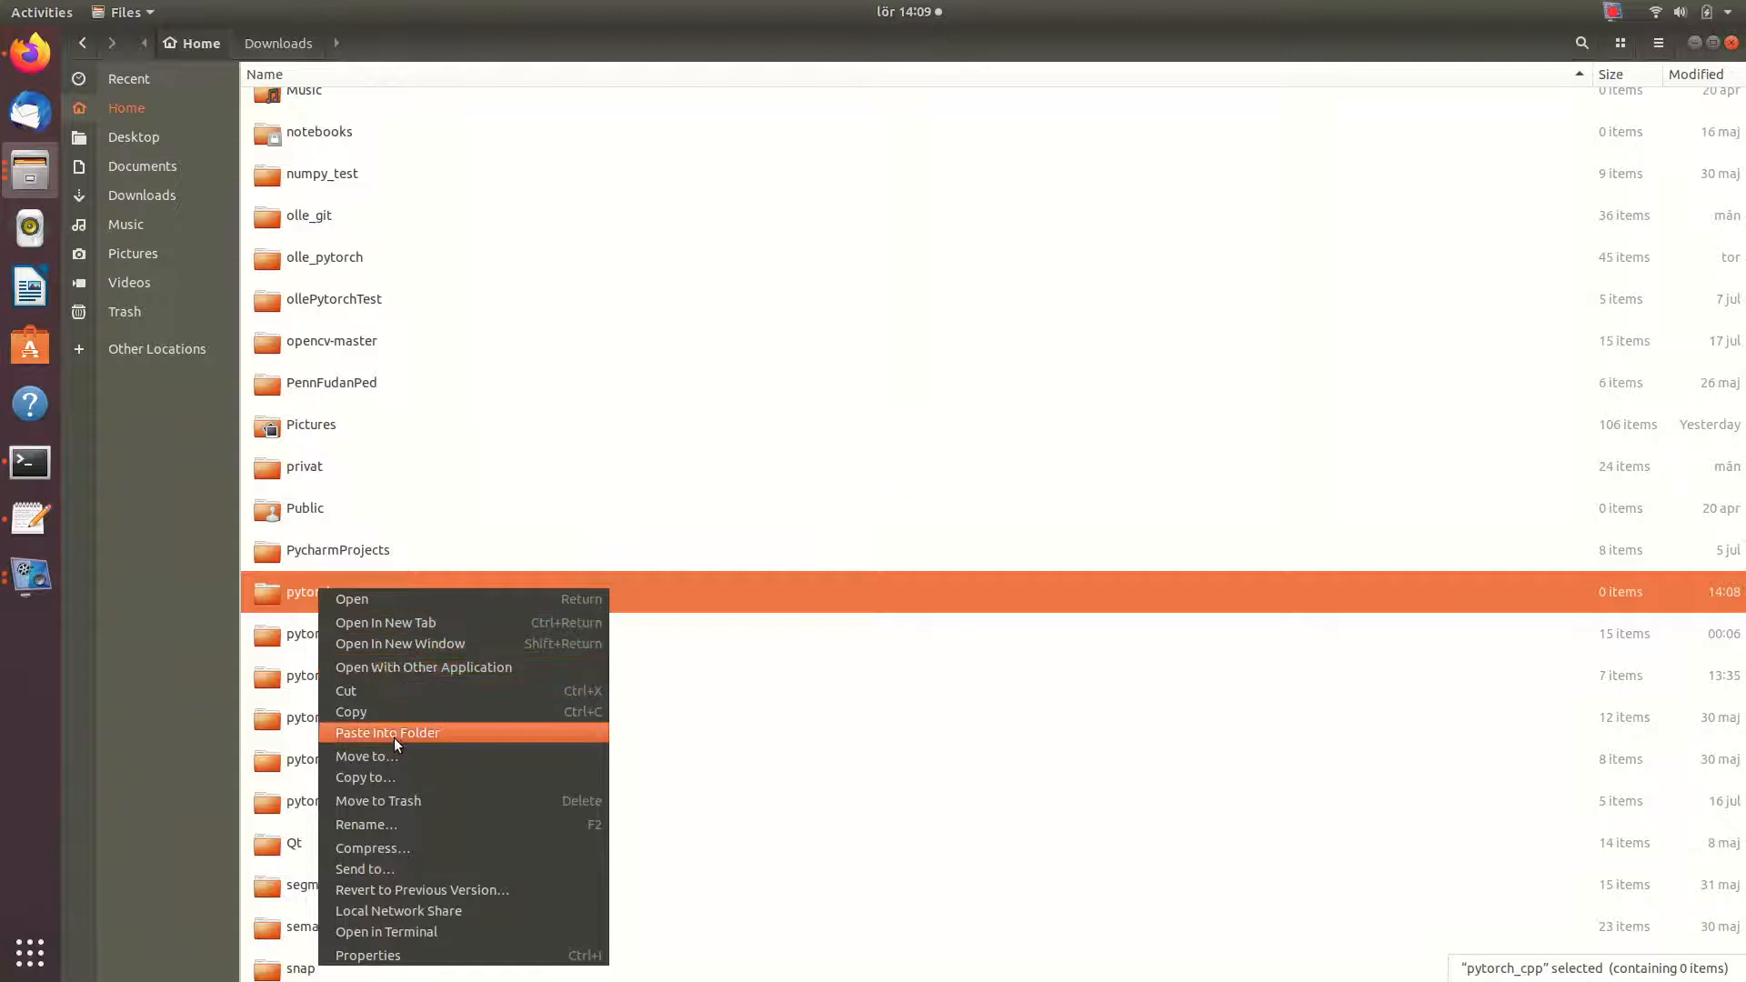
pyautogui.click(351, 599)
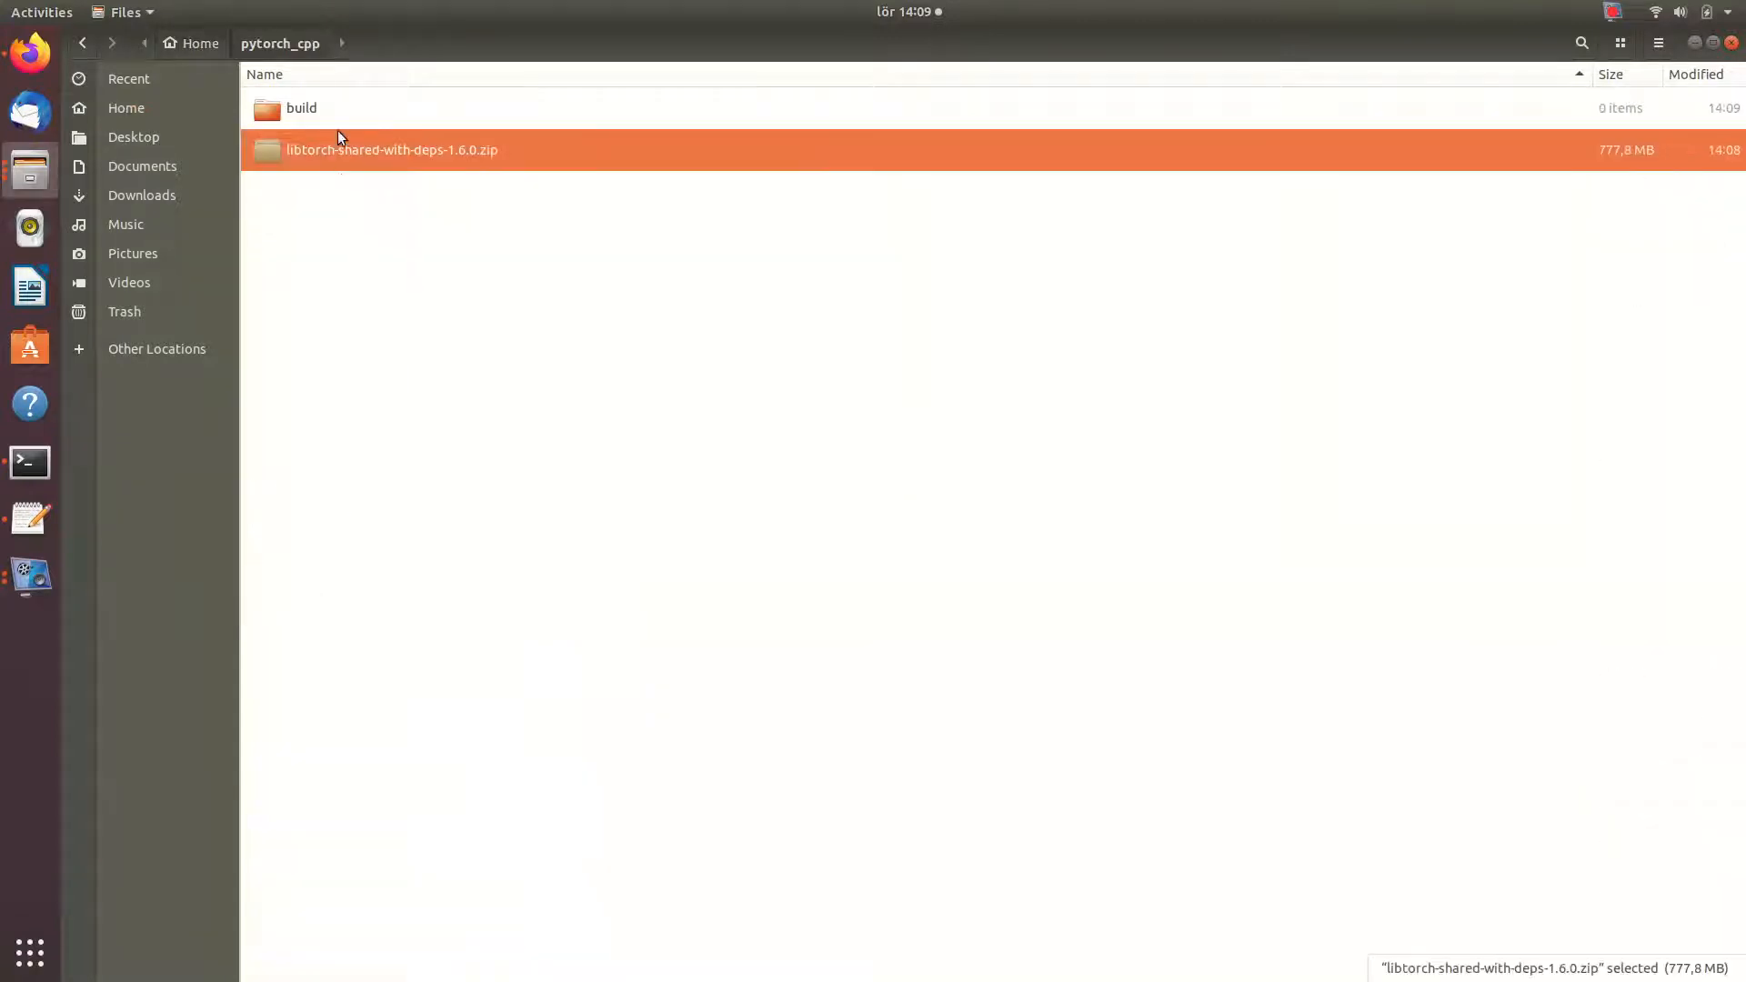
pyautogui.rightClick(393, 149)
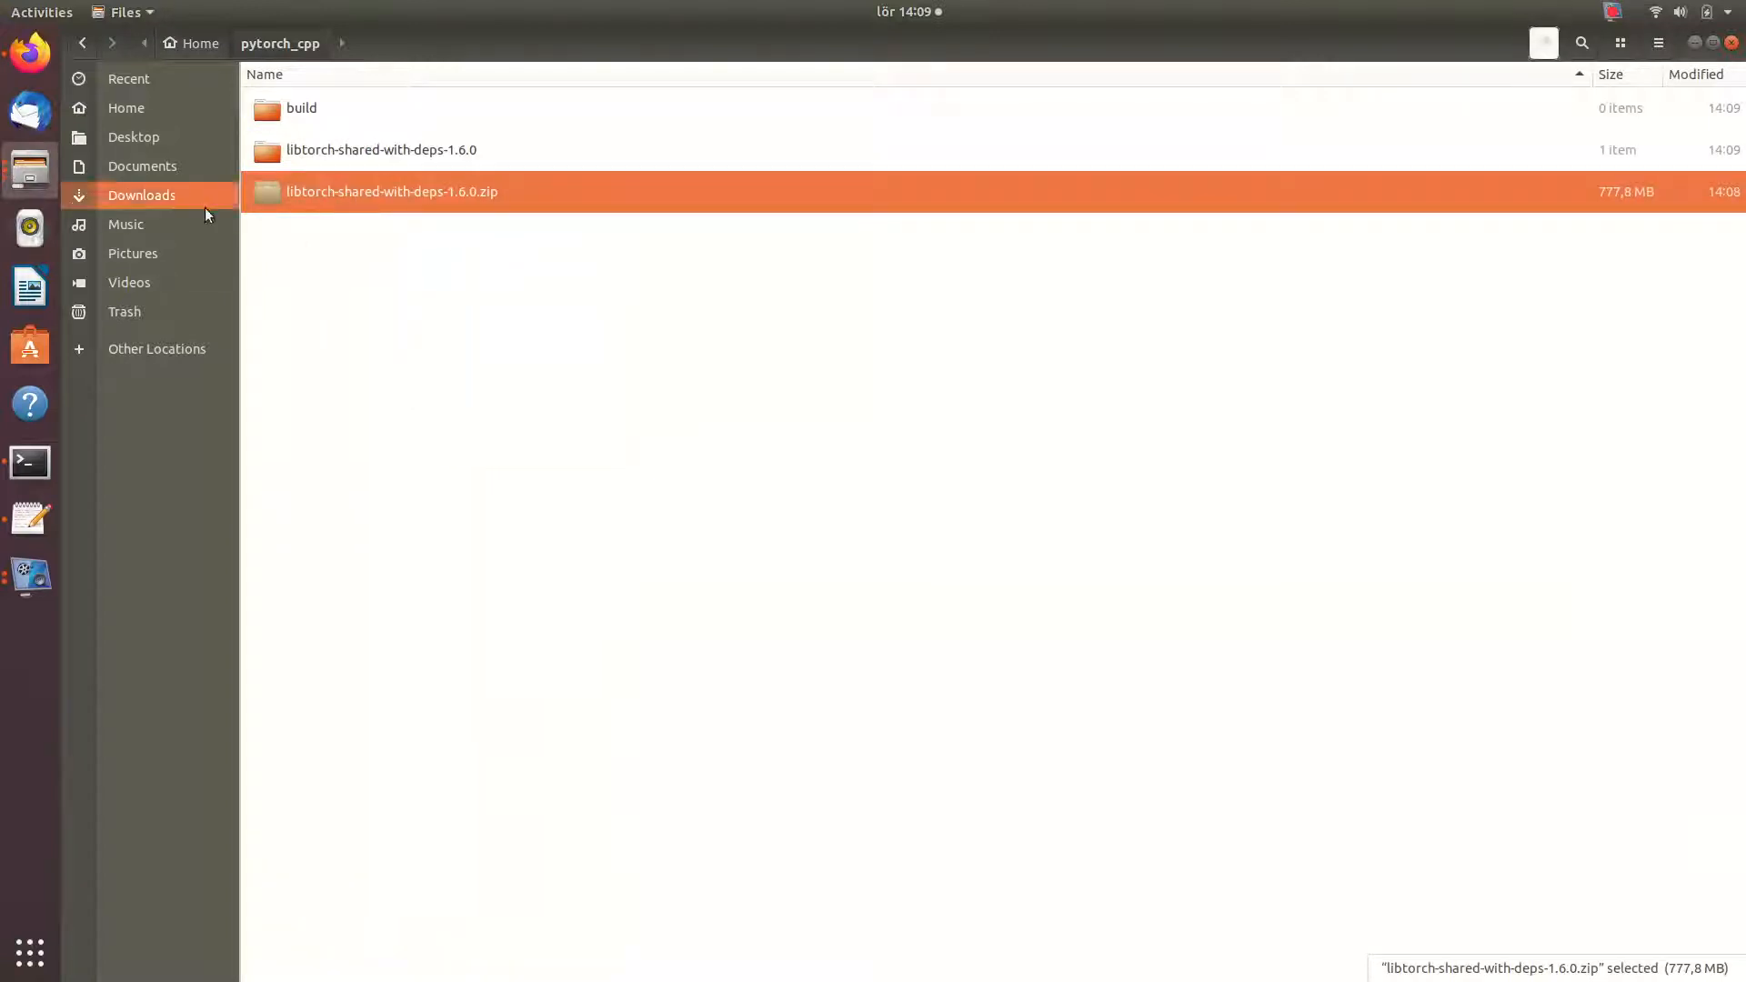
pyautogui.moveTo(1544, 146)
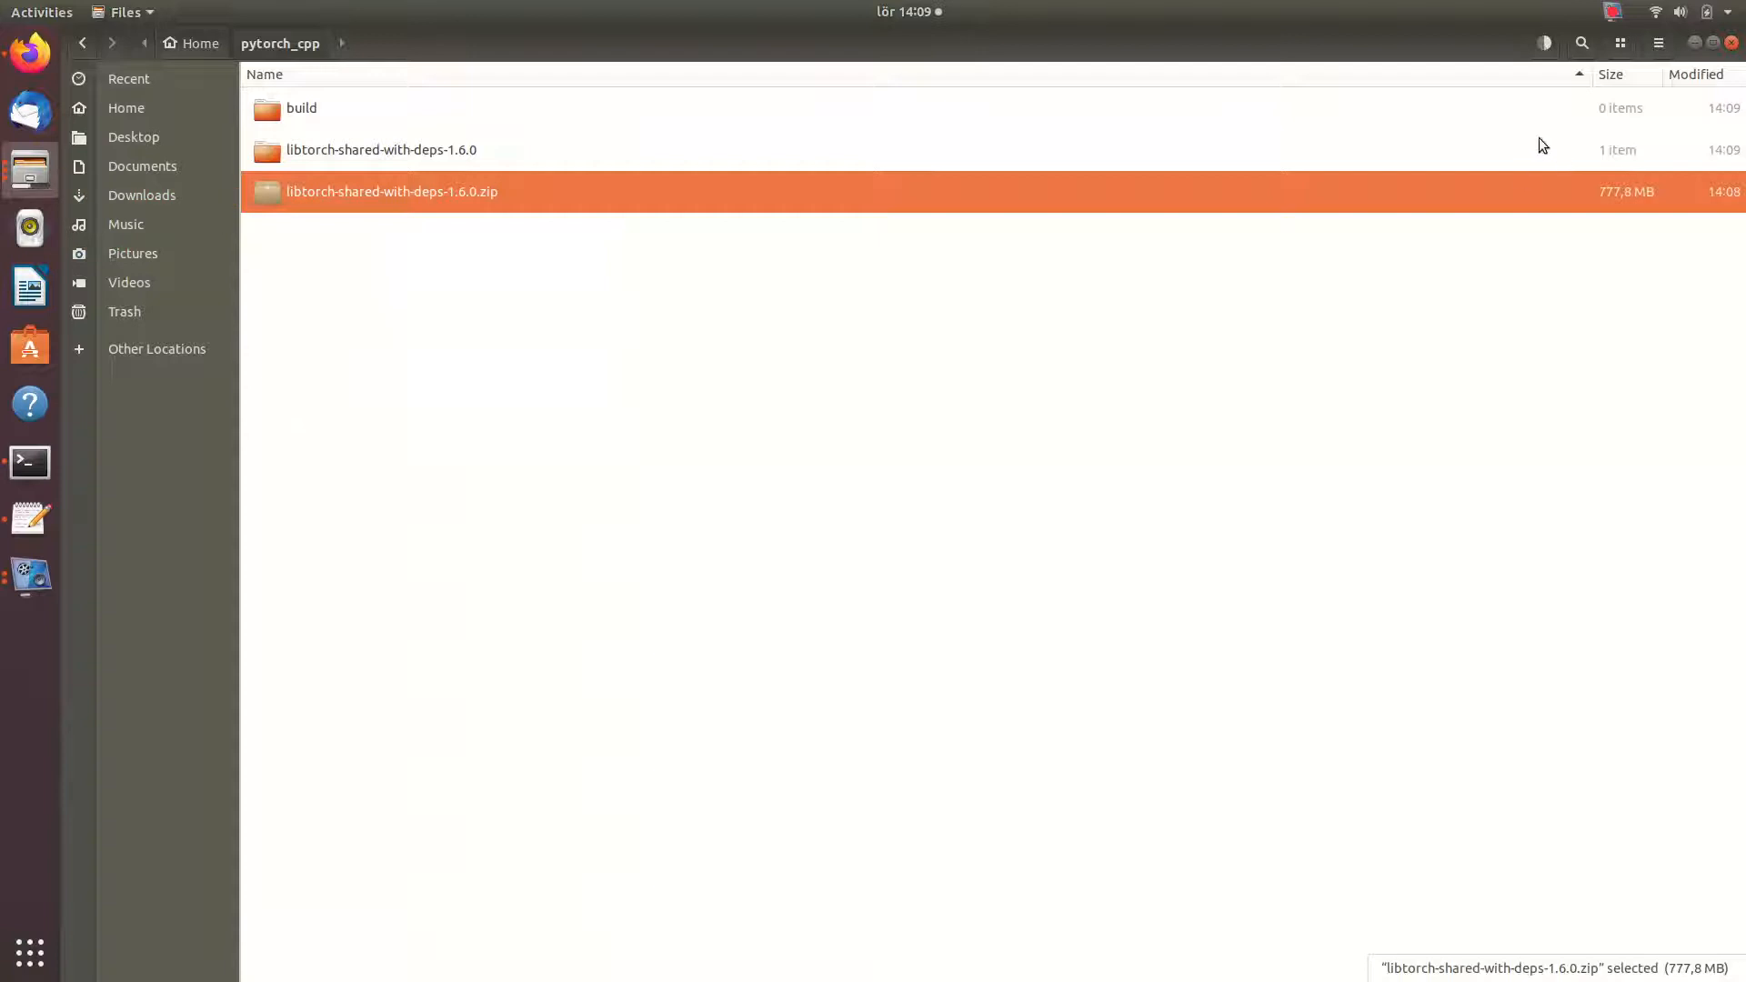
pyautogui.moveTo(29, 460)
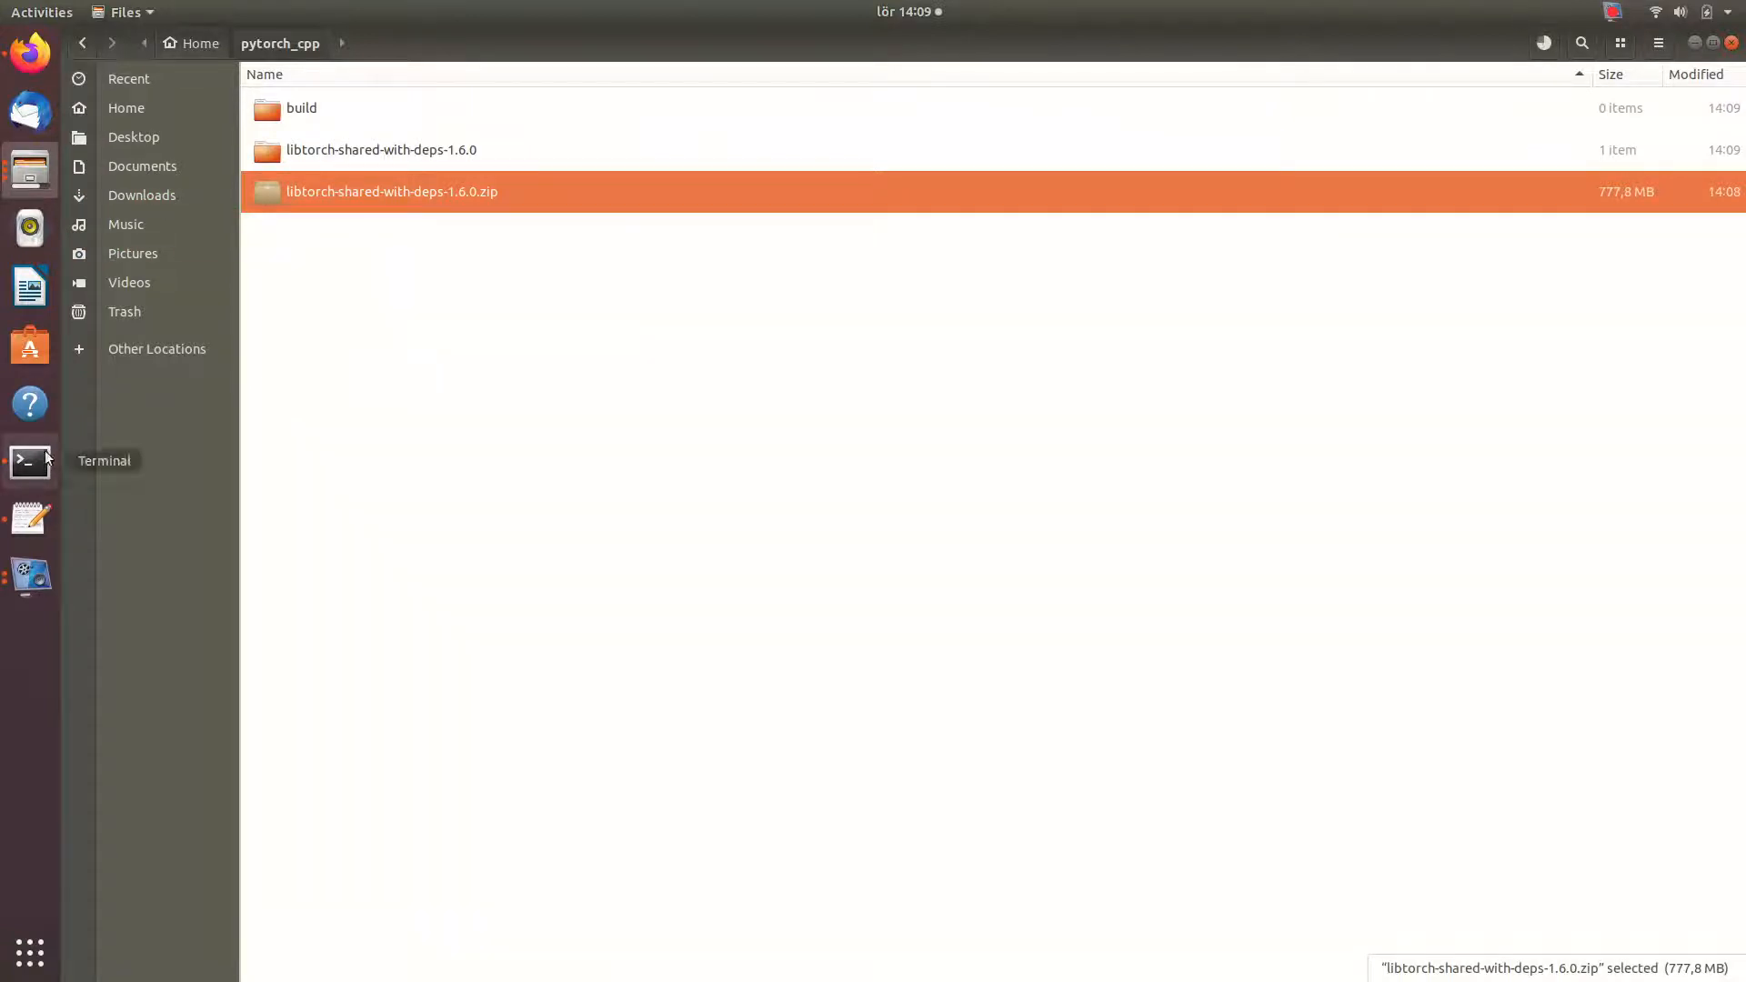
# - Review the installation guide's next steps in the browser
pyautogui.click(30, 53)
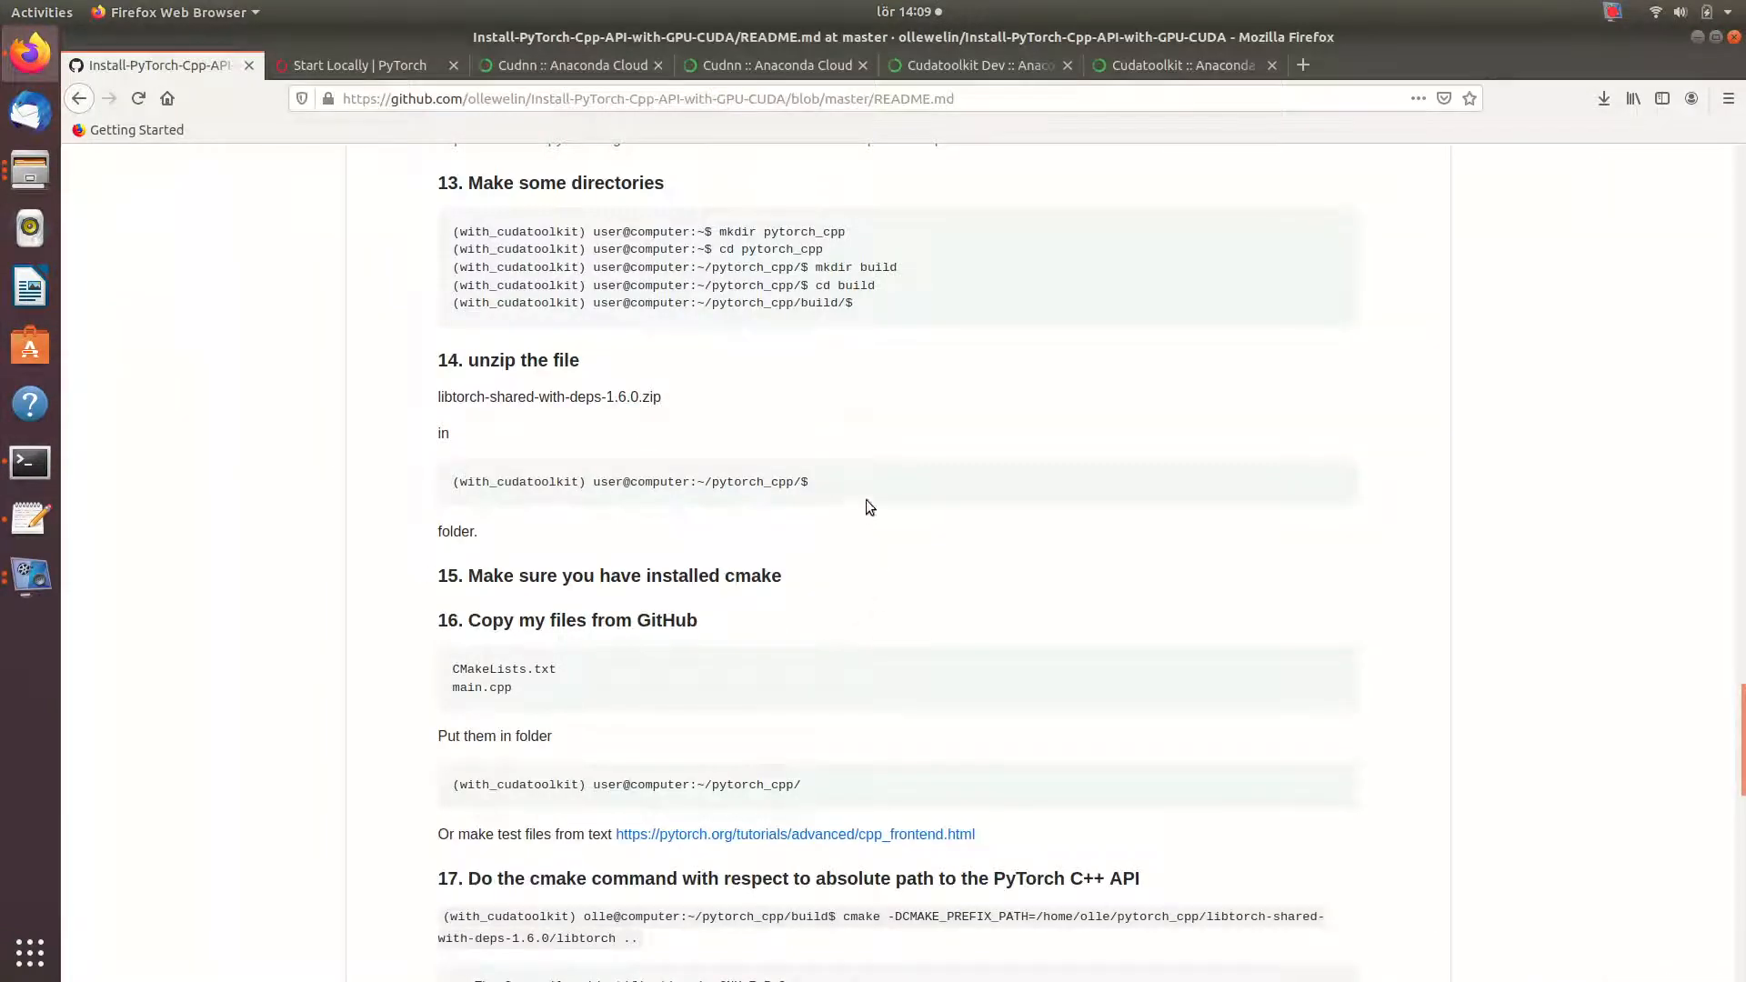
pyautogui.scroll(-3)
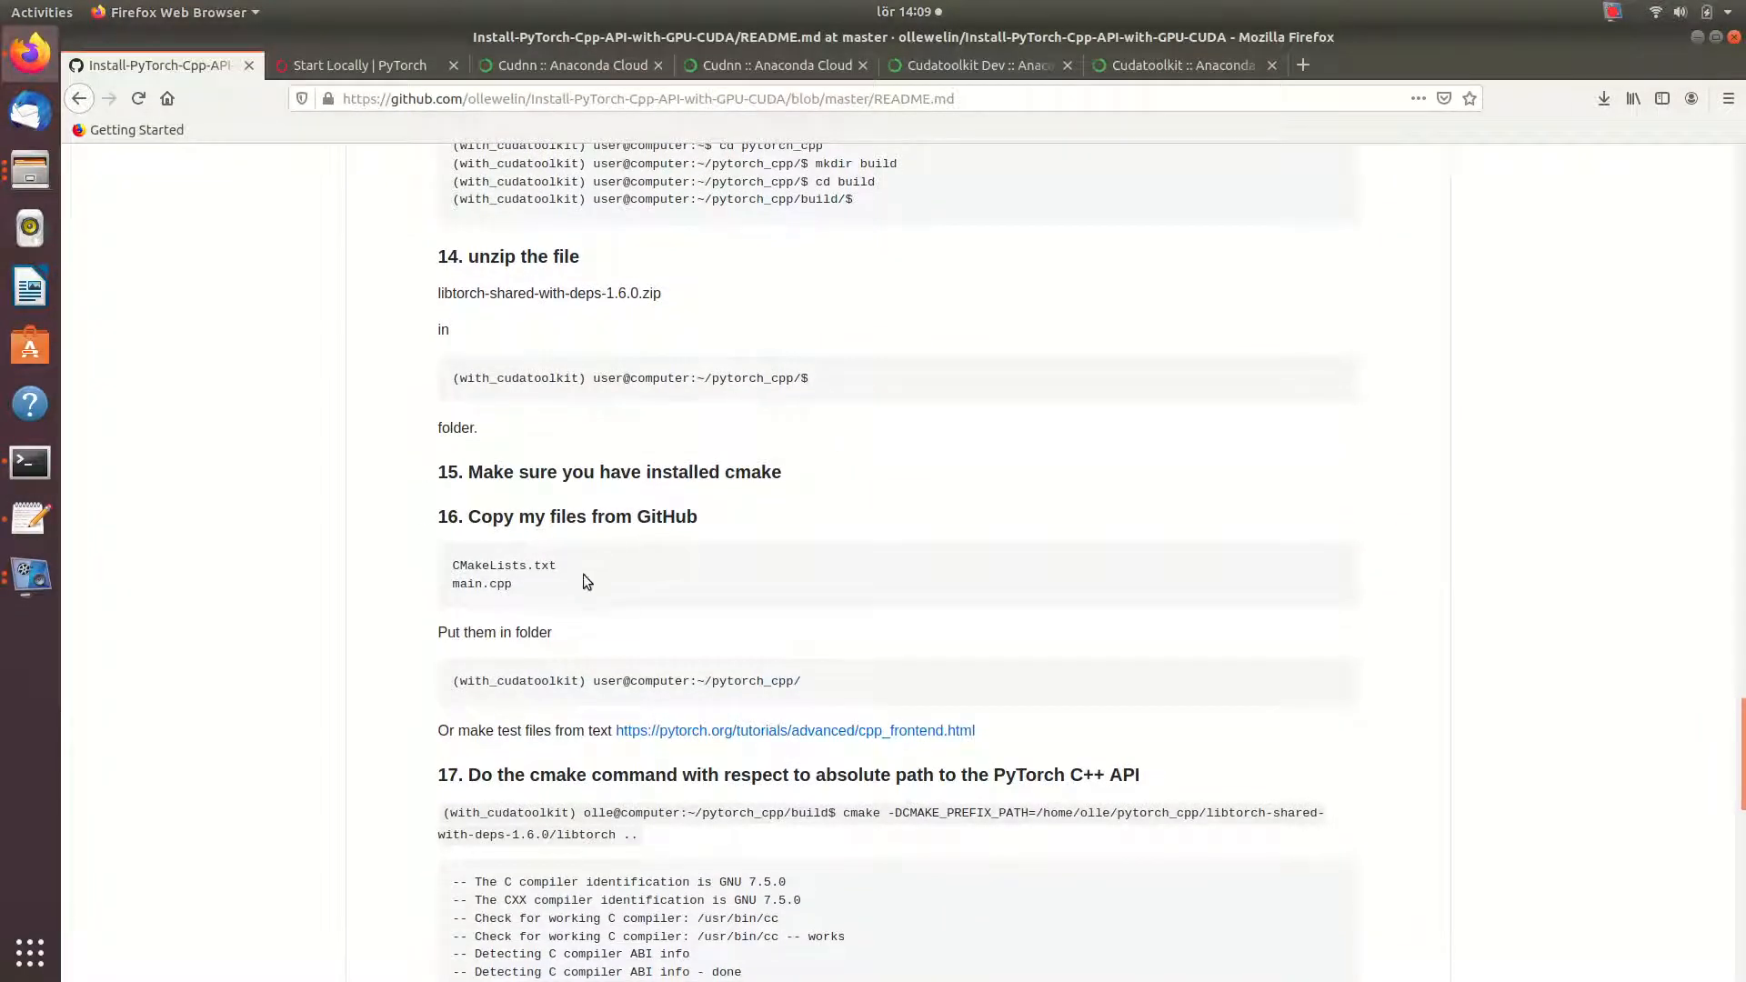
pyautogui.scroll(-3)
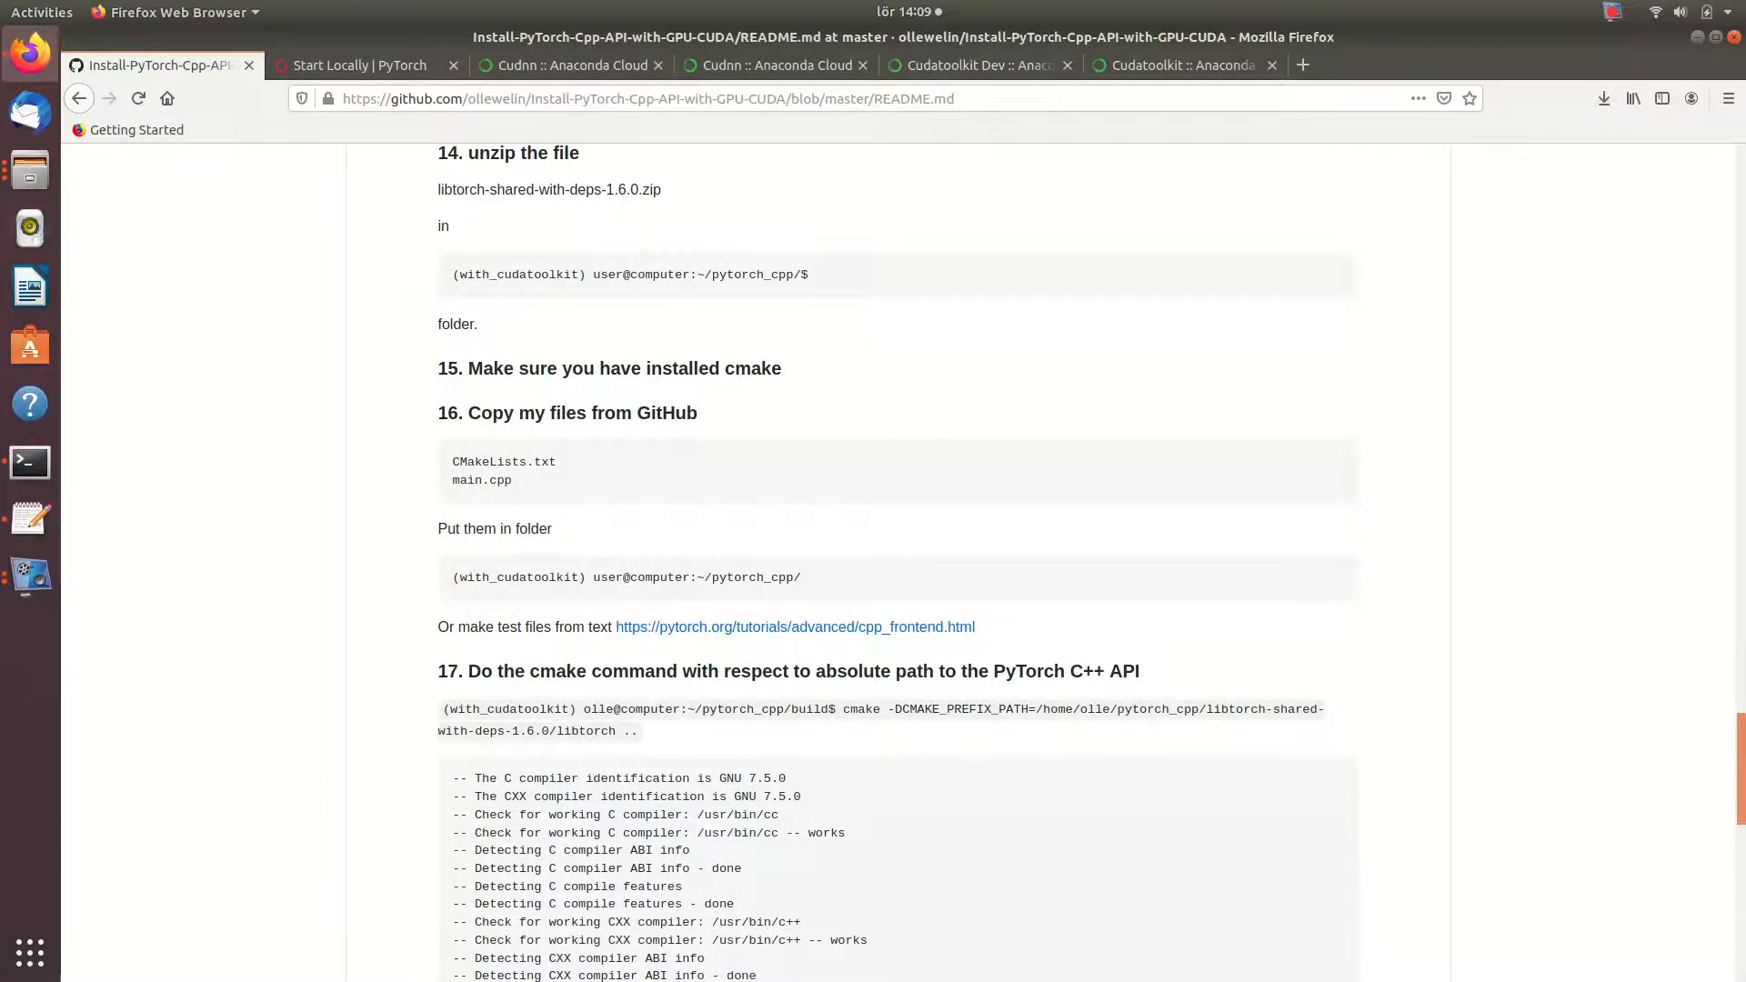
pyautogui.scroll(3)
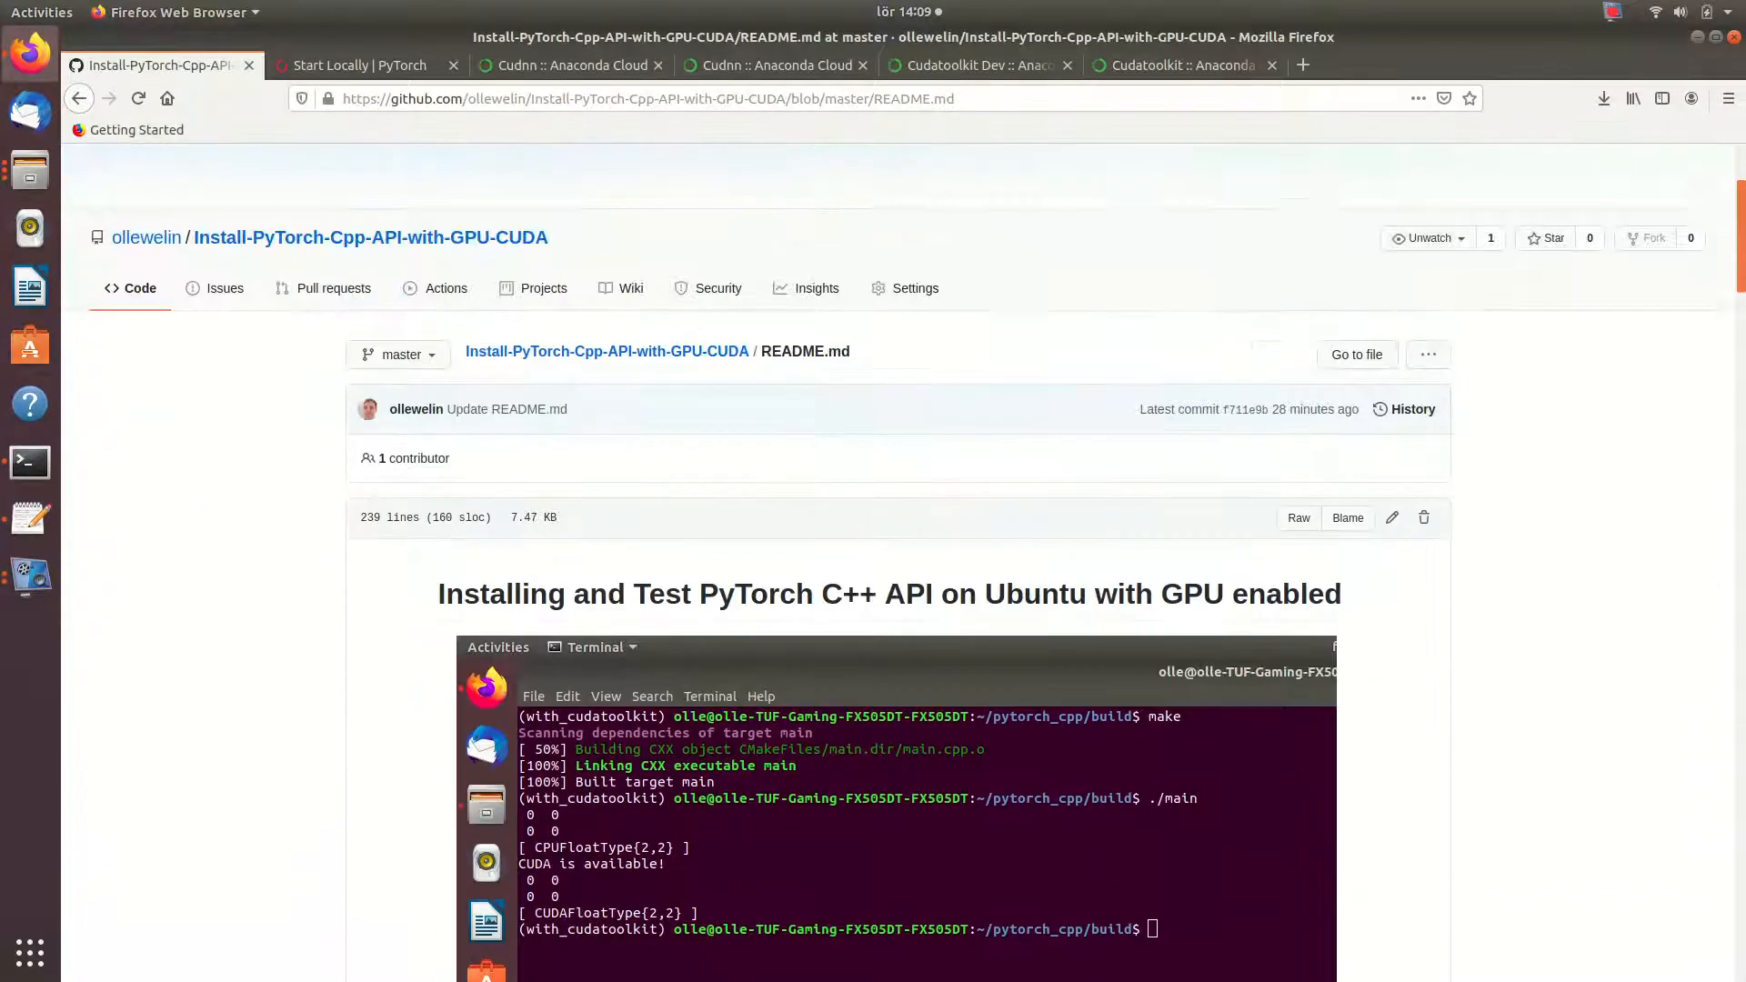
pyautogui.scroll(3)
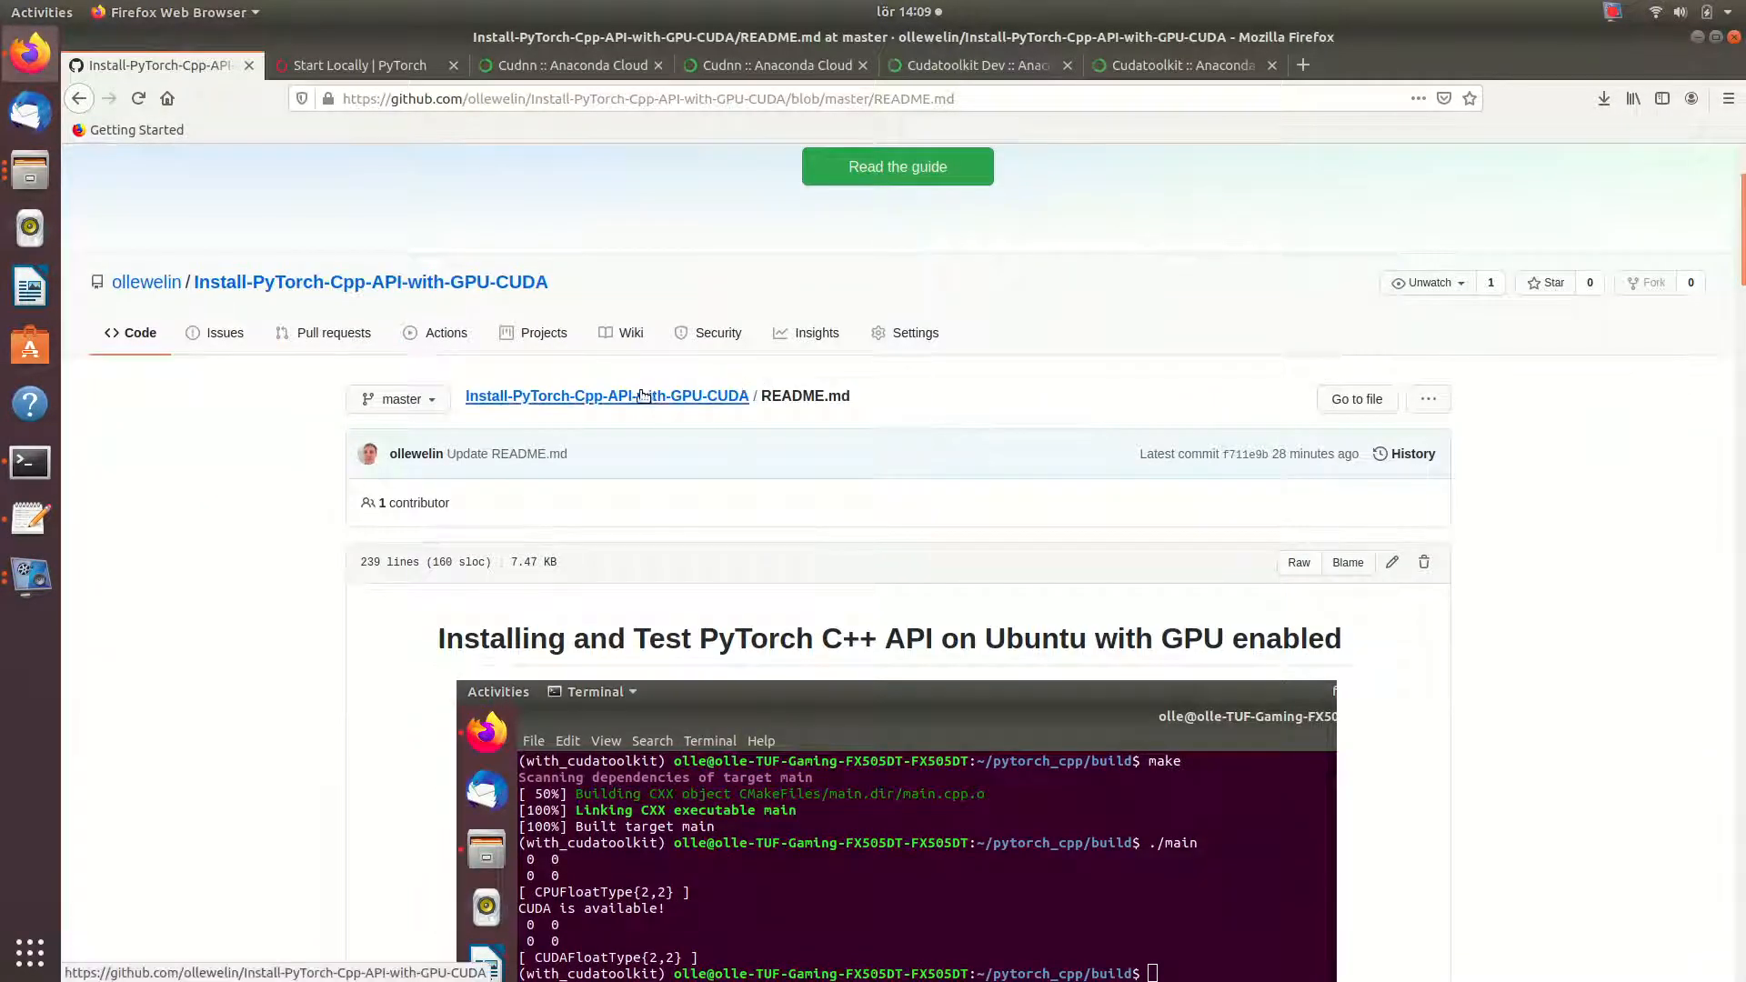
pyautogui.scroll(-3)
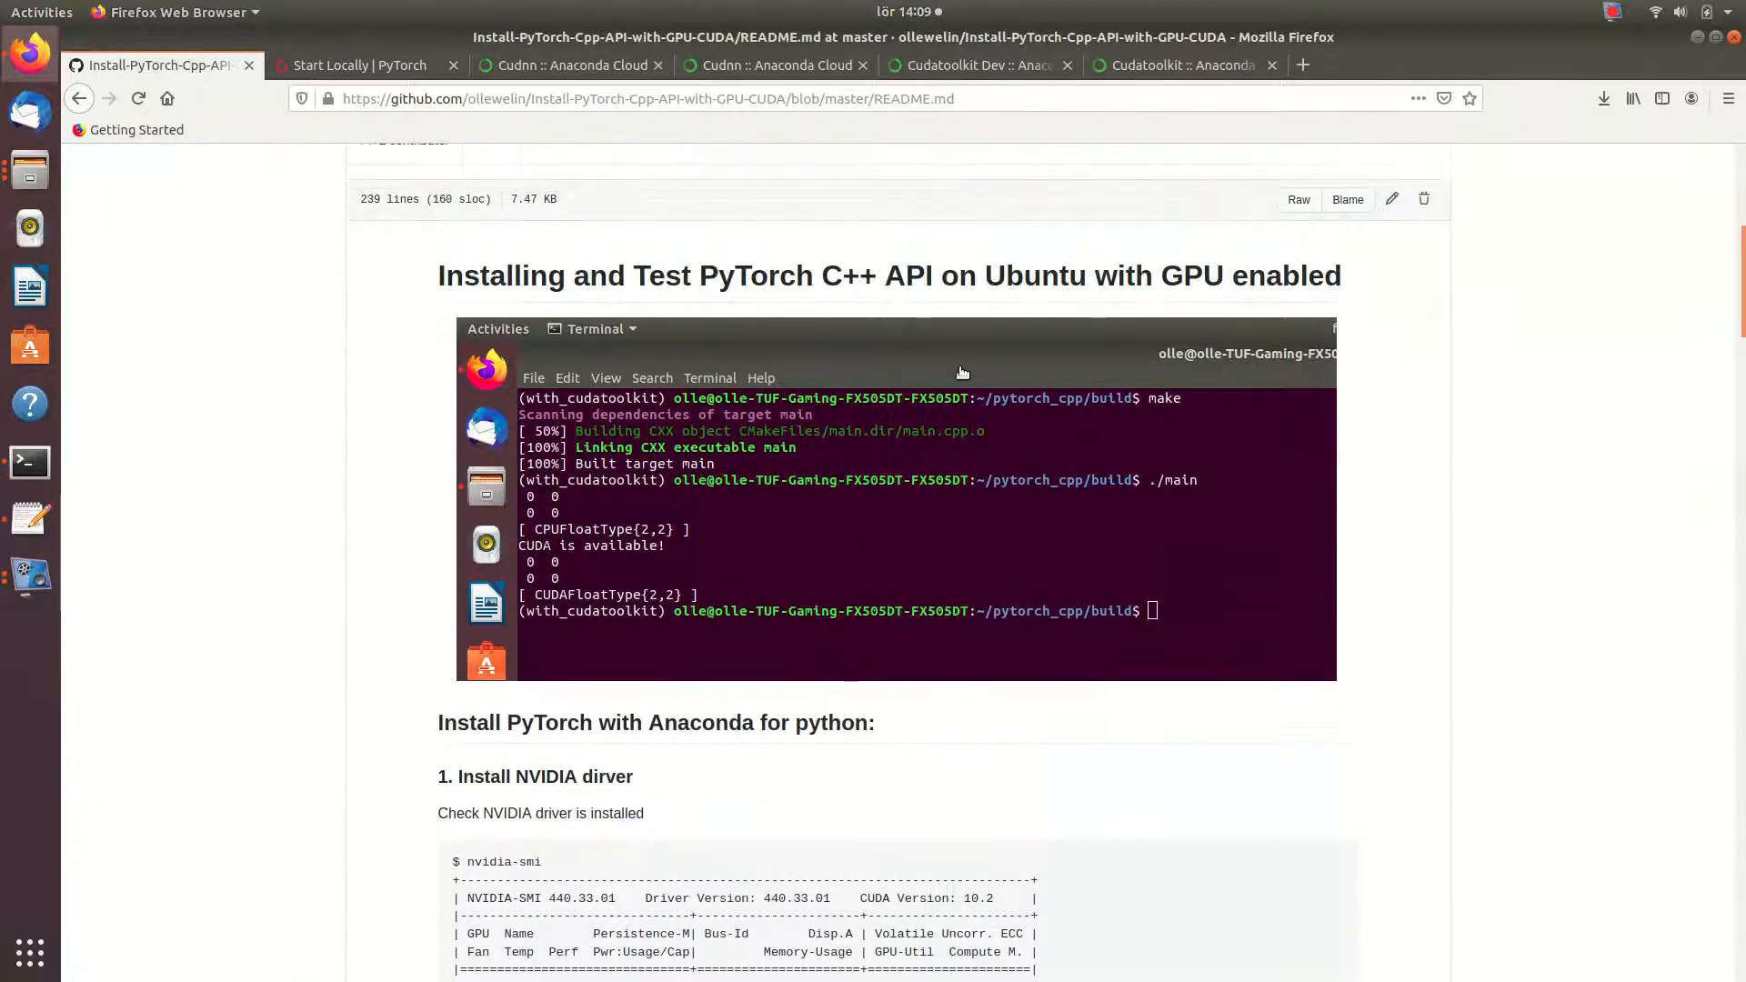
pyautogui.scroll(-3)
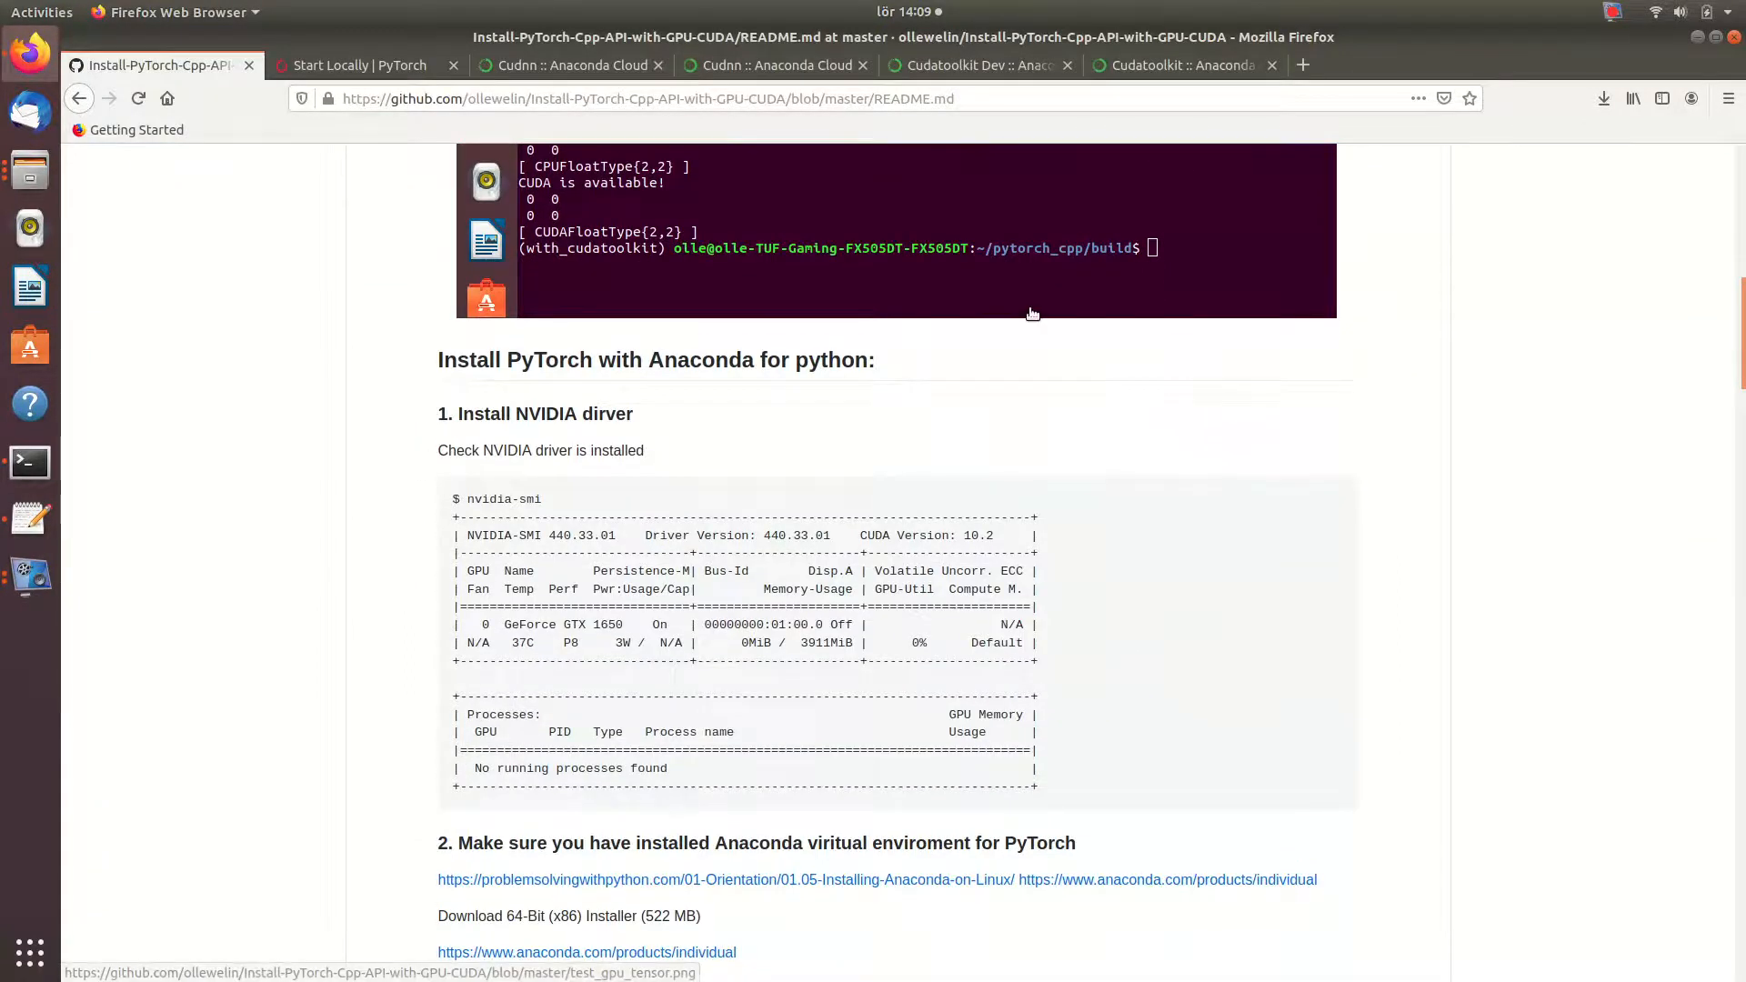
pyautogui.scroll(3)
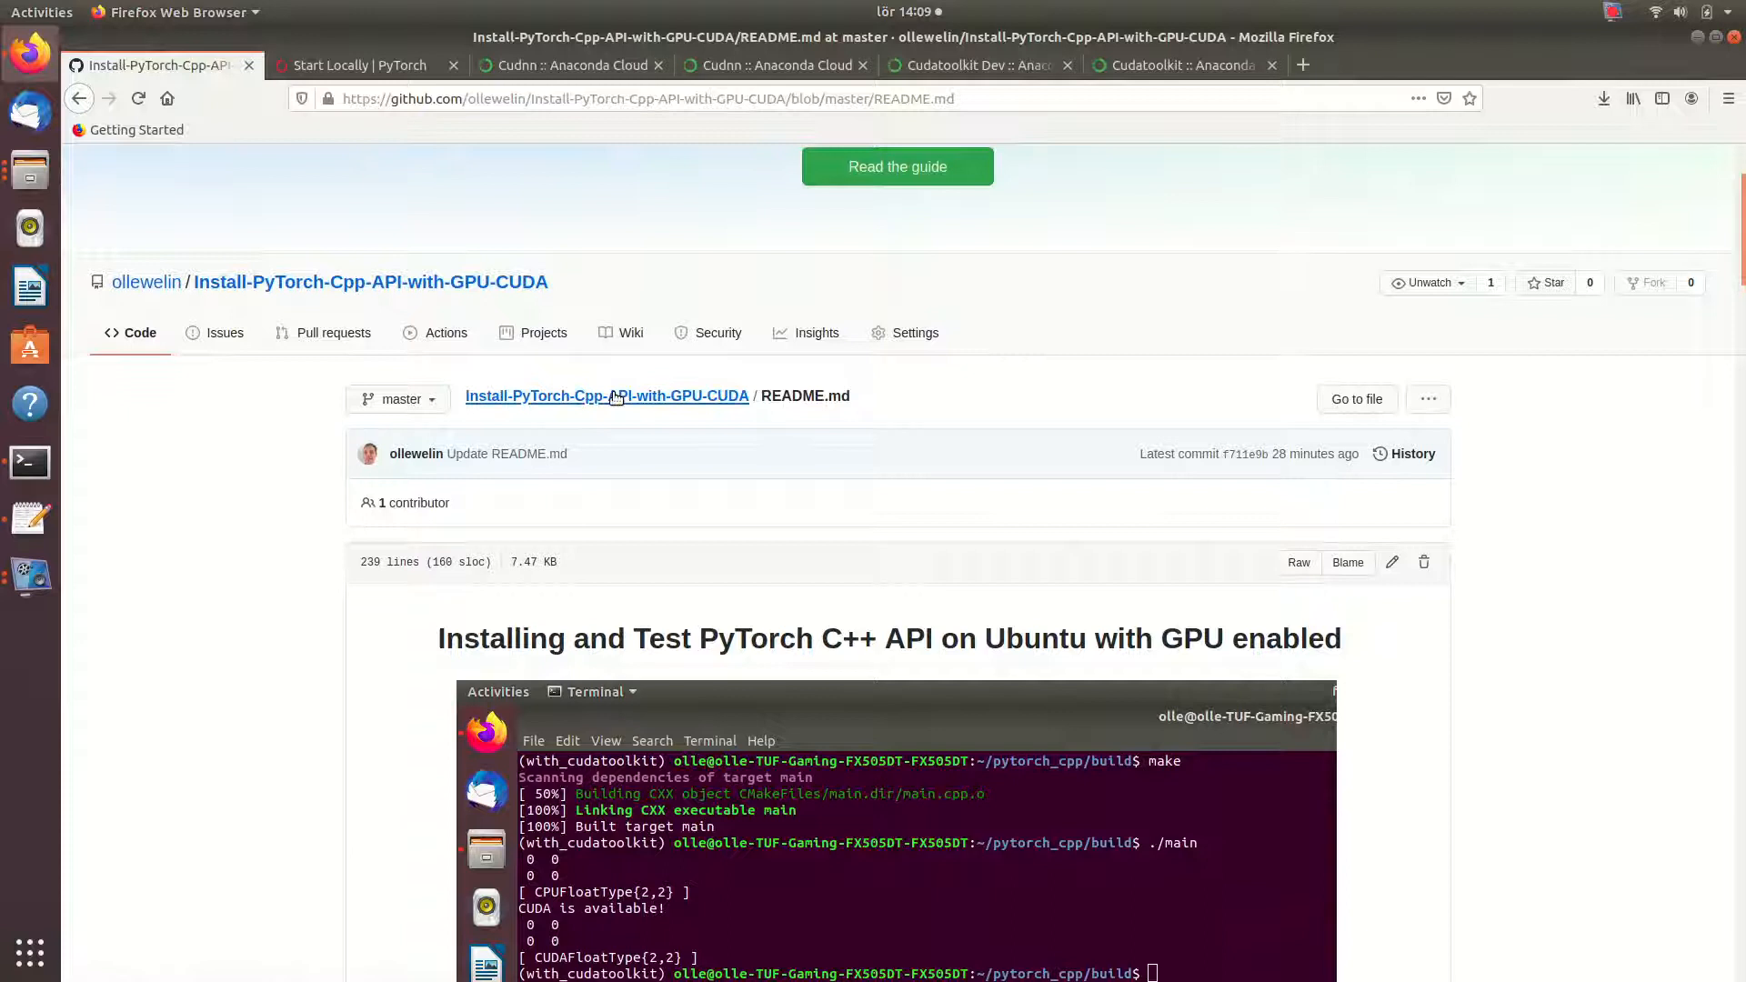
pyautogui.moveTo(146, 282)
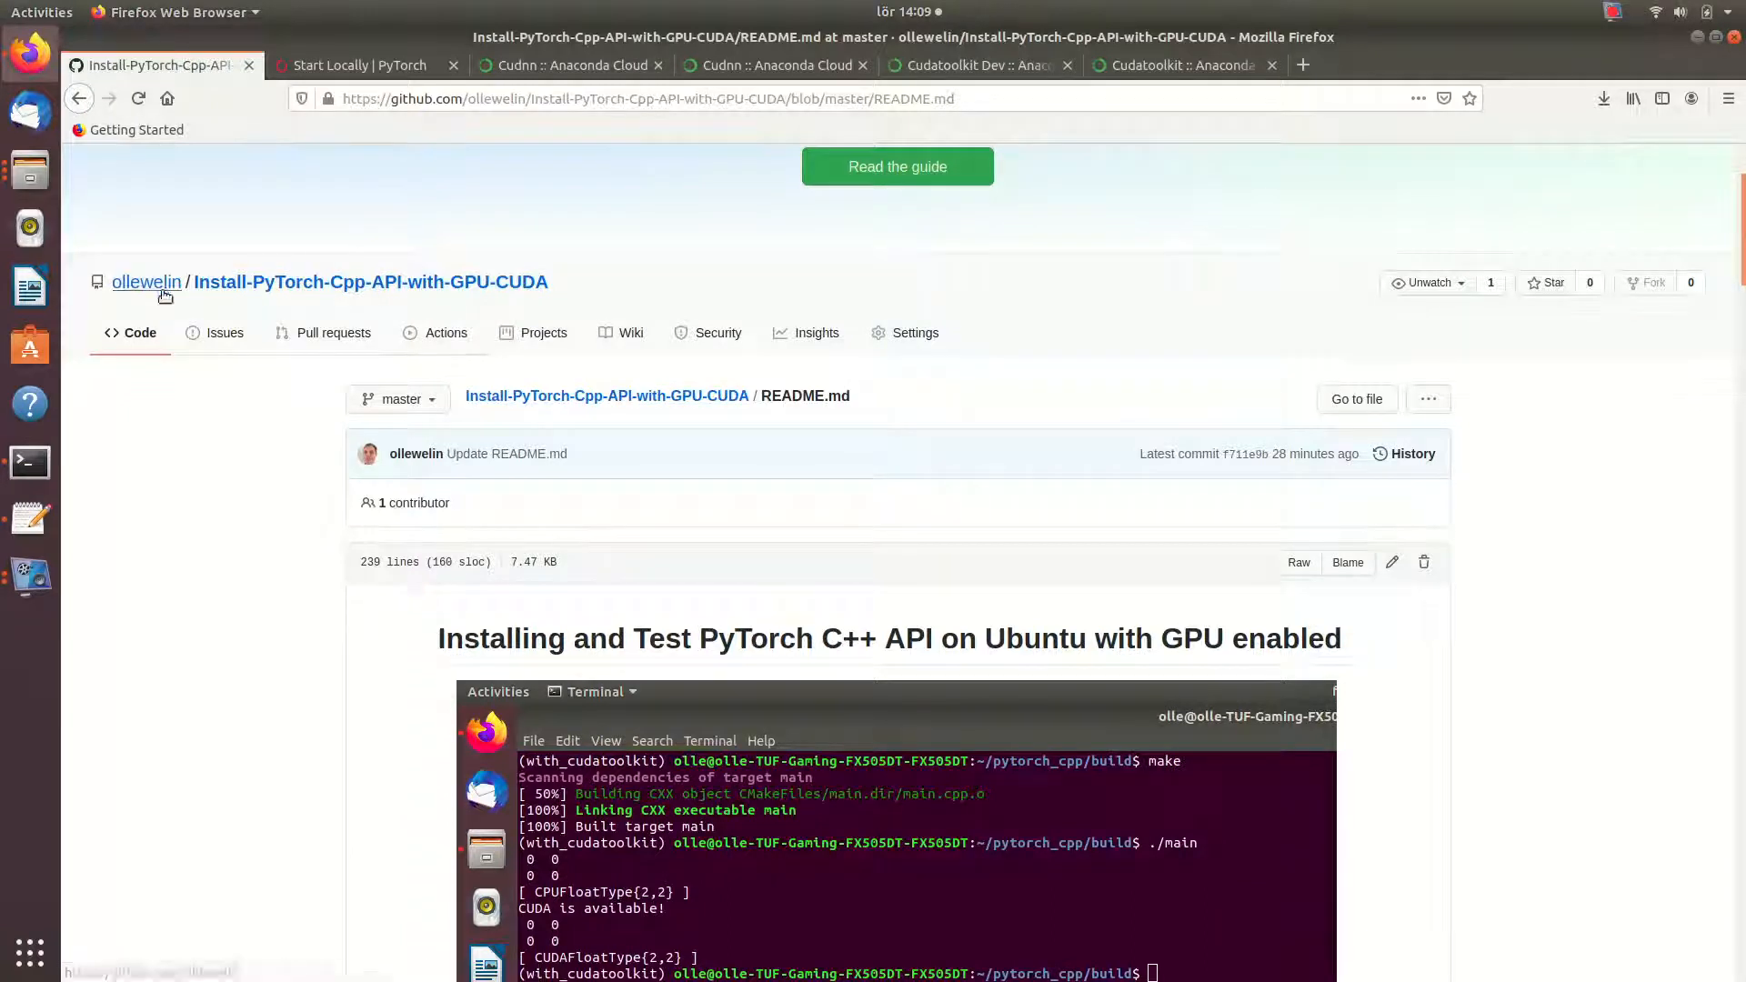
pyautogui.moveTo(146, 282)
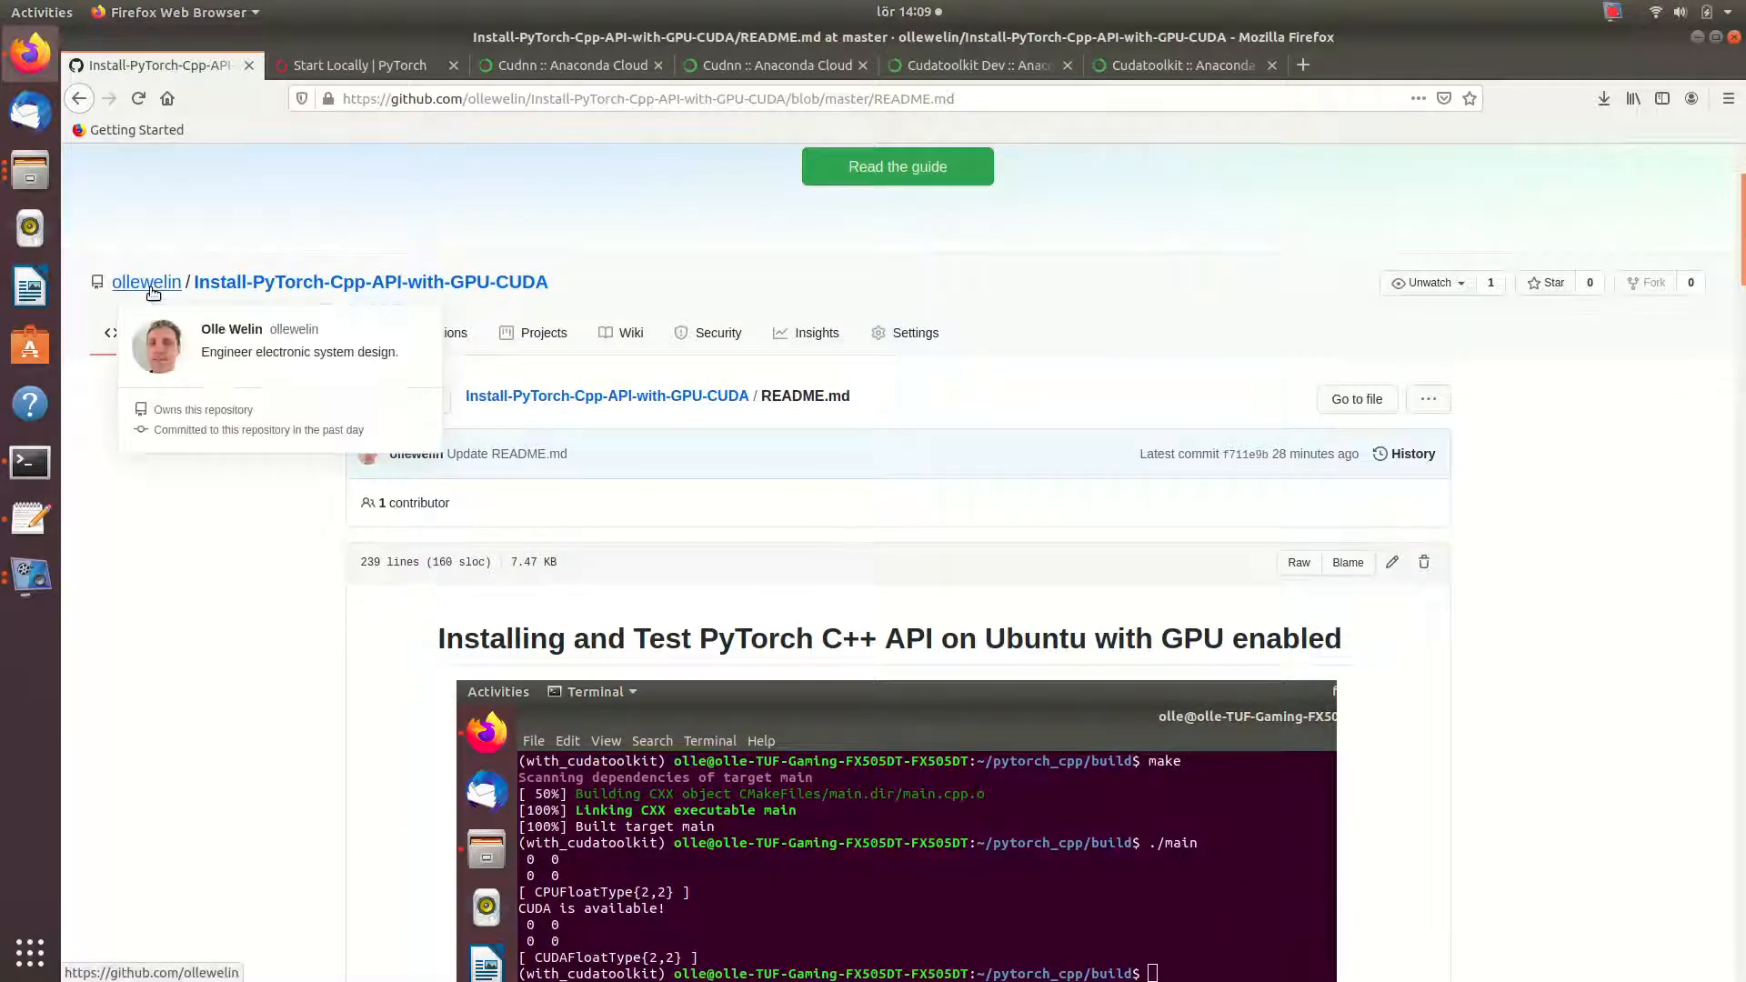
# - Download the Install-PyTorch-Cpp-API-with-GPU-CUDA repository as a ZIP from the owner's profile
pyautogui.click(145, 282)
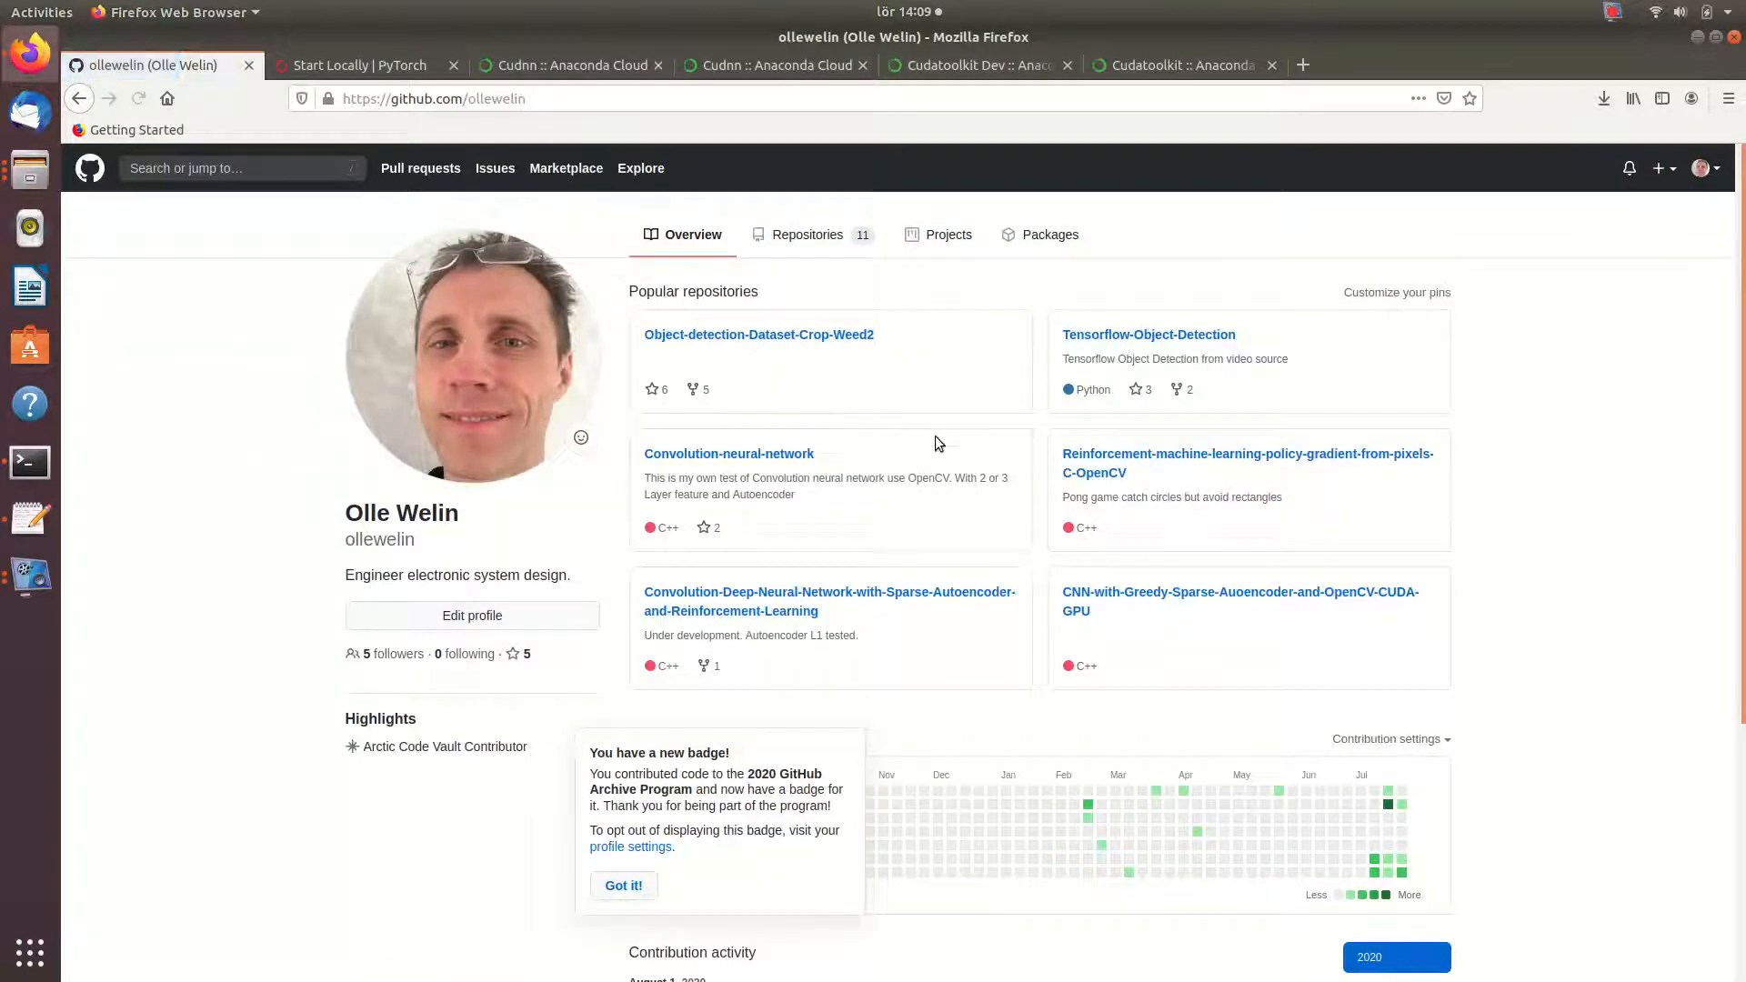
pyautogui.scroll(-3)
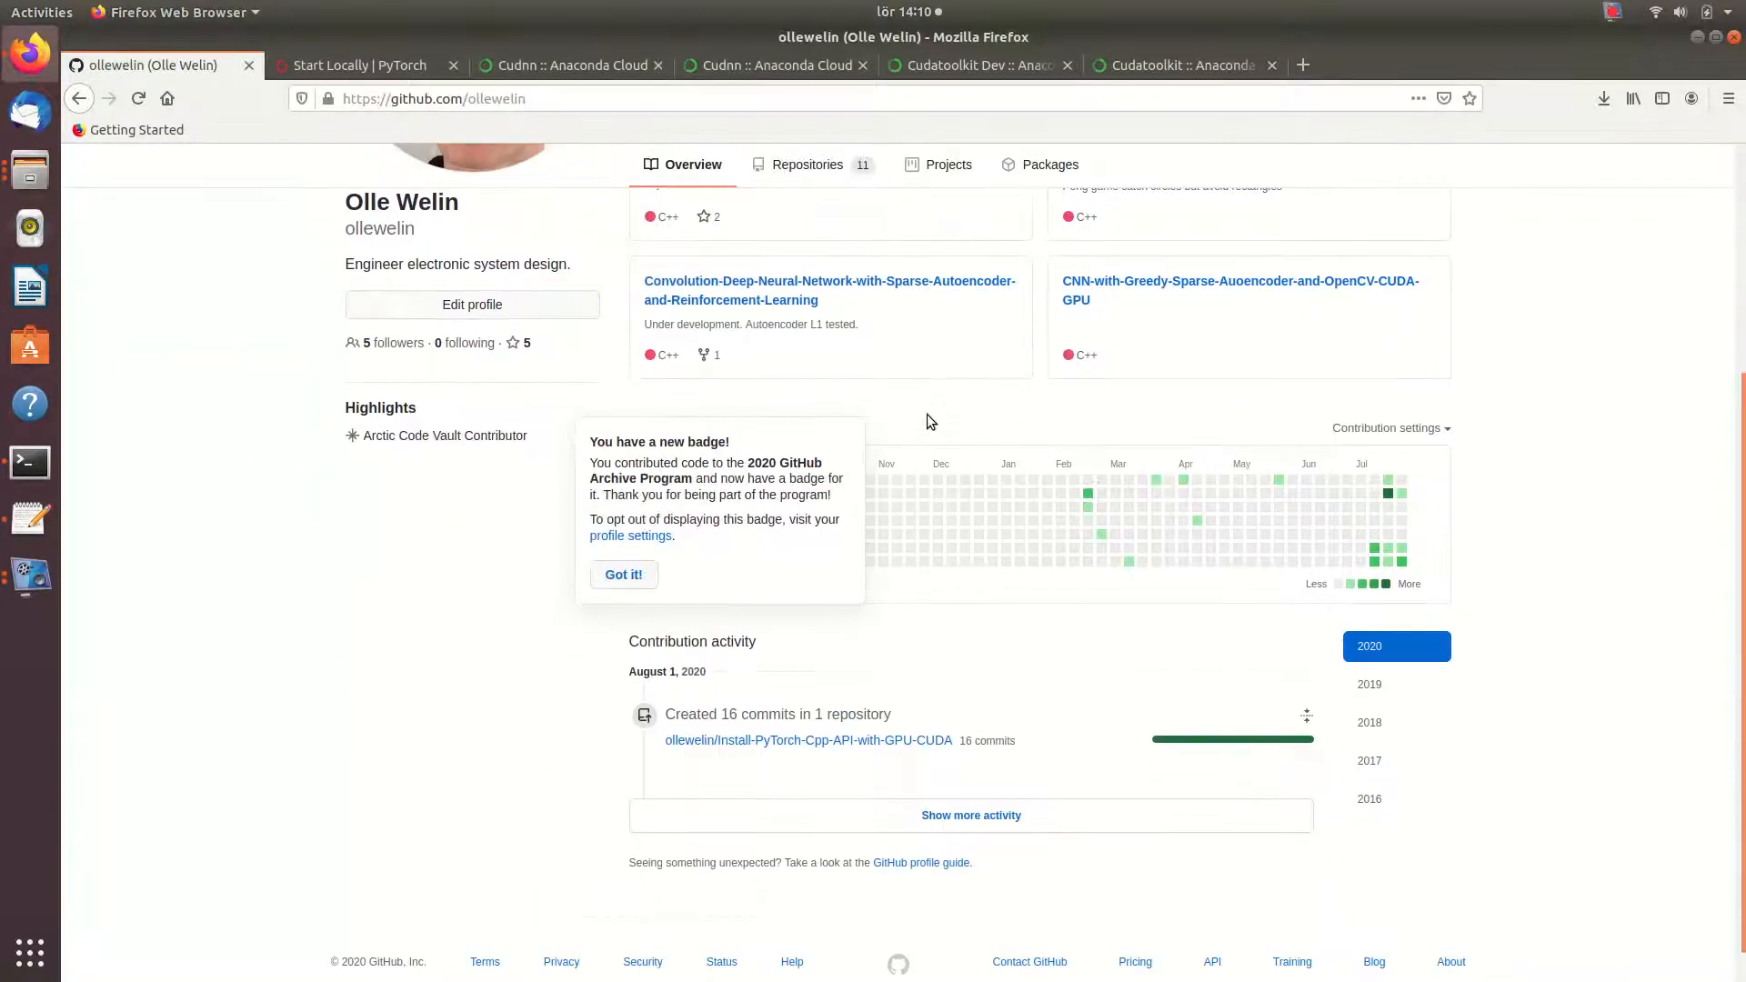
pyautogui.scroll(3)
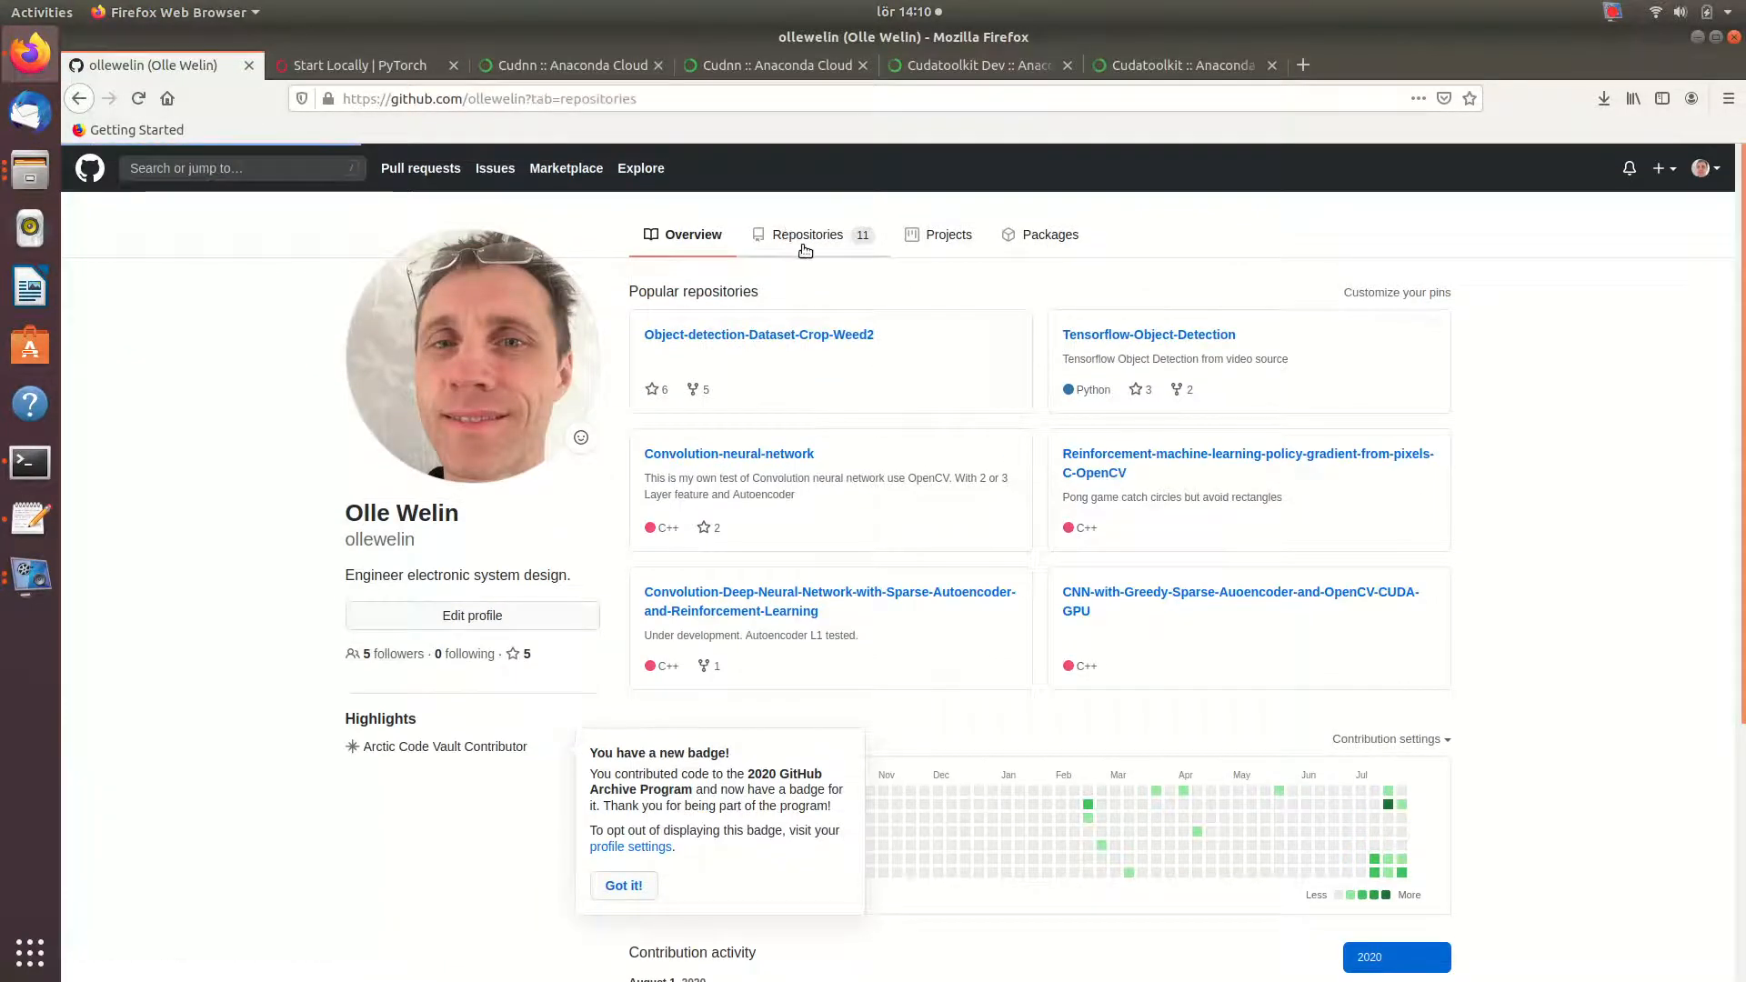
pyautogui.click(806, 234)
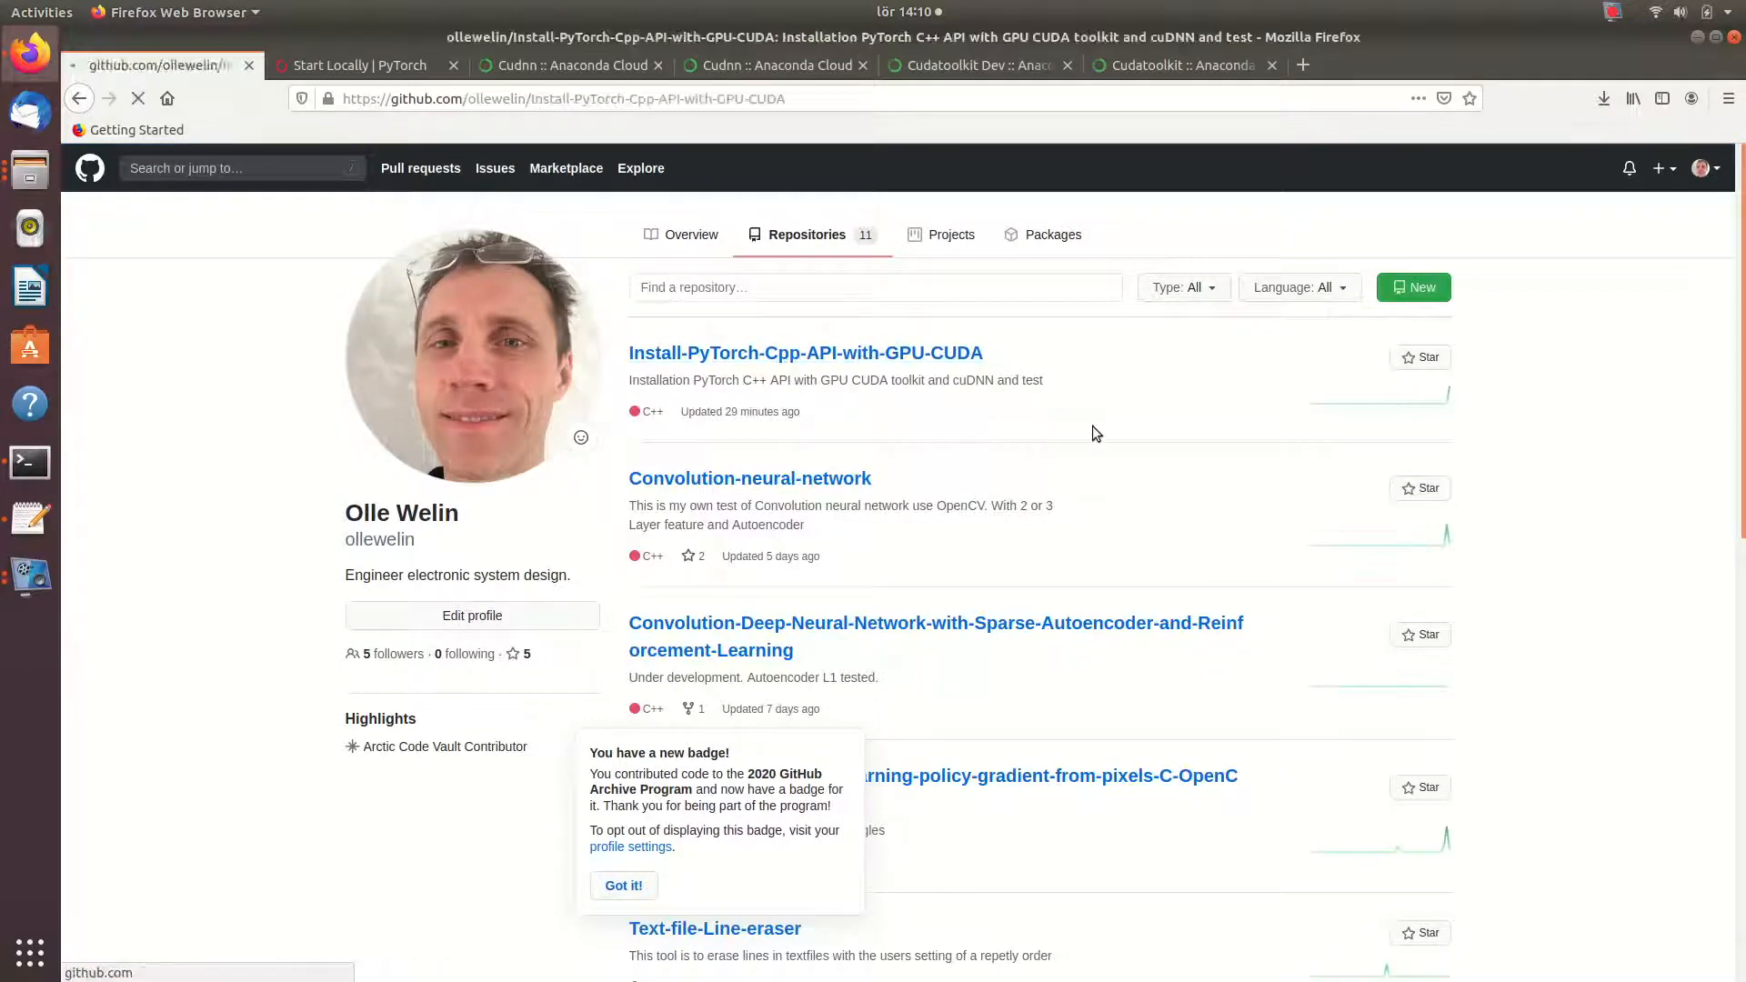
pyautogui.click(805, 352)
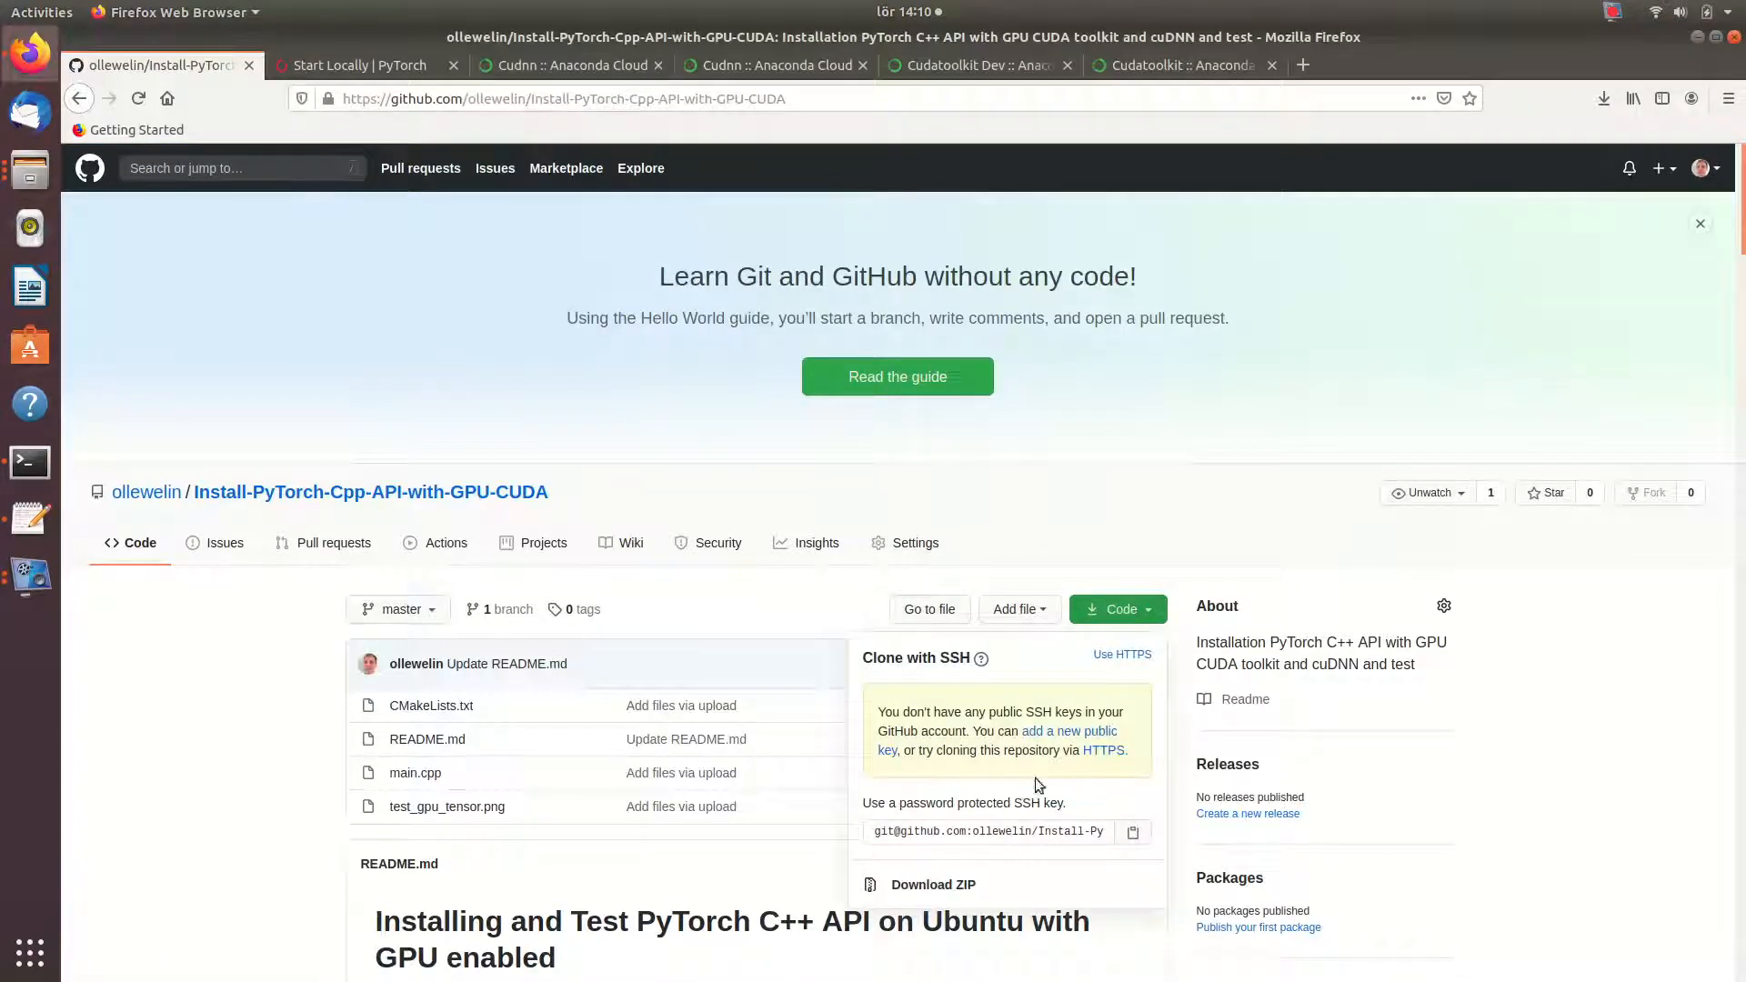
pyautogui.click(931, 884)
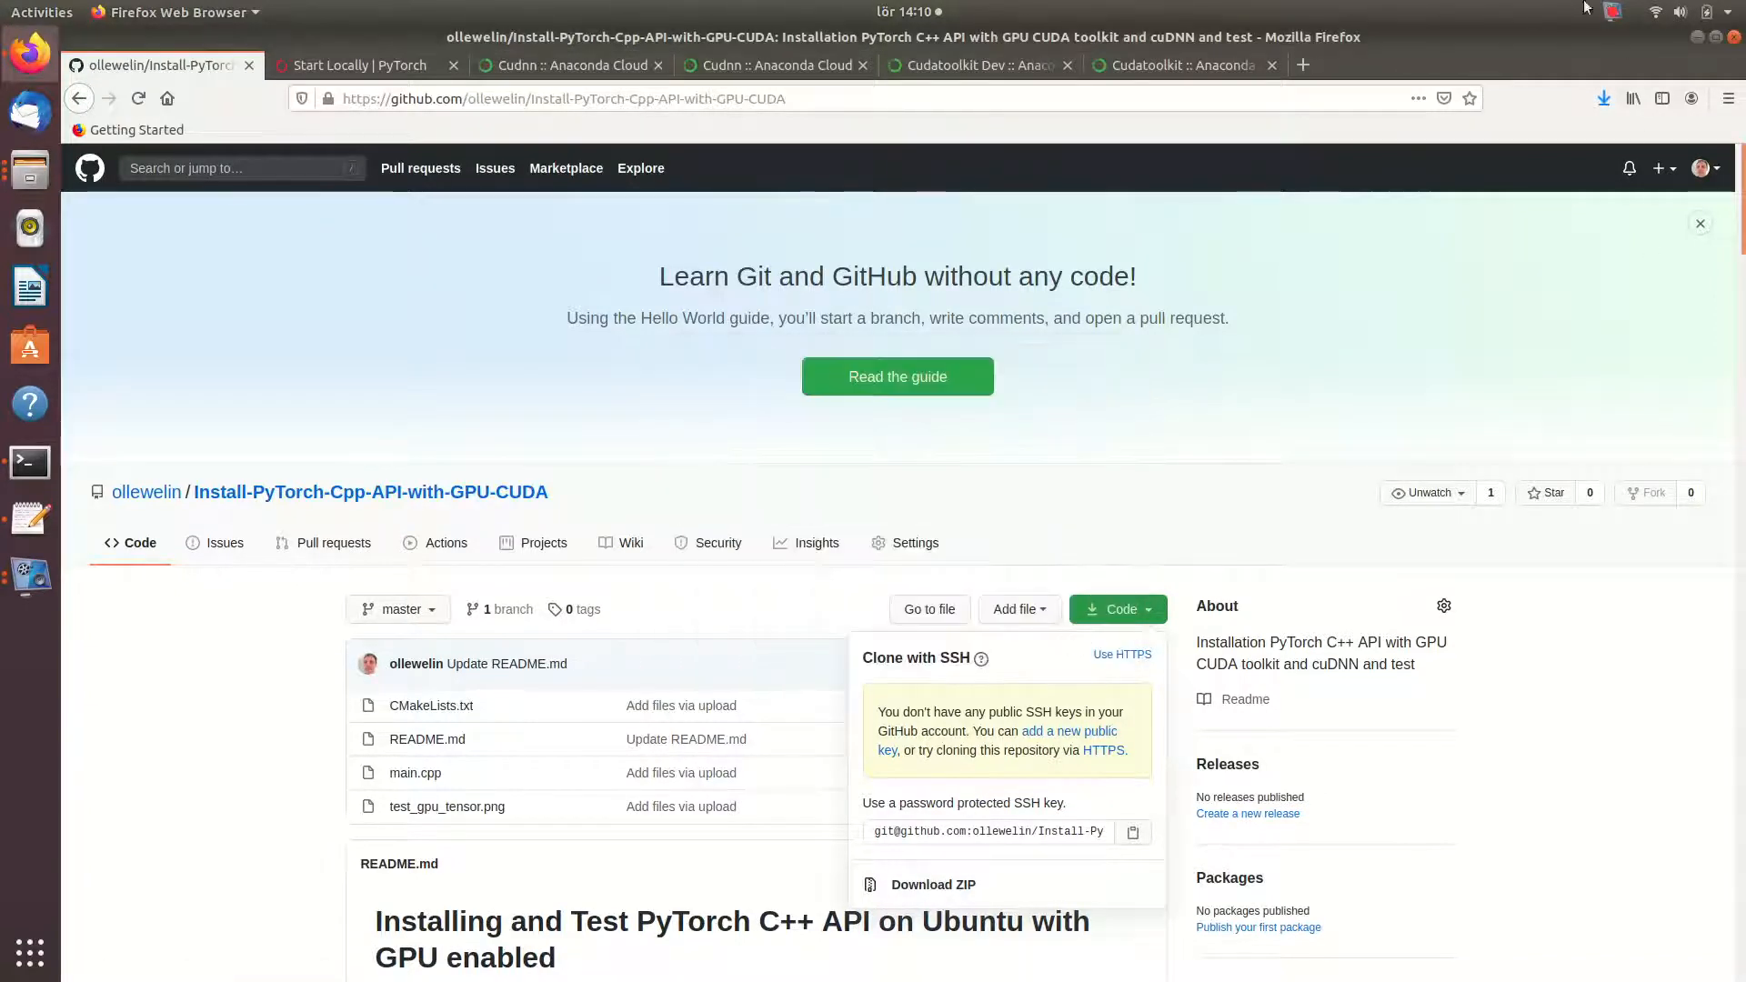
pyautogui.moveTo(1609, 93)
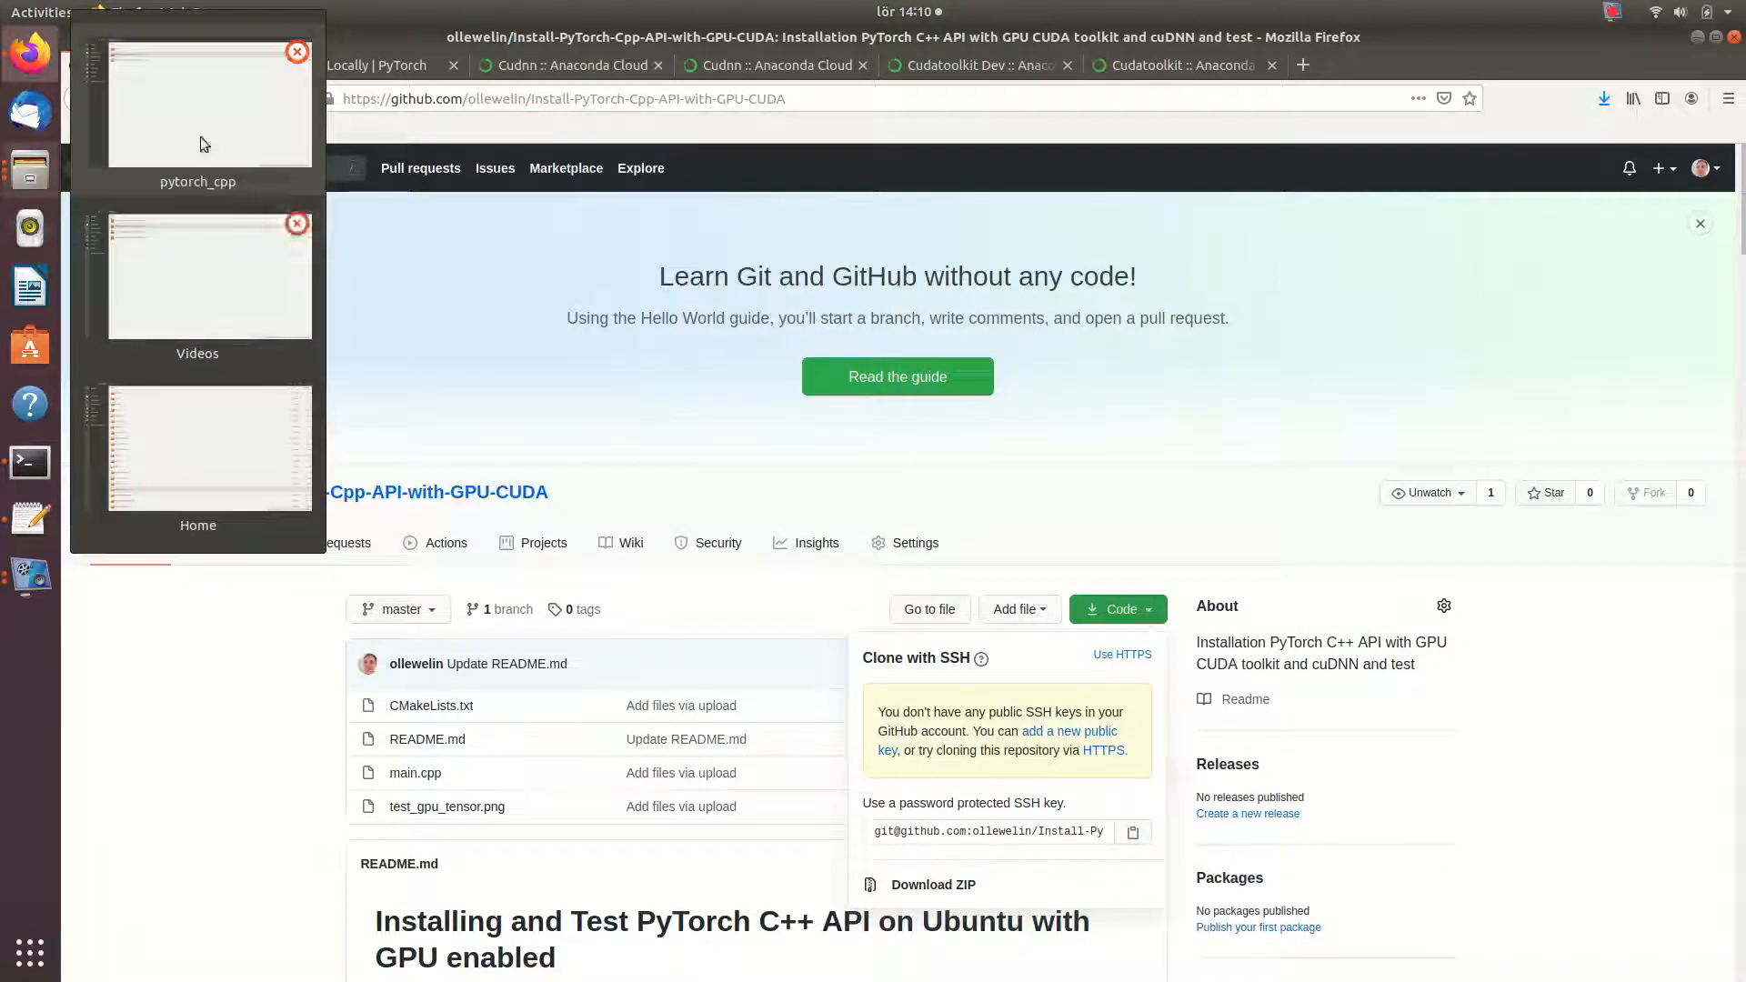
# - Extract the repository ZIP inside pytorch_cpp, open it so CMakeLists.txt and main.cpp land in pytorch_cpp, then return to the terminal
pyautogui.click(197, 100)
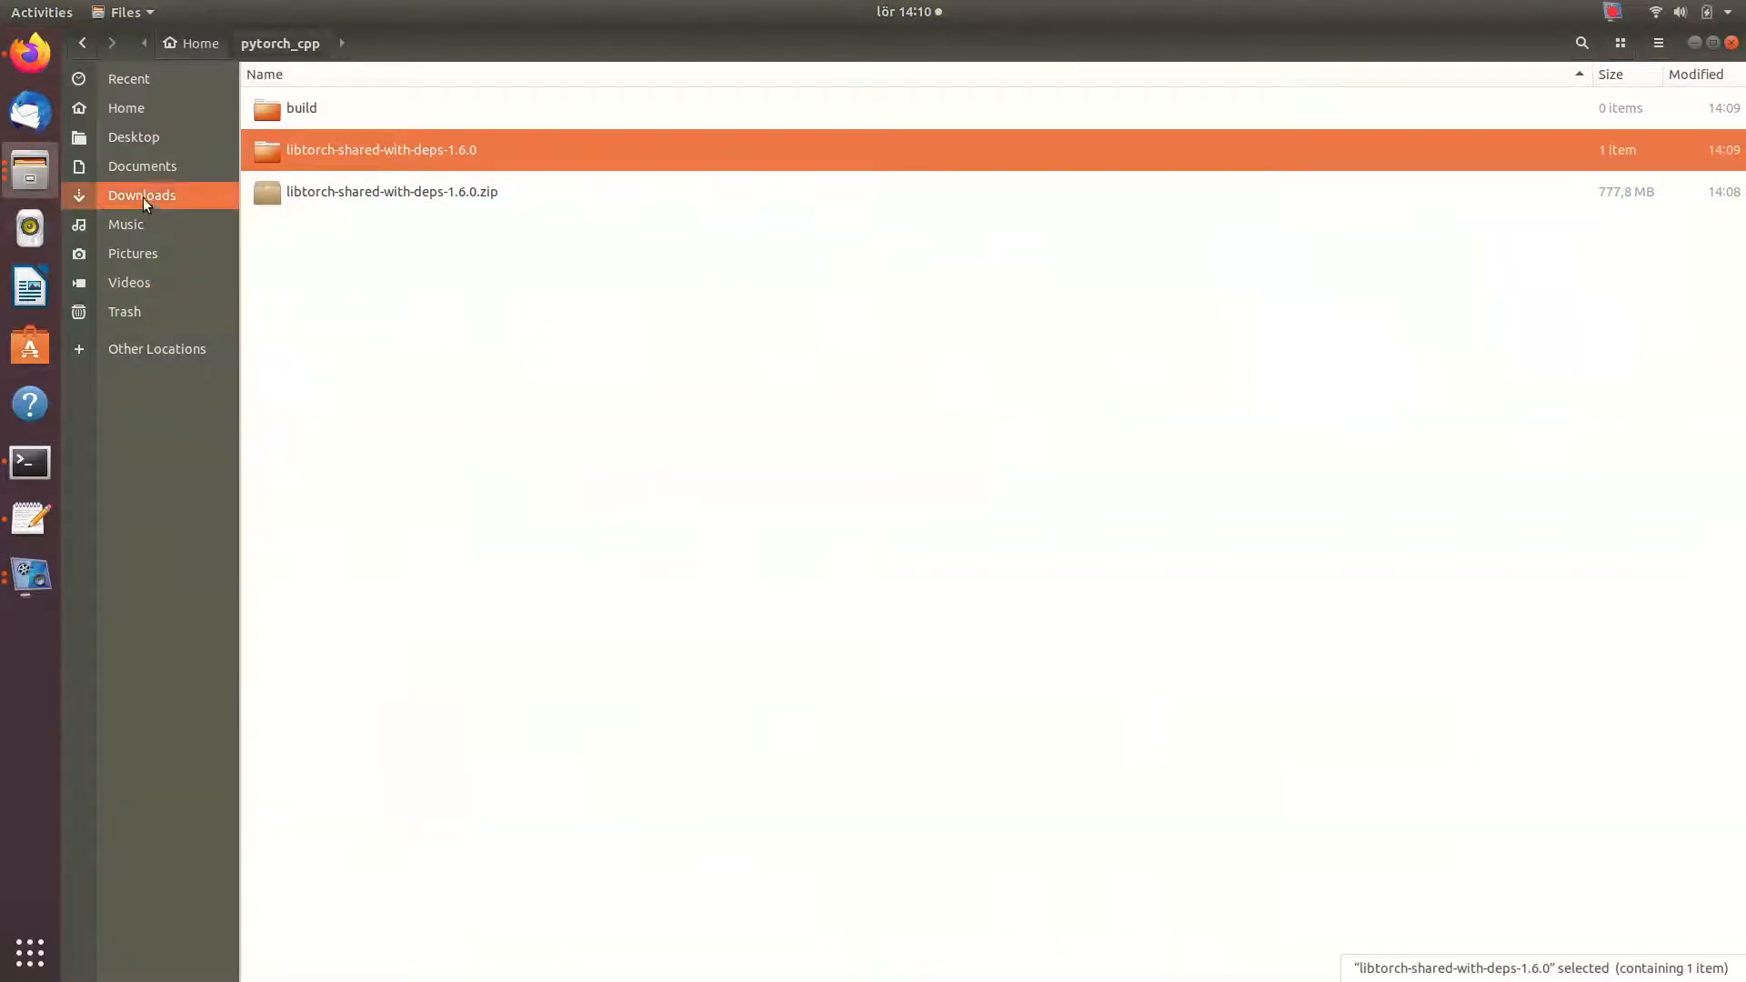
pyautogui.rightClick(424, 107)
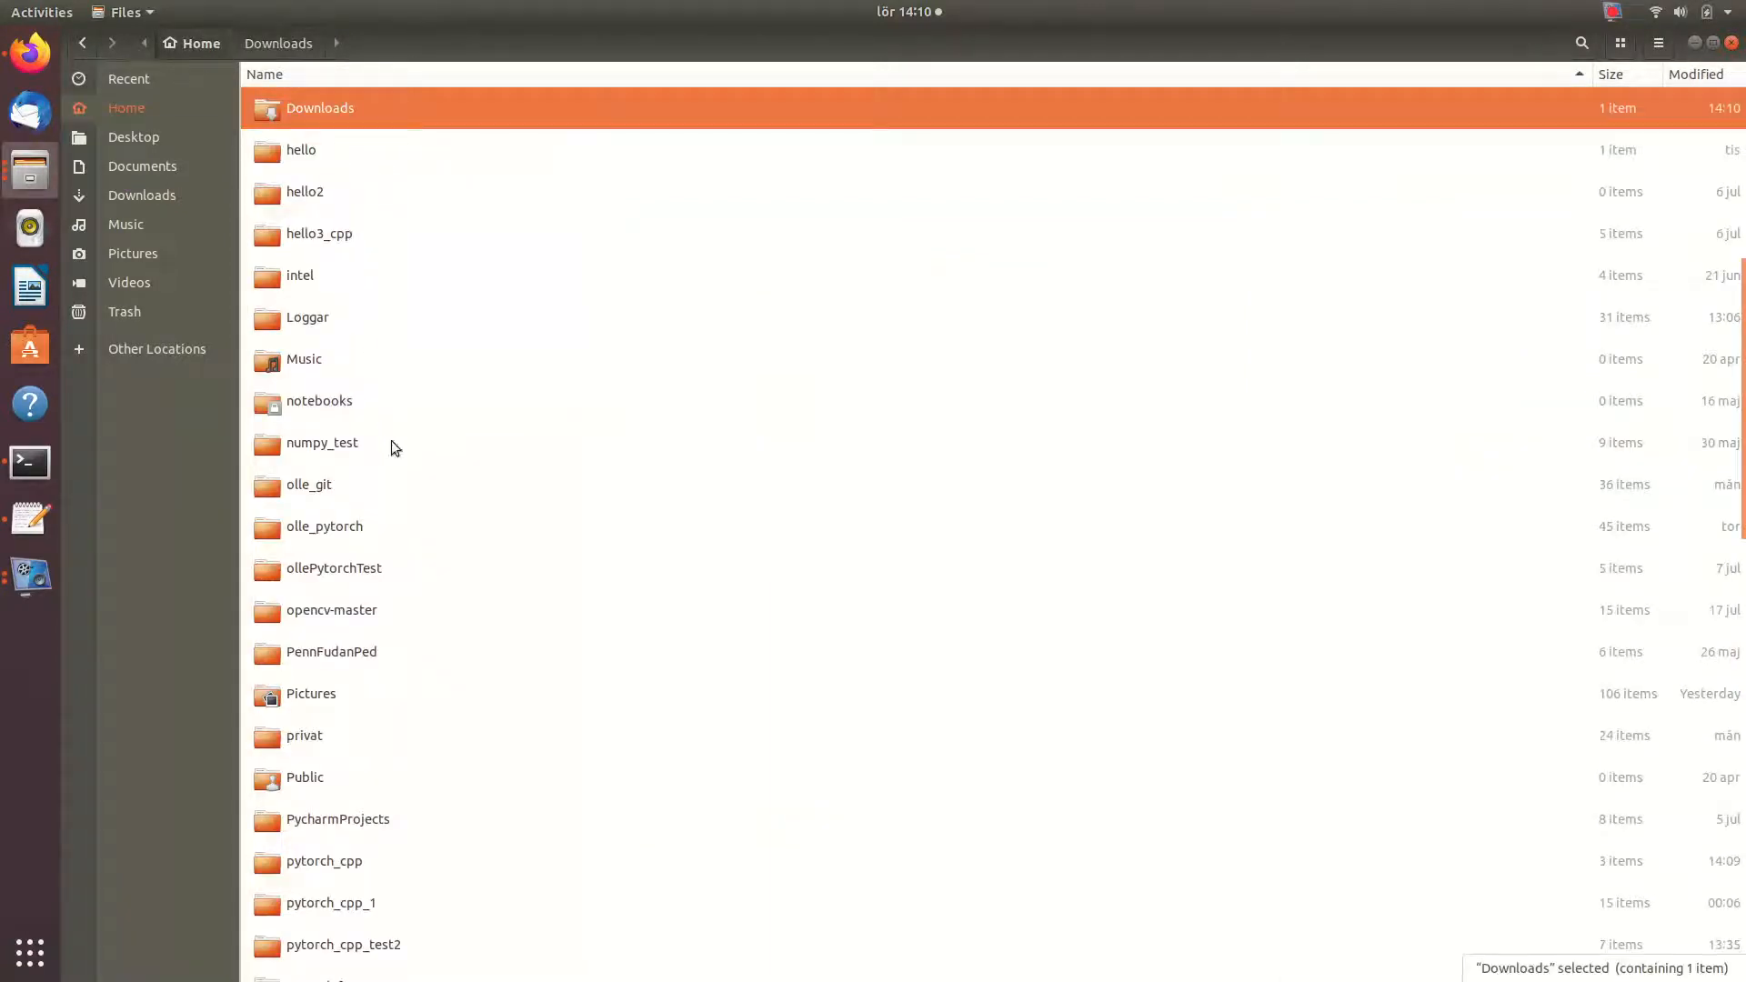
pyautogui.moveTo(393, 702)
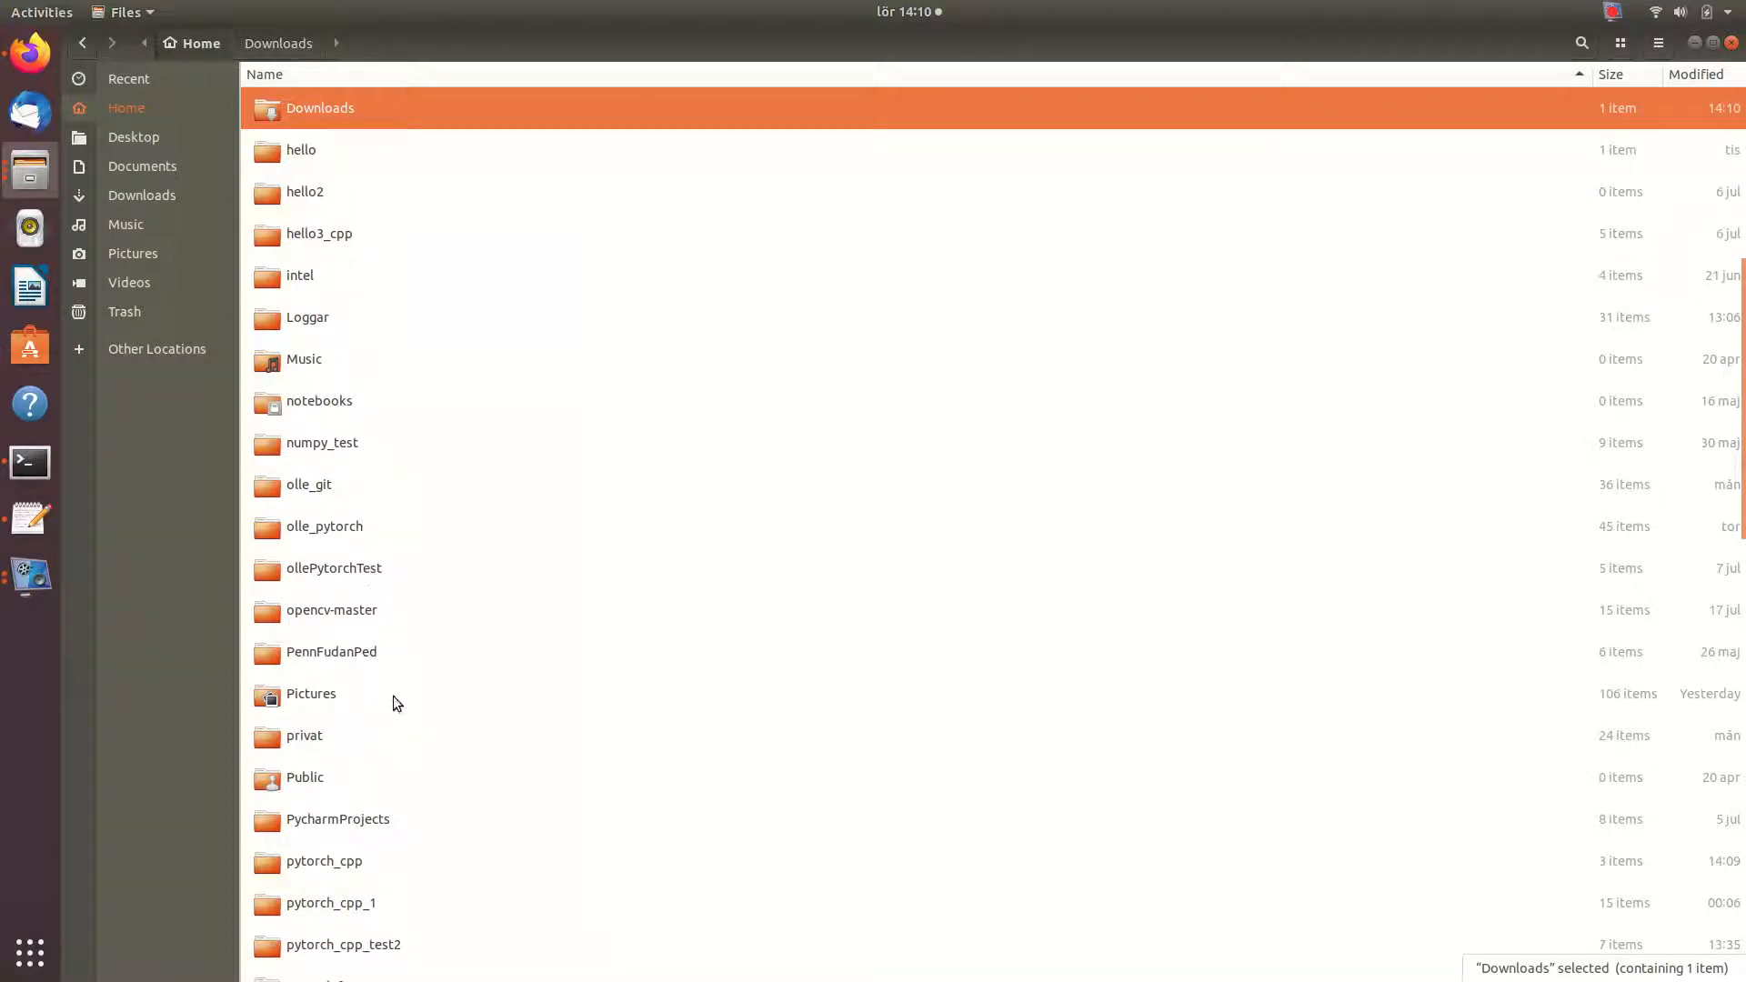
pyautogui.doubleClick(328, 860)
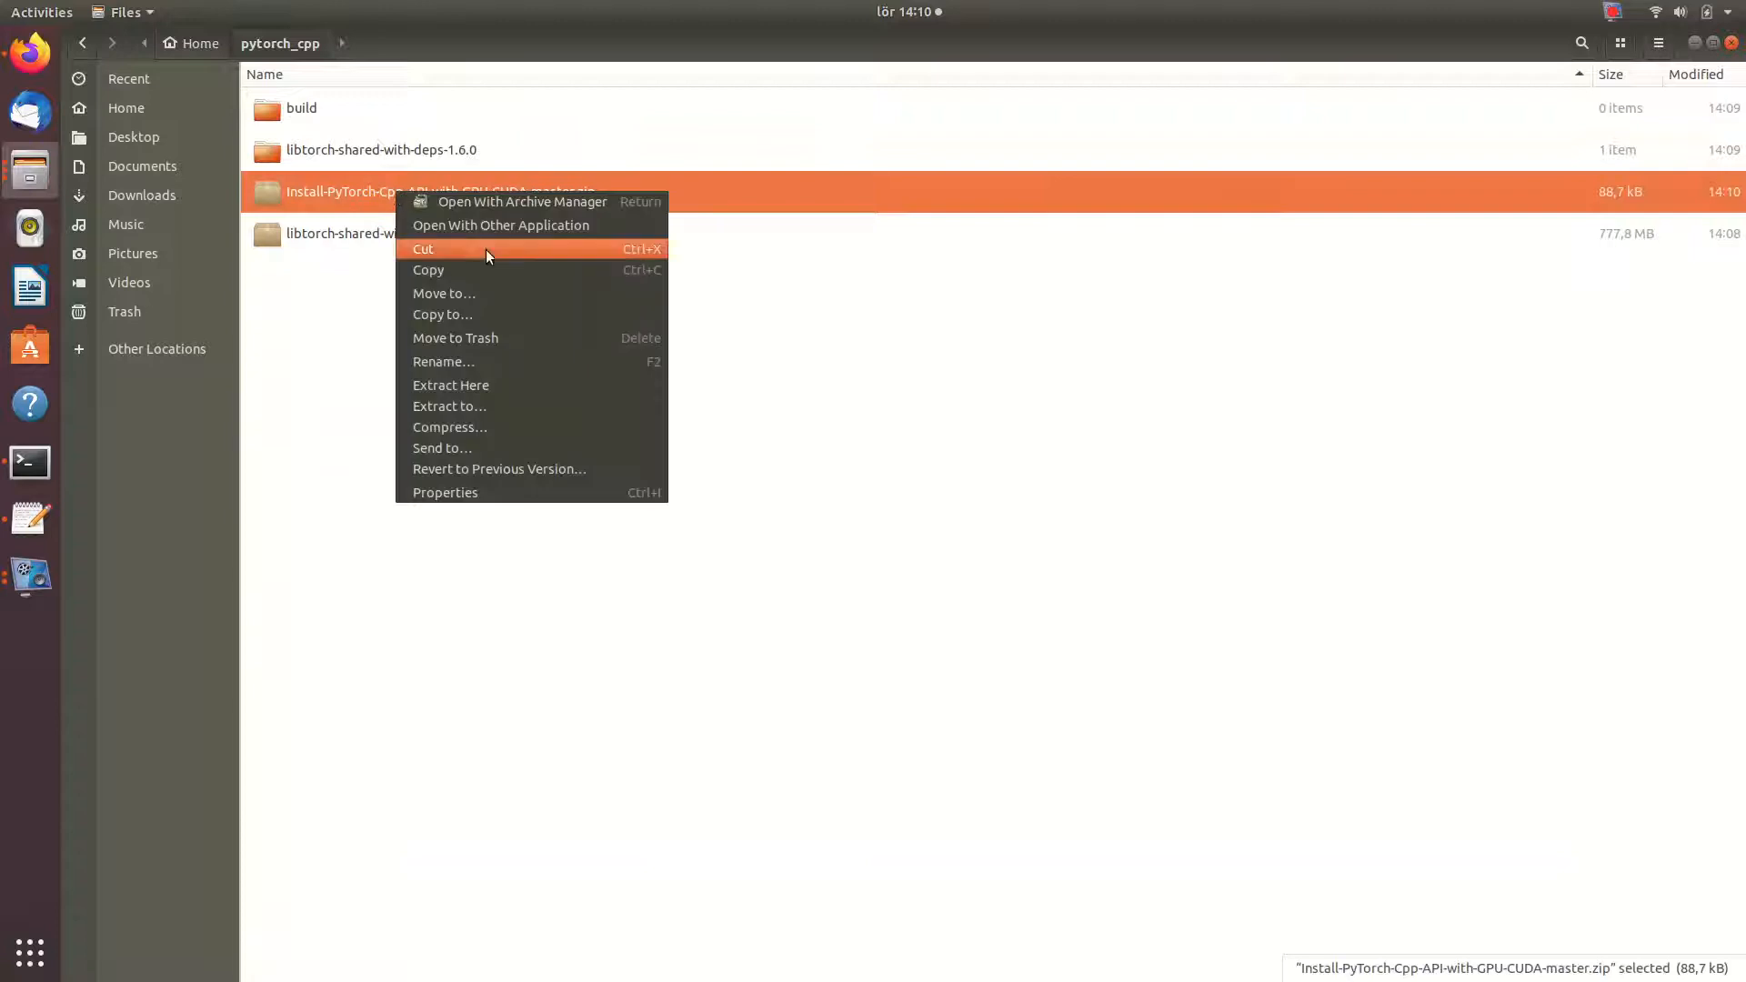
pyautogui.click(451, 384)
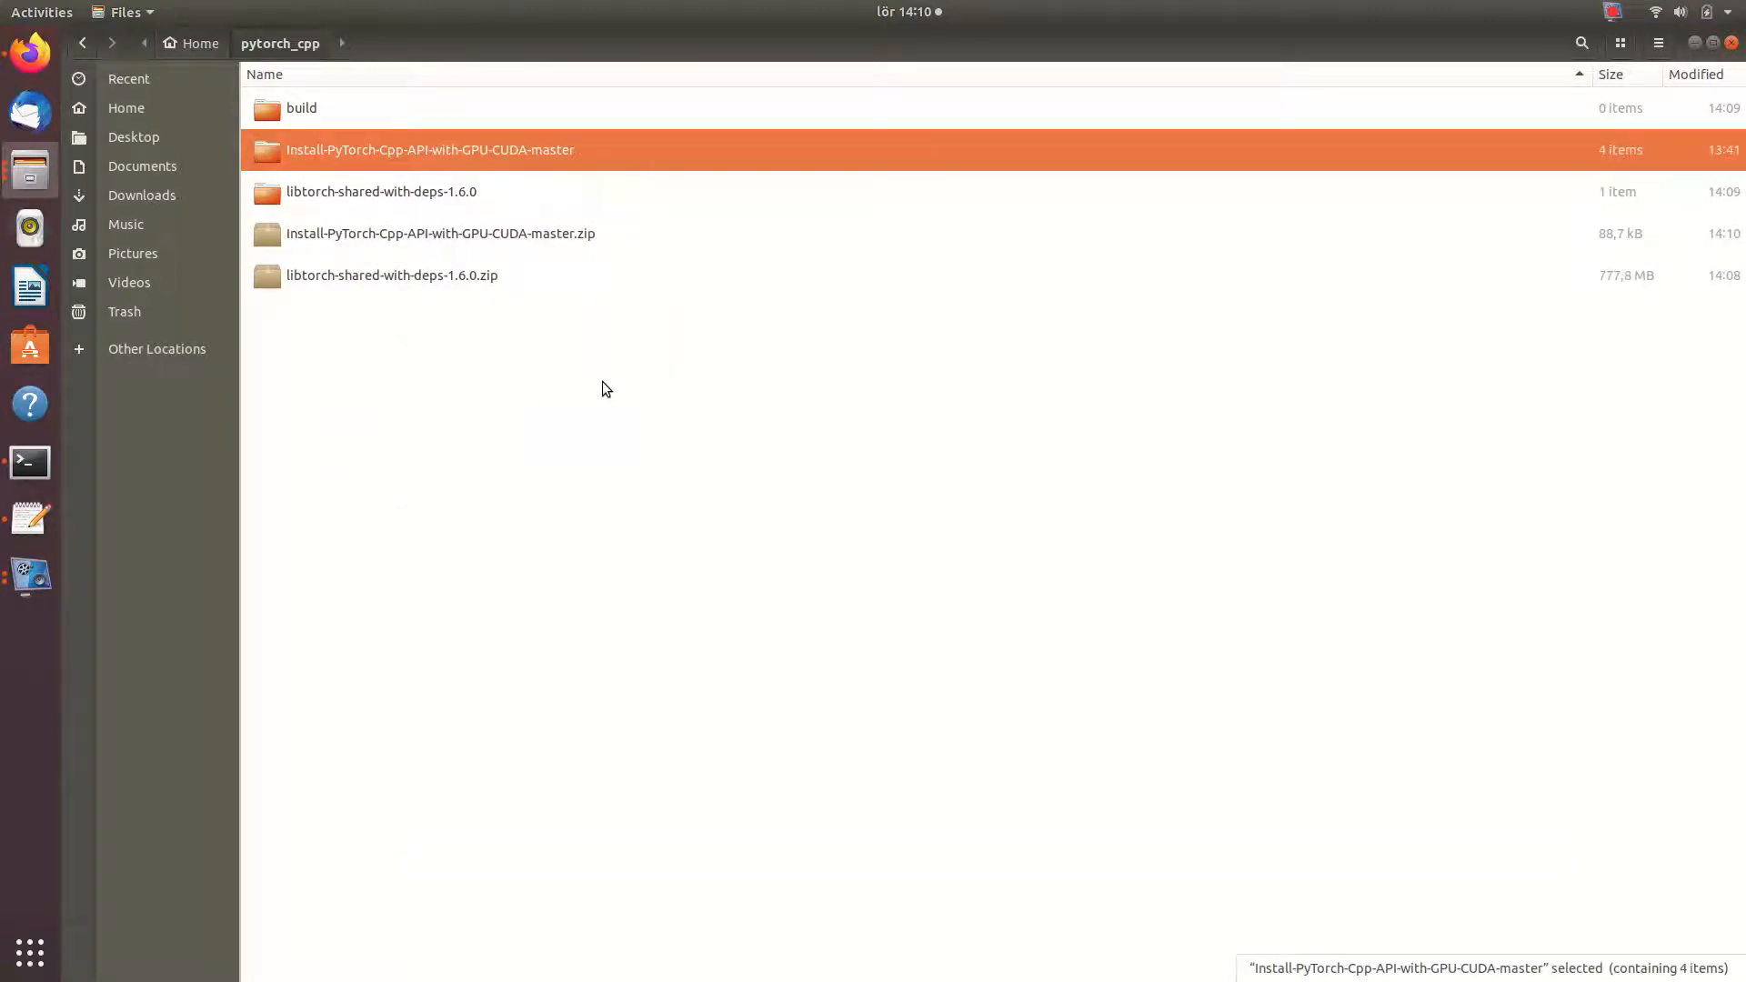
pyautogui.doubleClick(430, 149)
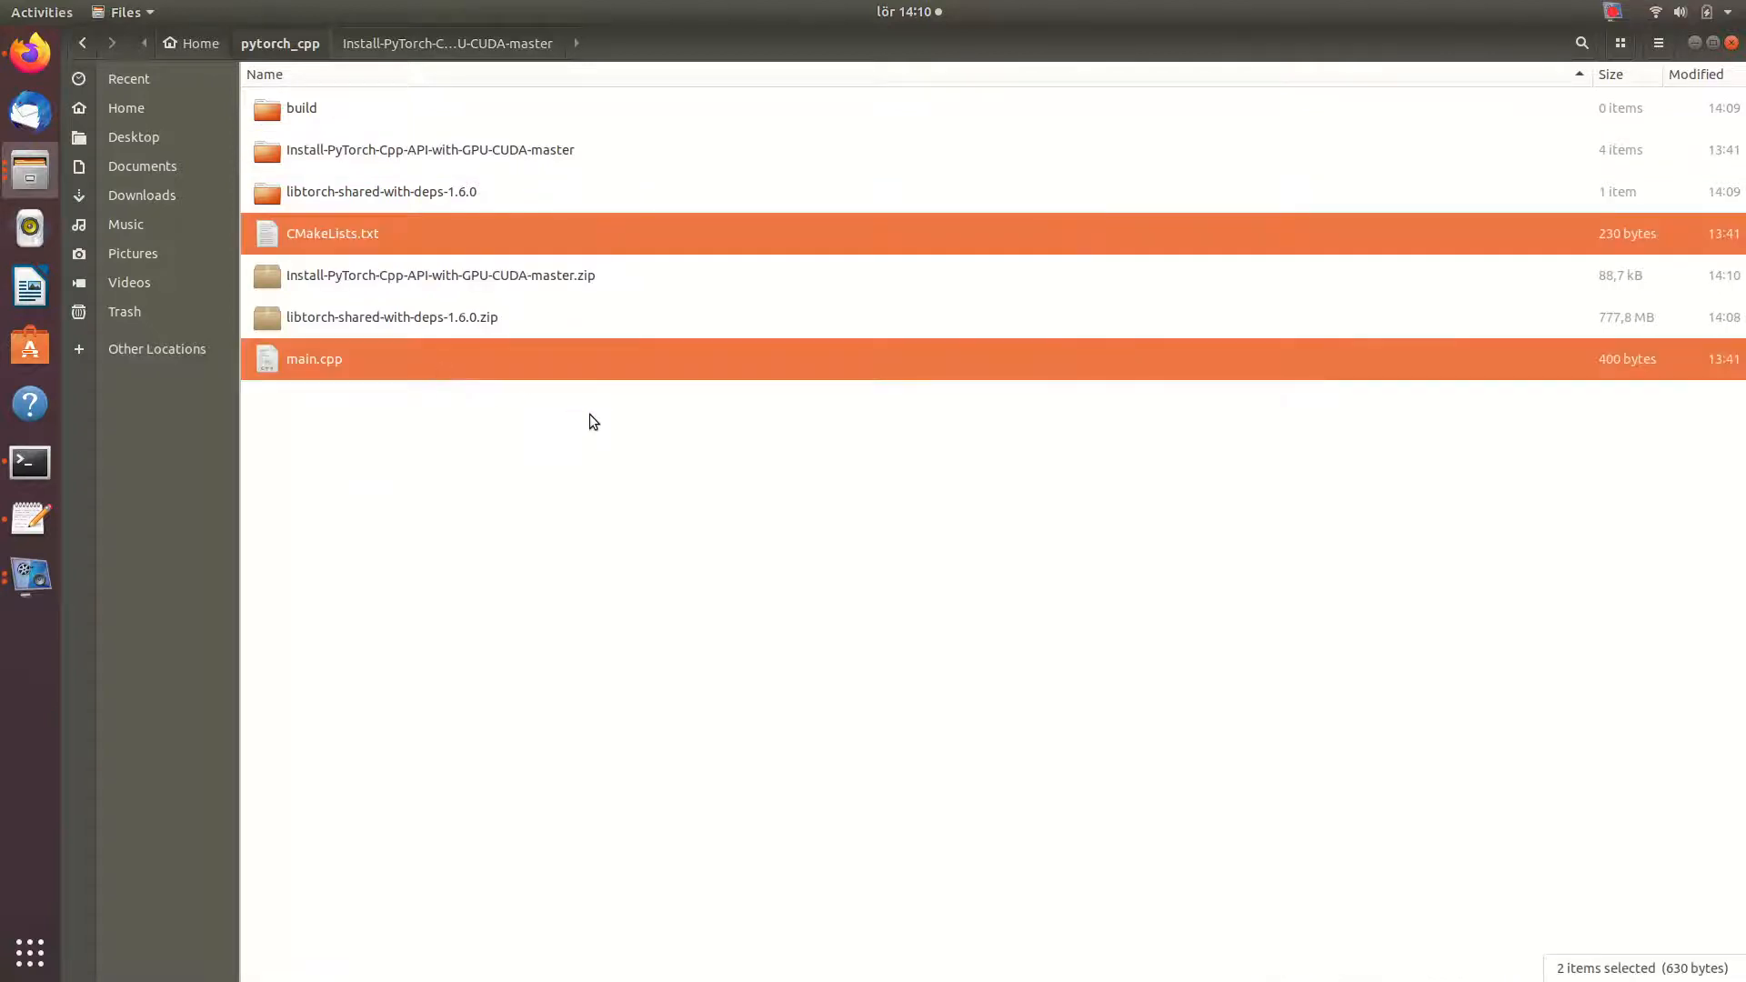
pyautogui.click(29, 461)
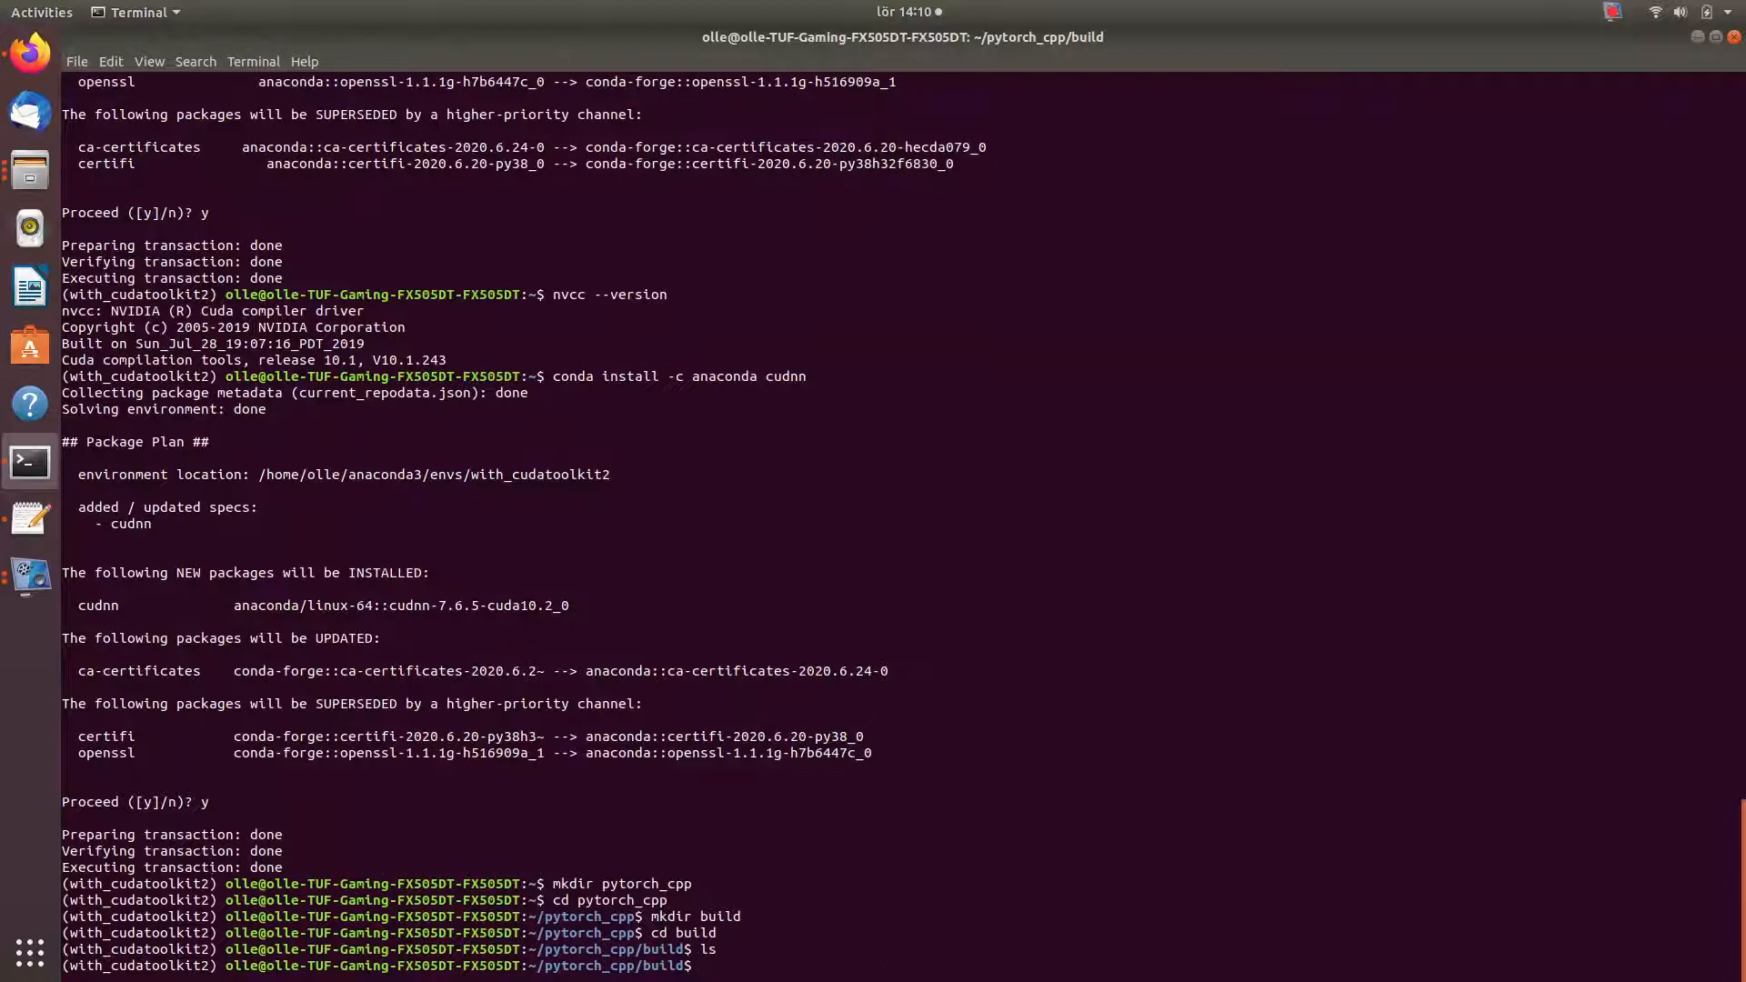
# - List pytorch_cpp to confirm CMakeLists.txt and main.cpp are present, then cd back into build
pyautogui.write('cd ..')
pyautogui.write('ls')
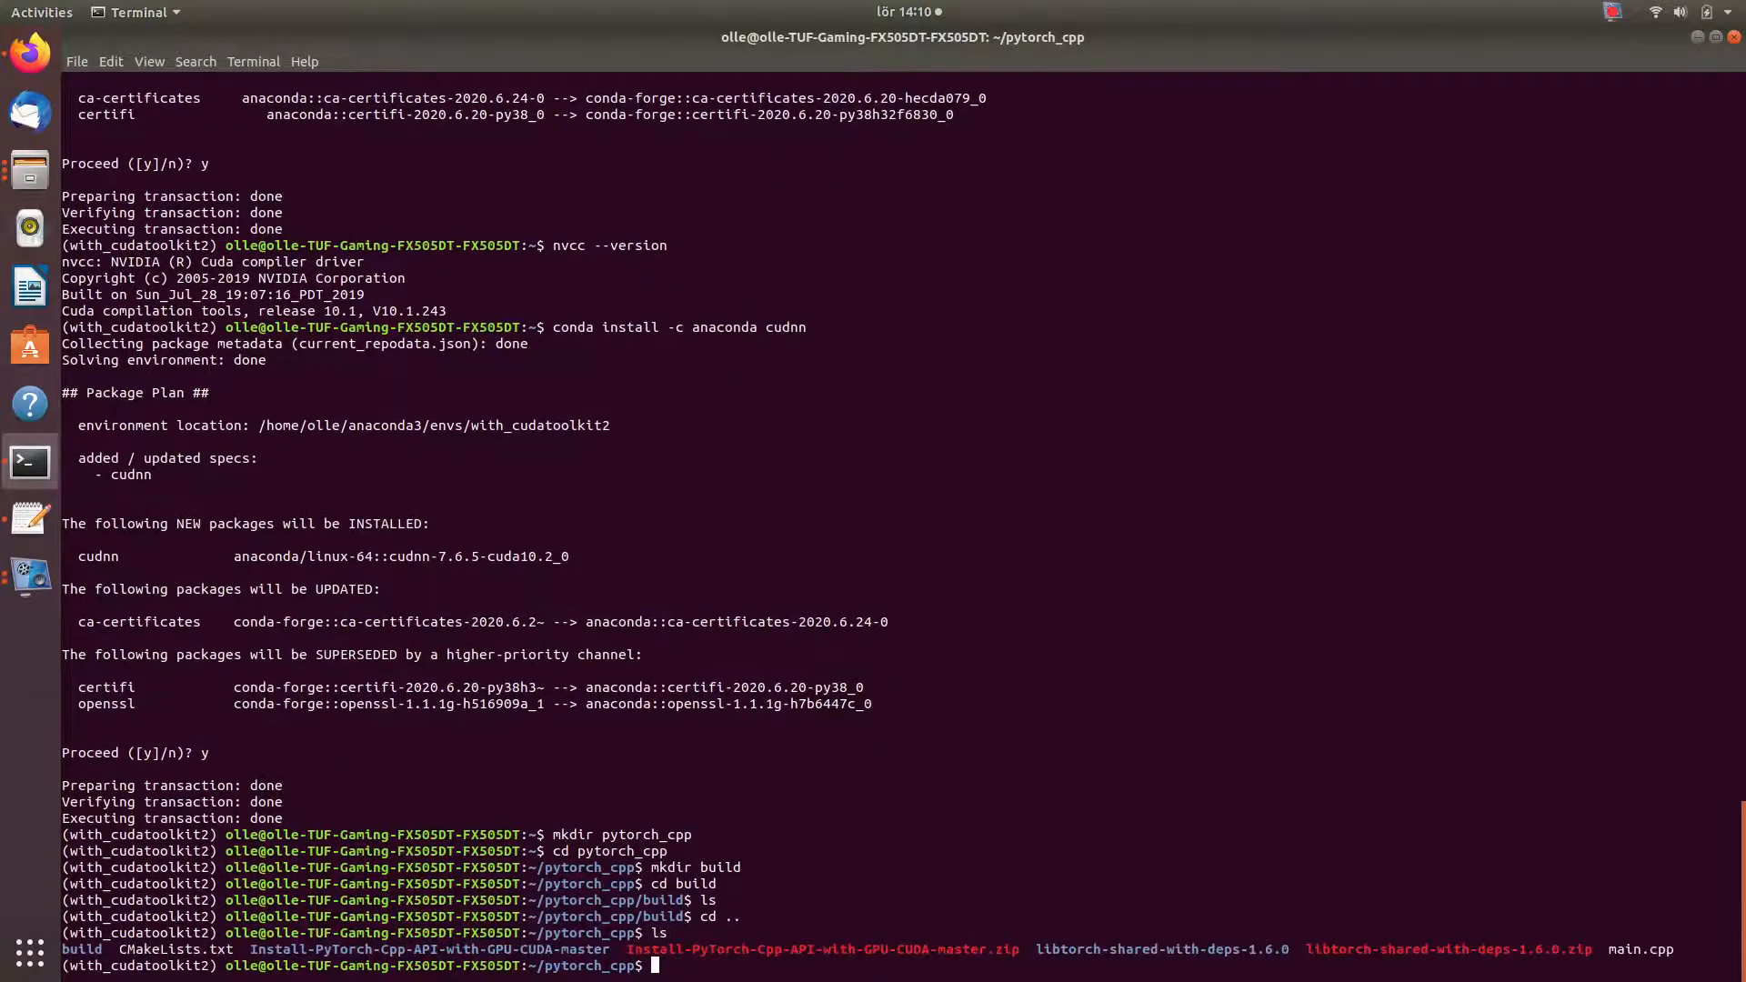
pyautogui.write('cd build')
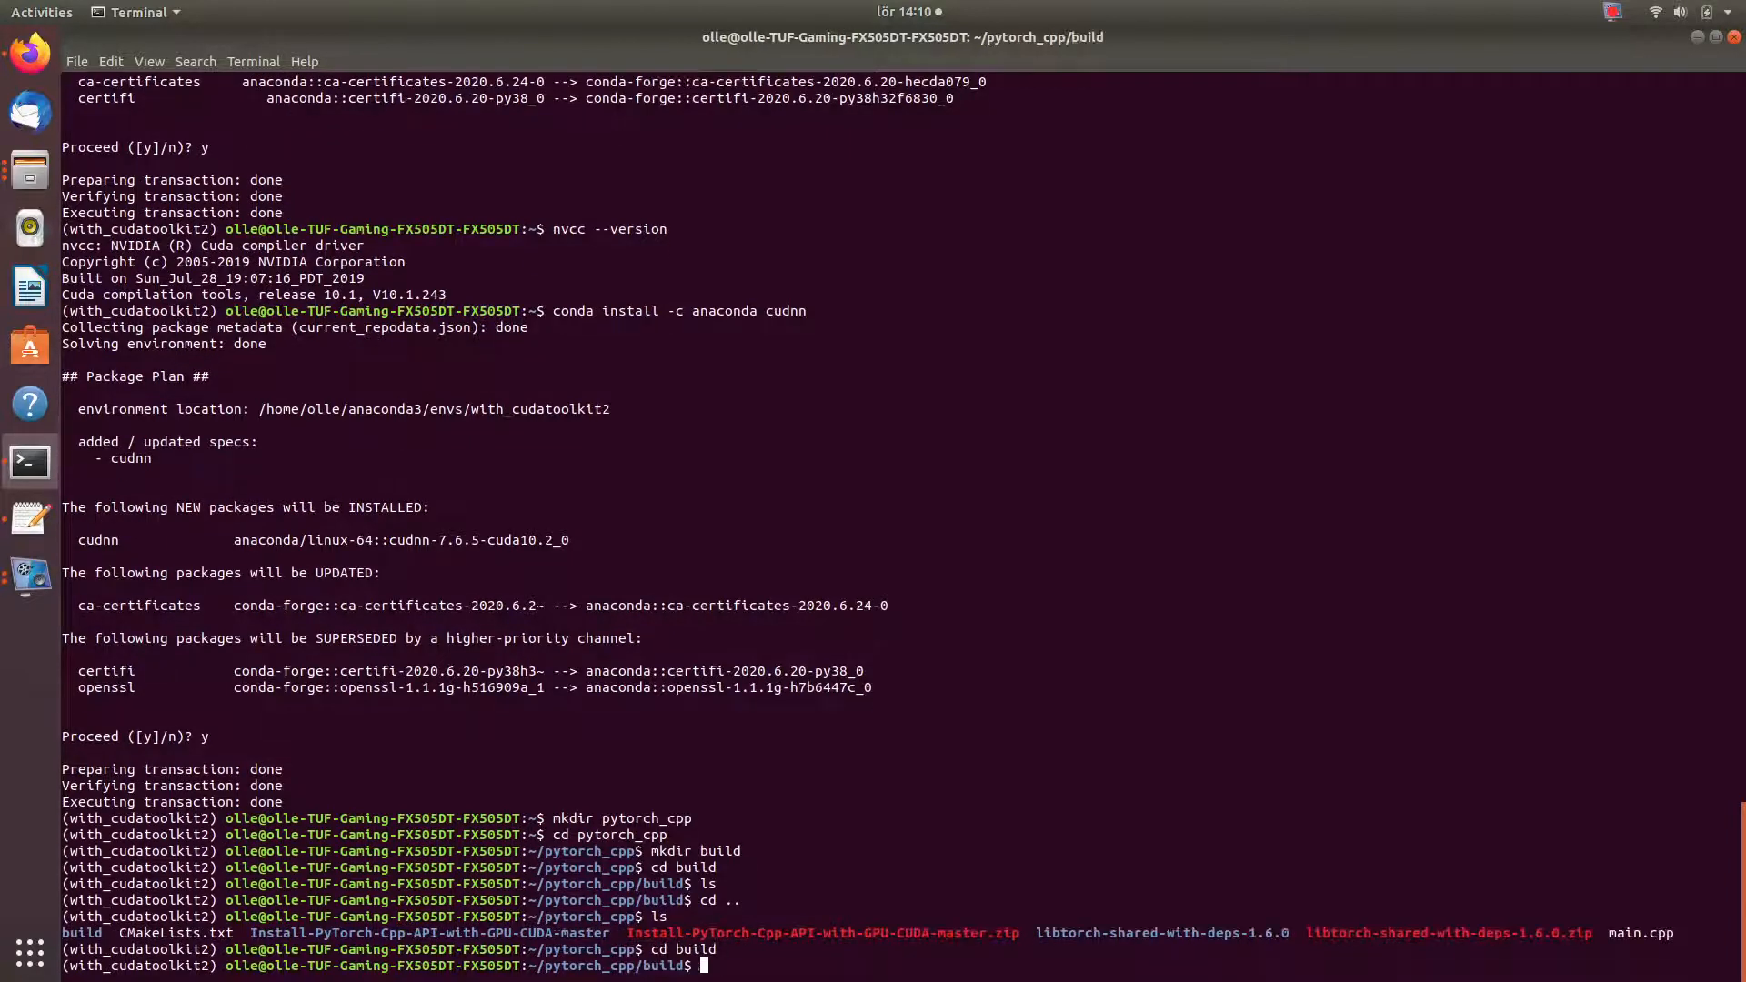
pyautogui.moveTo(29, 53)
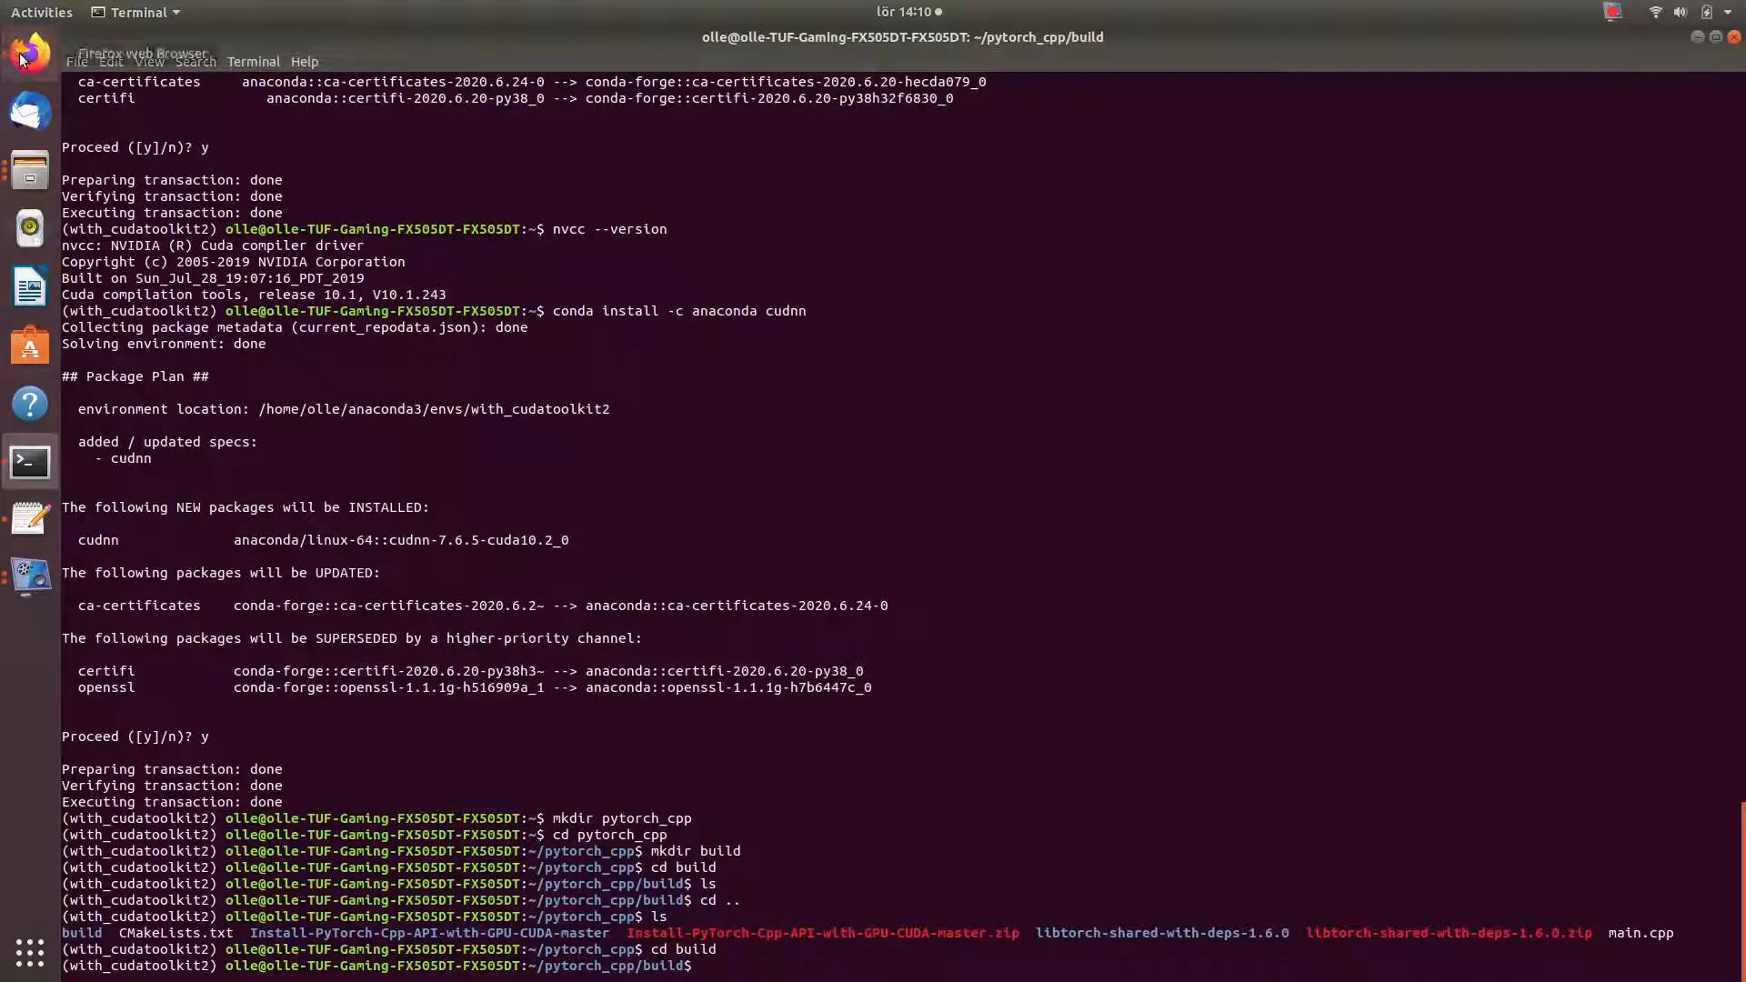
# - Copy the step 17 cmake command with the absolute LibTorch prefix path from the README
pyautogui.click(30, 53)
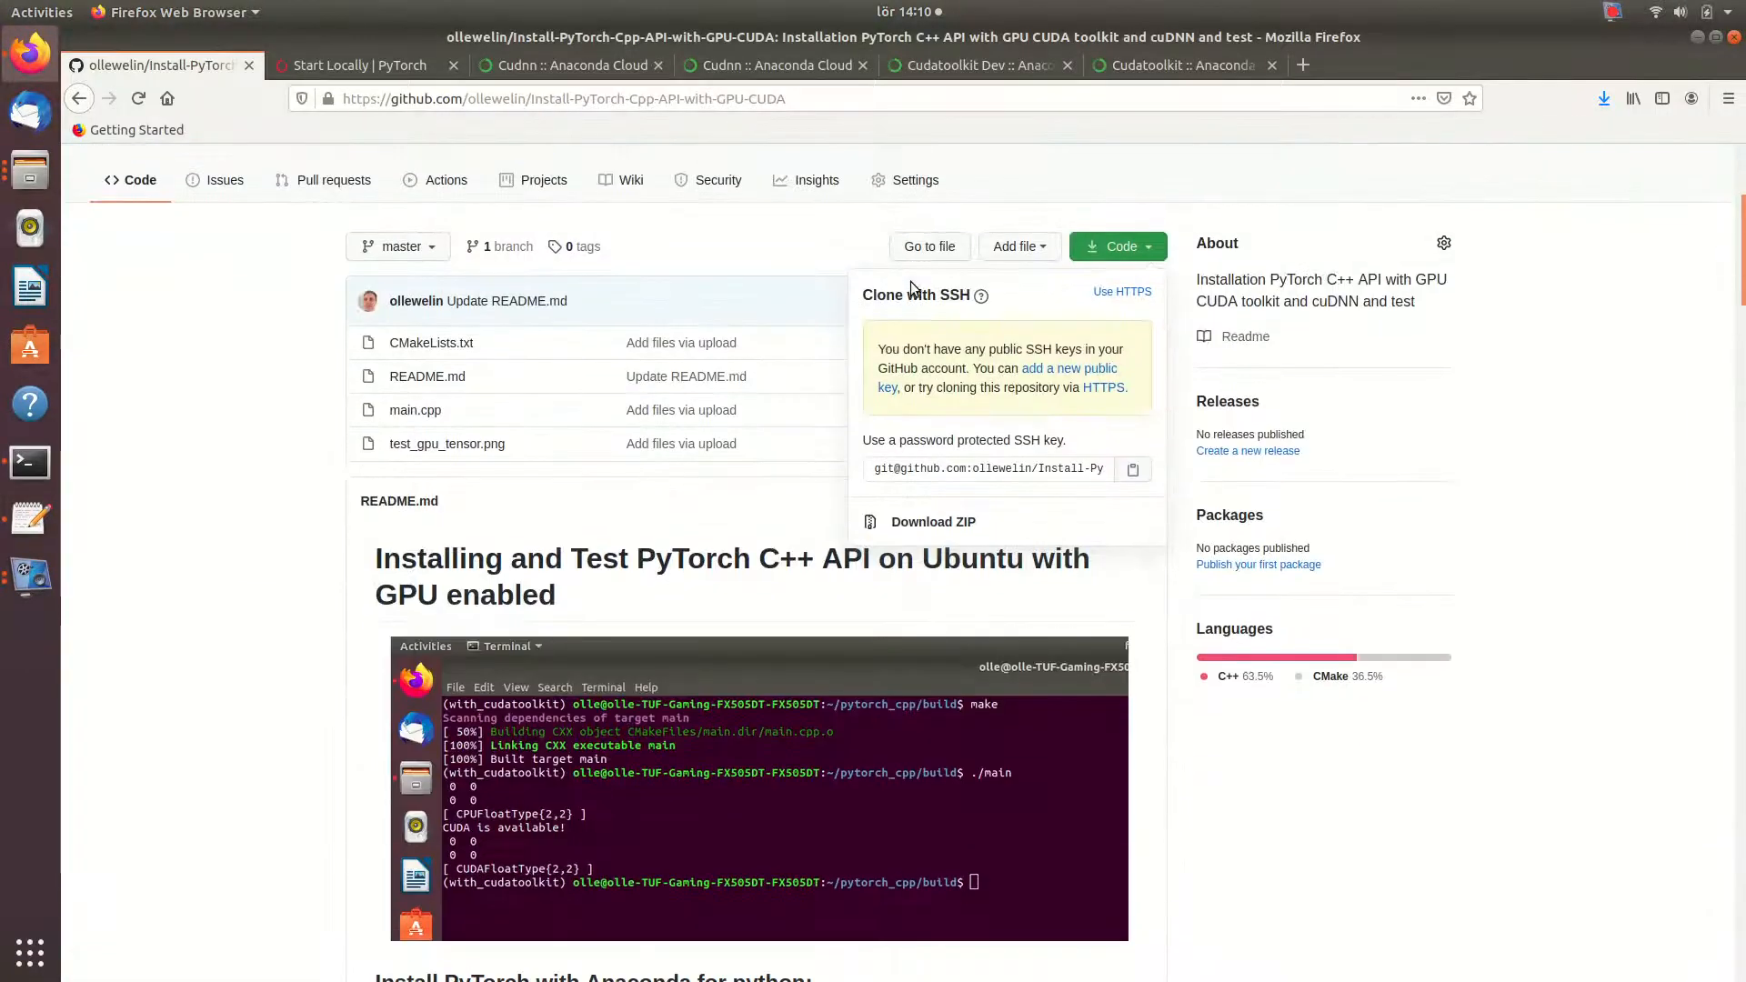
pyautogui.scroll(-3)
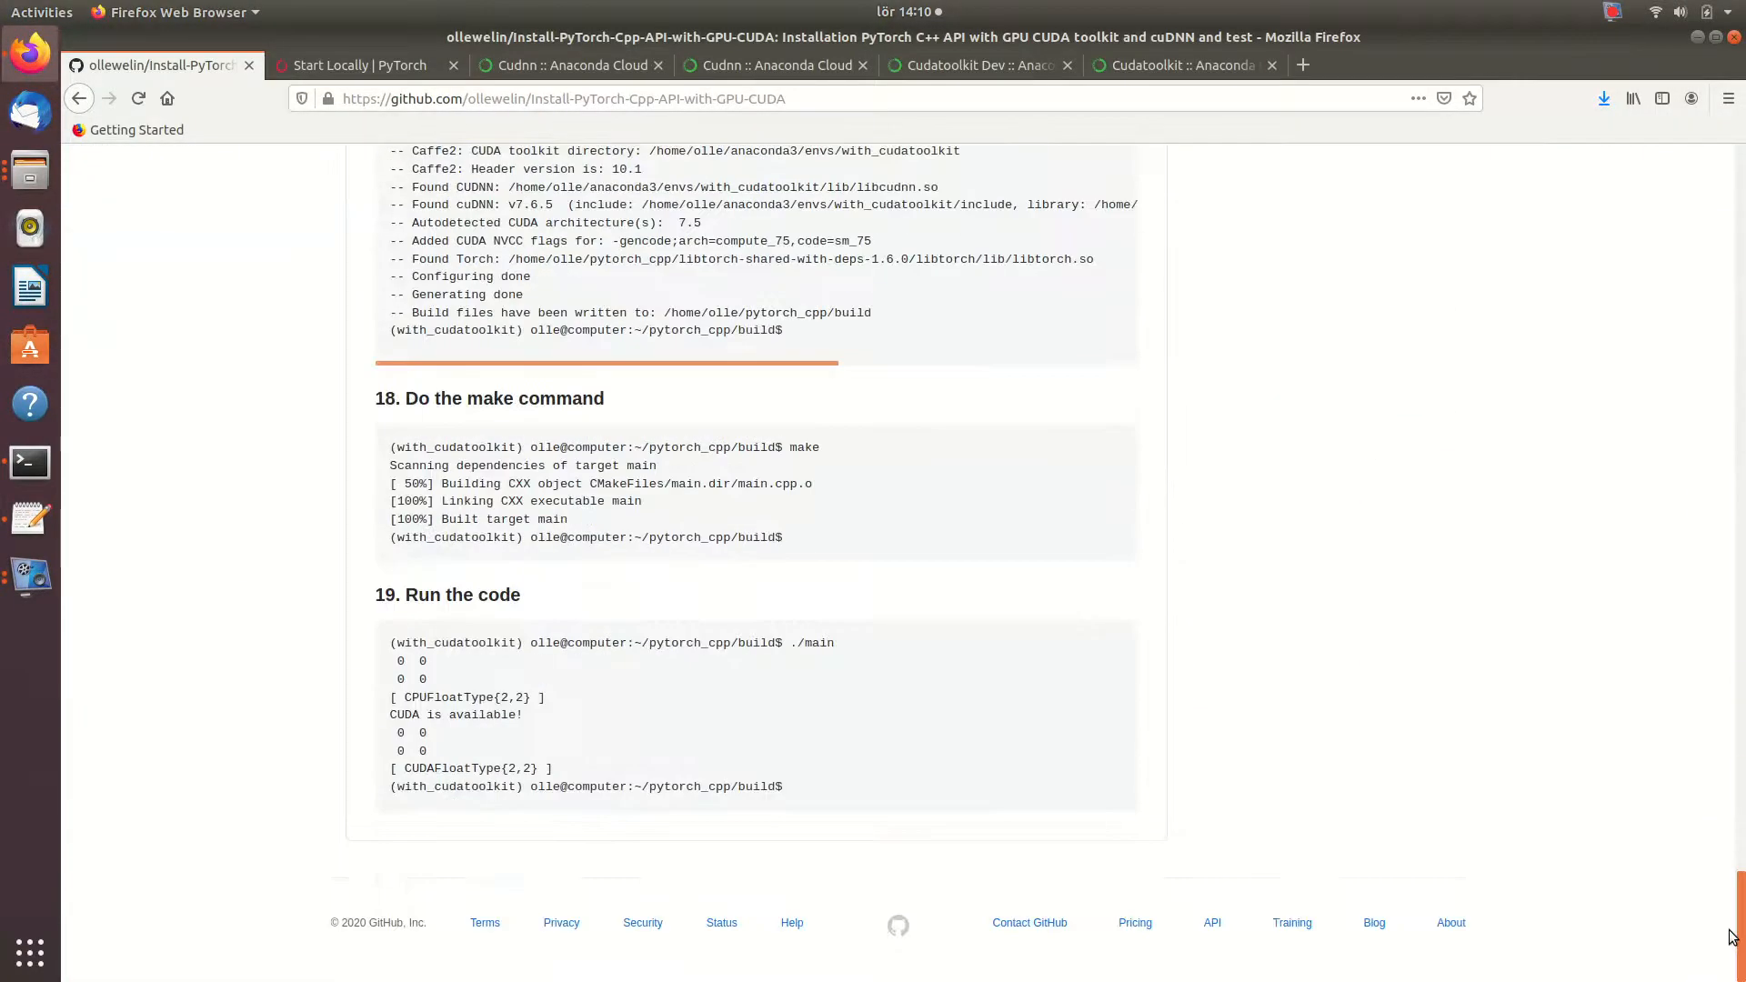
pyautogui.scroll(3)
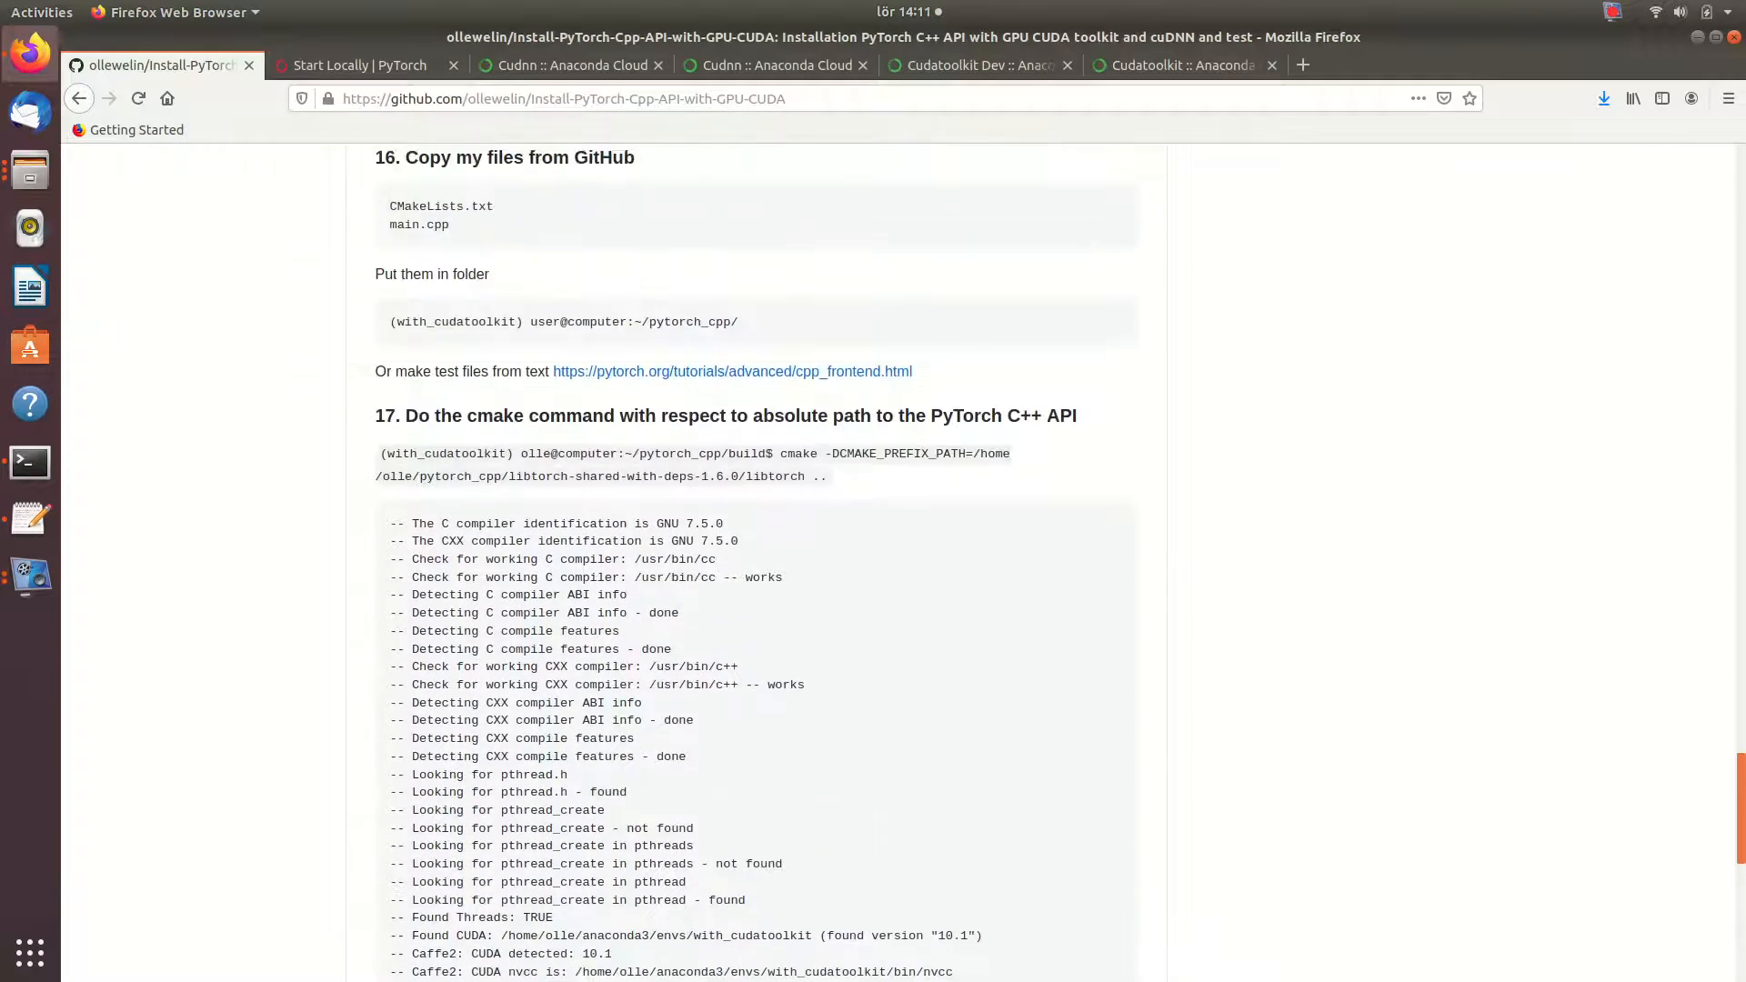
pyautogui.scroll(3)
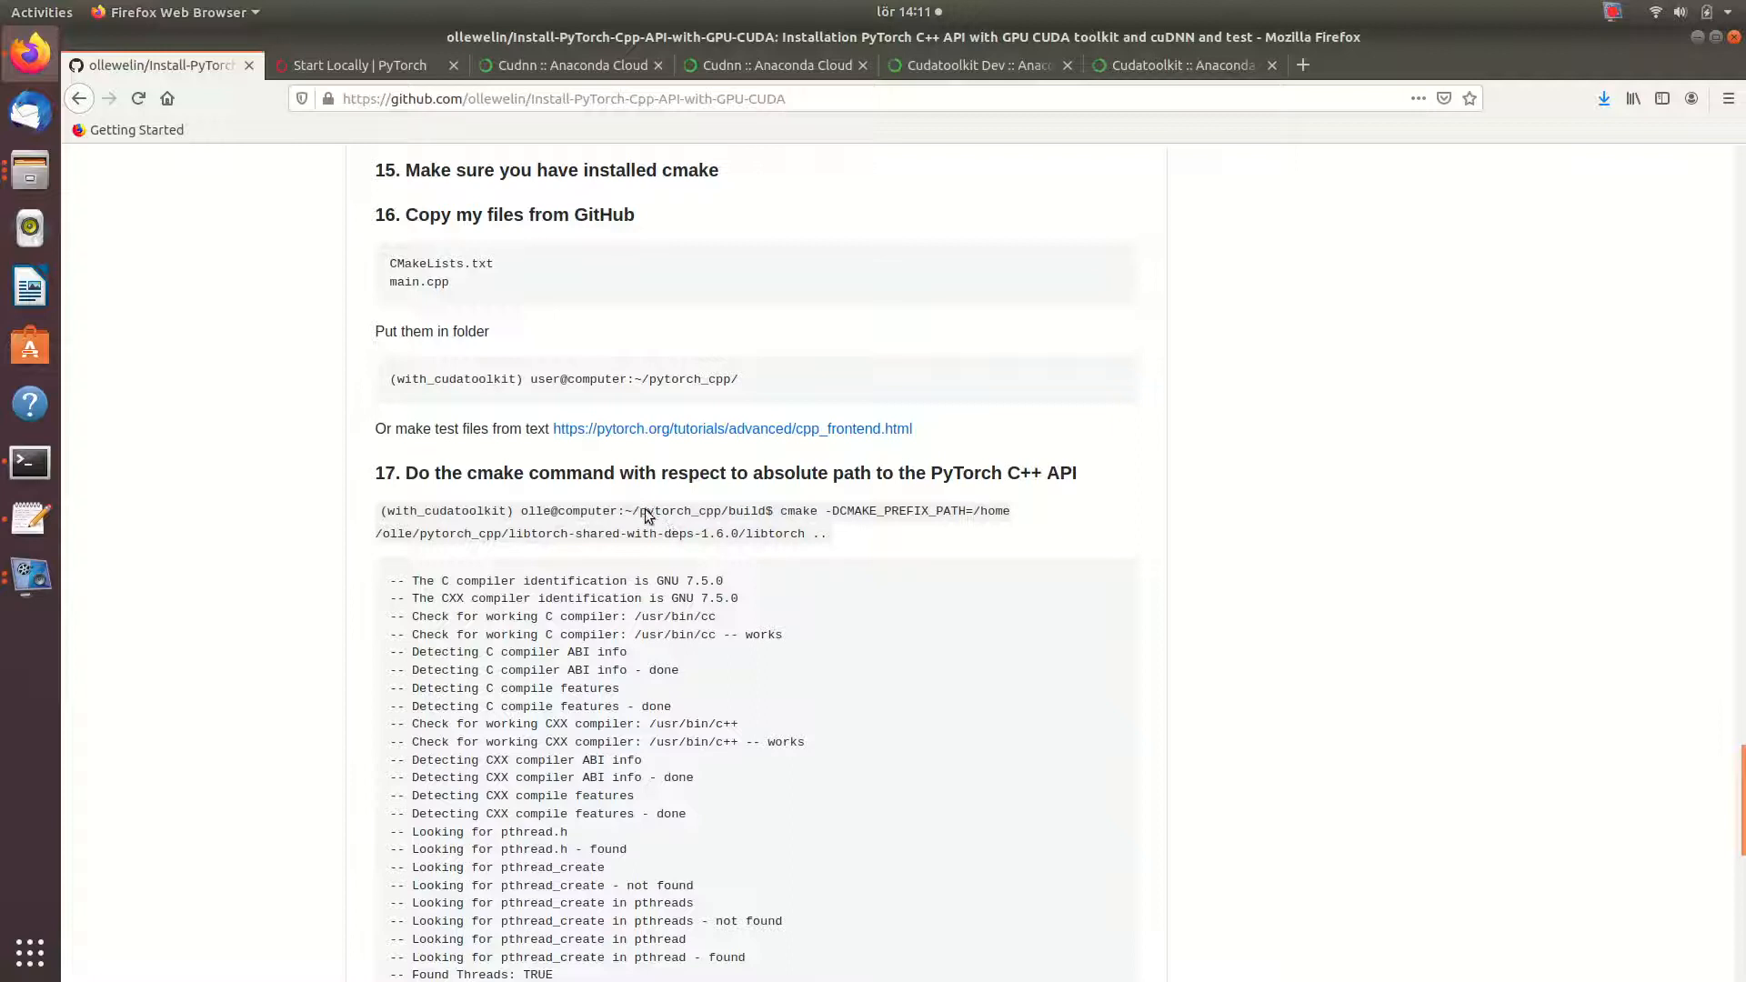
pyautogui.moveTo(642, 509)
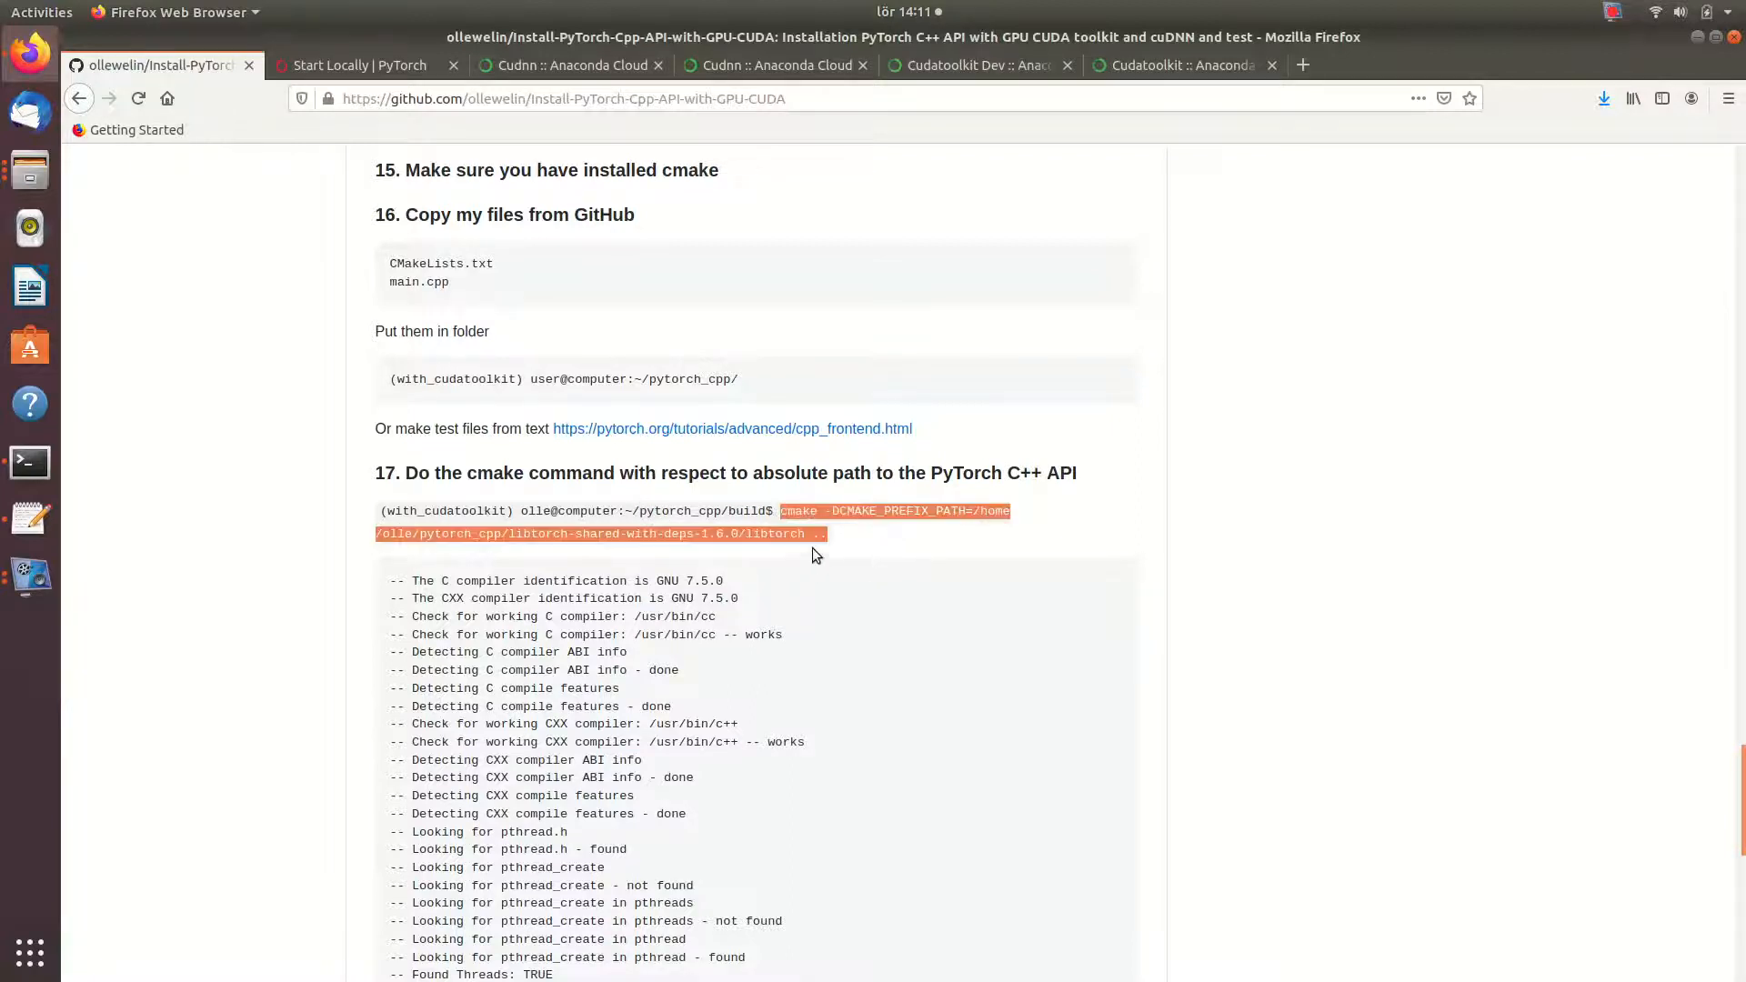
pyautogui.rightClick(791, 534)
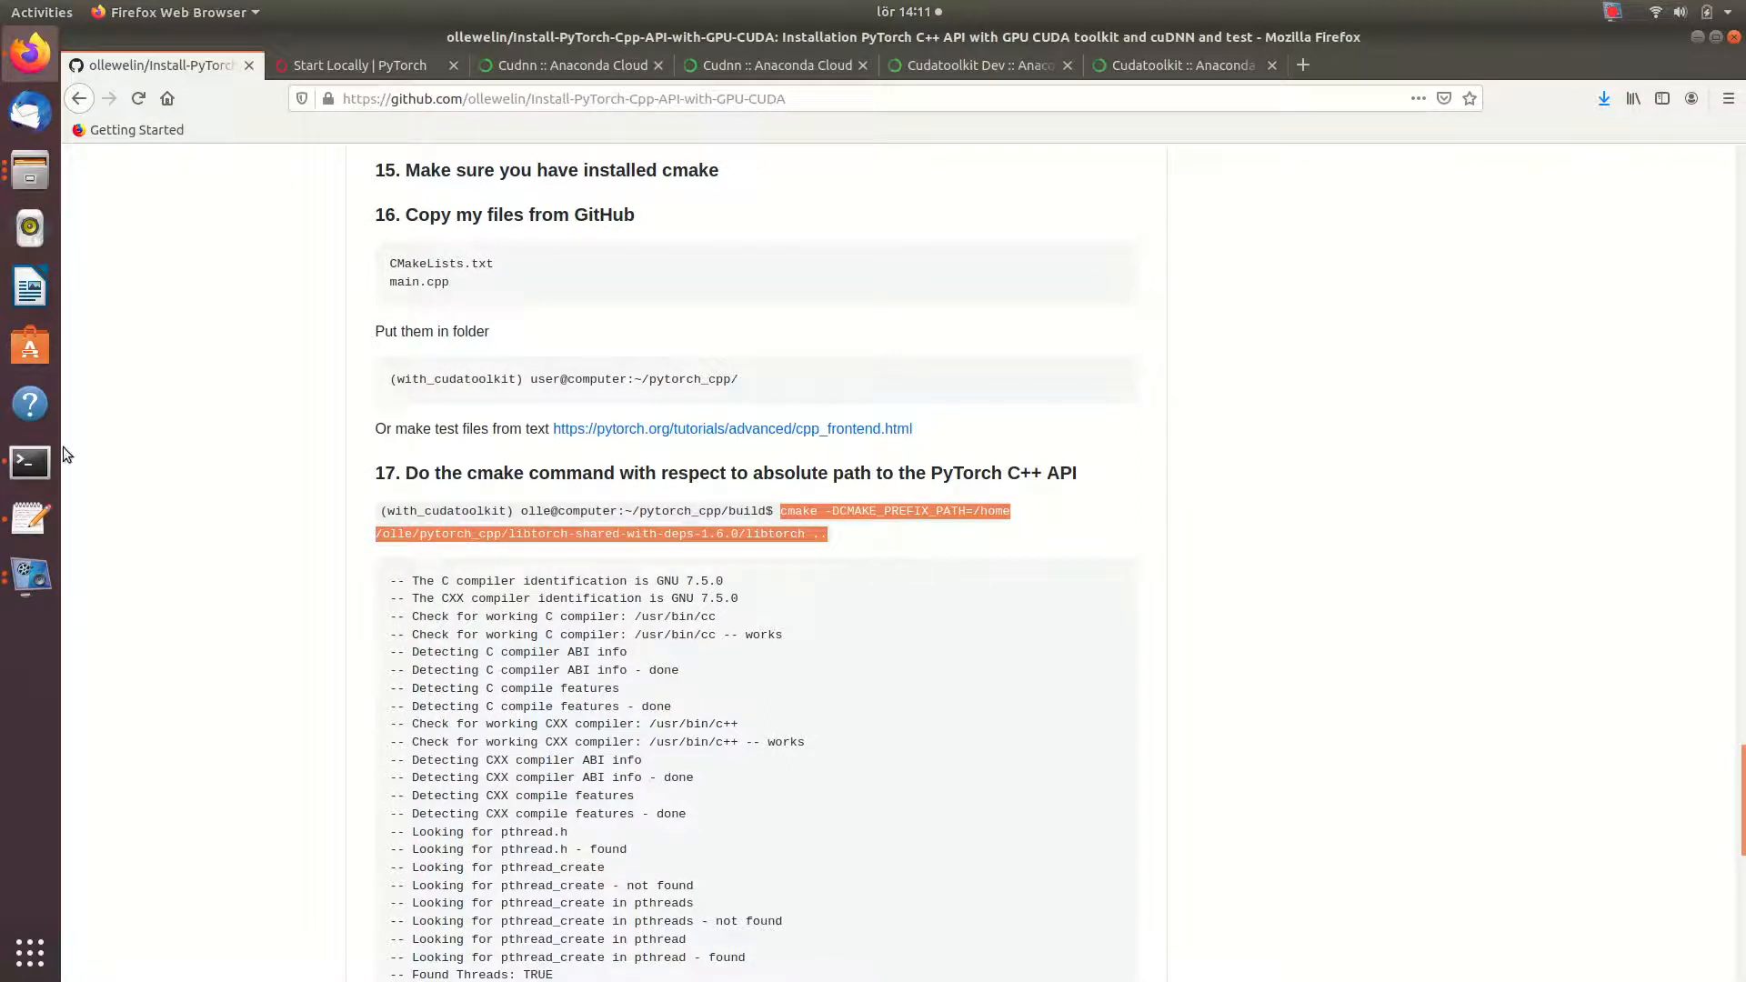
# - Run cmake -DCMAKE_PREFIX_PATH=... .. in build so it finds CUDA, cuDNN and Torch, then make
pyautogui.click(28, 462)
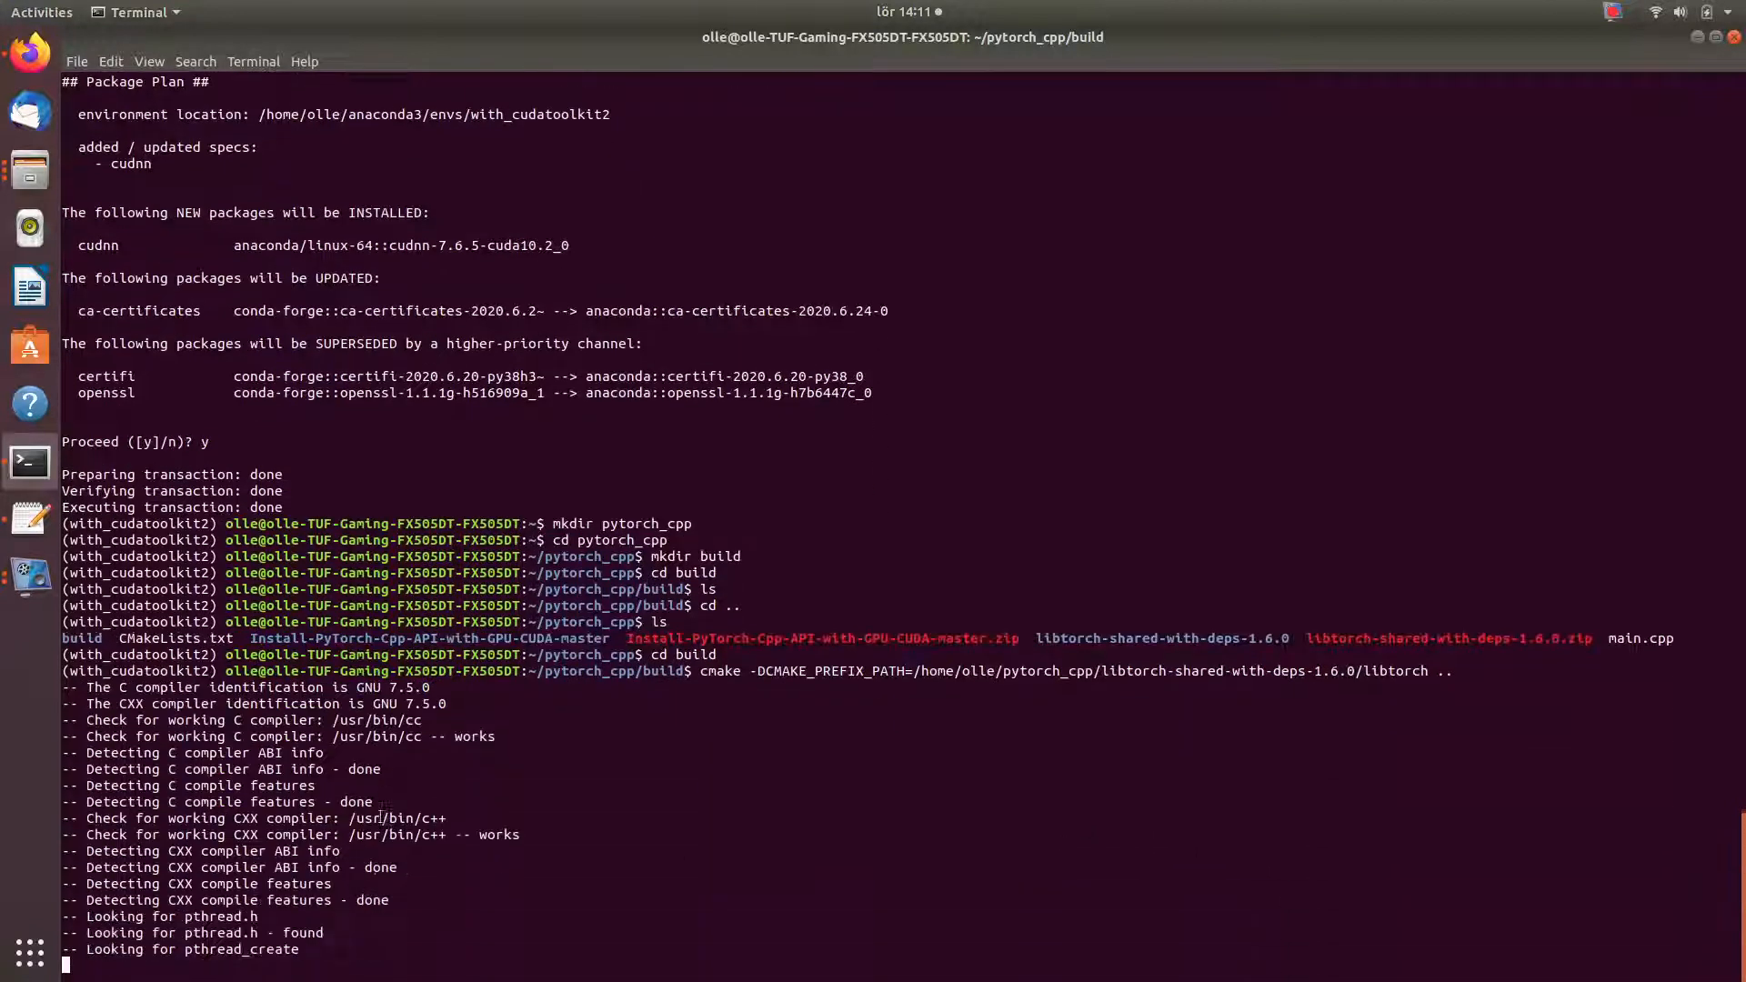
pyautogui.scroll(-3)
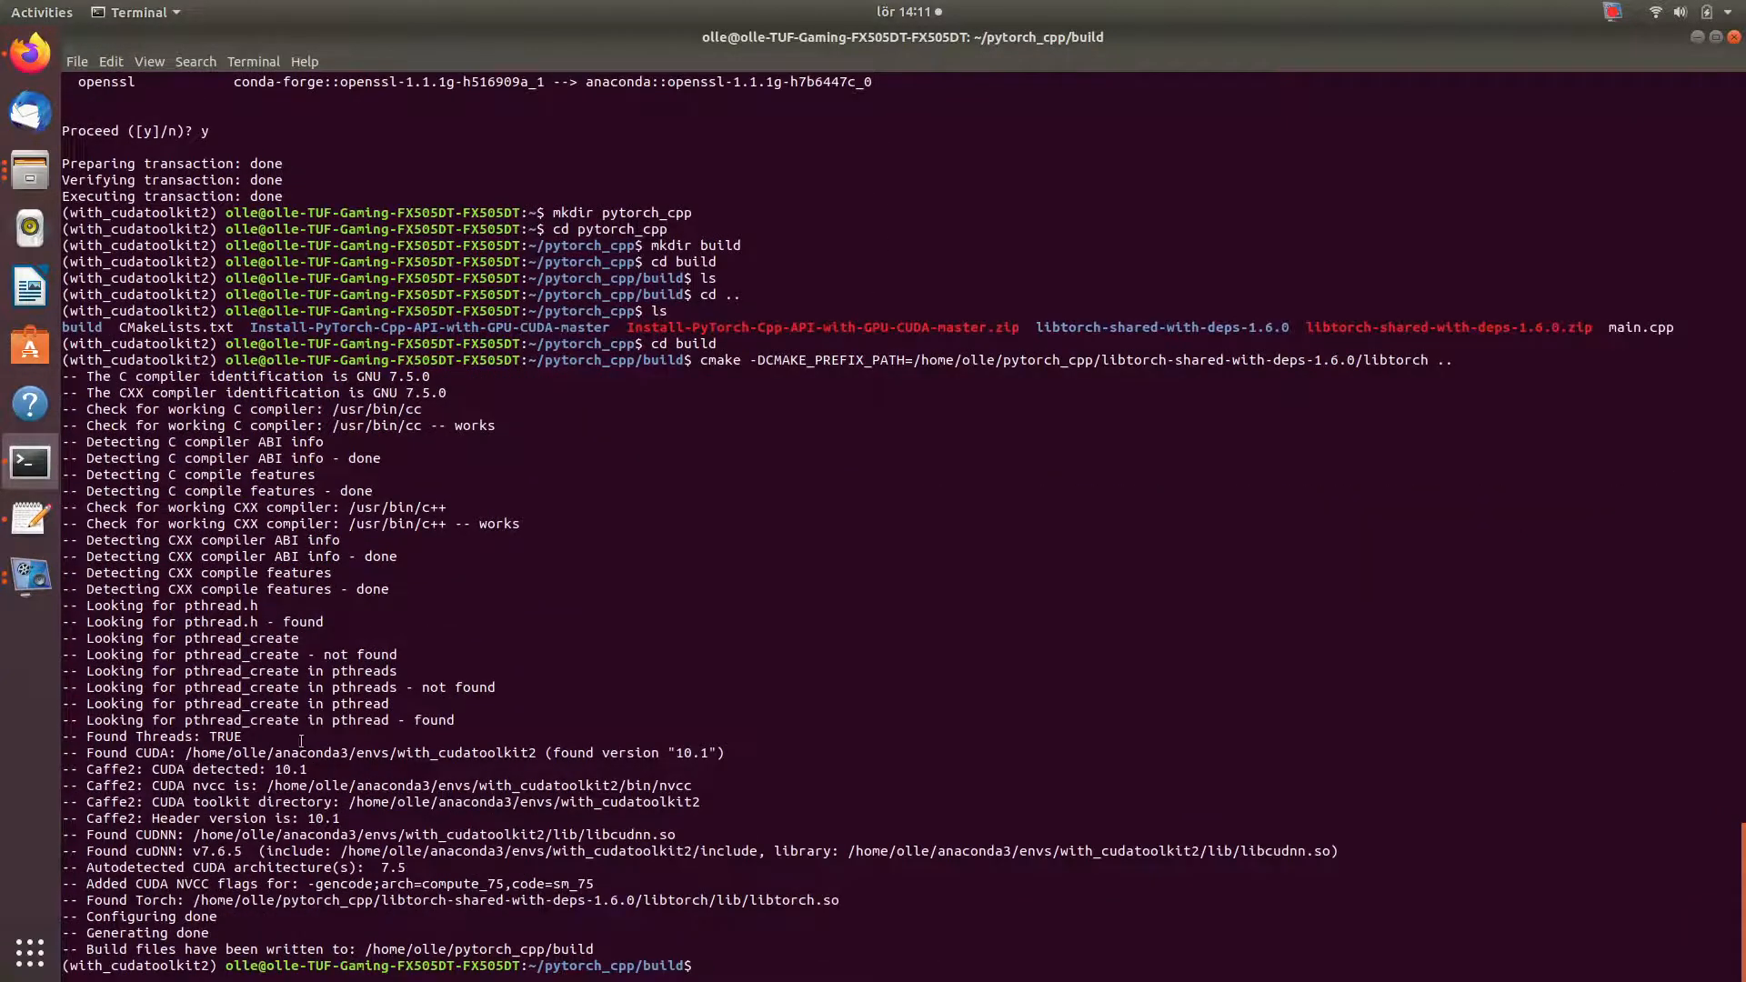
pyautogui.moveTo(721, 928)
pyautogui.write('make')
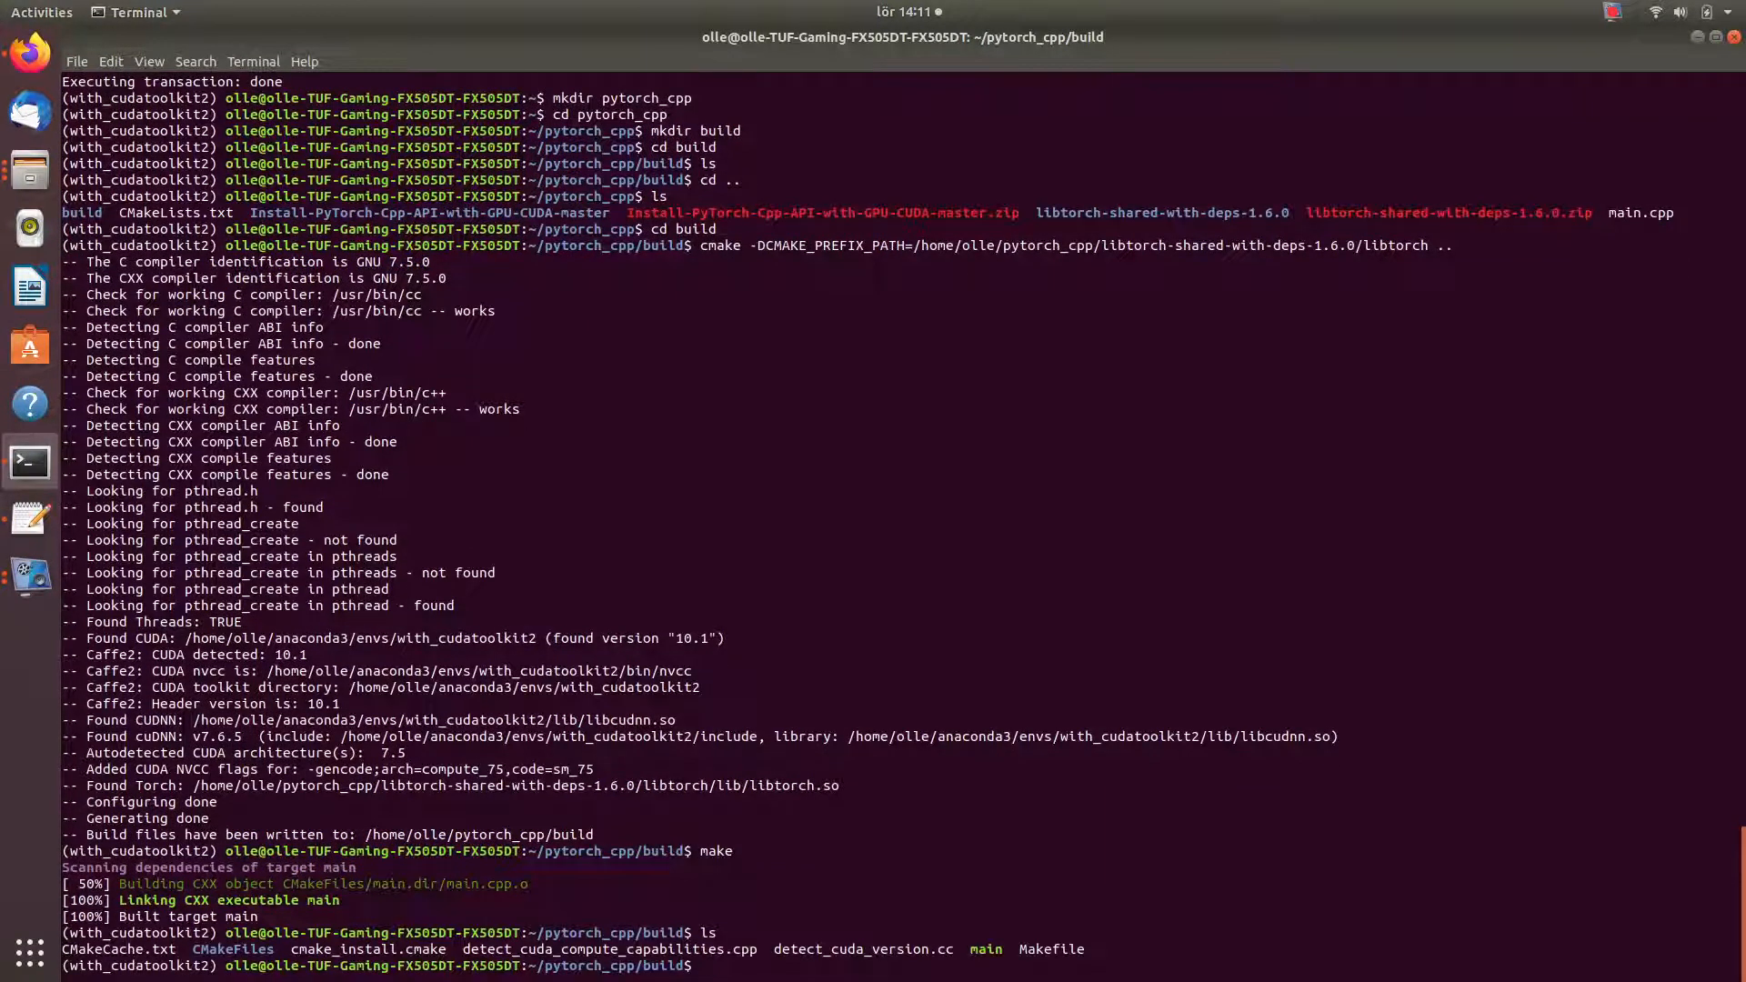
# - Run ./main to print the CPU tensor, 'CUDA is available!' and the CUDA tensor
pyautogui.write('./m')
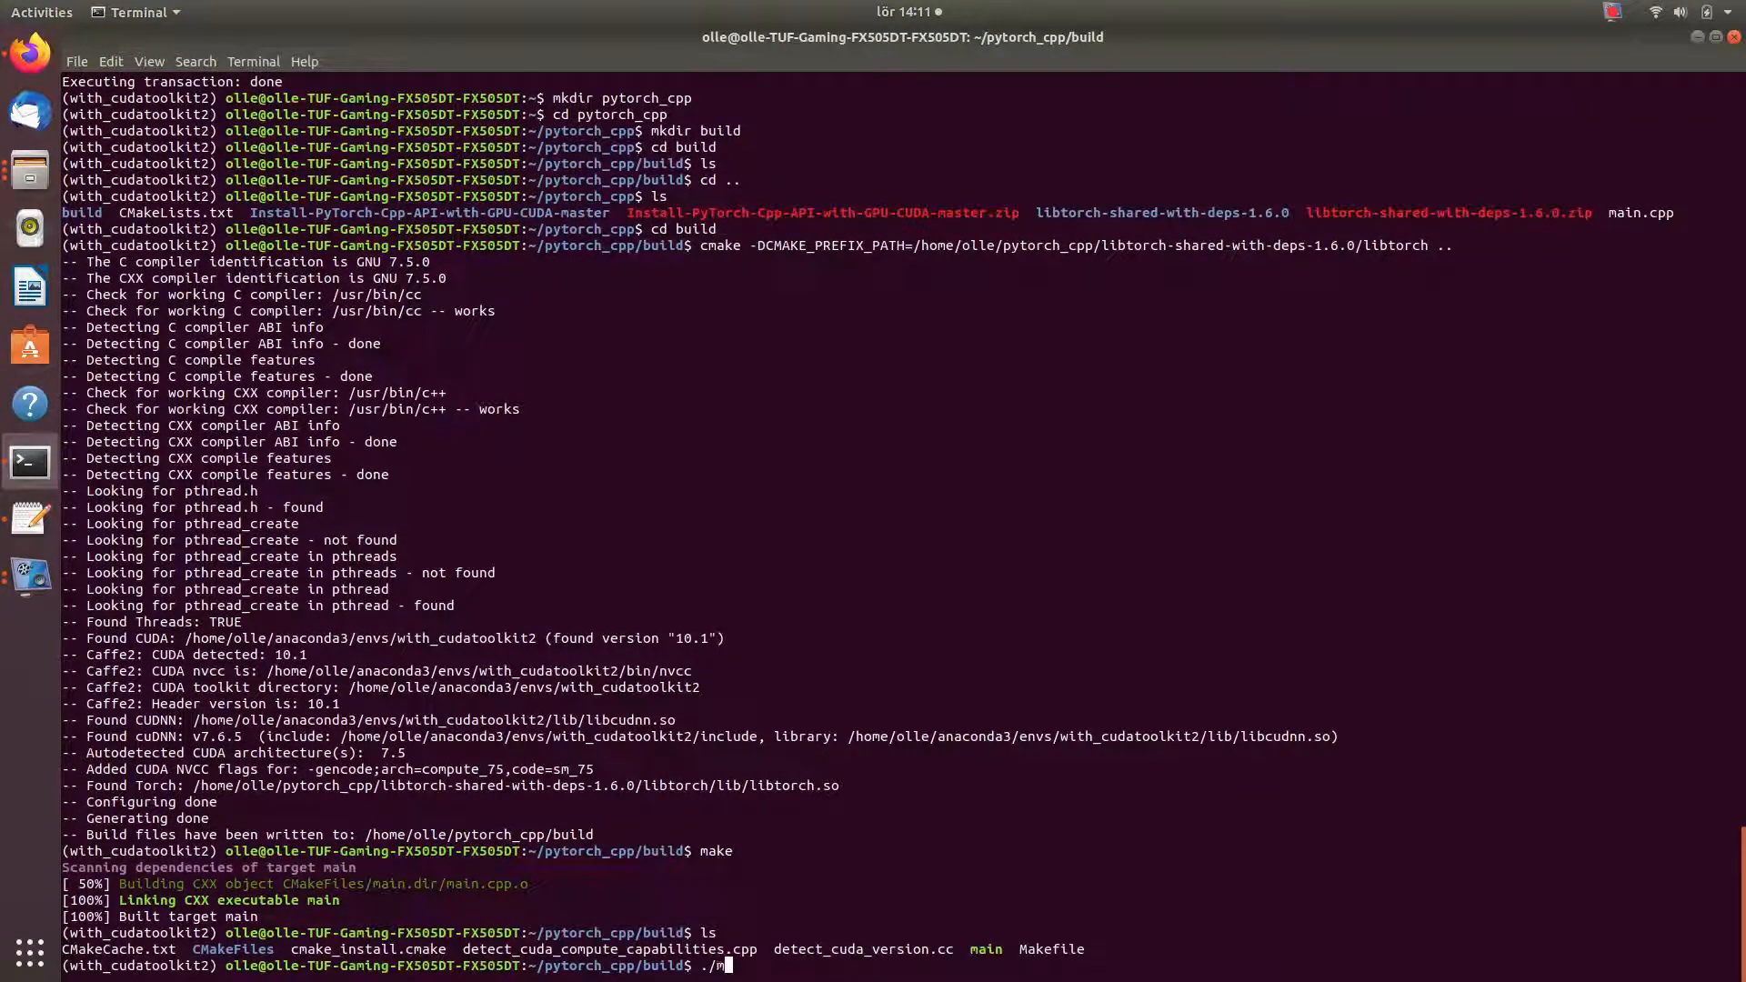
pyautogui.write('ain')
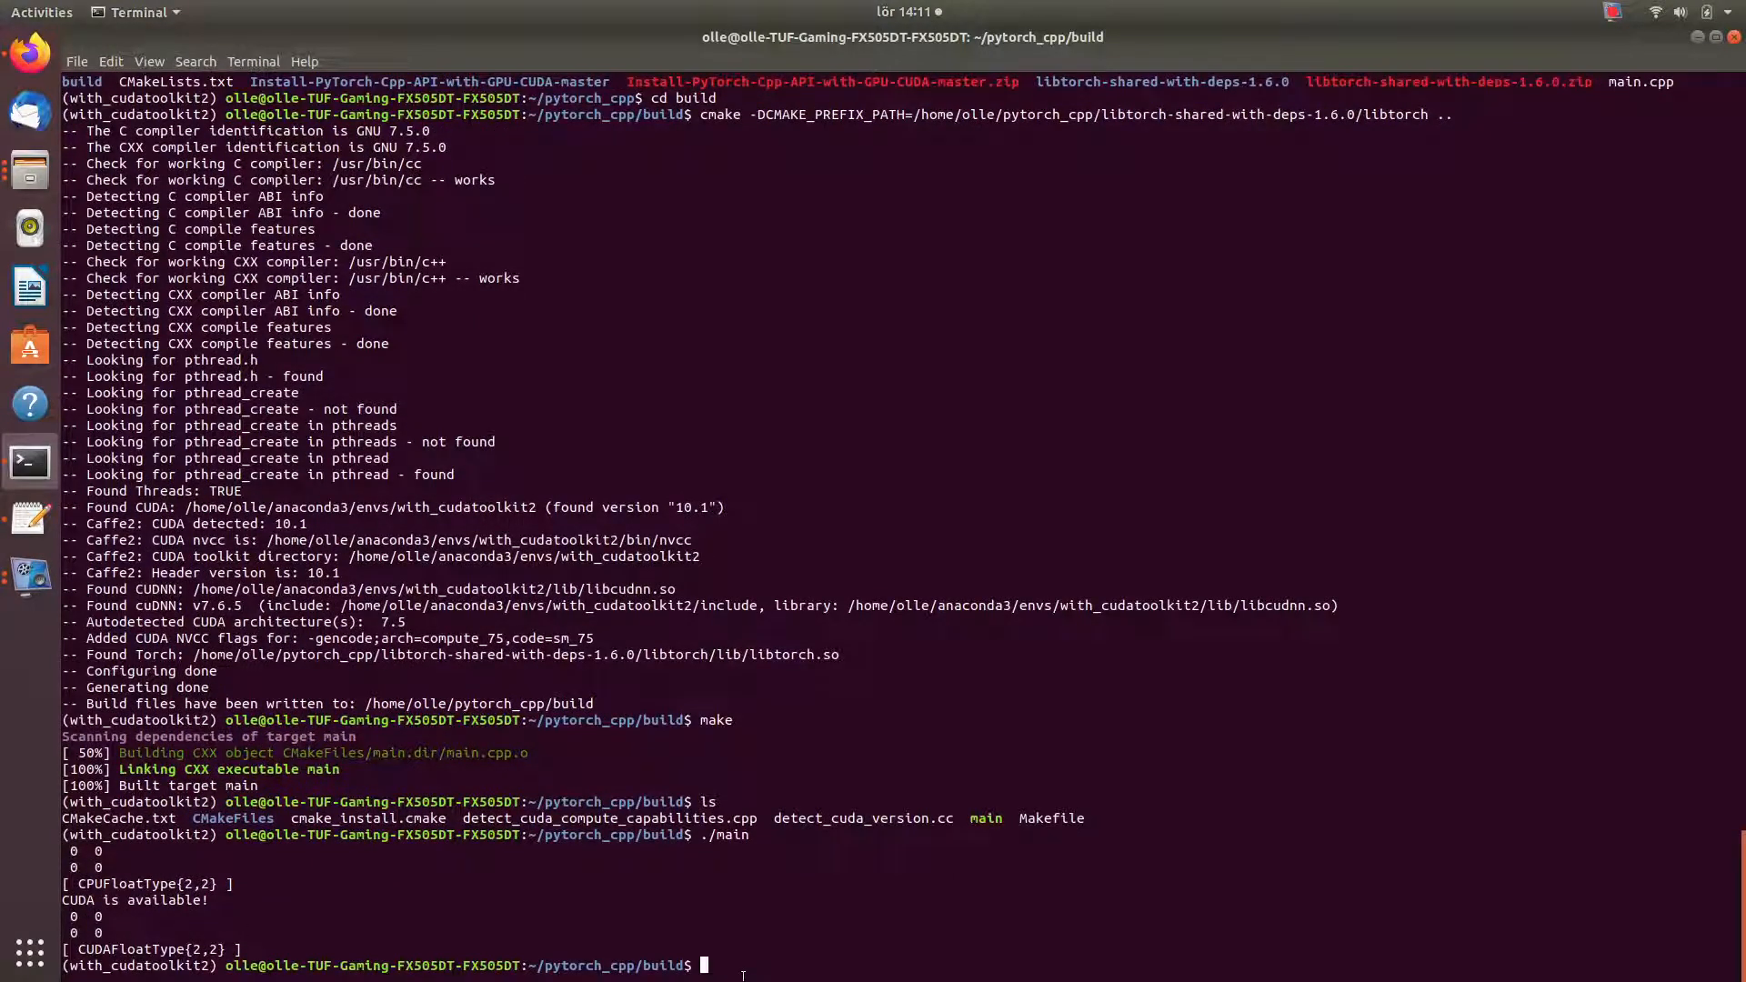
pyautogui.moveTo(28, 460)
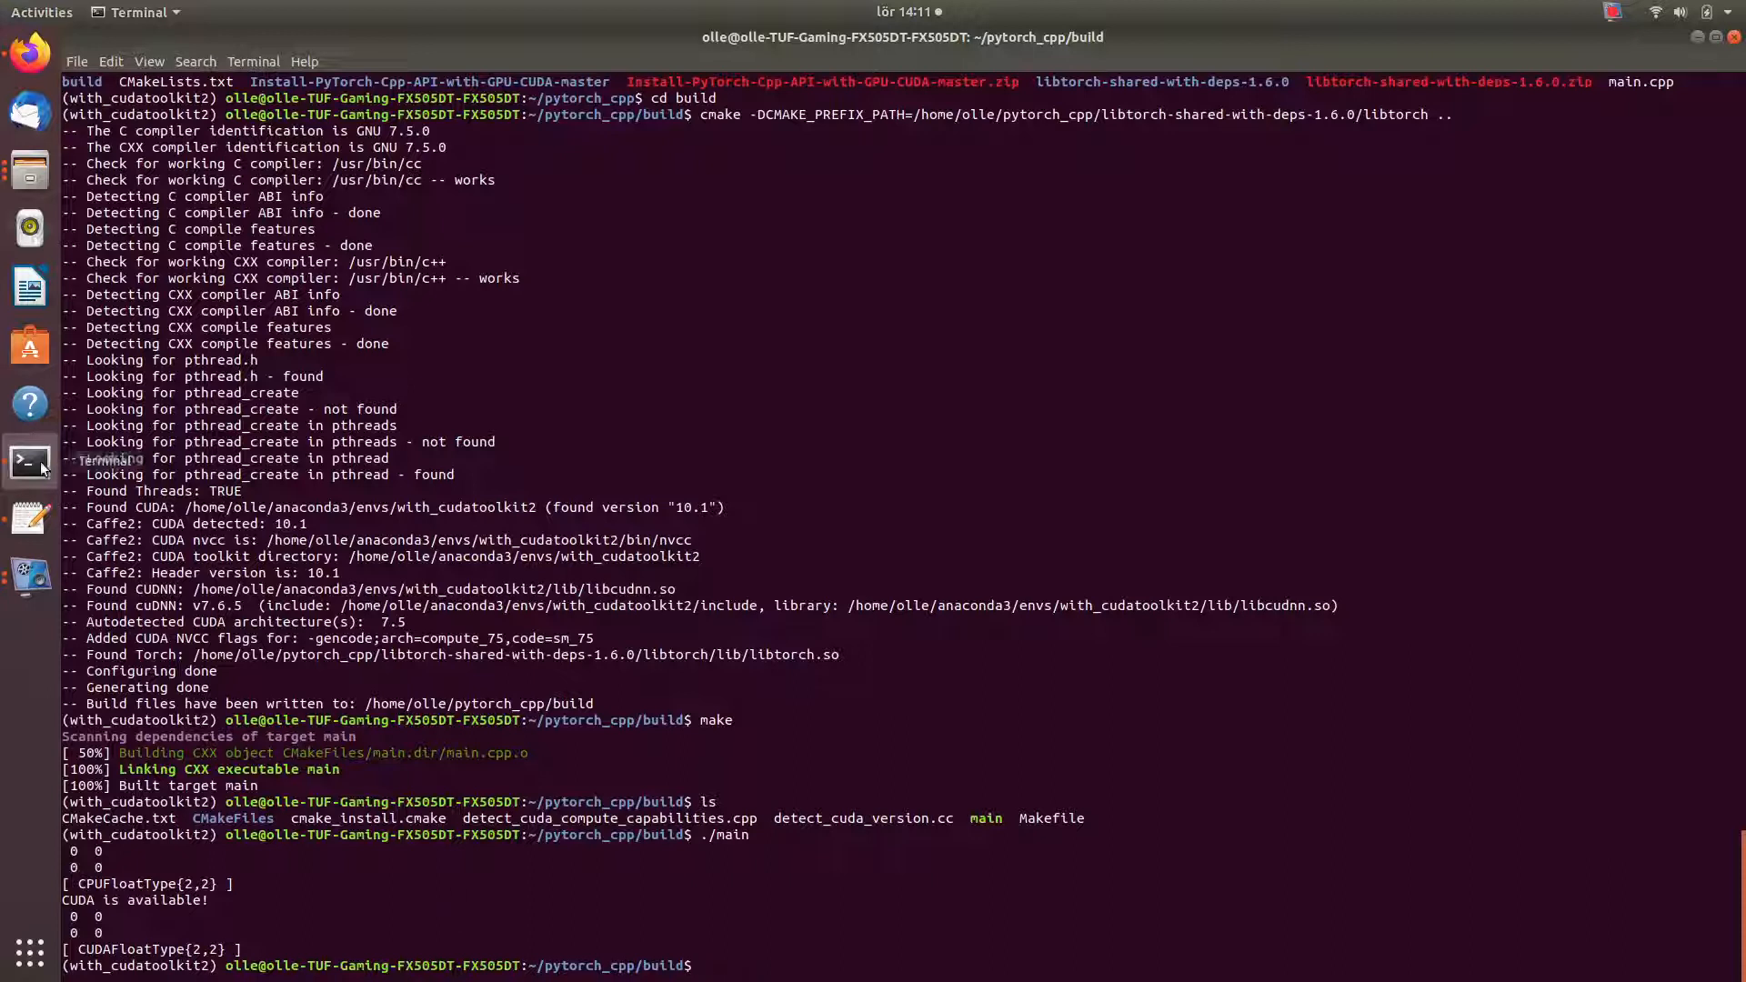
pyautogui.moveTo(1614, 13)
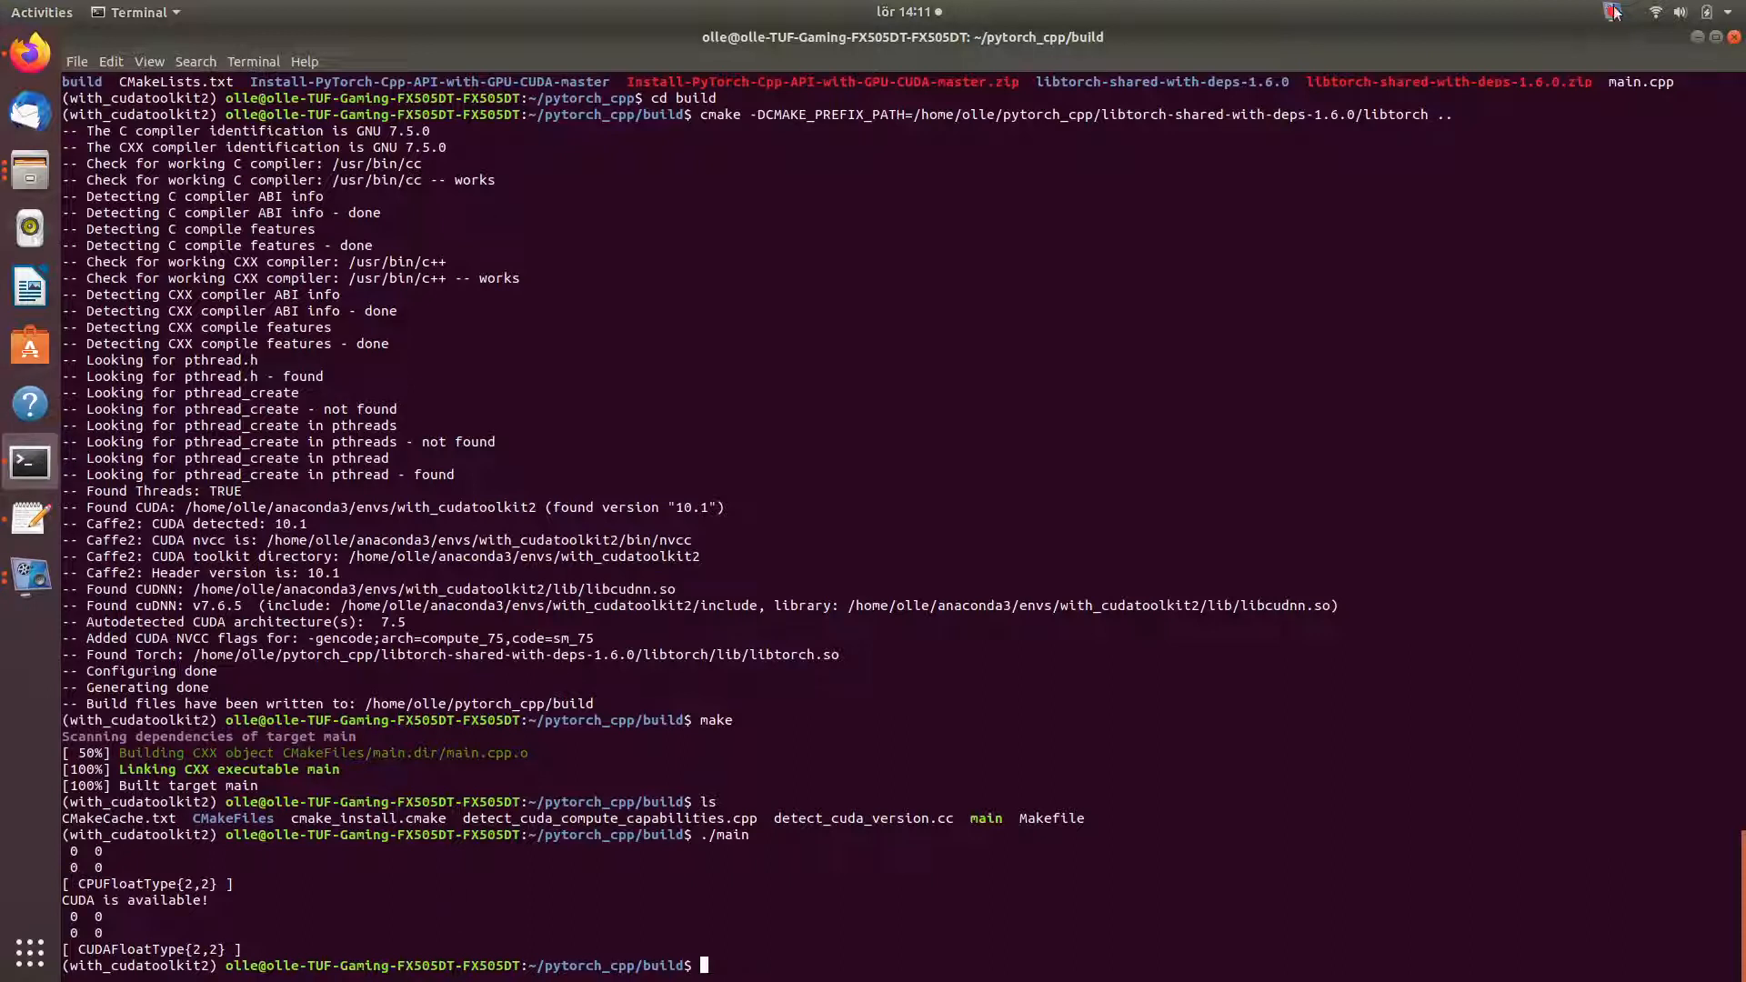